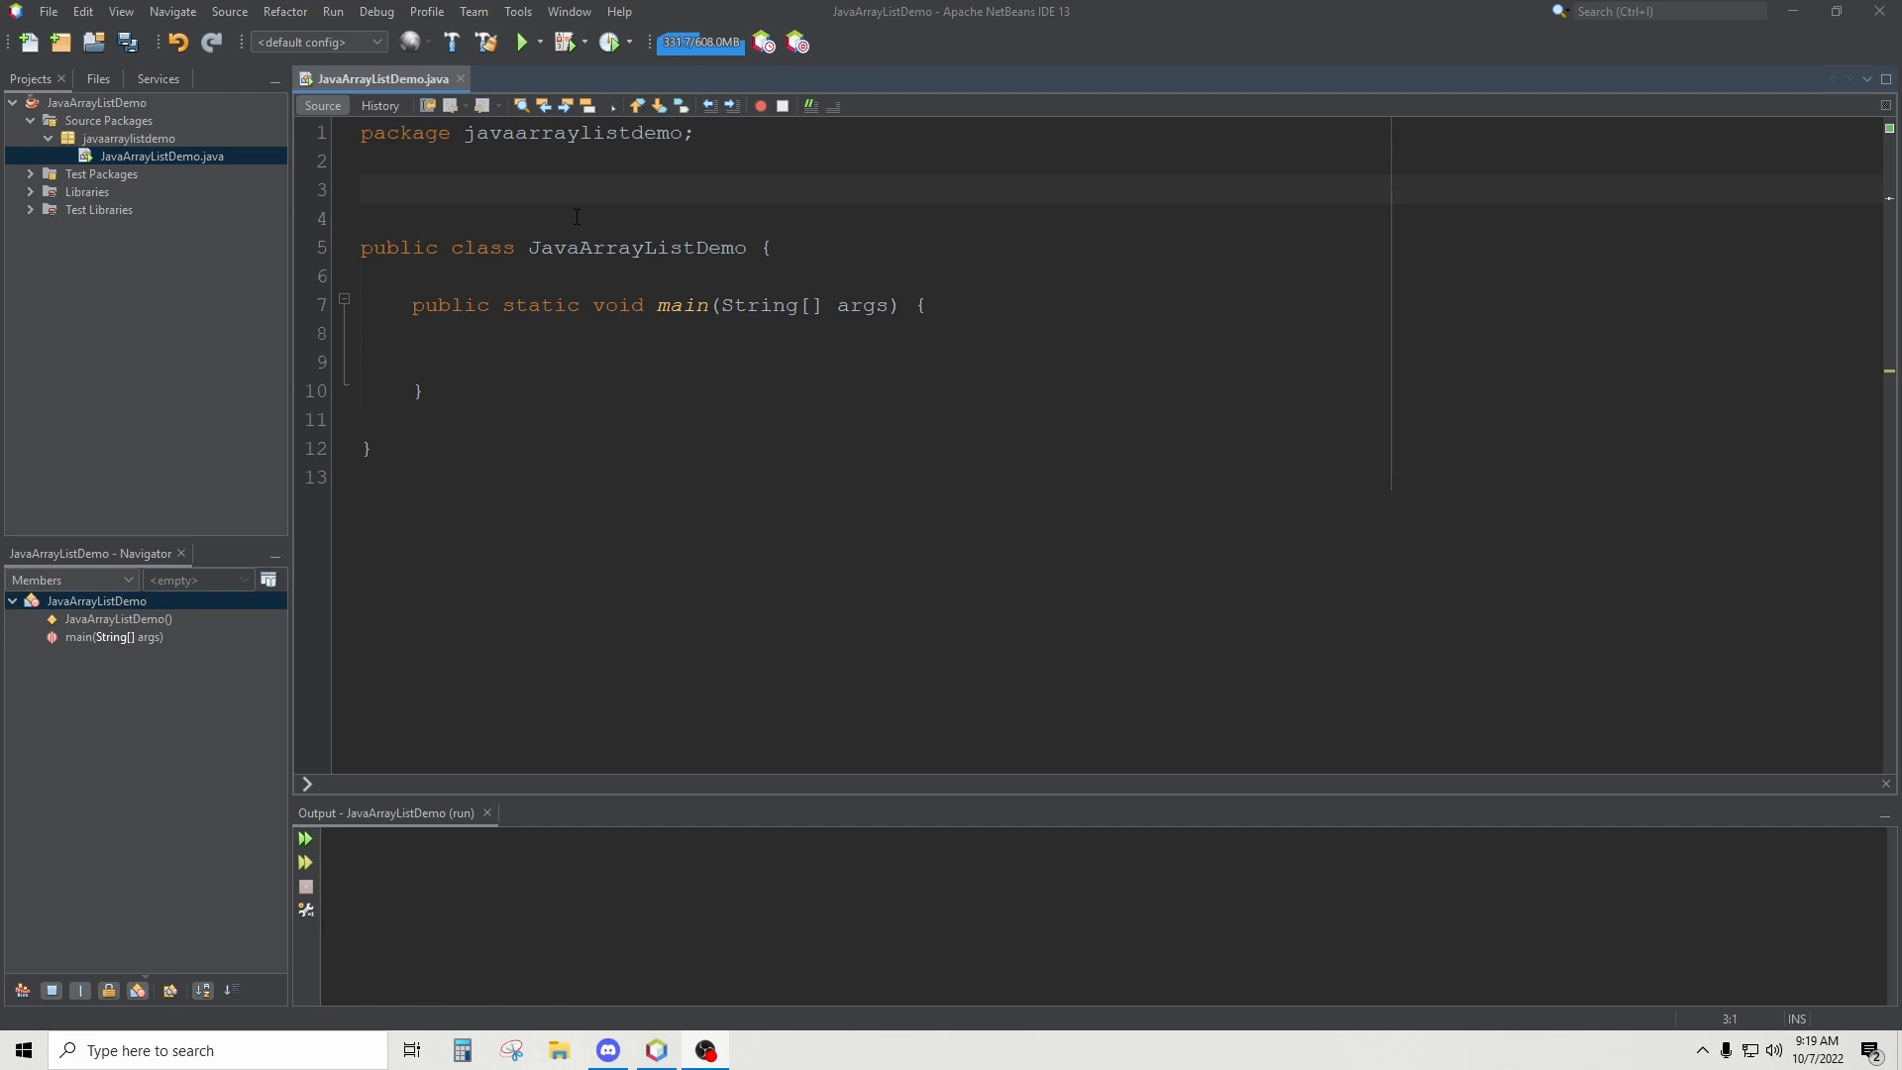
Step: Above the main class, write class Hero with String name, int powerLevel, int hp, int maxHp
click(364, 188)
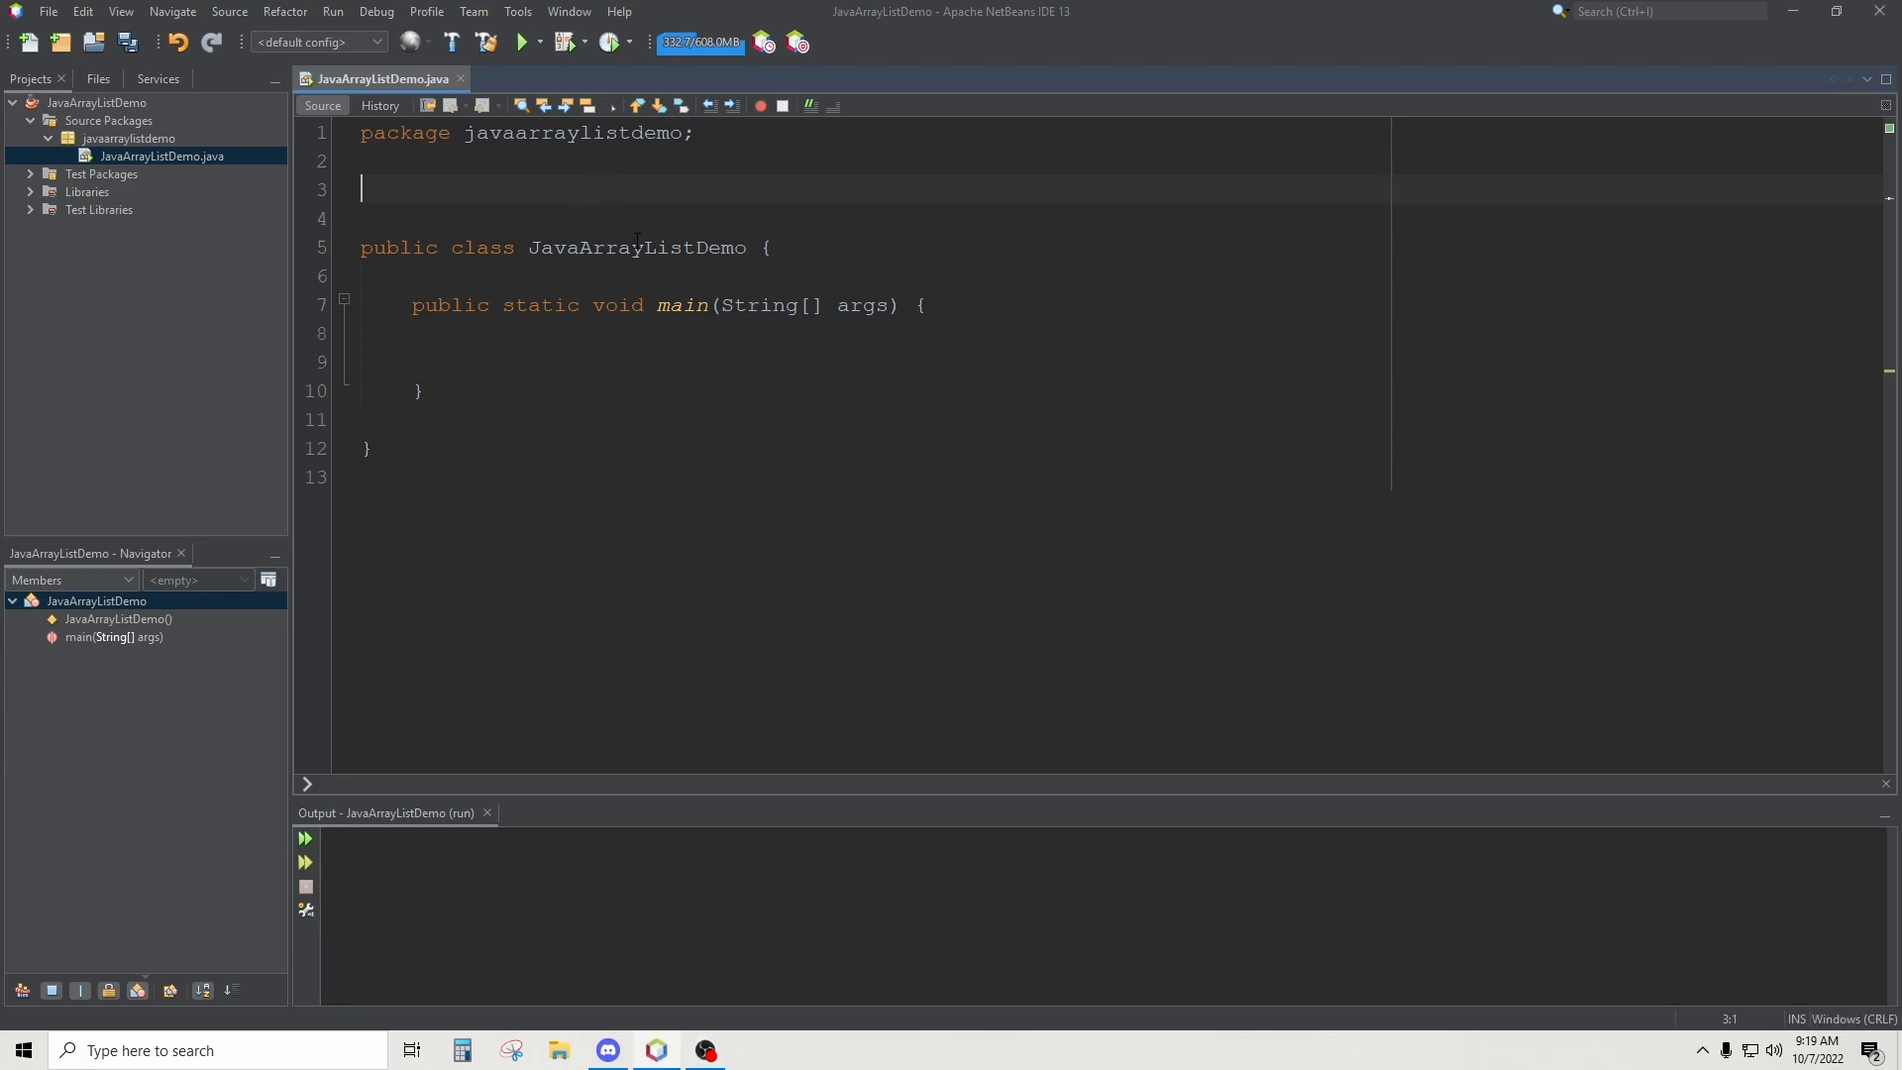
text(c)
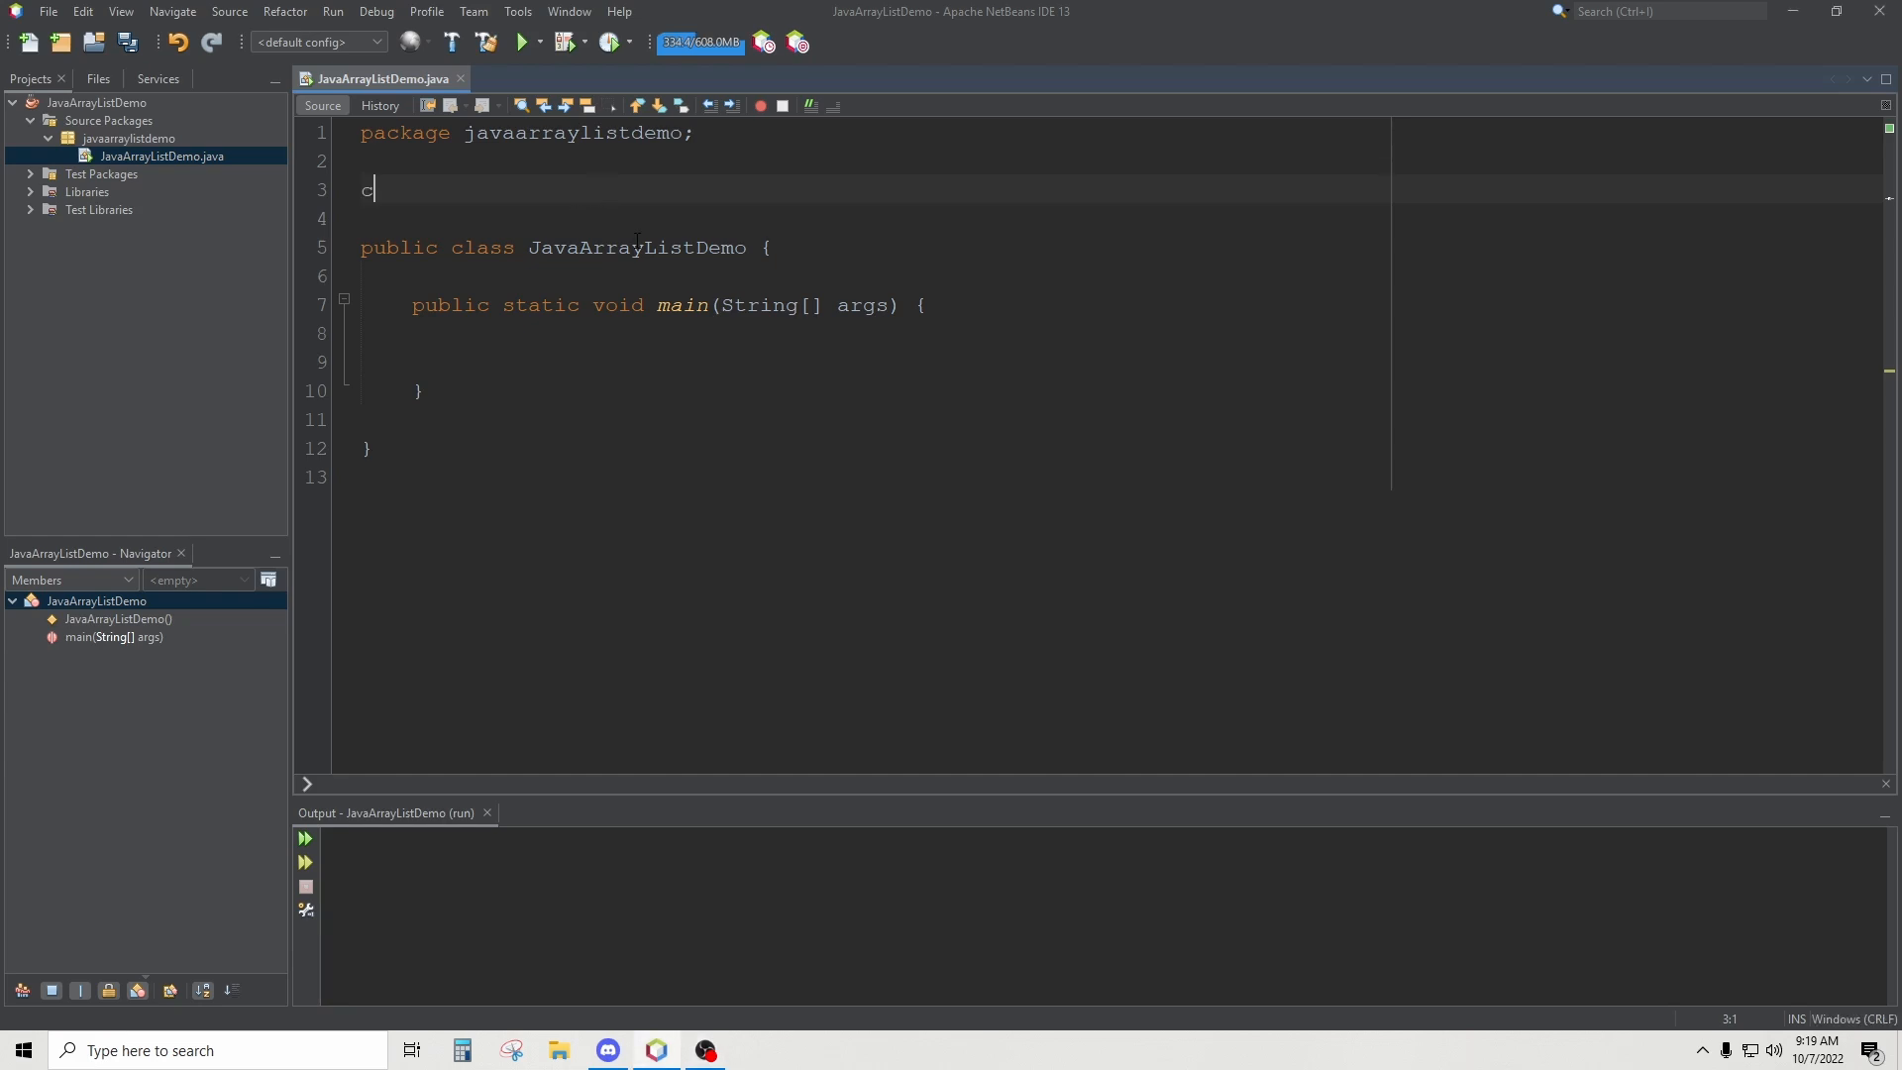
text(lass Hero)
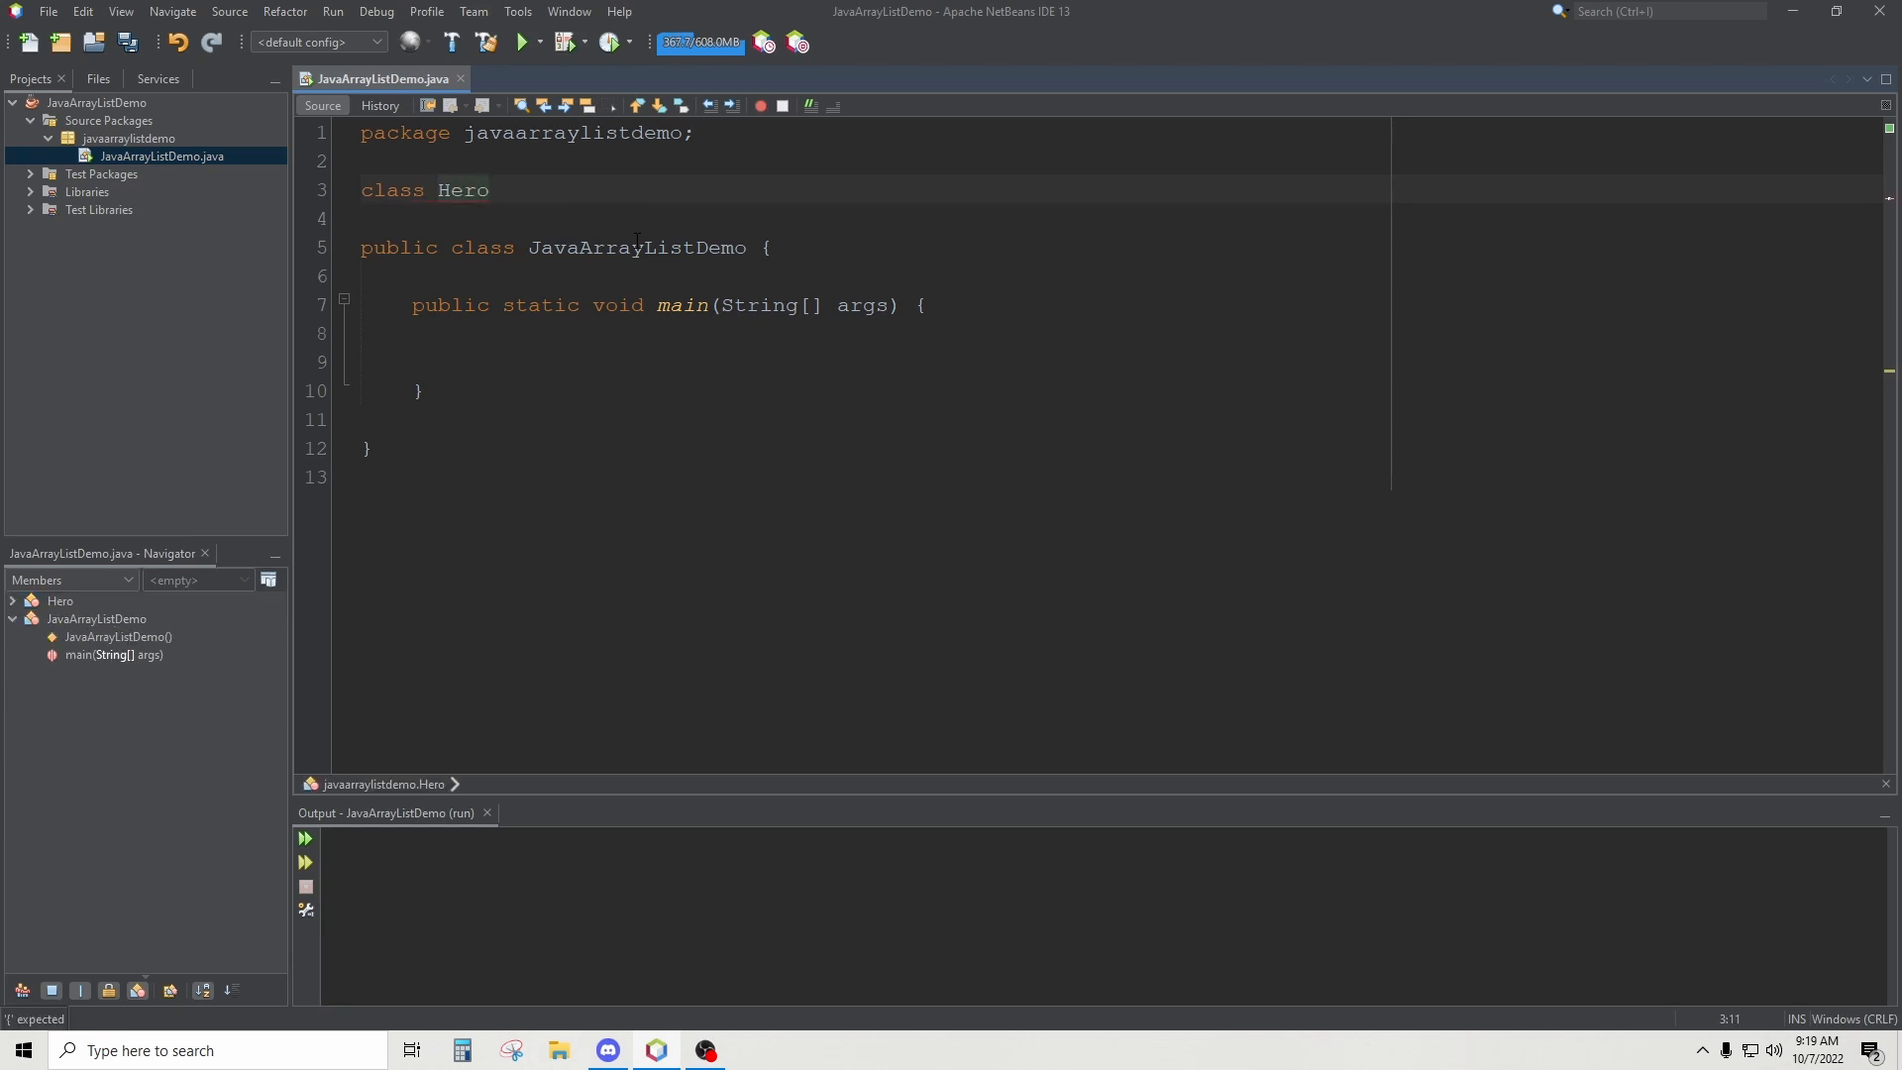
text({)
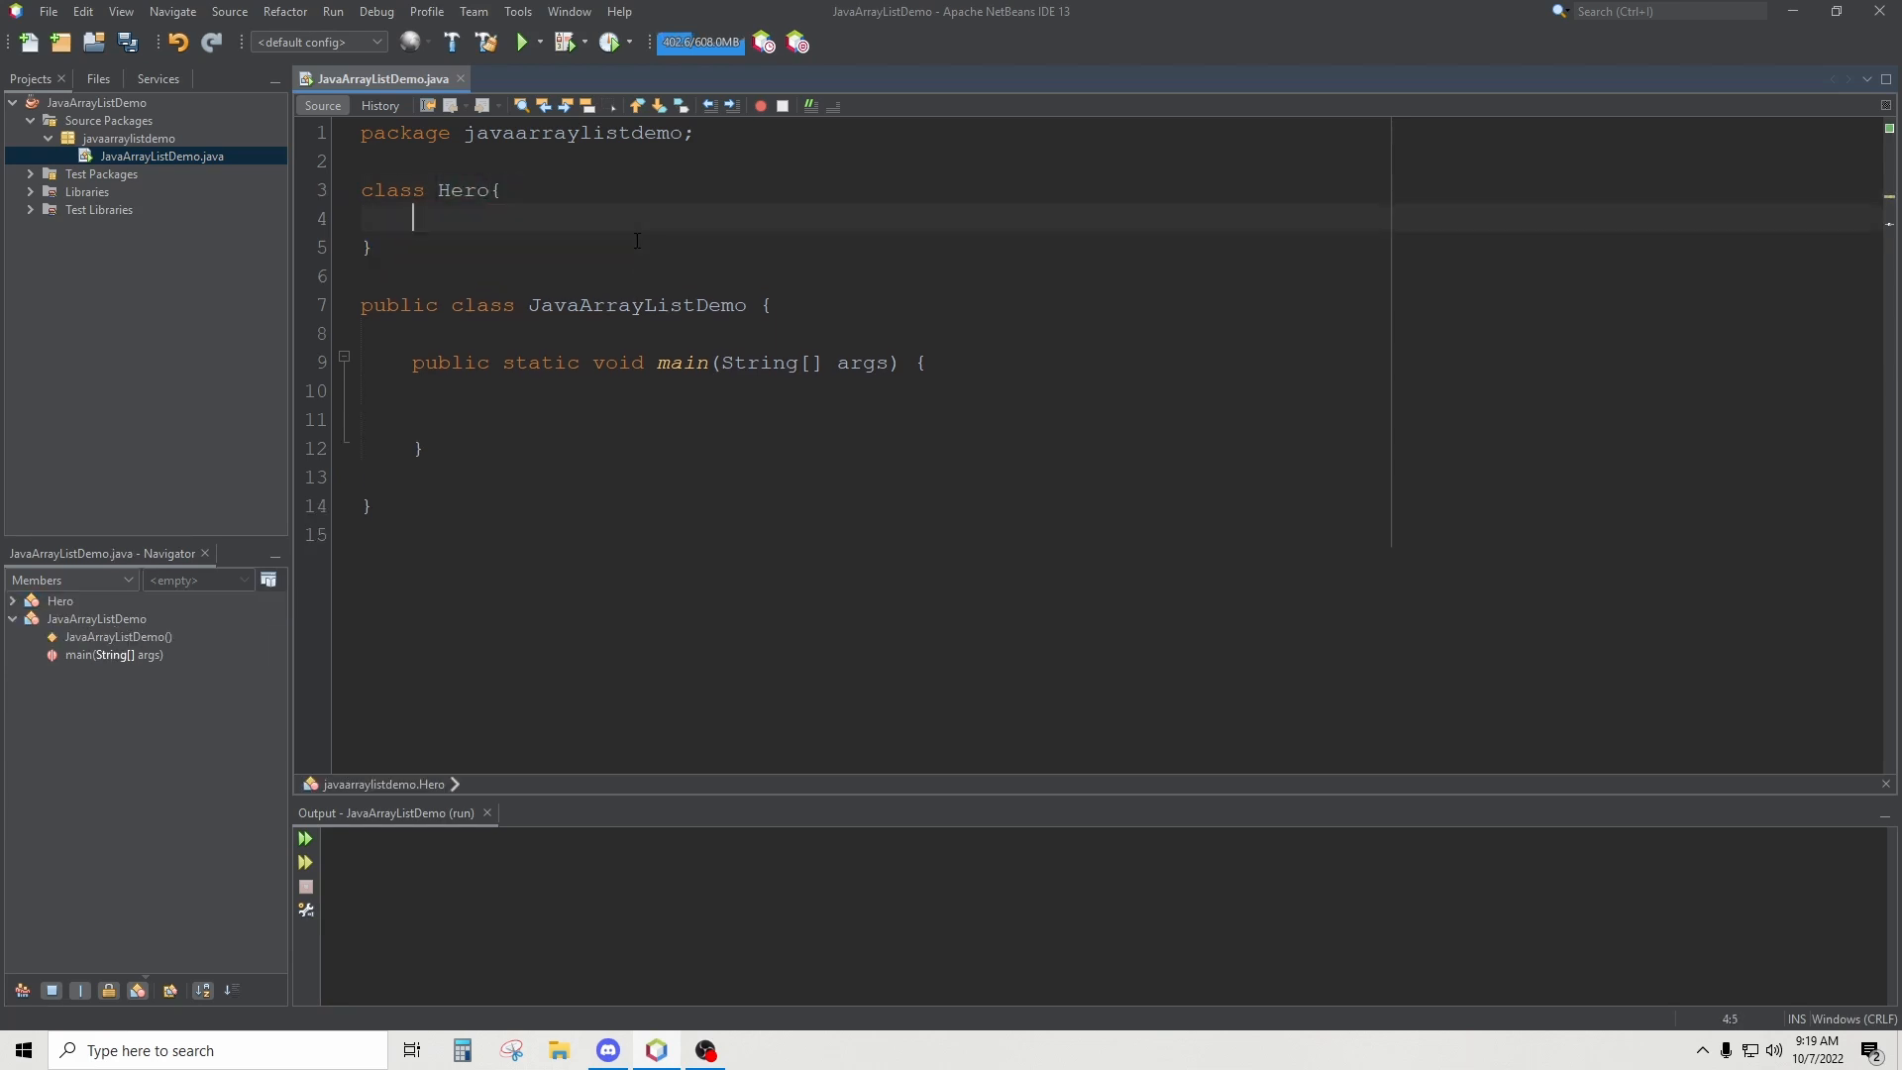
text(Stri)
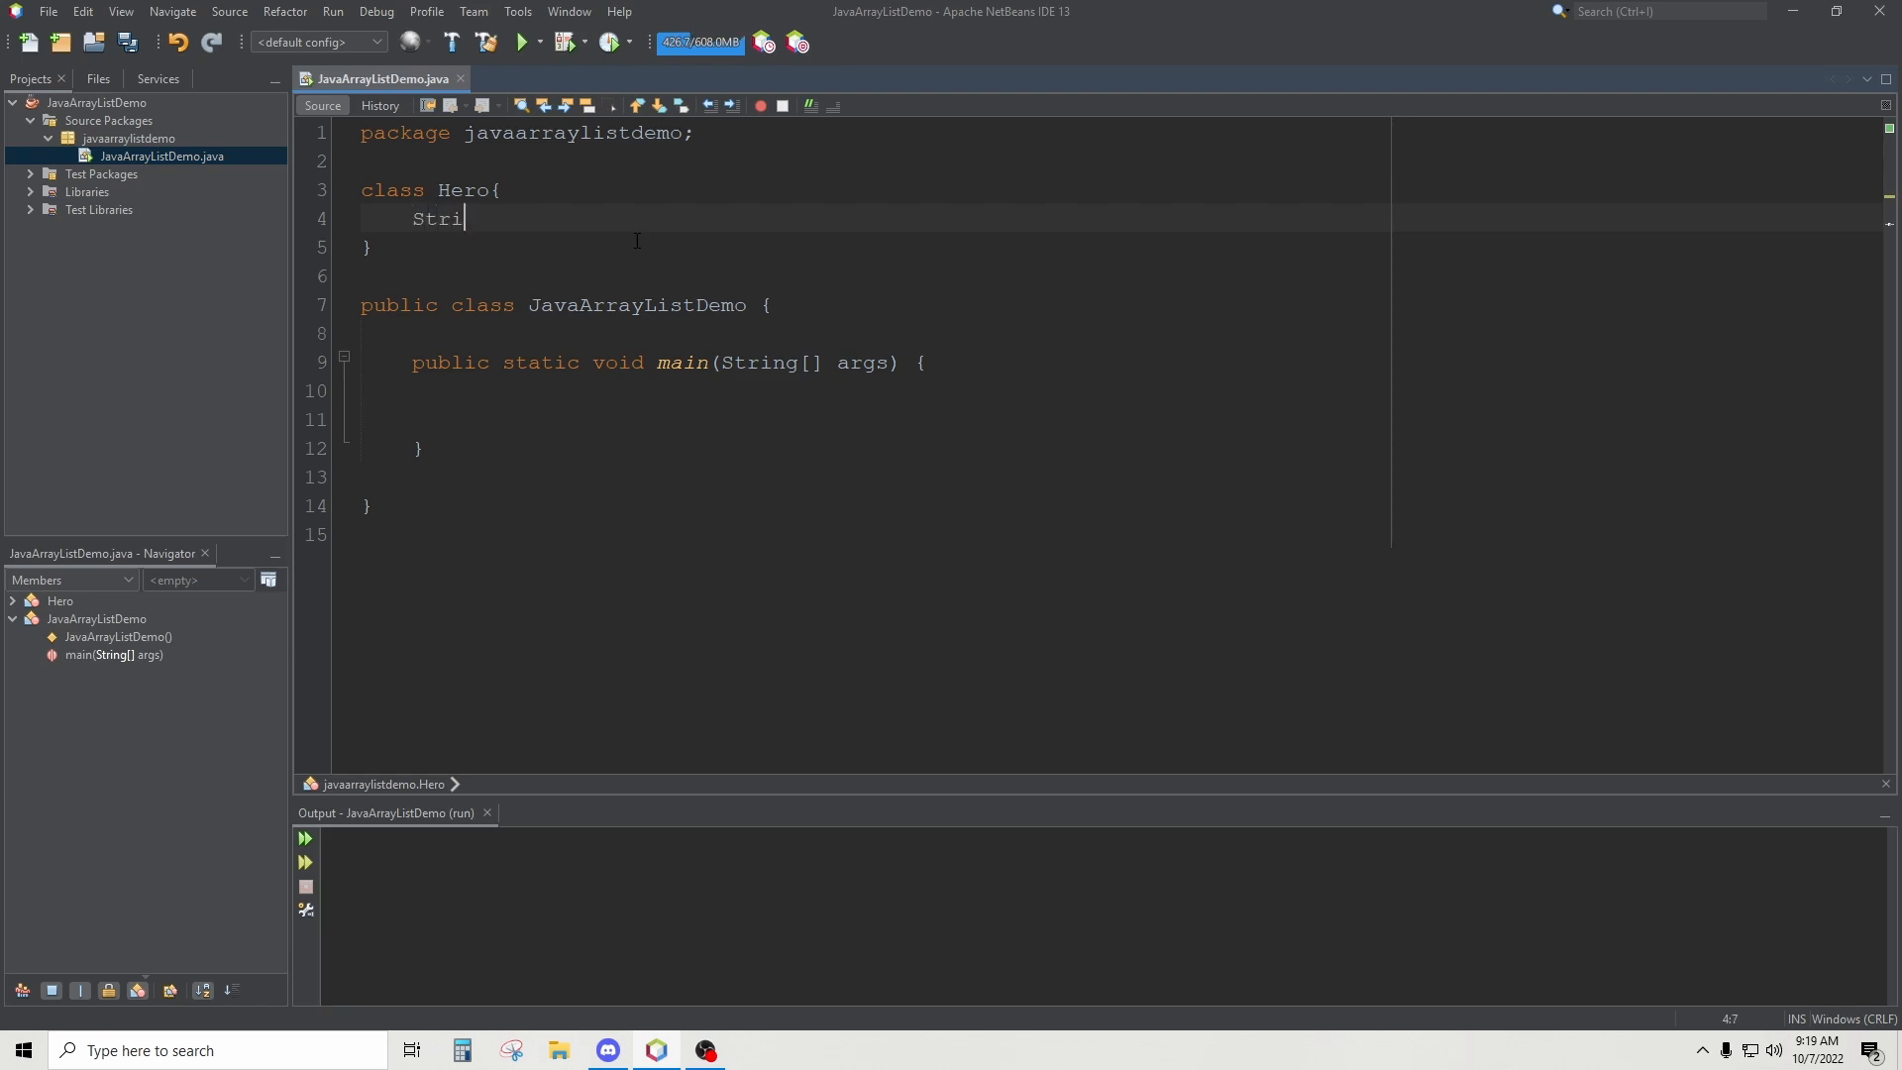
text(ng name;)
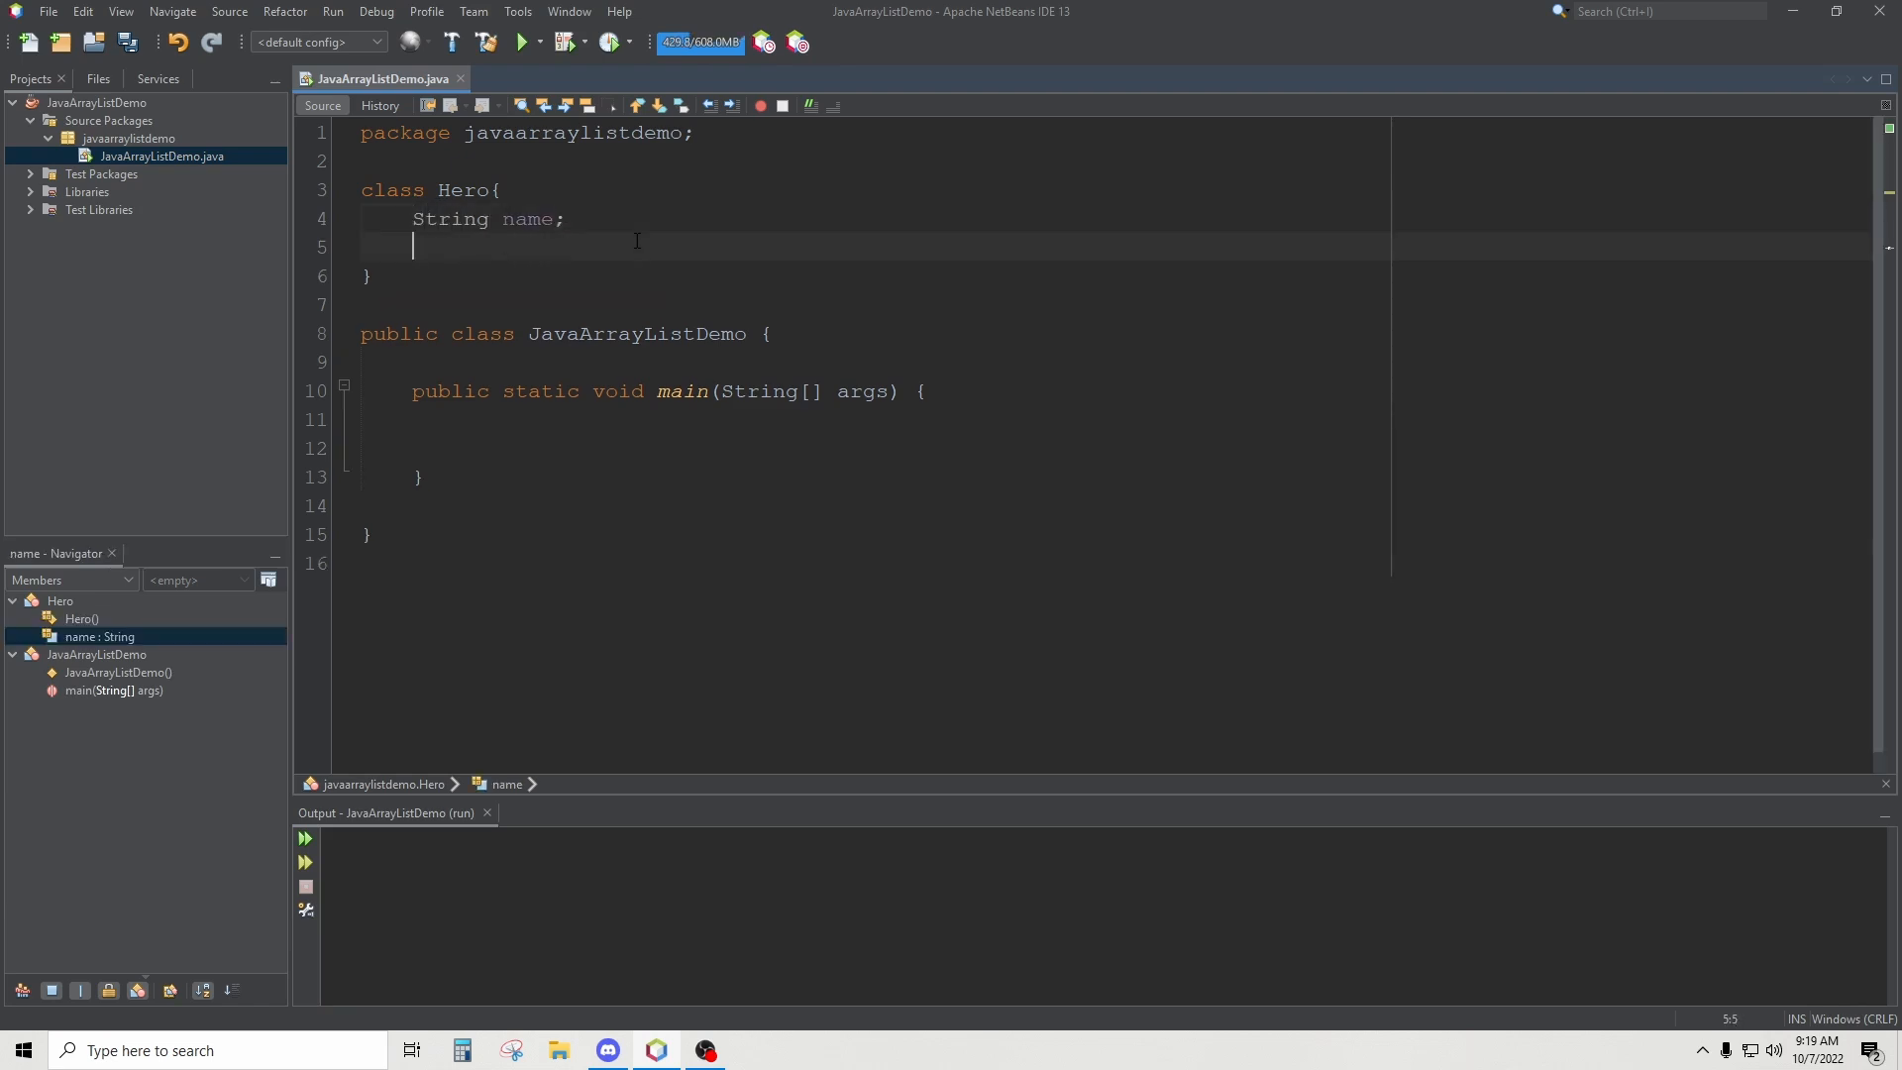
text(int power)
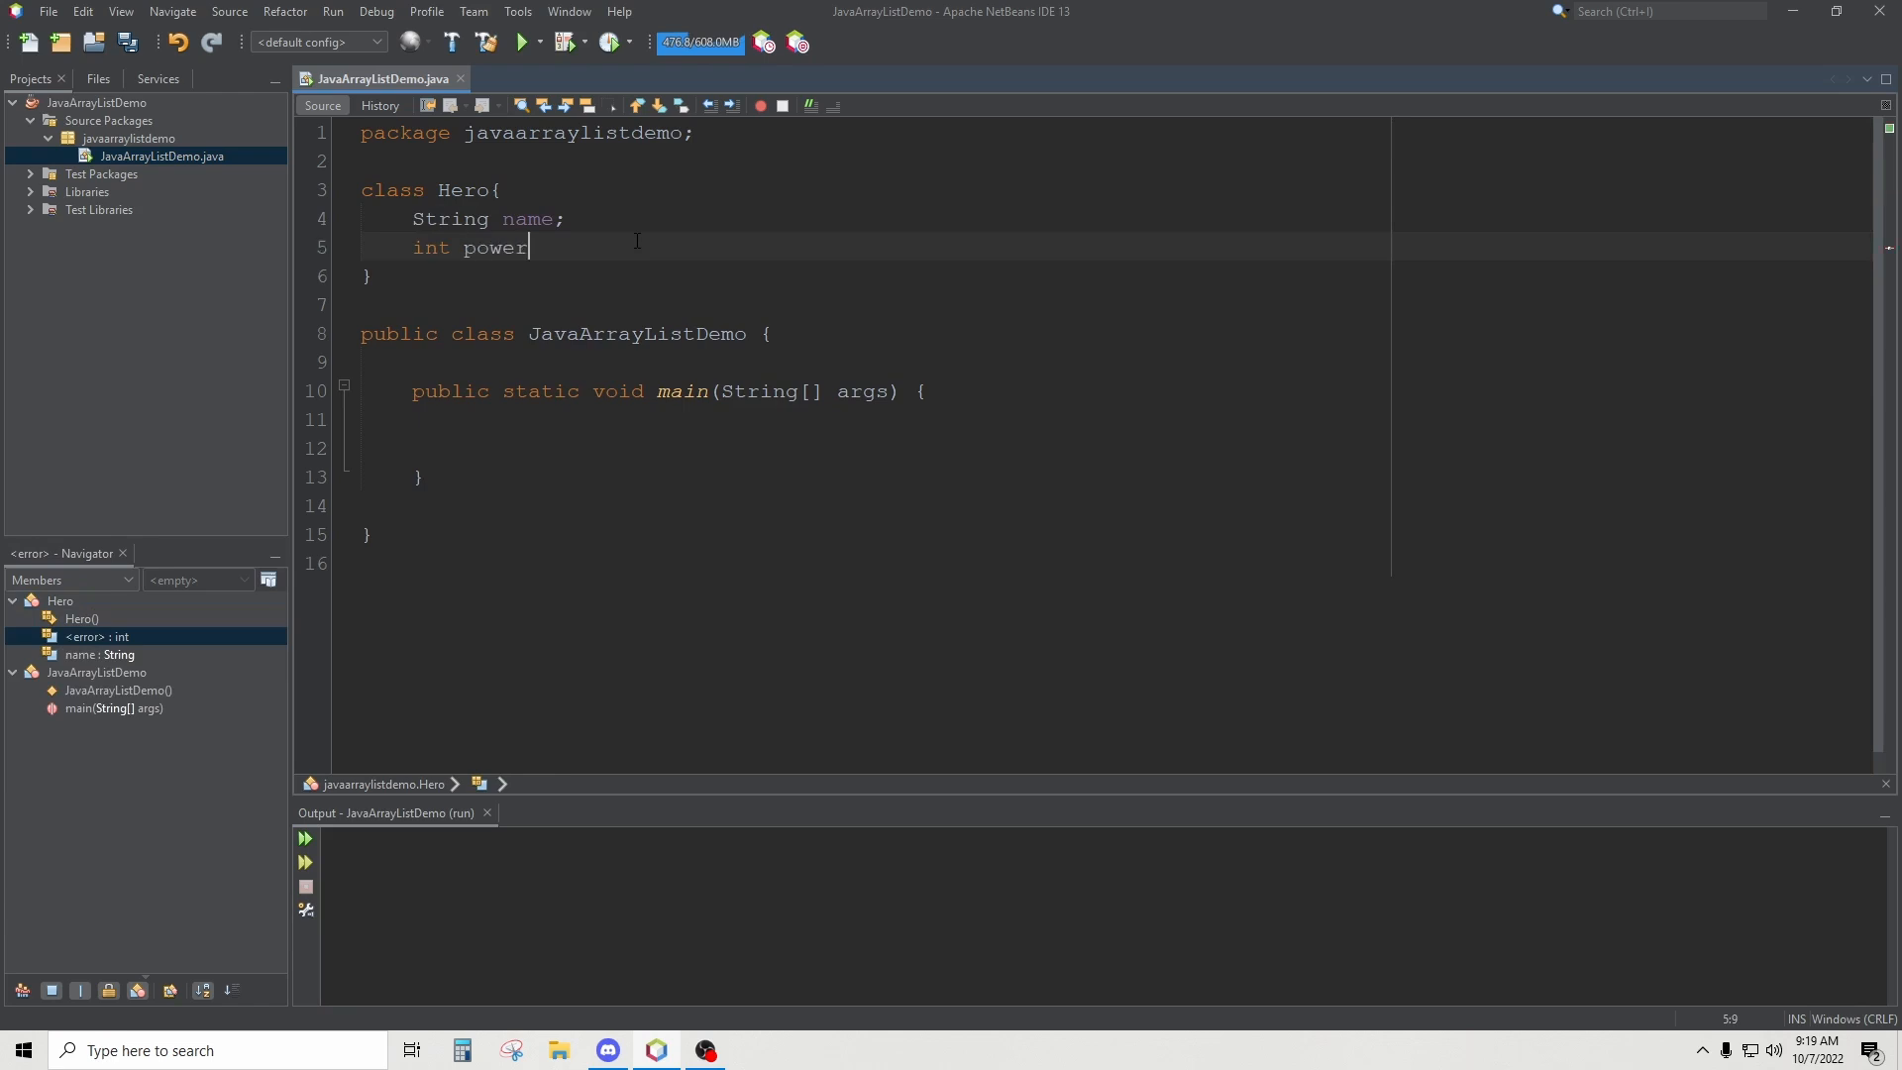
text(Level;)
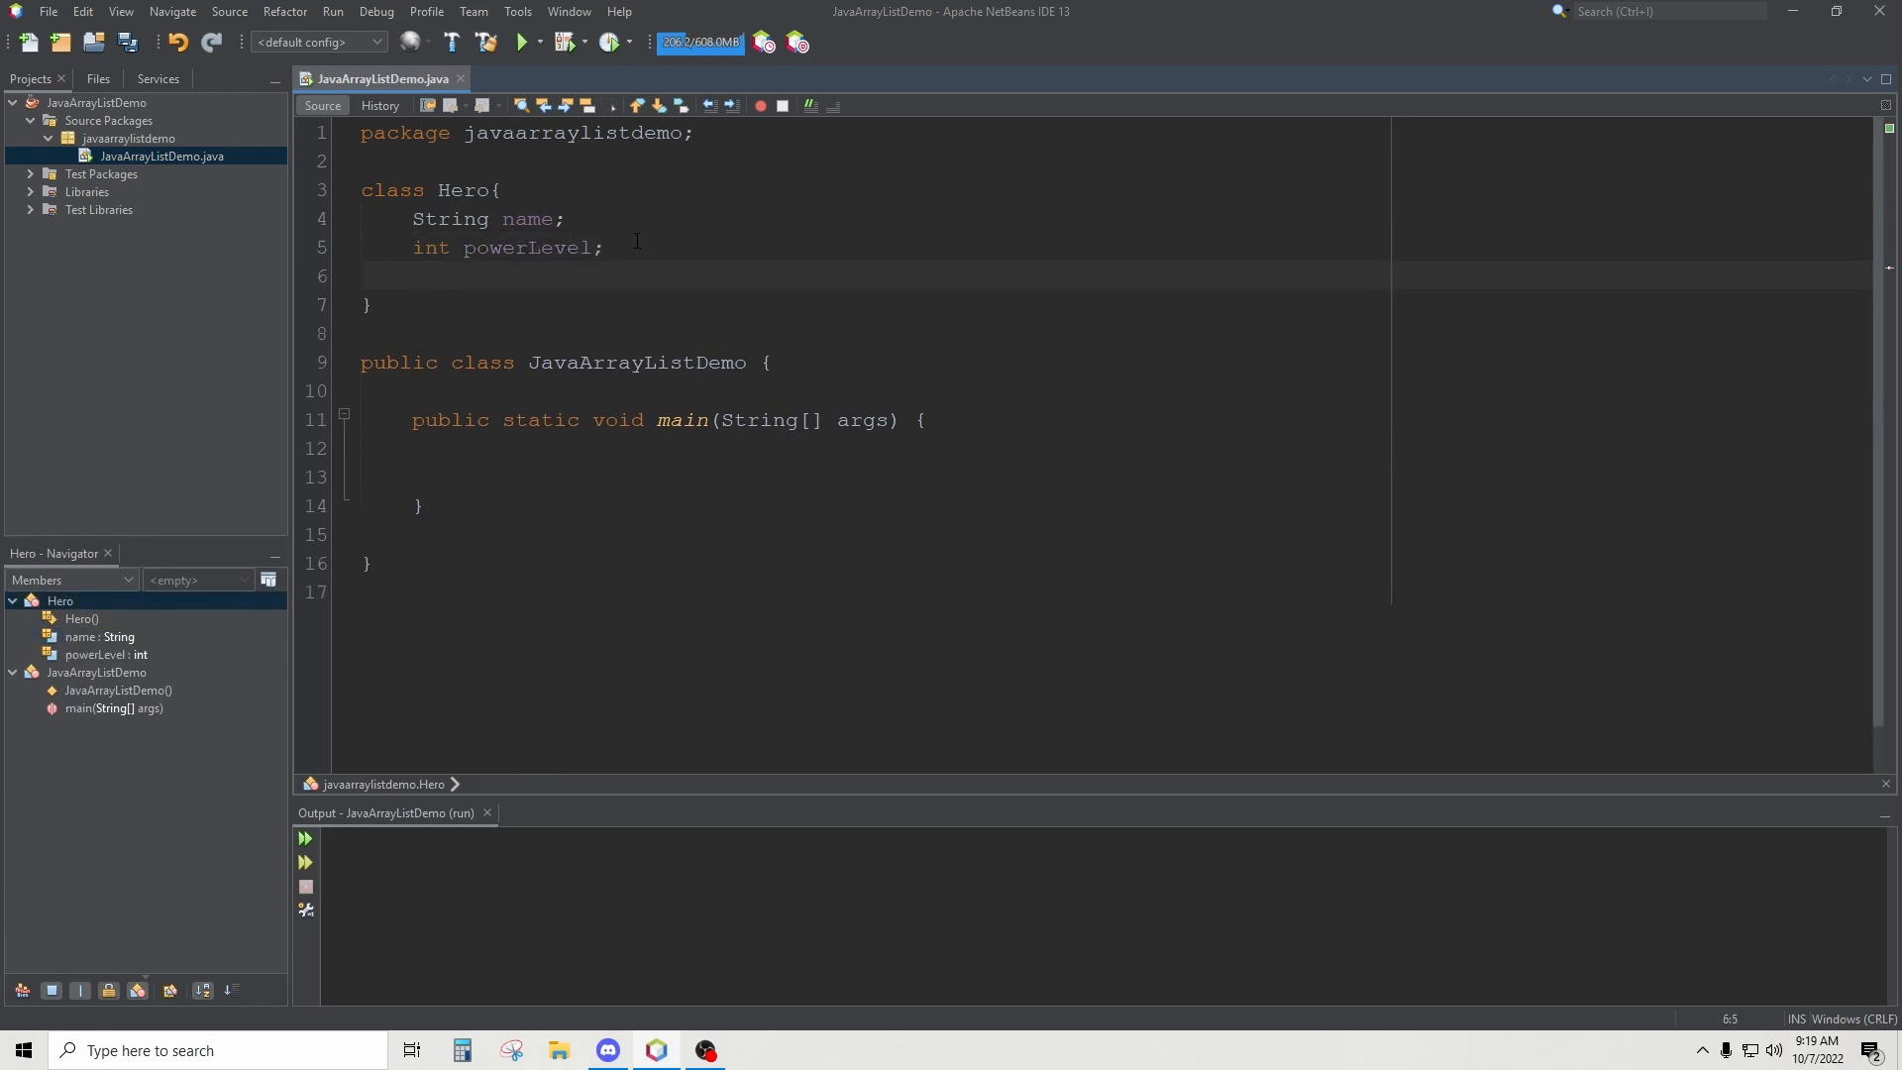
text(int hp)
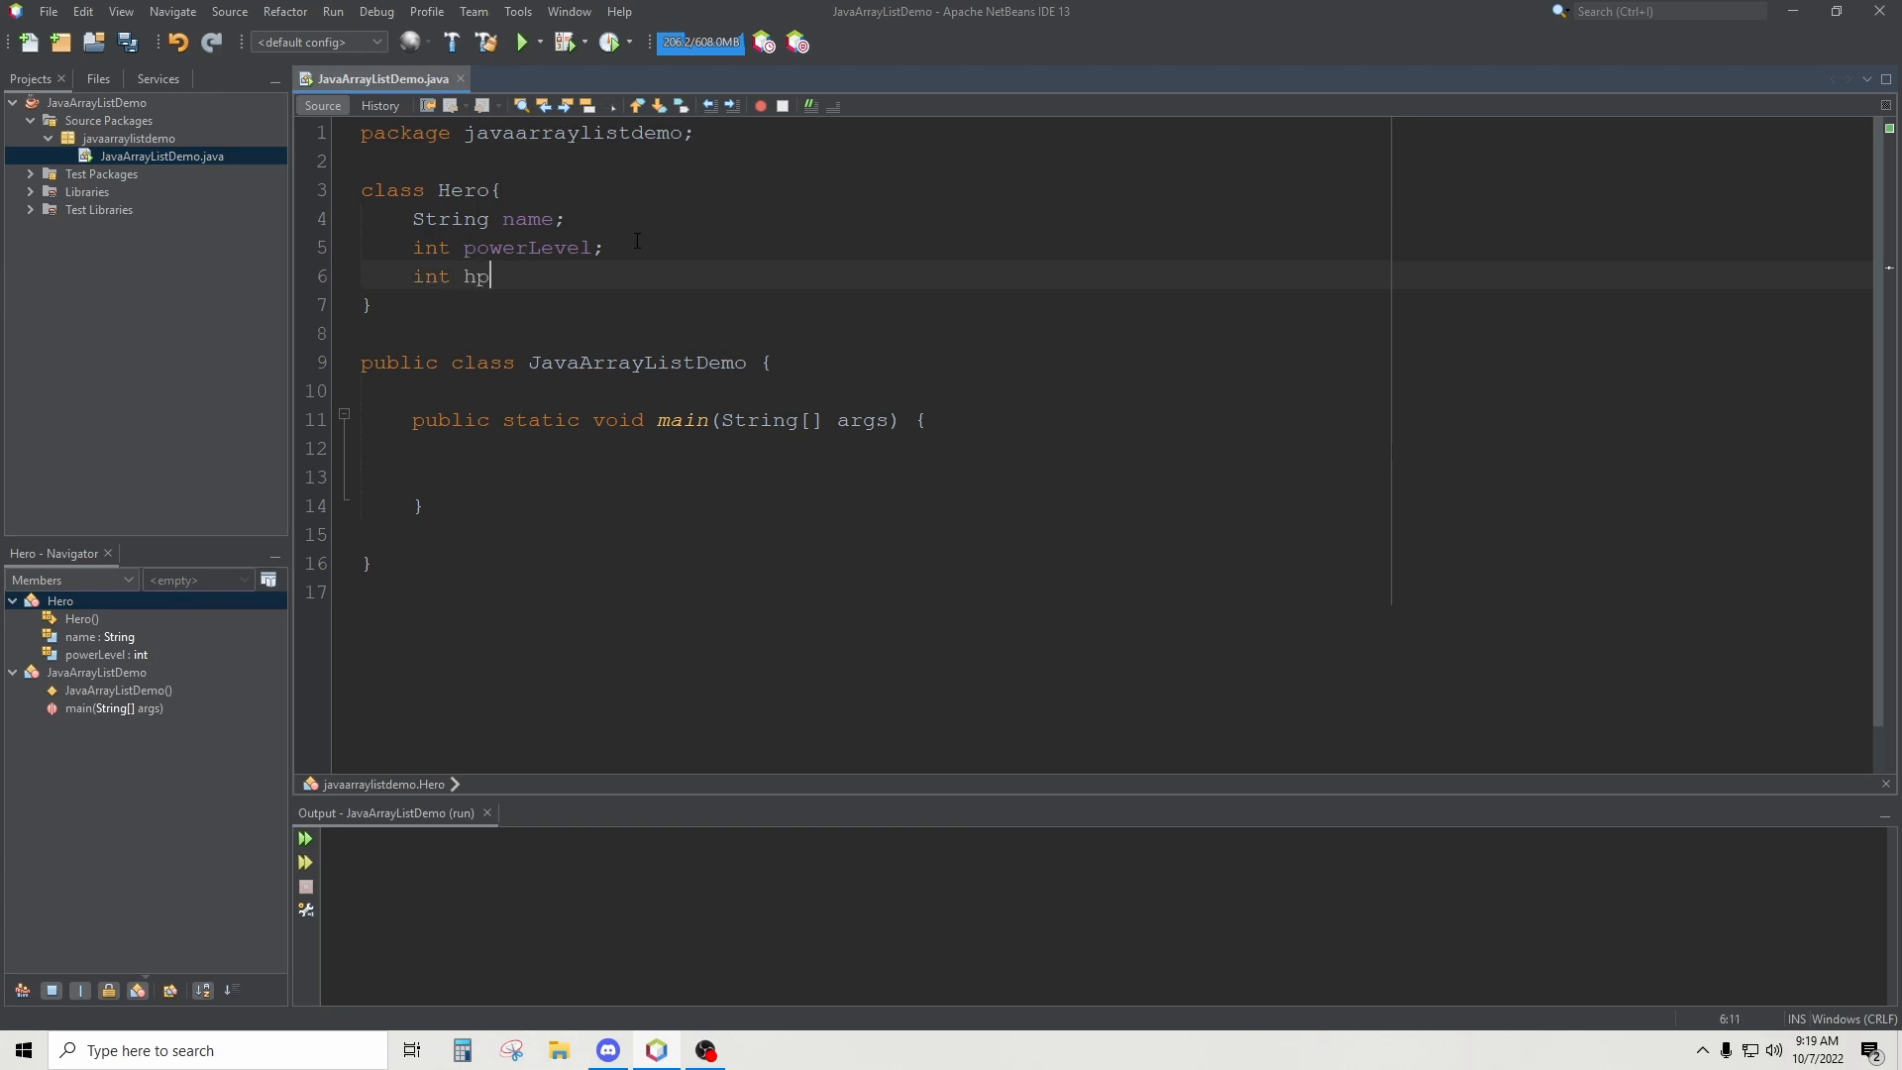
text(;)
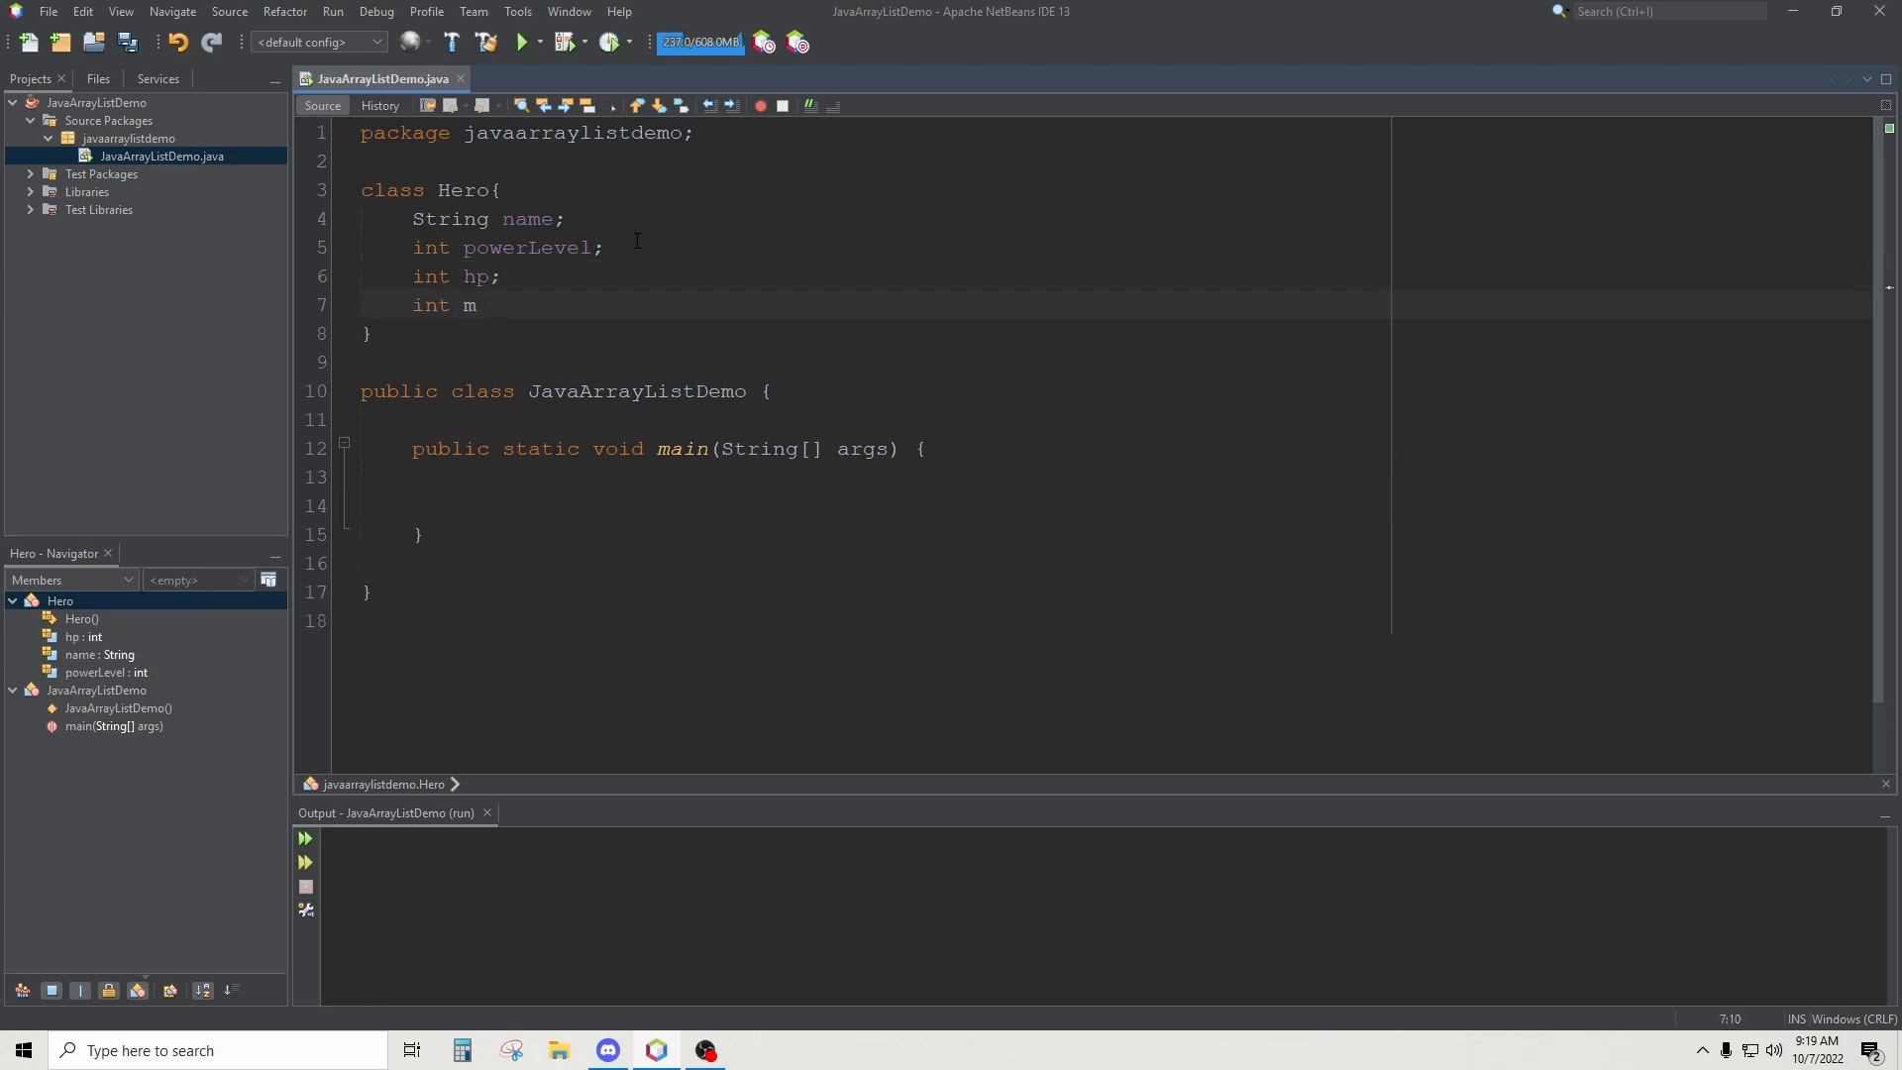
text(axHp)
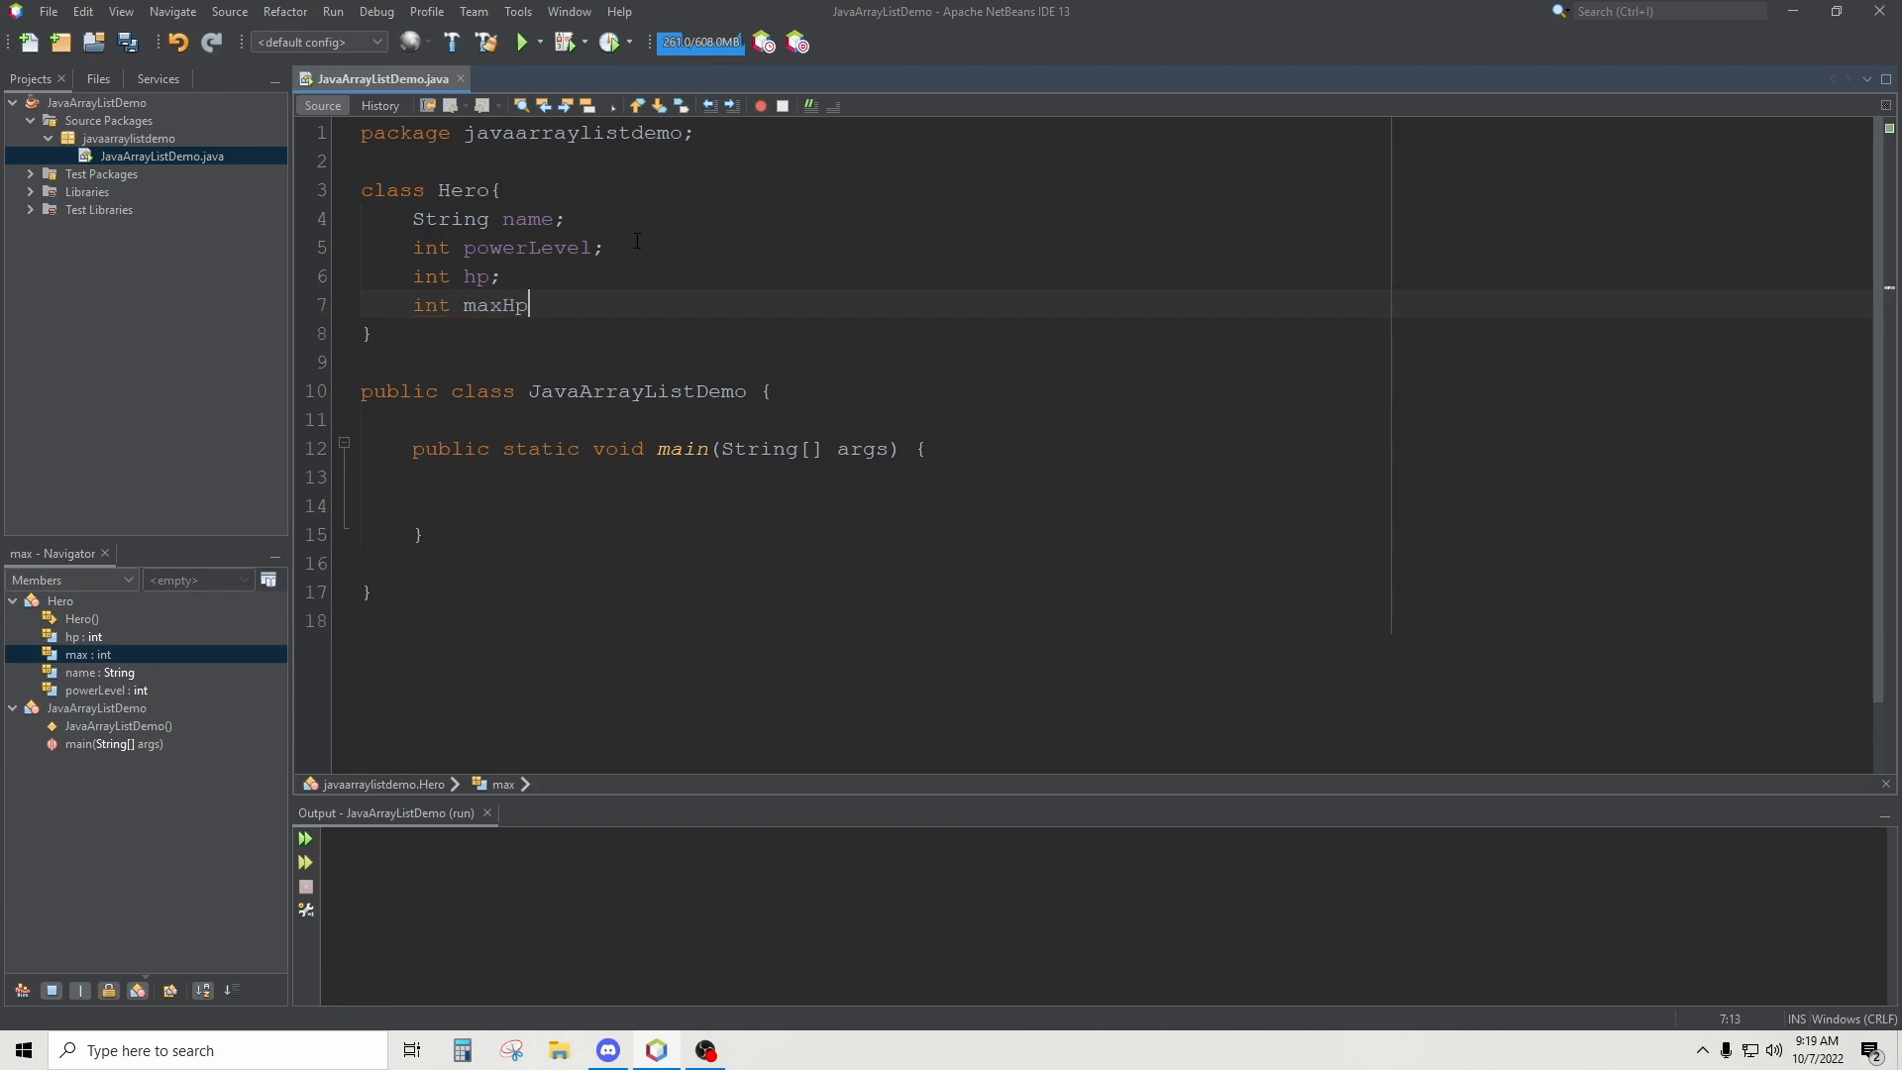
text(;)
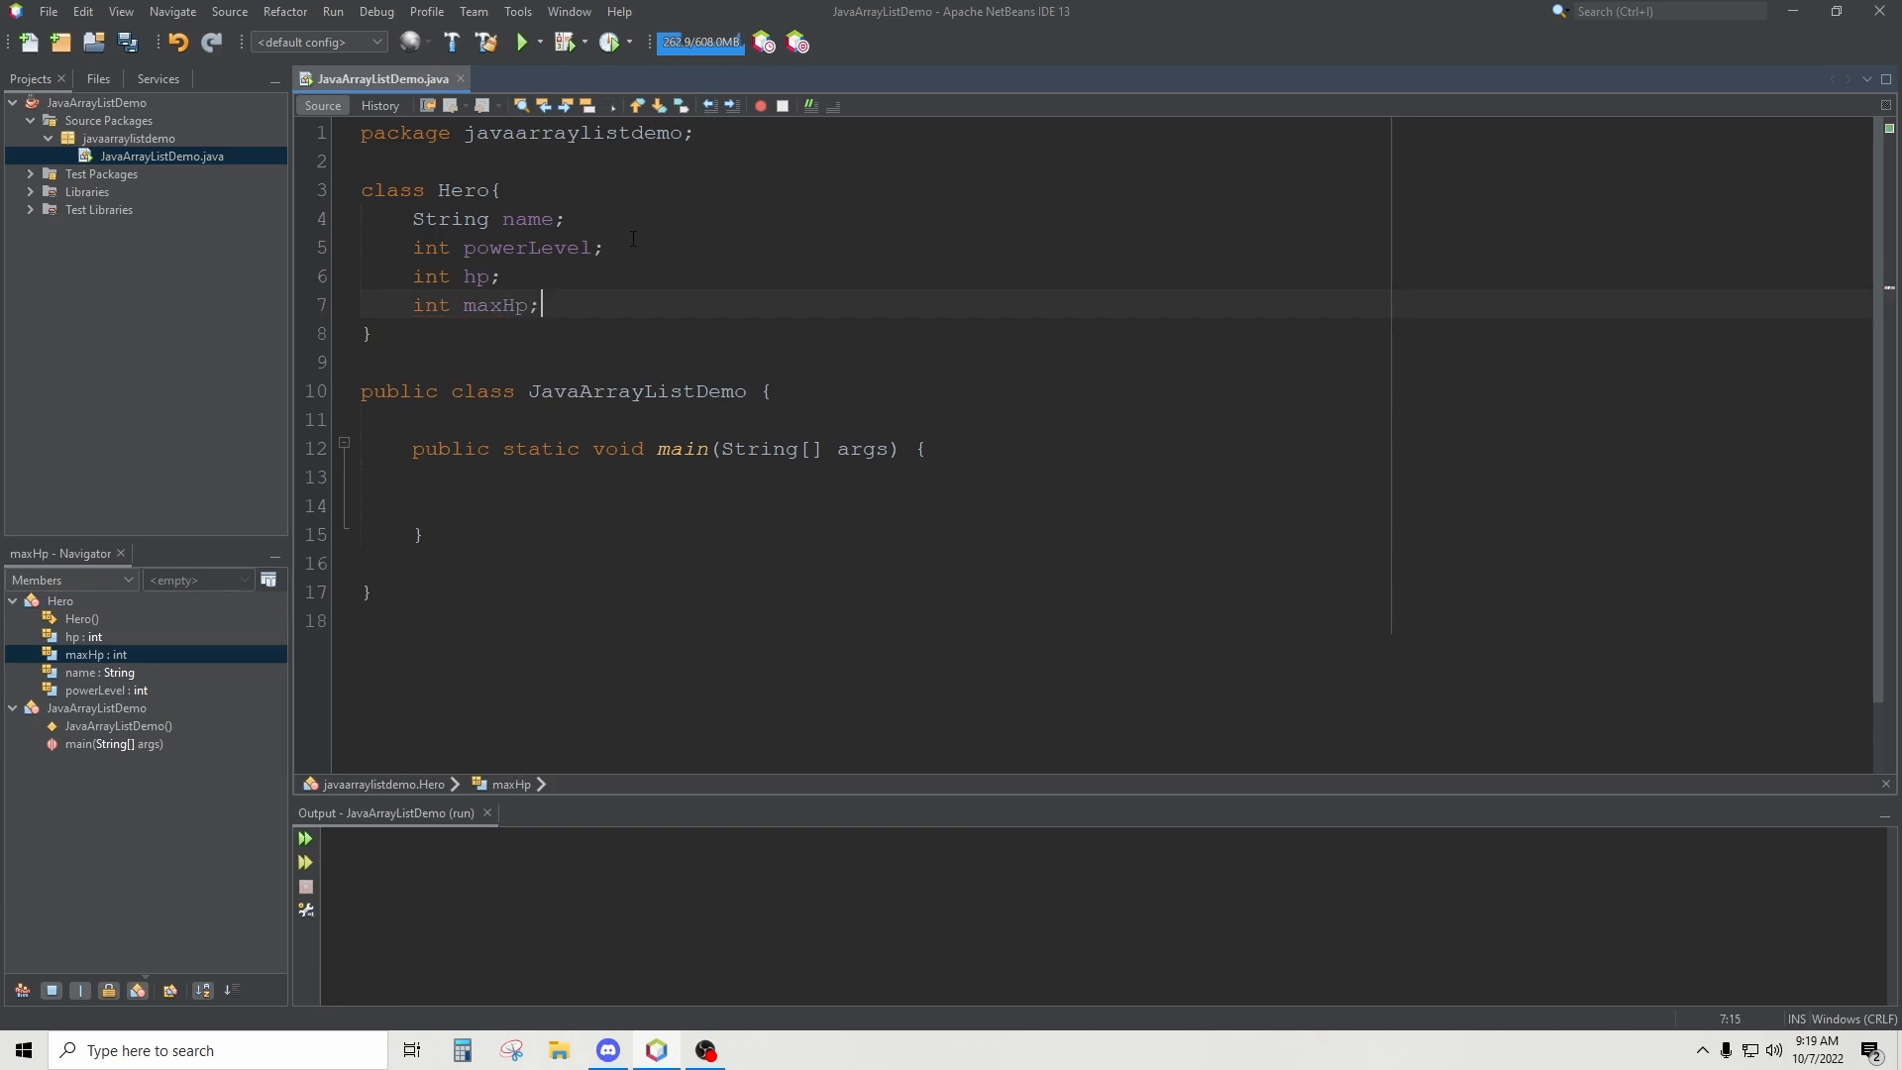
double_click(478, 275)
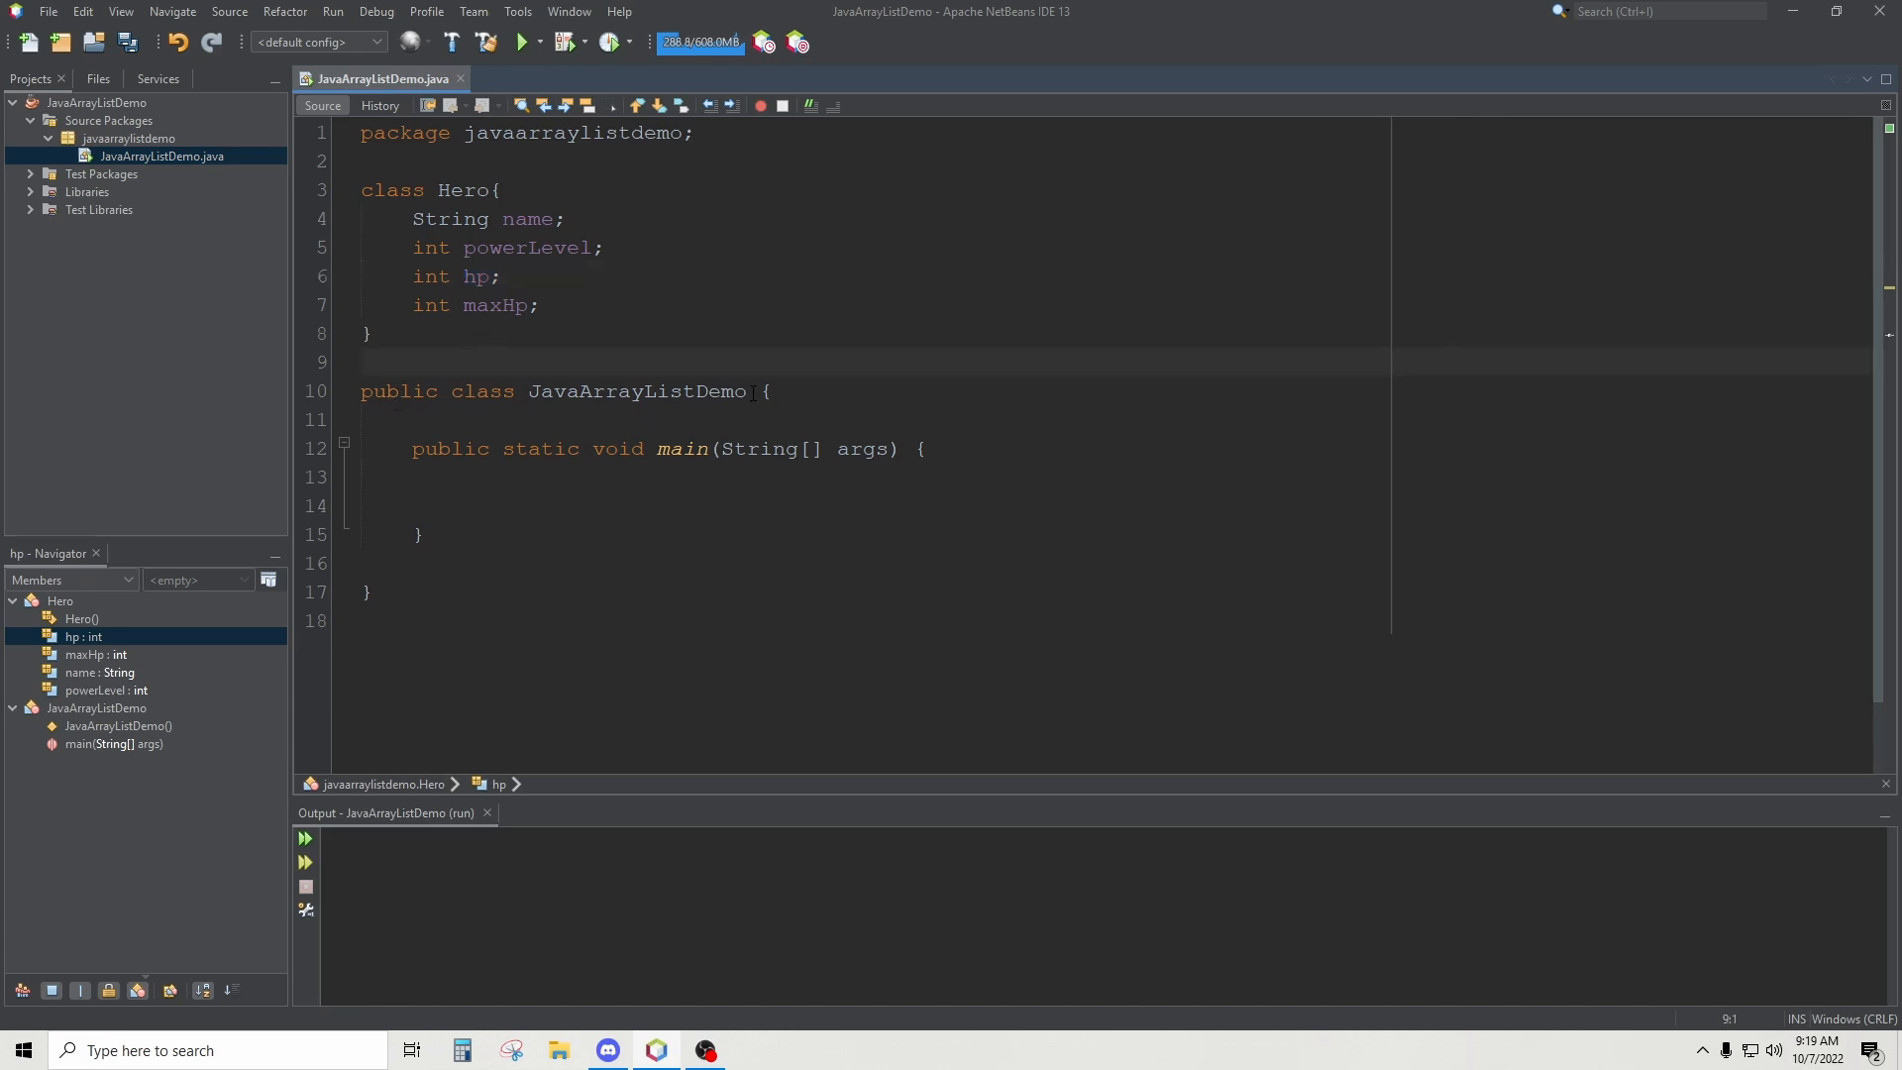
Step: Add a Hero() constructor: name "Default Name", hp and maxHp 100, powerLevel 9001
key(enter)
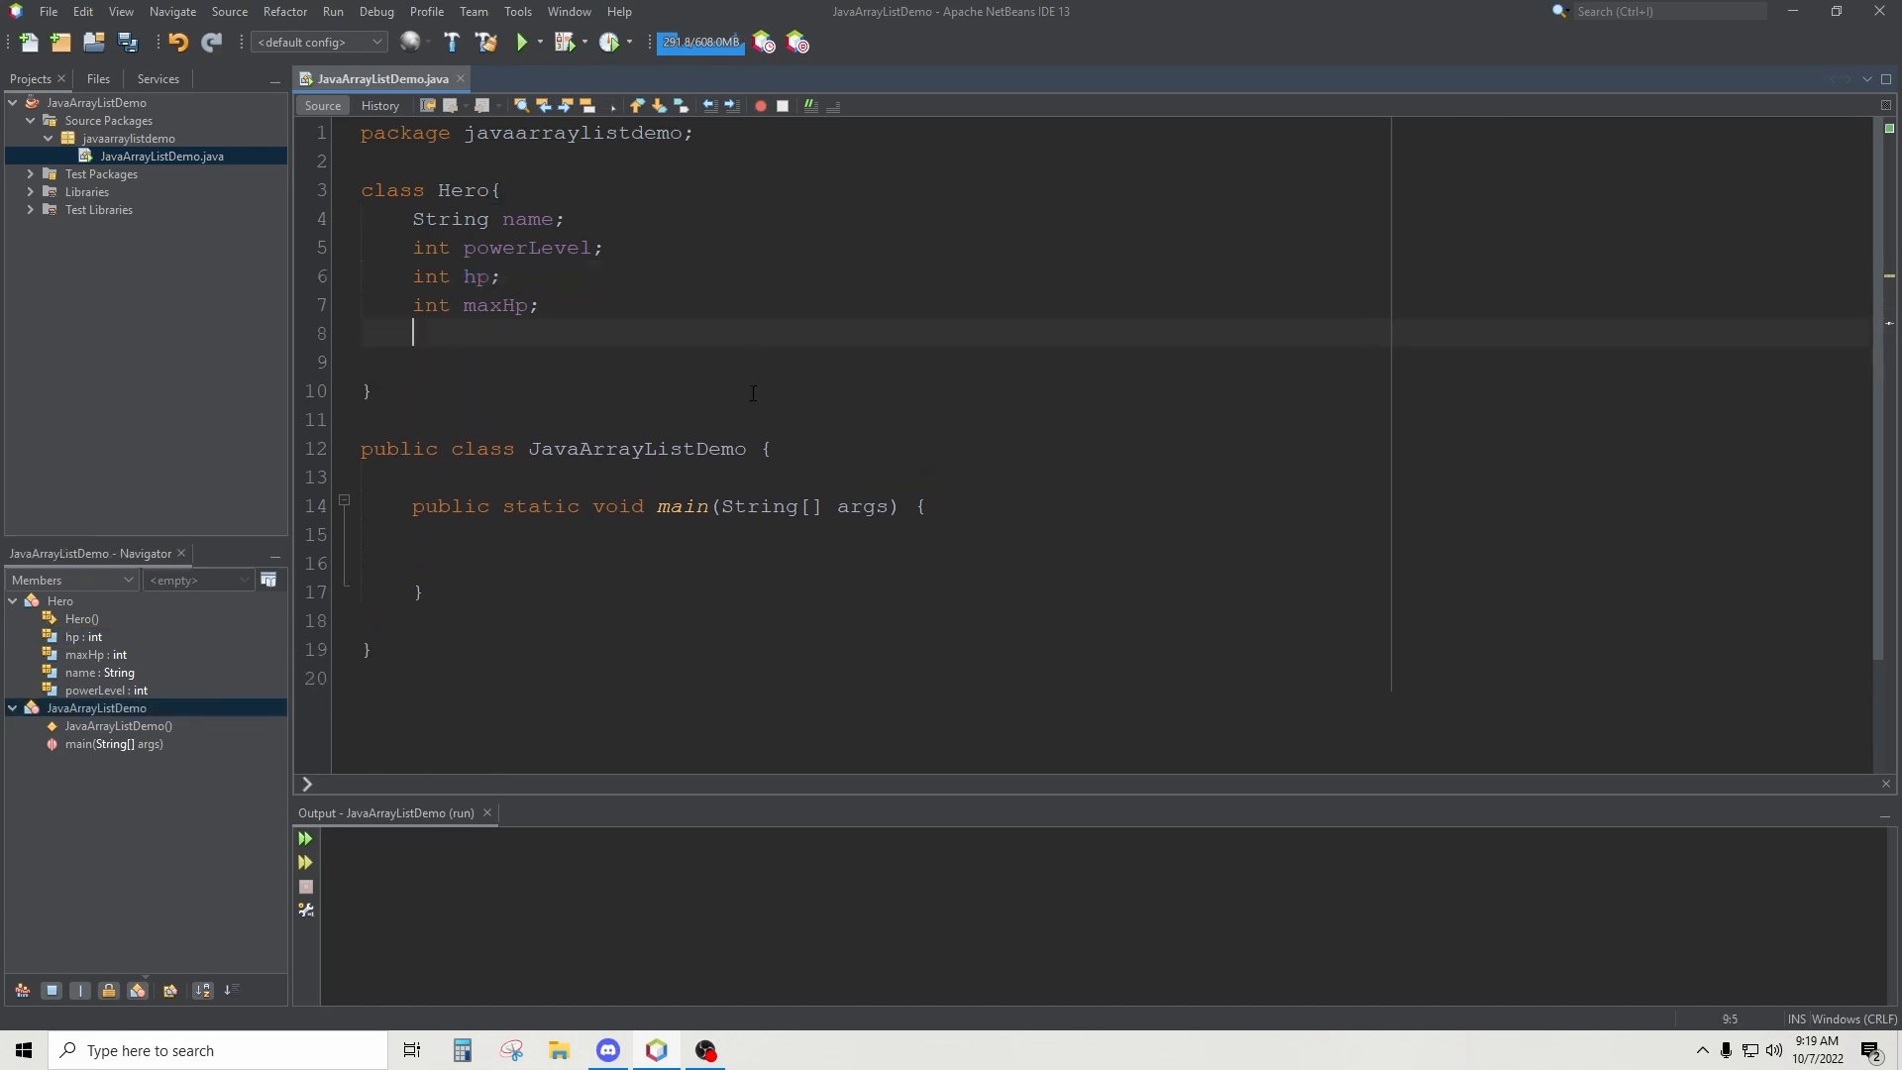
key(enter)
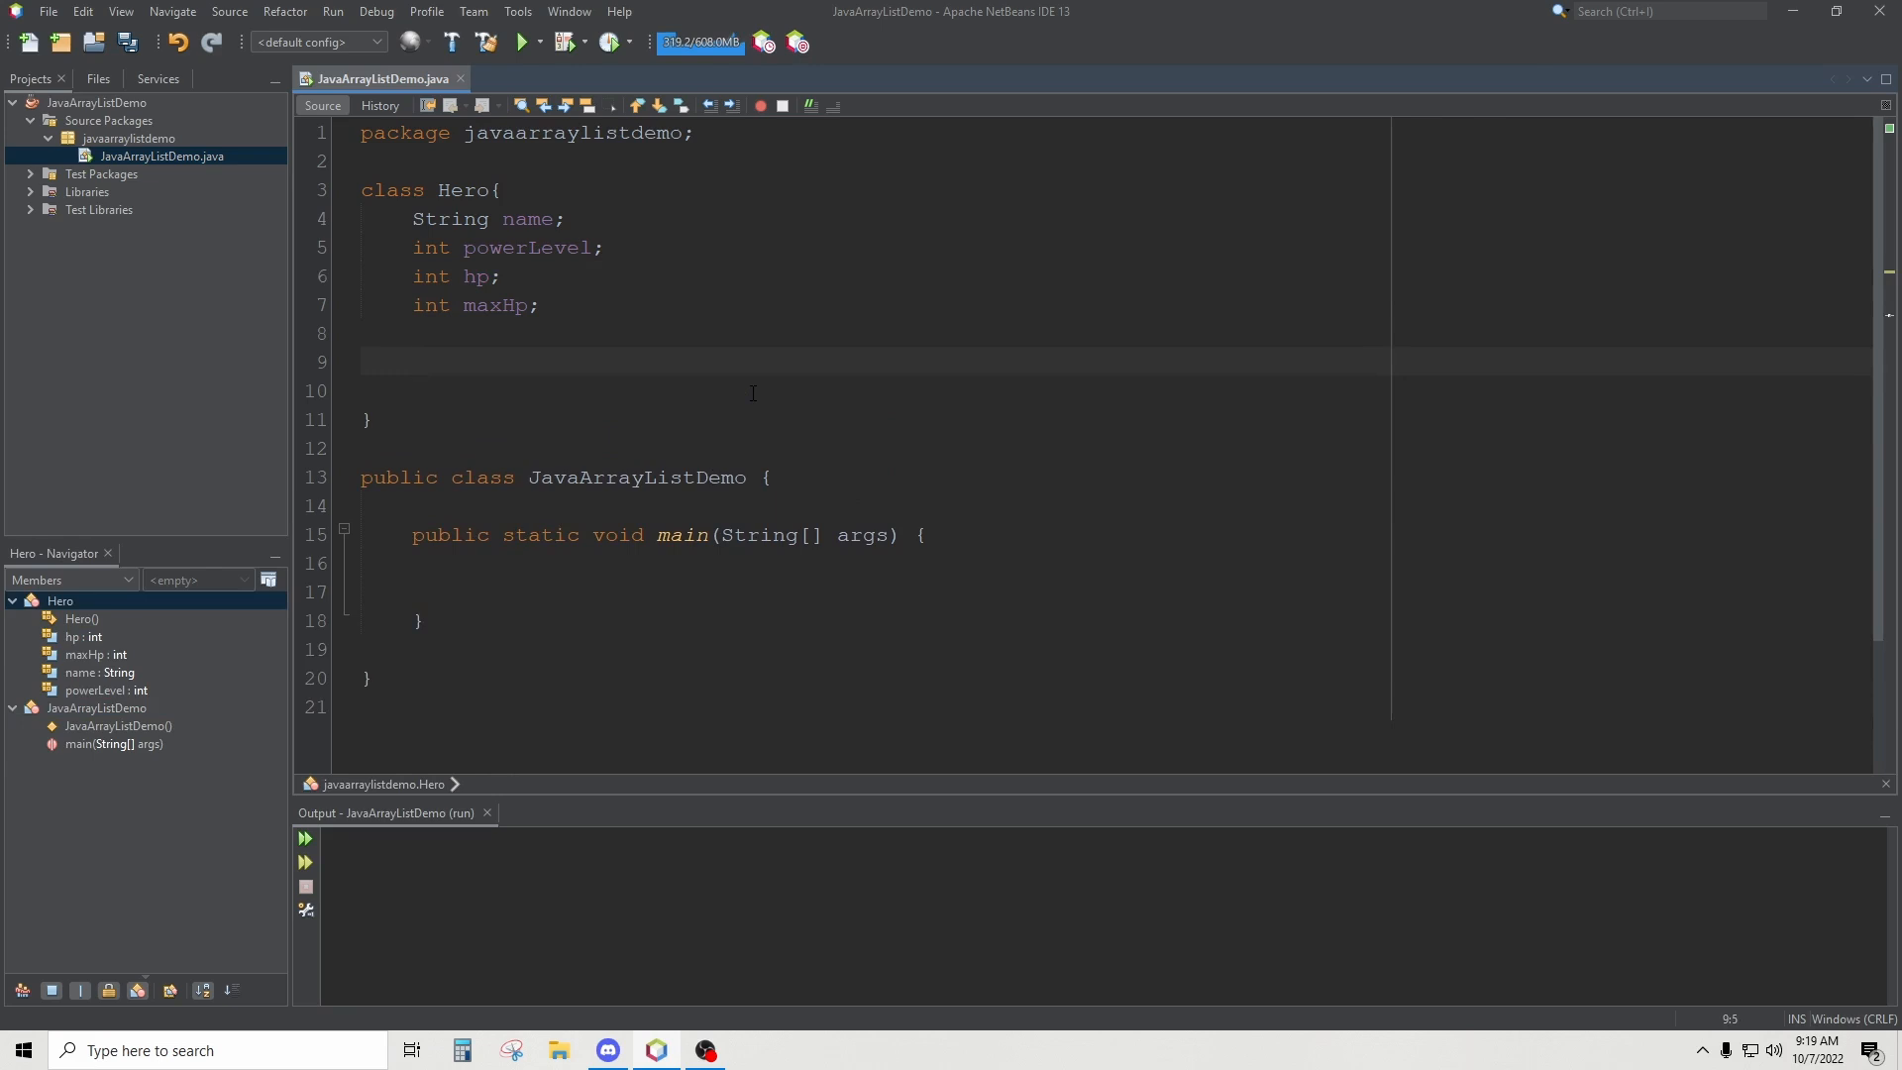
click(415, 360)
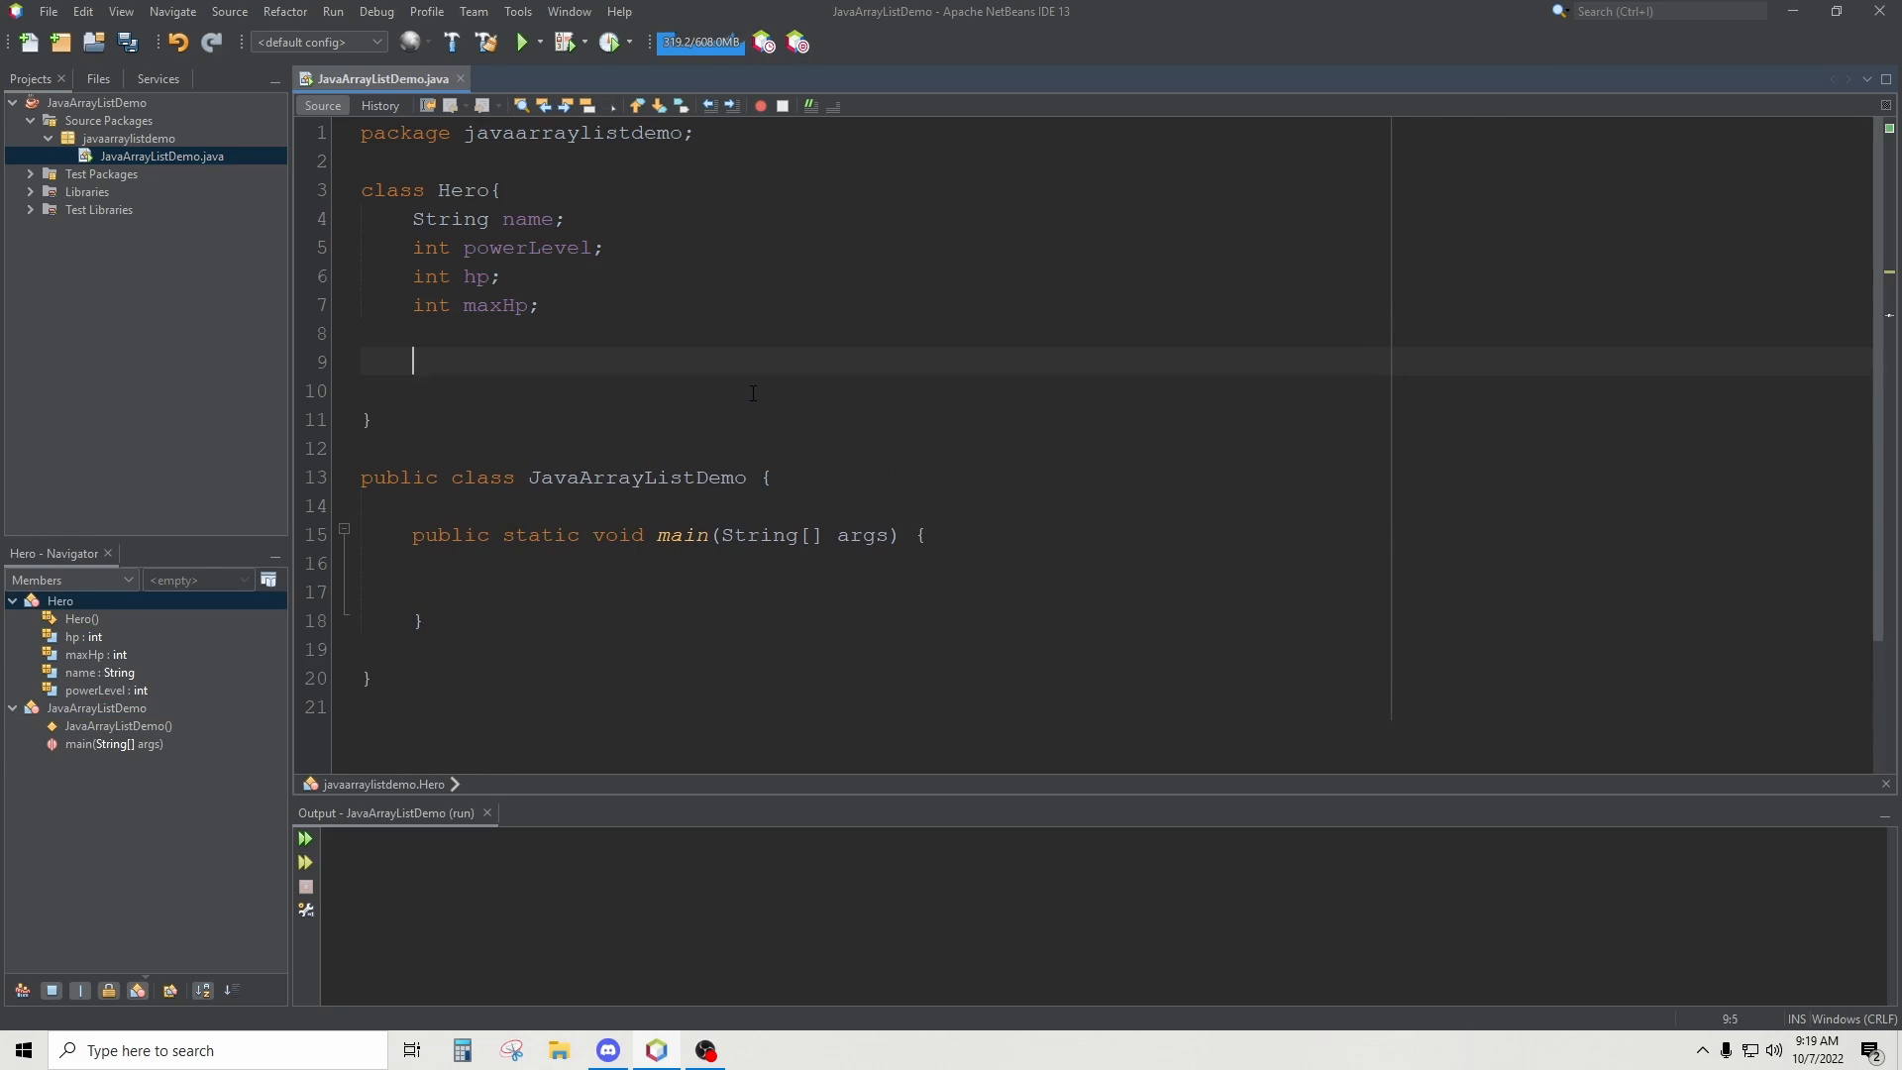
text(Hero())
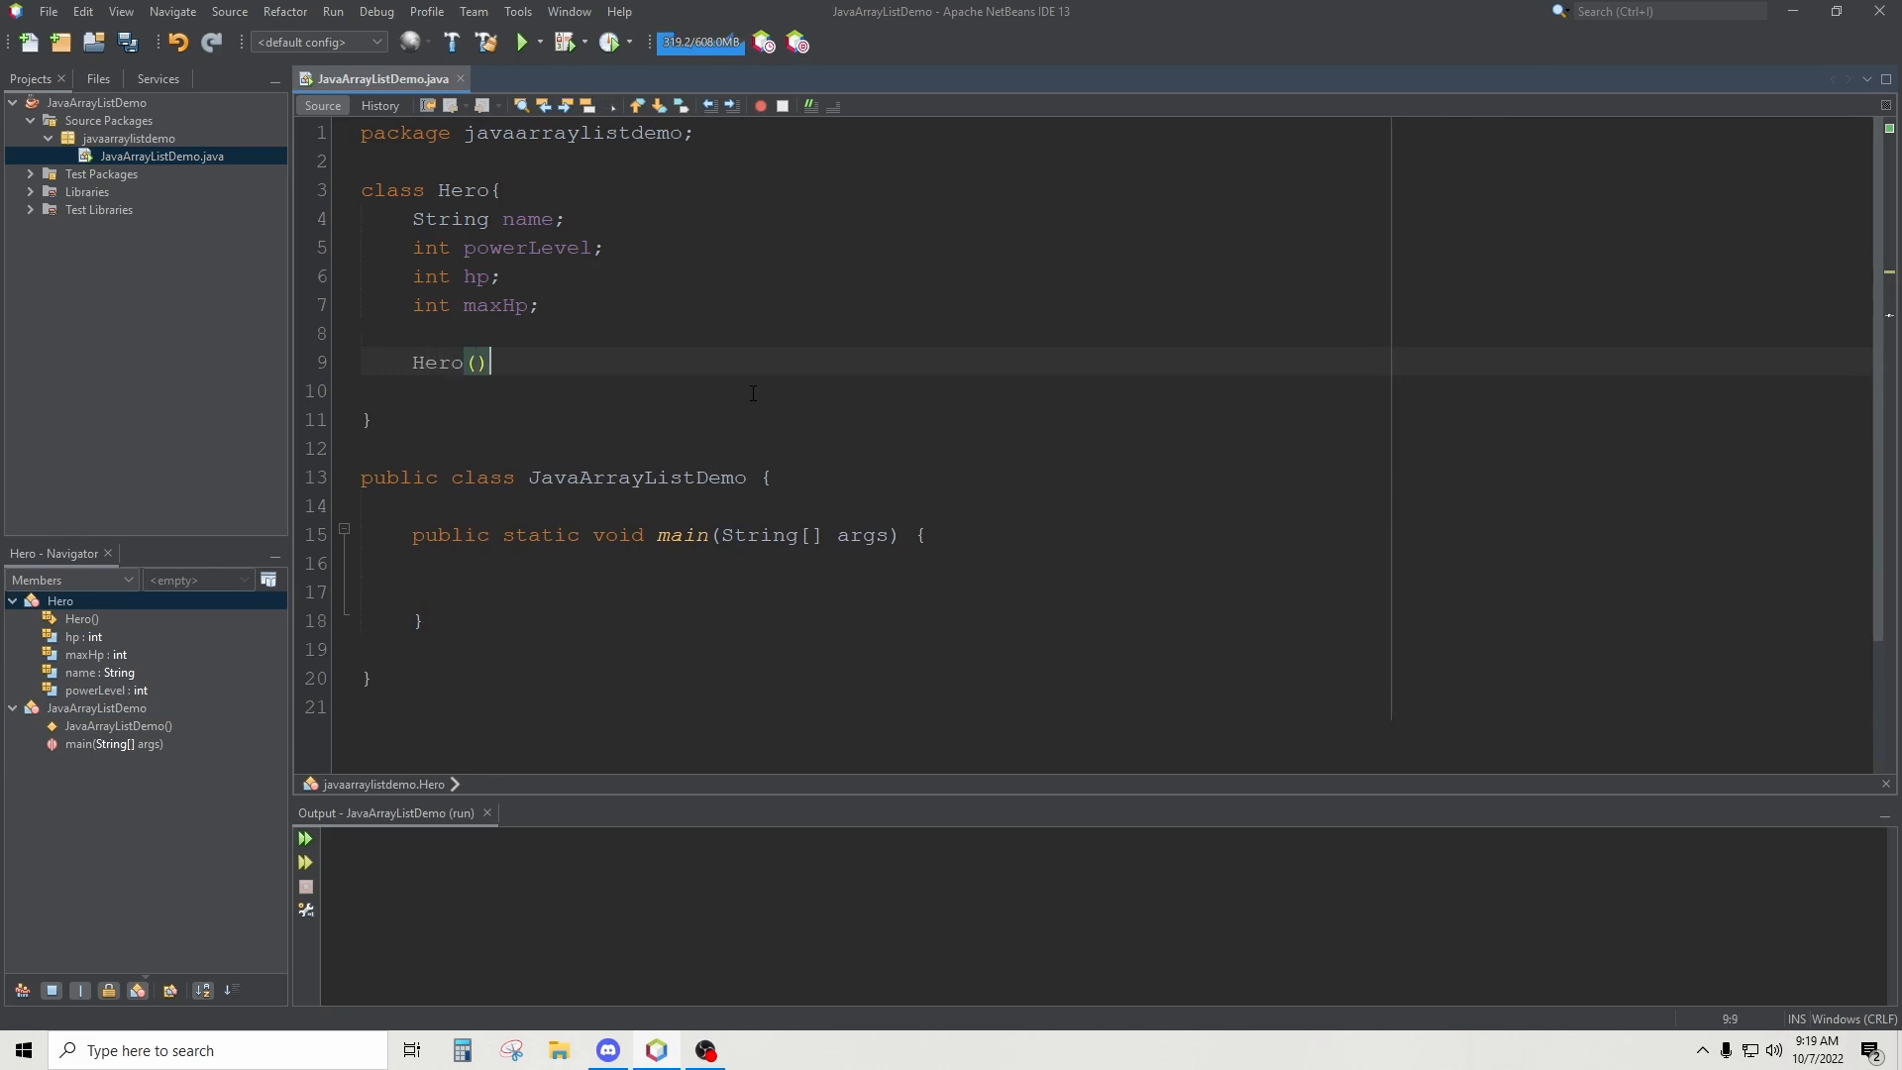
text({)
click(874, 391)
text(name = "Default Name";)
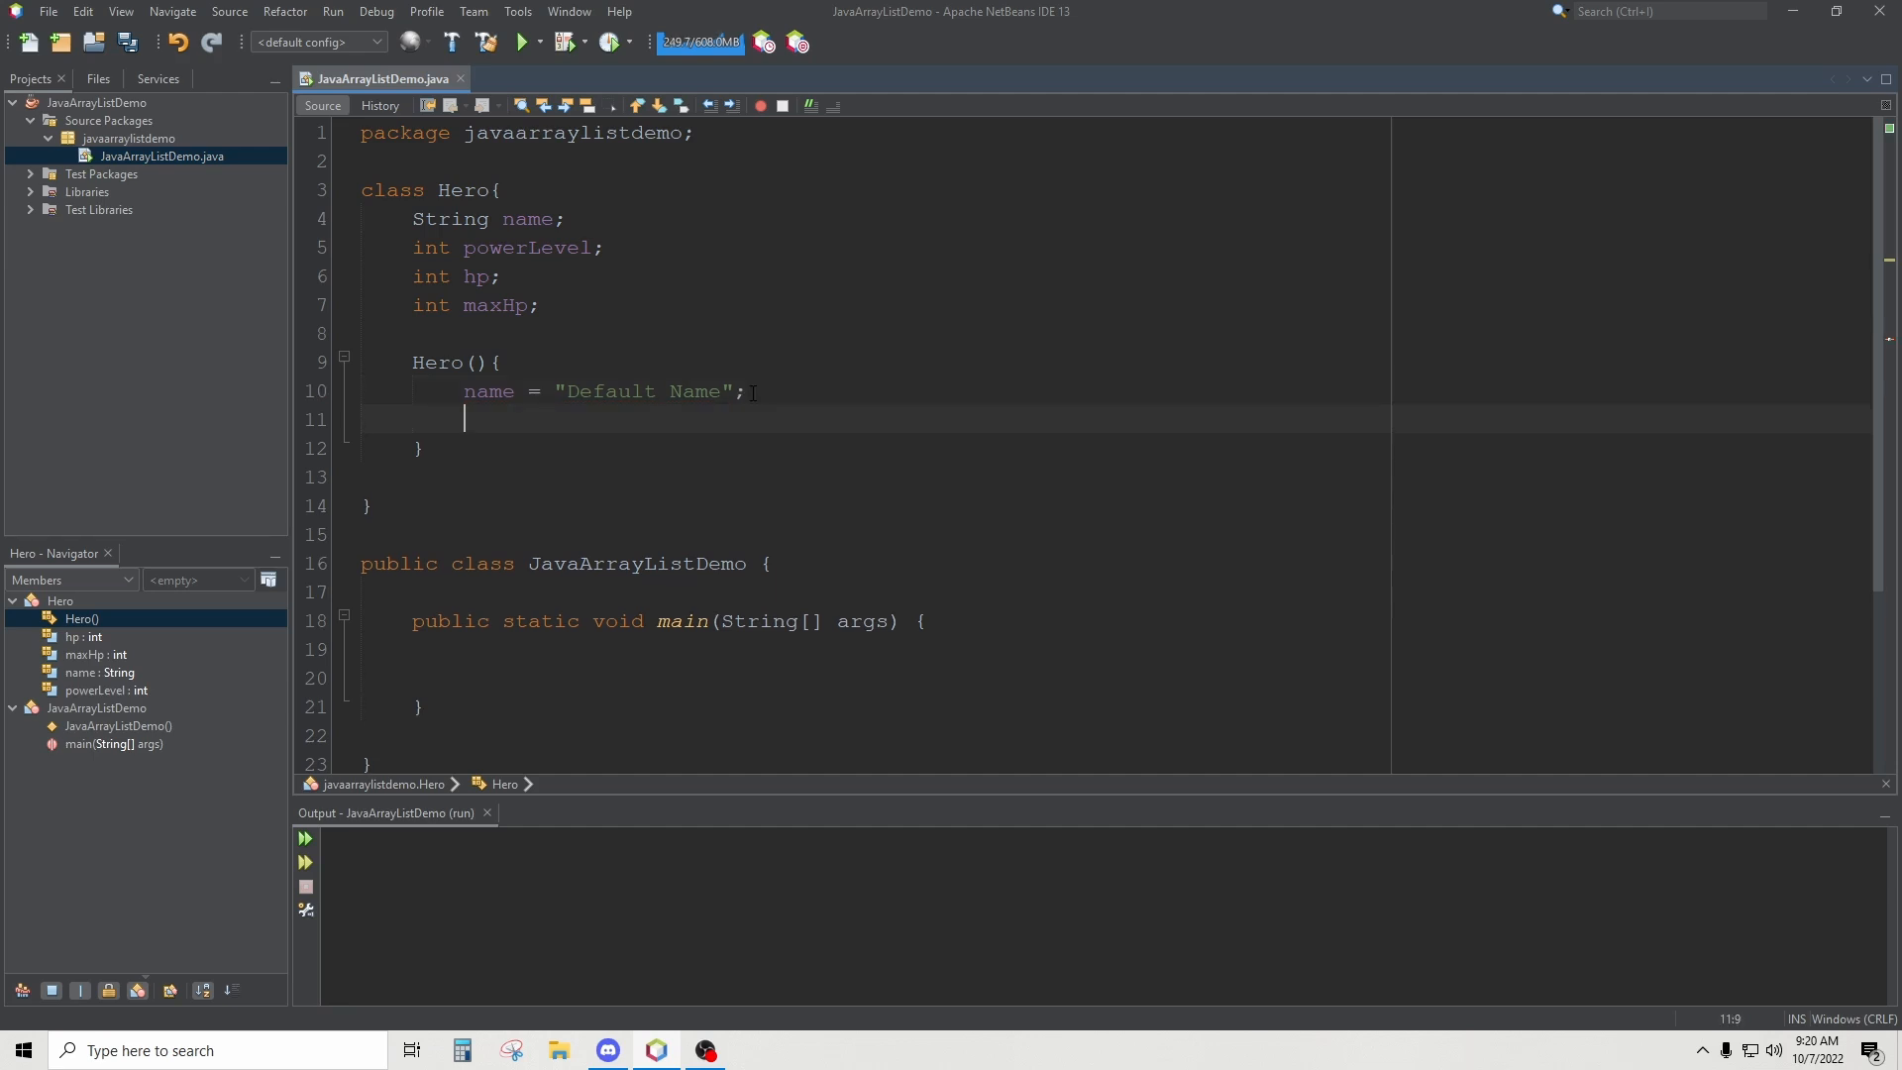
text(hp =)
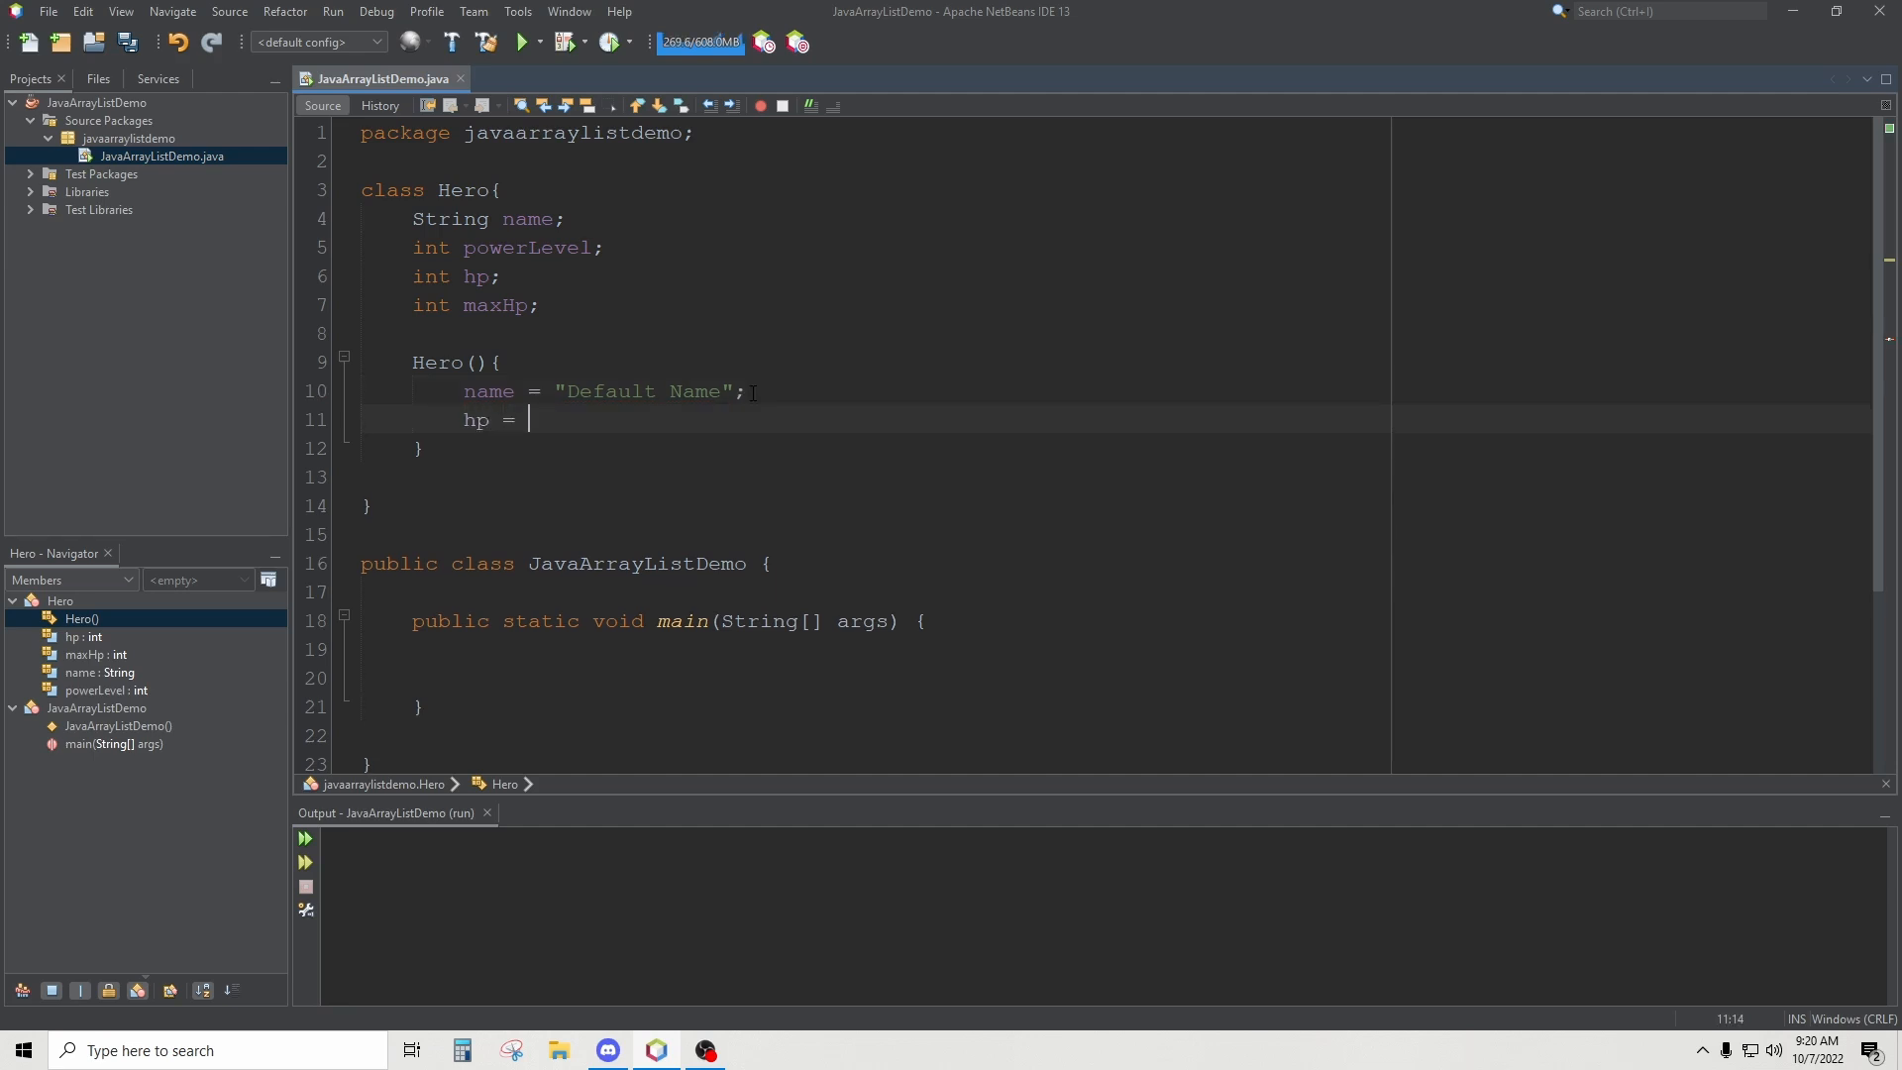
text(100;)
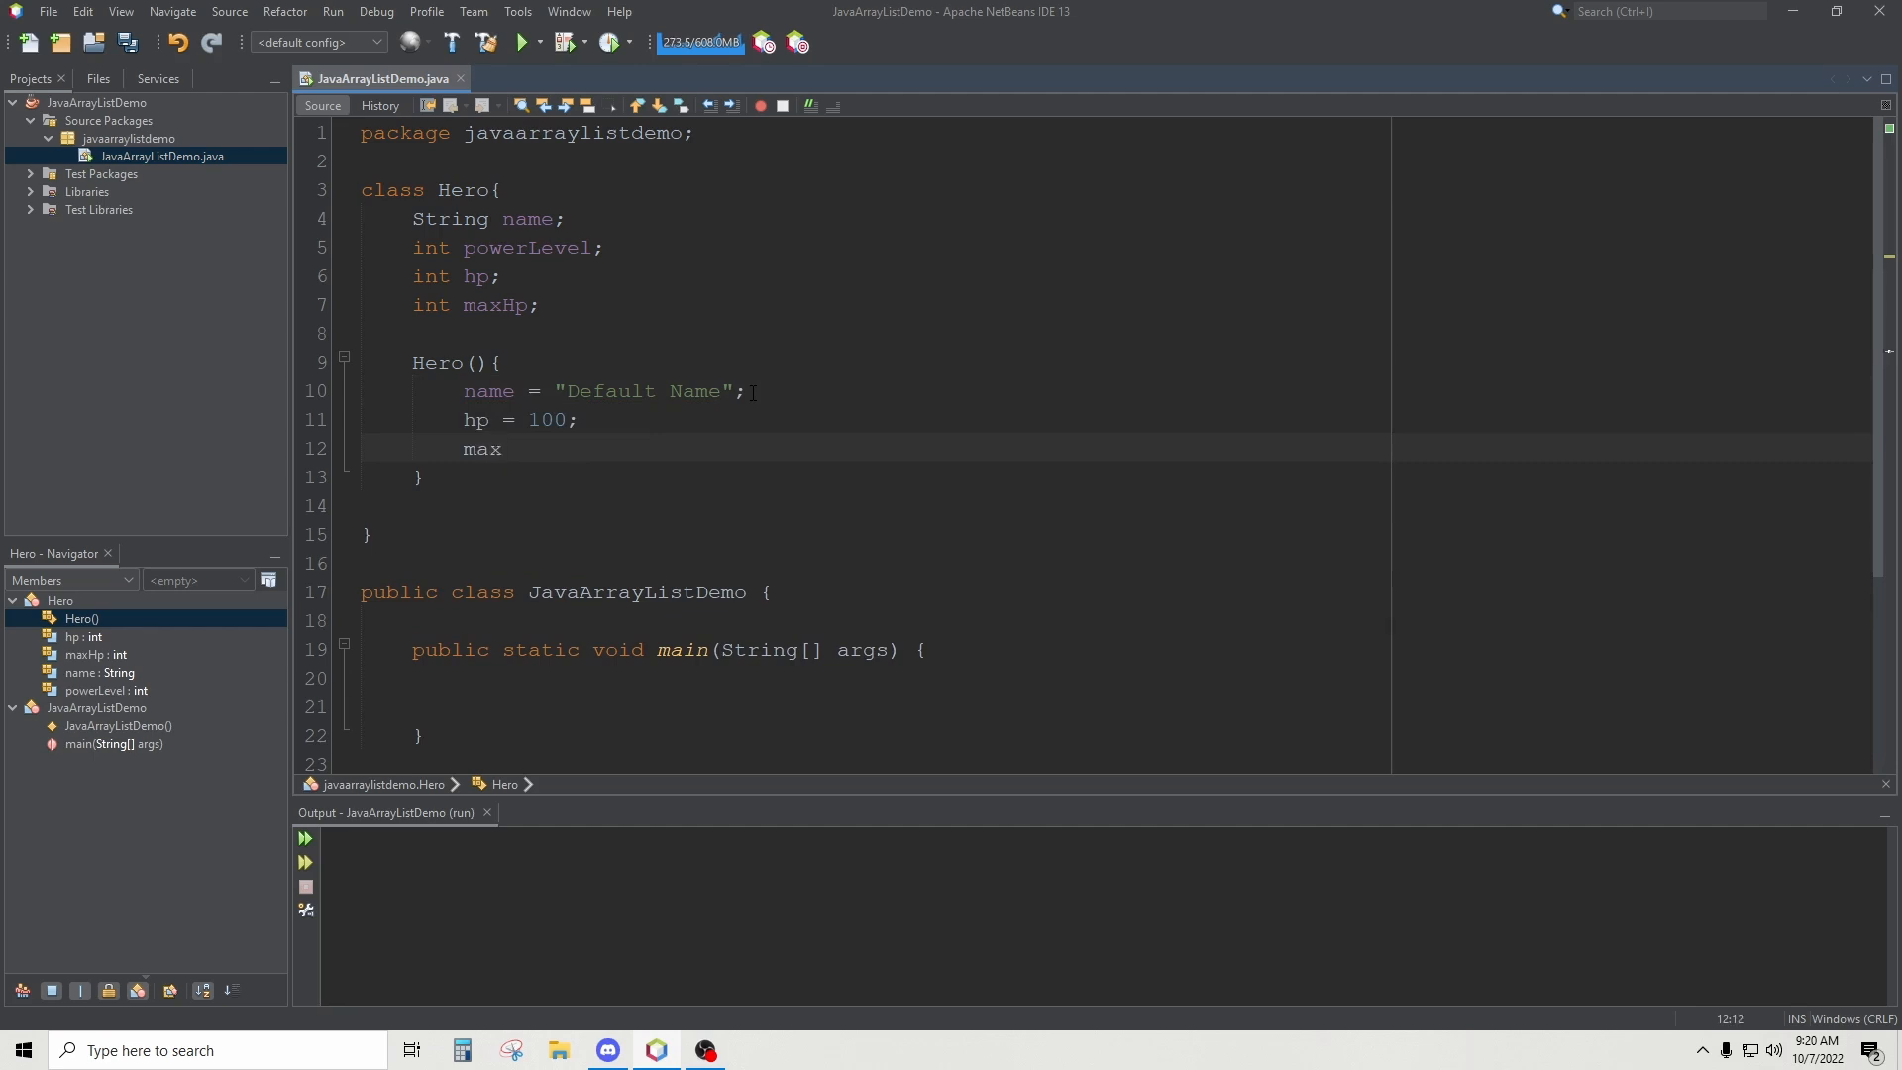
text(Hp =)
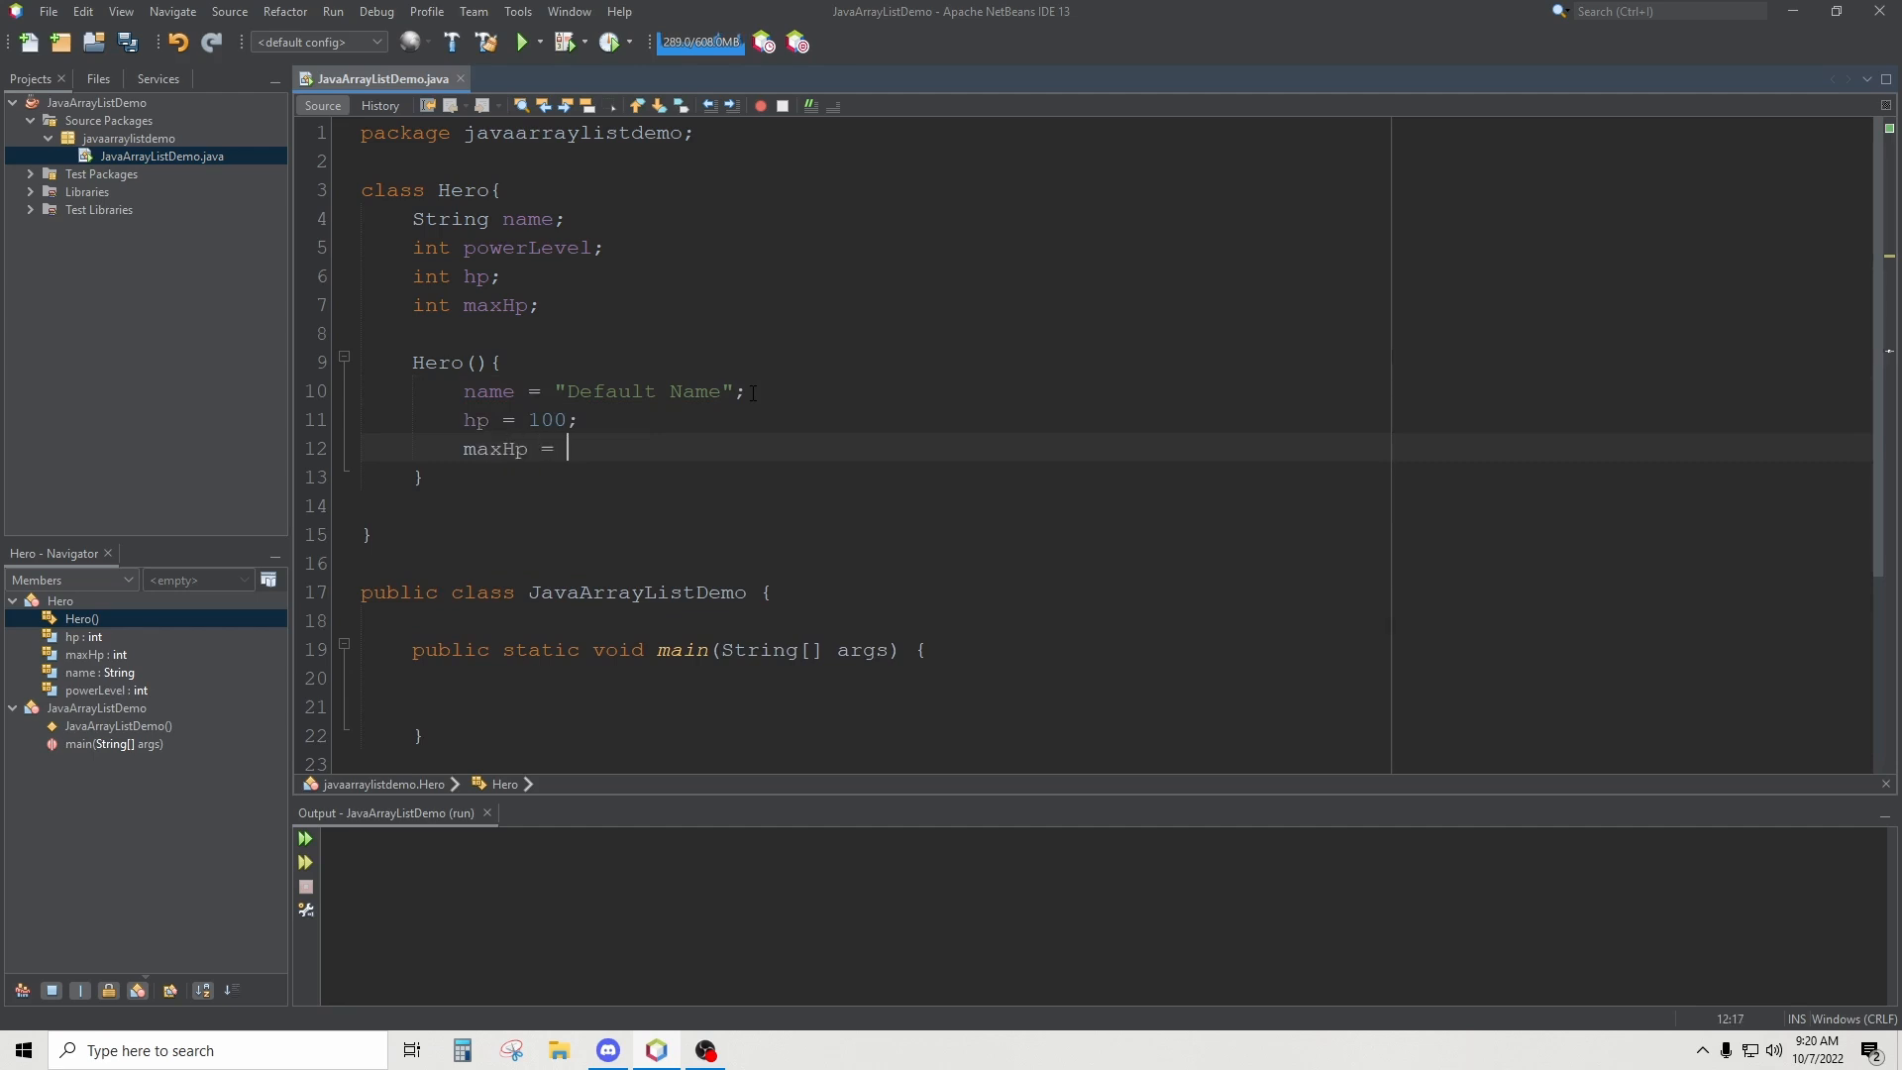
text(100;)
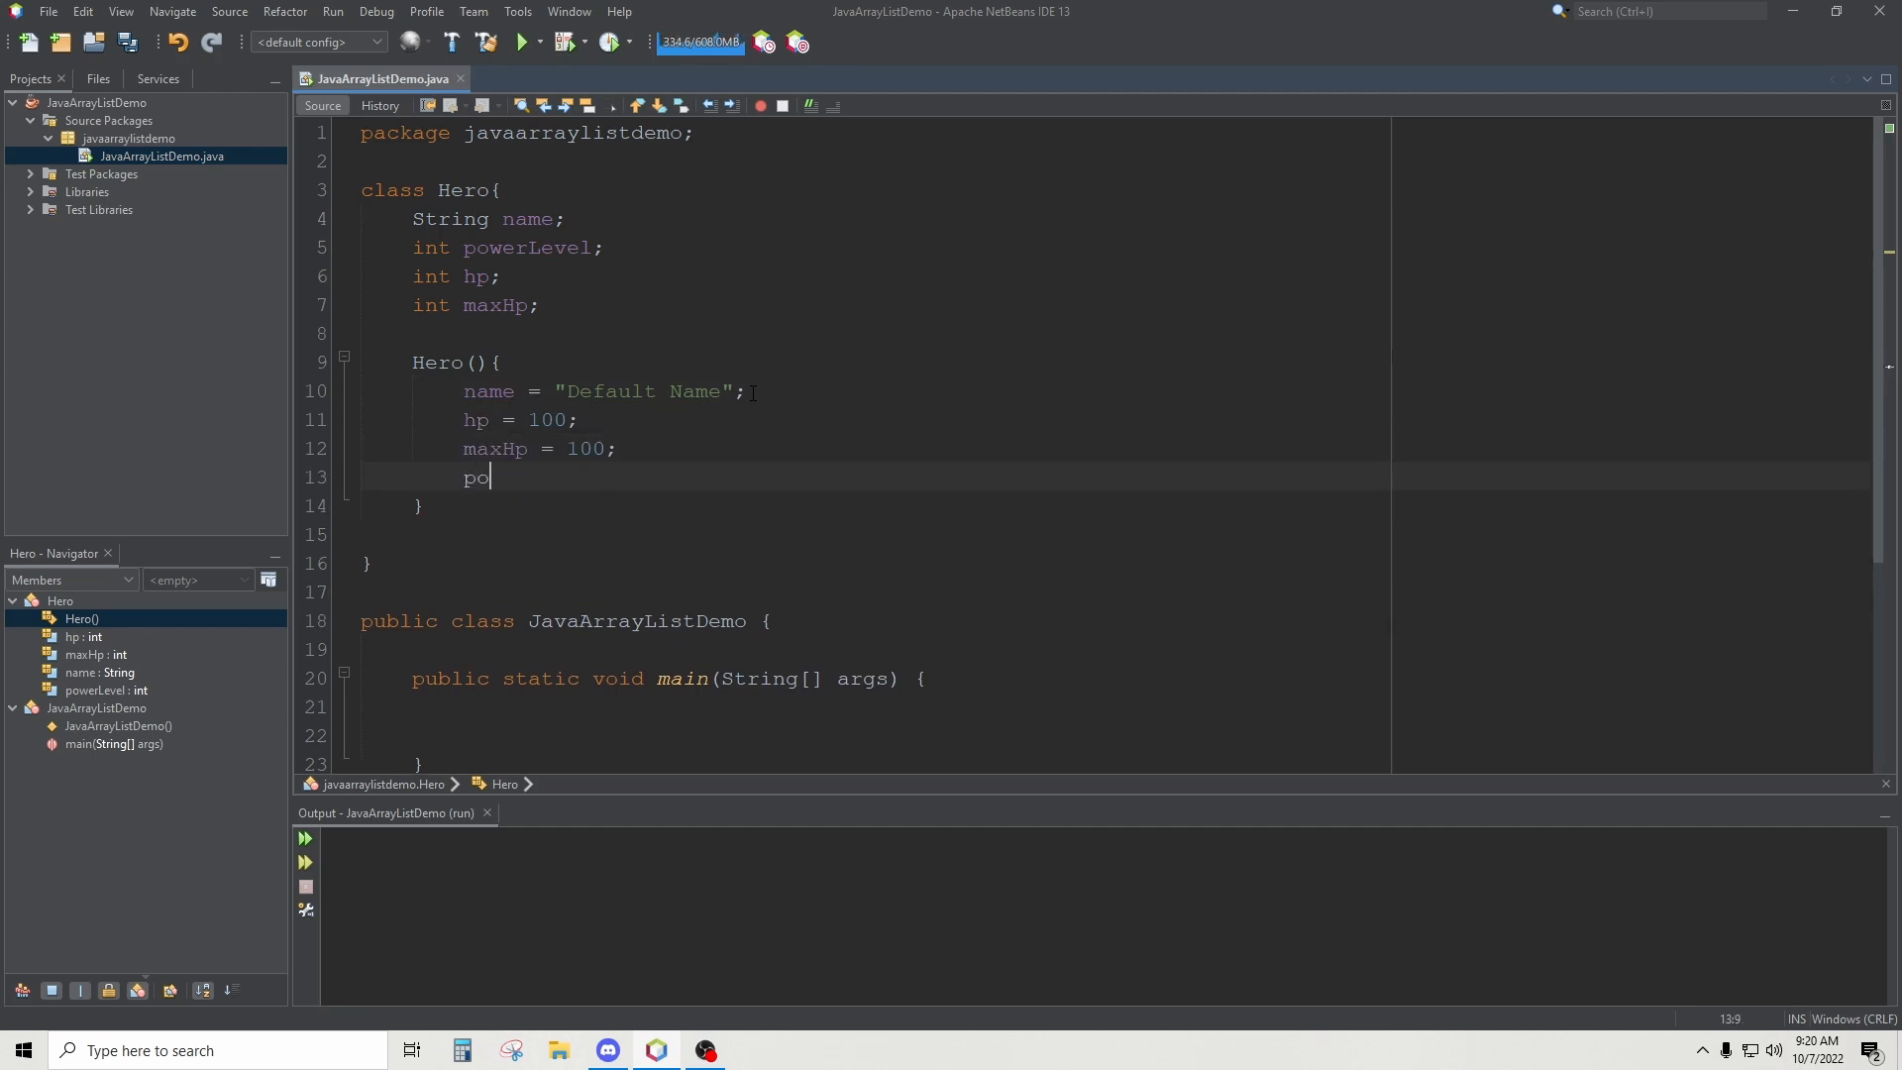
text(werLevel =)
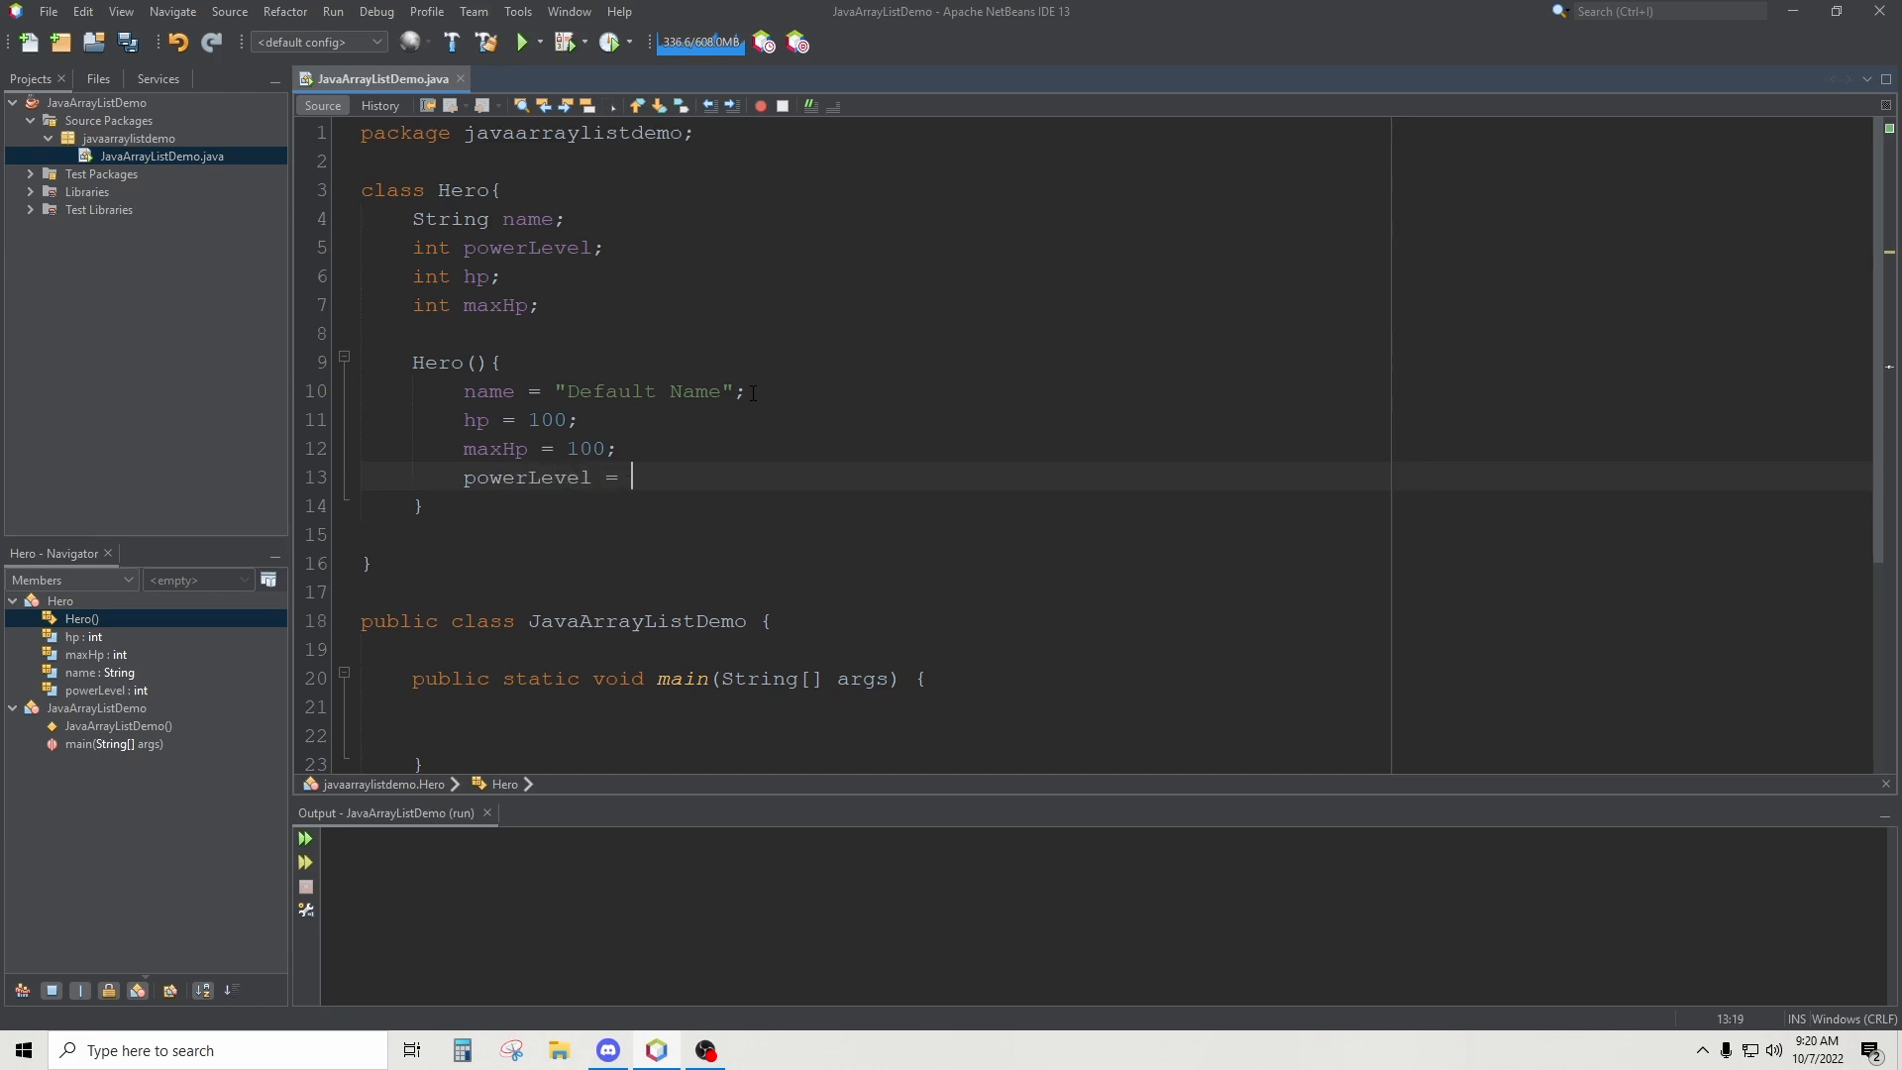
text(0)
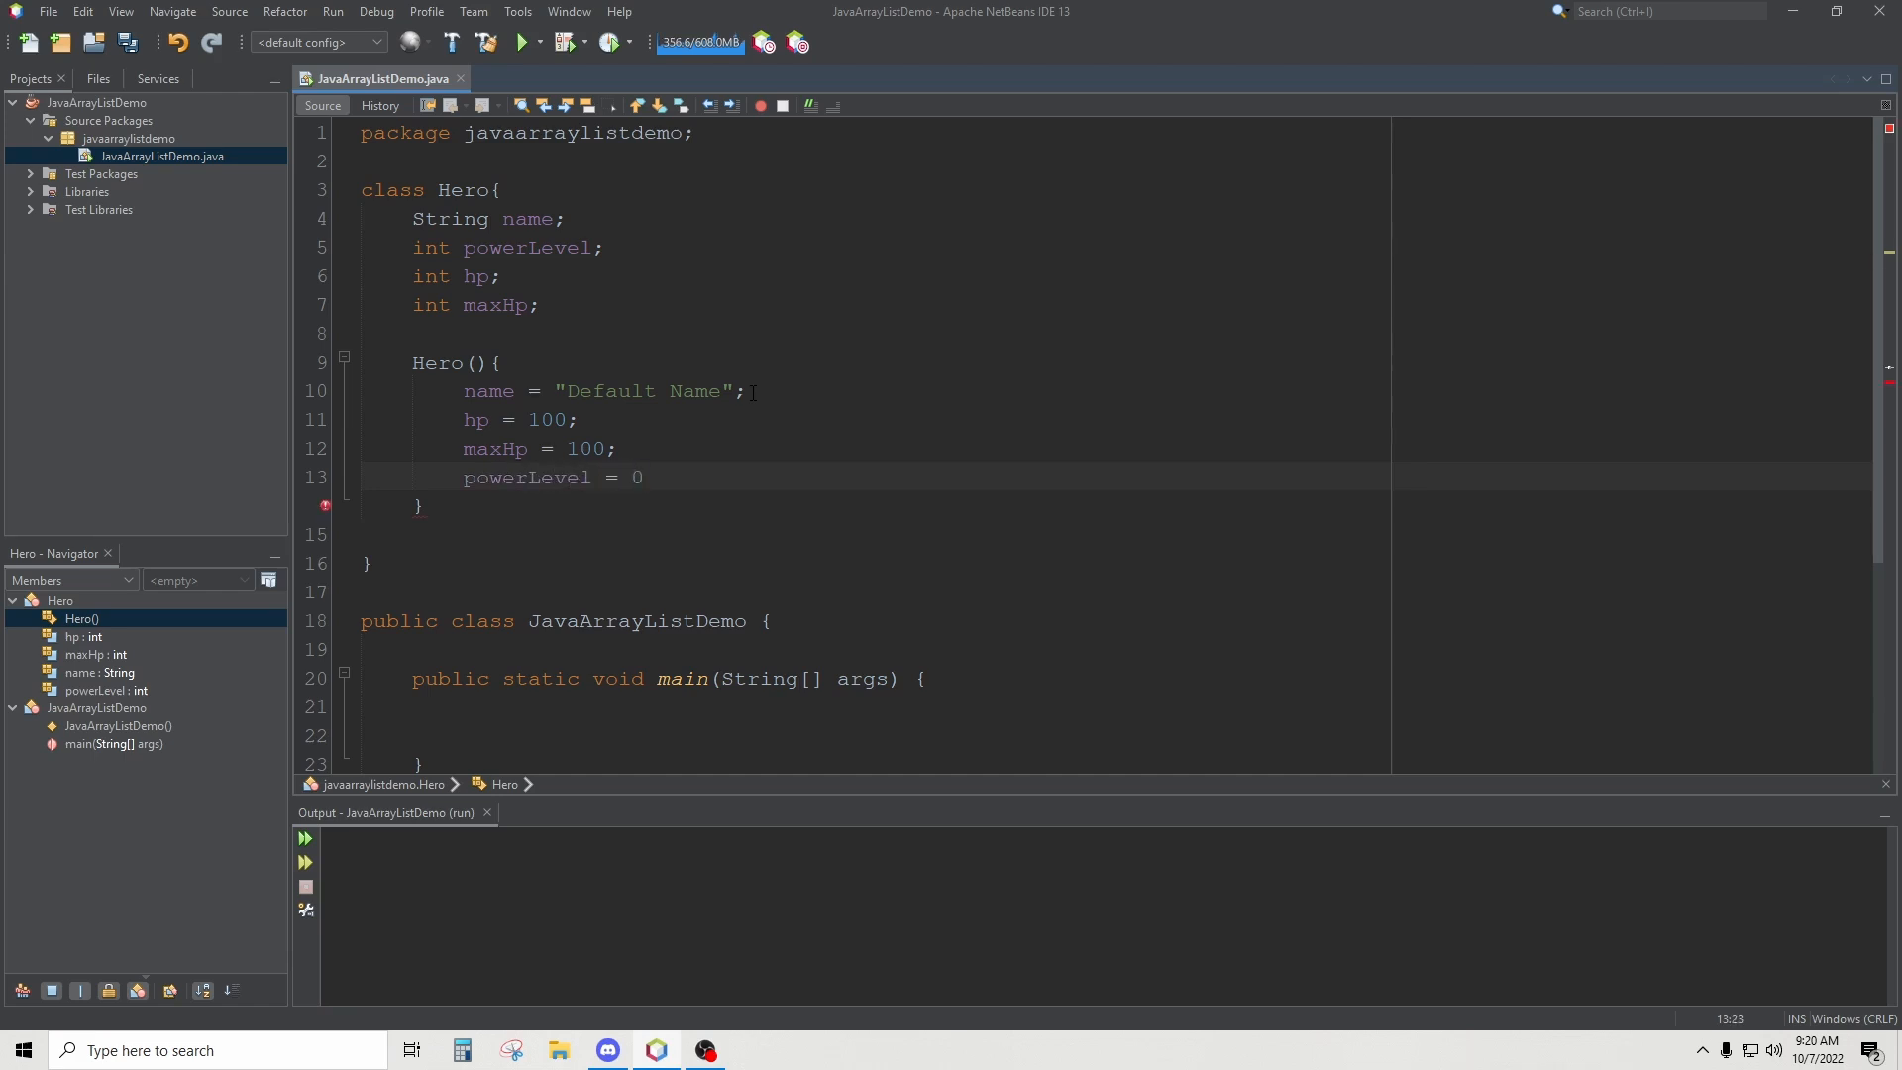
text(9001;)
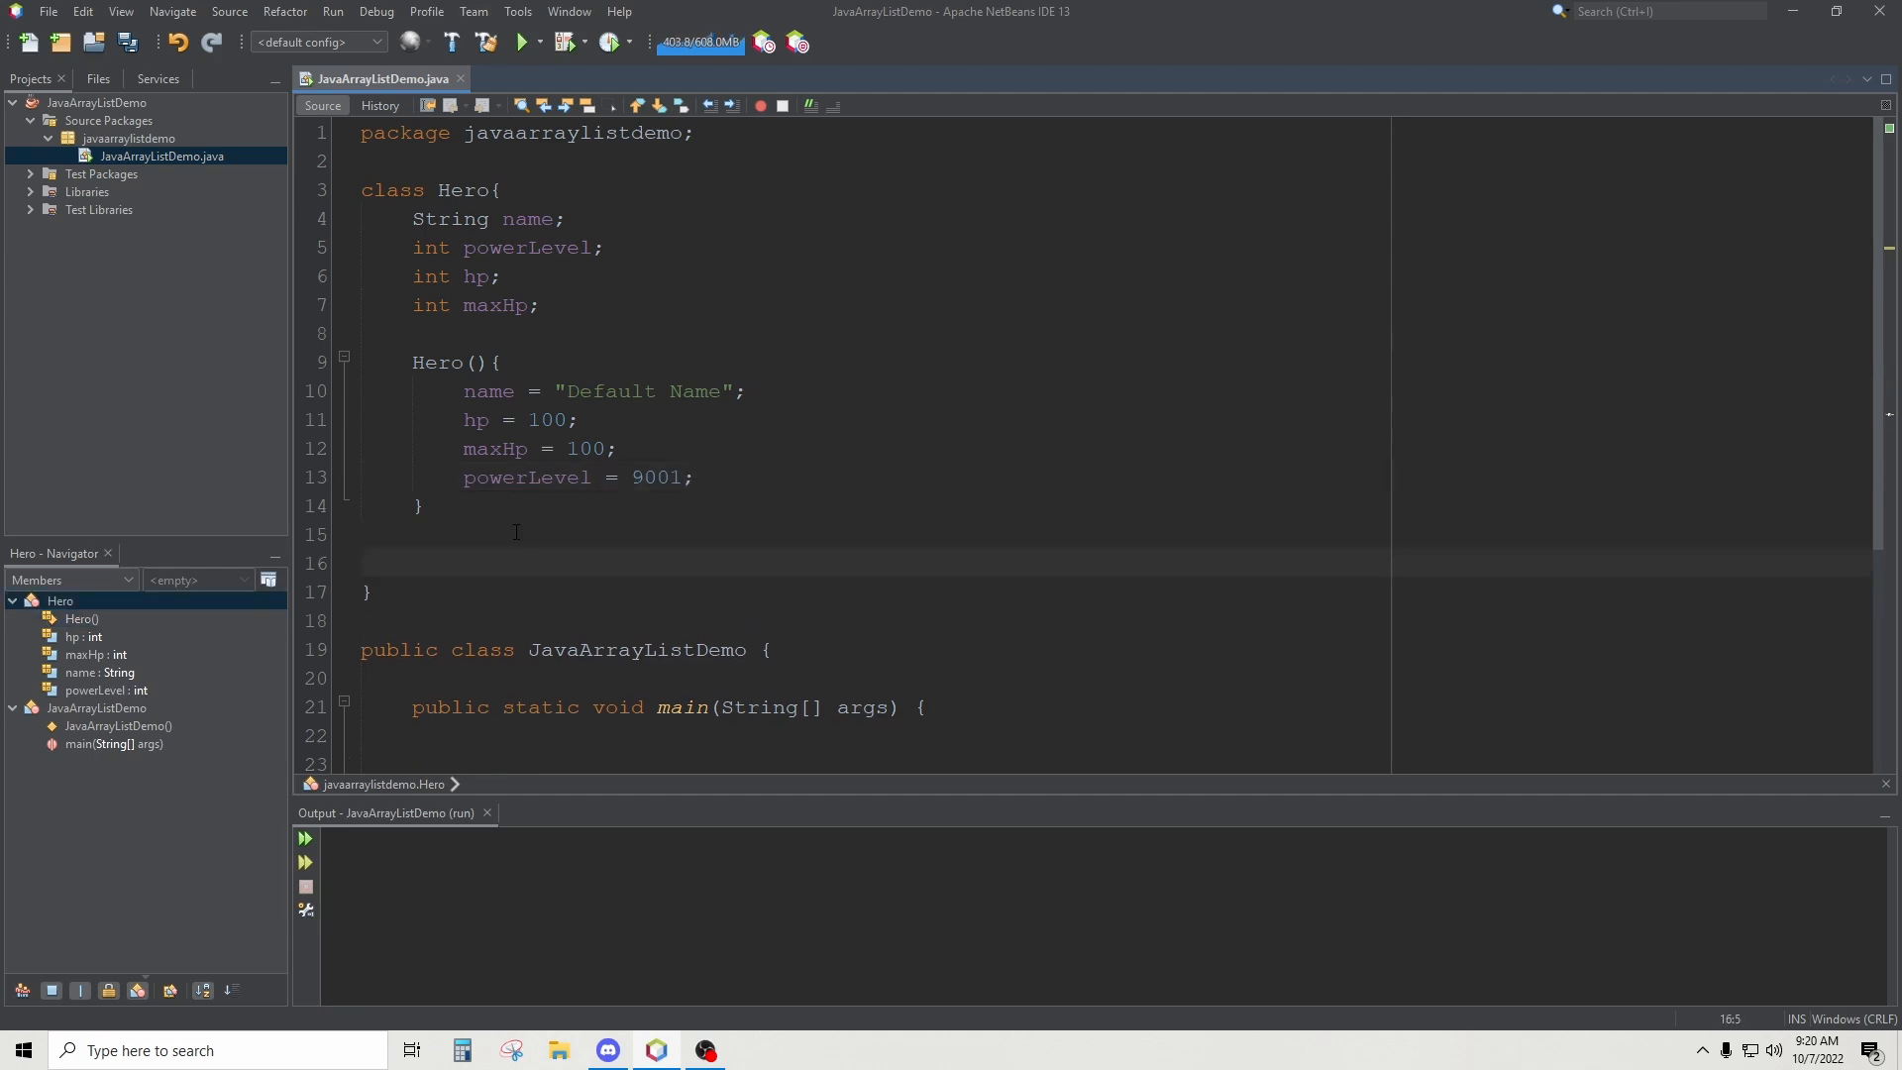
Step: Declare a Hero(String name, int powerLevel, int maxHp) constructor with an empty body
scroll(down, 3)
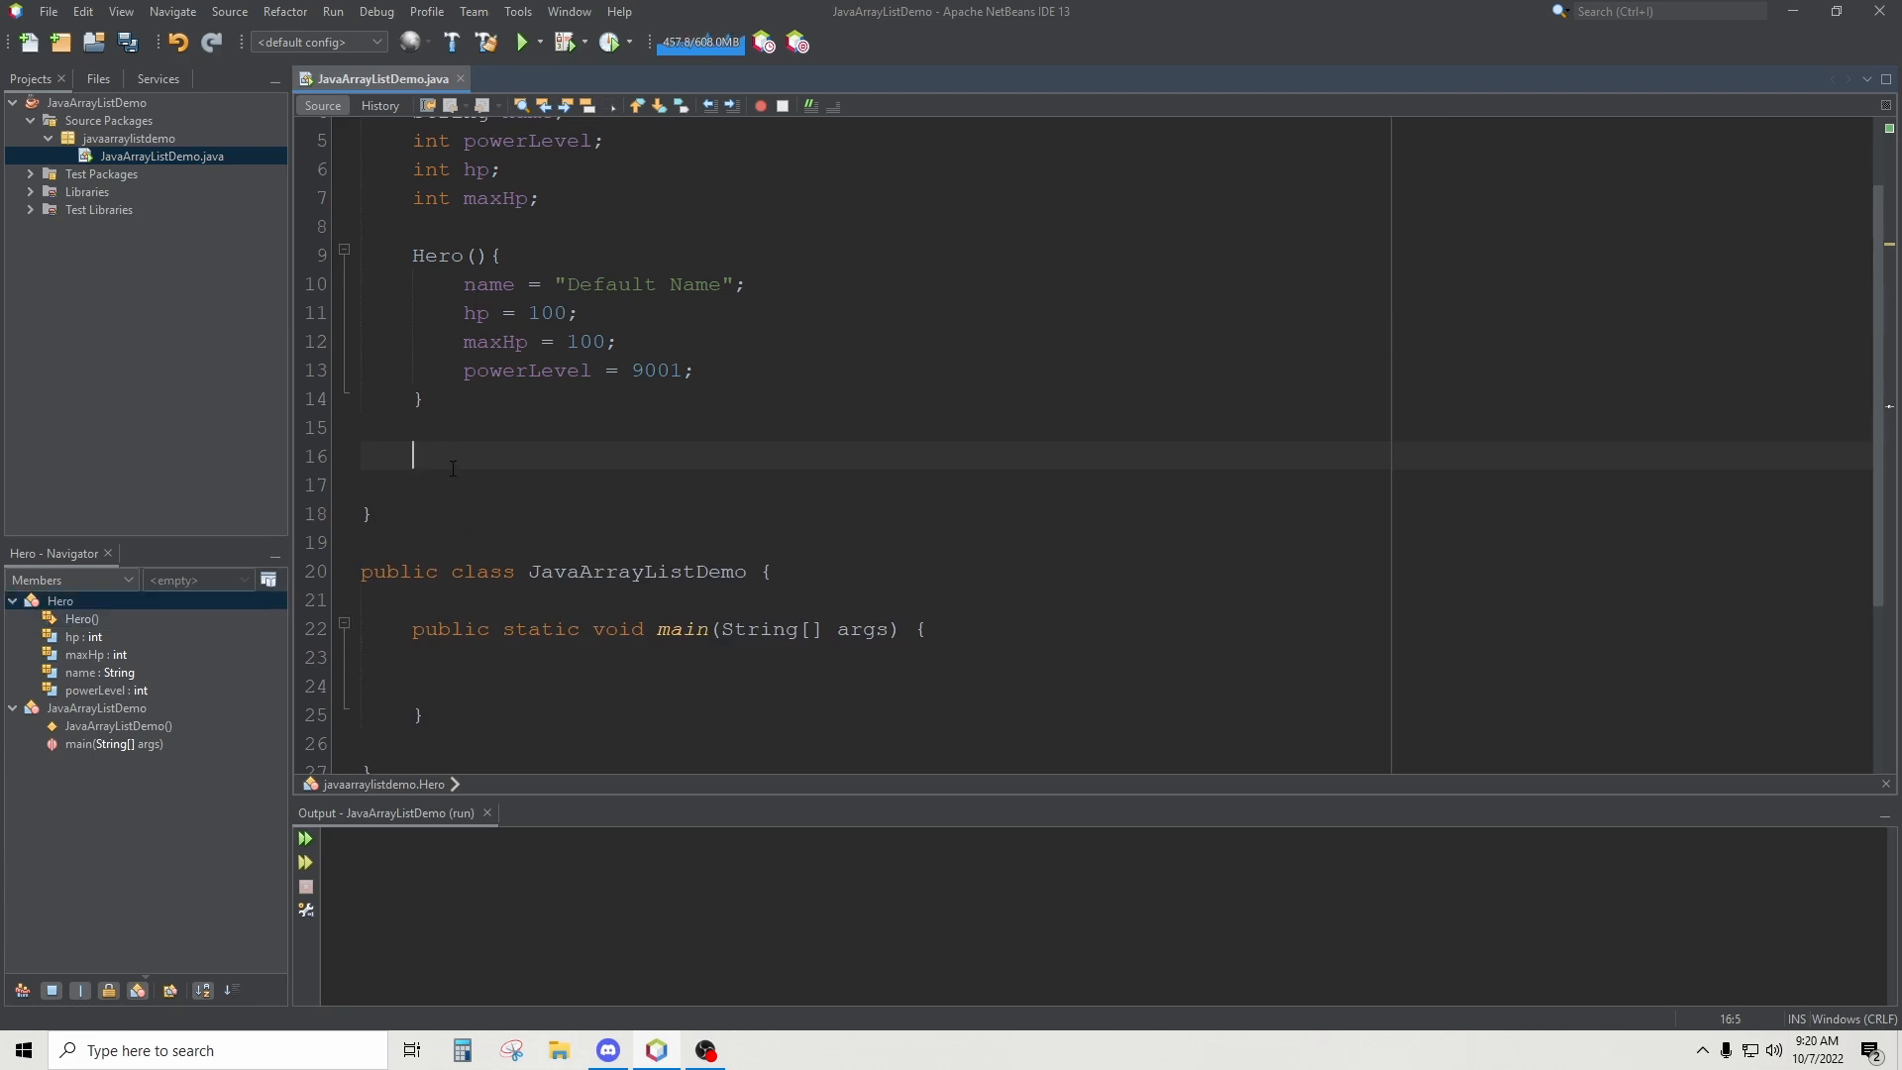
text(Hero())
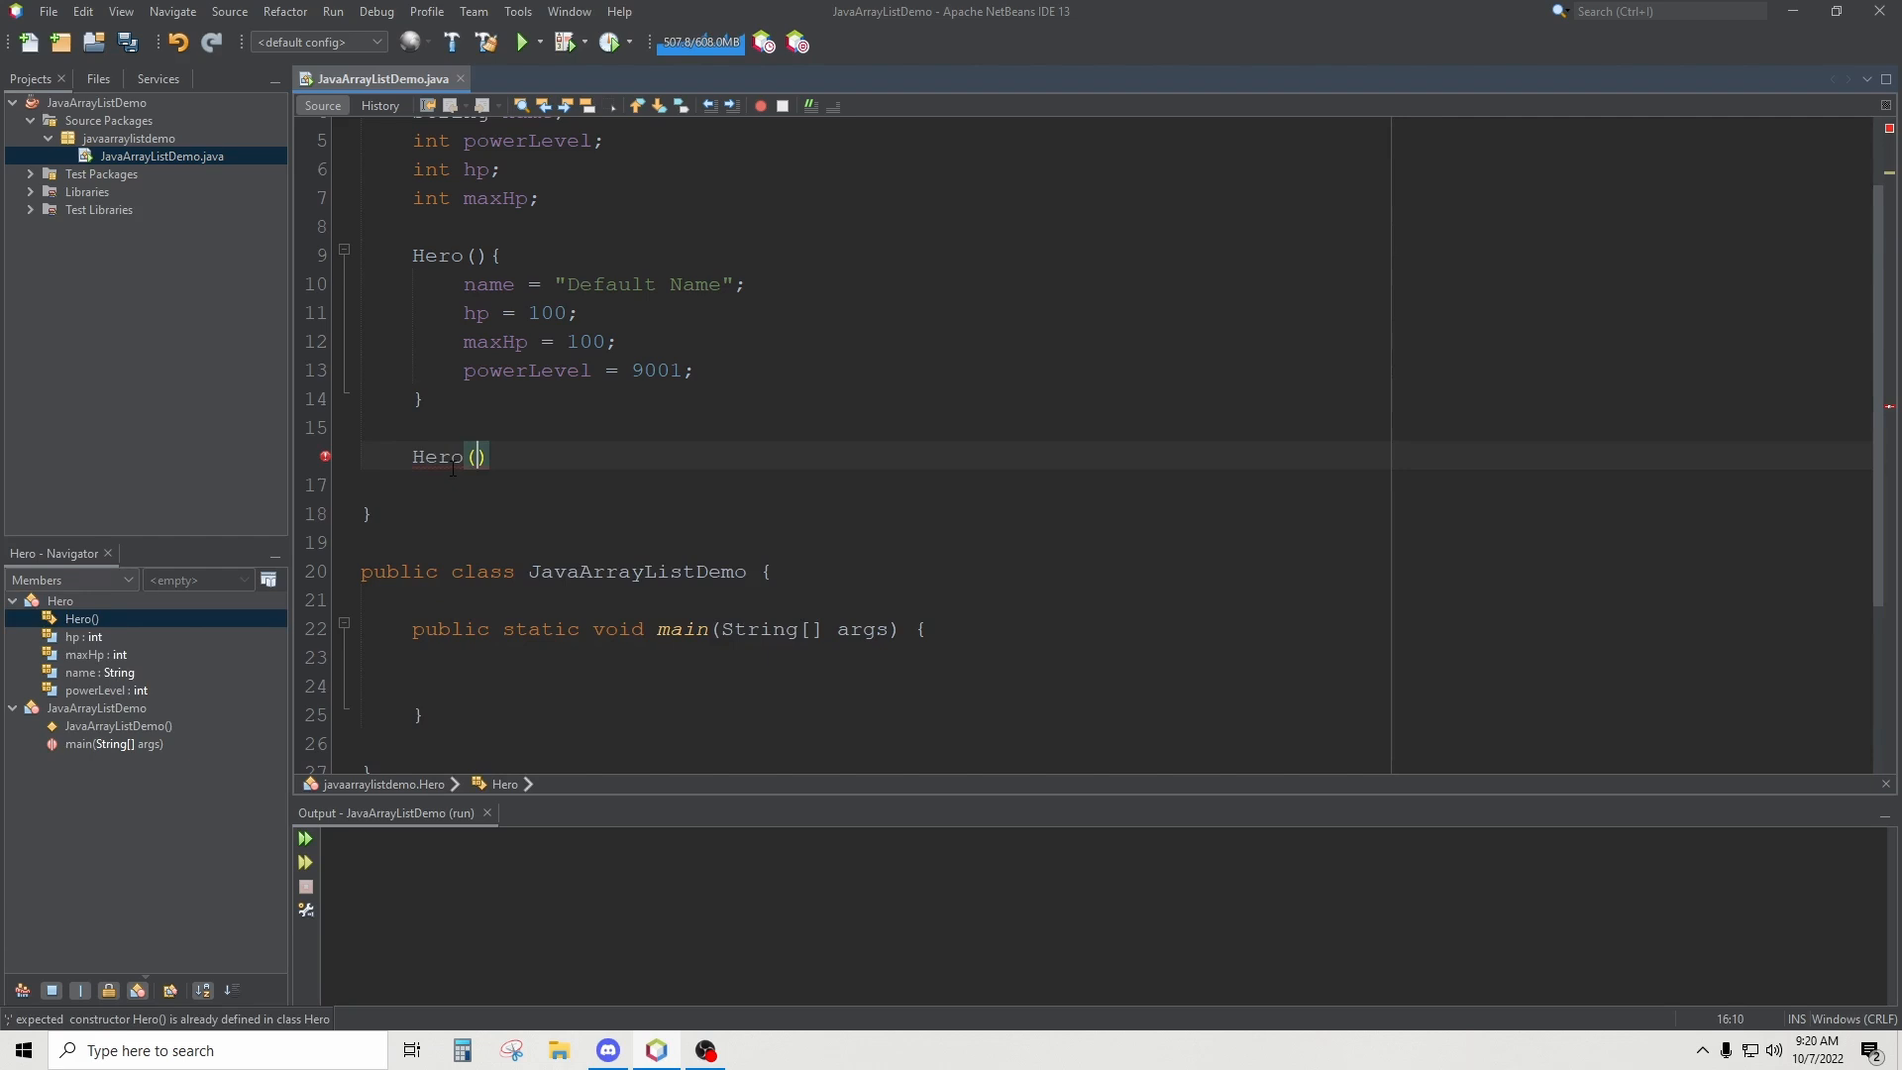
text(String na)
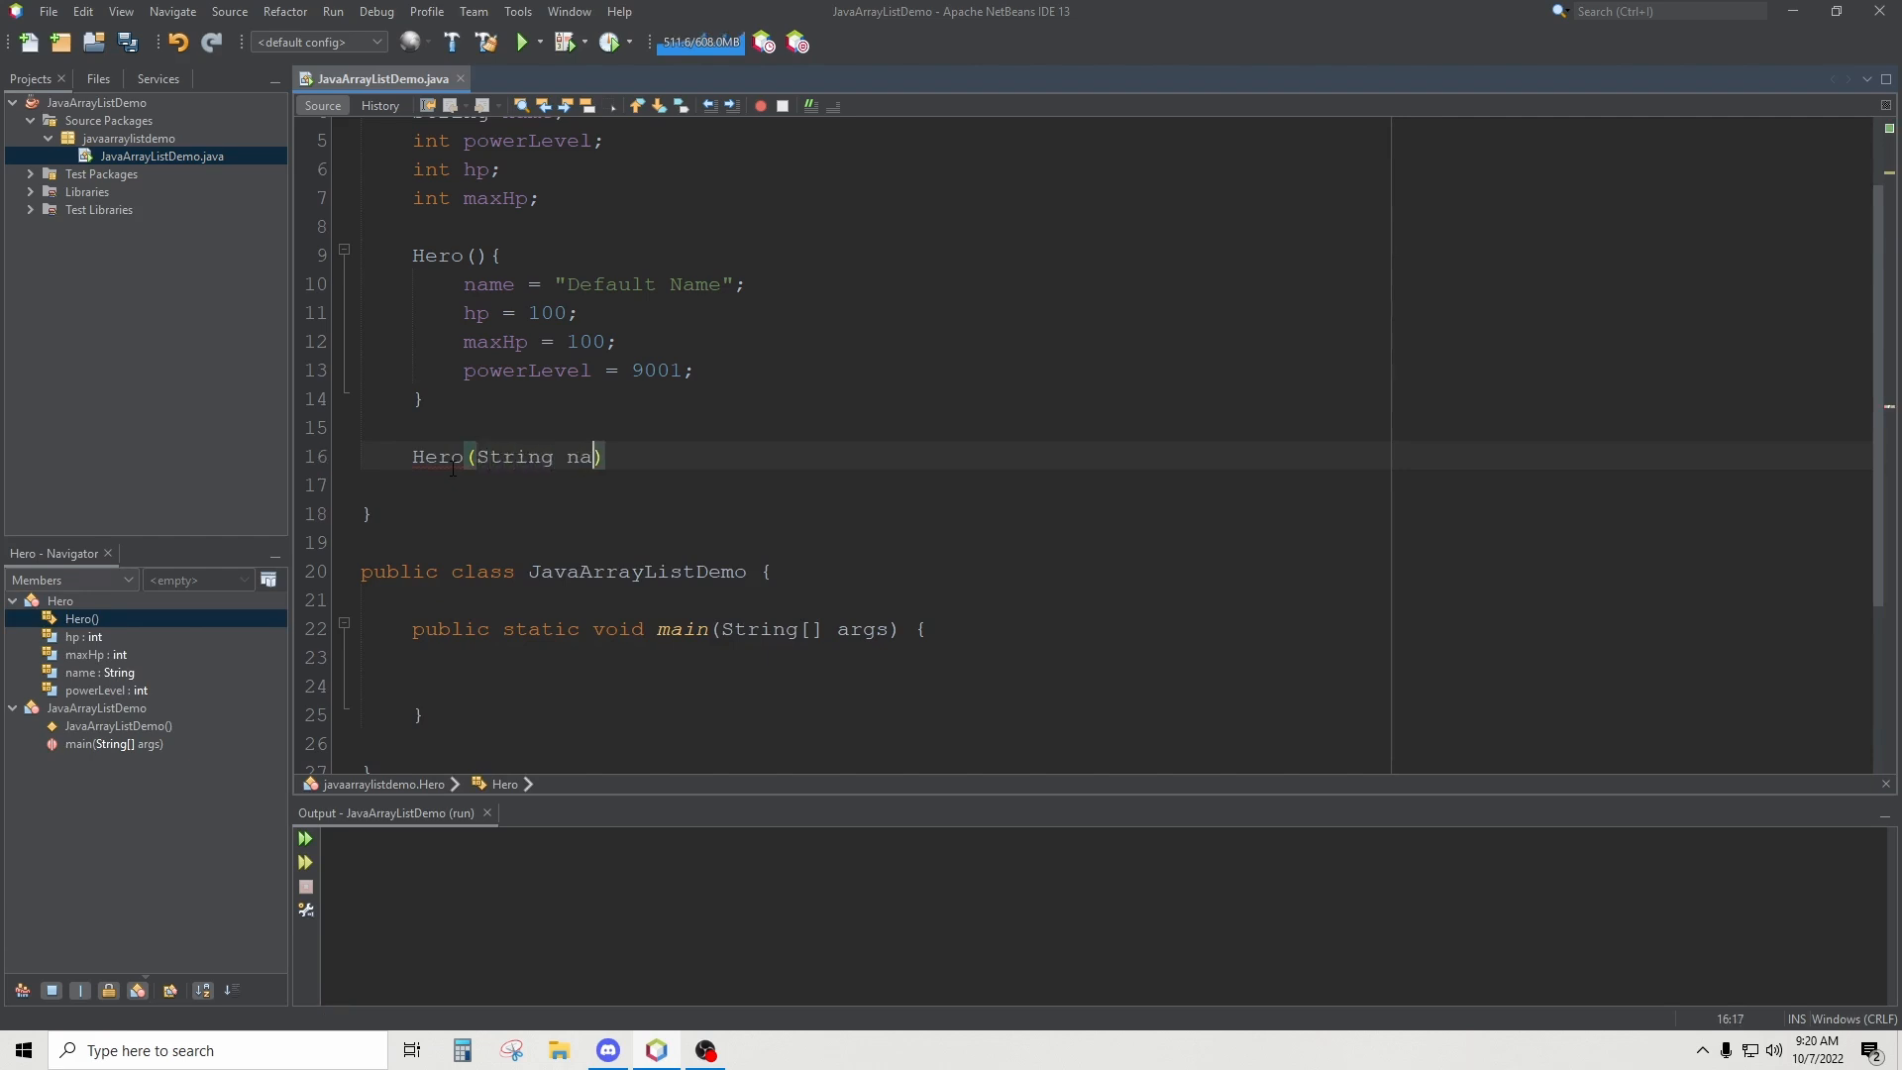
text(me)
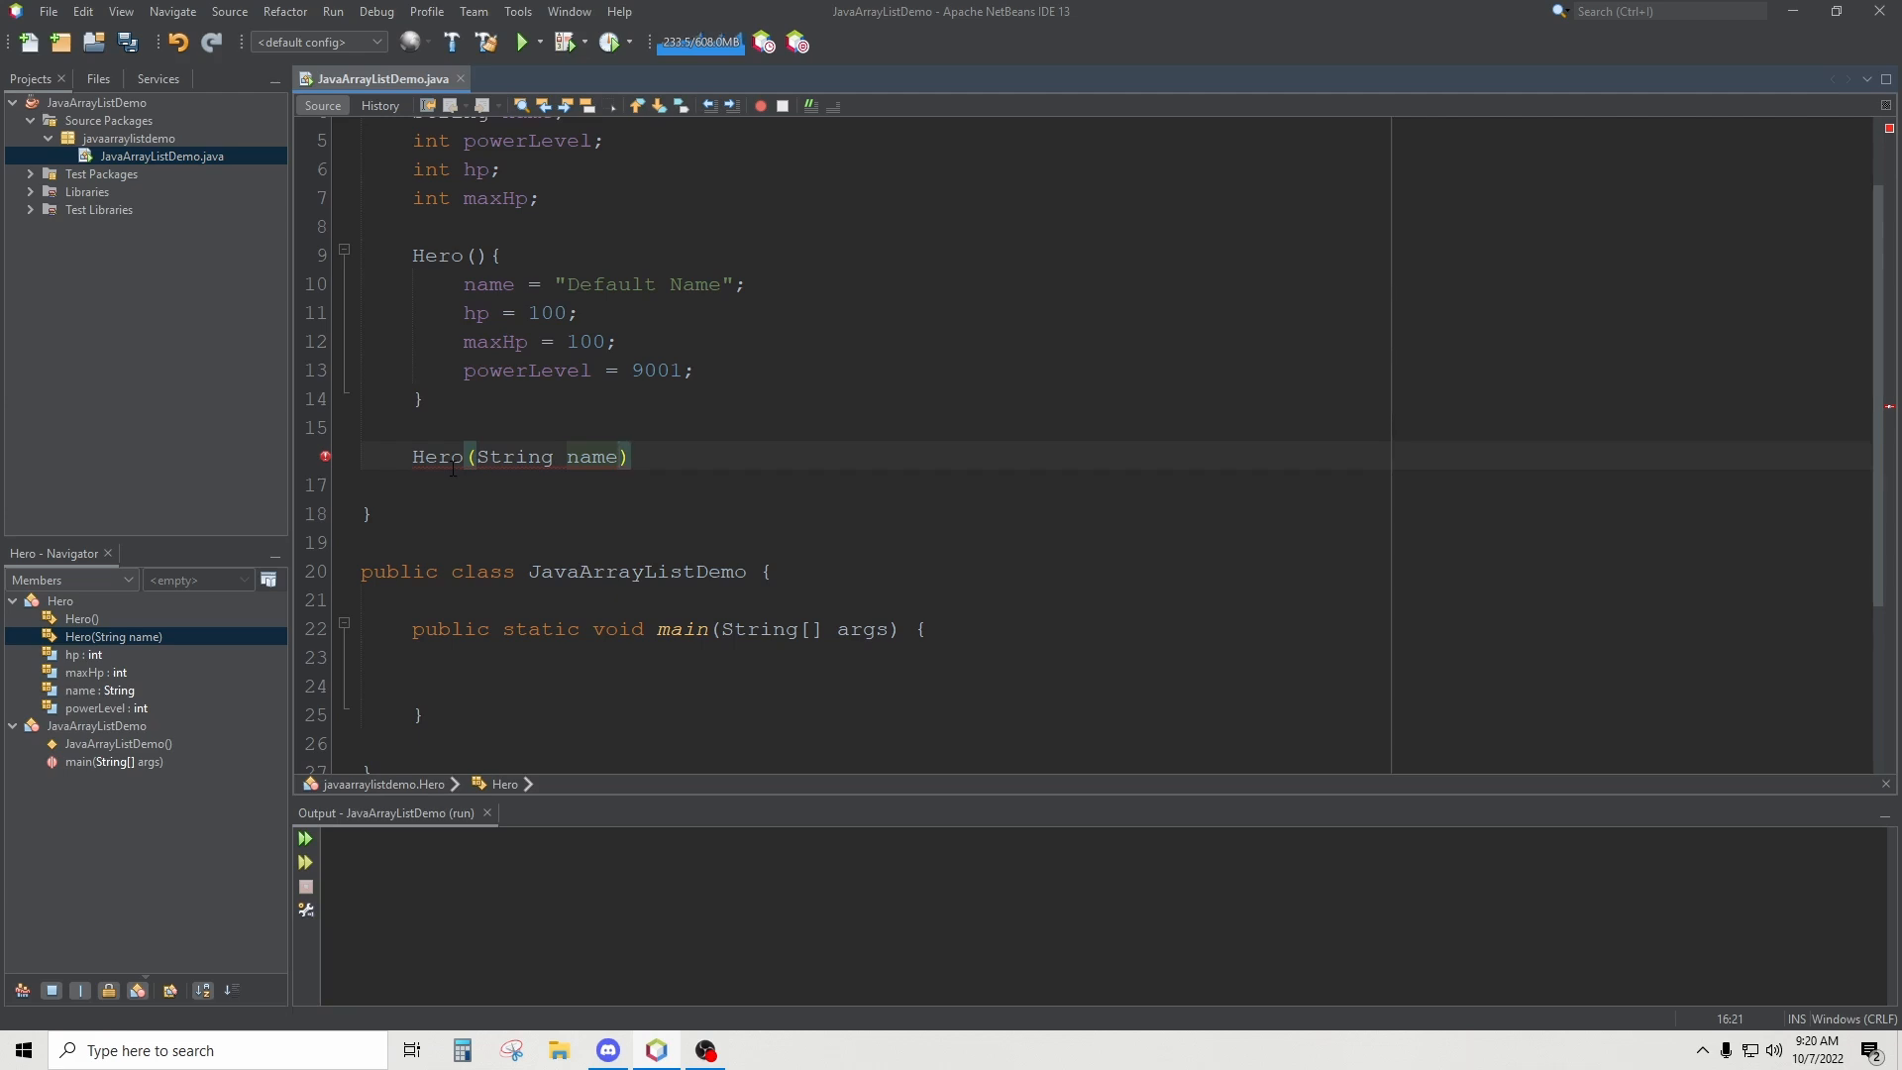
text(,)
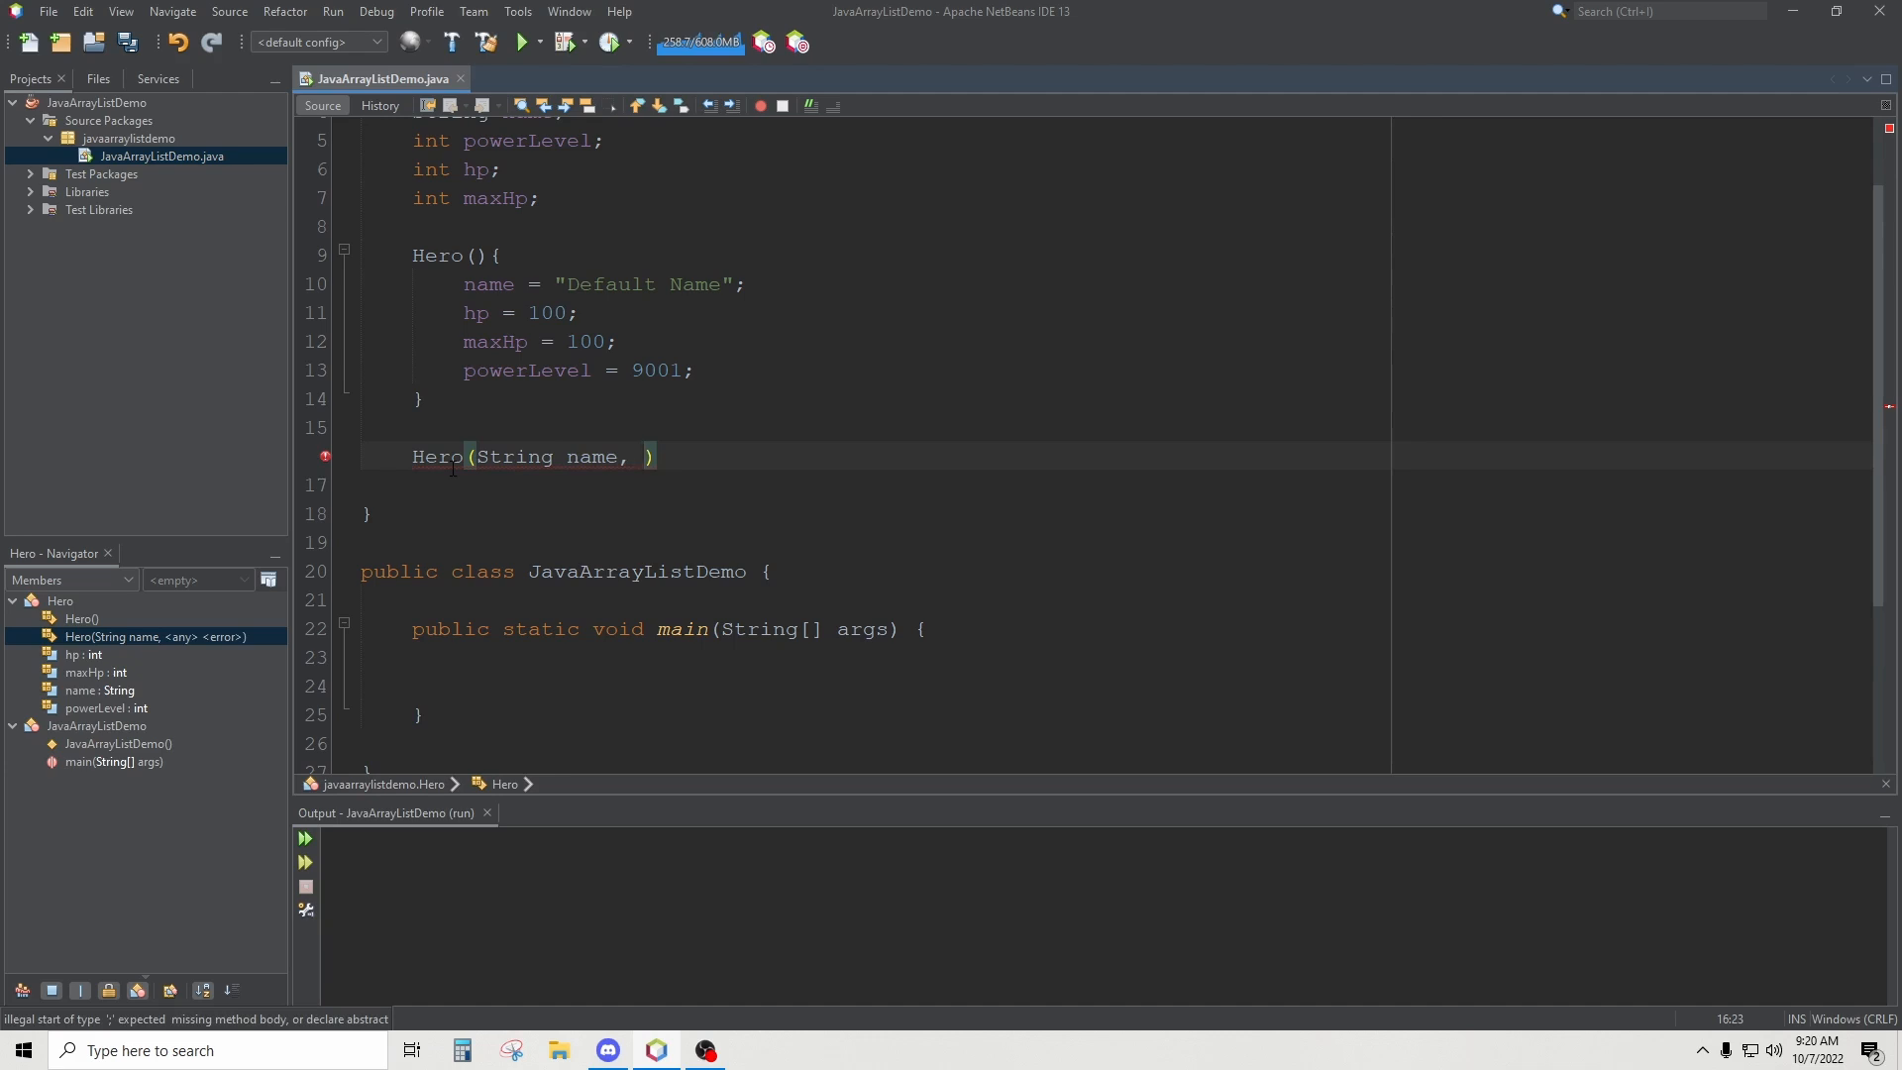
text(int powerLevel,)
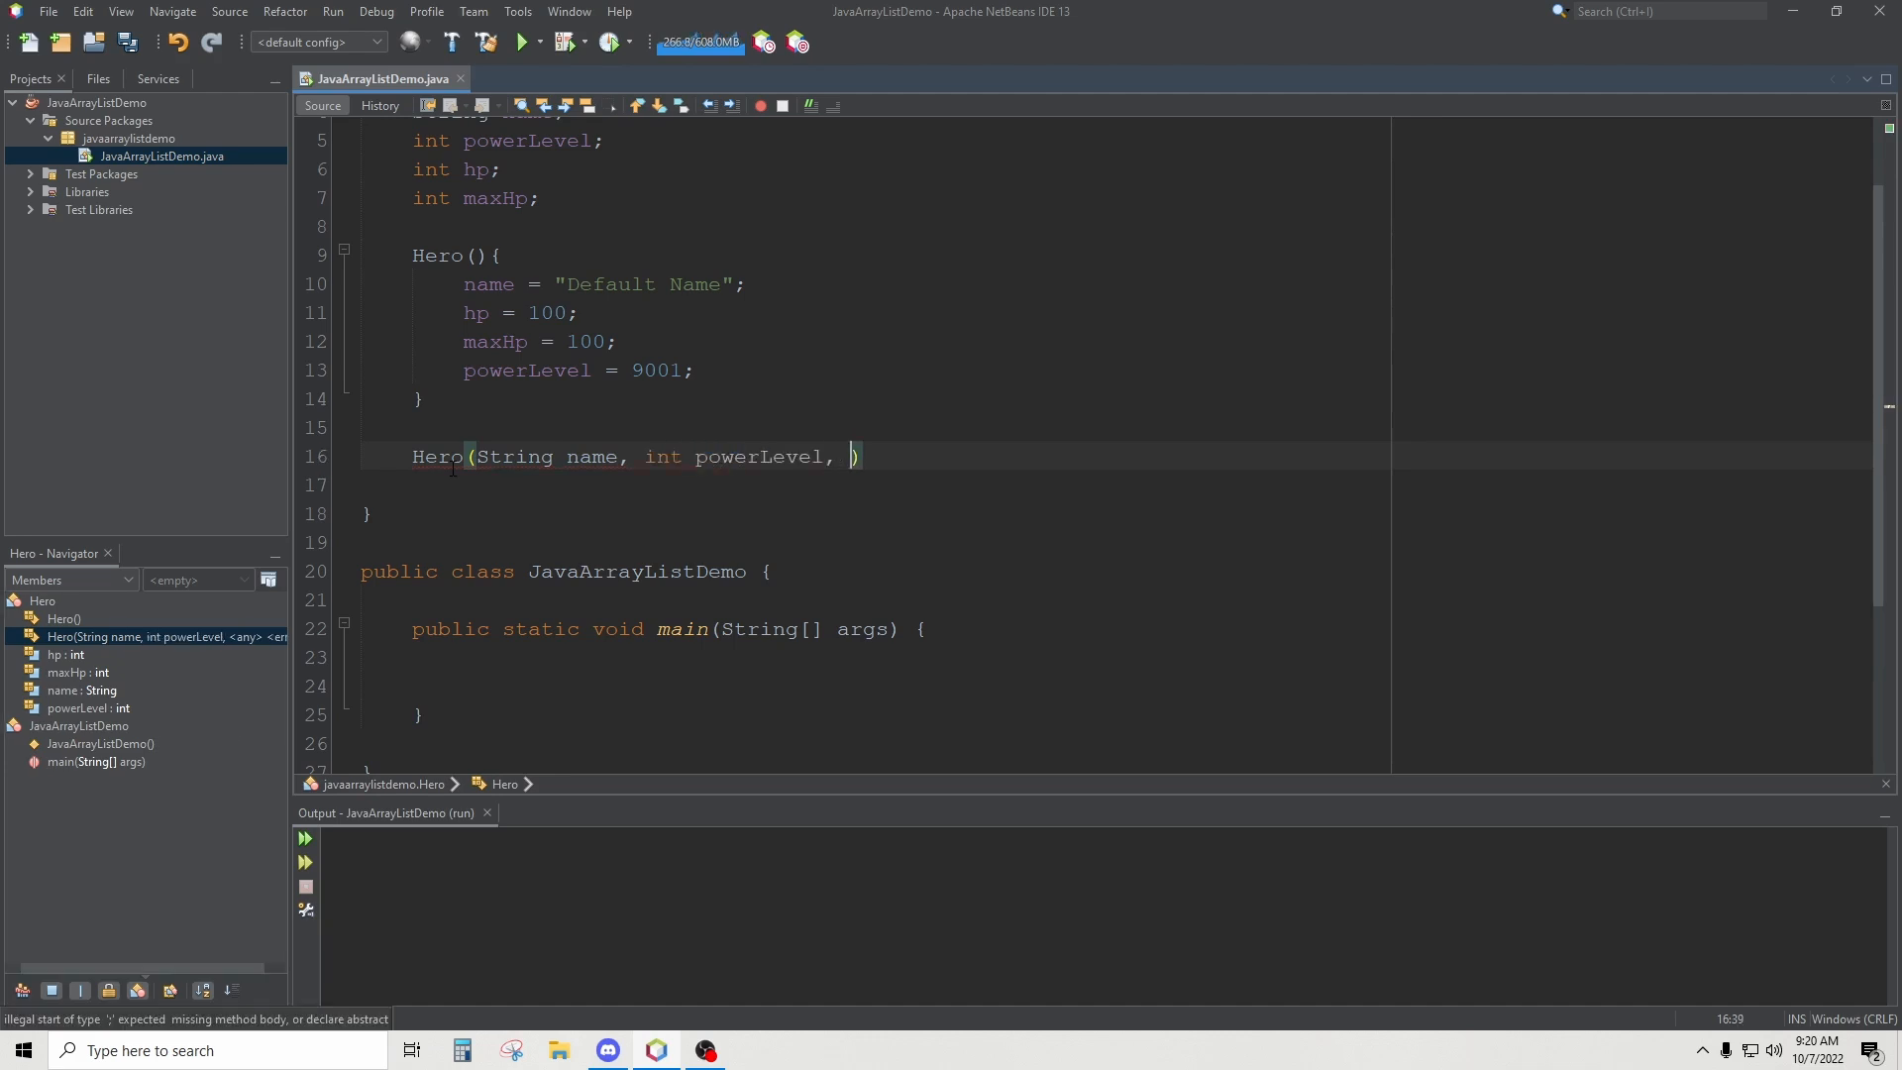
text(int)
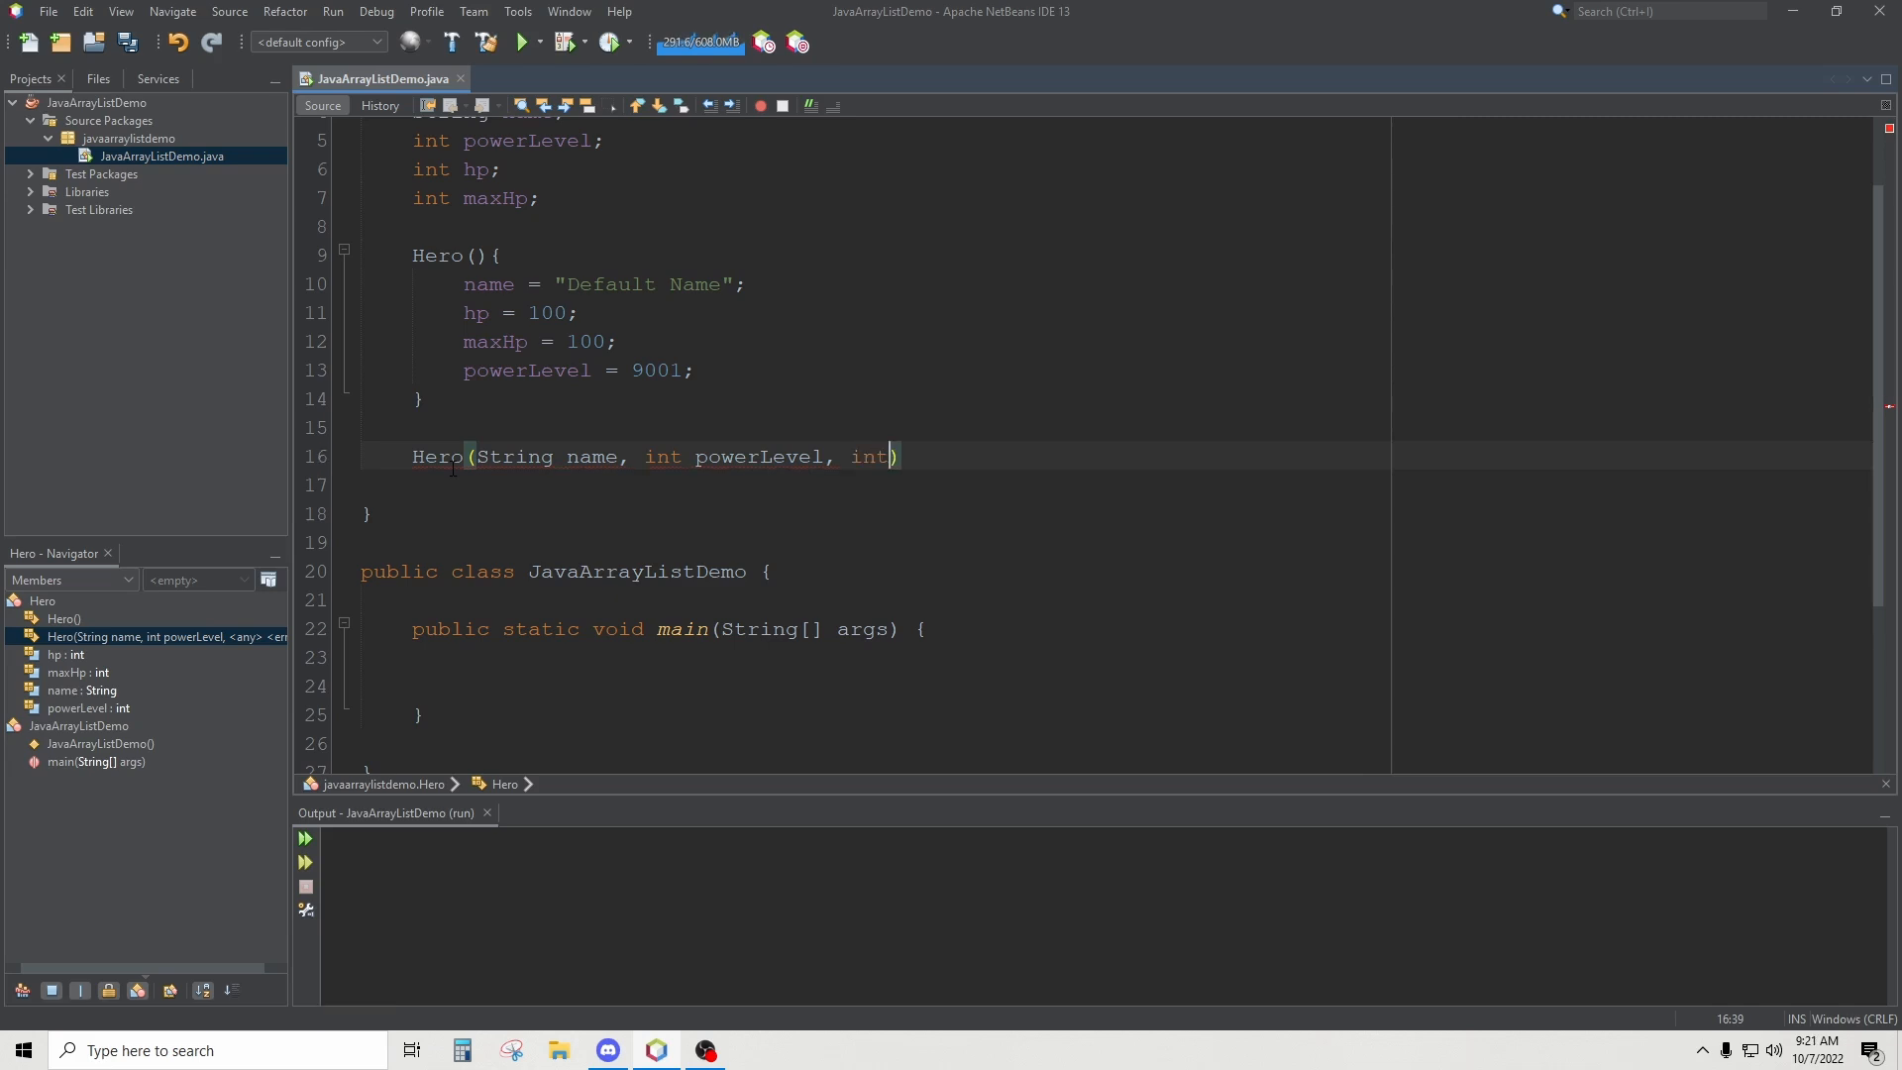
text(maxHp) {})
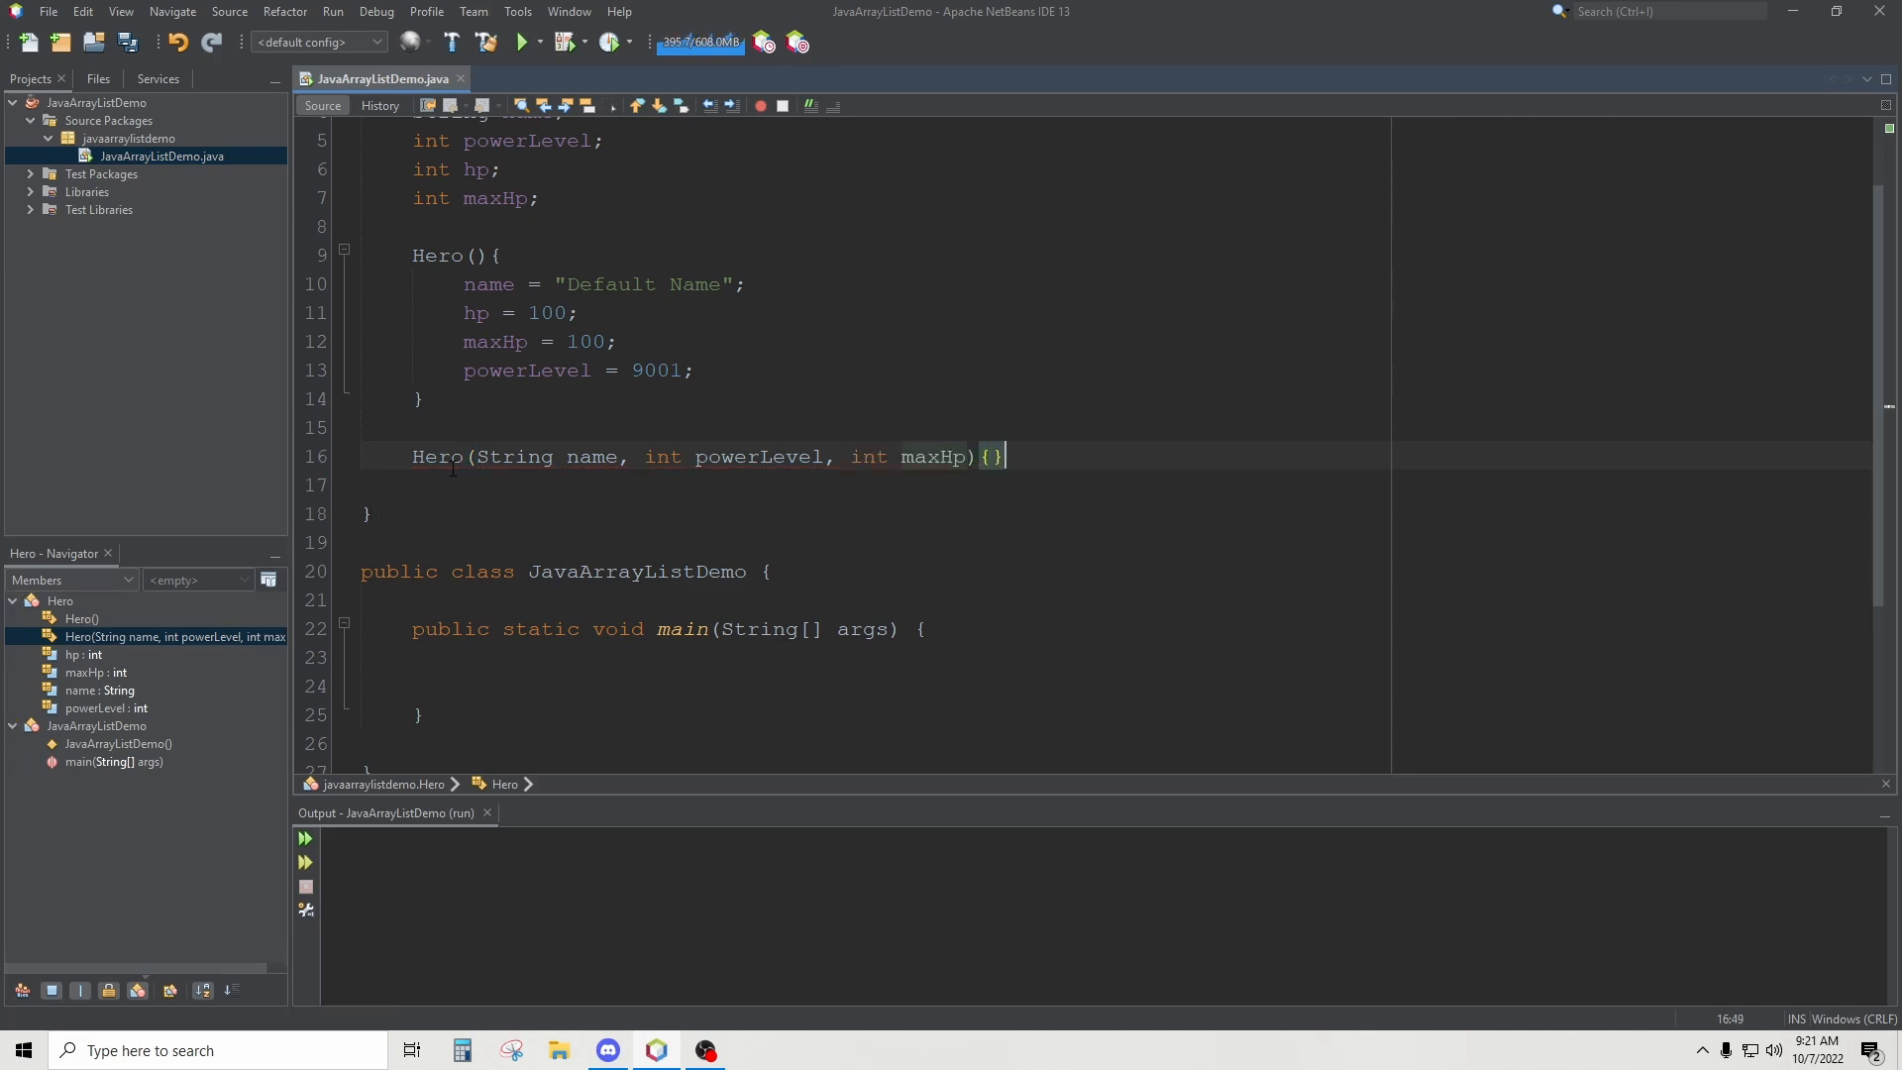
key(Enter)
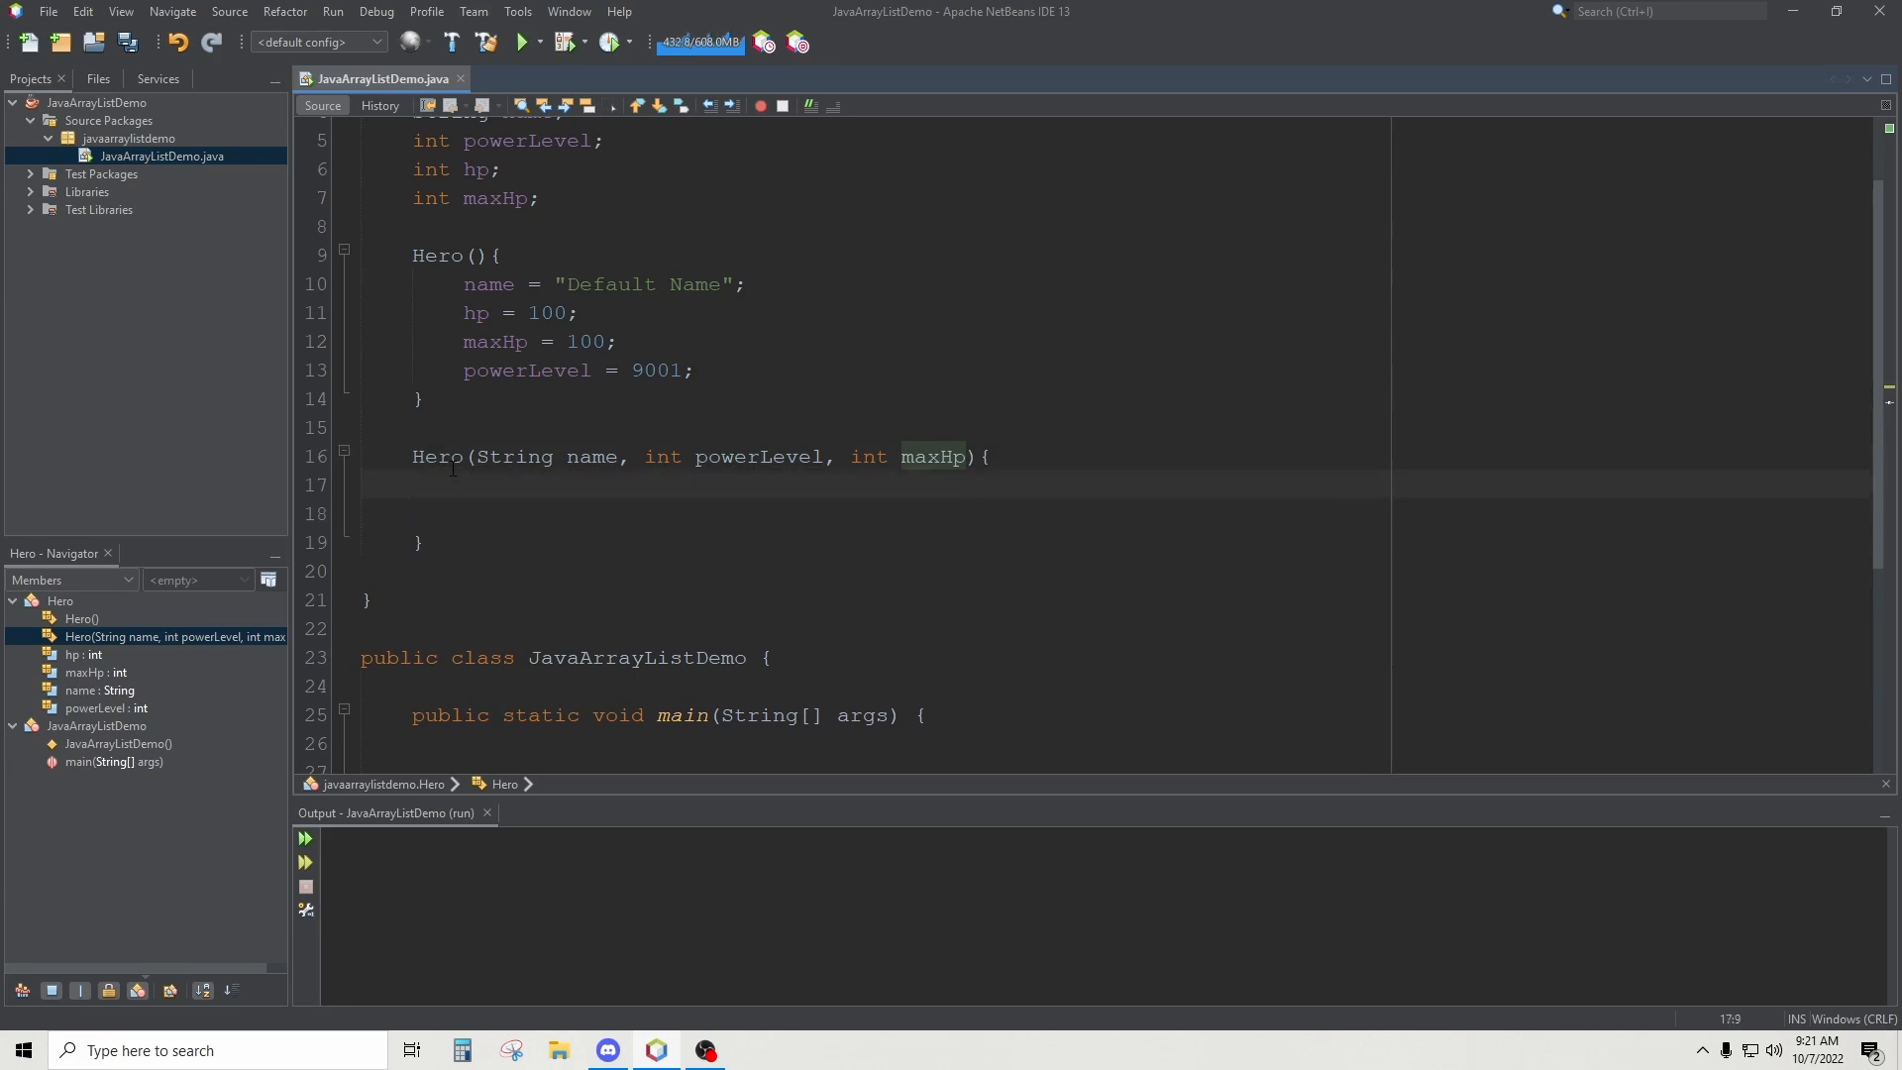
Step: Assign this.name, this.powerLevel and this.maxHp from the parameters, and set hp = maxHp
text(thi)
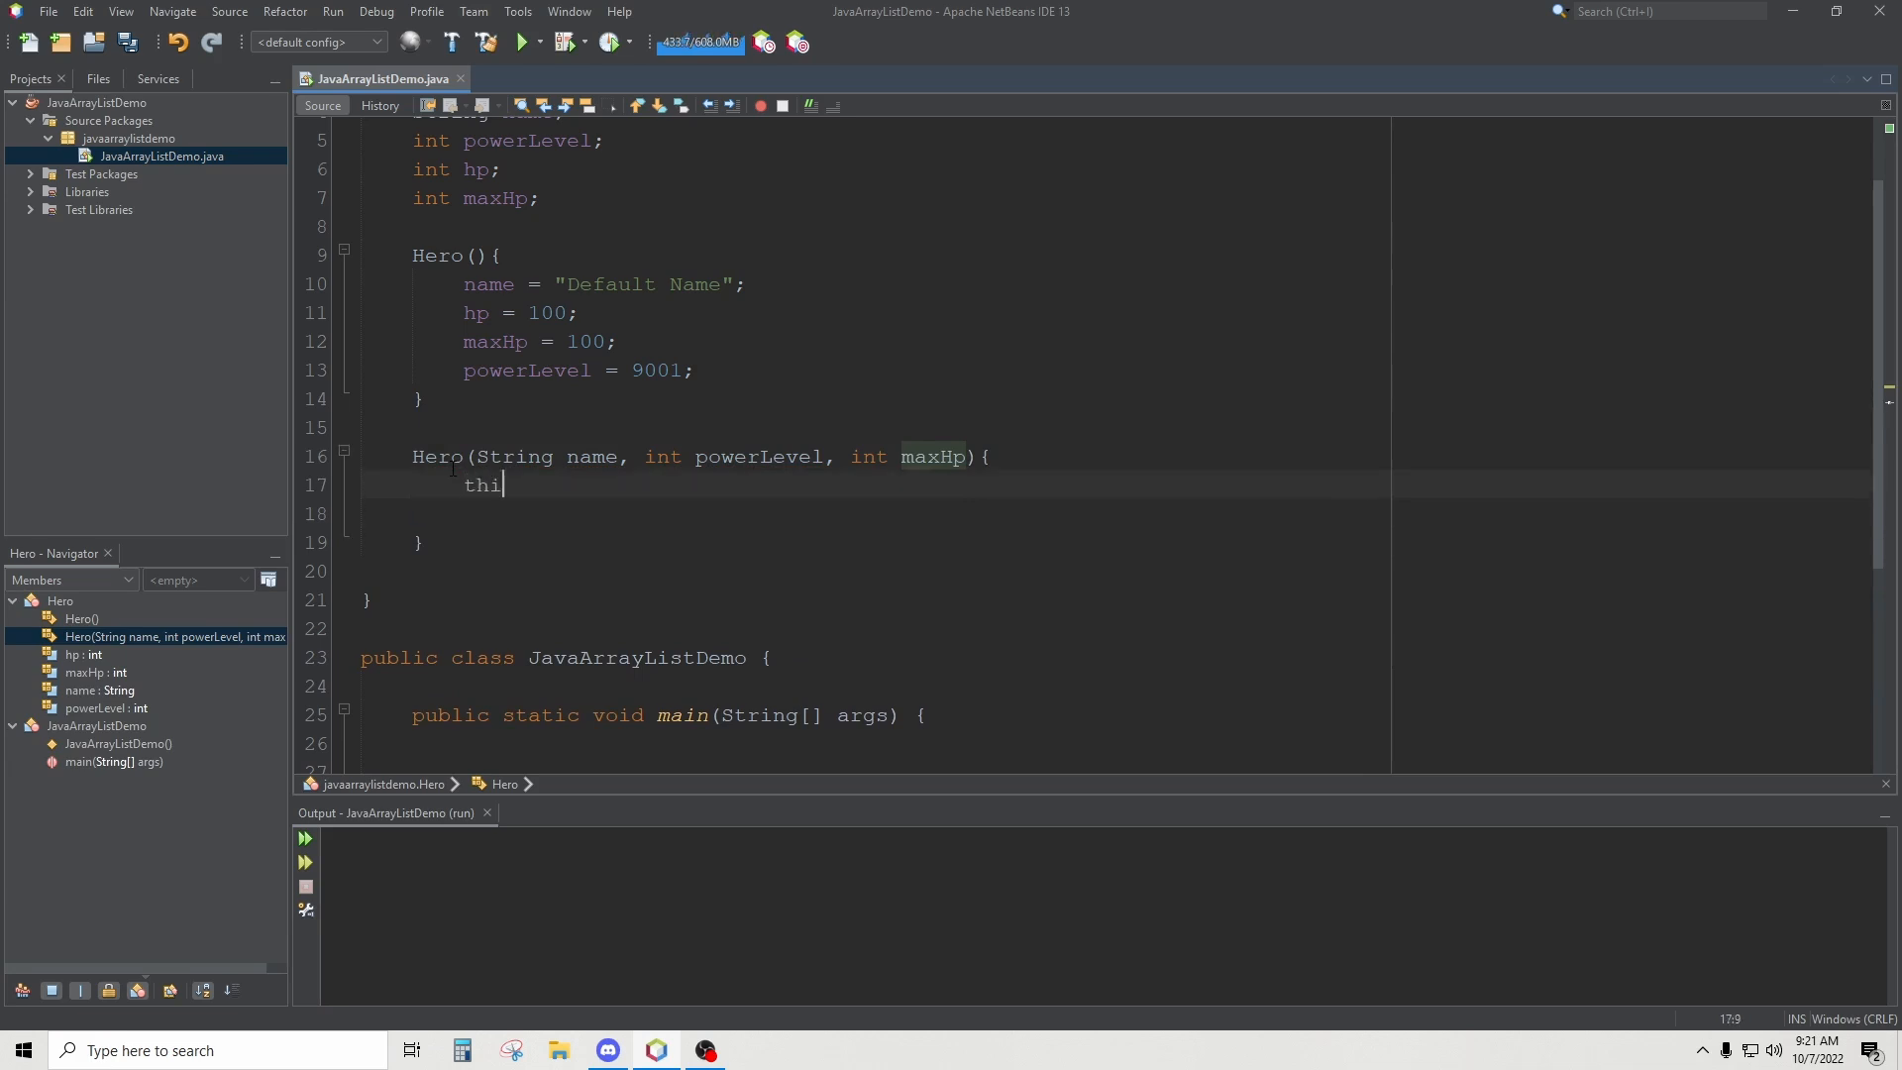
text(s.name)
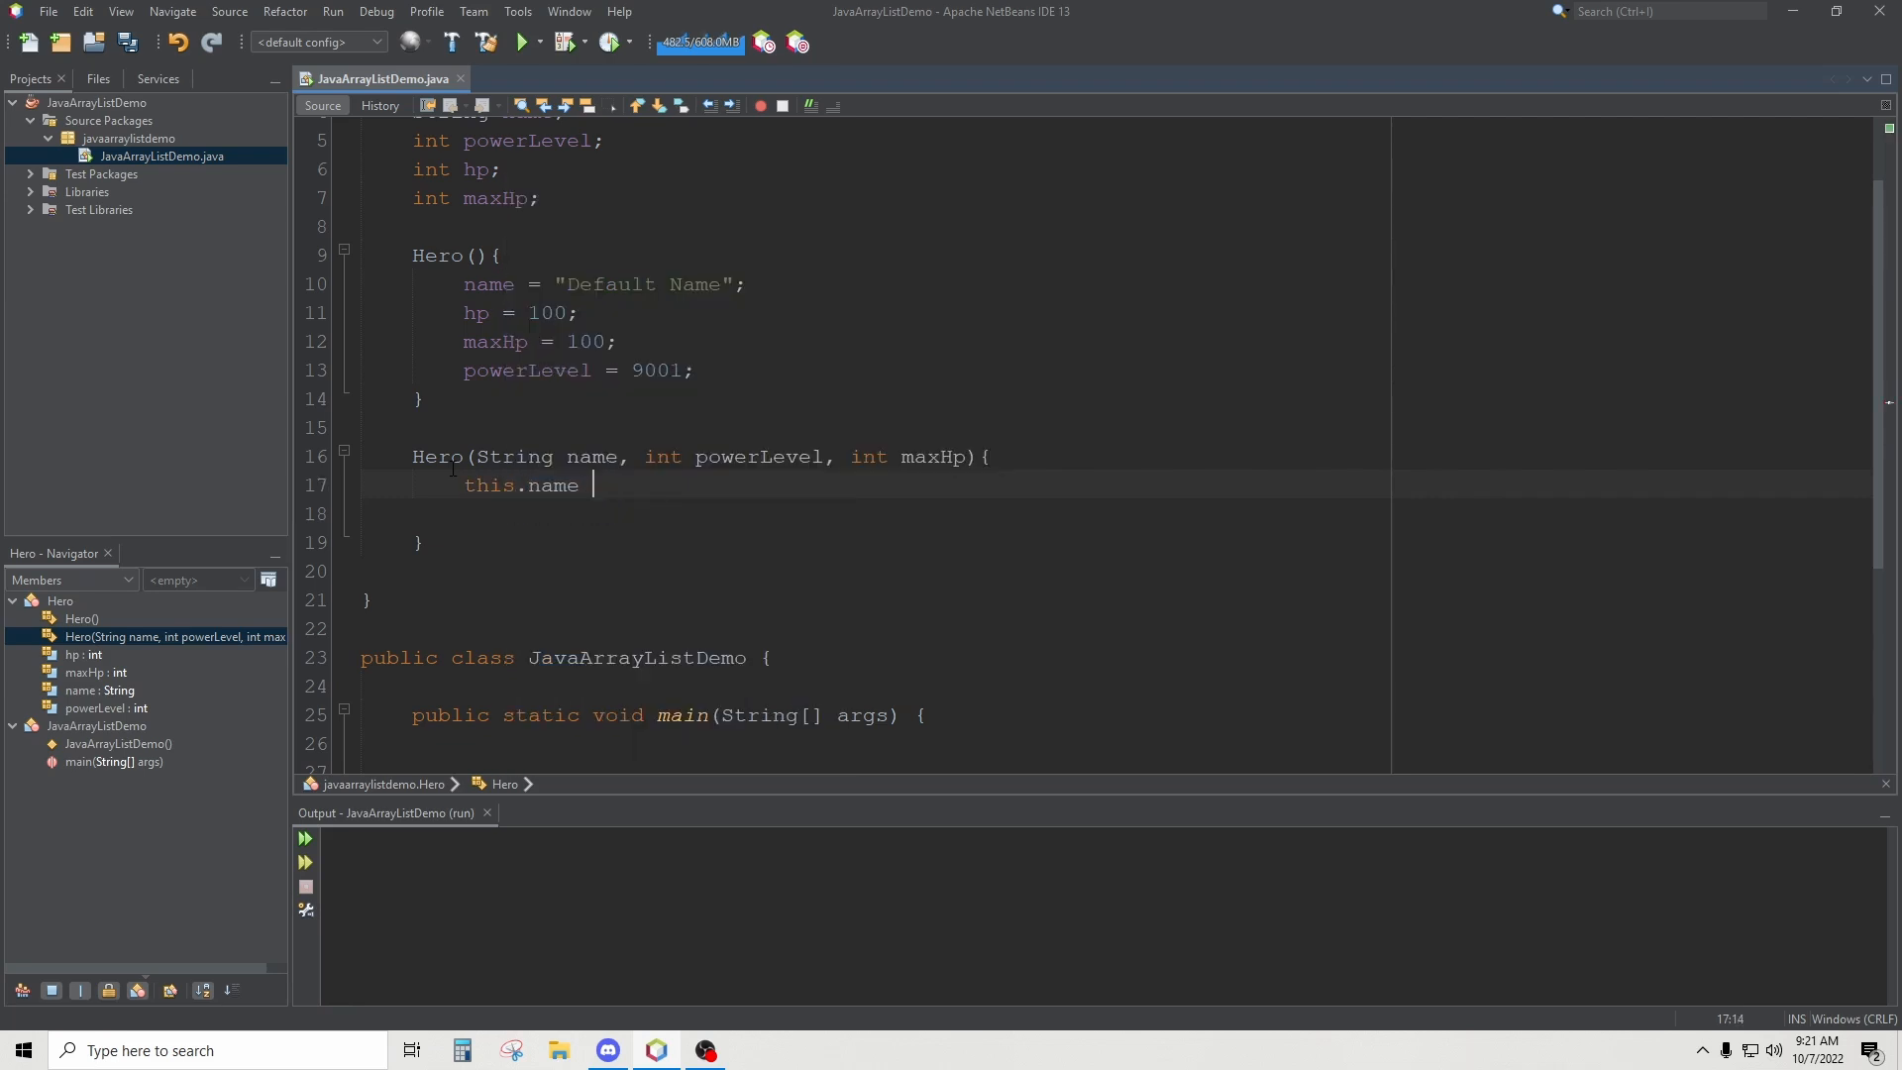
text(= name;)
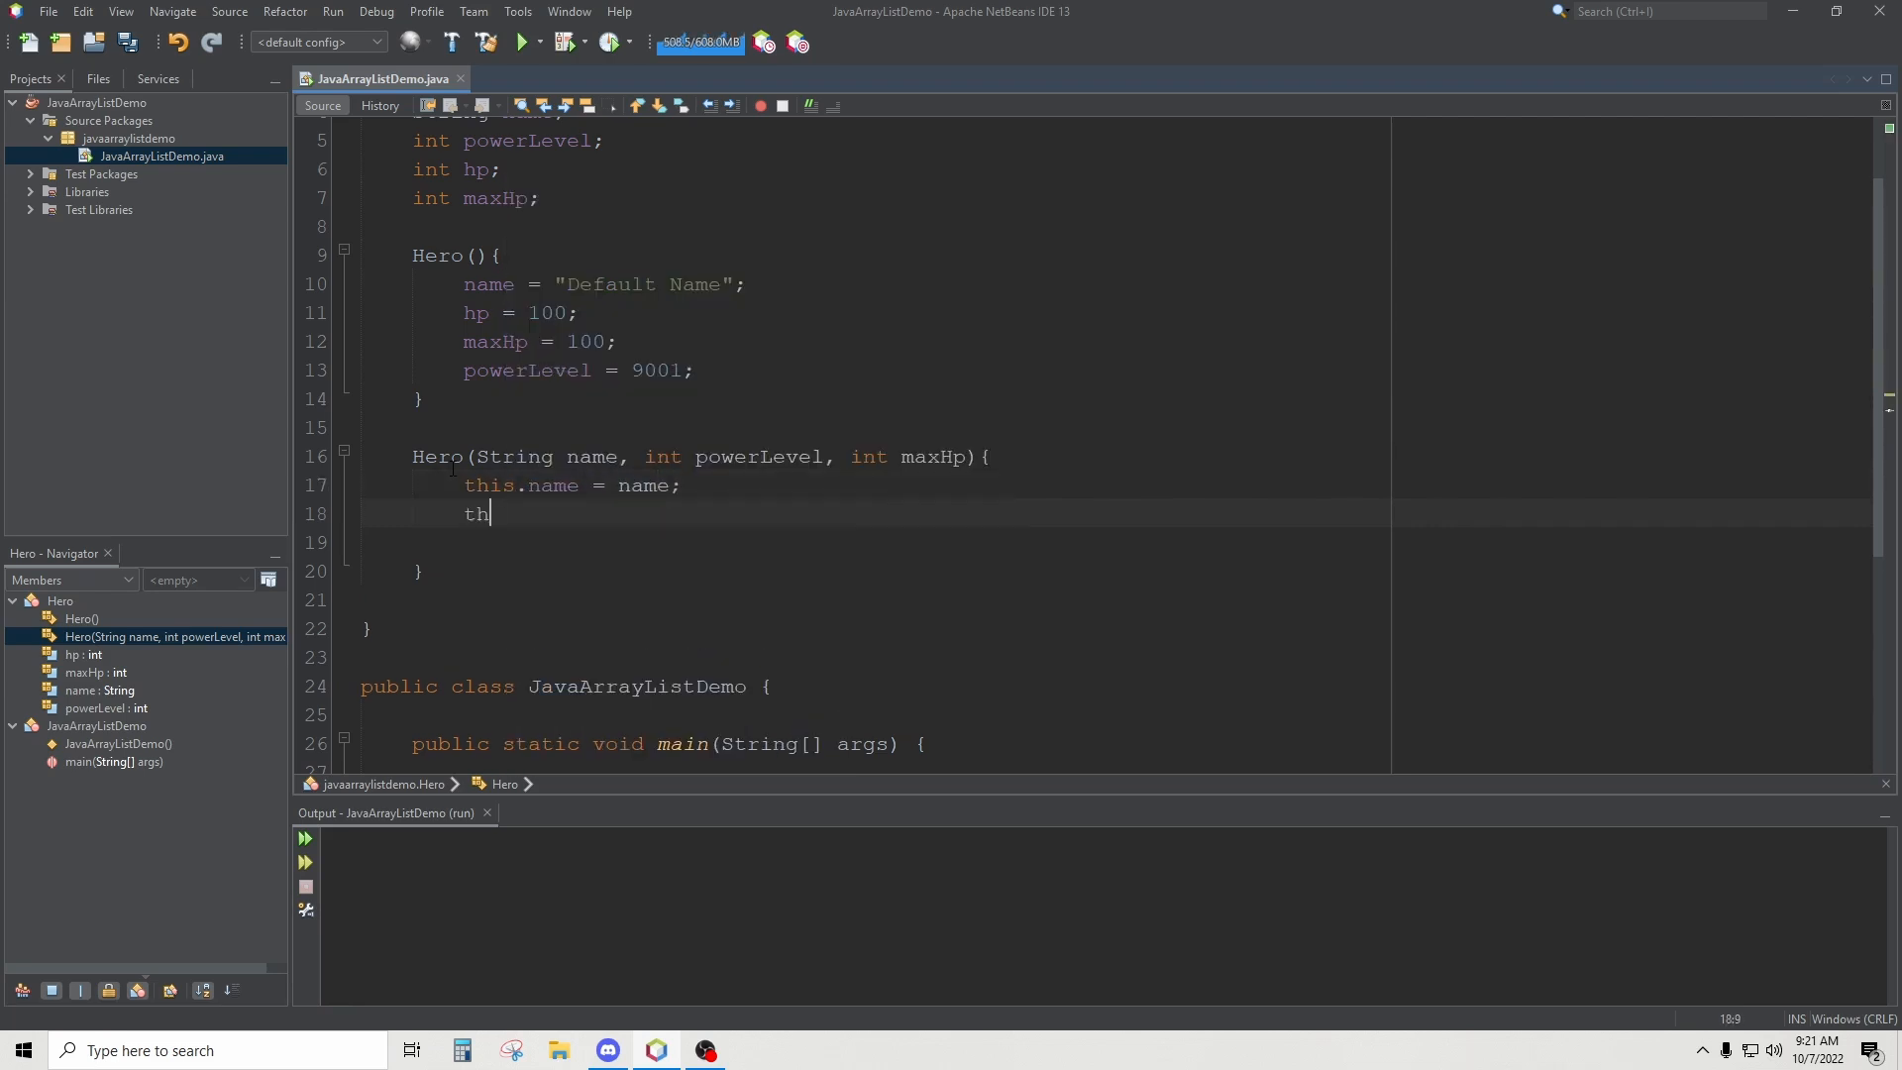
text(is.)
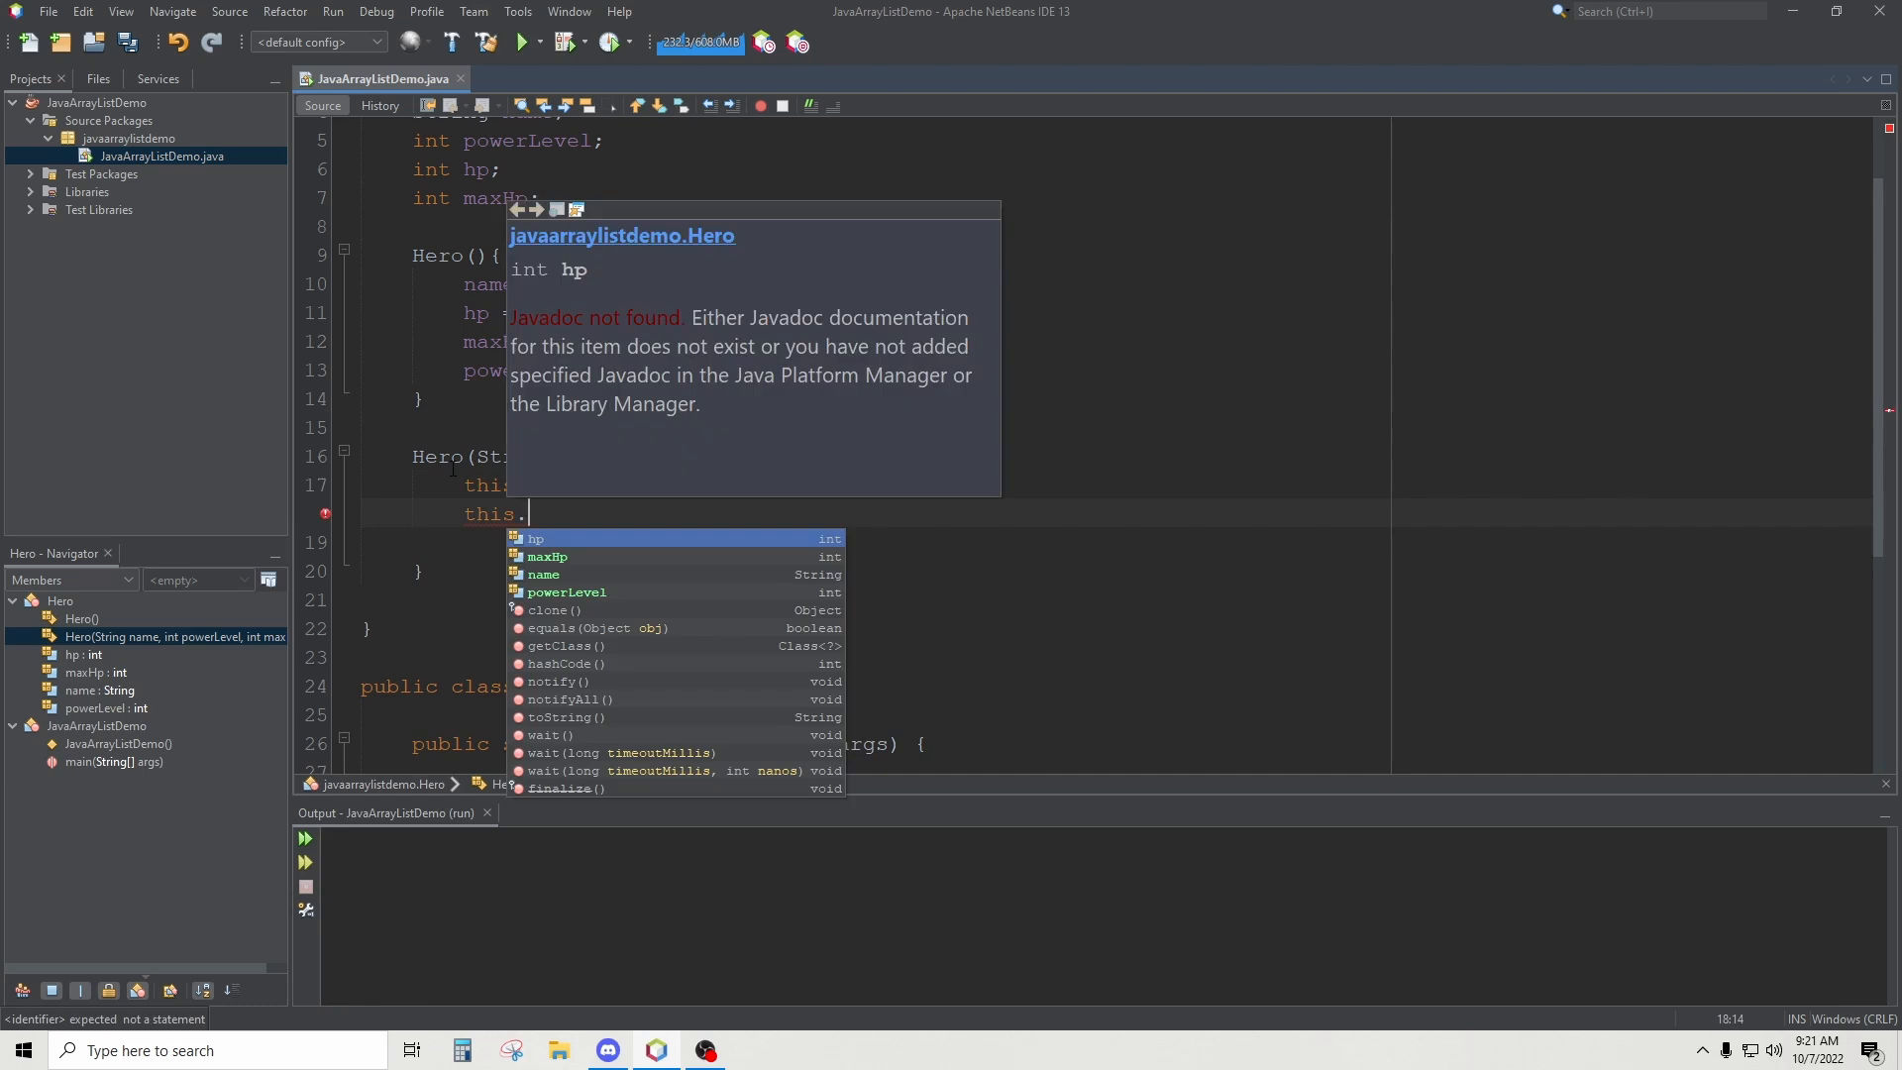
text(powerLevel)
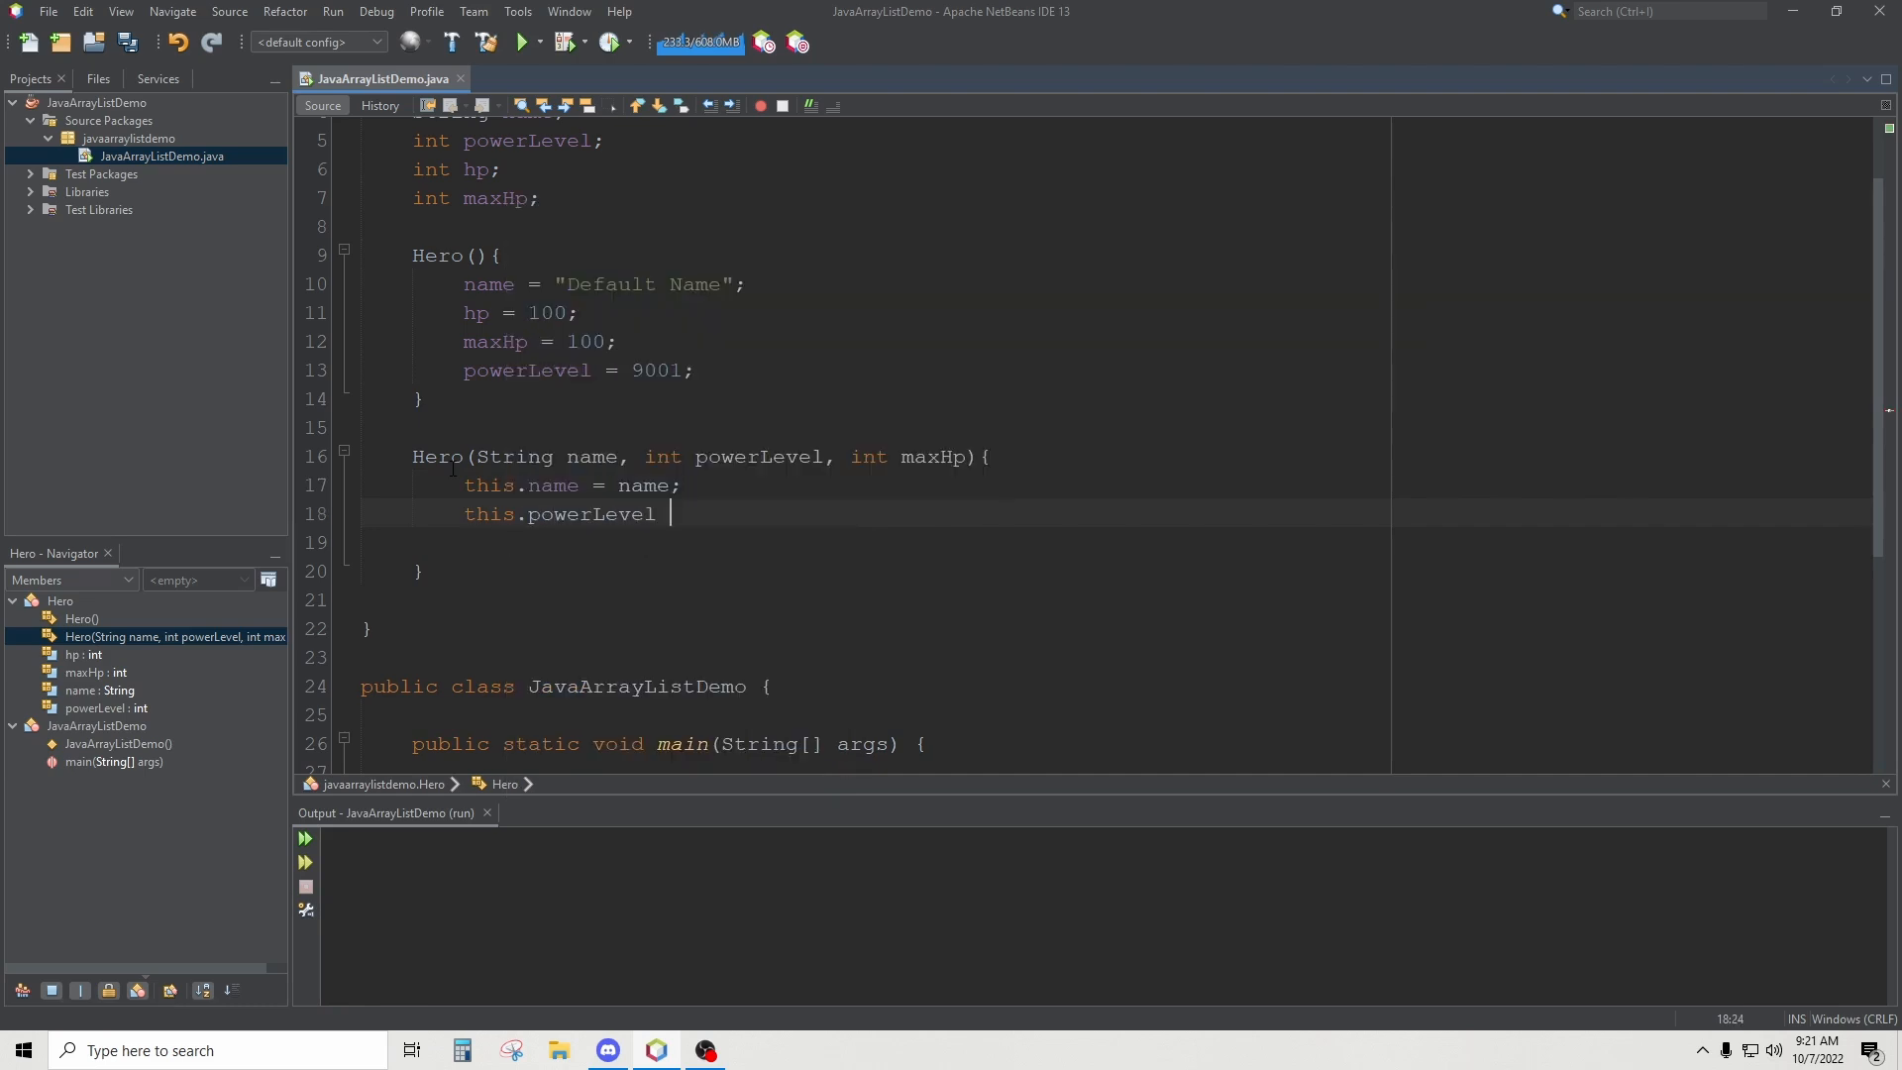
text(= powerLev)
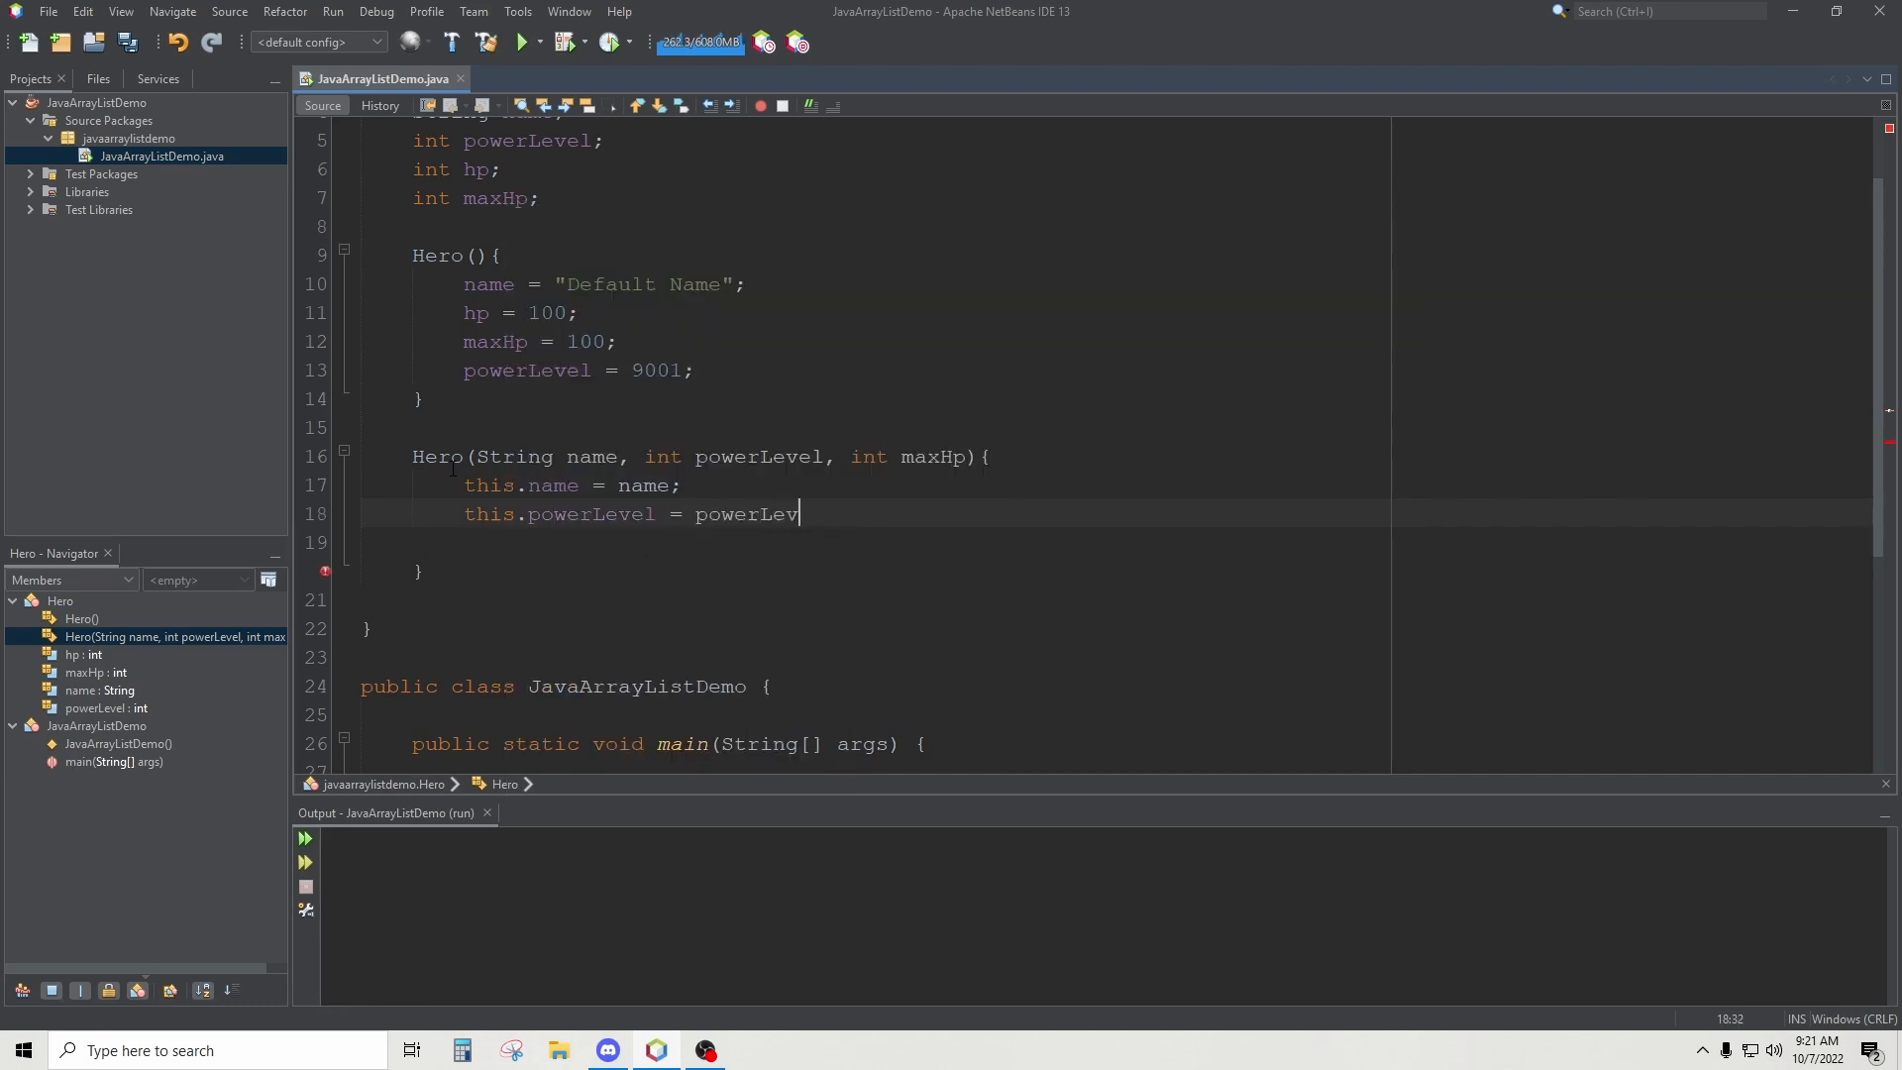
text(el;)
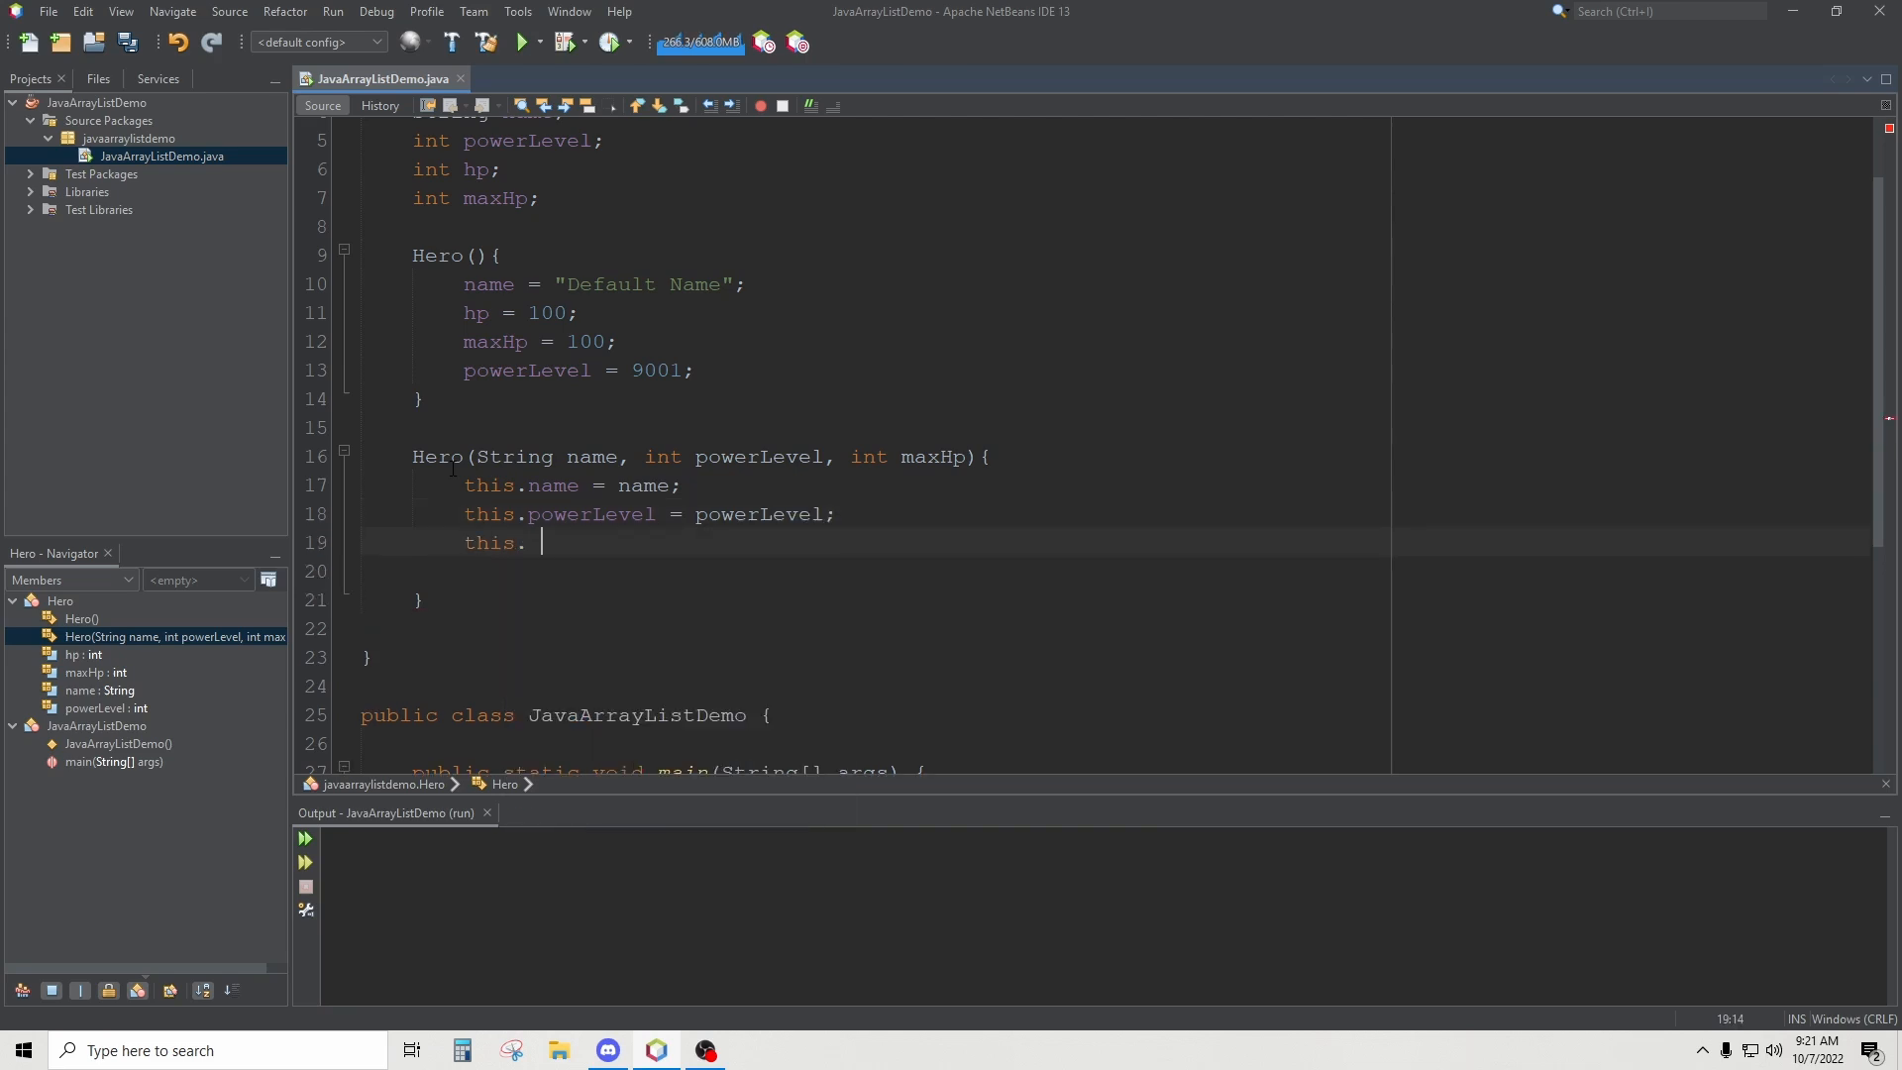
text(max)
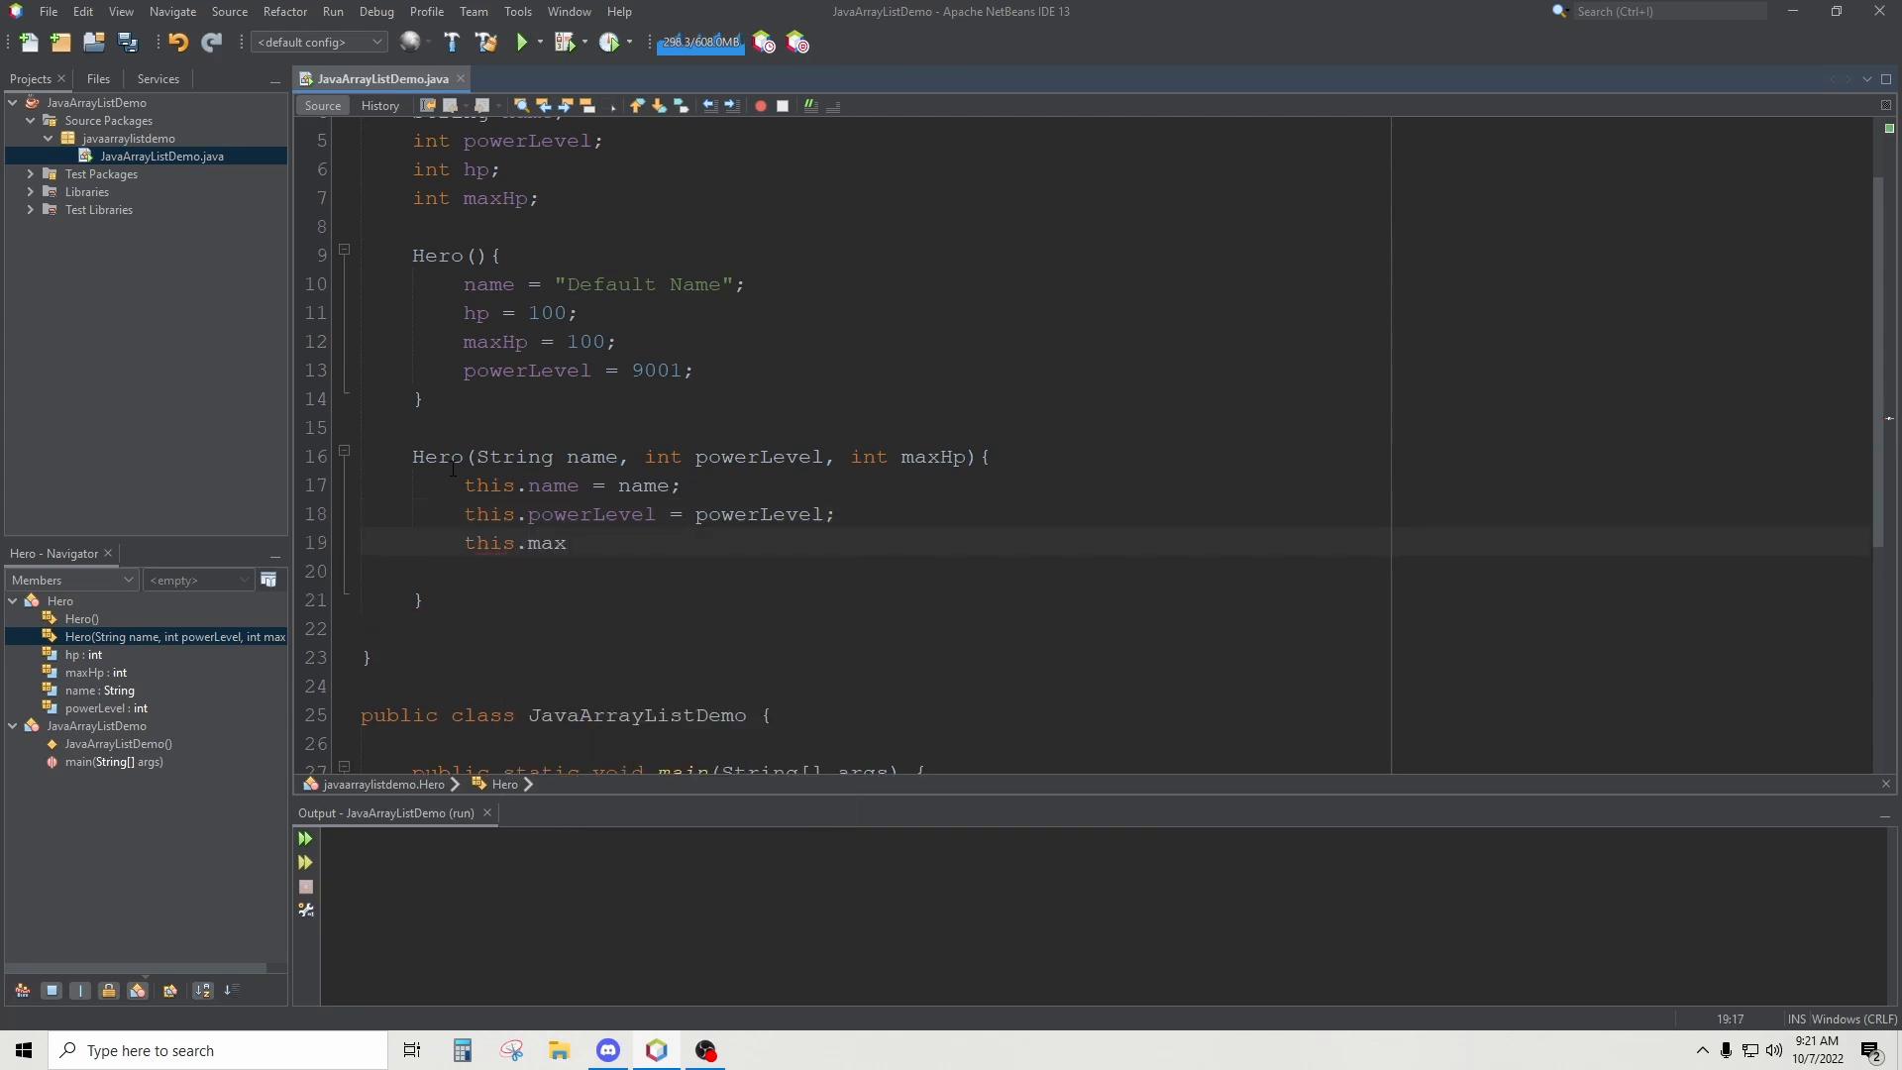
text(Hp)
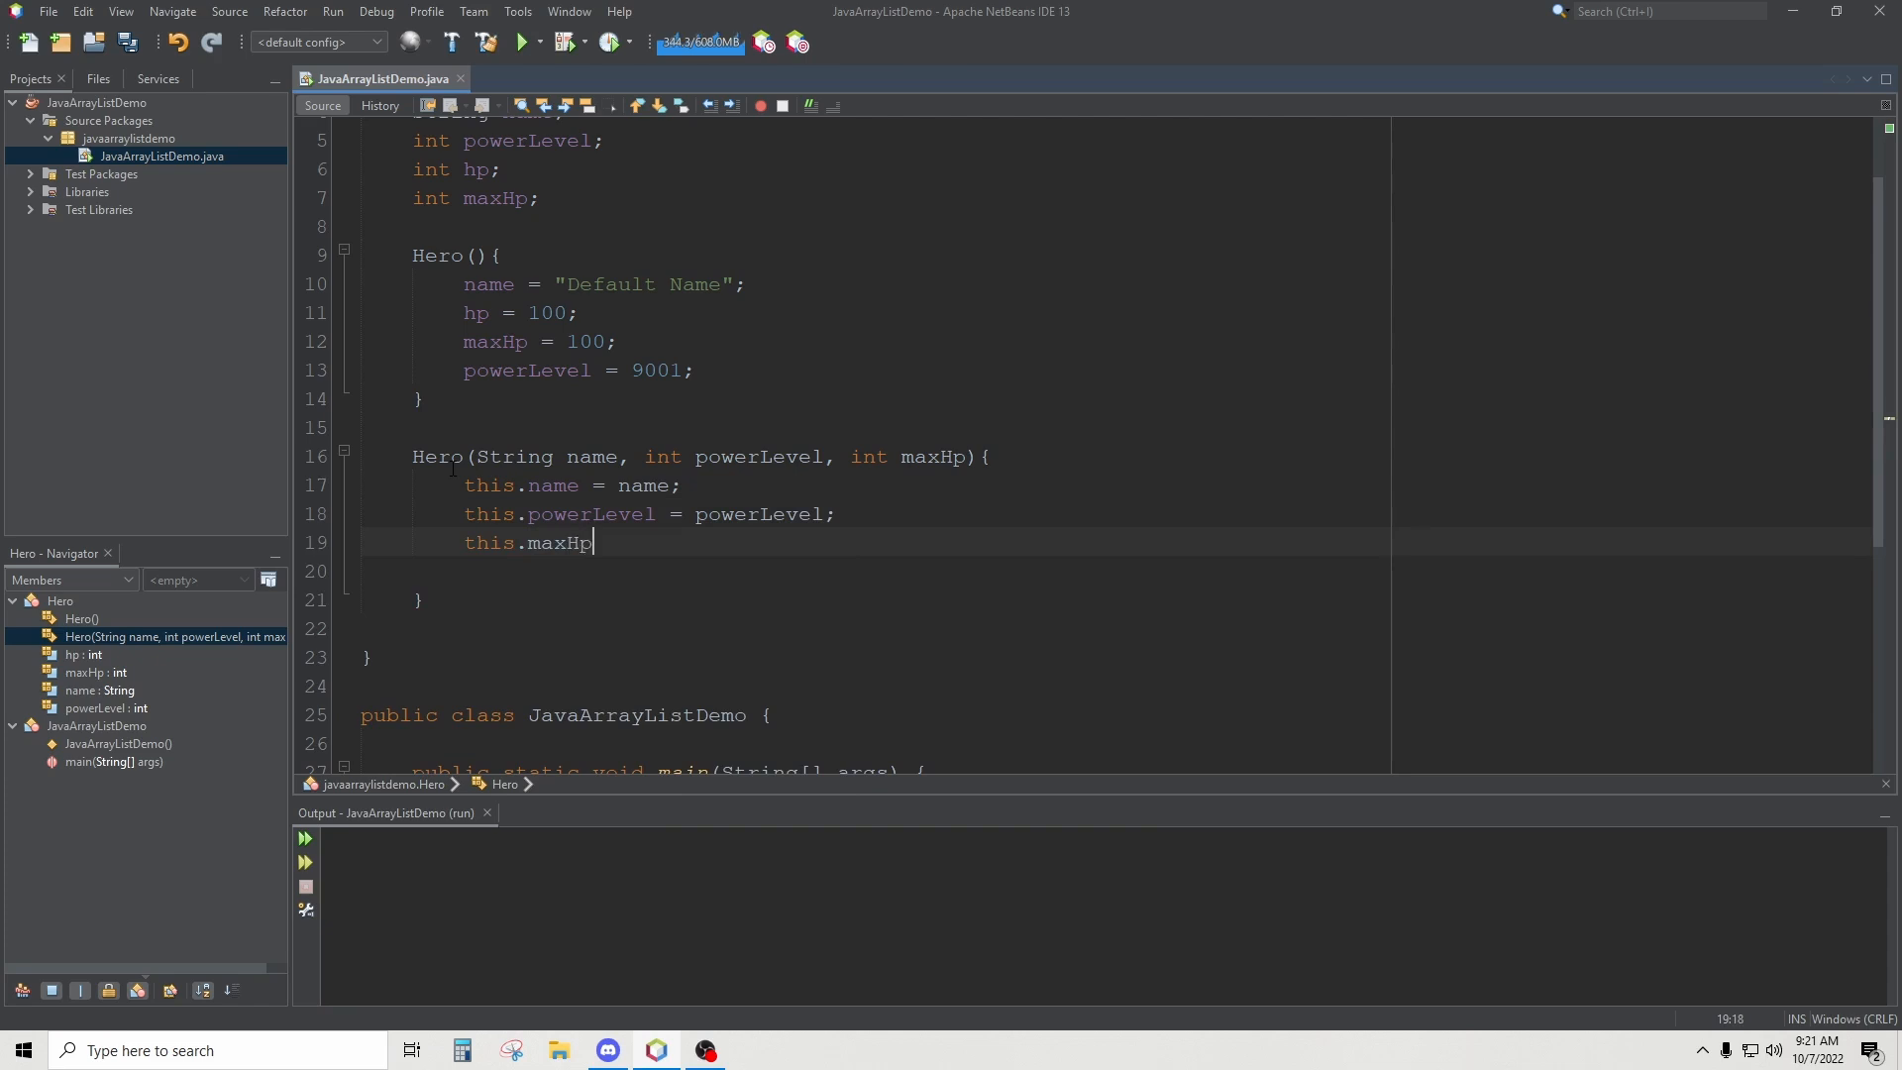
text(= max)
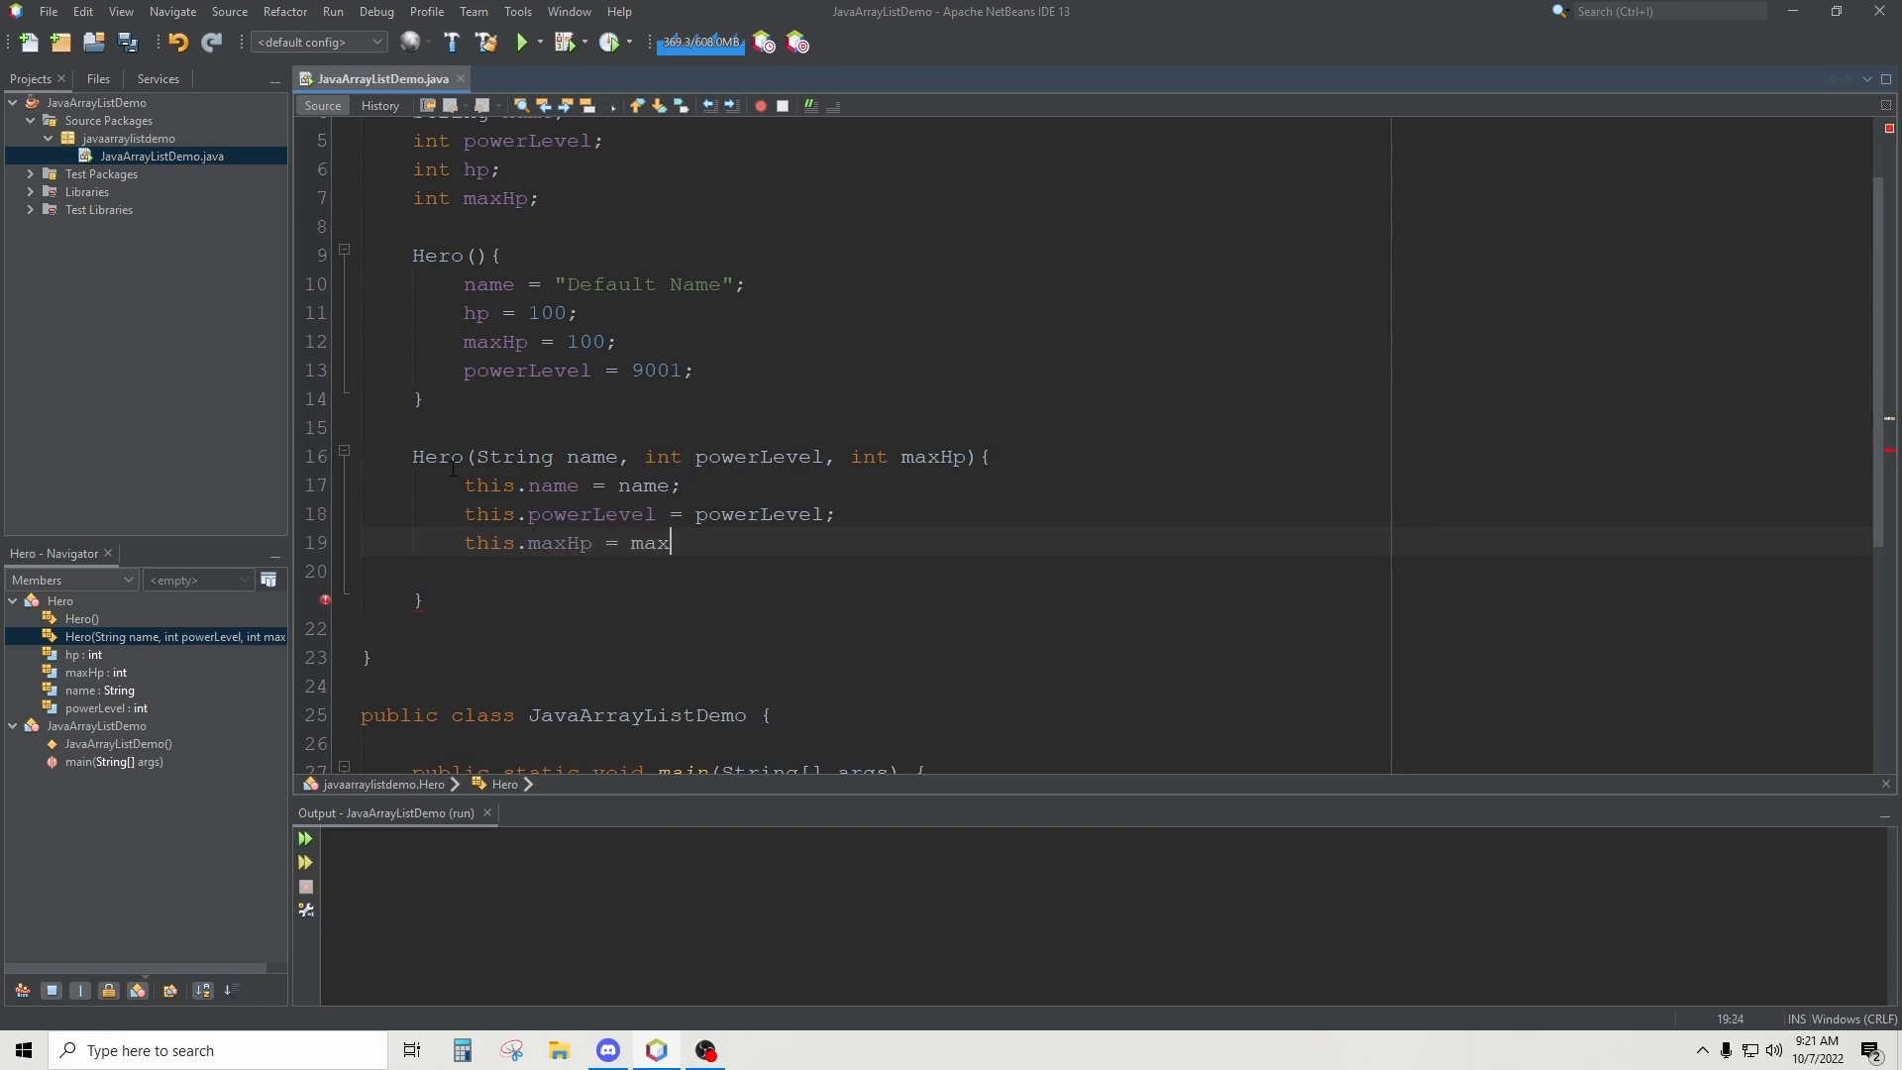
text(Hp;)
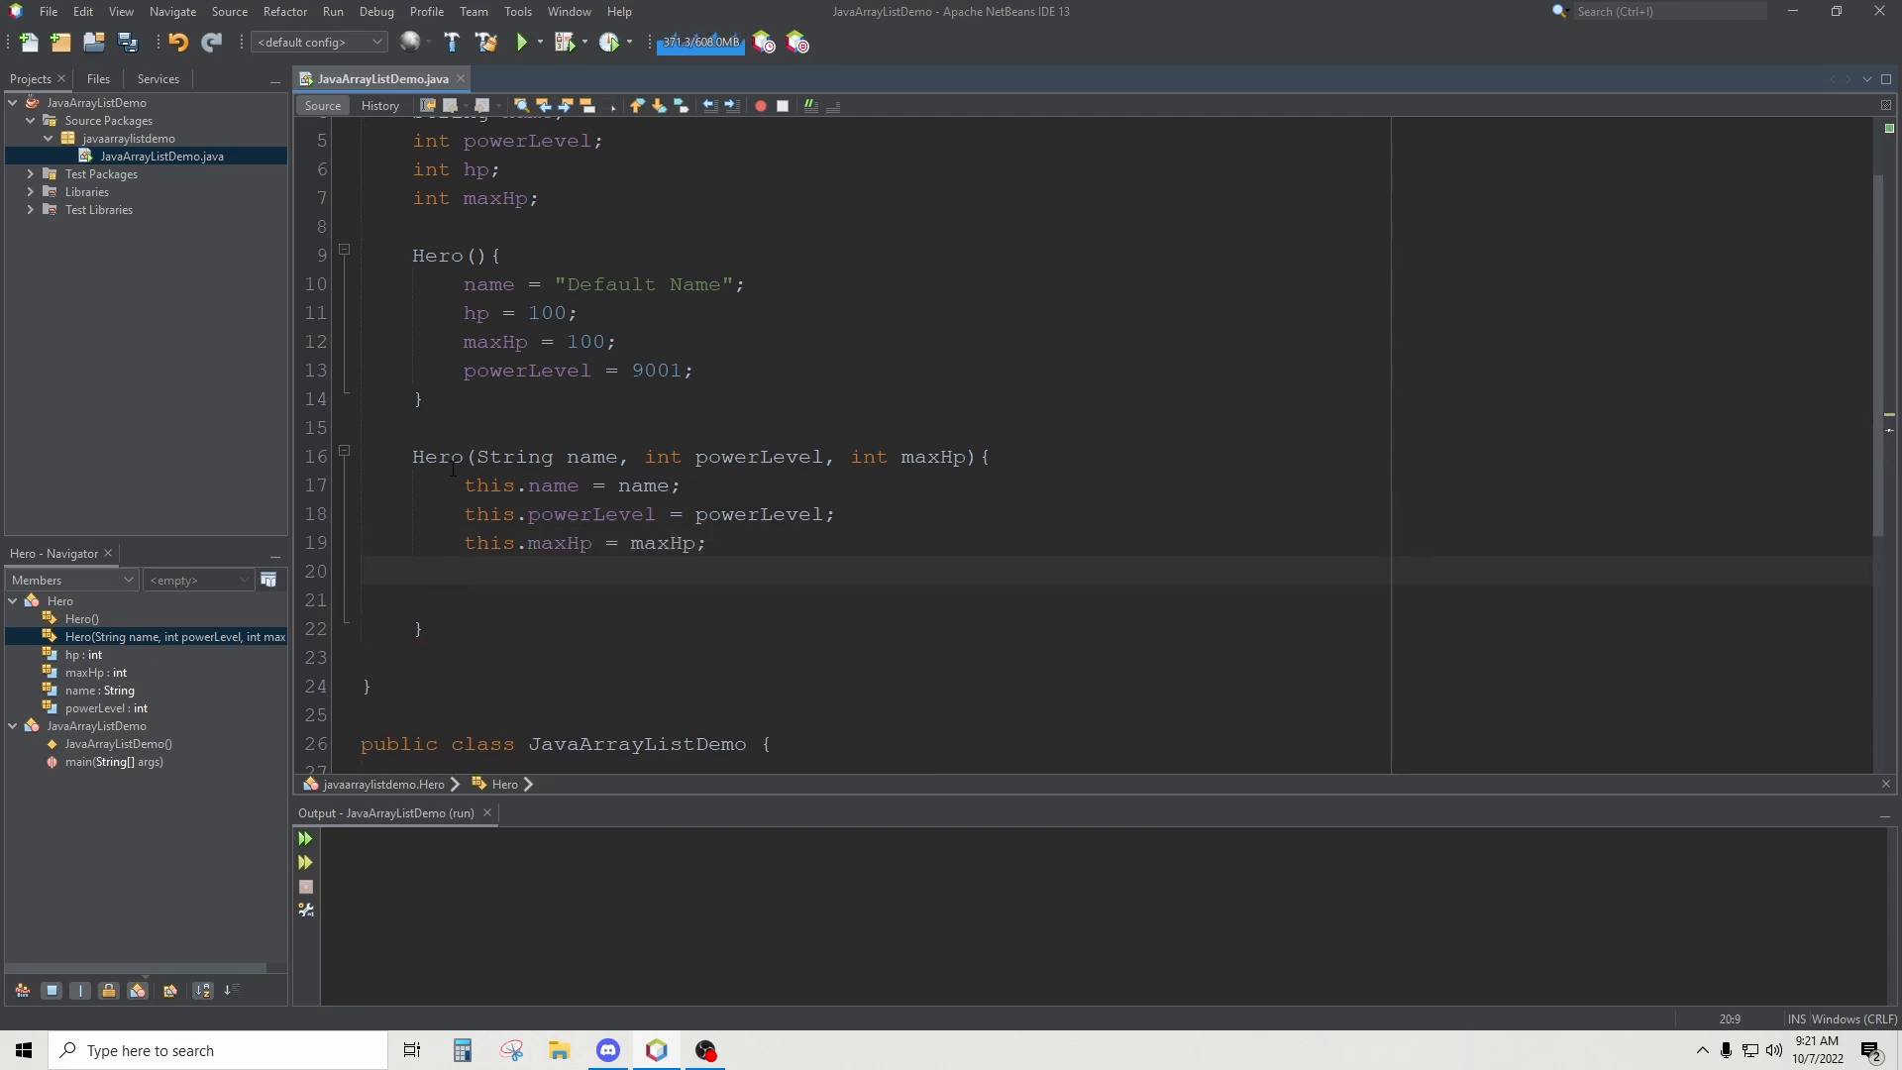
text(hp = m)
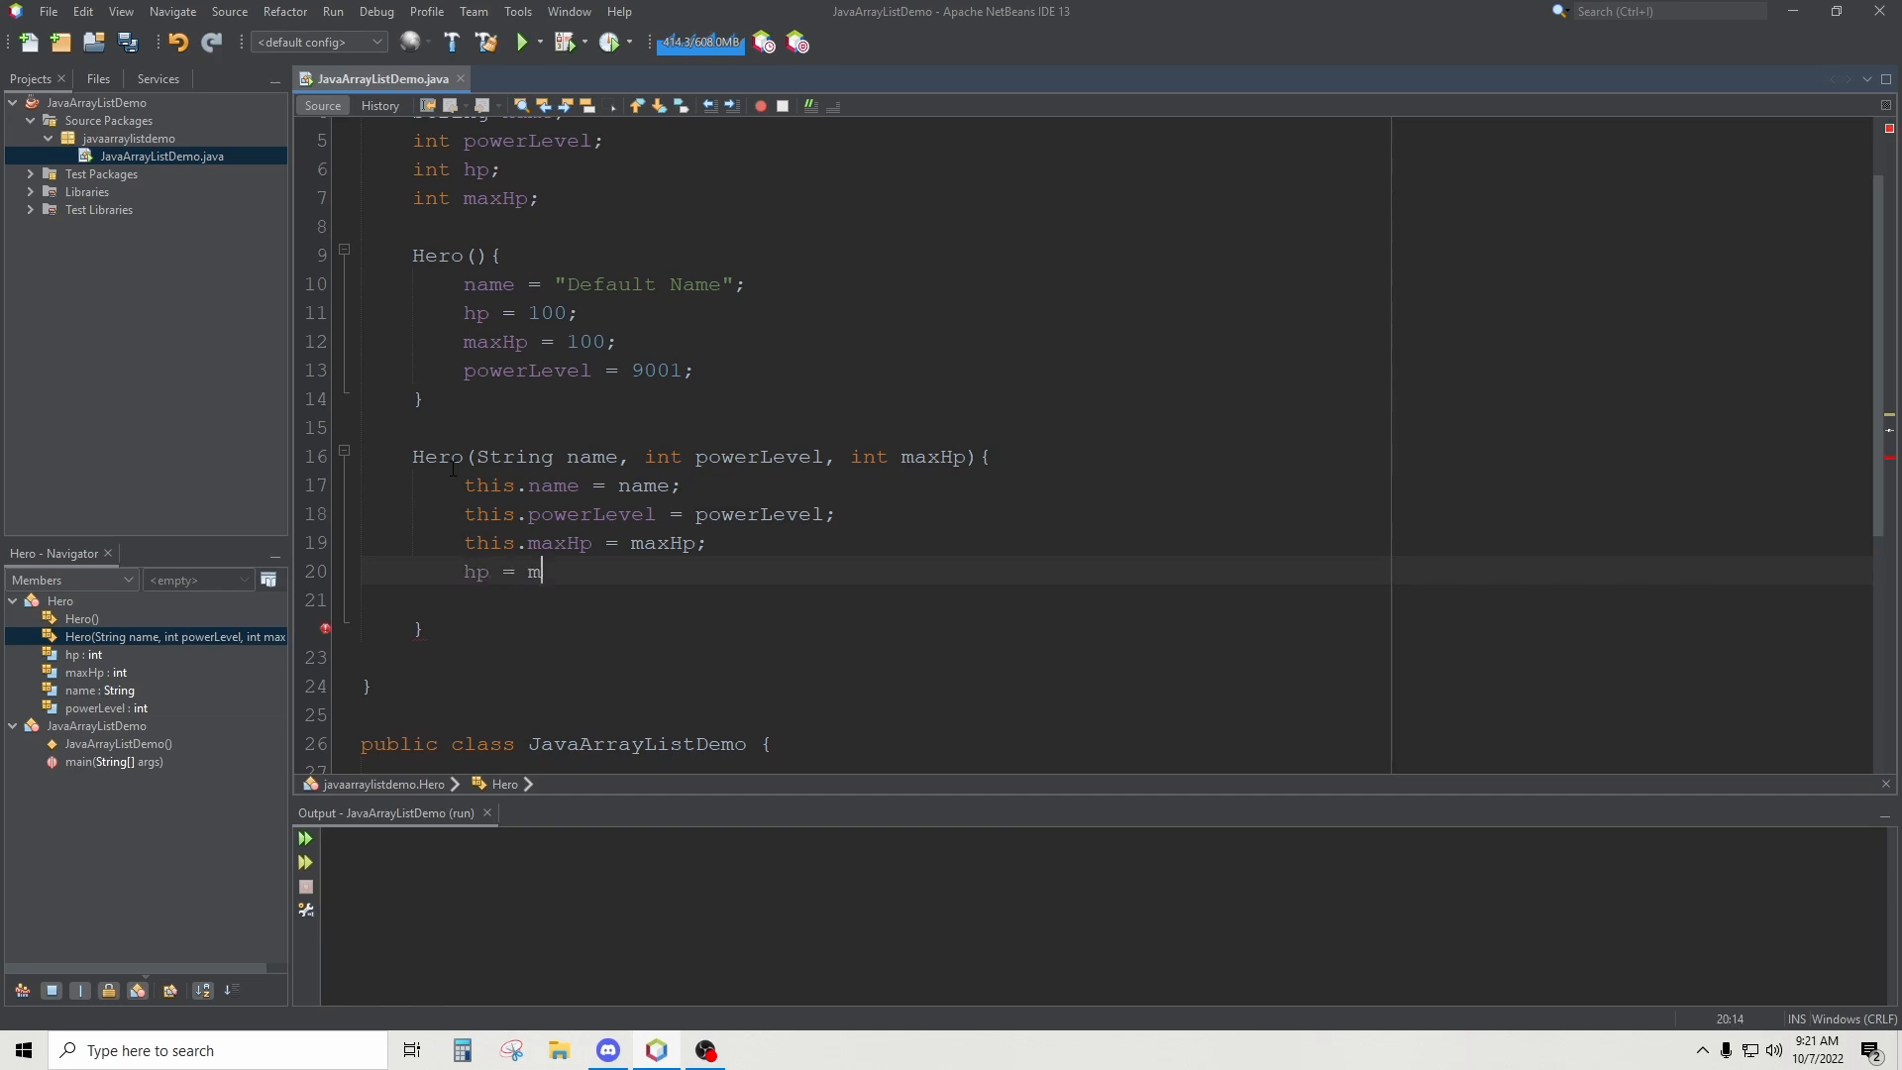
text(ax)
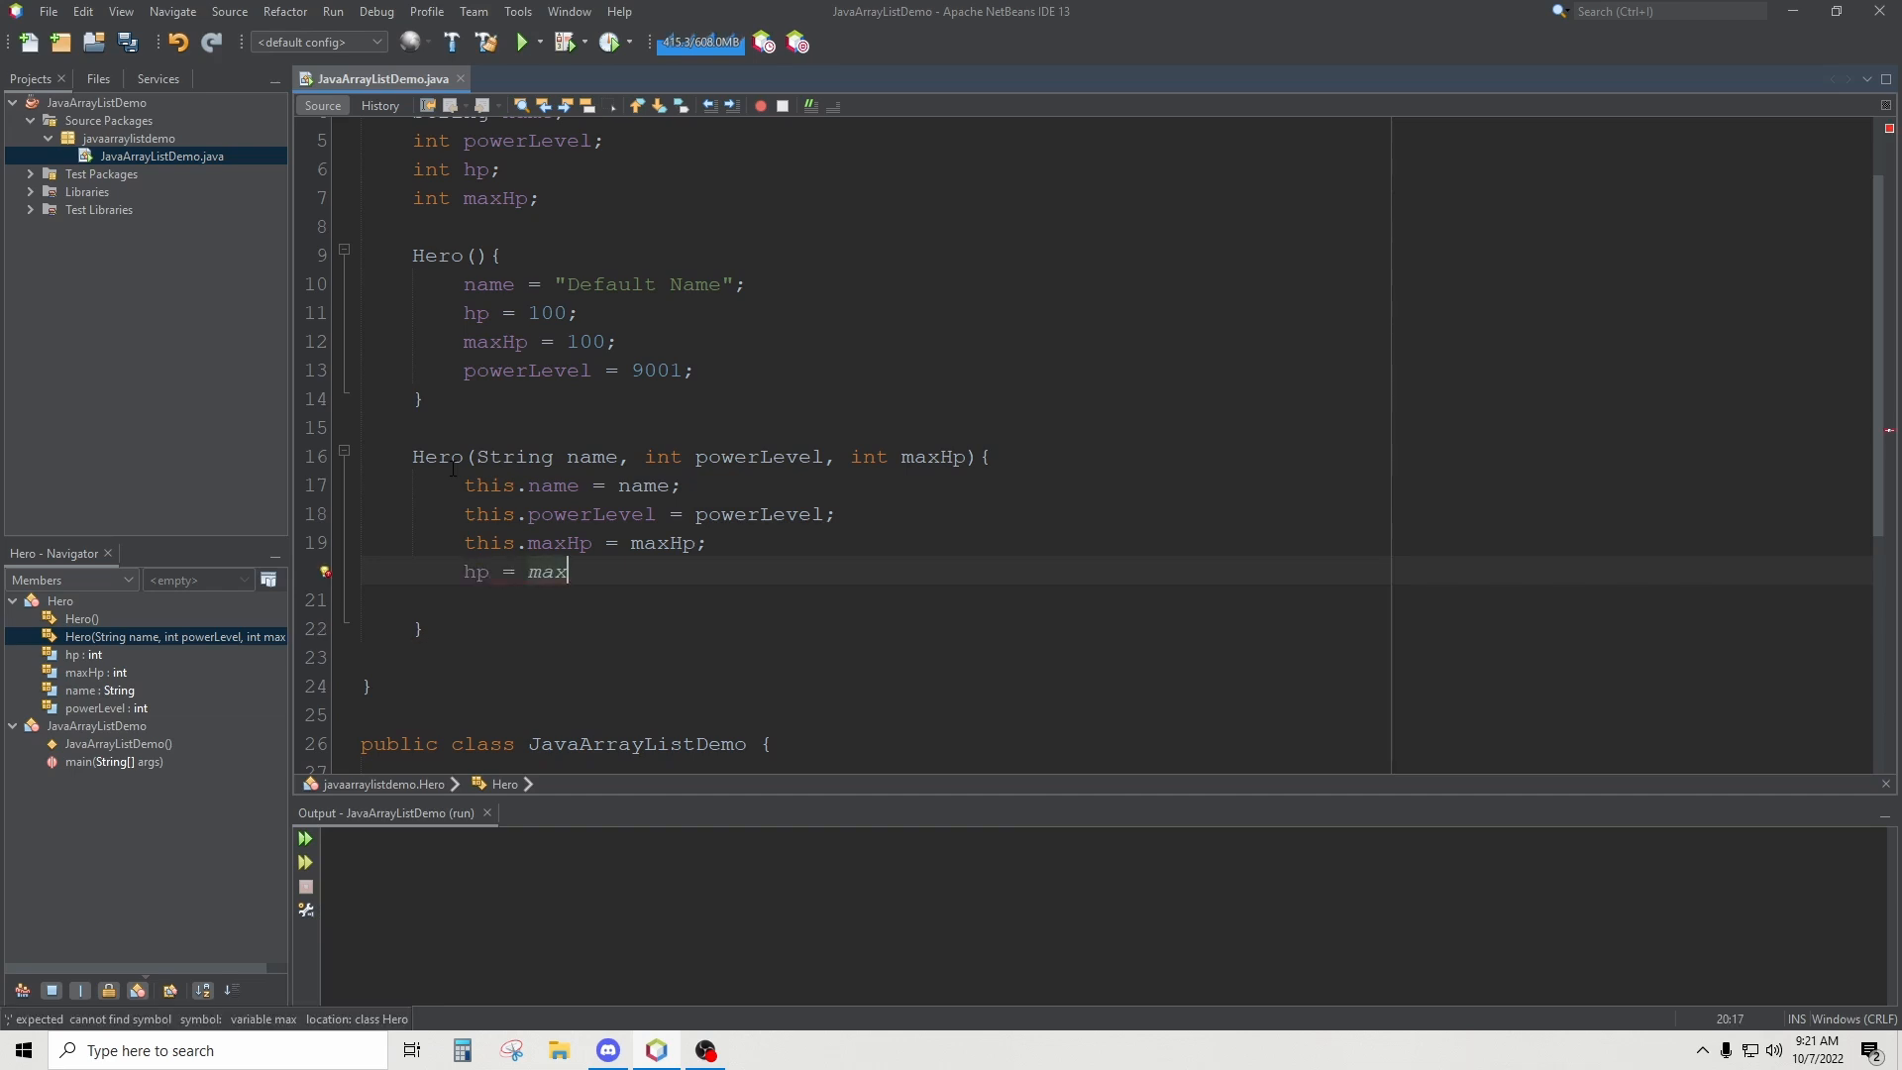
text(H)
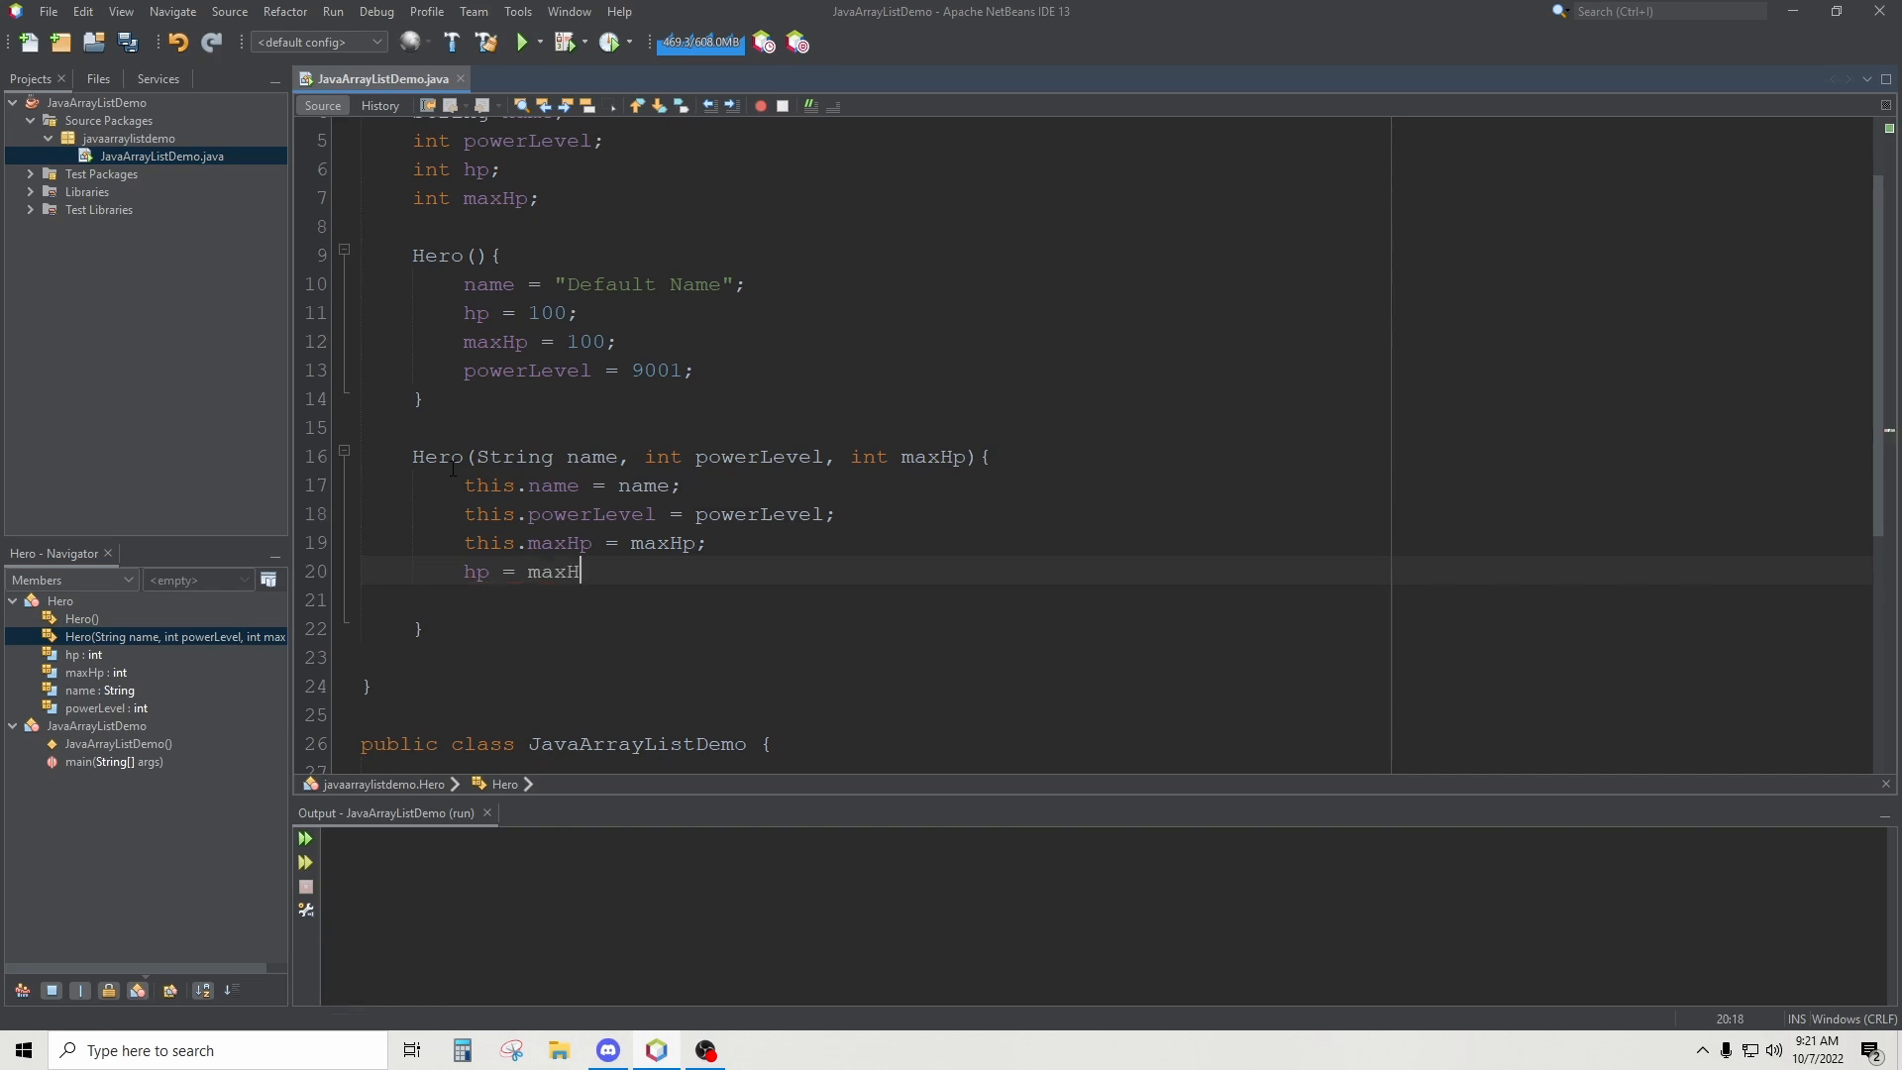
text(p;)
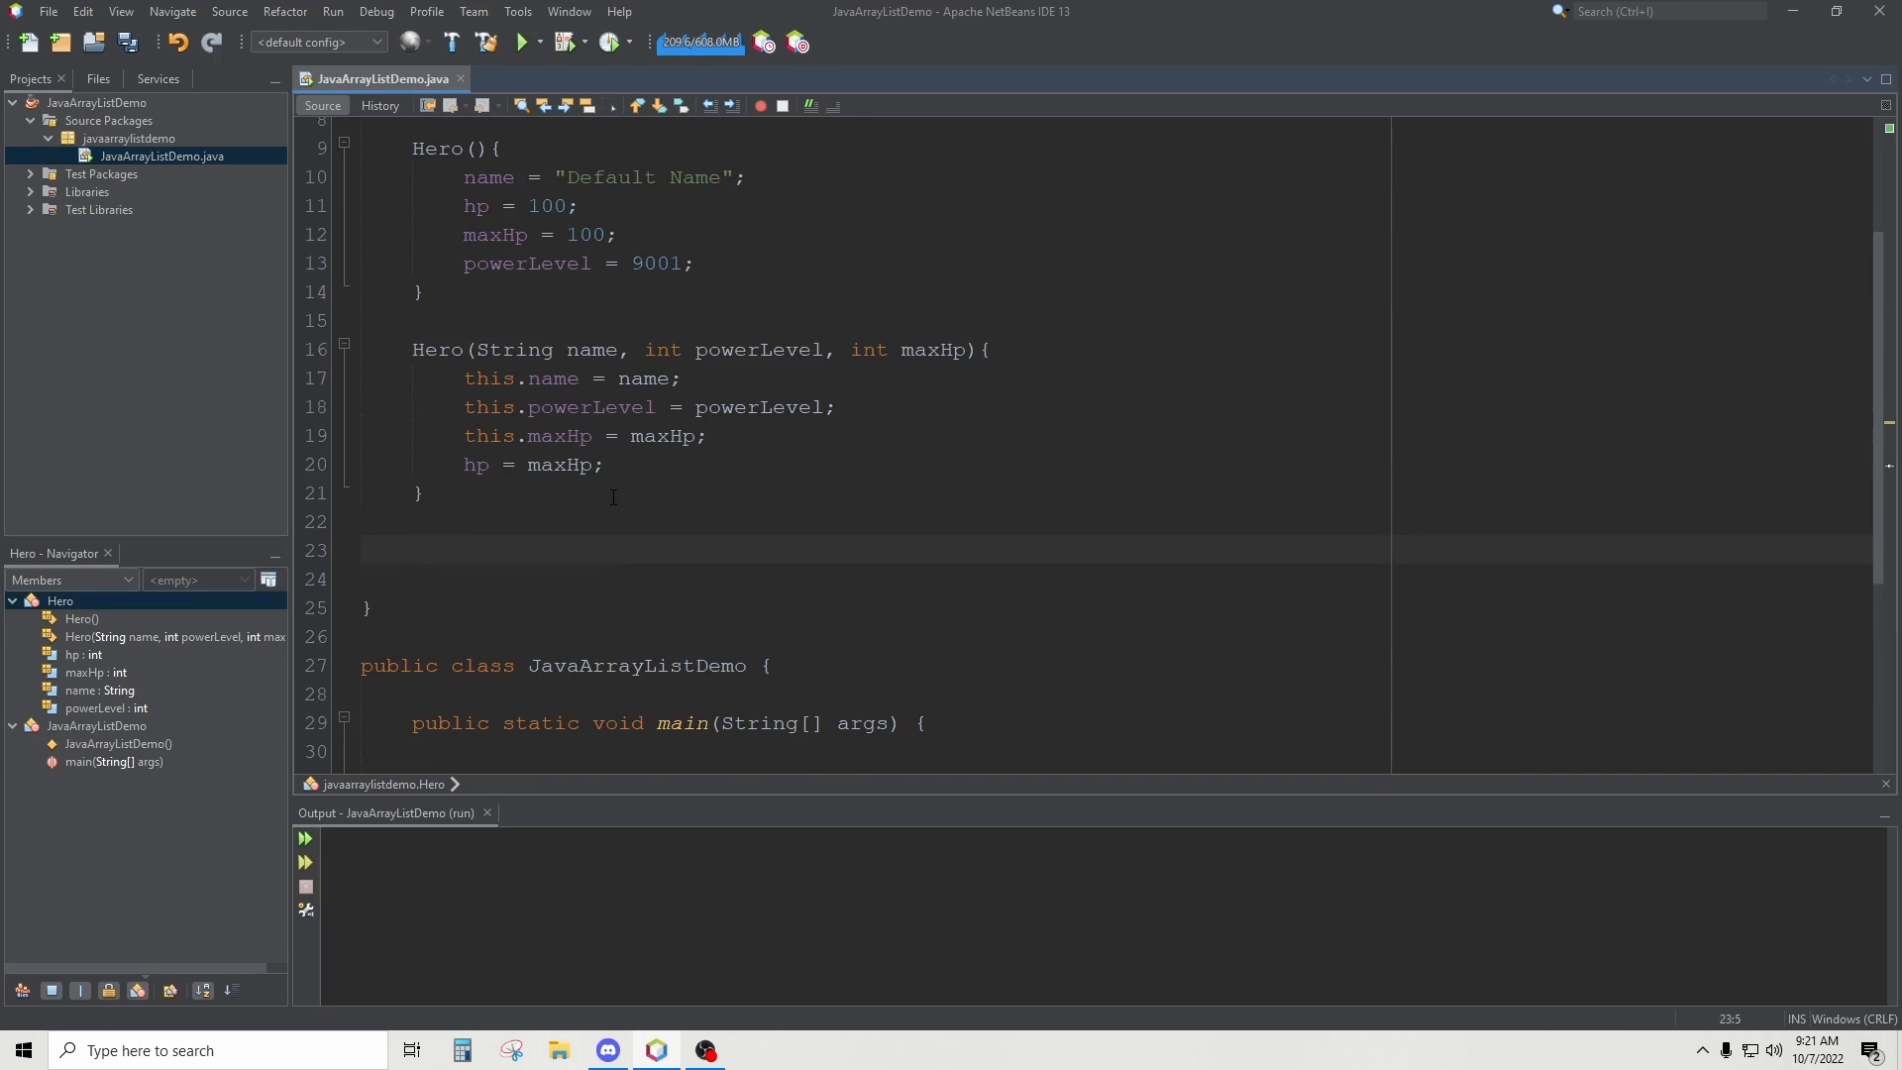
click(412, 548)
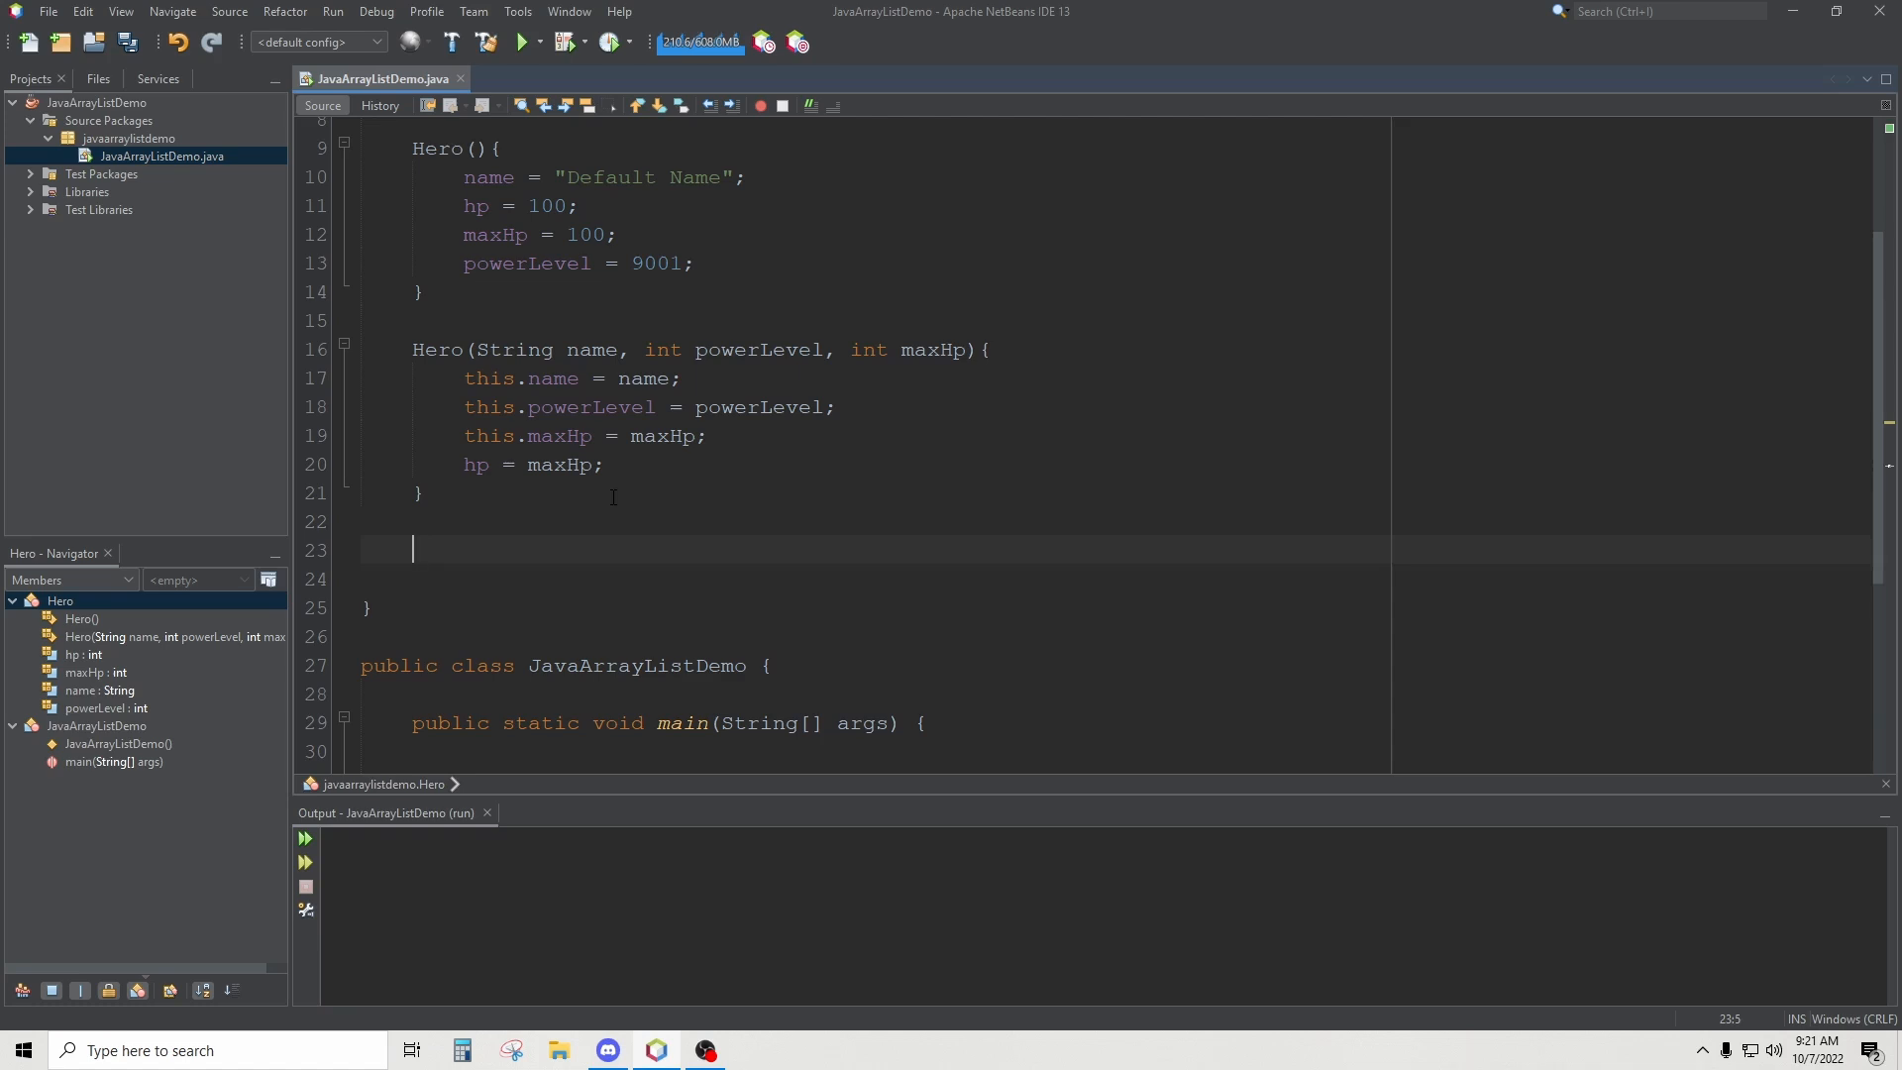
text(@)
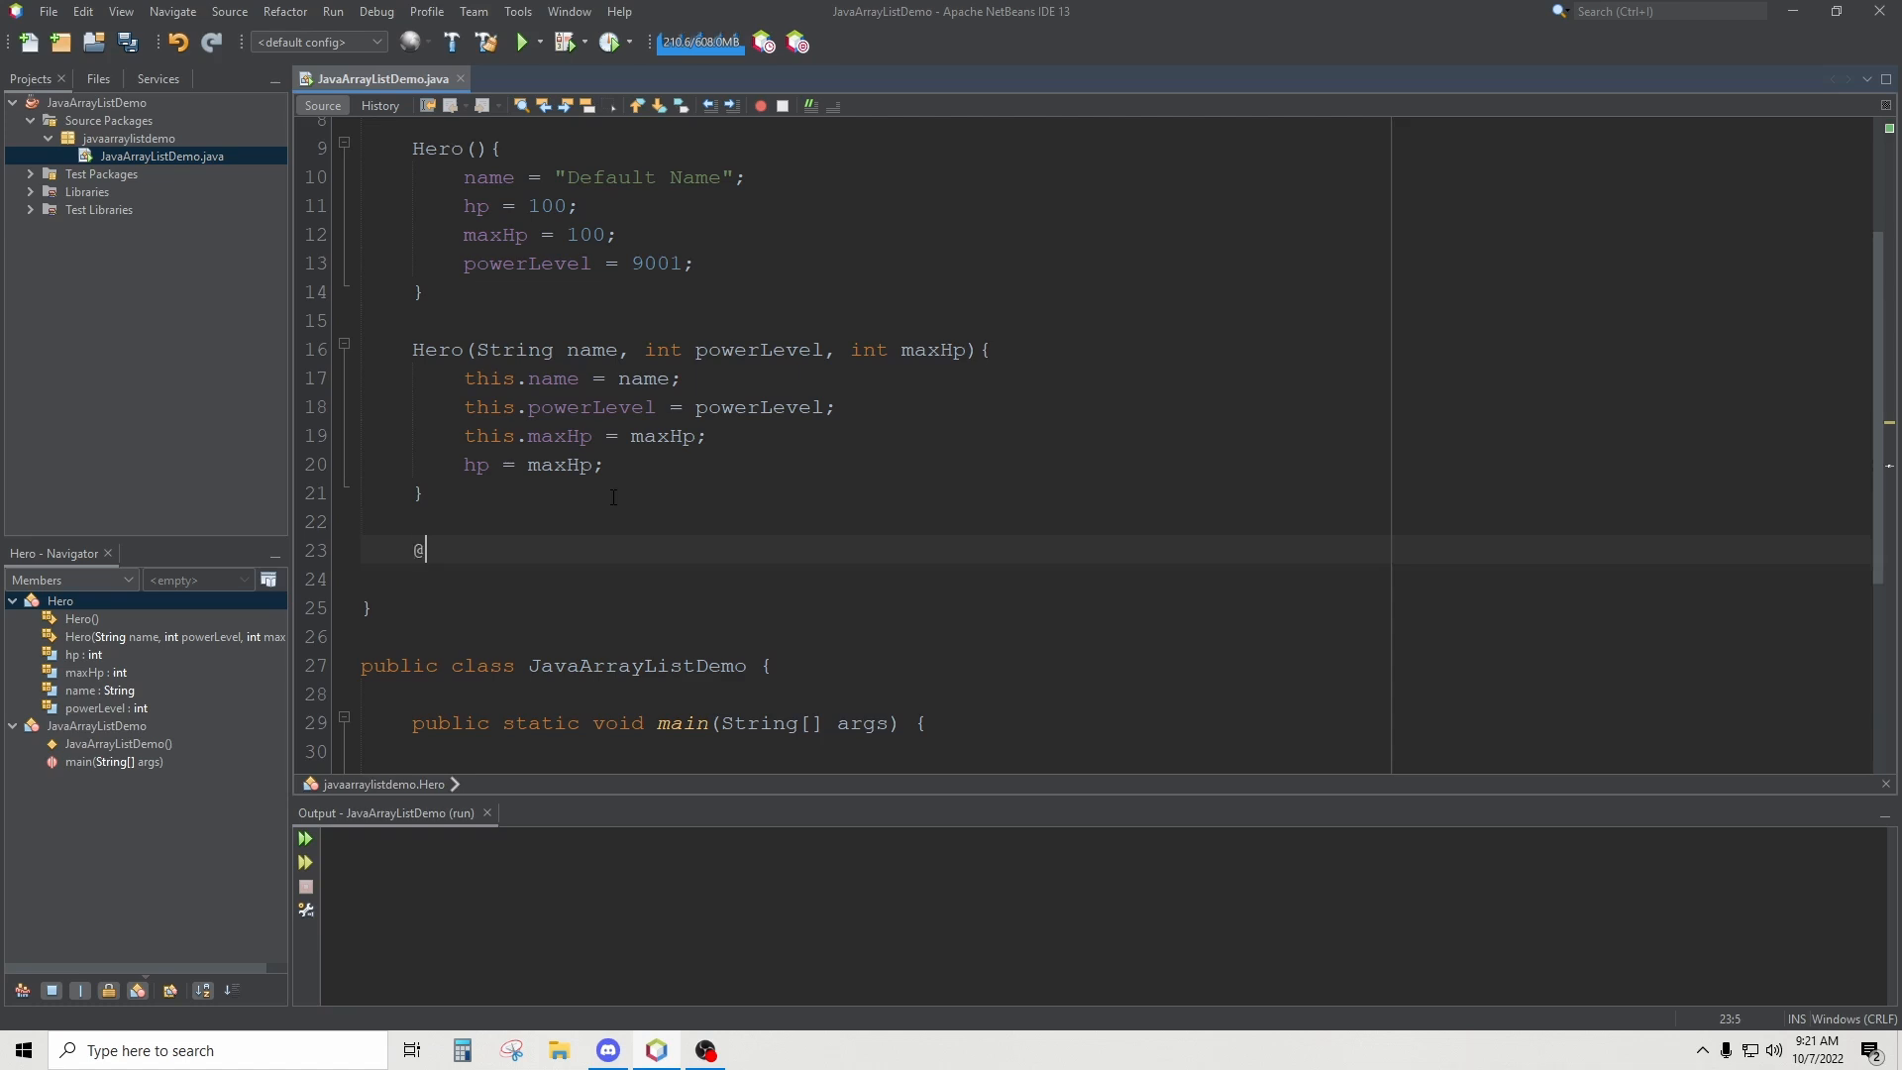
text(Override)
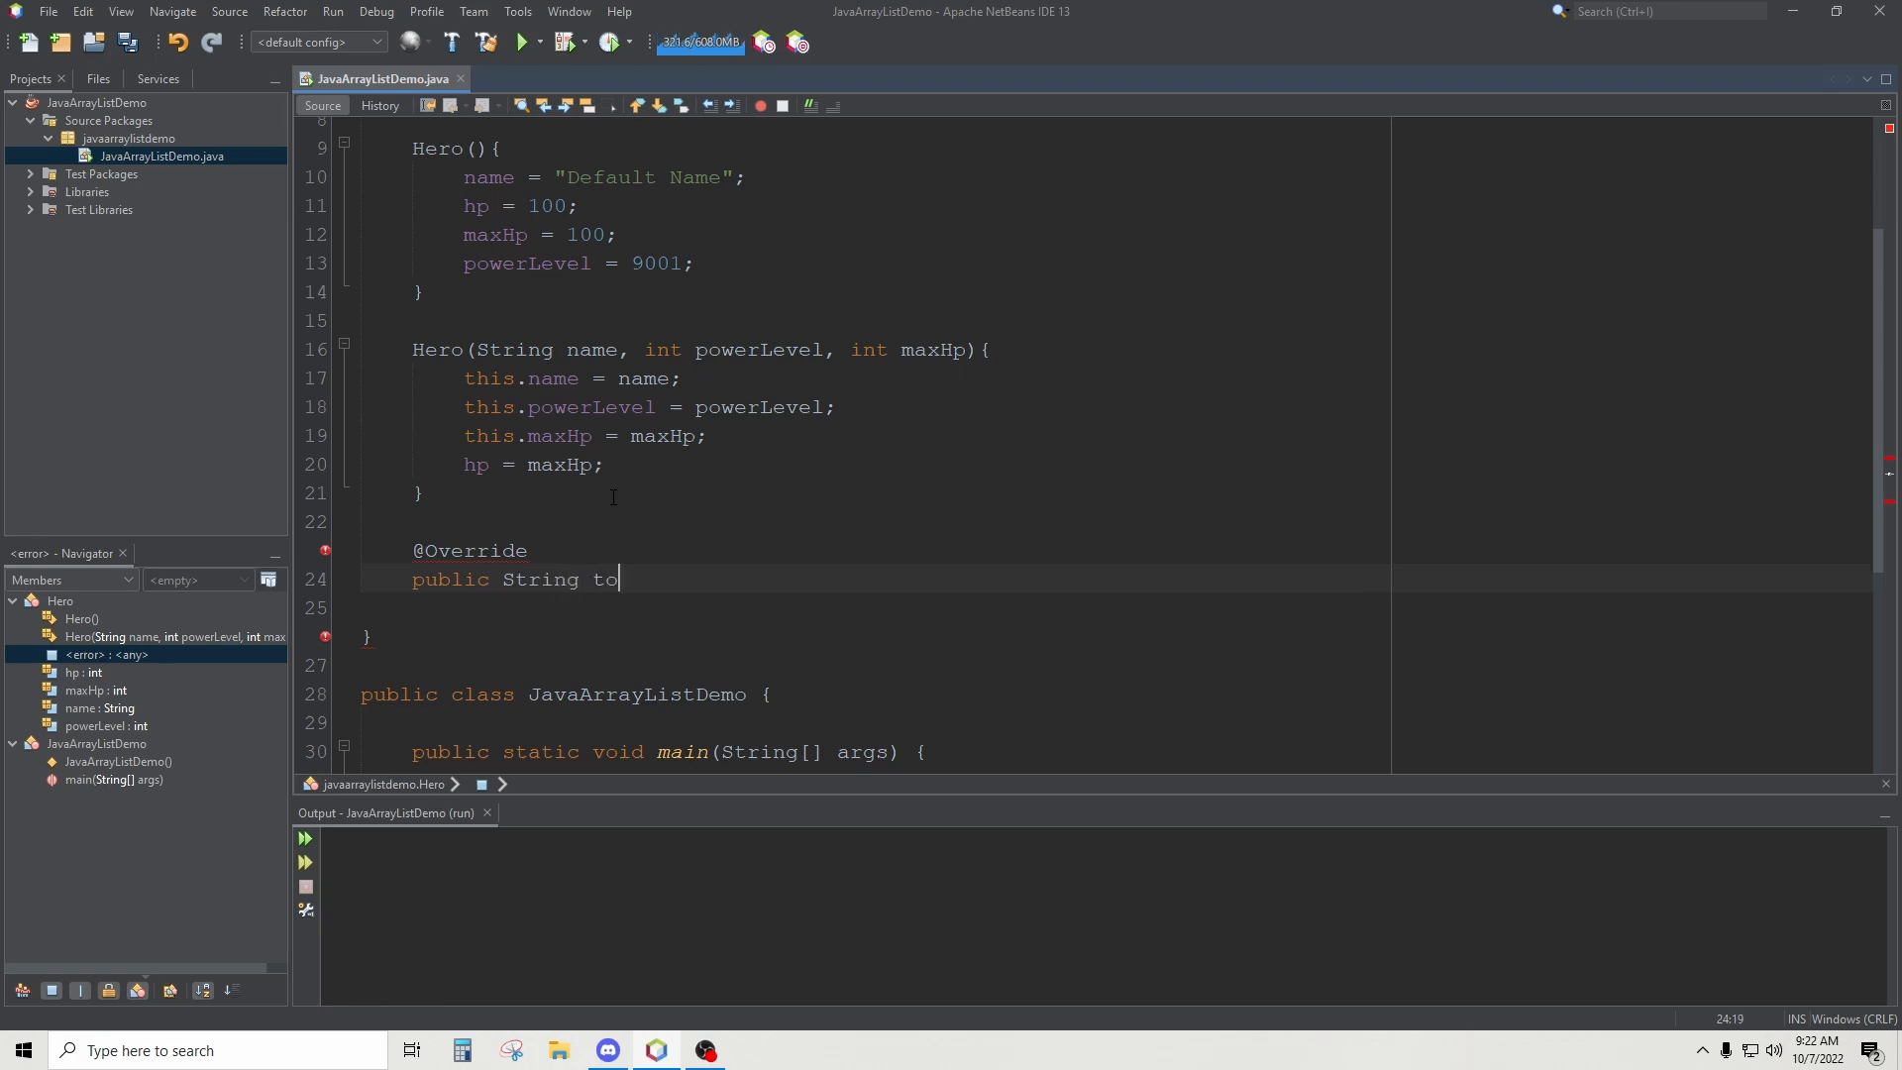
text(St)
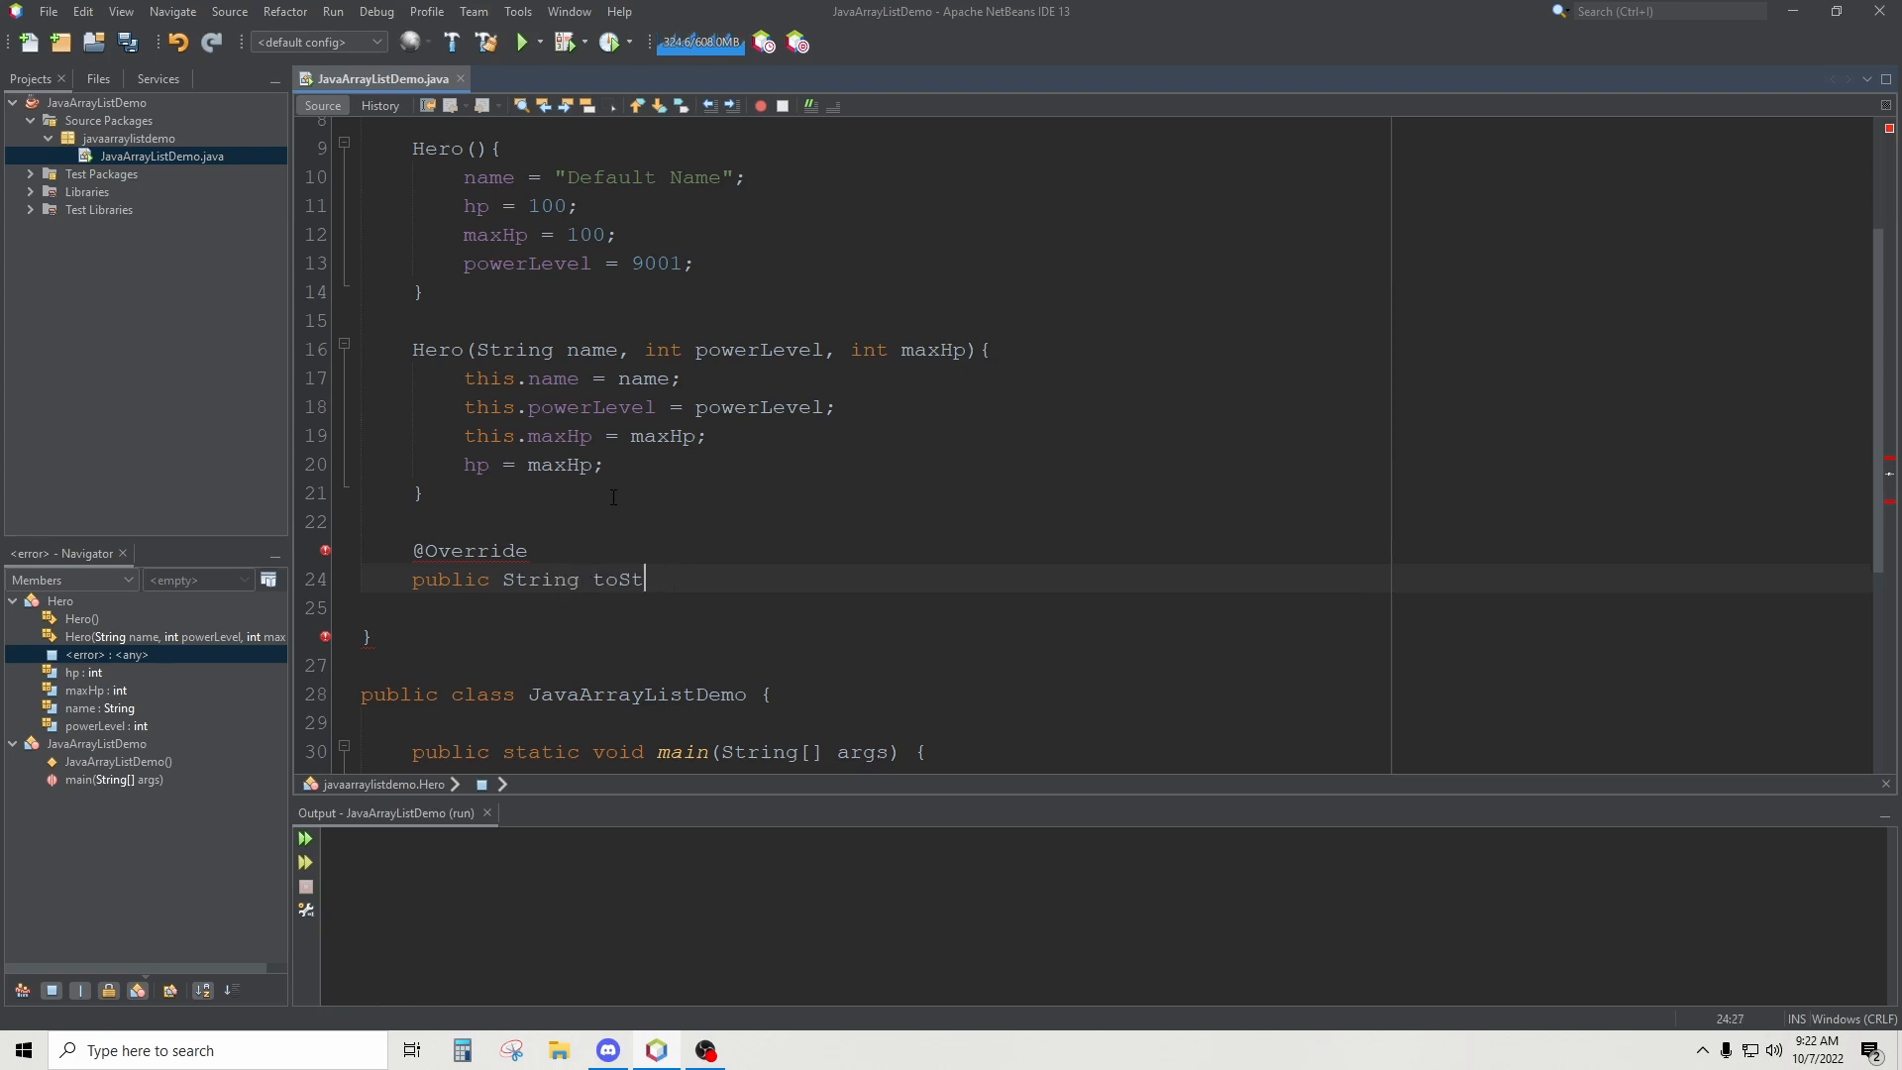
text(ring(){})
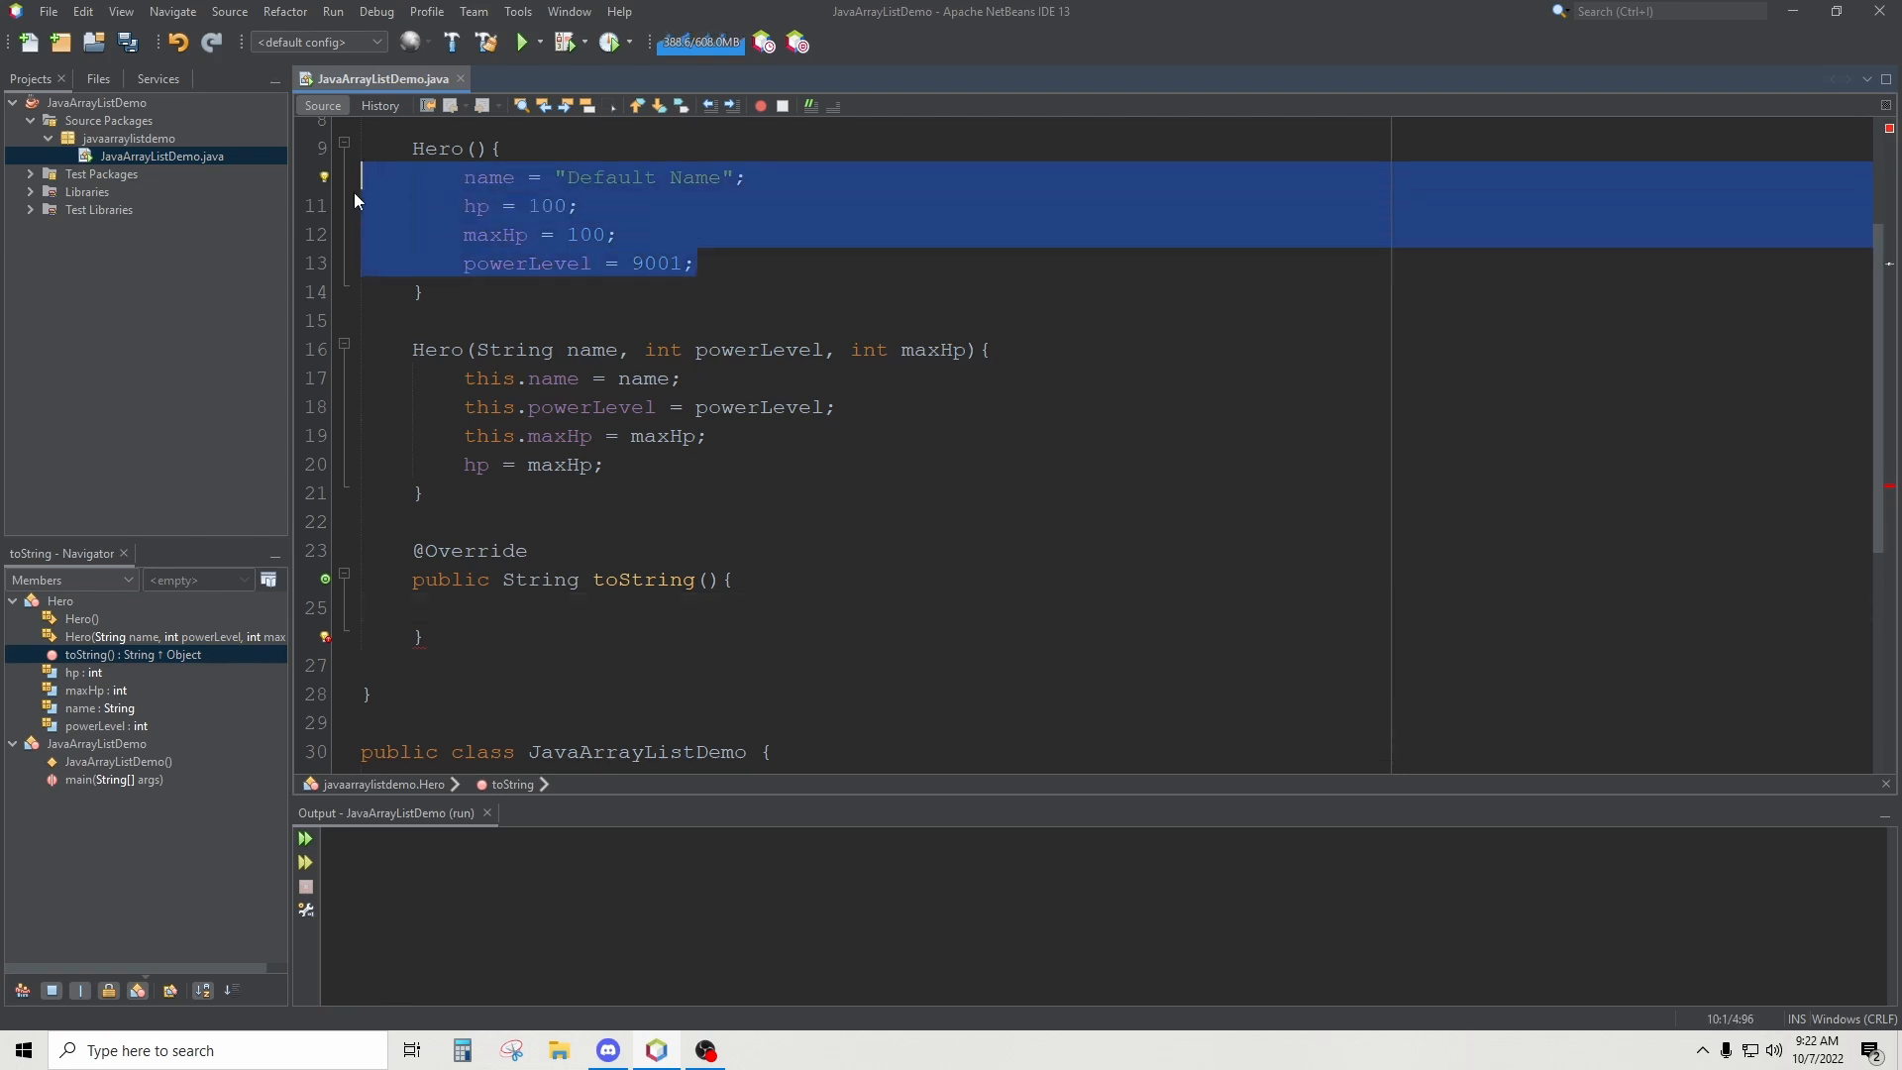
Step: Begin toString's return with "Name: " + name and "\nPower Level" + powerLevel
text(return ")
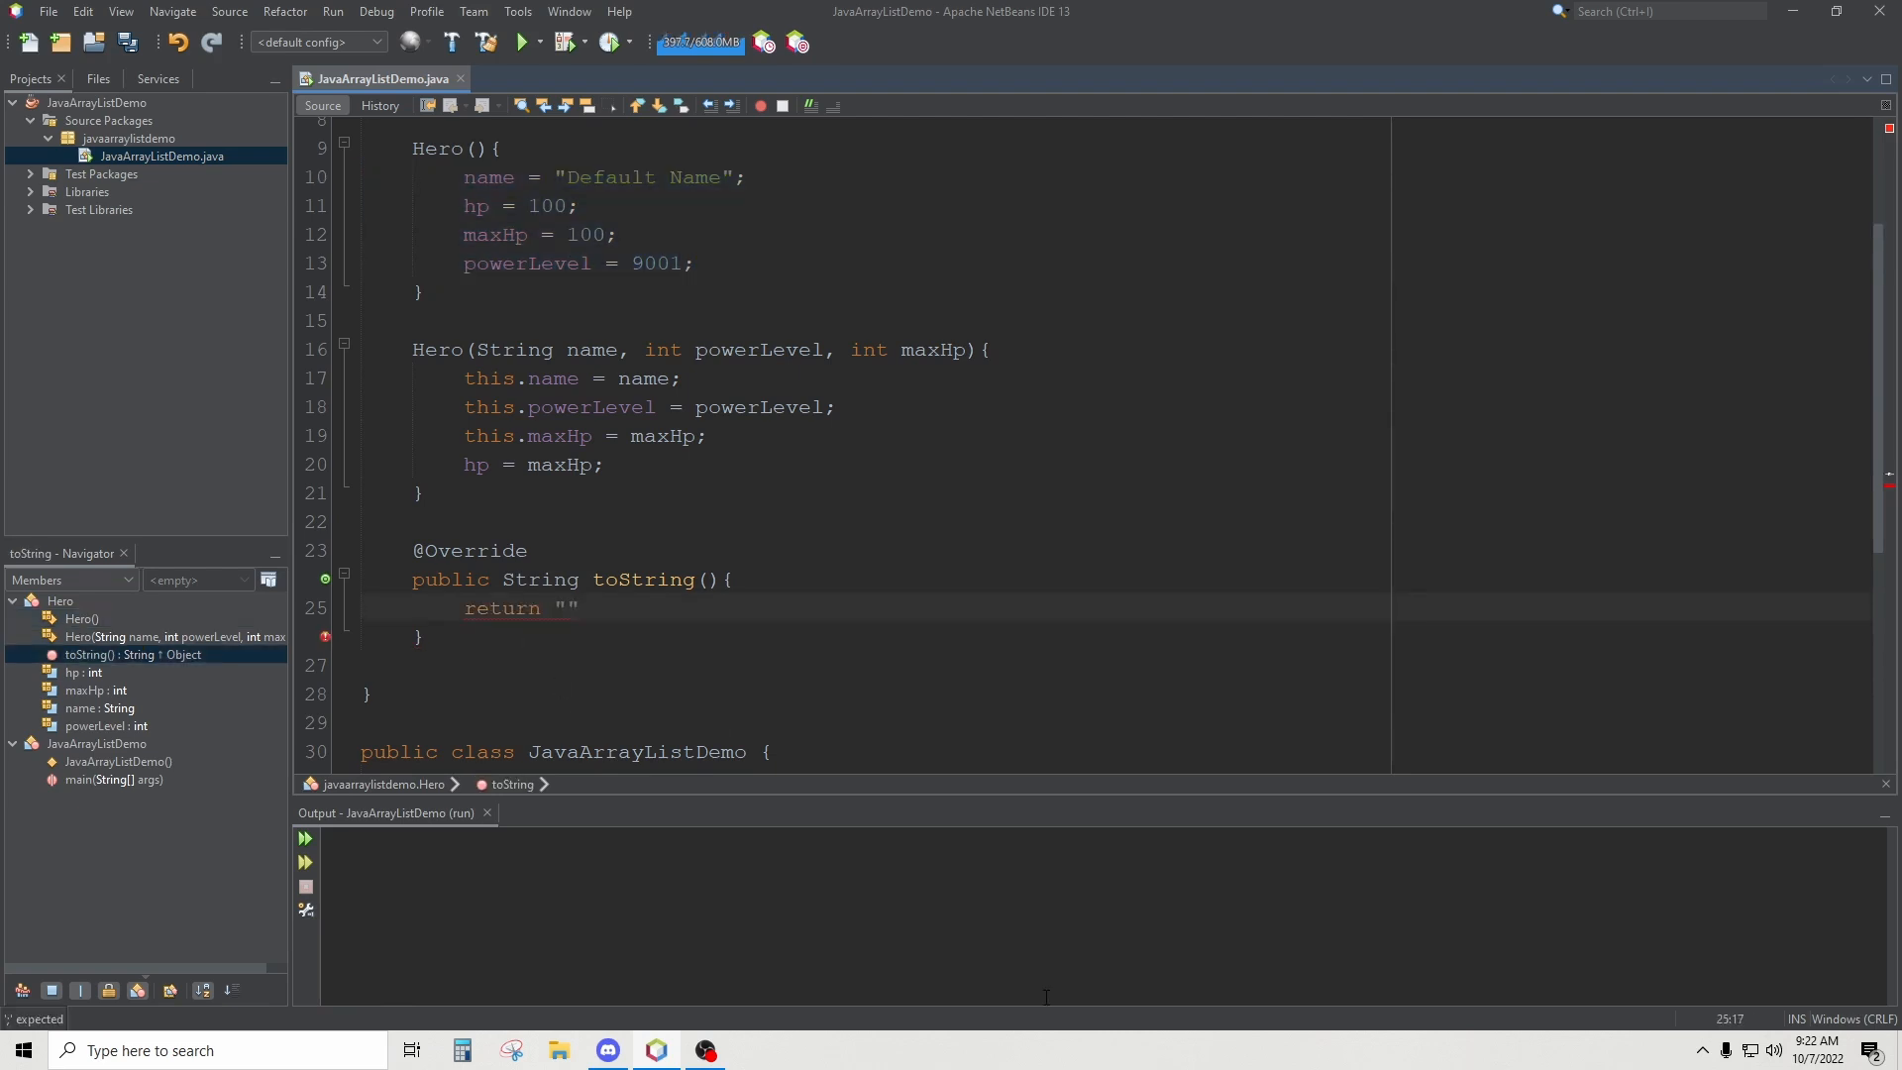
text(Name:)
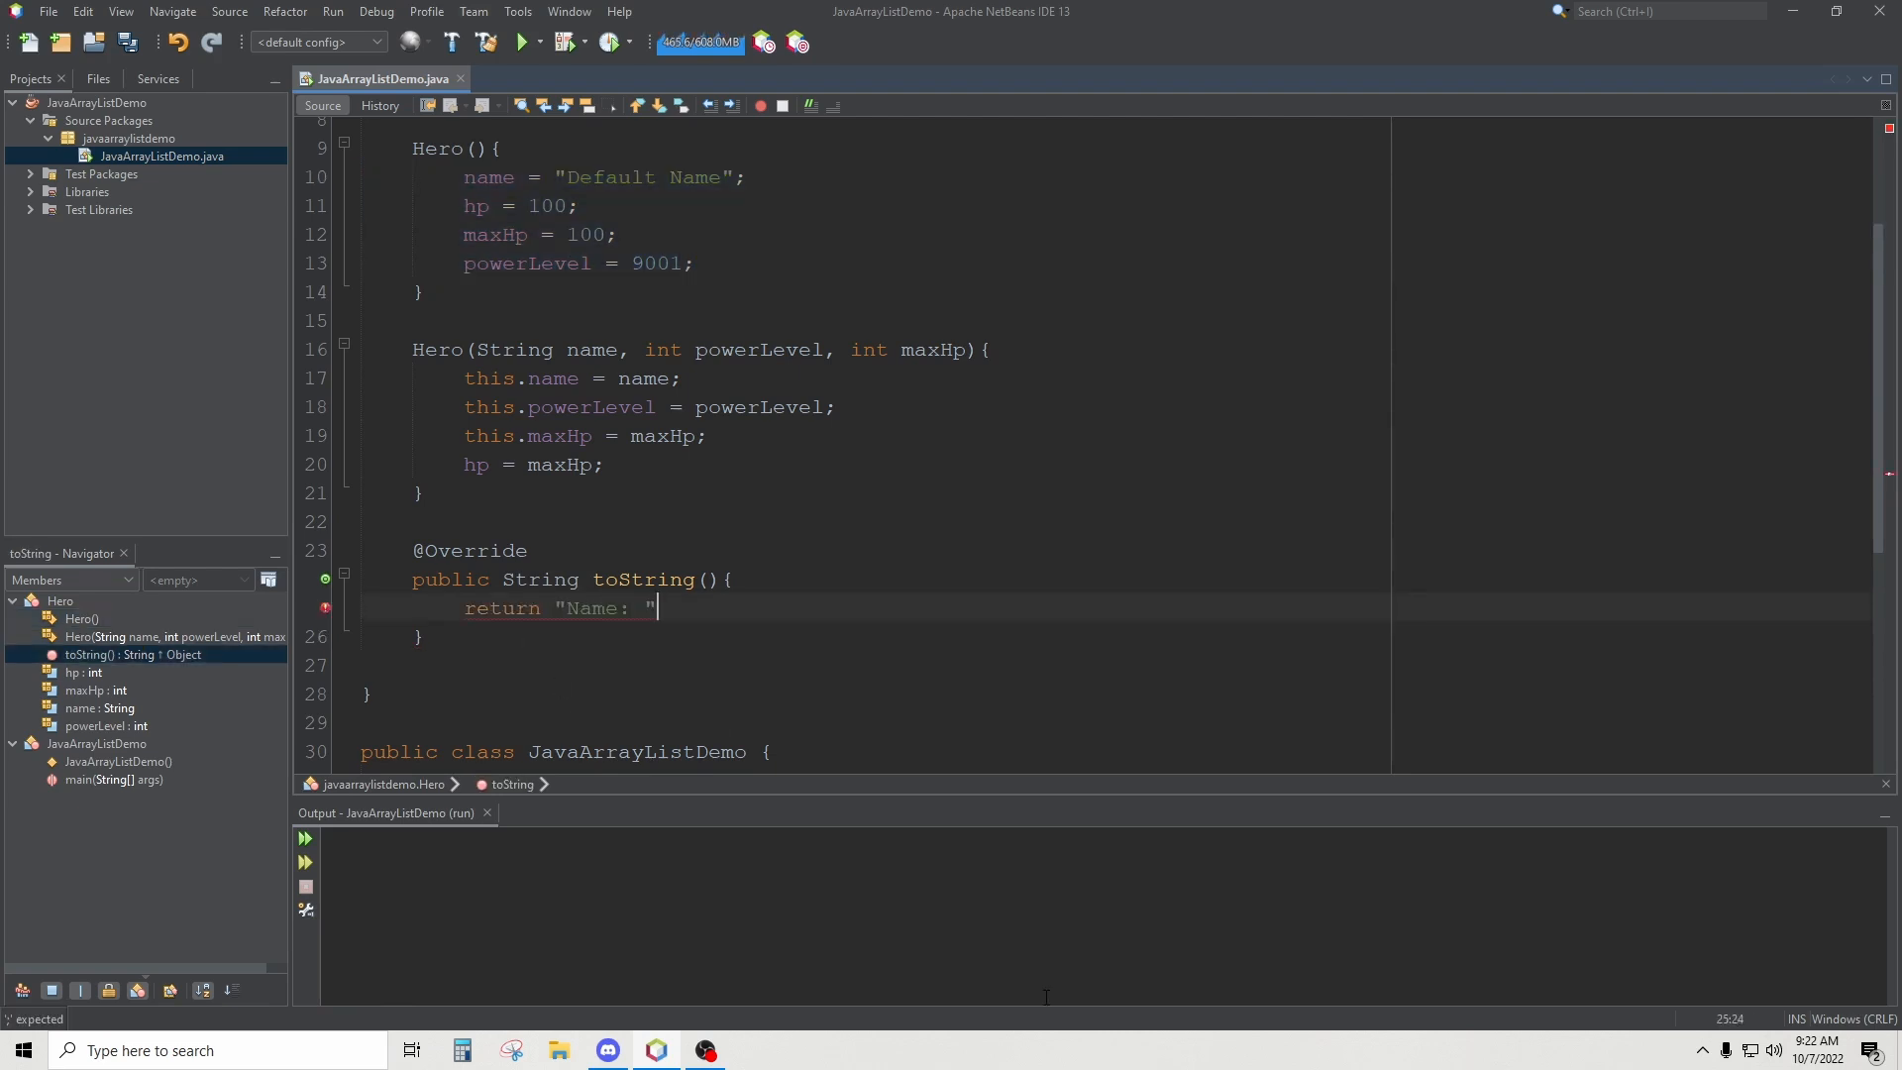
text(+)
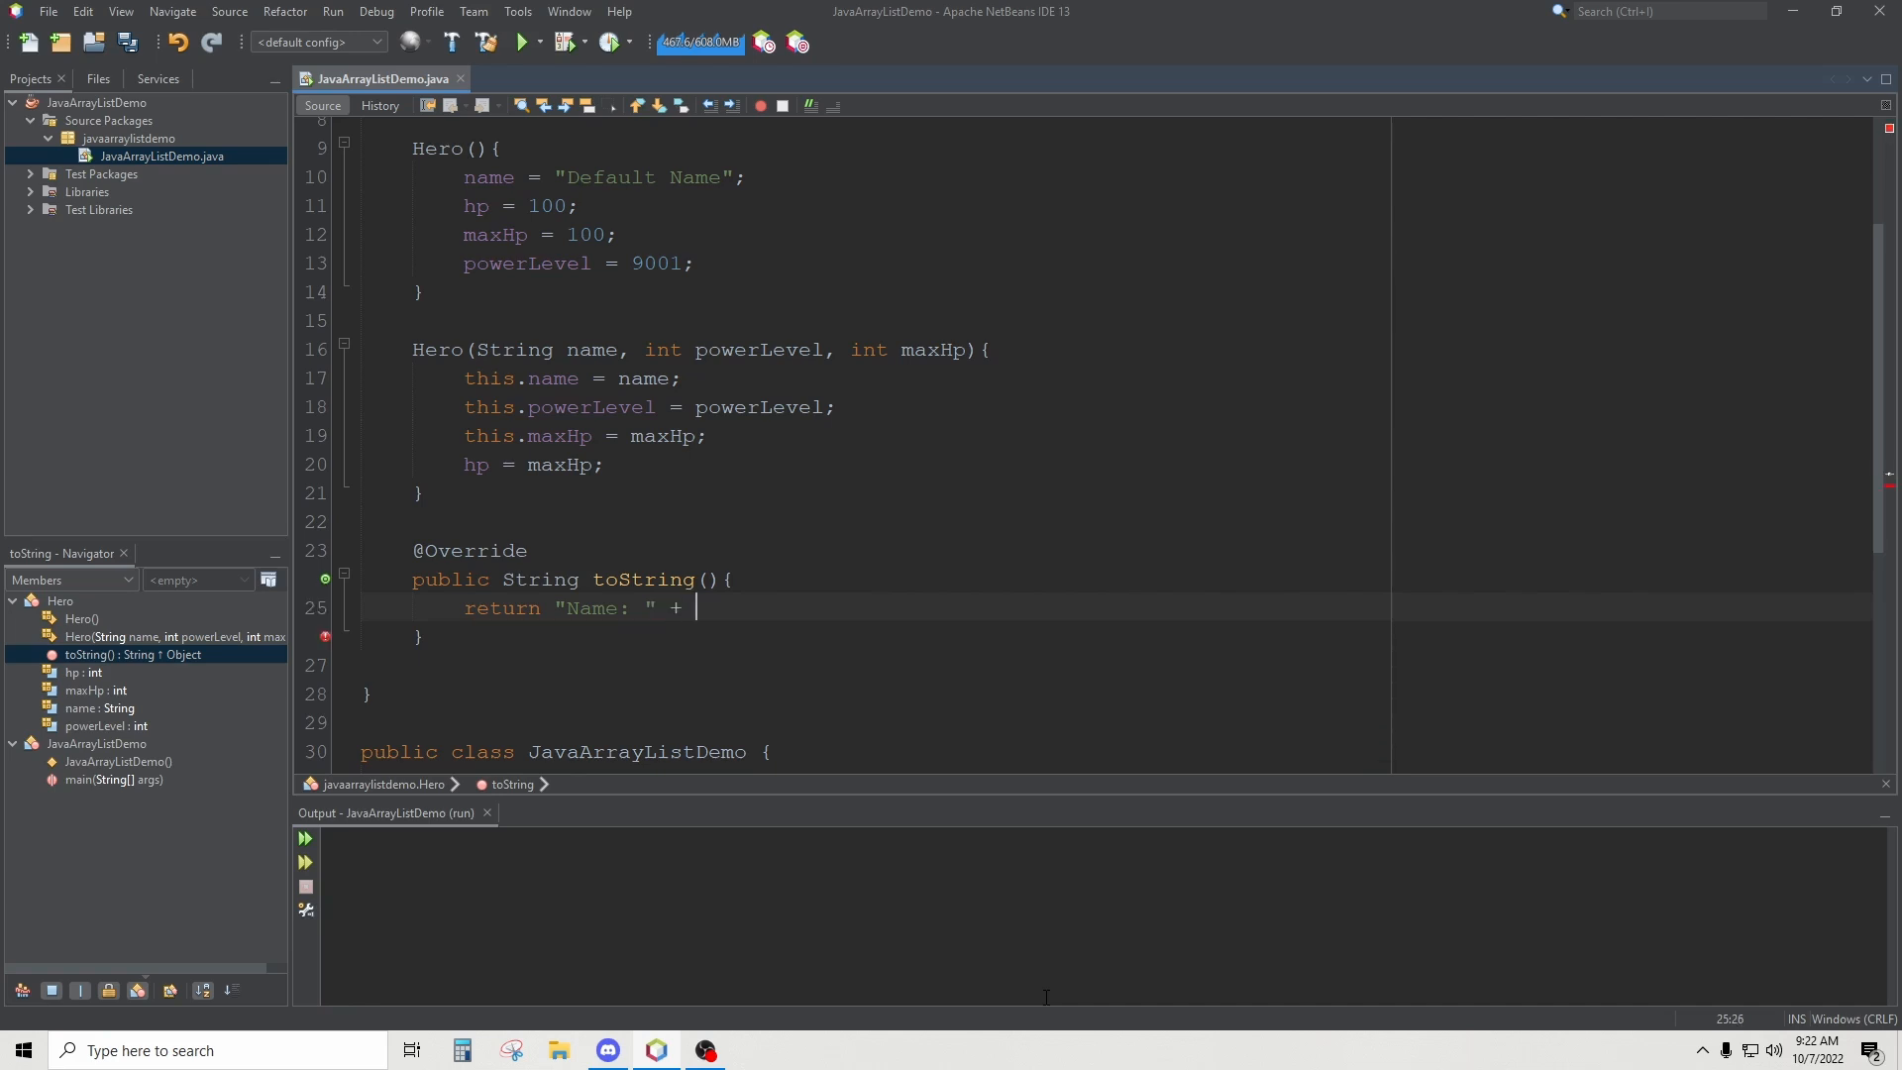
text(name)
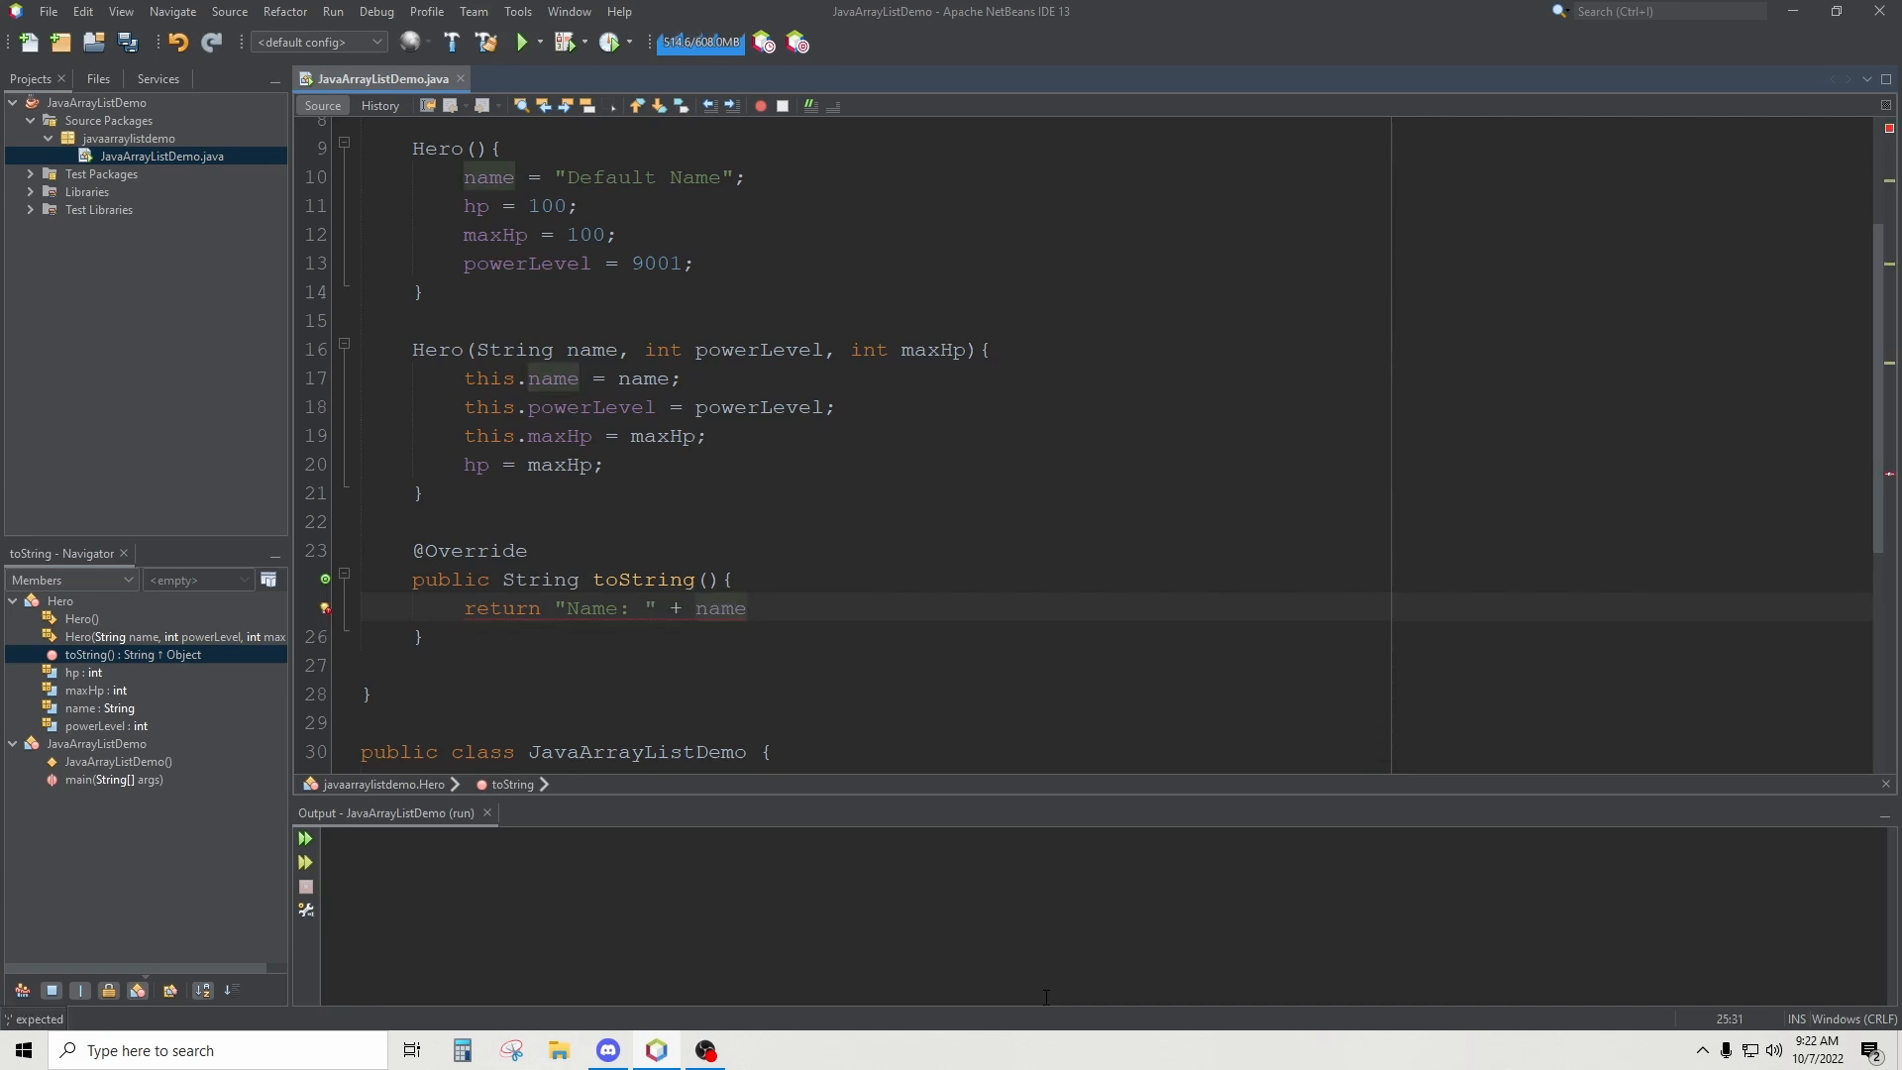
click(749, 608)
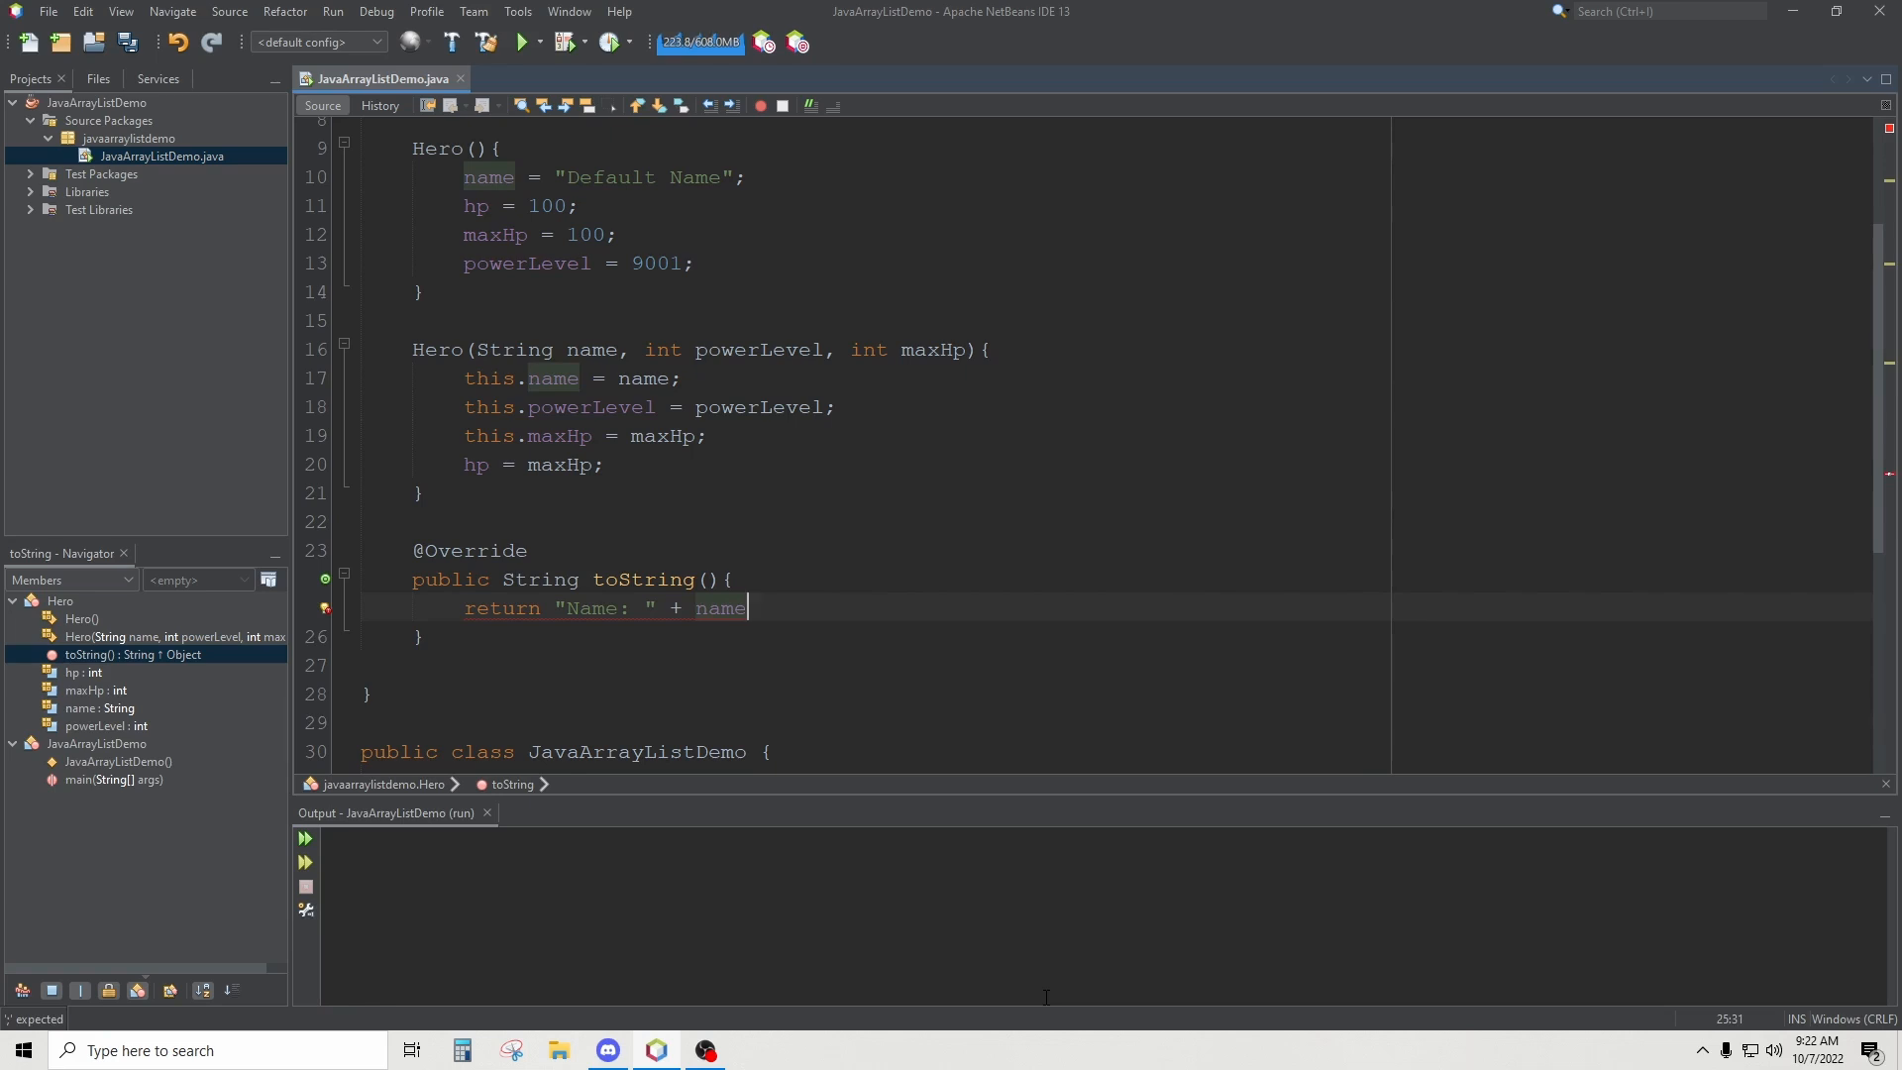
text(+ "")
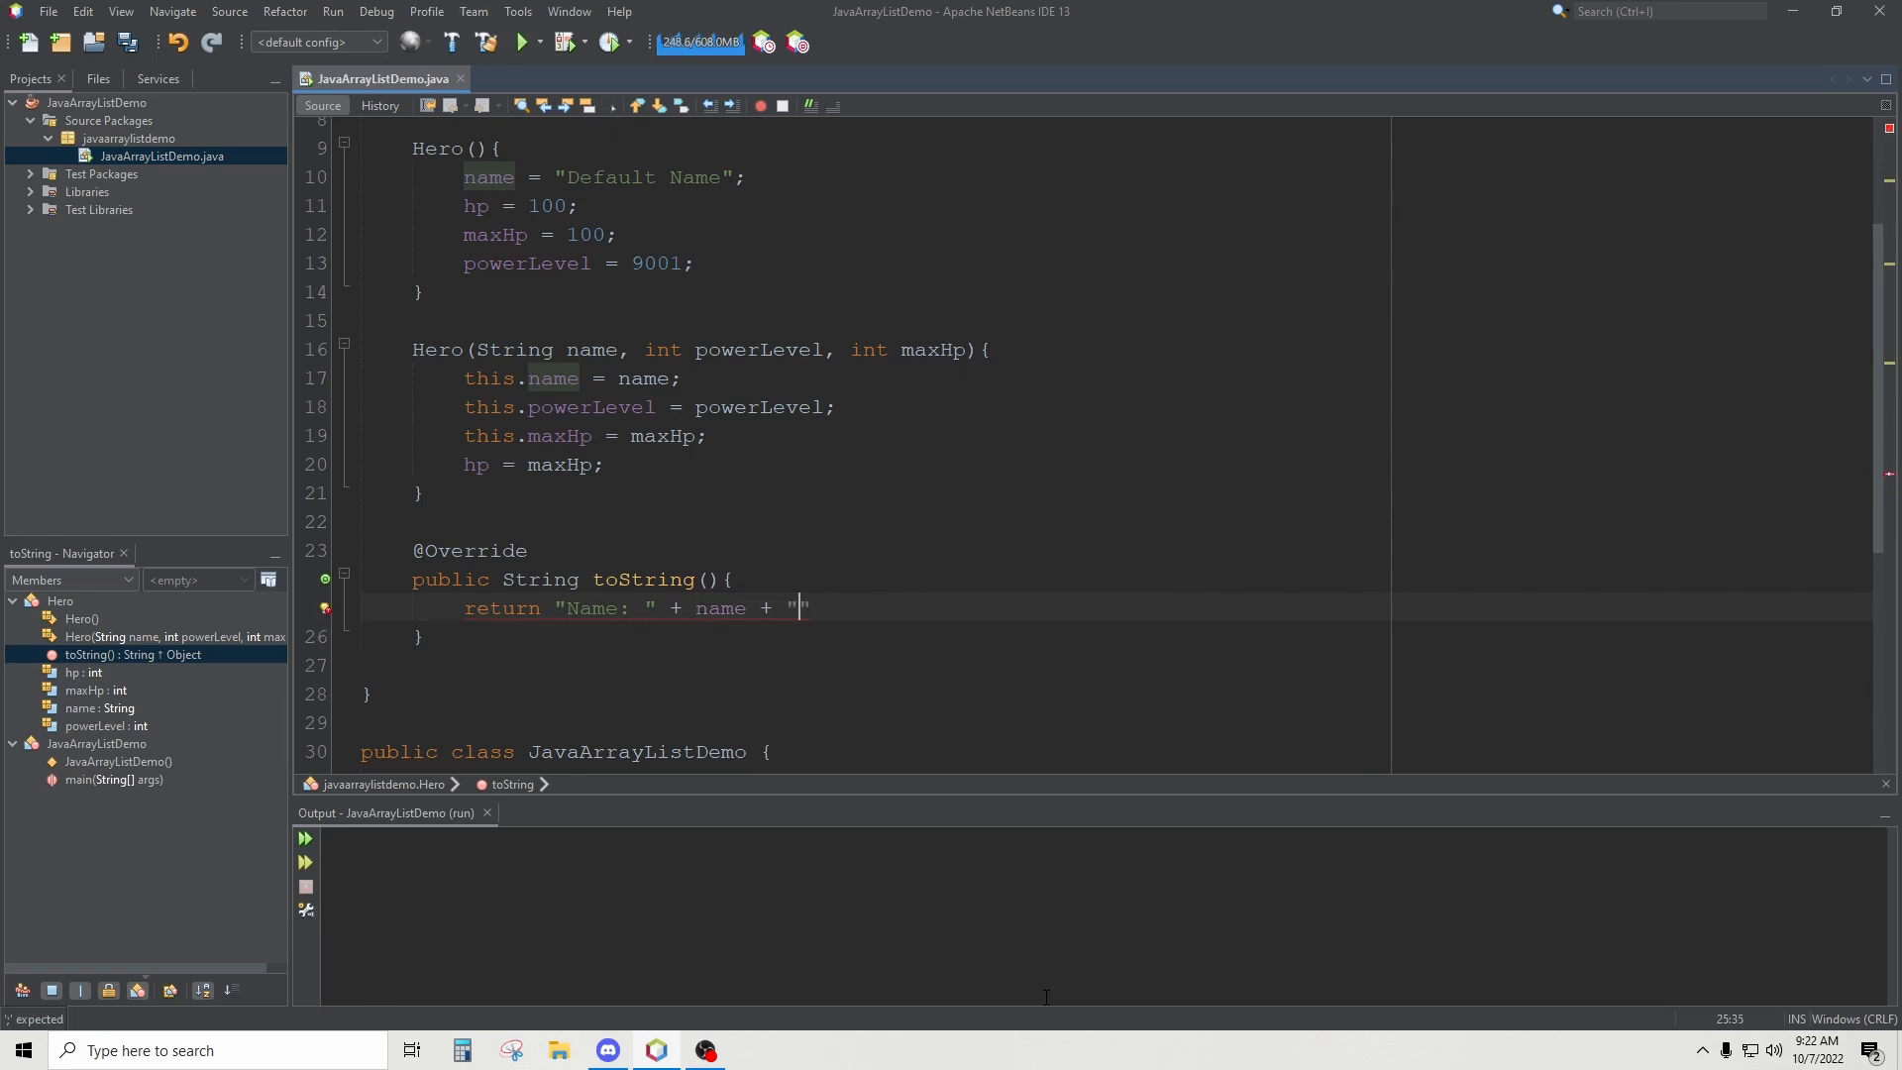
text(\n)
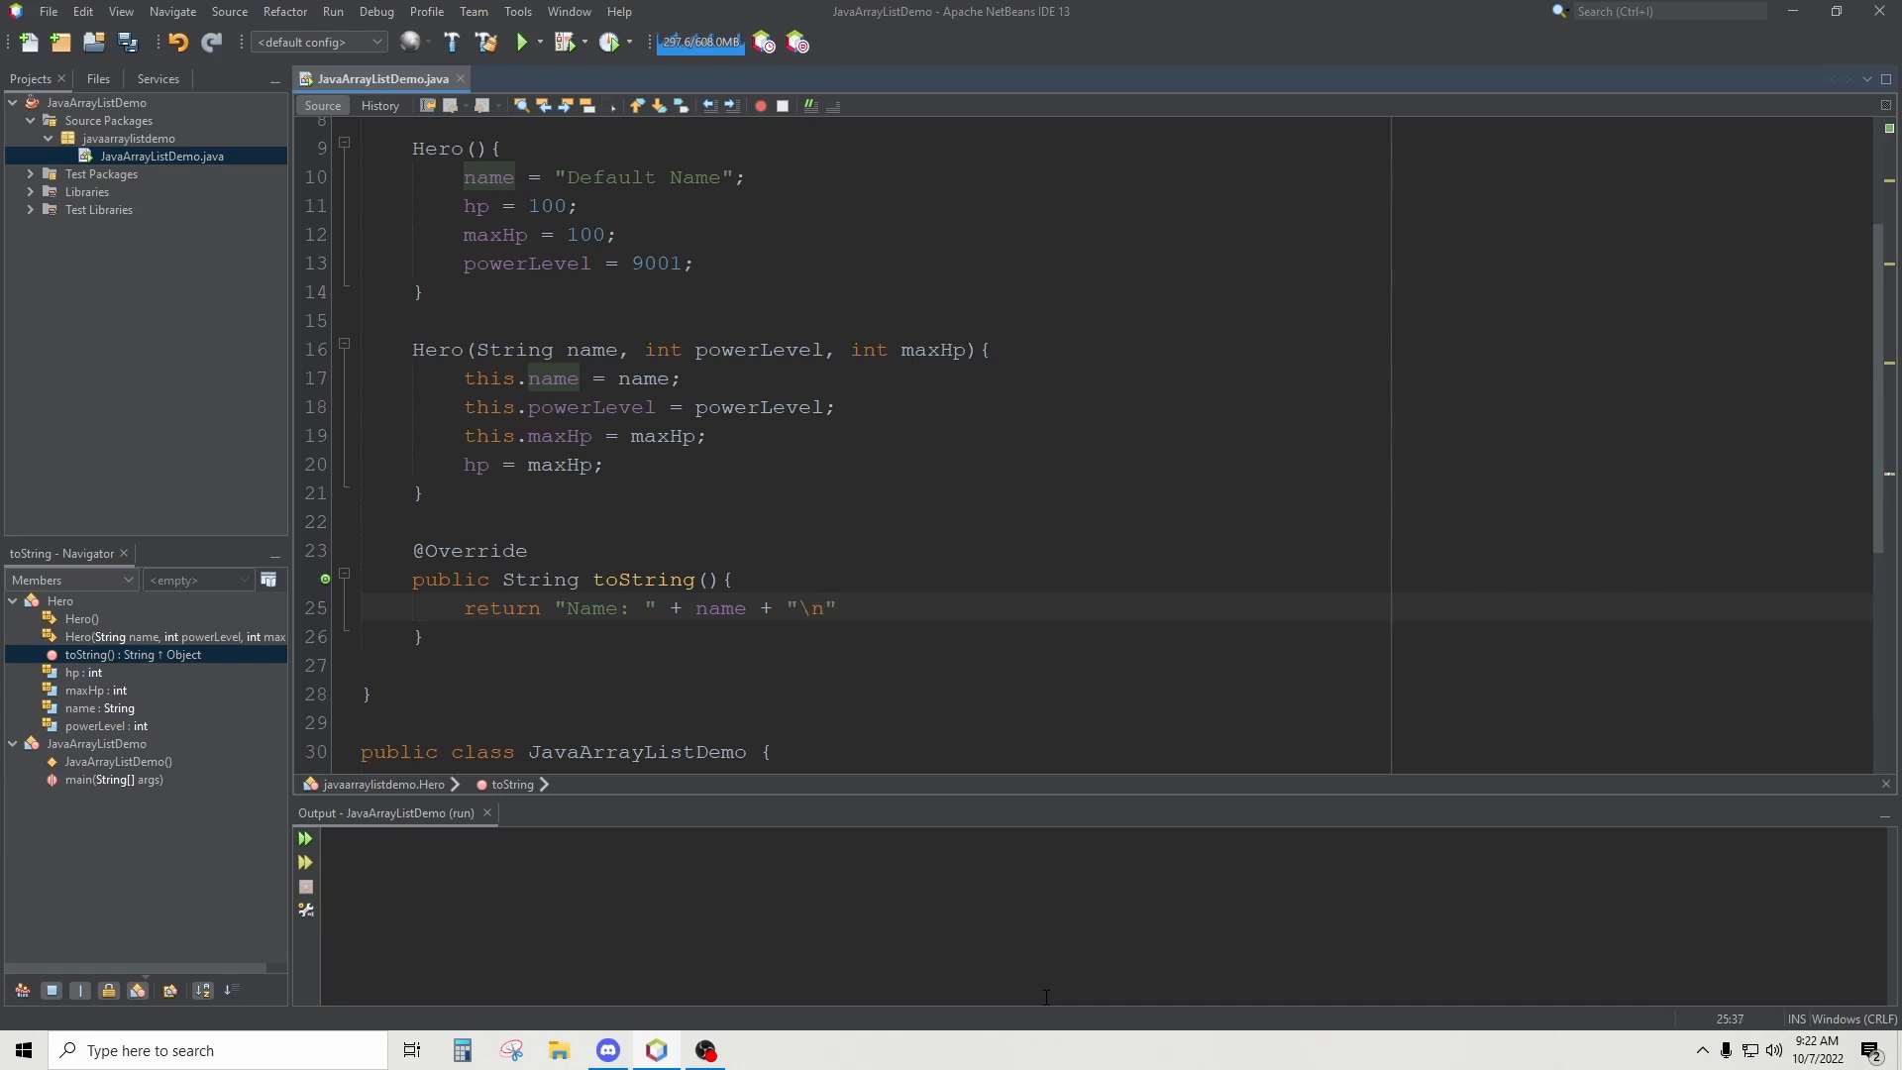
text(P)
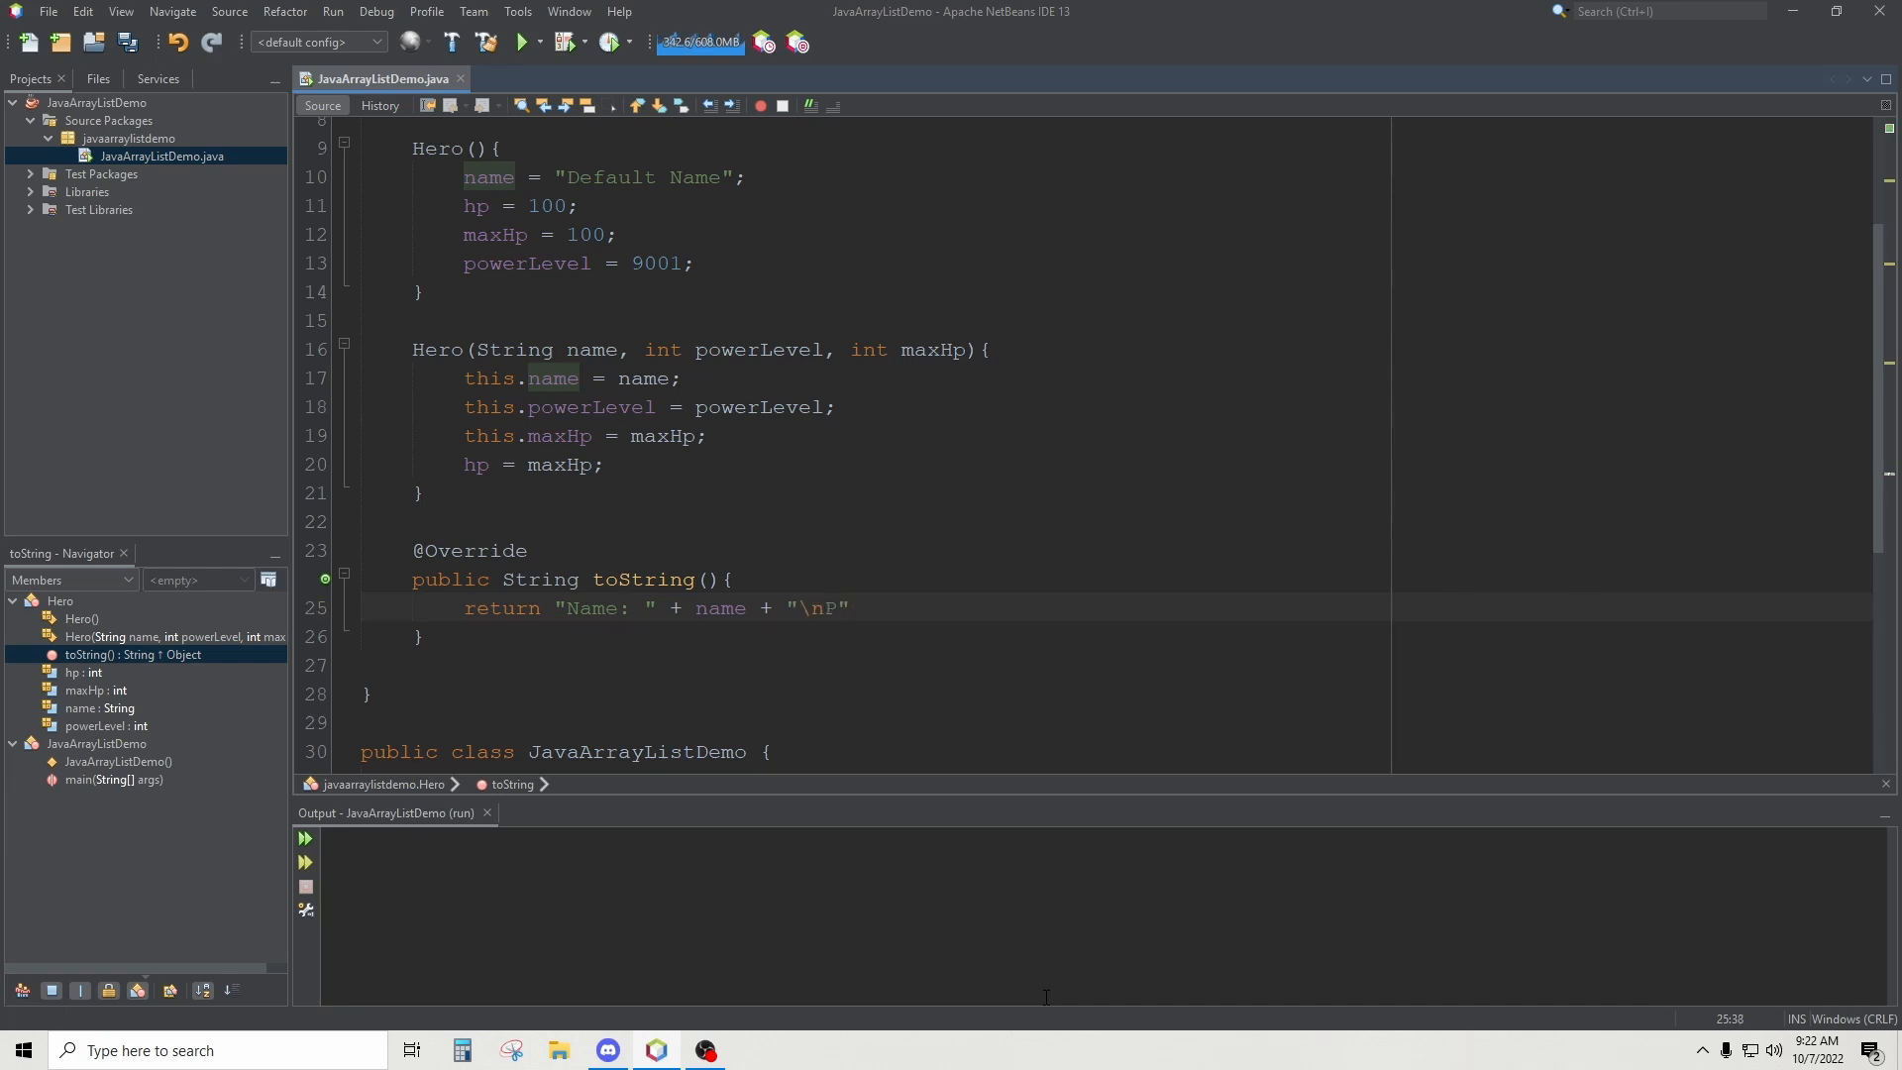
text(ower)
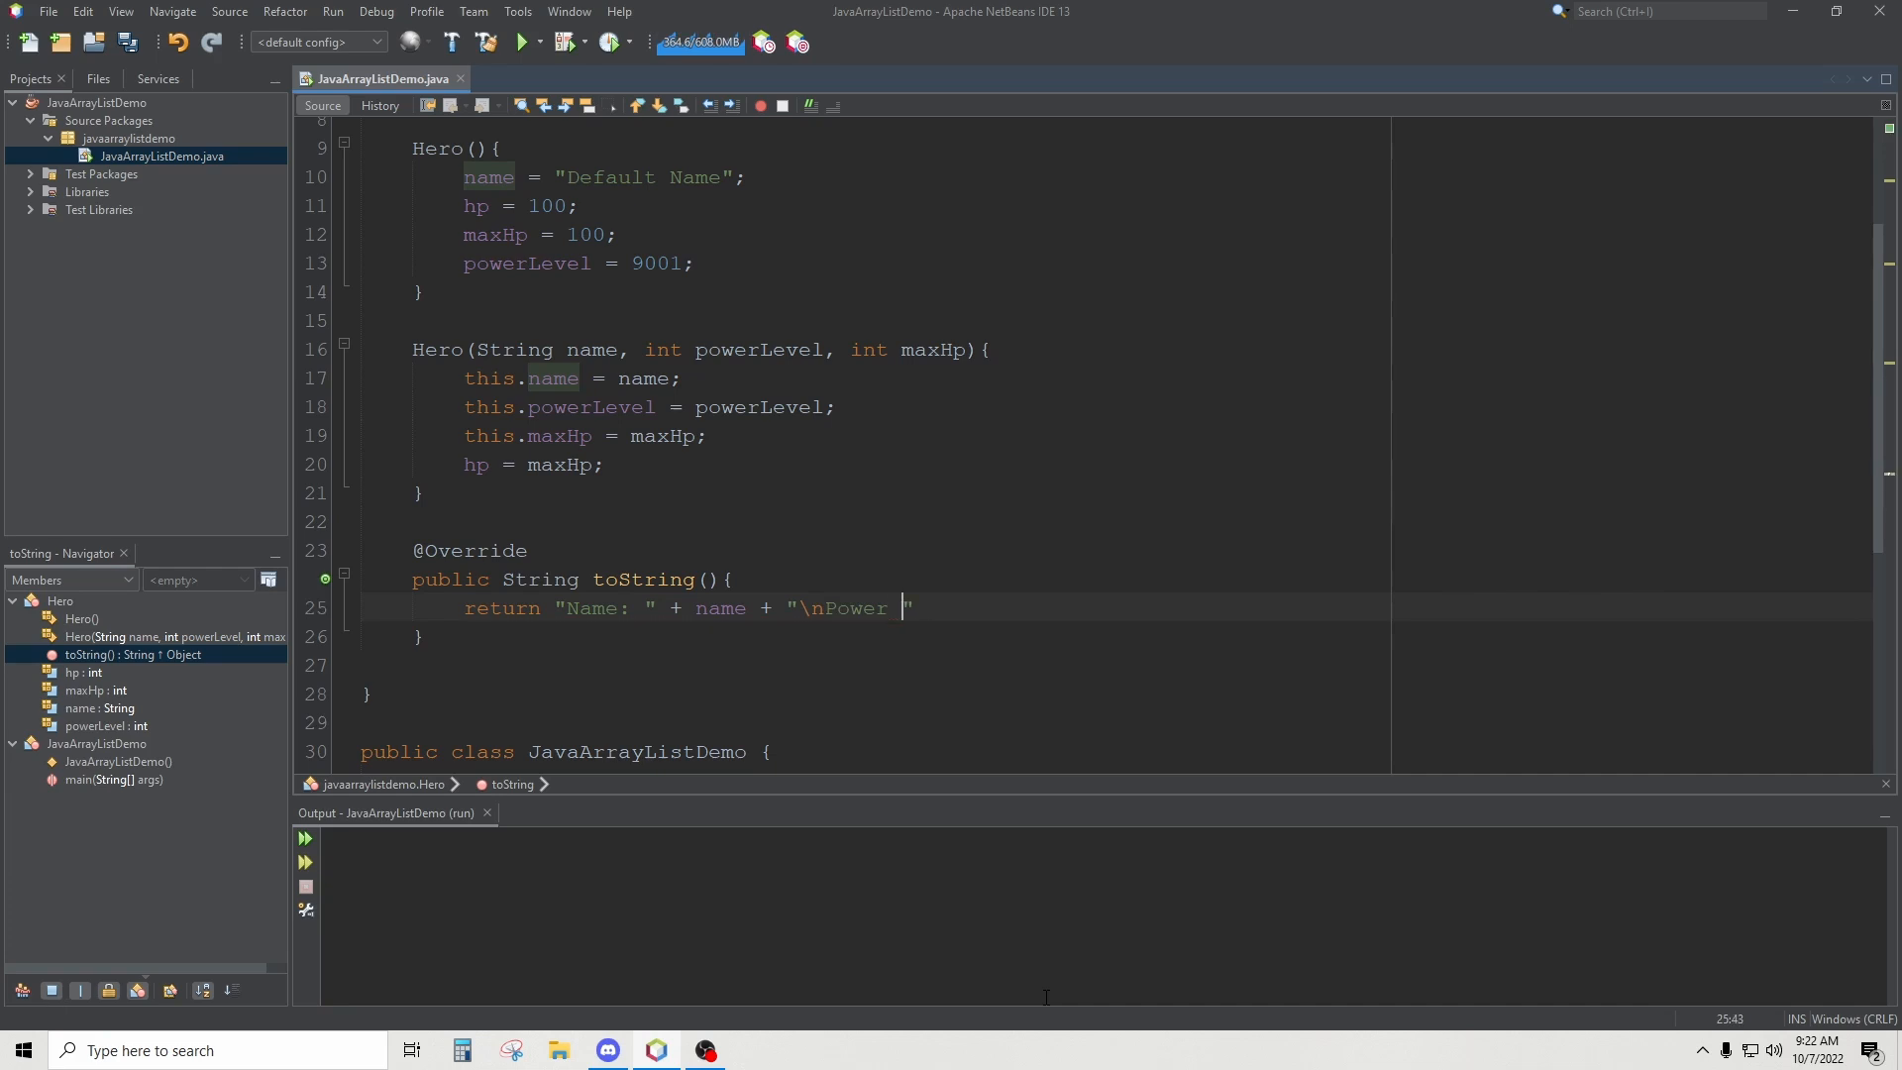
text(Level" +)
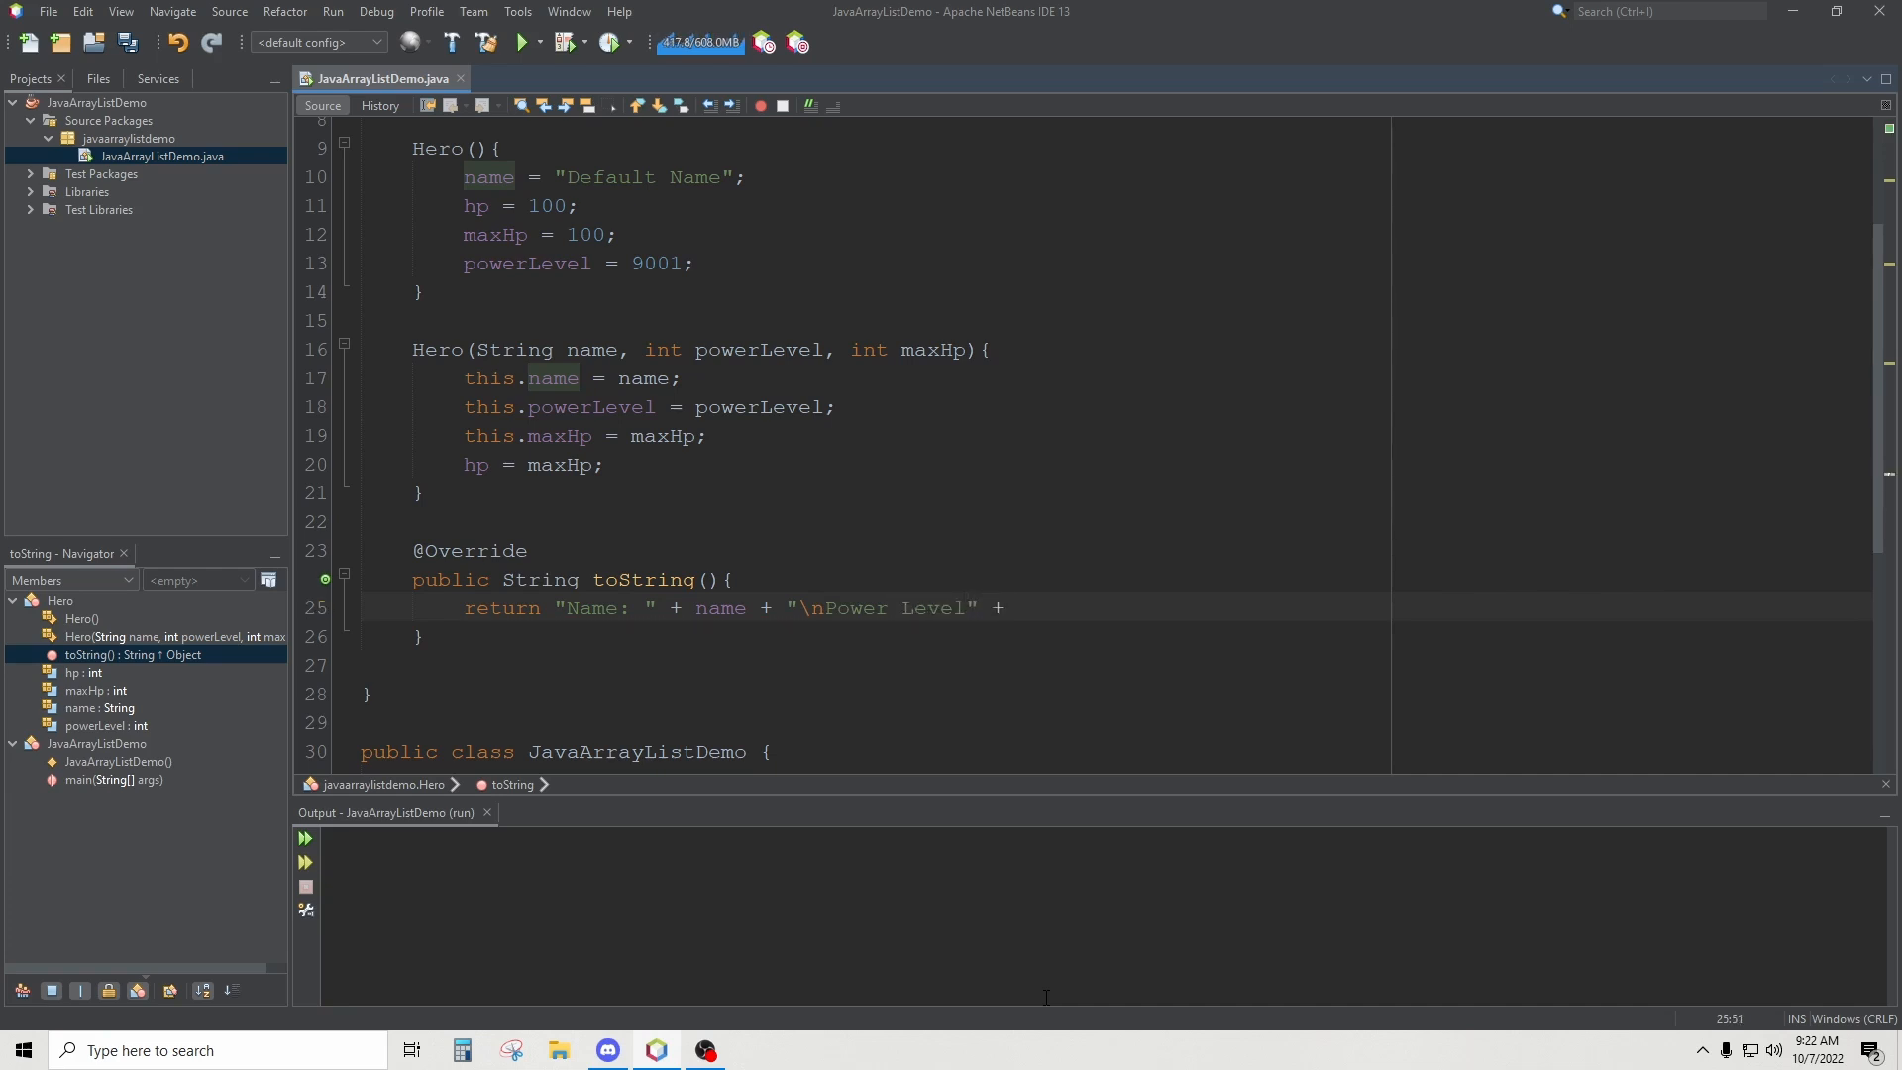
text(powerLevel +)
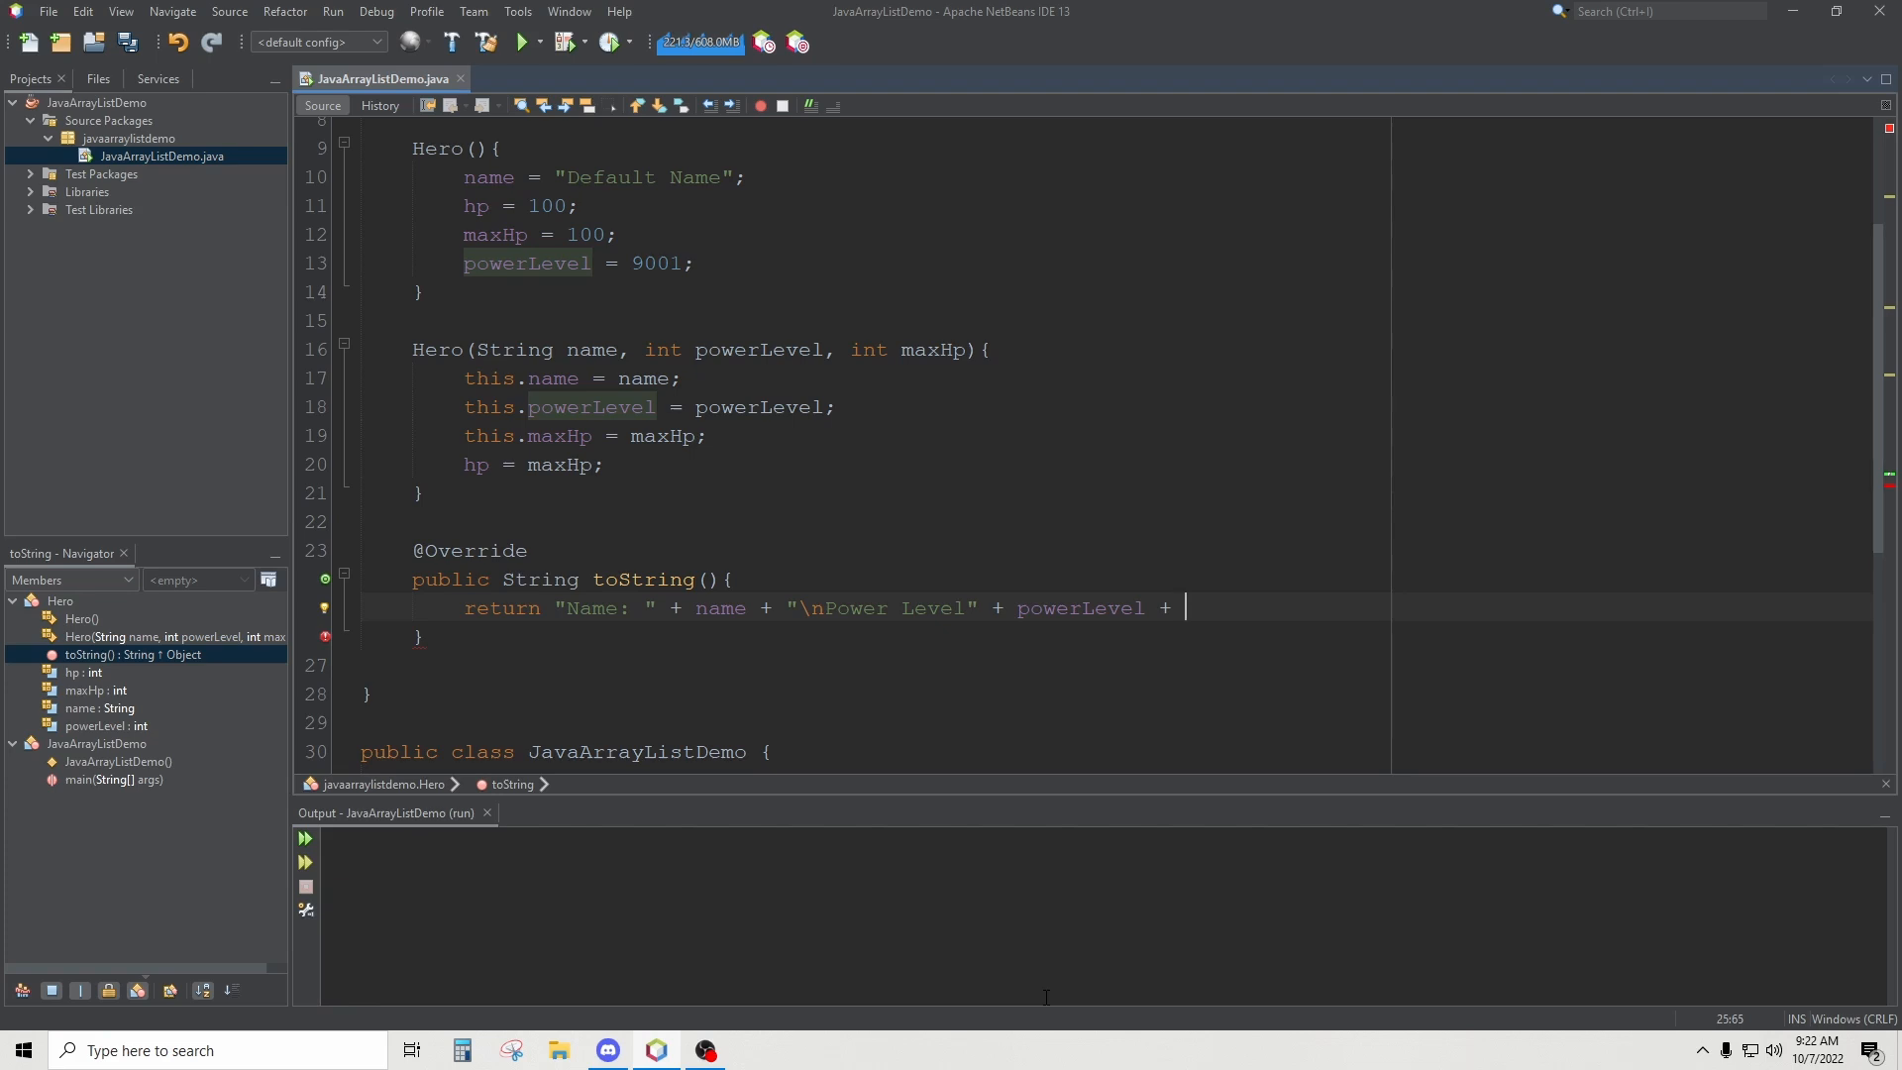
Step: Finish the return expression with "\nHp: " + hp + "/" + maxHp;
text("\")
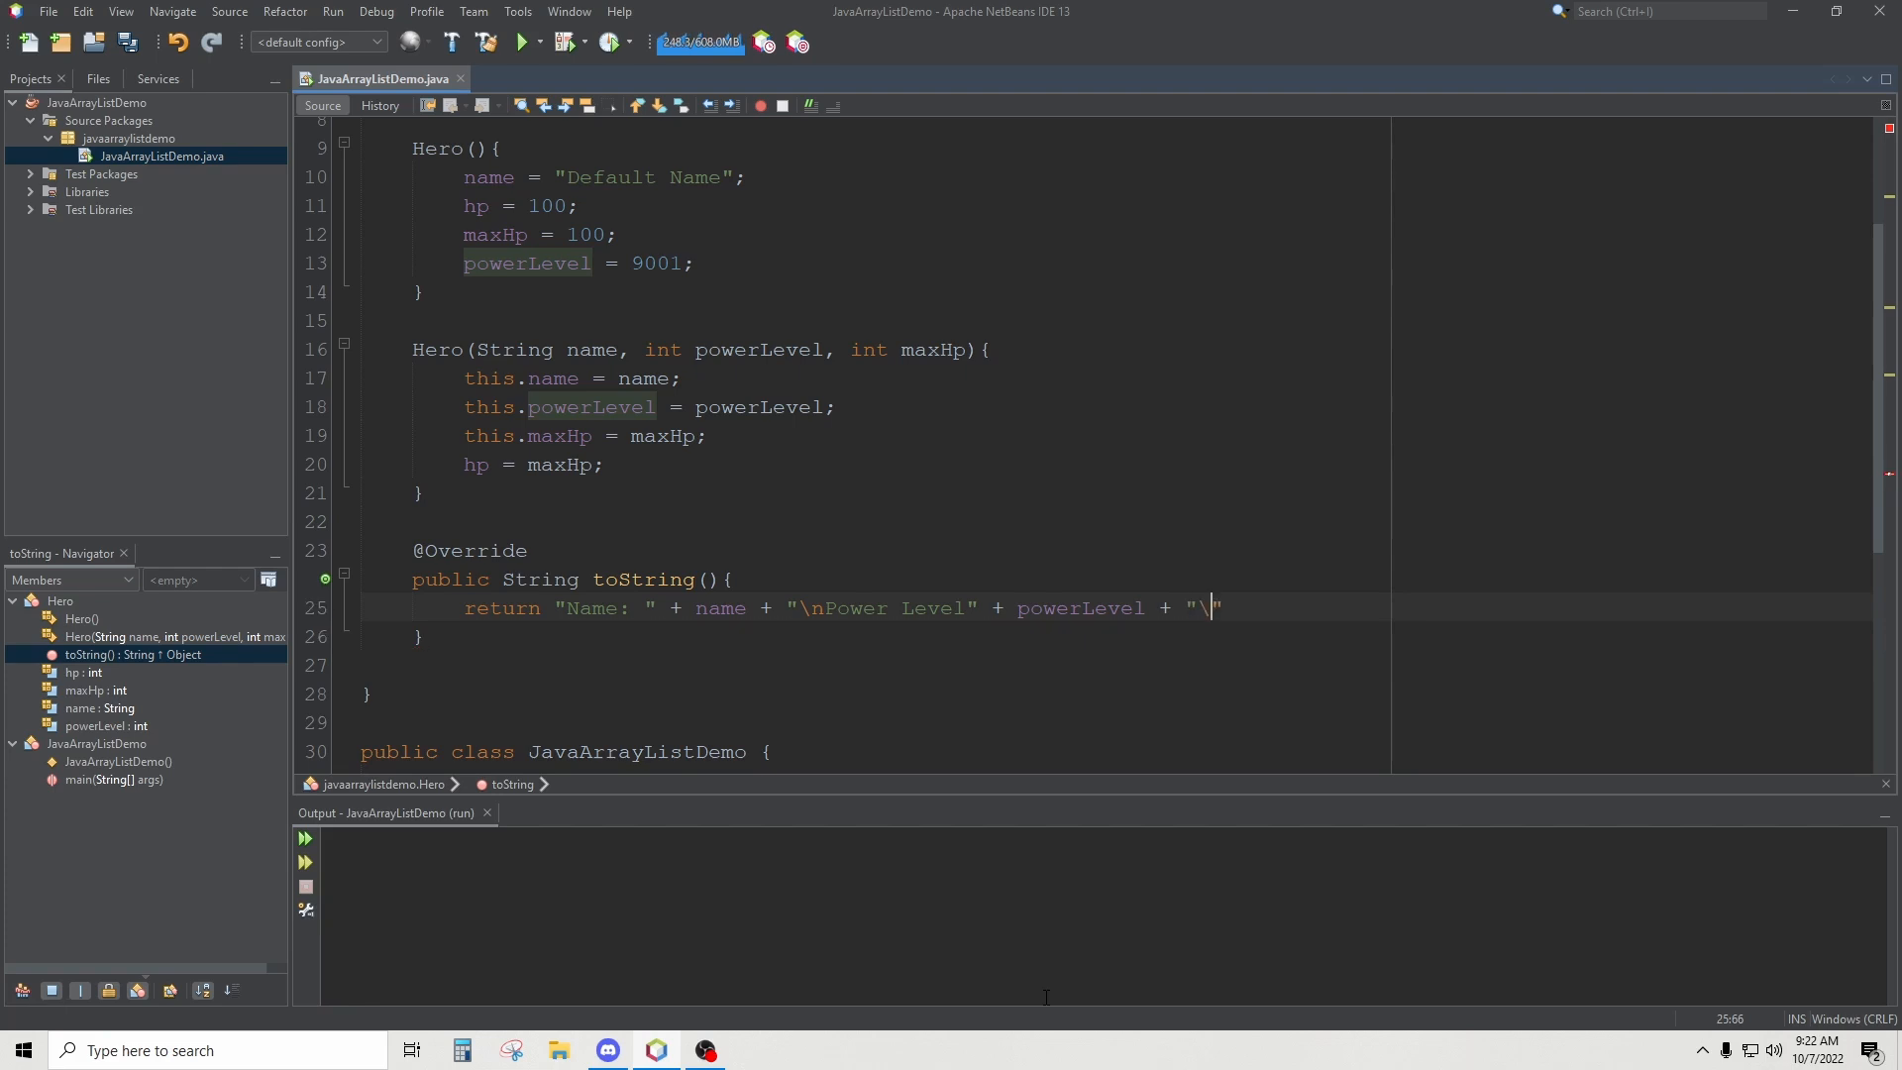
text(nHp:)
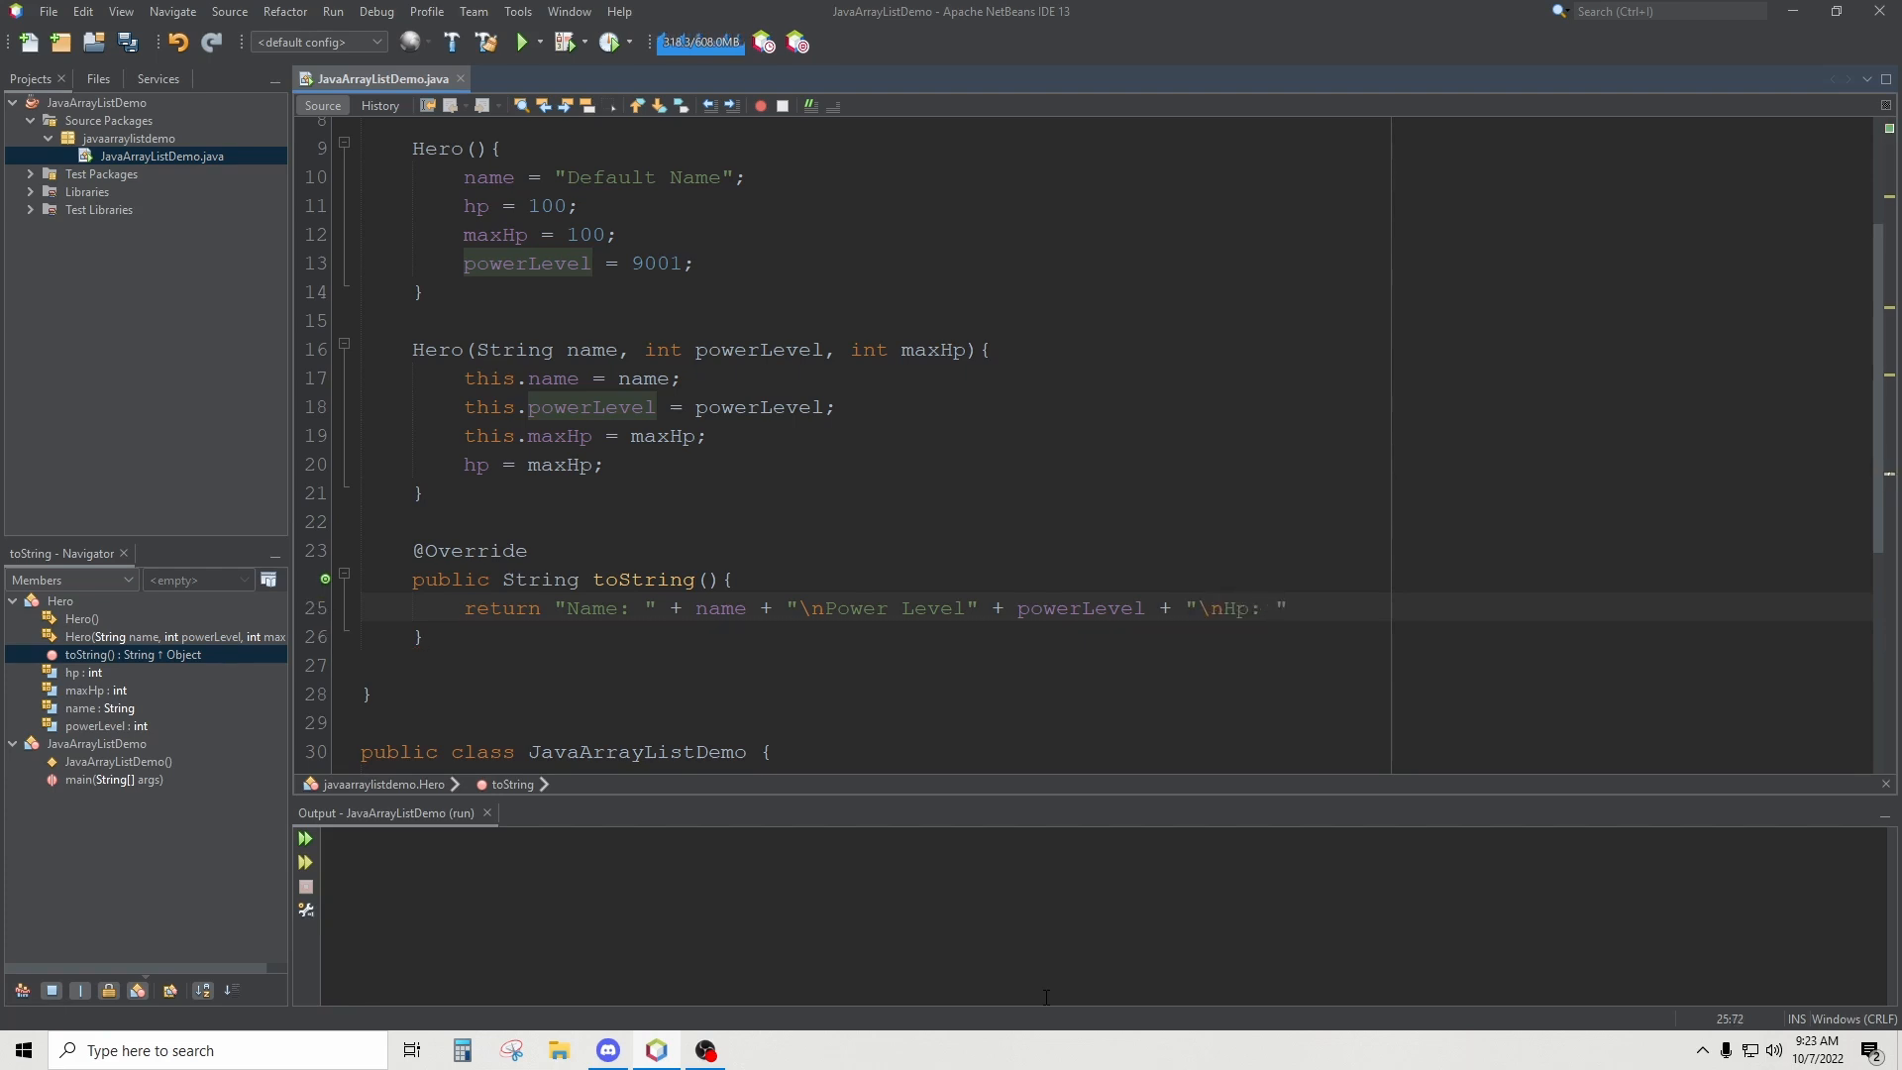
text(+)
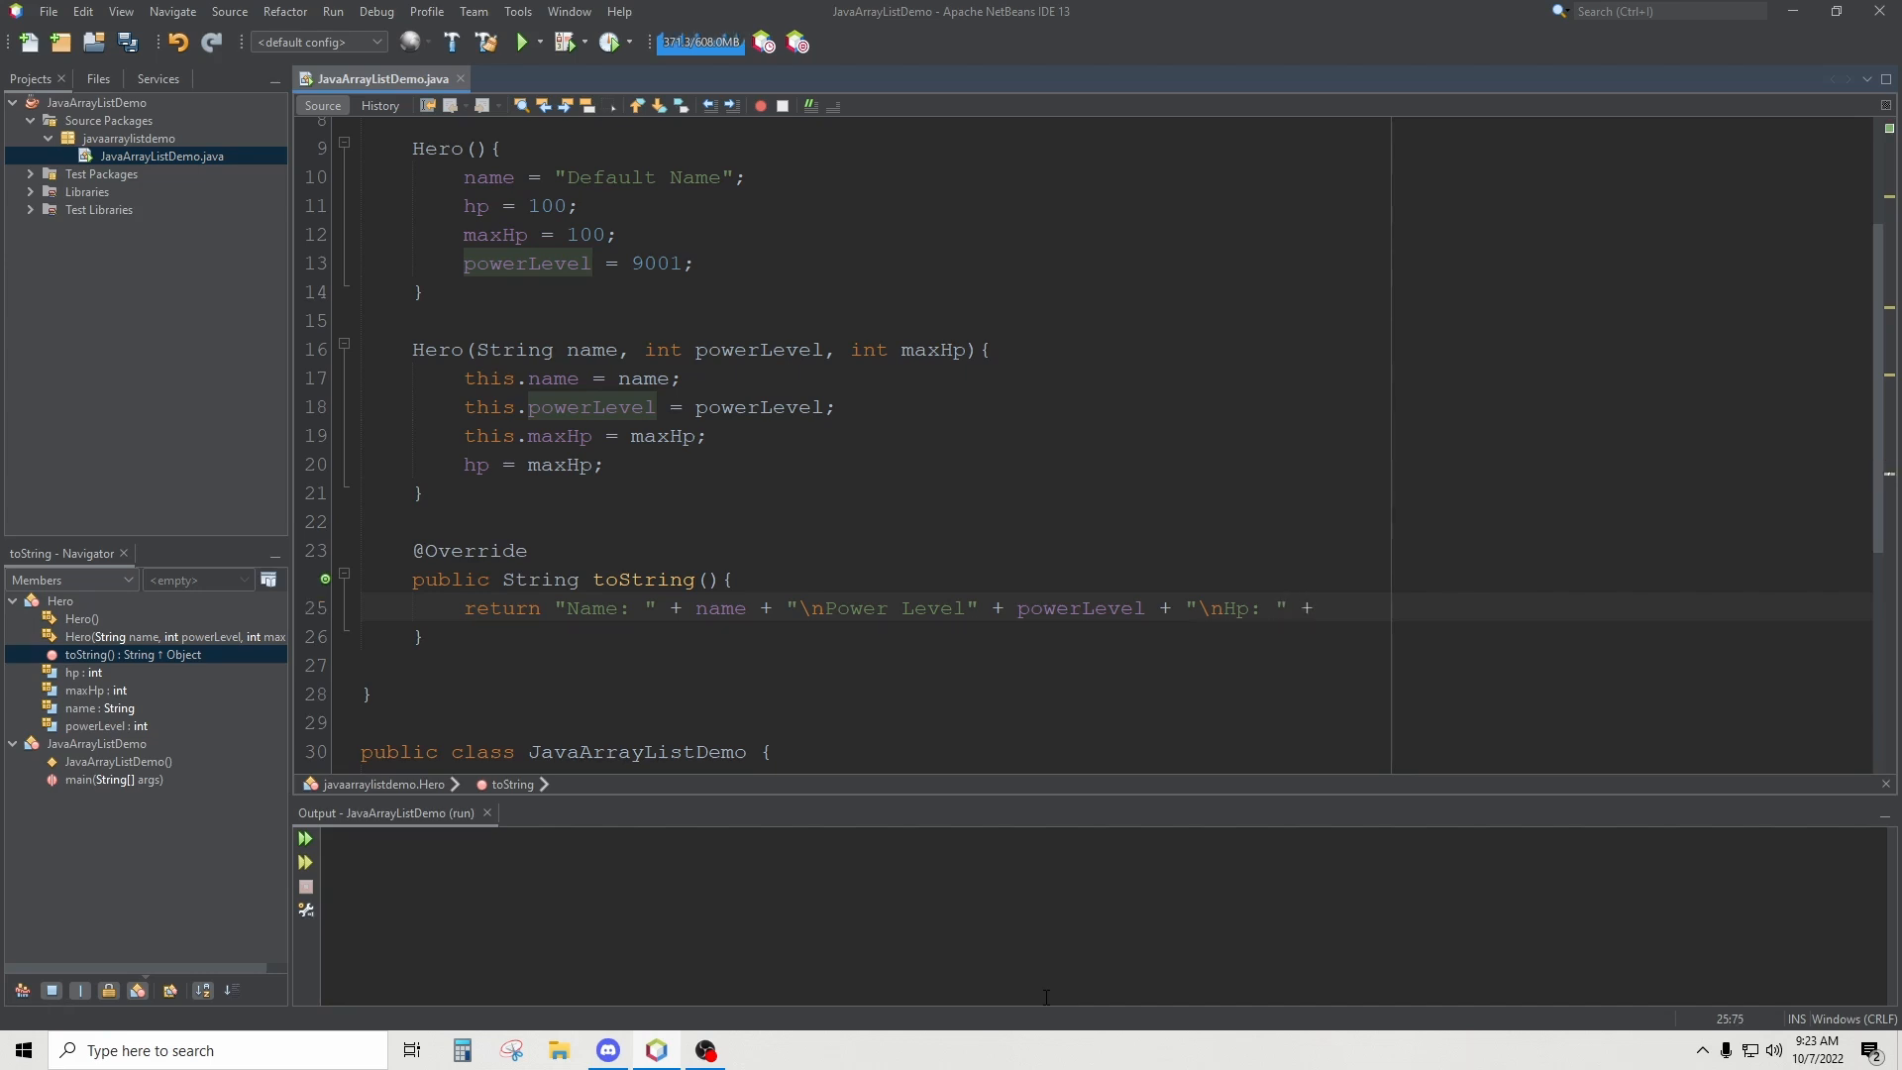
text(hp)
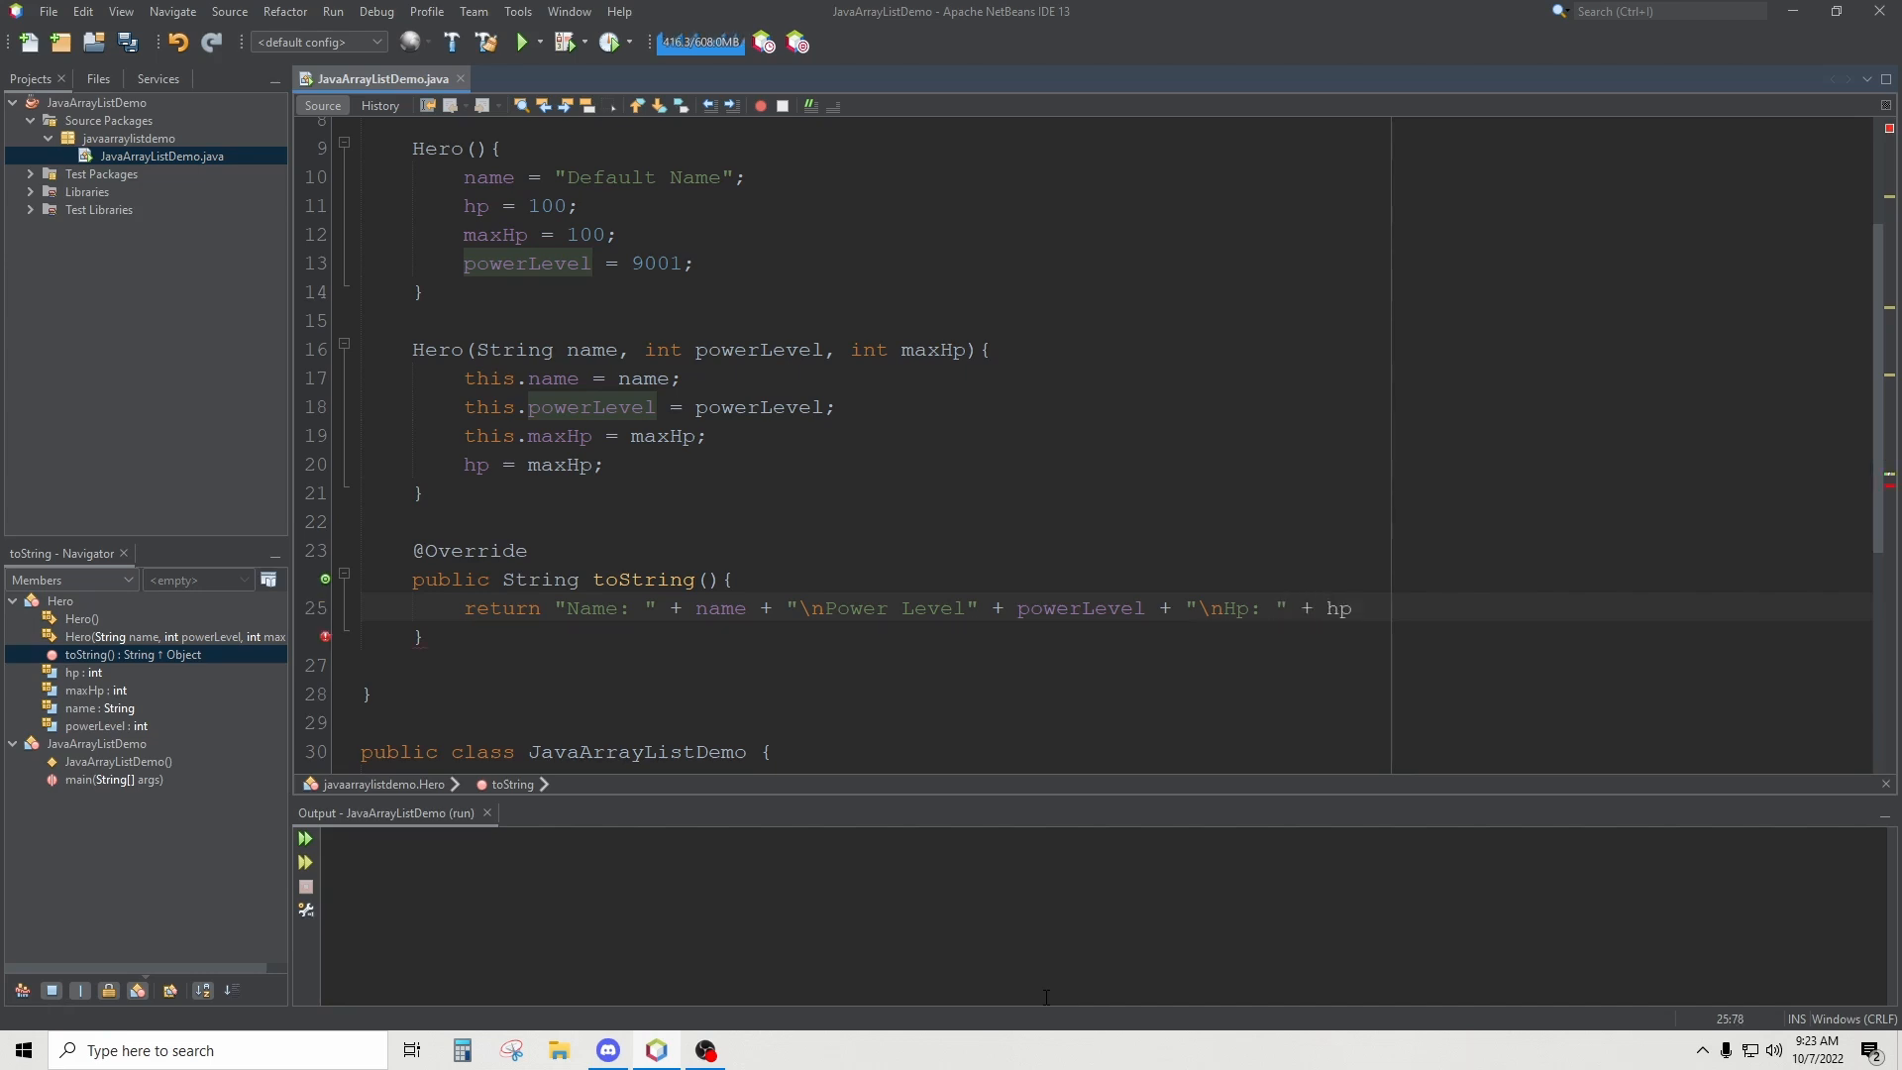
text("/)
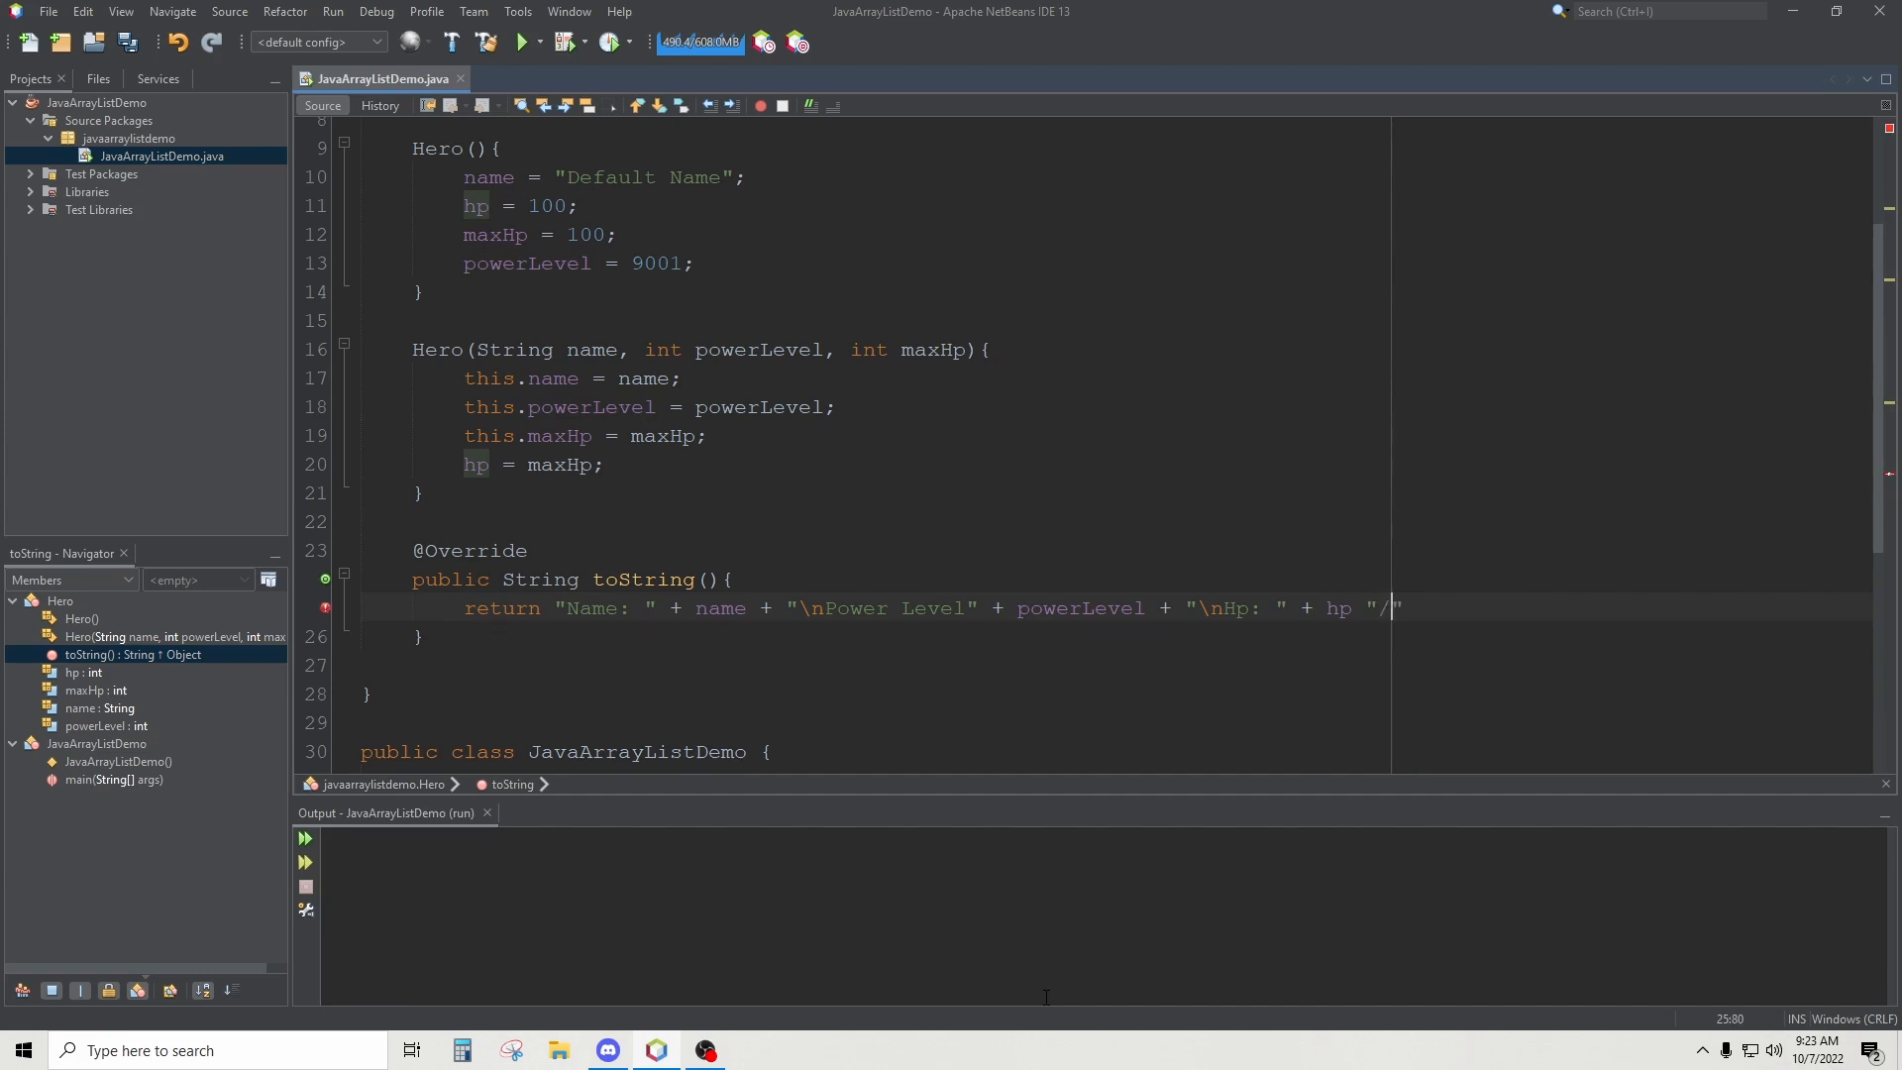
text(+)
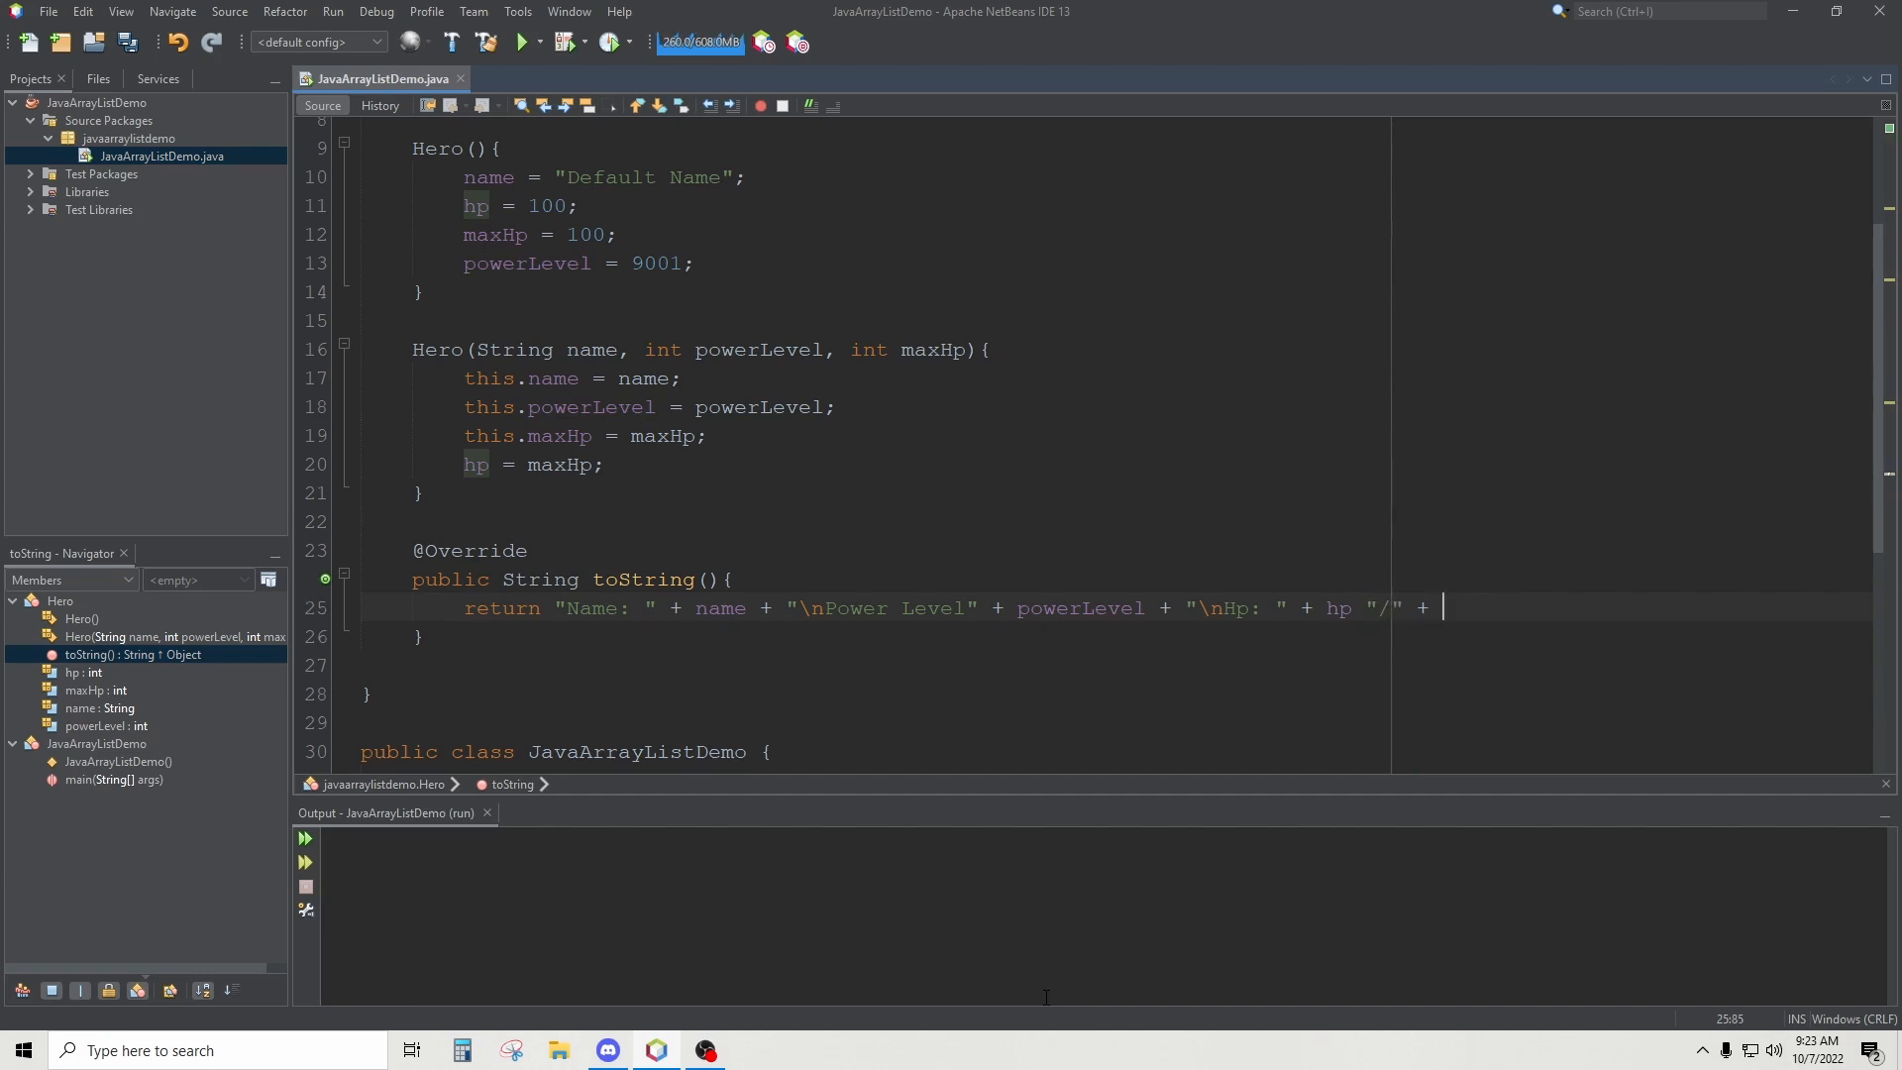
text(maxHp;)
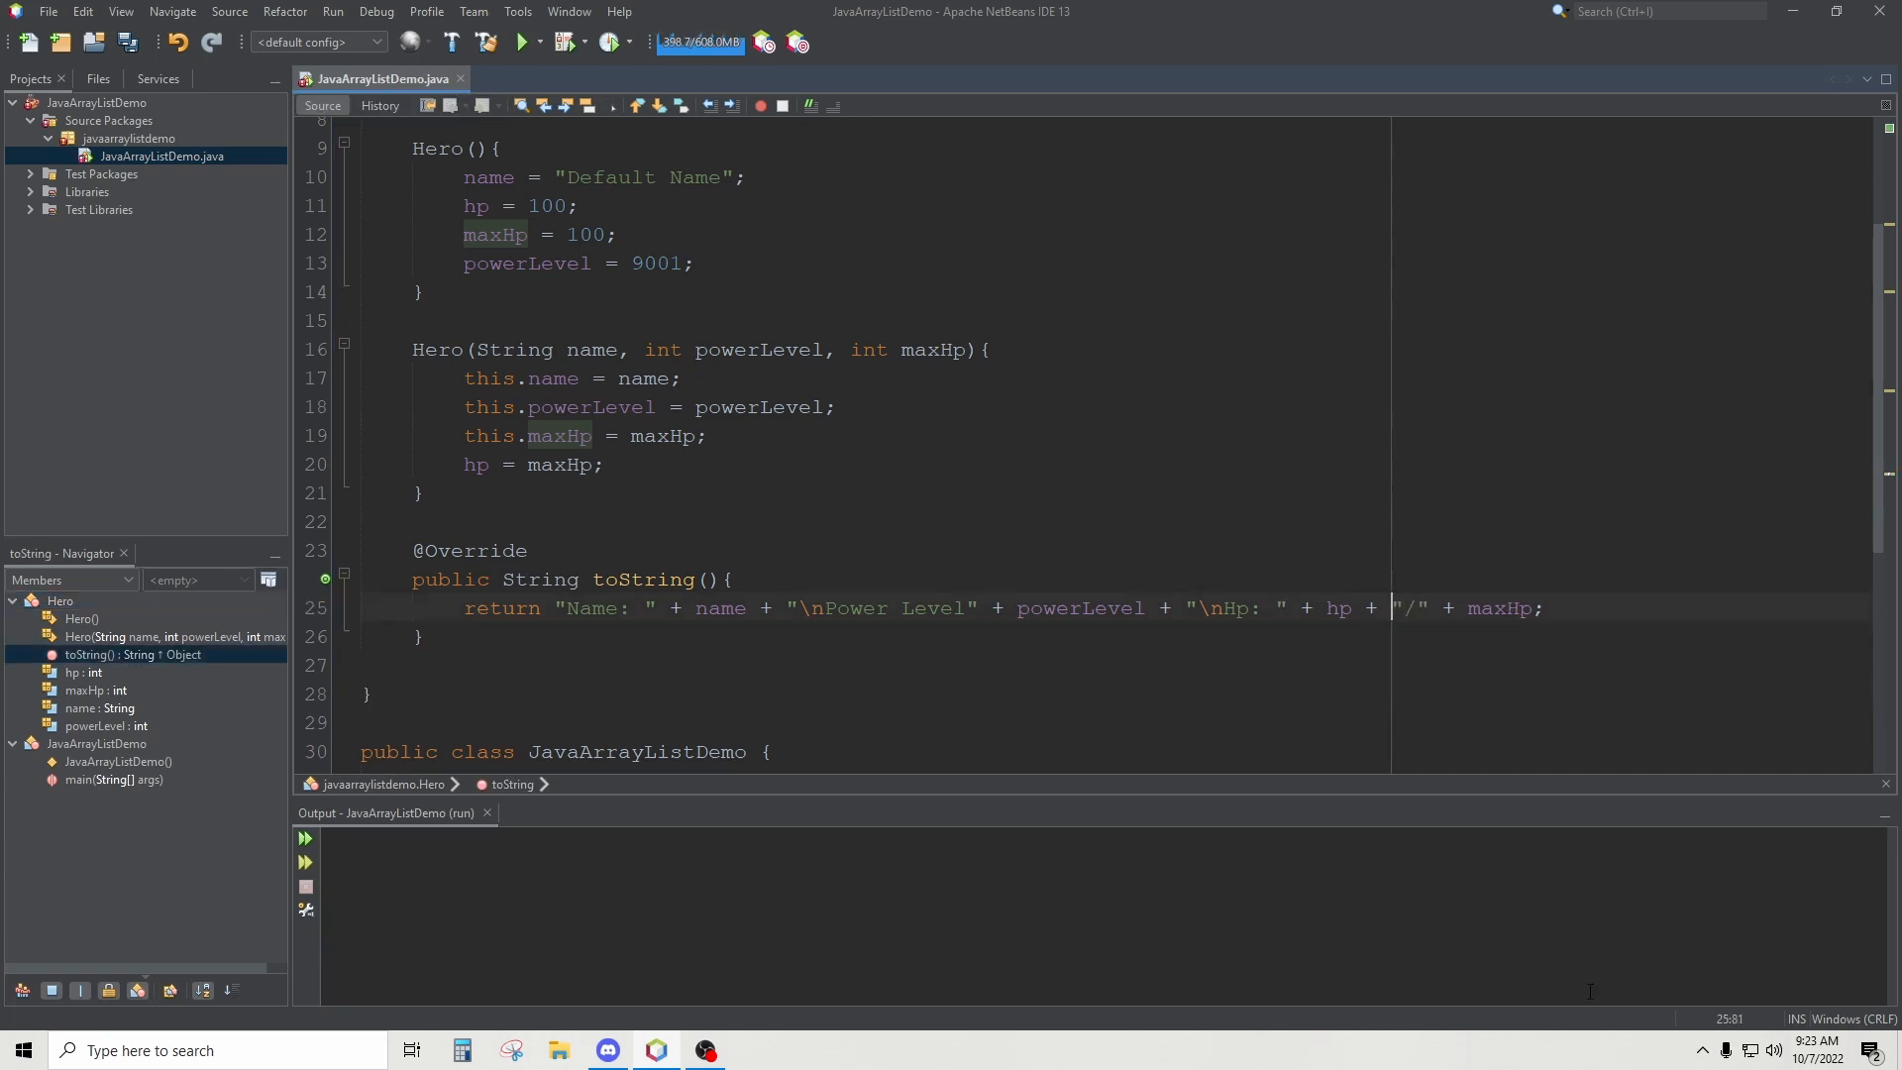
Step: In main, write ArrayList<Hero> heroes = new ArrayList();
scroll(down, 3)
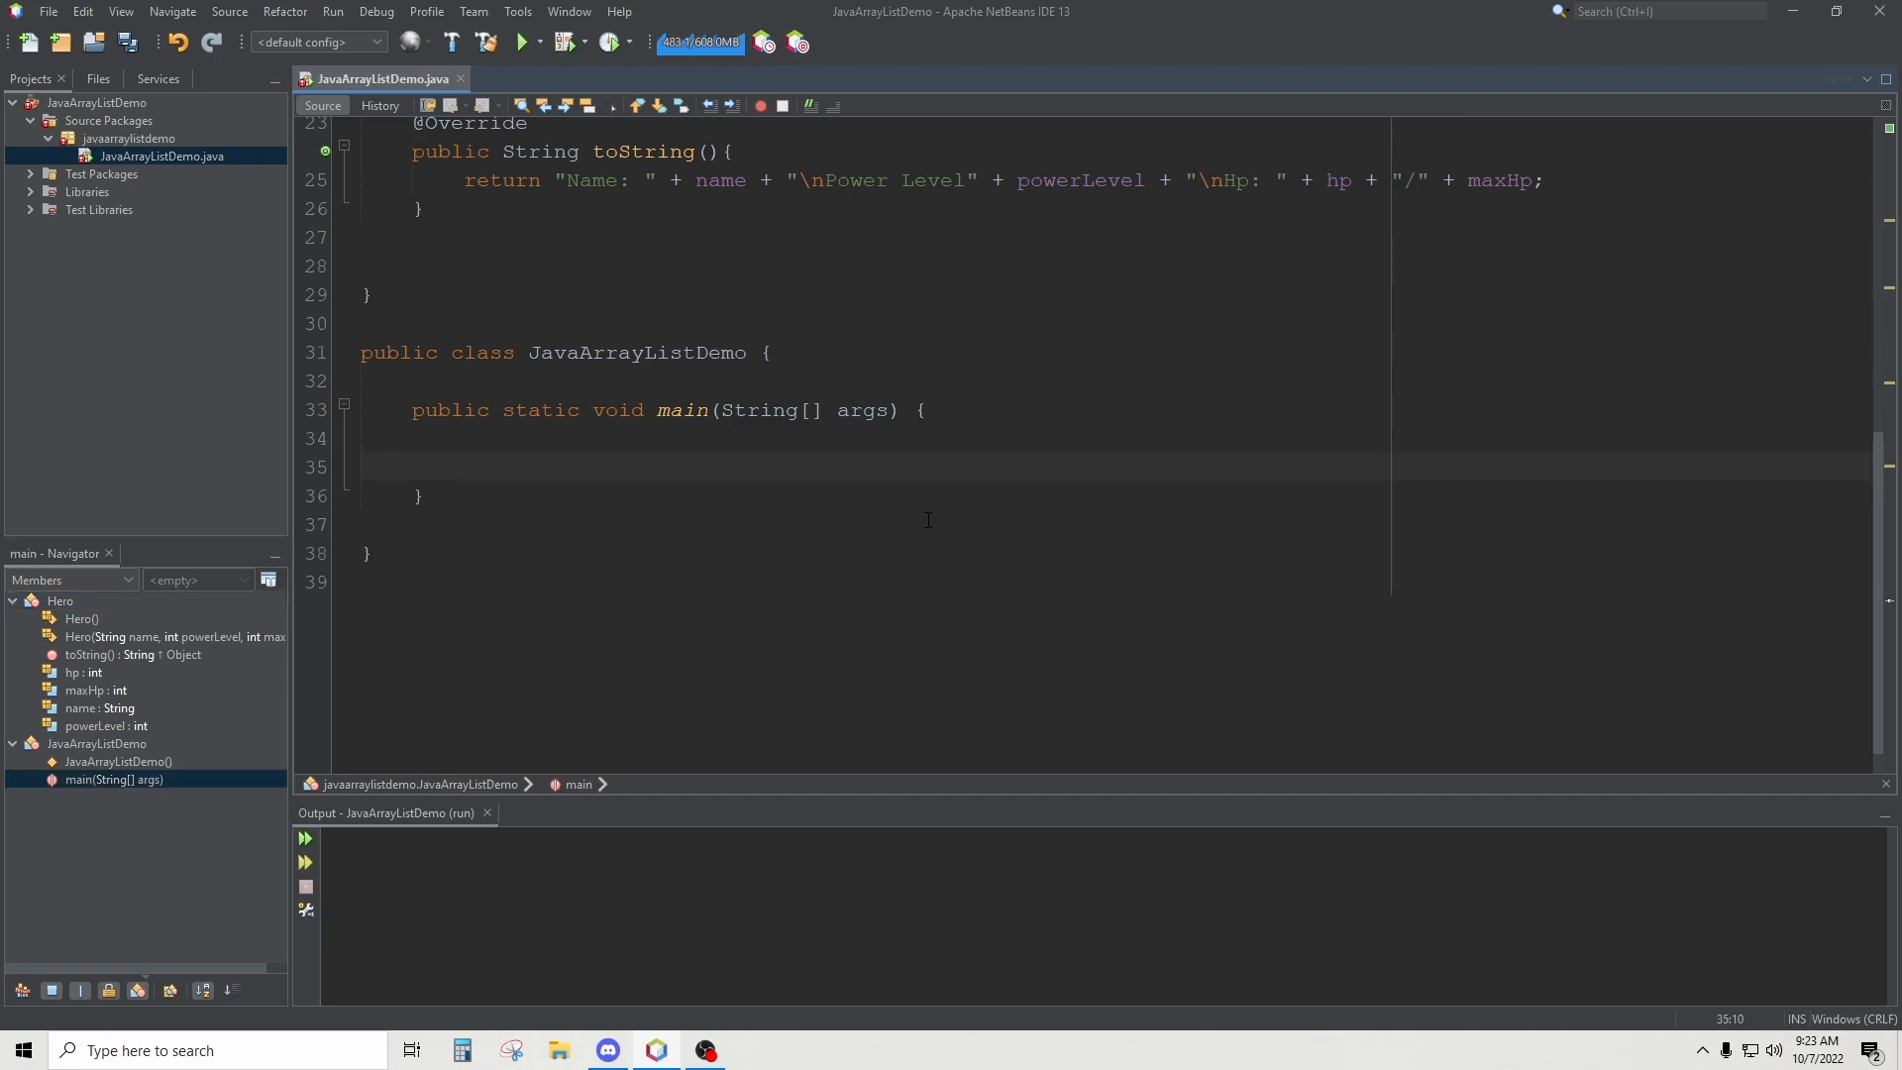
text(ArrayL)
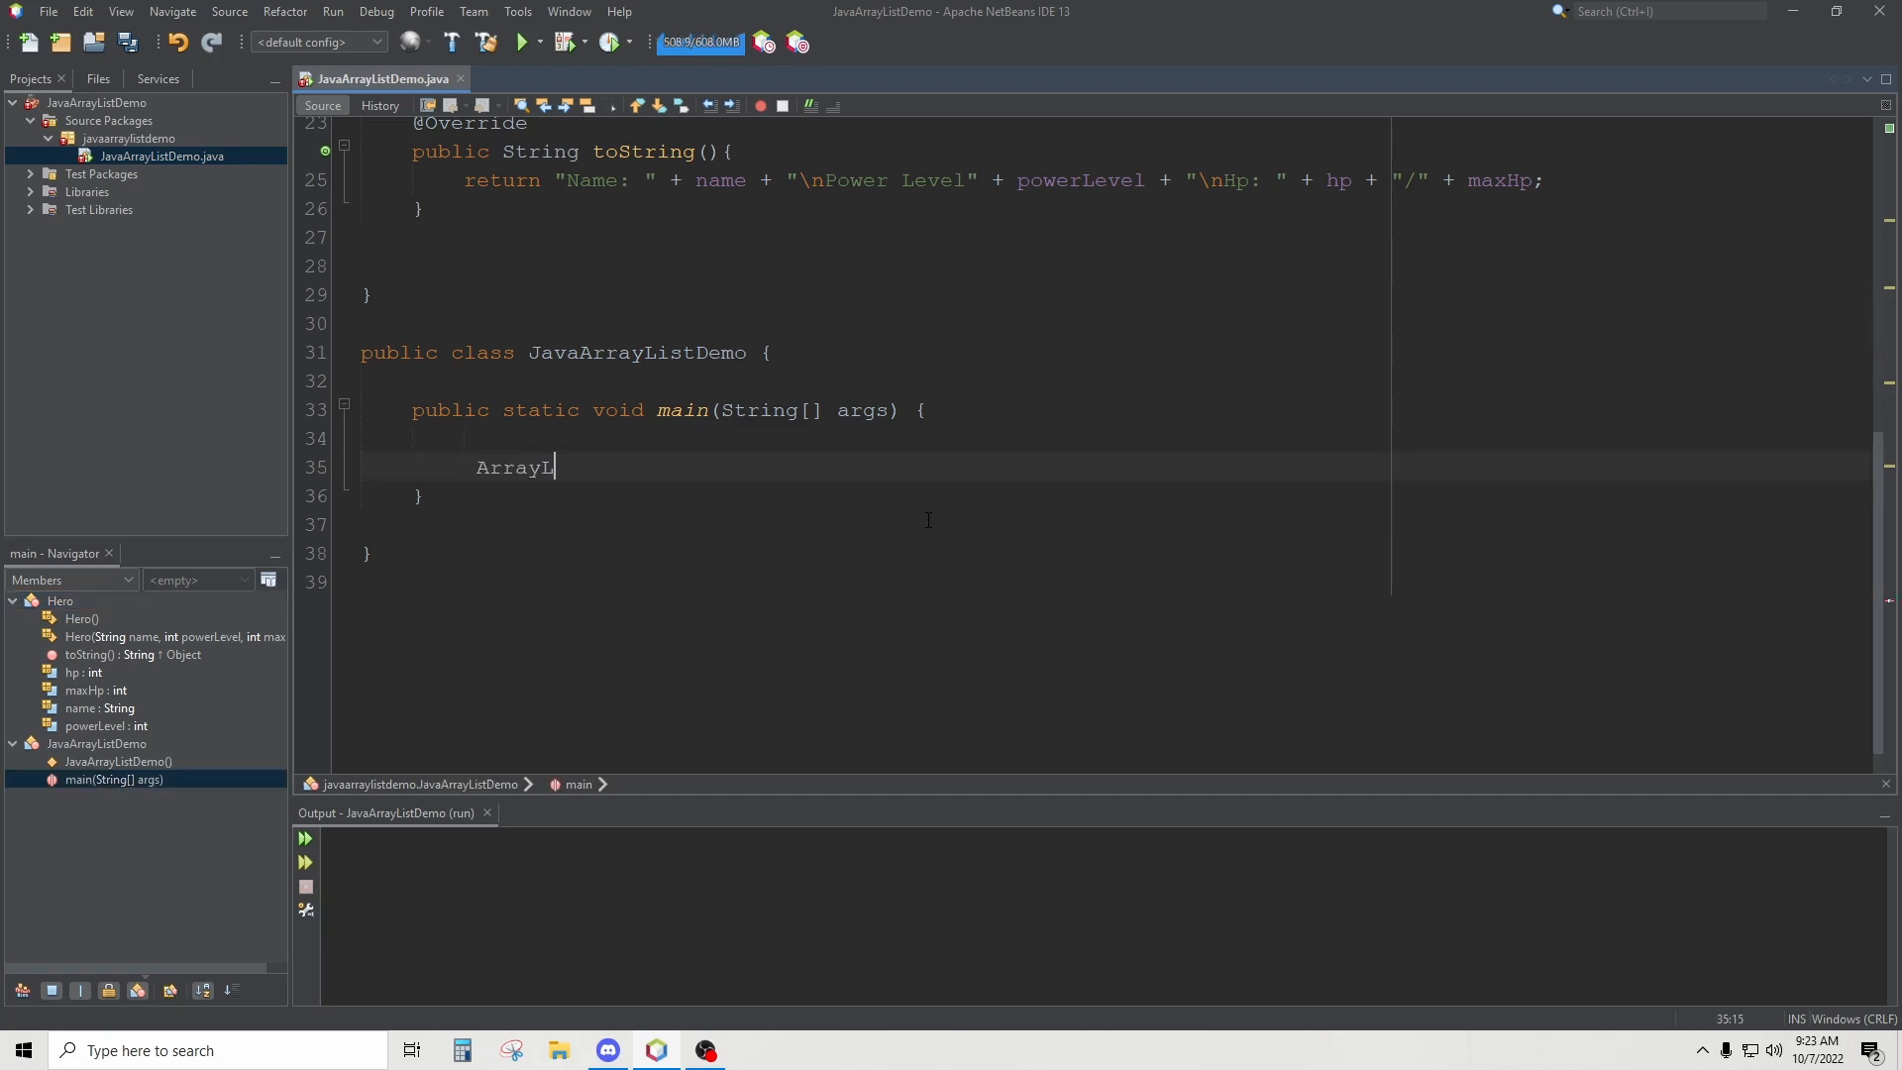
text(ist<)
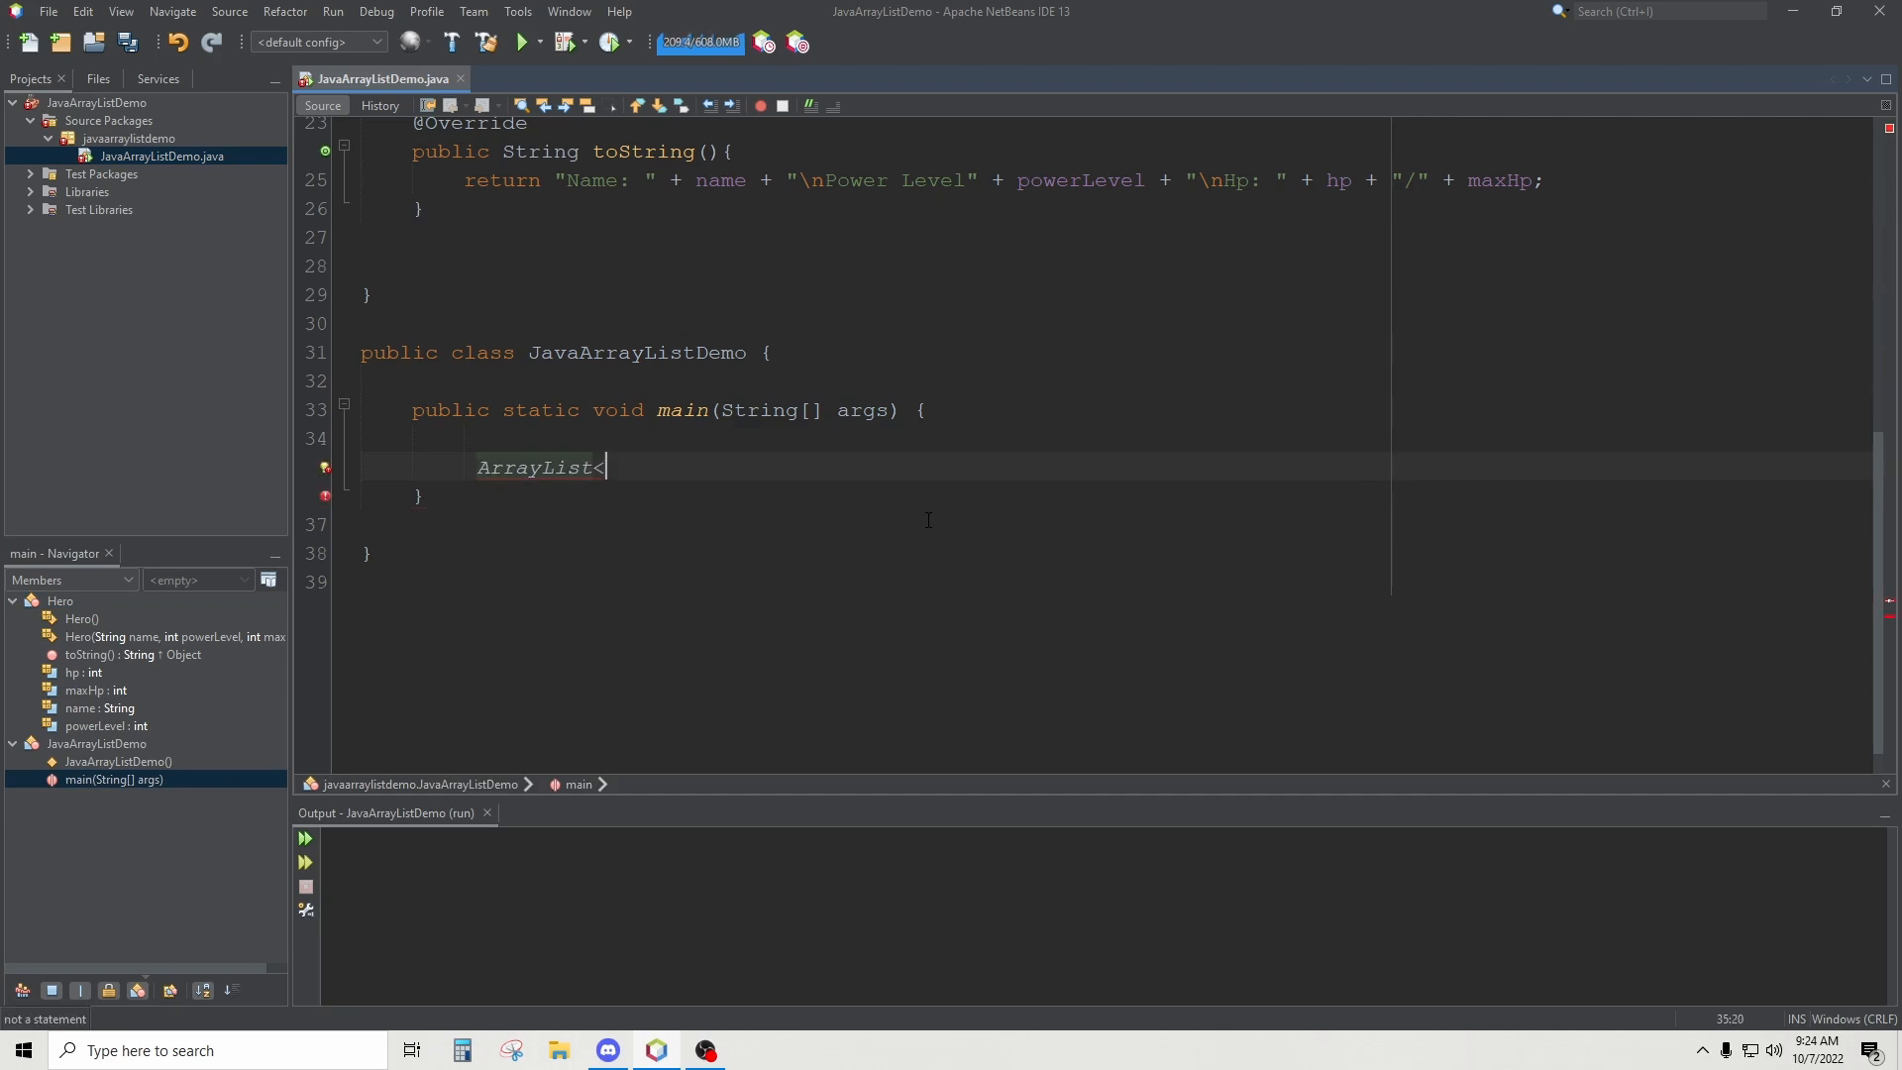
text(>)
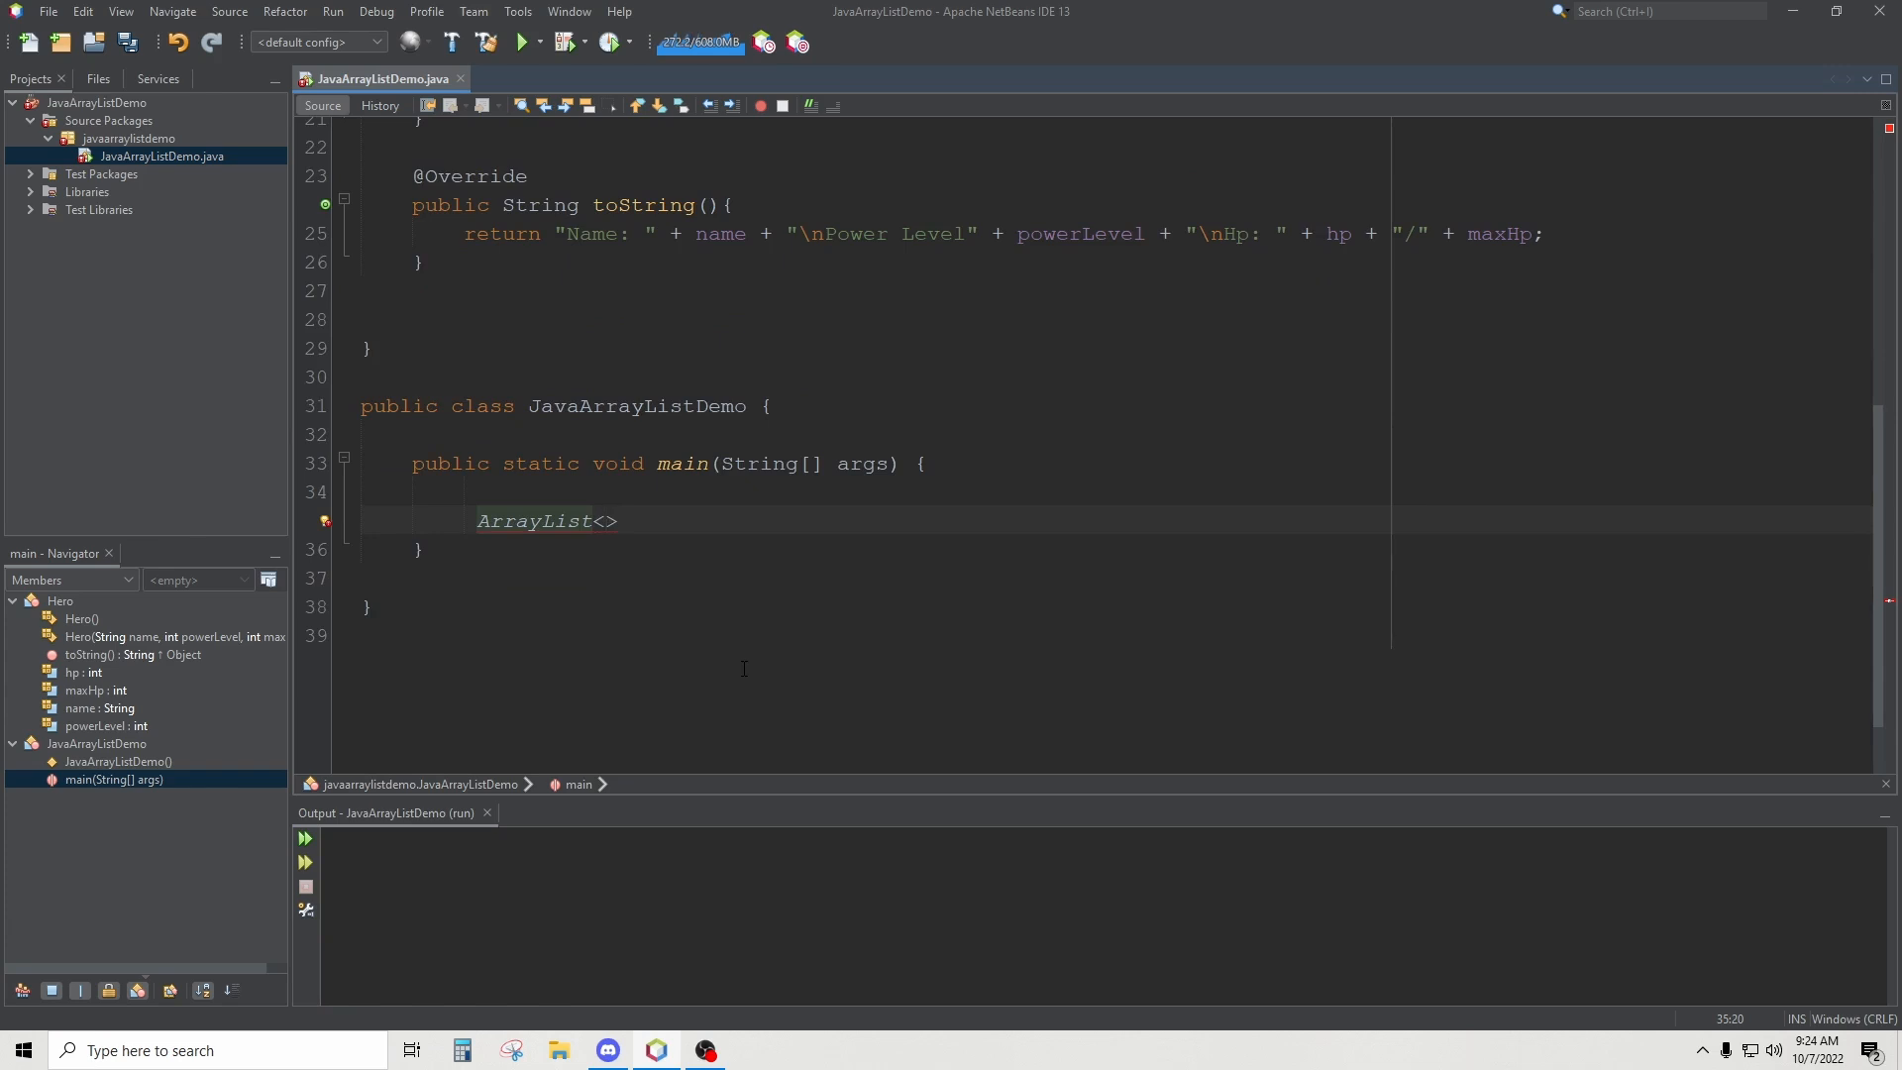
text(Hero)
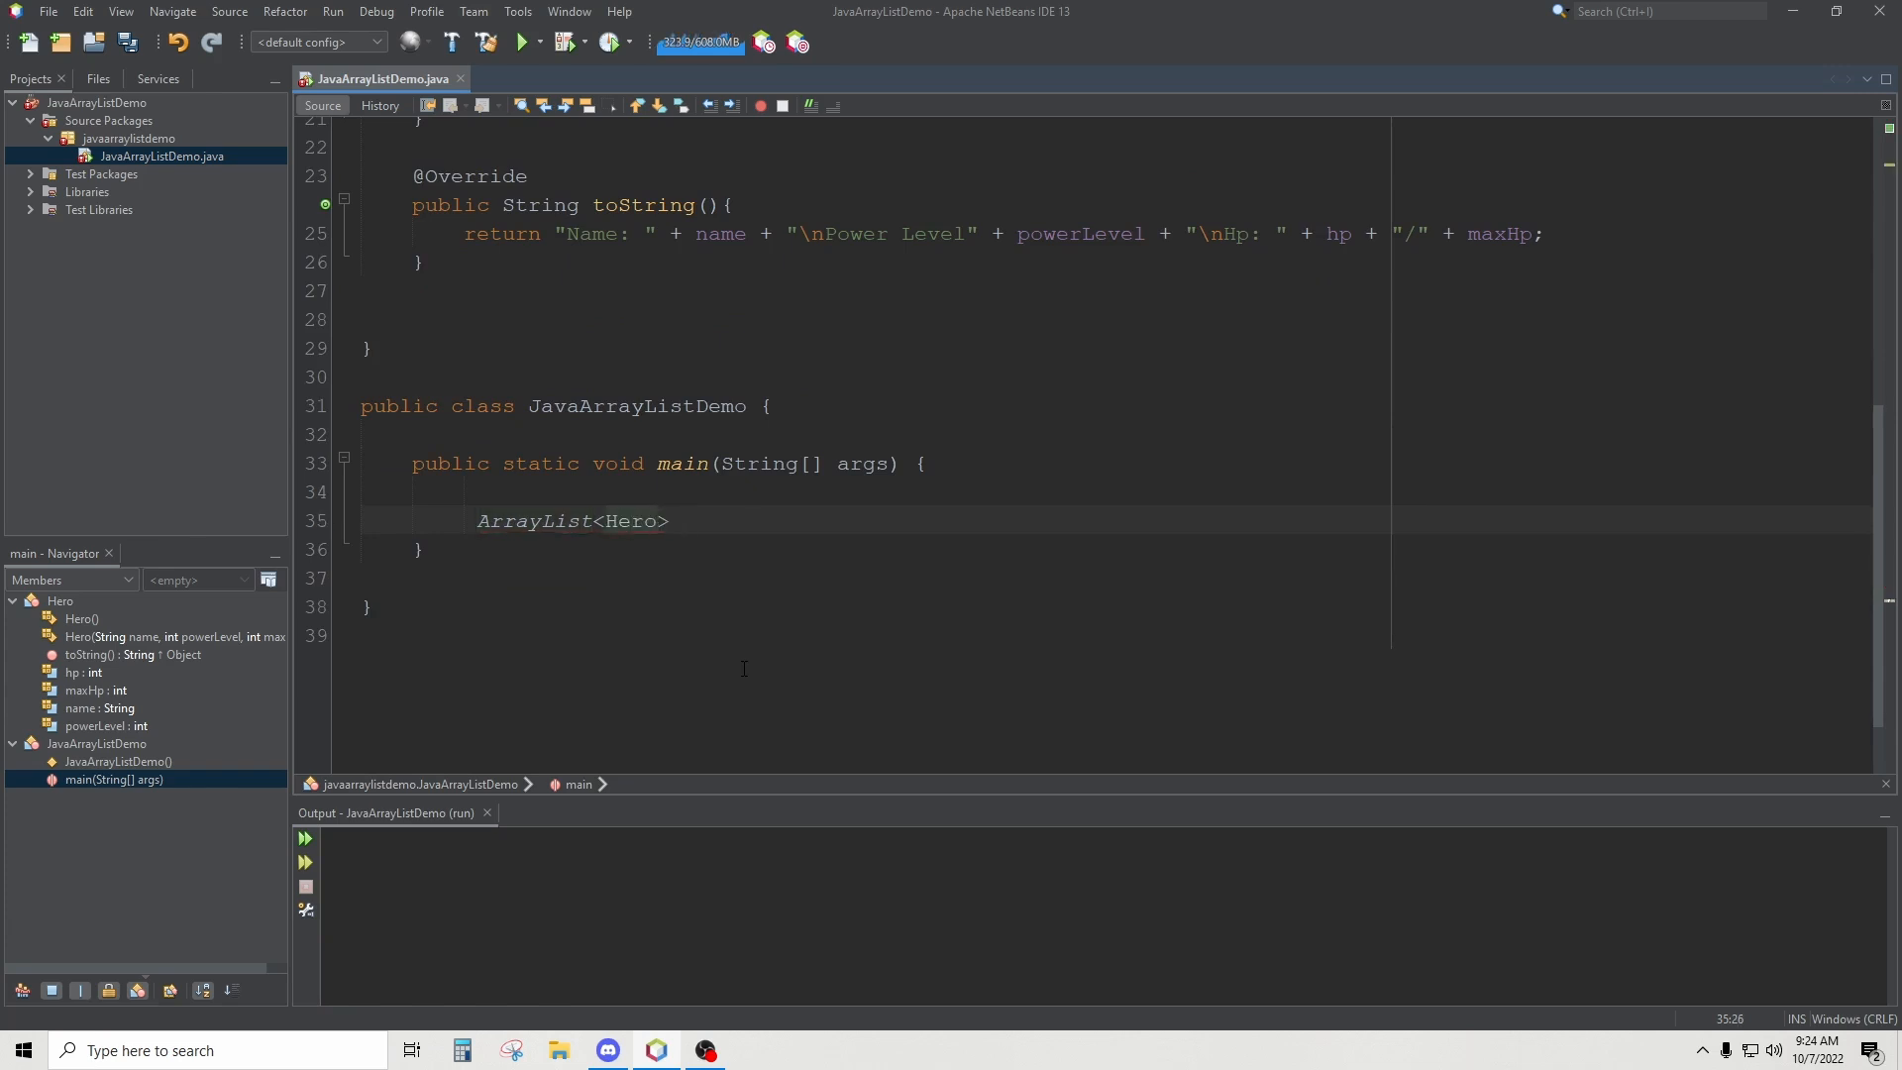
text(heroes =)
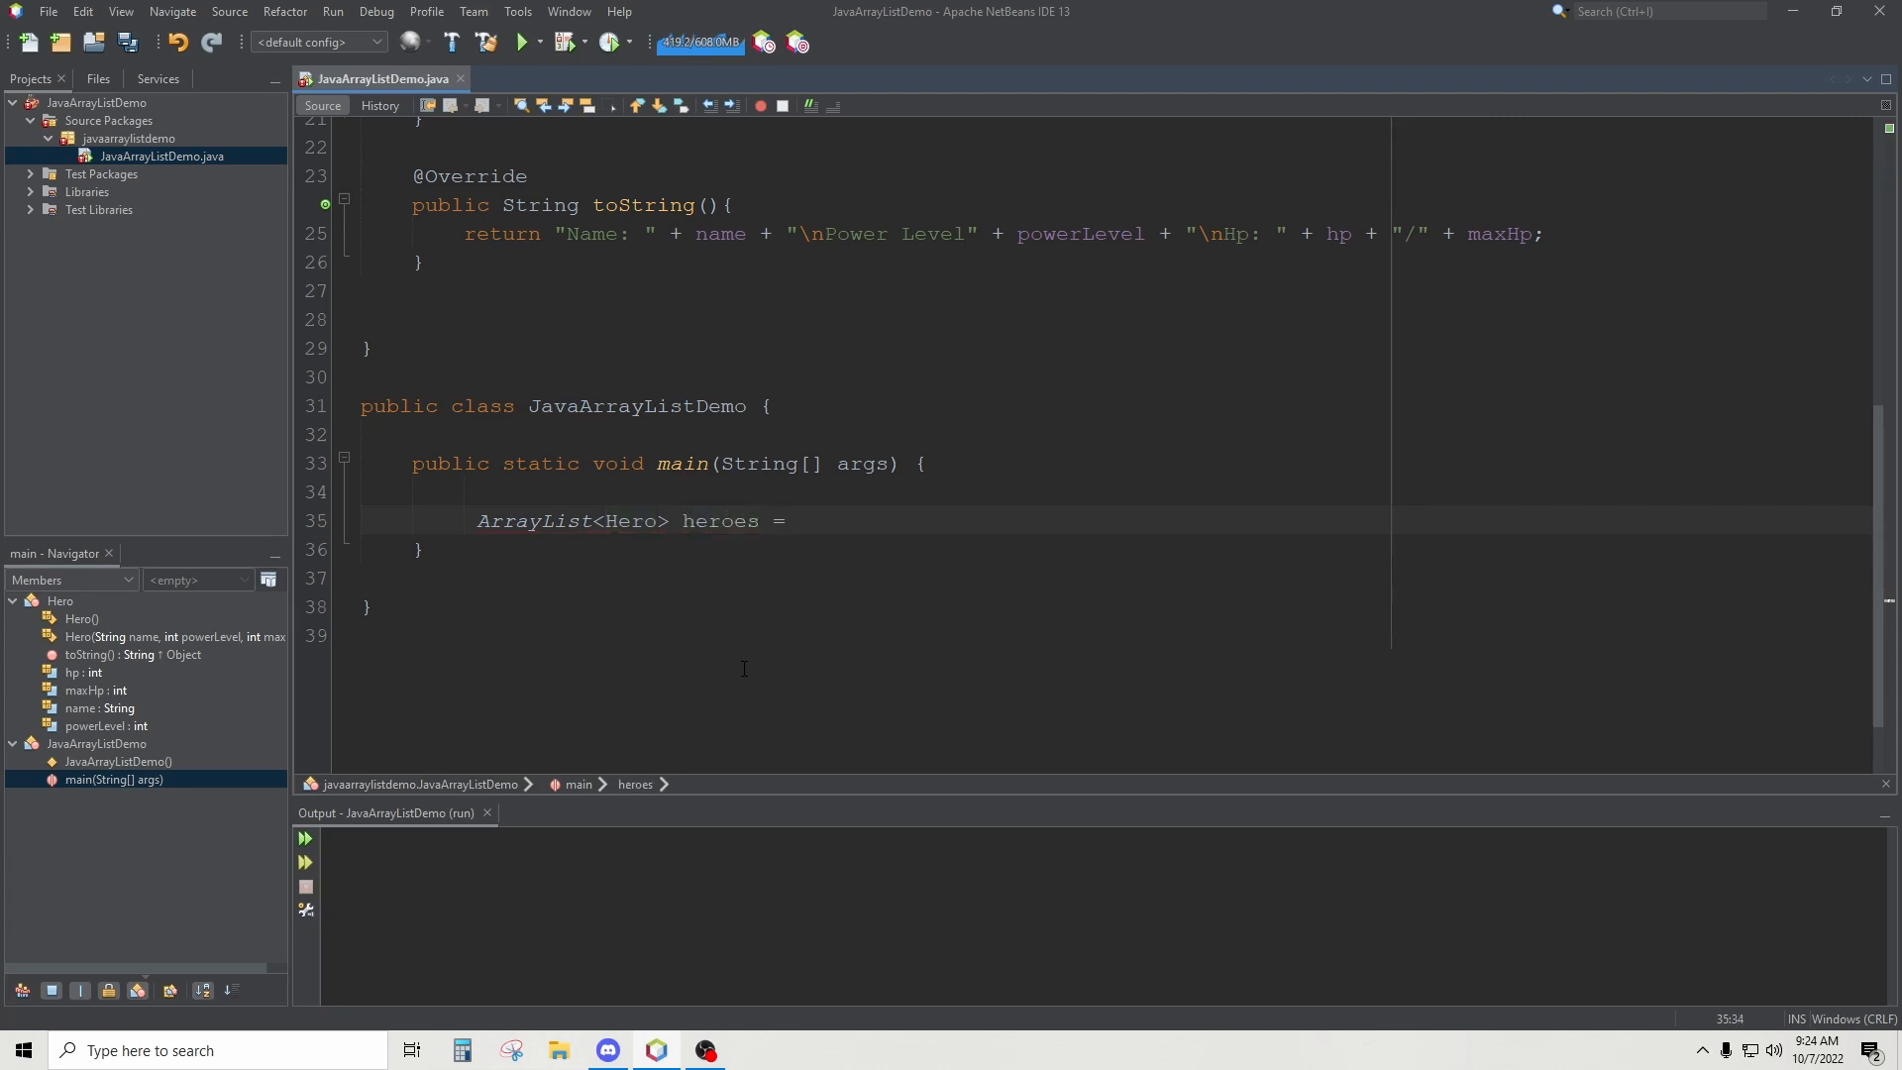
text(new ArrayList()
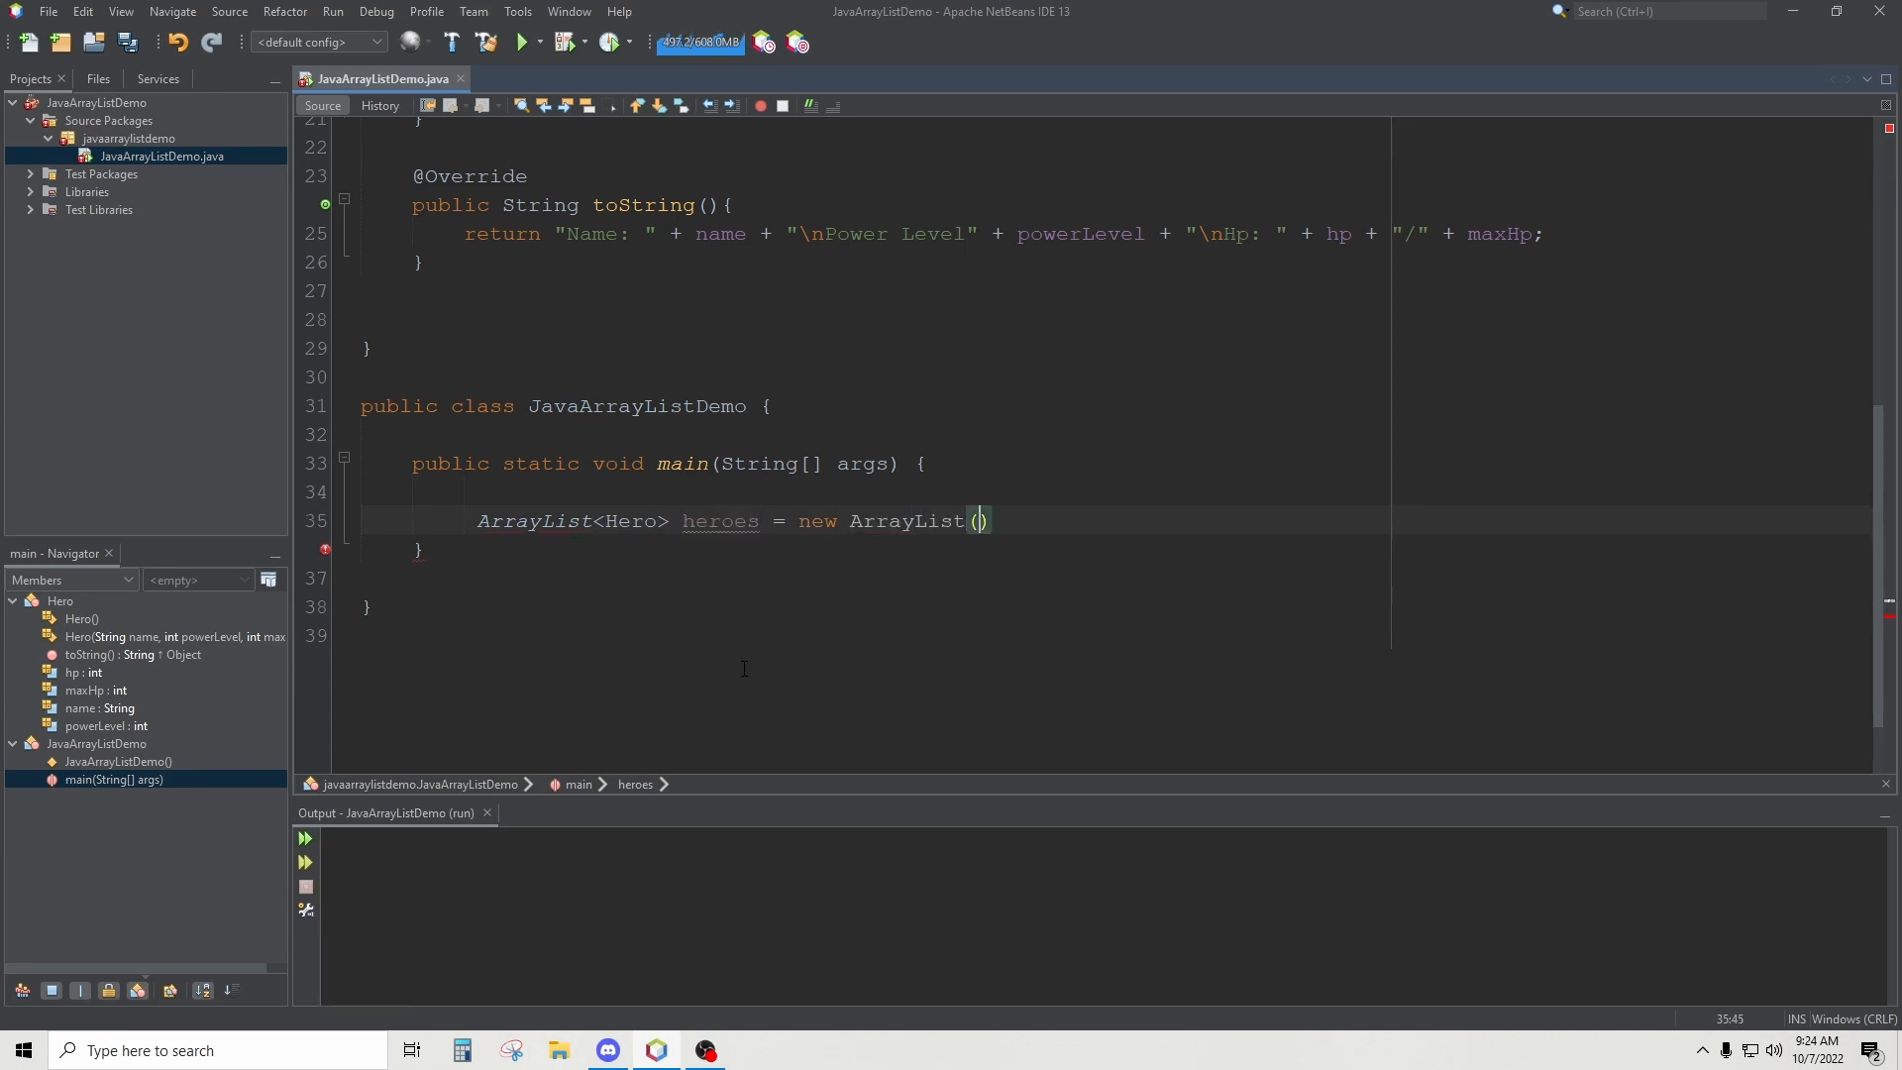
text(;)
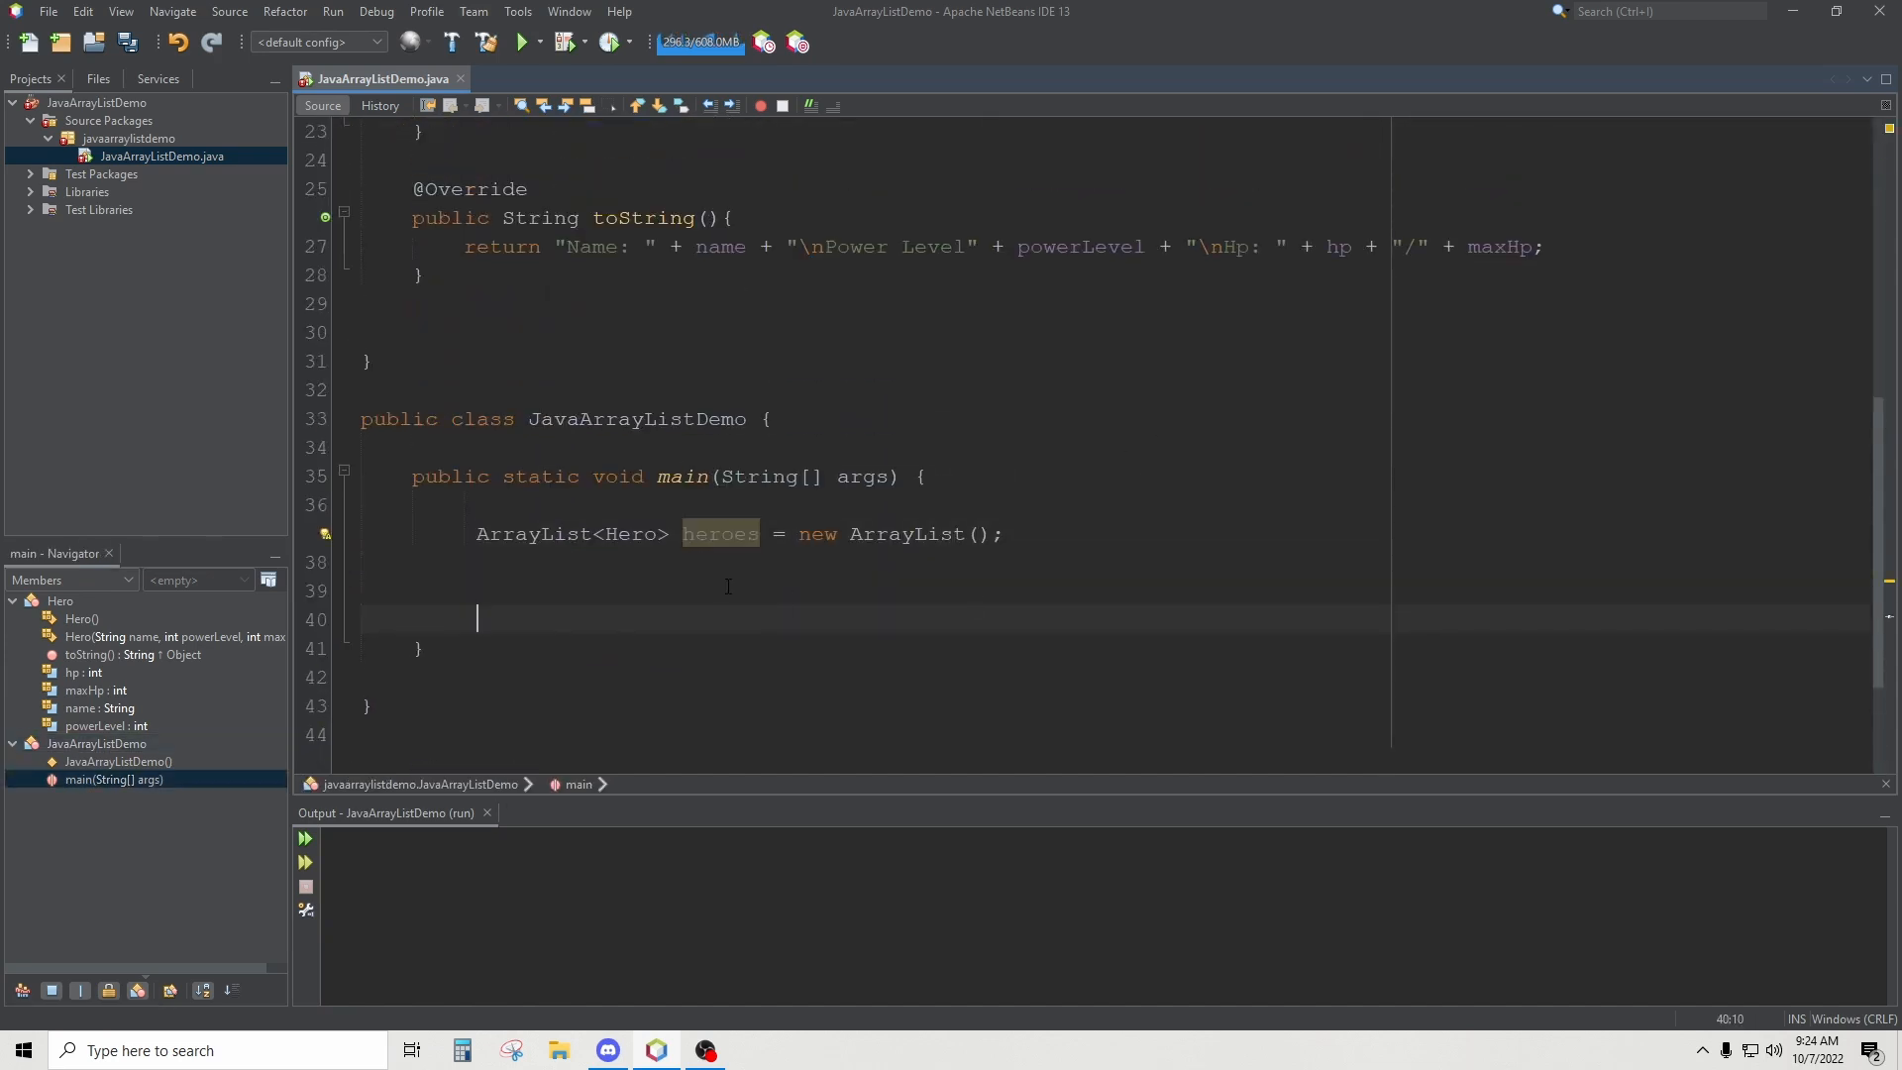
Step: Declare Hero h1 = new Hero("Fred", 300, 100);
text(Hero)
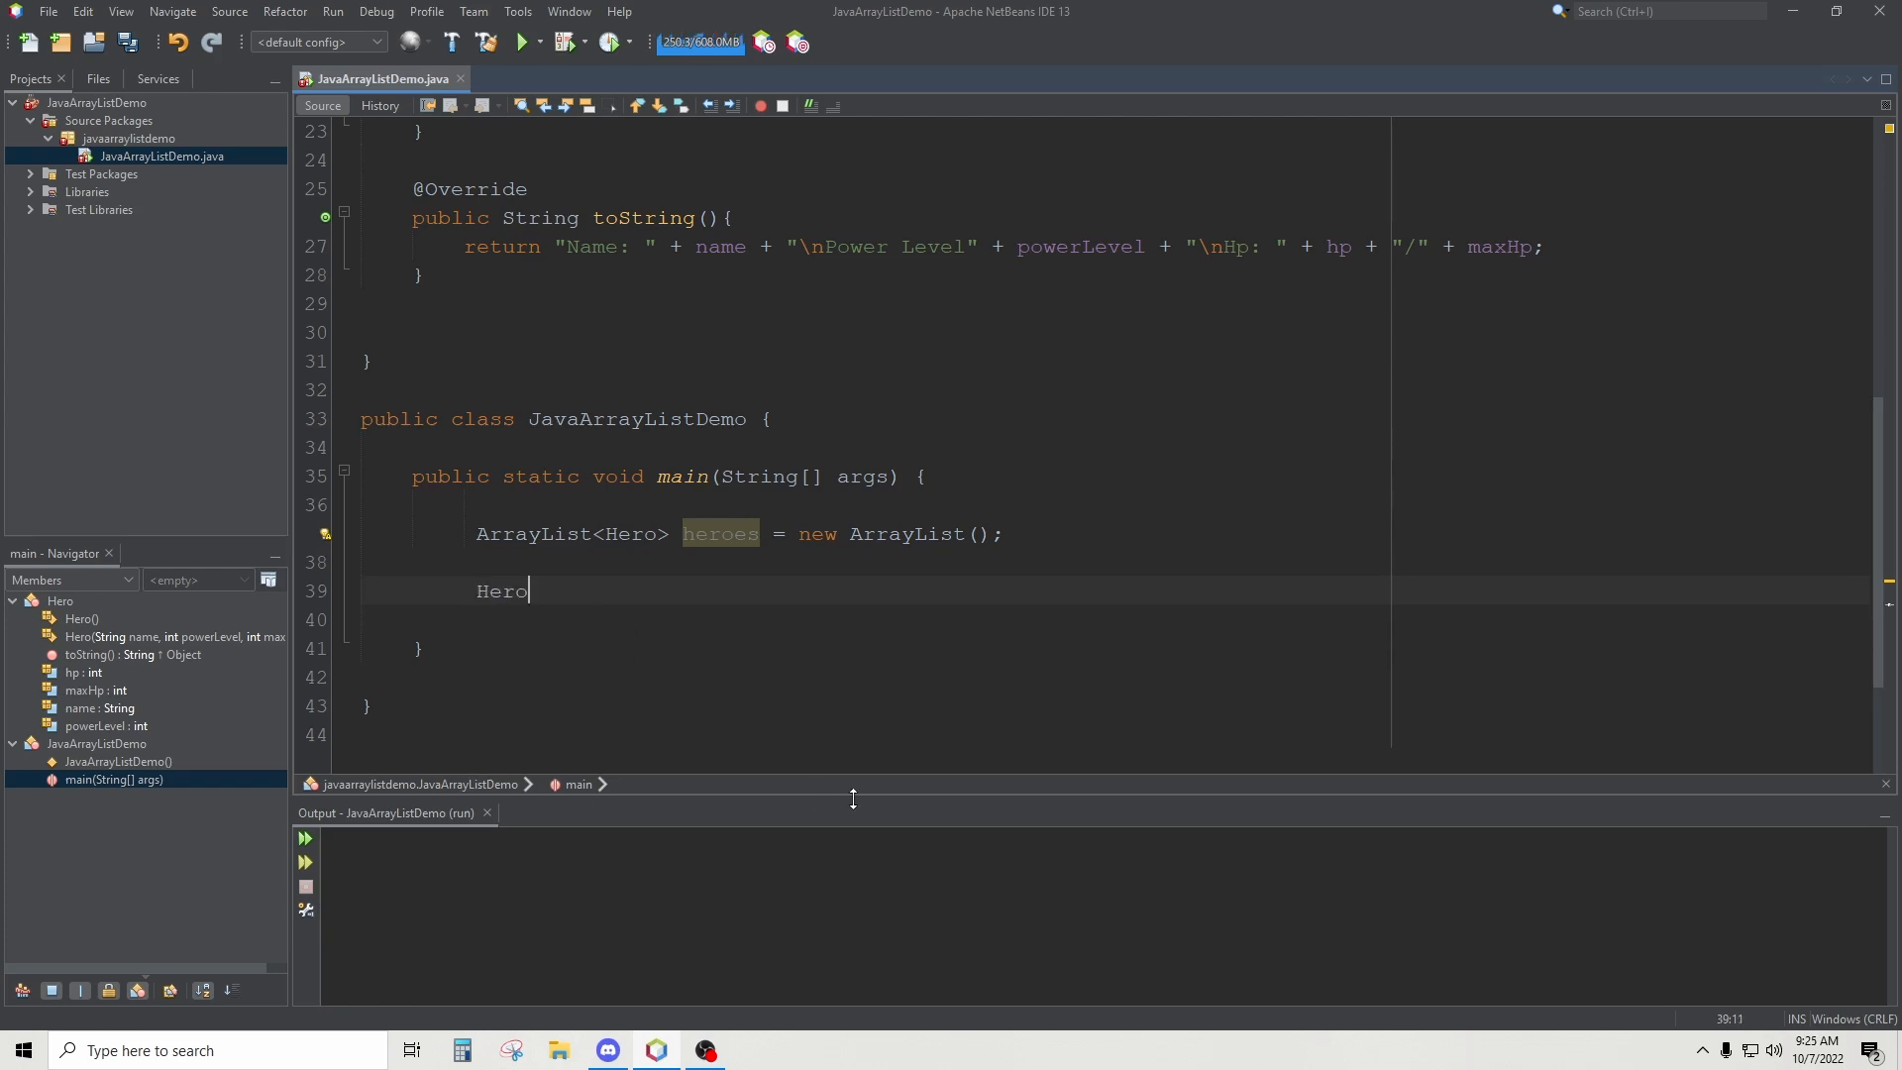
text(h1)
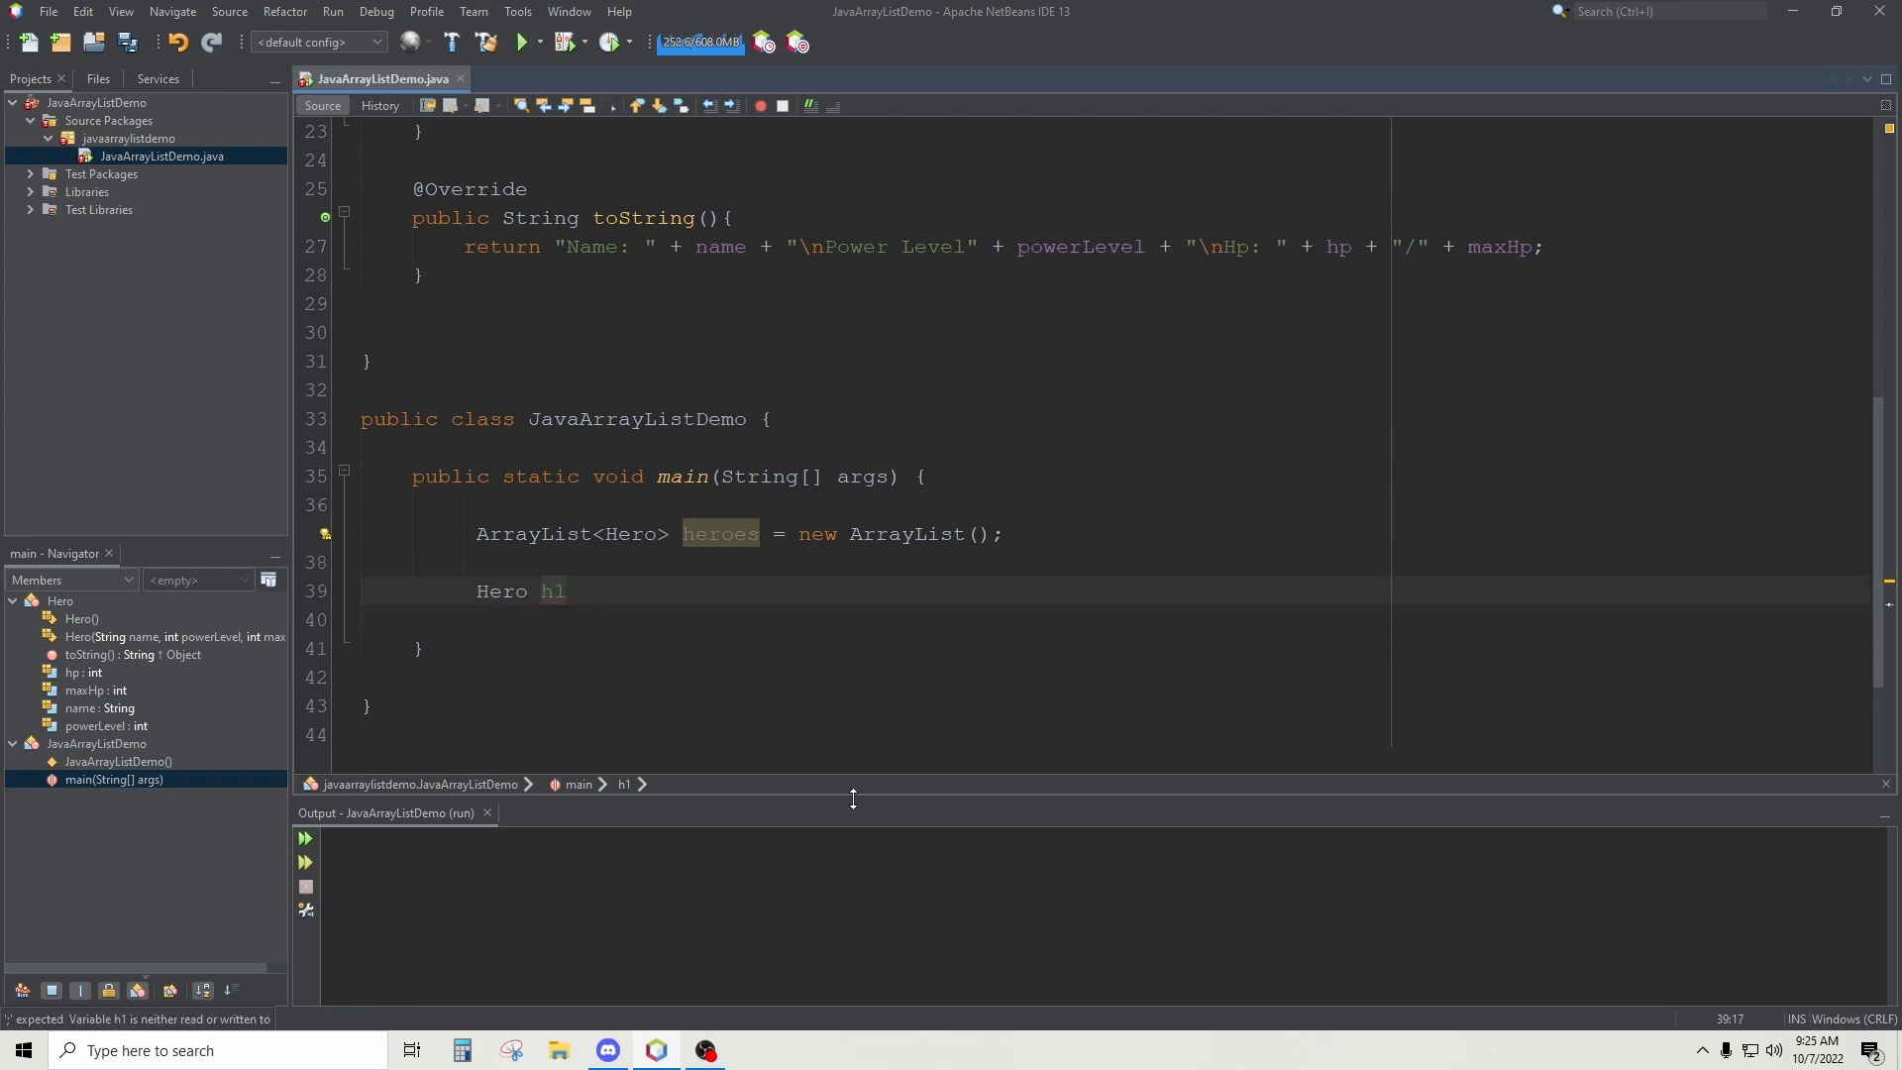
text(= new)
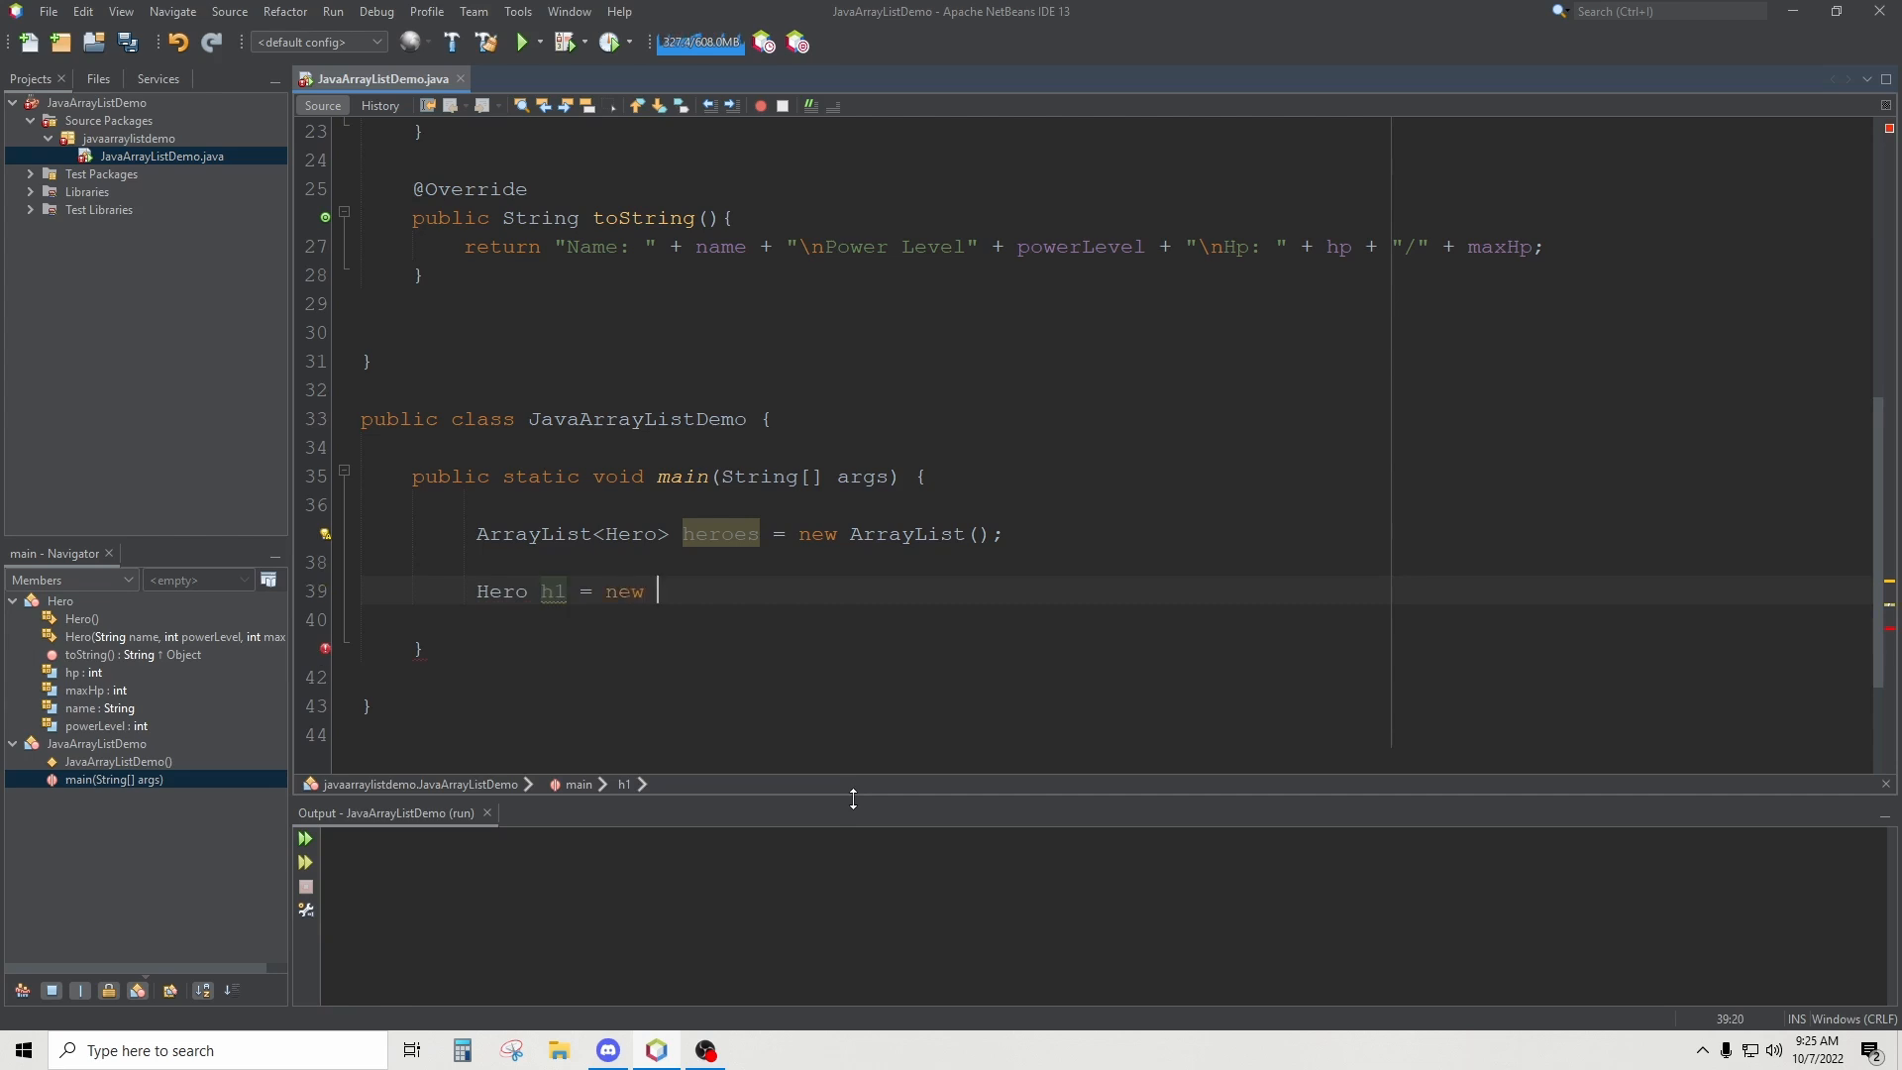
text(Hero(""))
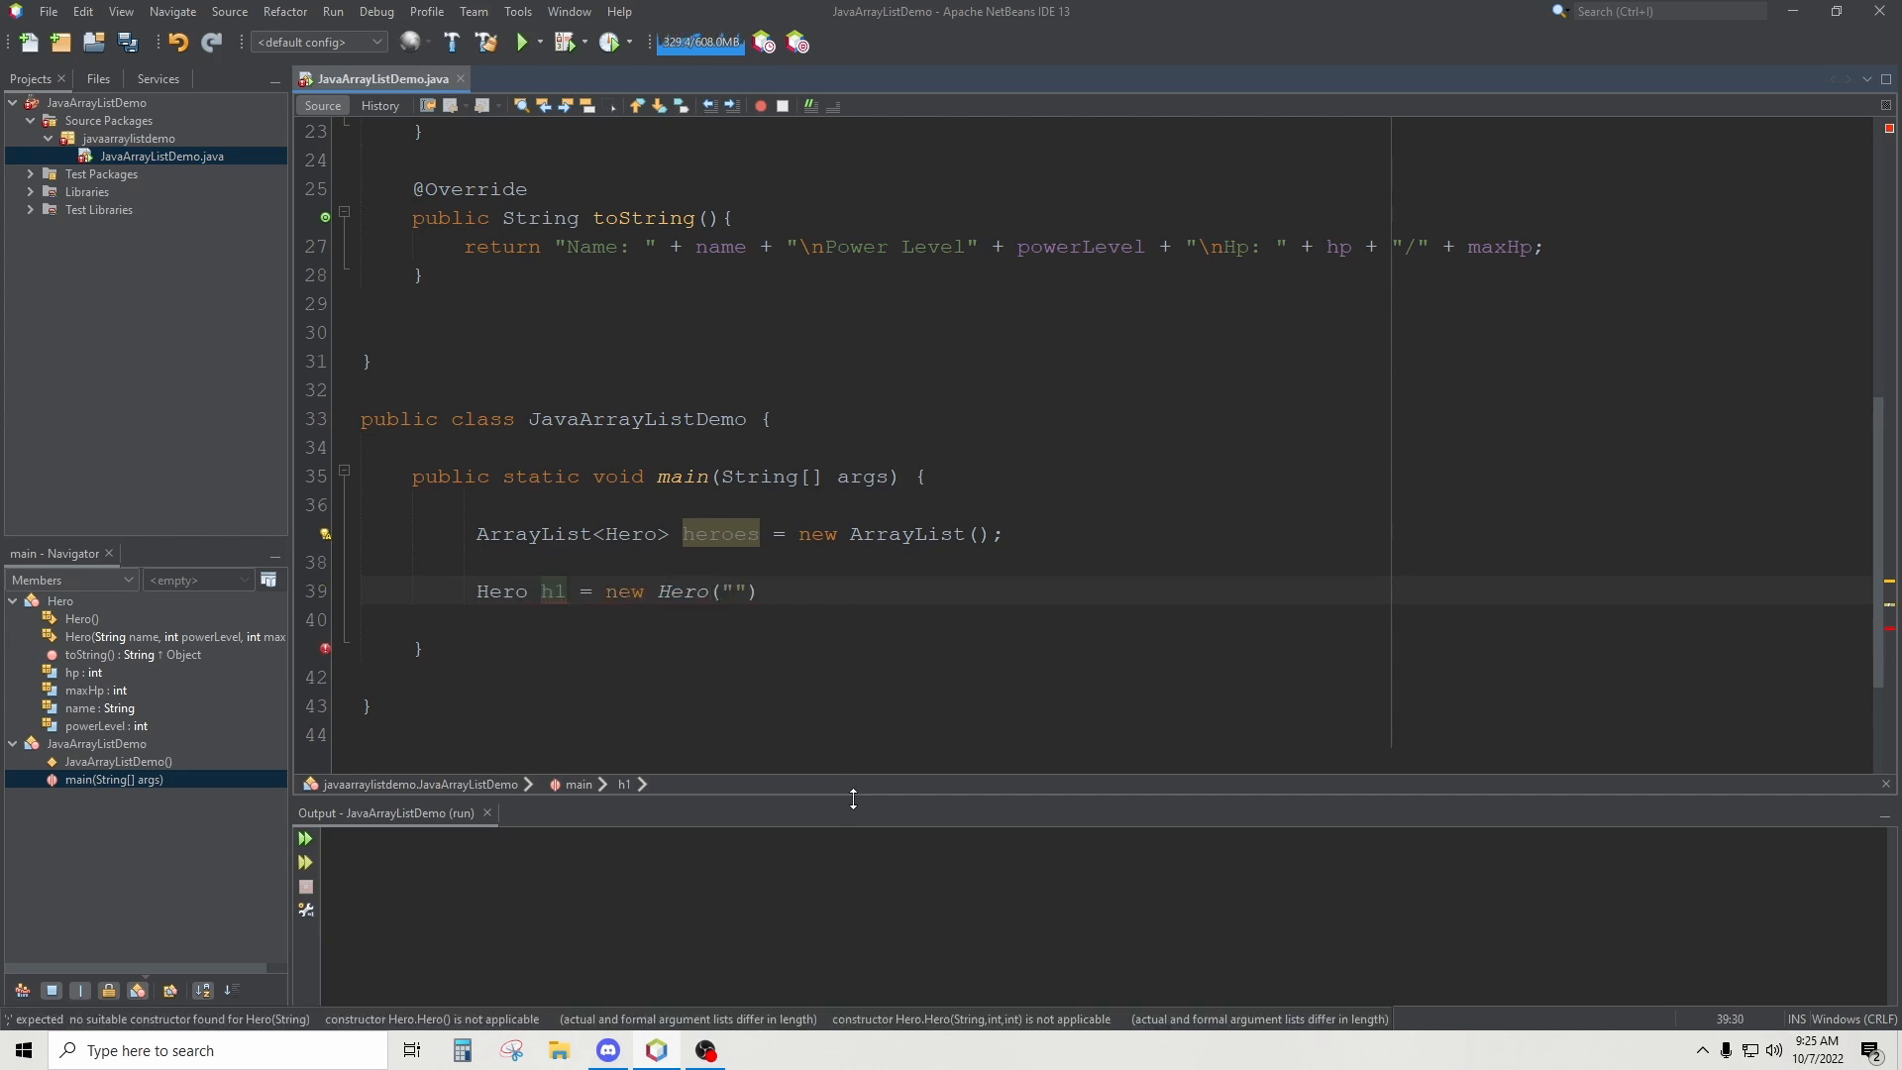
text(Fred)
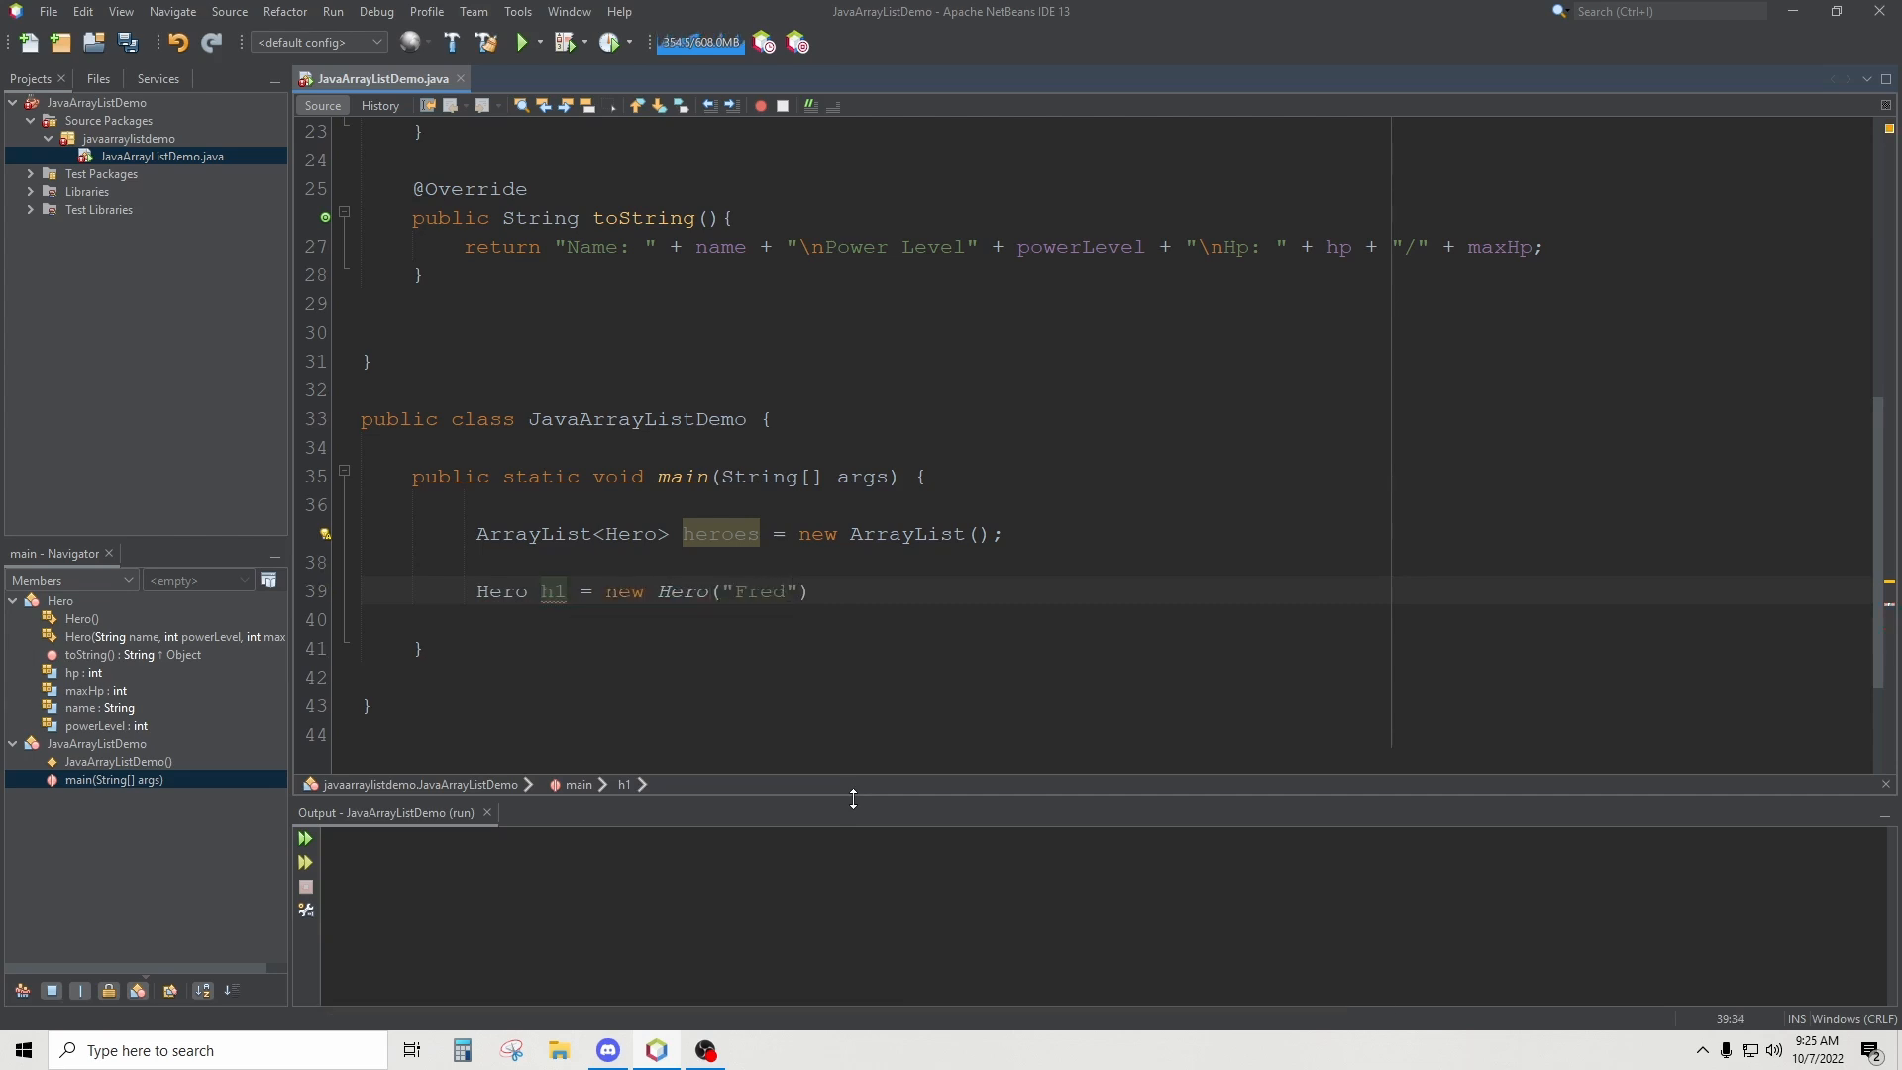
text(,)
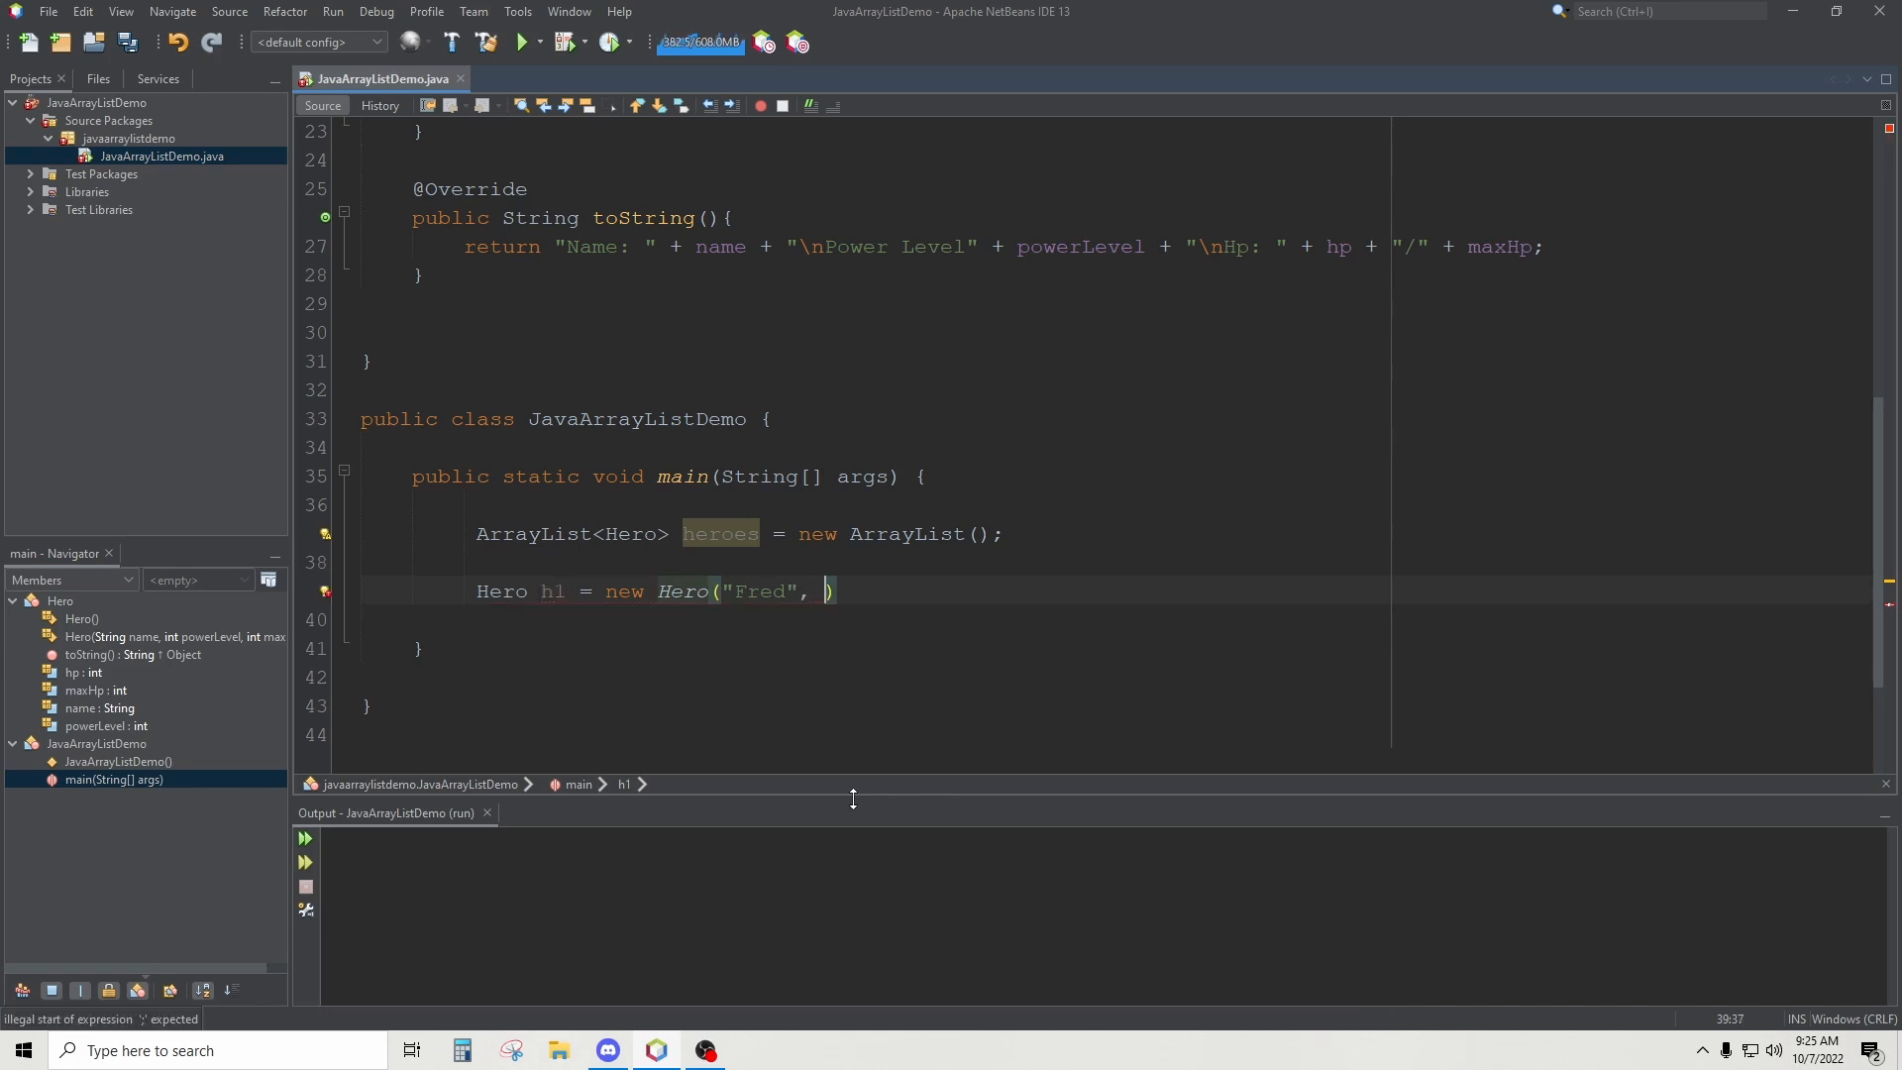
text(300,)
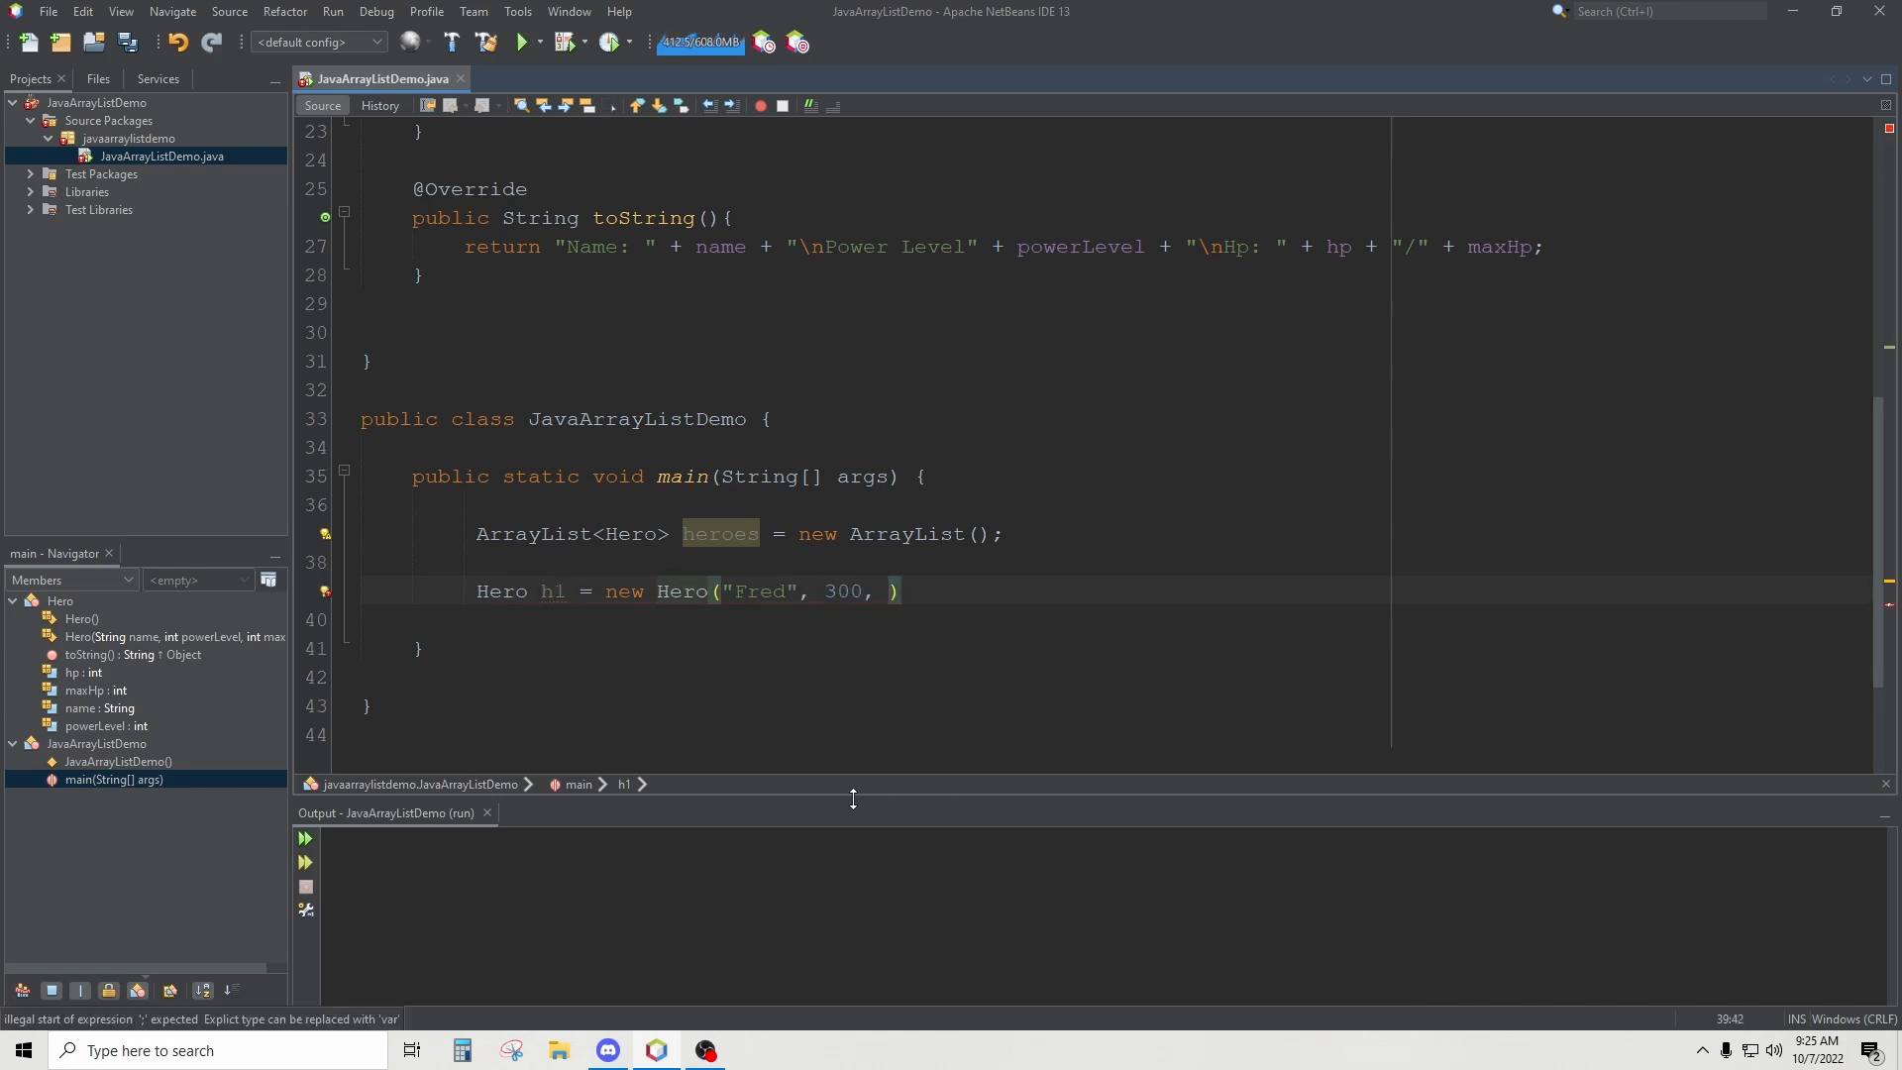
text(100)
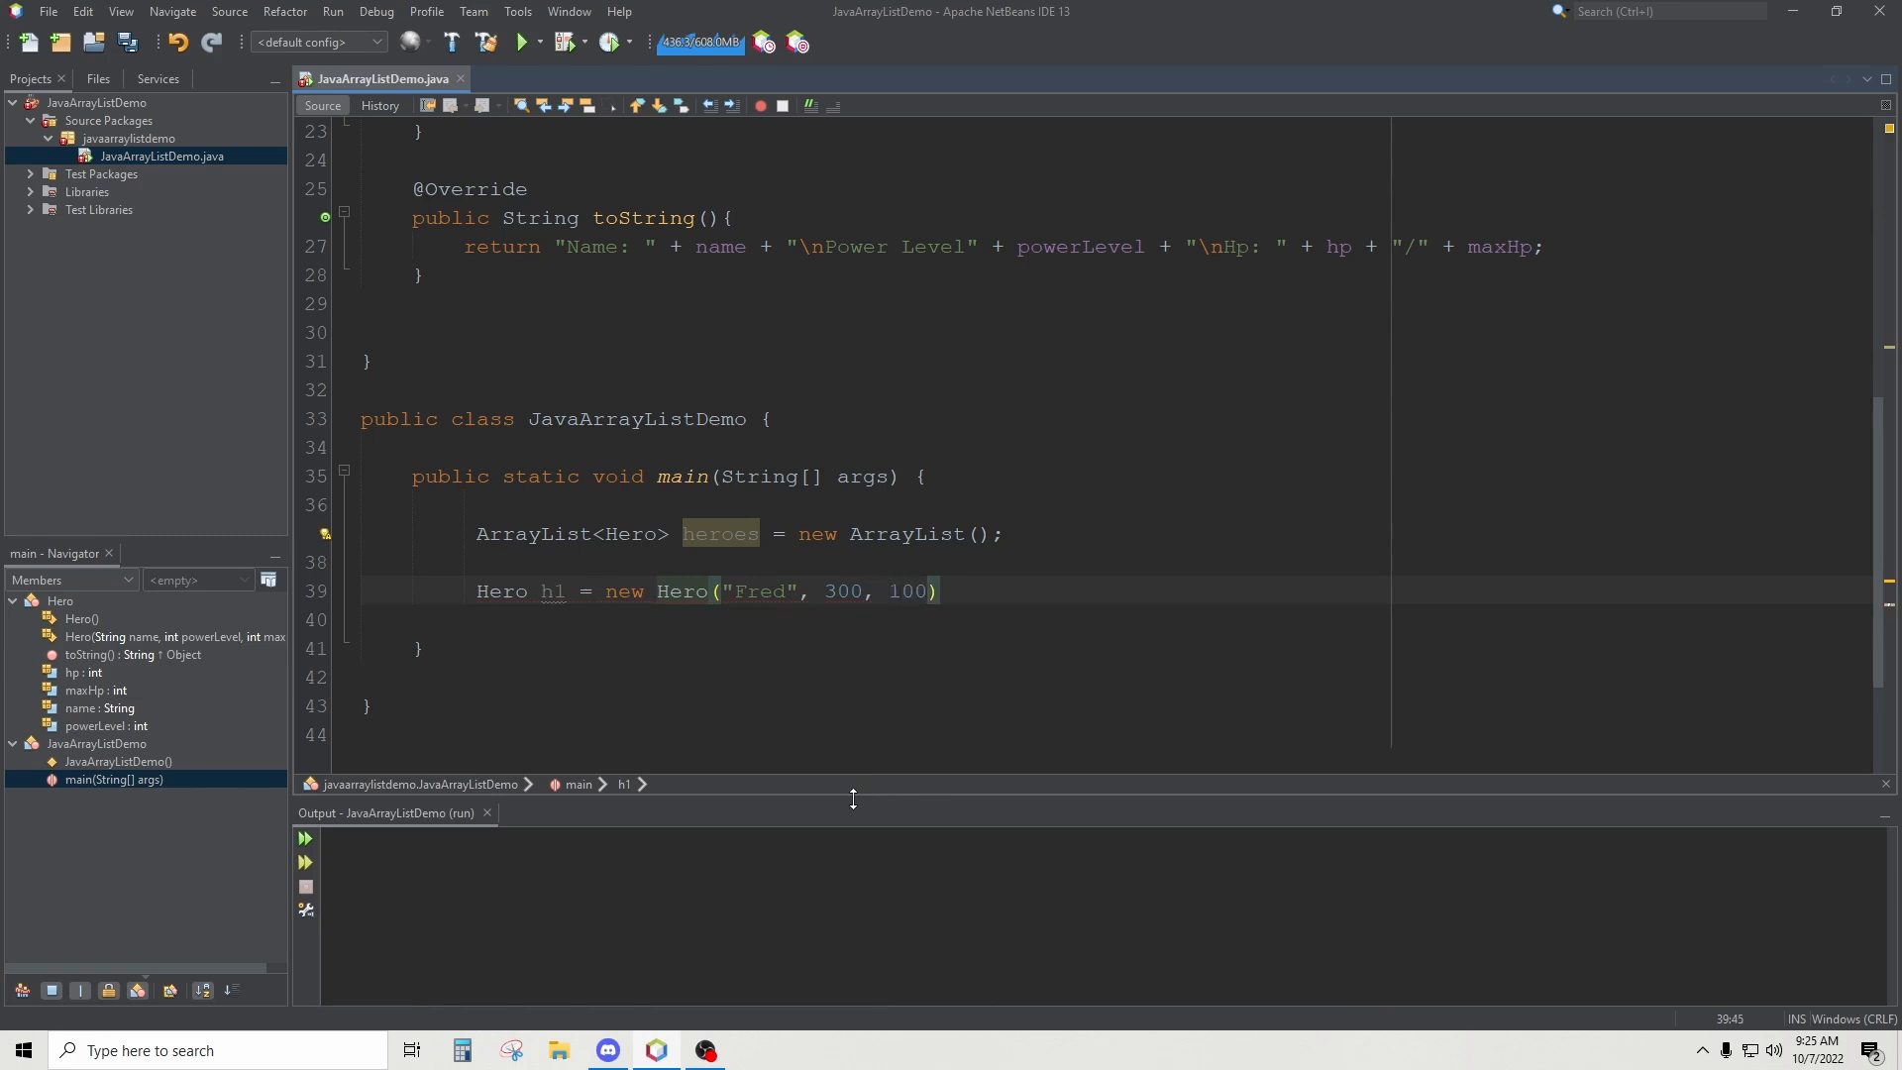
text(;)
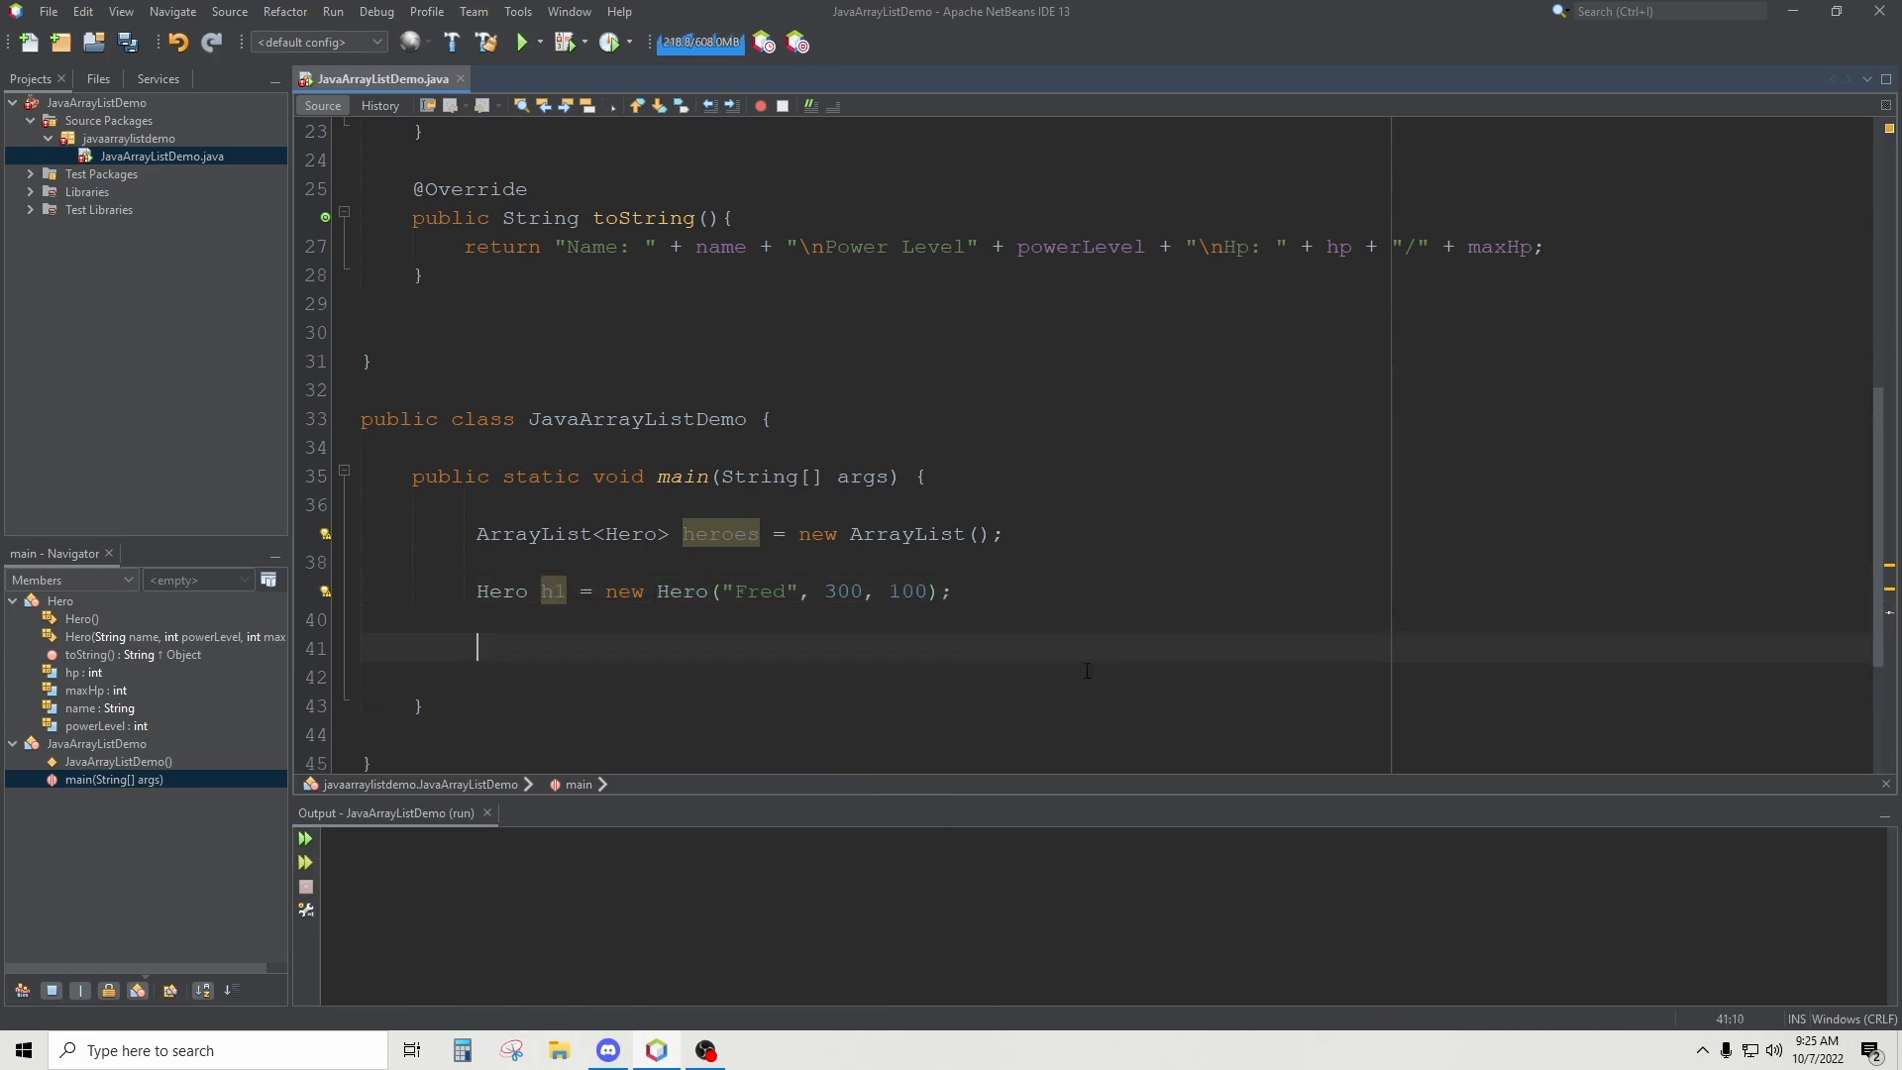
Step: Duplicate the Fred line into h2–h5: Salley 4300, Doug 33300, Sue 300, Bob 11
triple_click(716, 590)
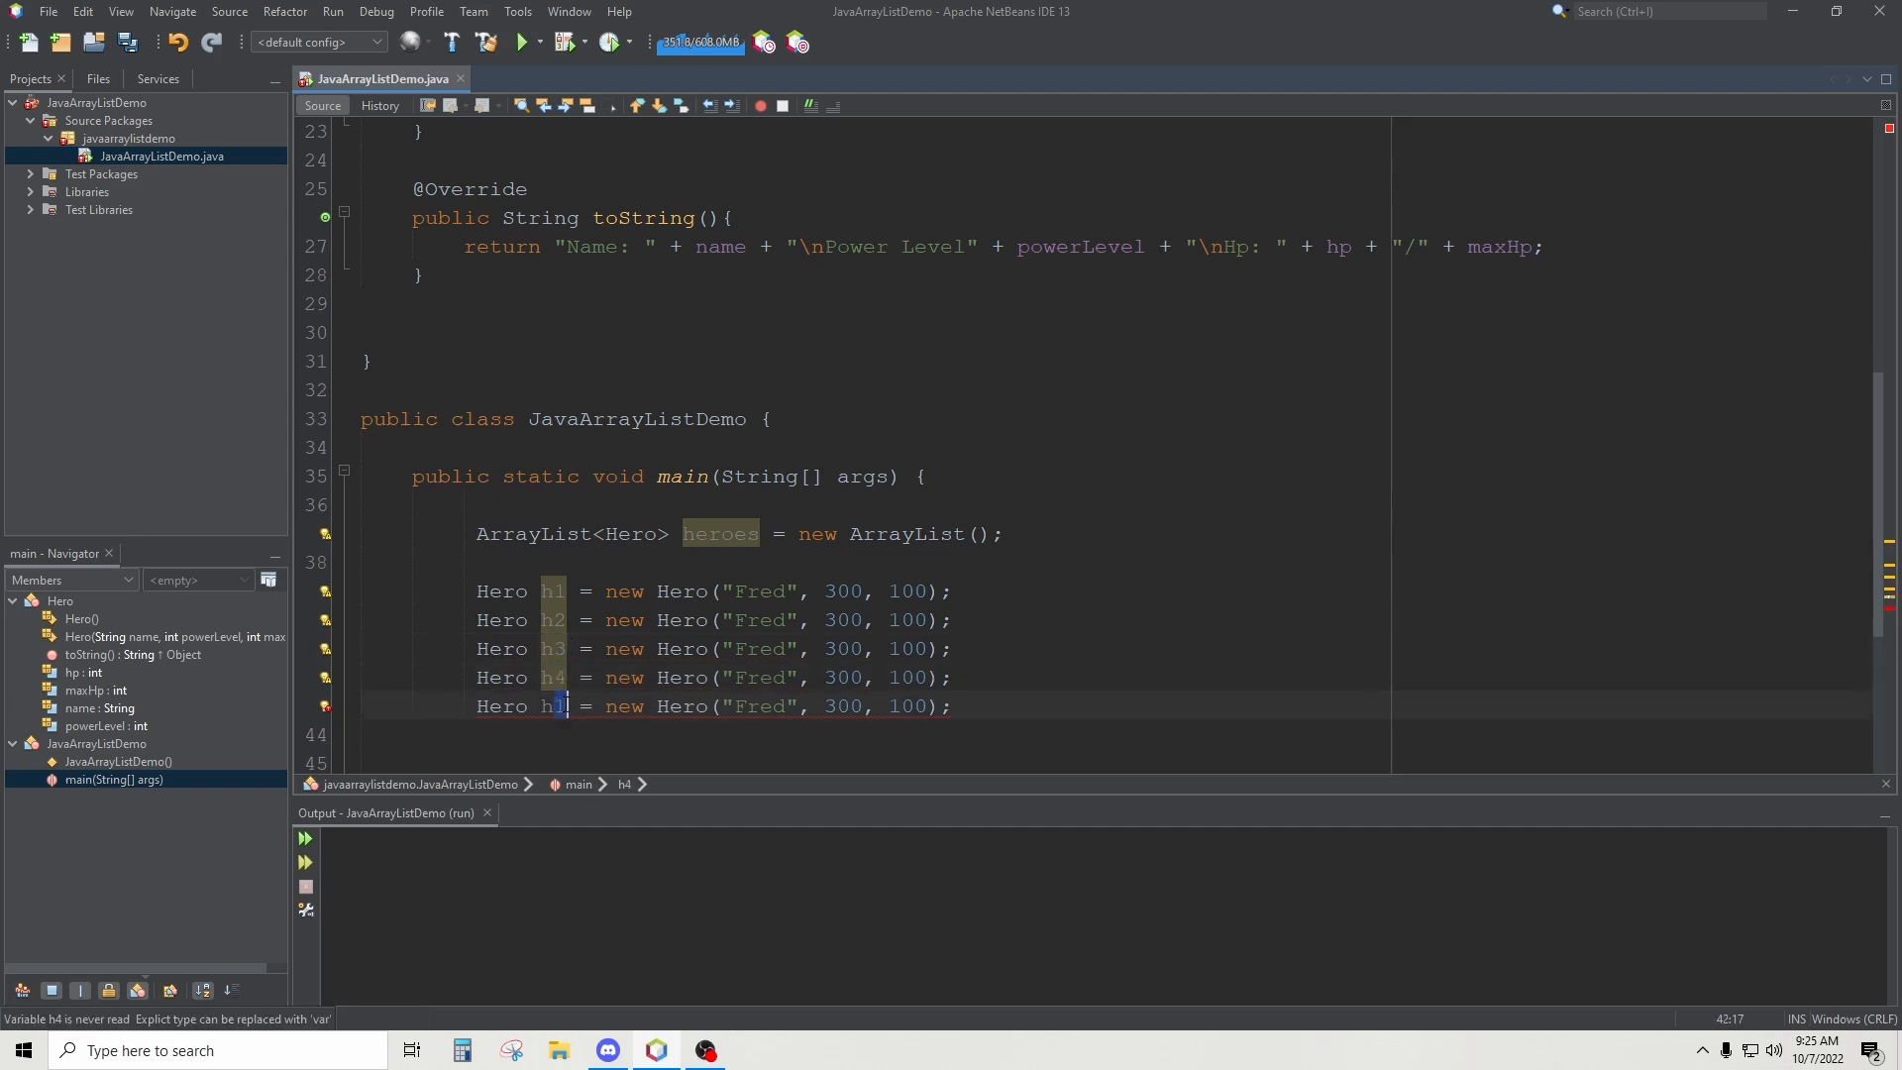
text(5)
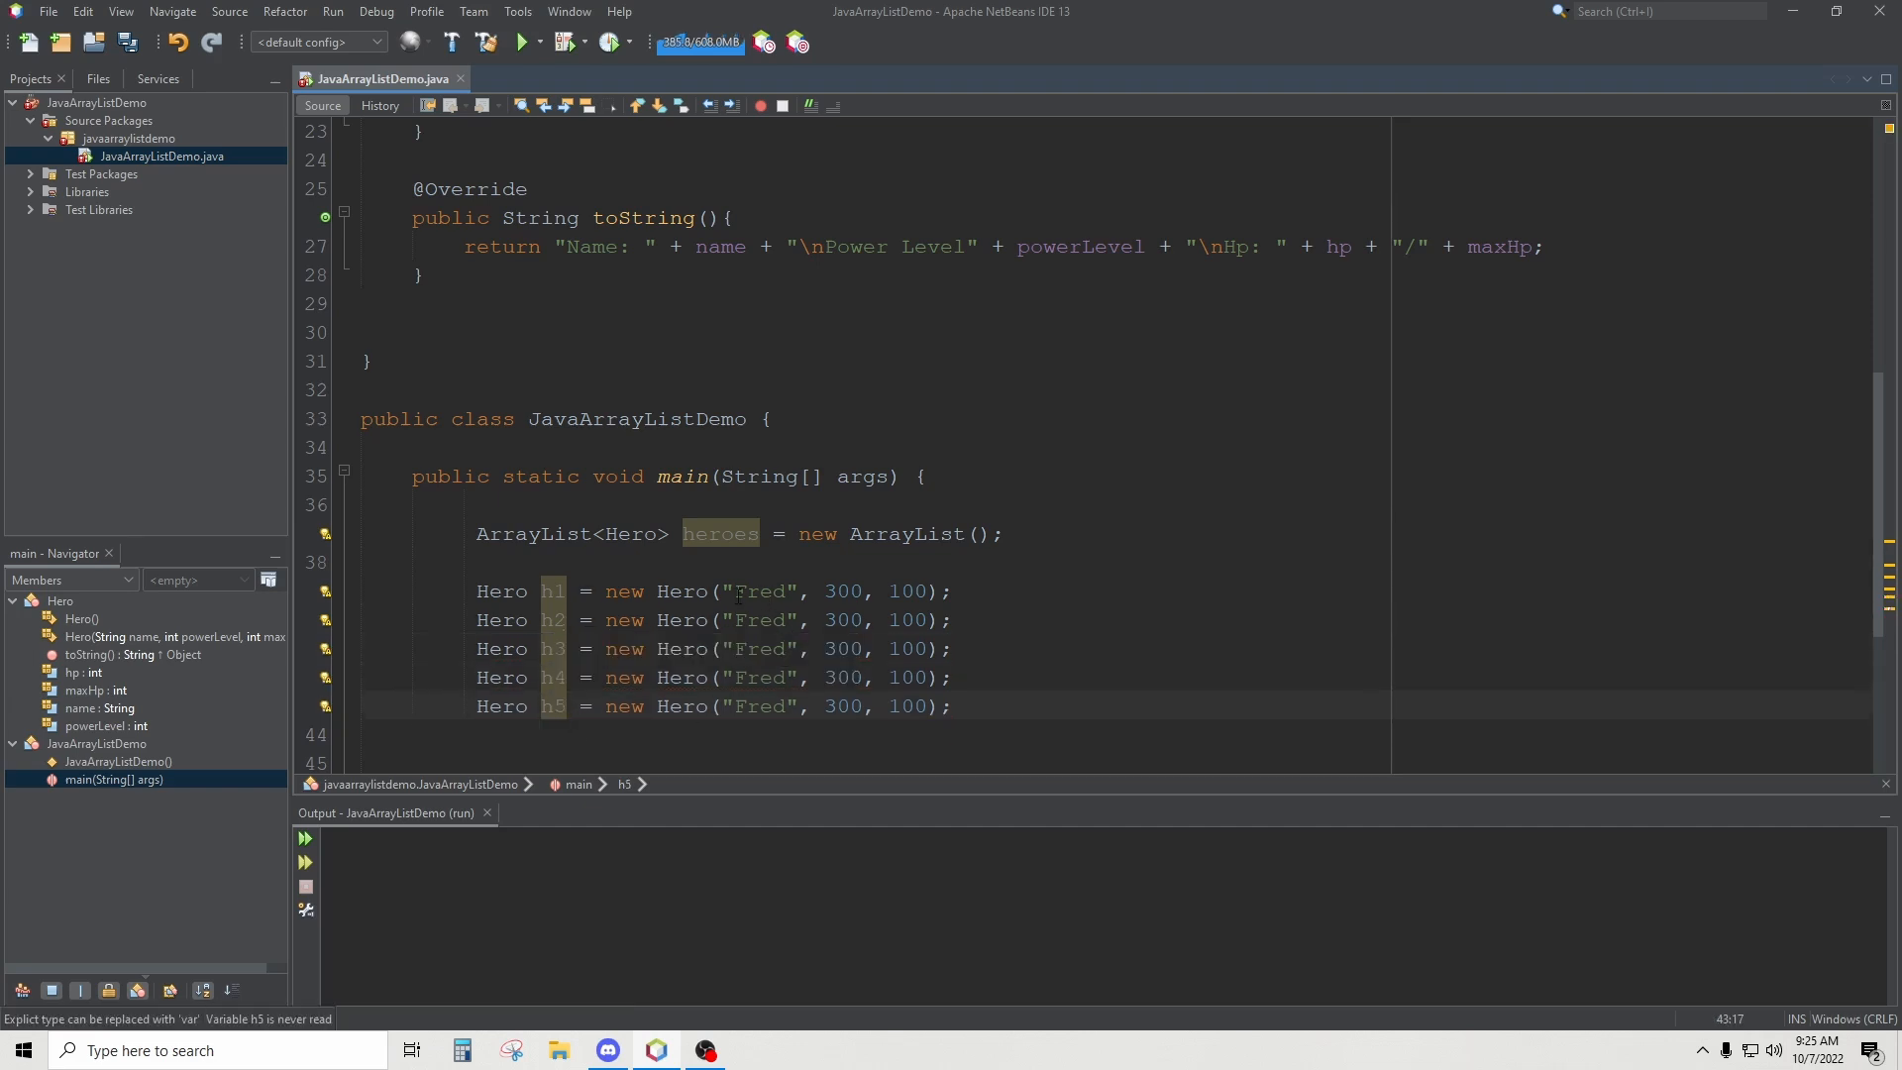
double_click(757, 620)
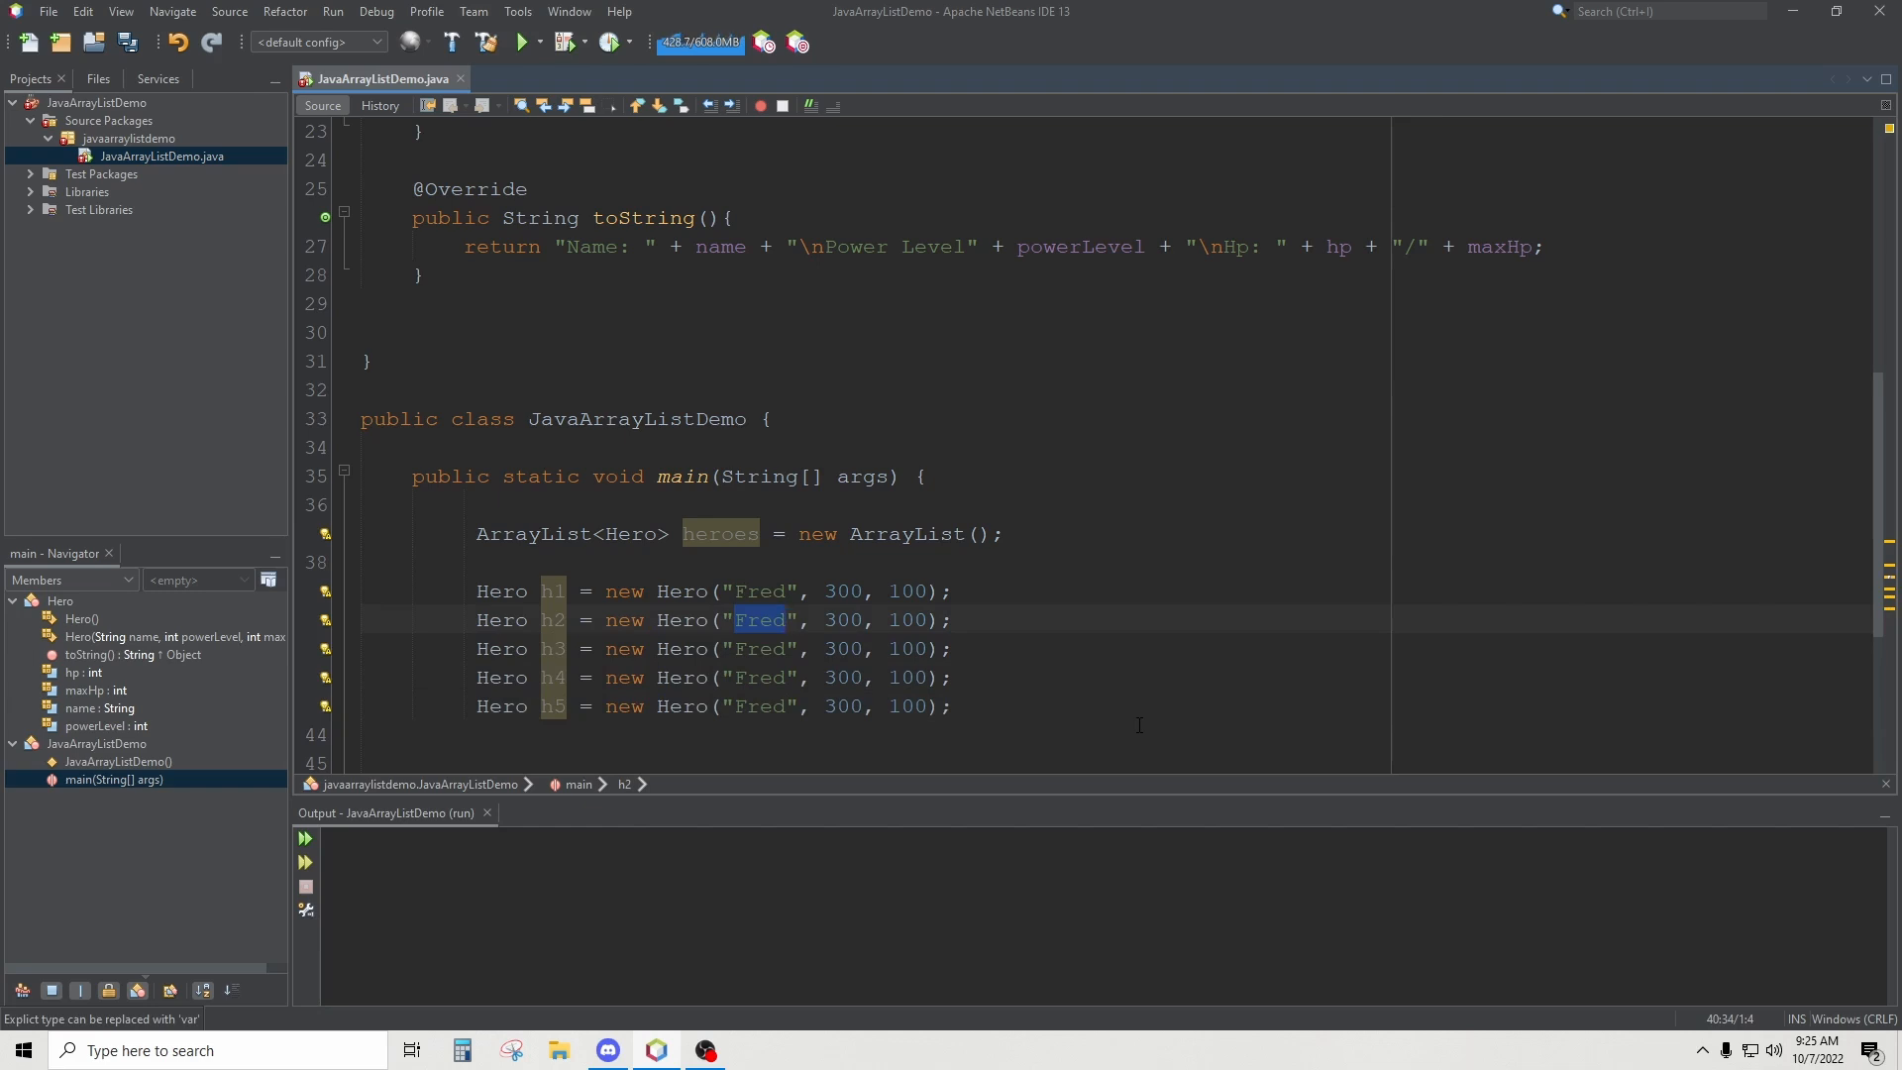
text(Salley)
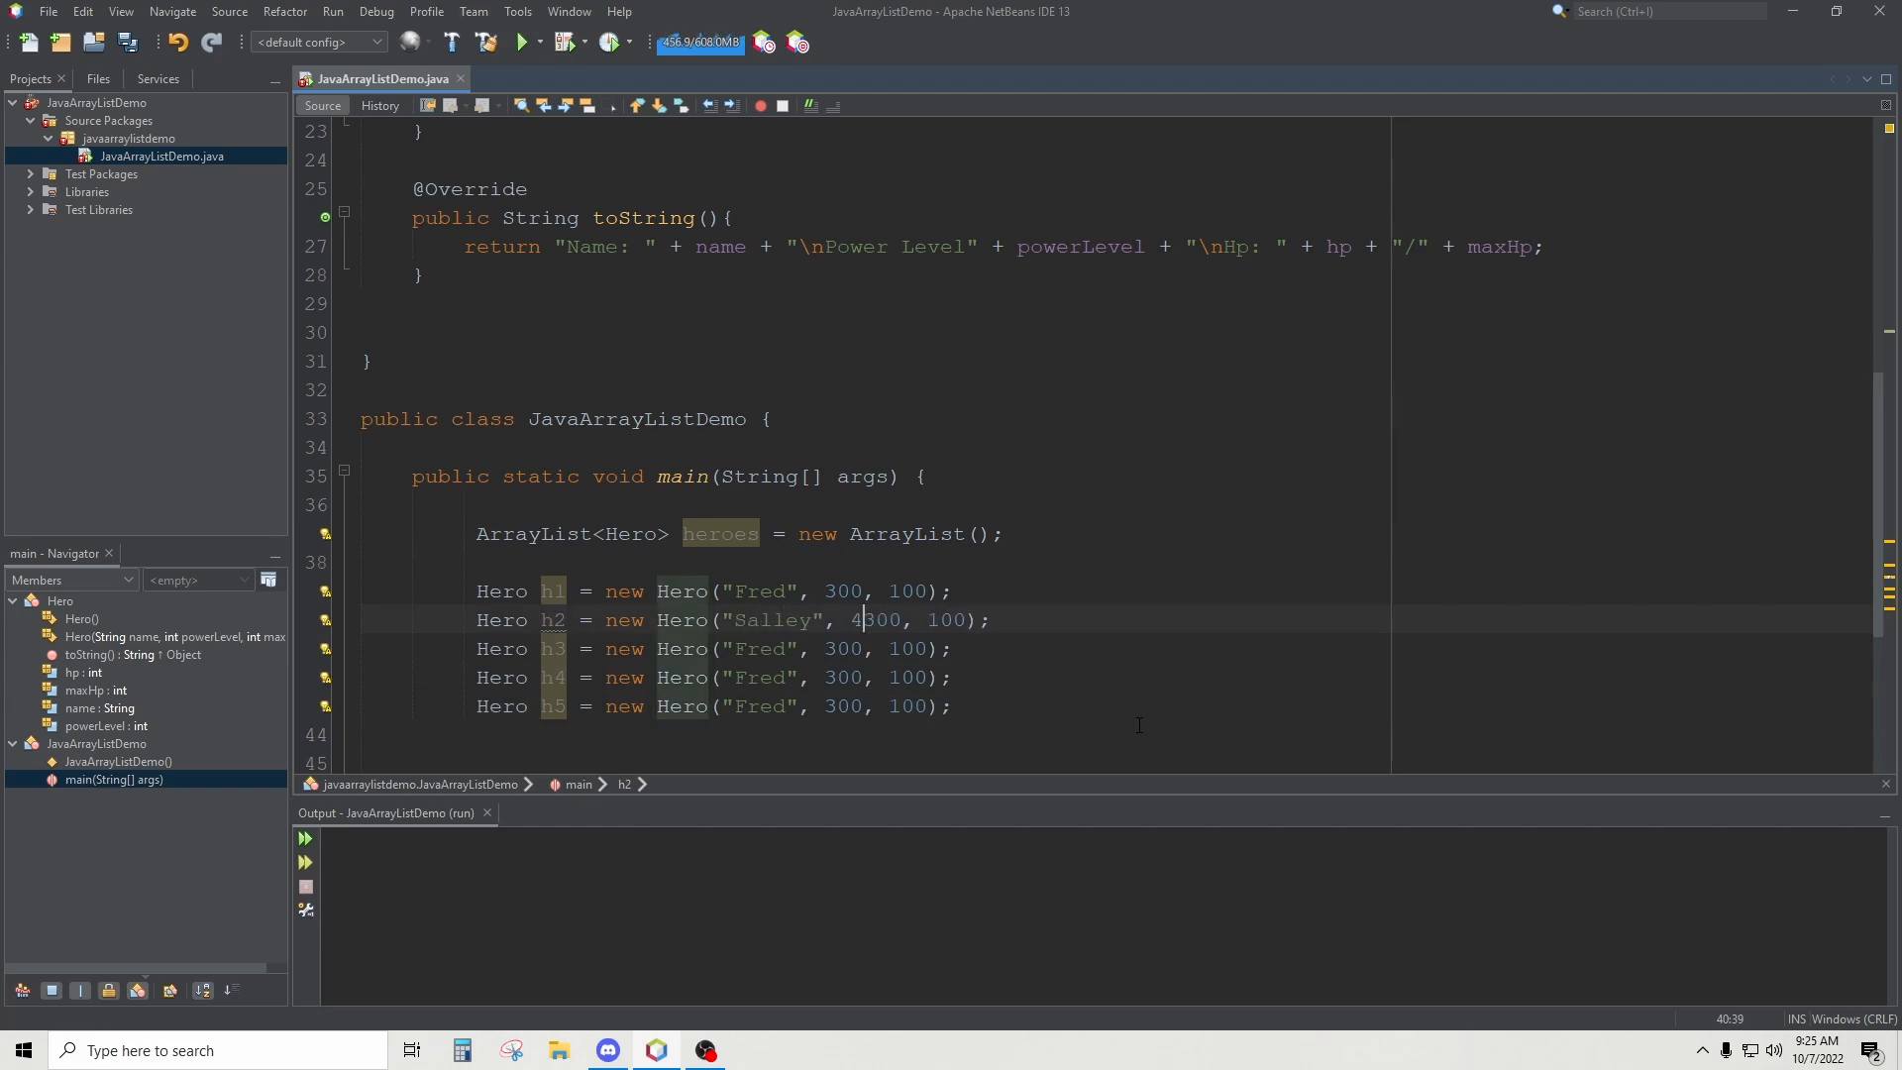
double_click(762, 648)
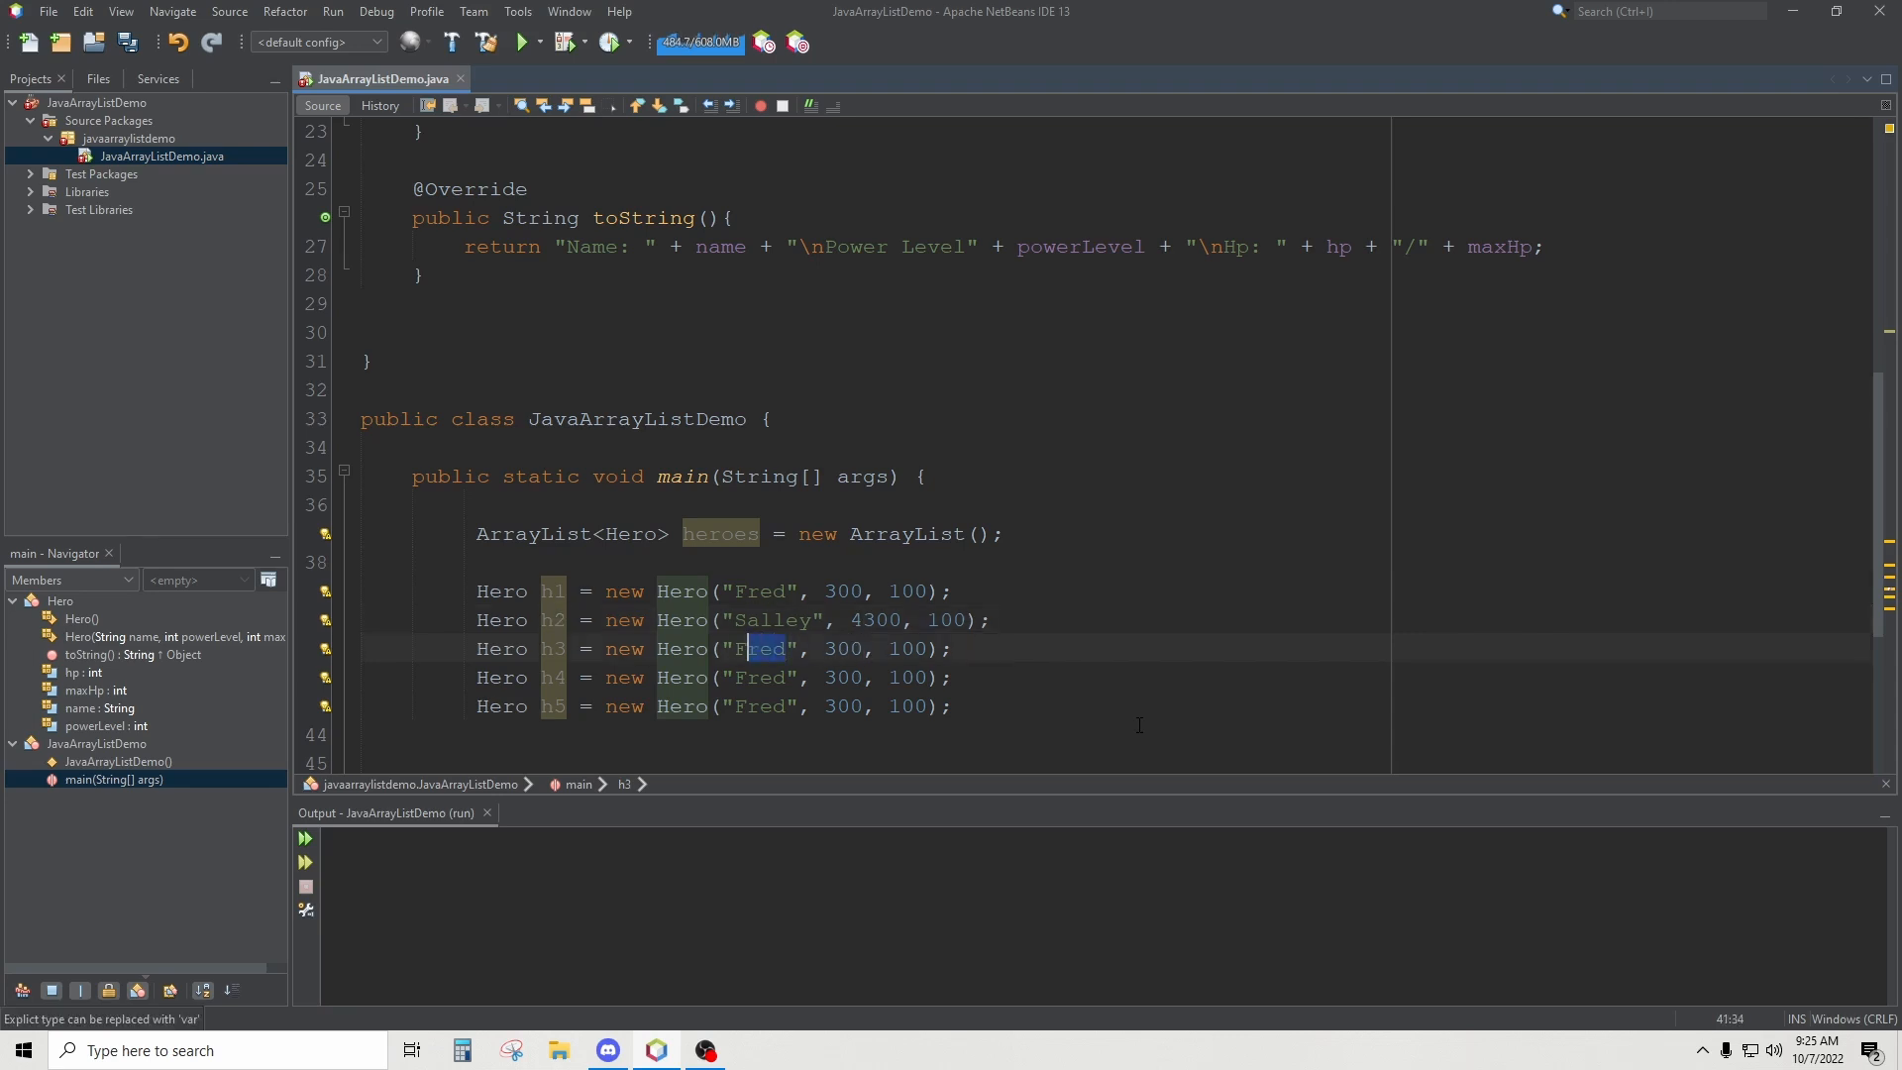
text(Doug)
click(714, 677)
text(Su)
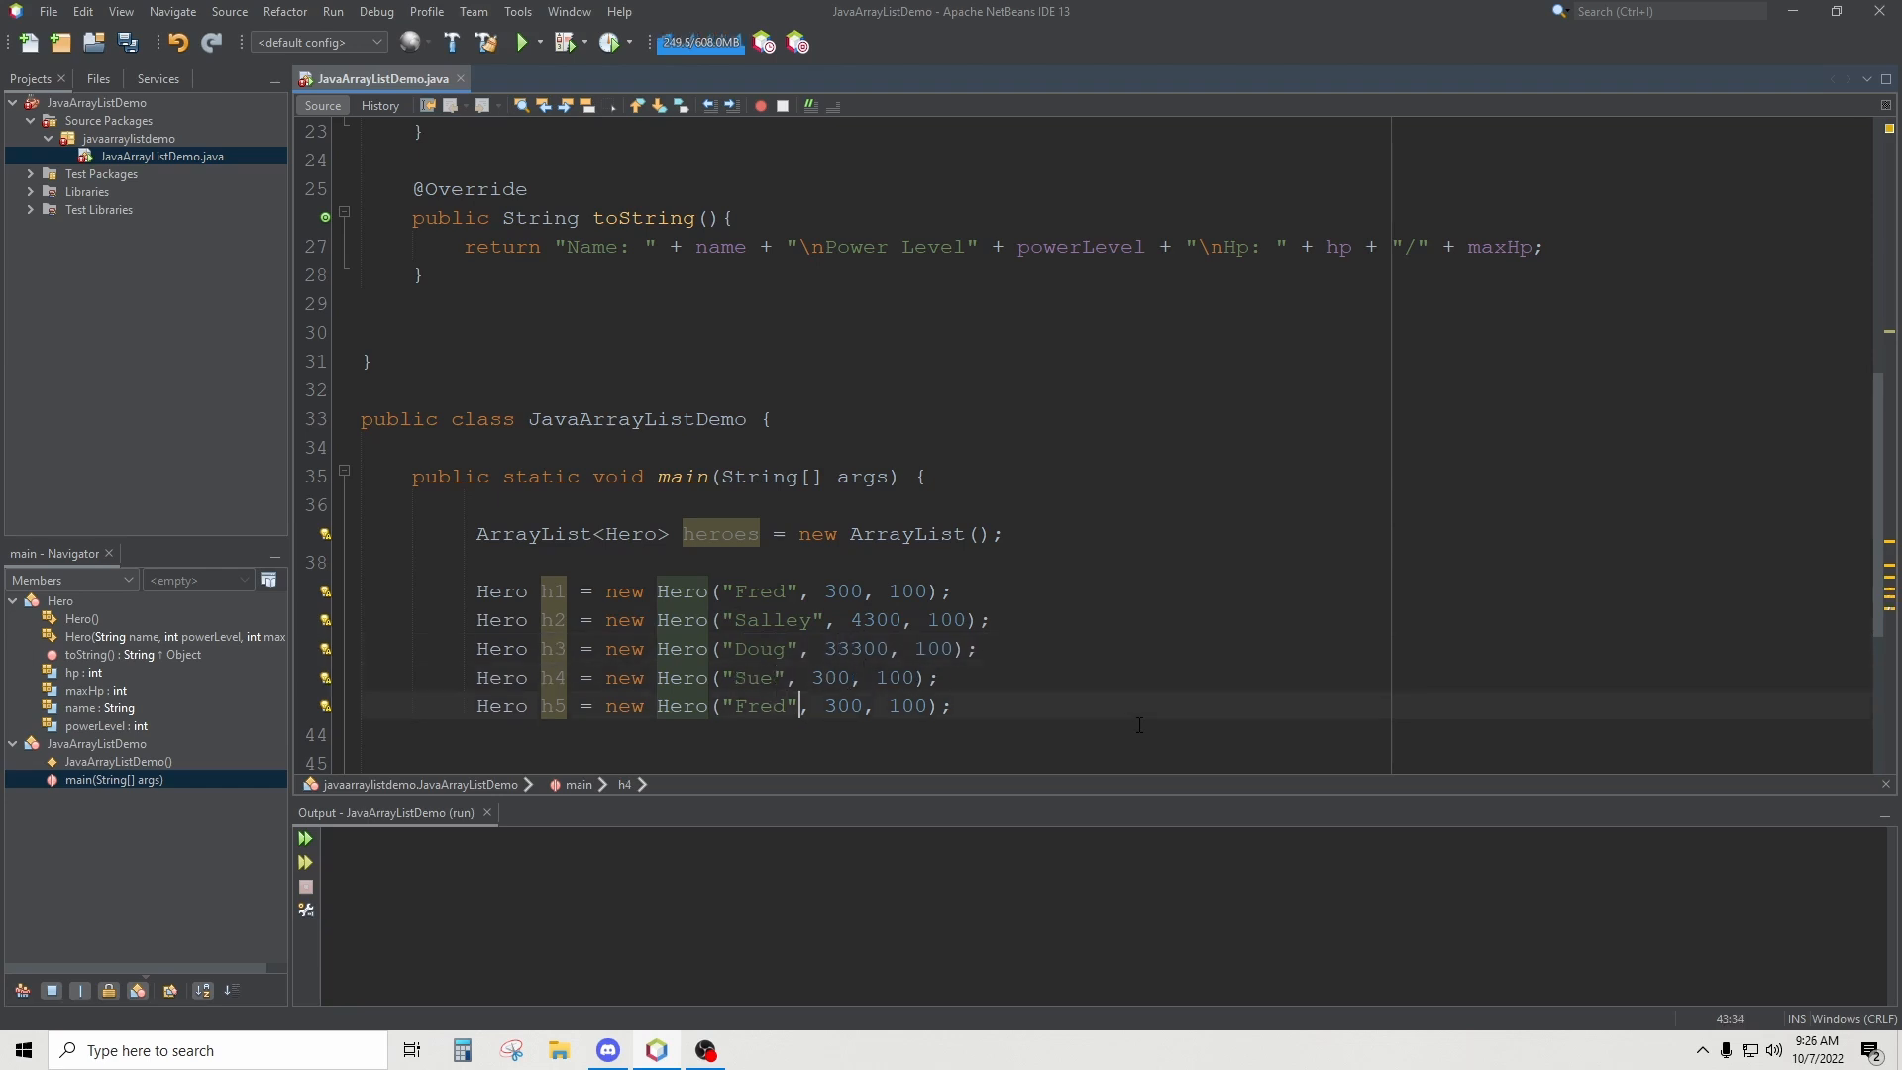
text(B)
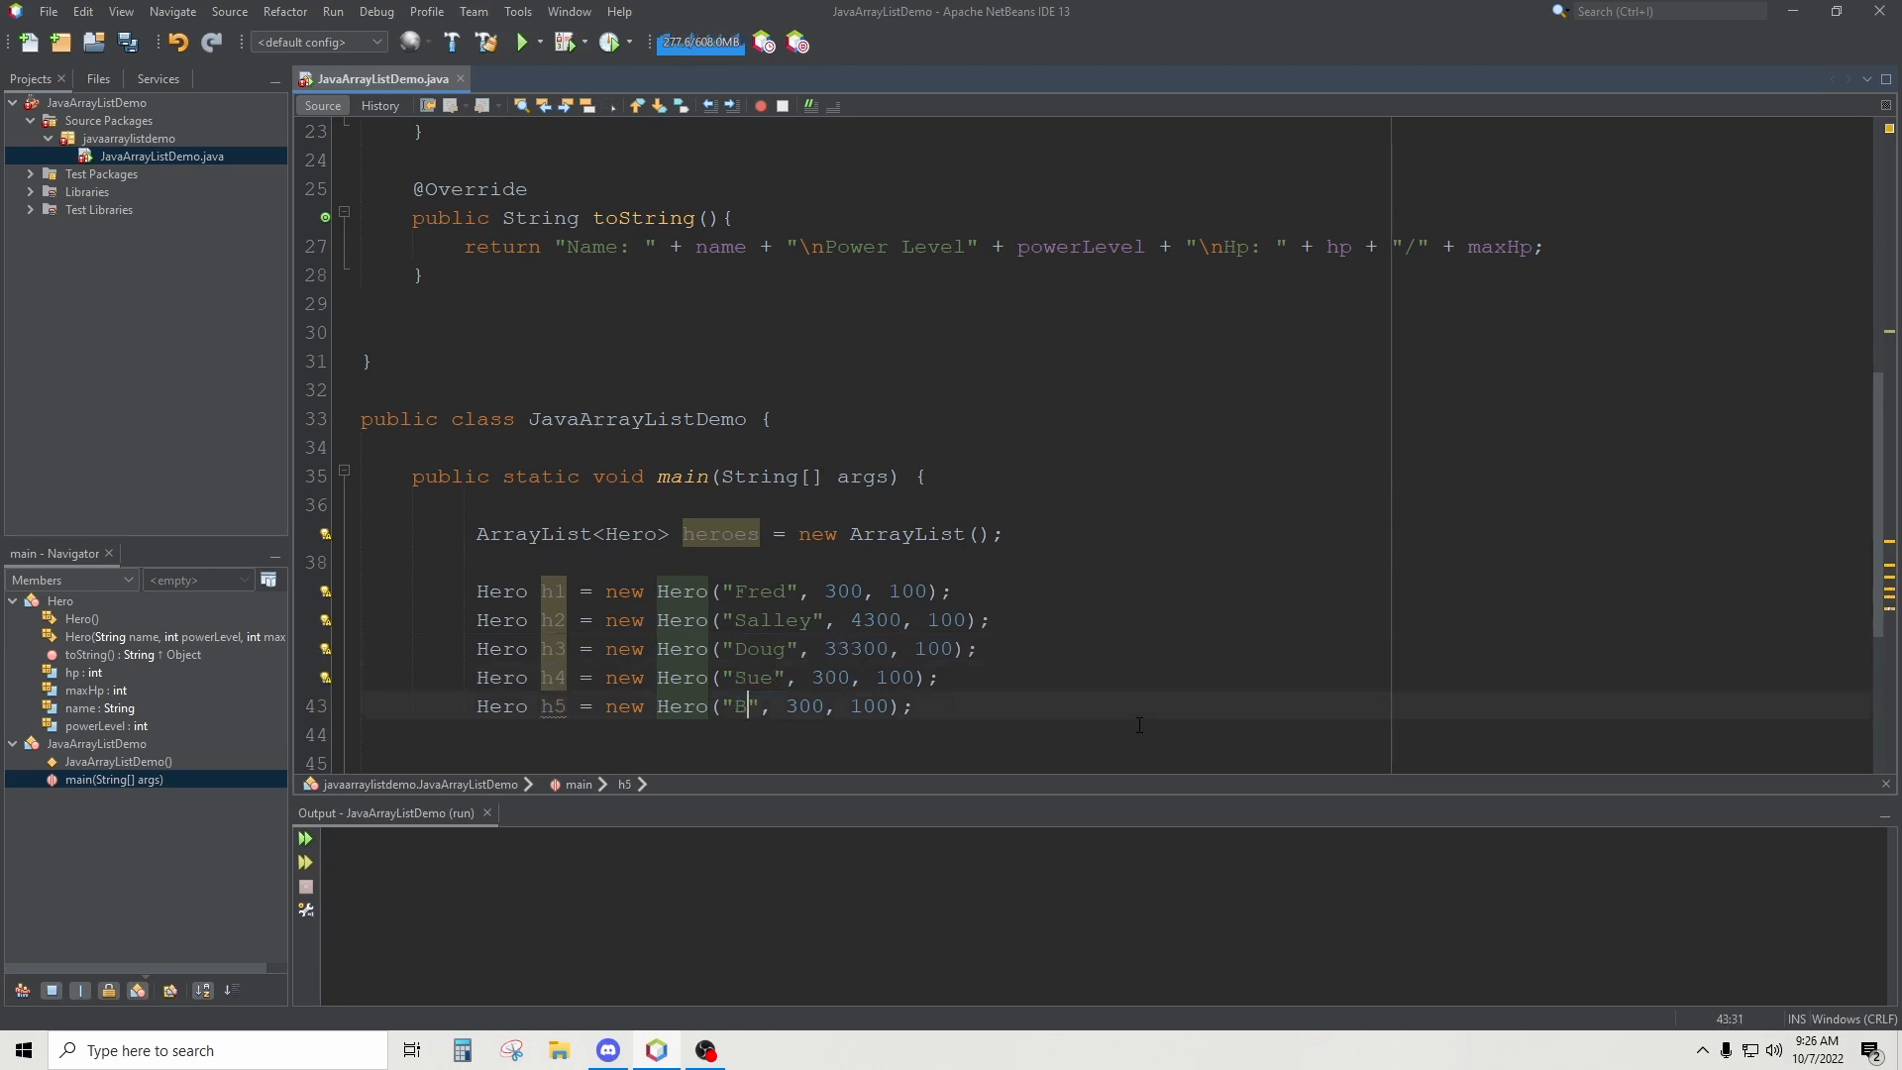
text(ob)
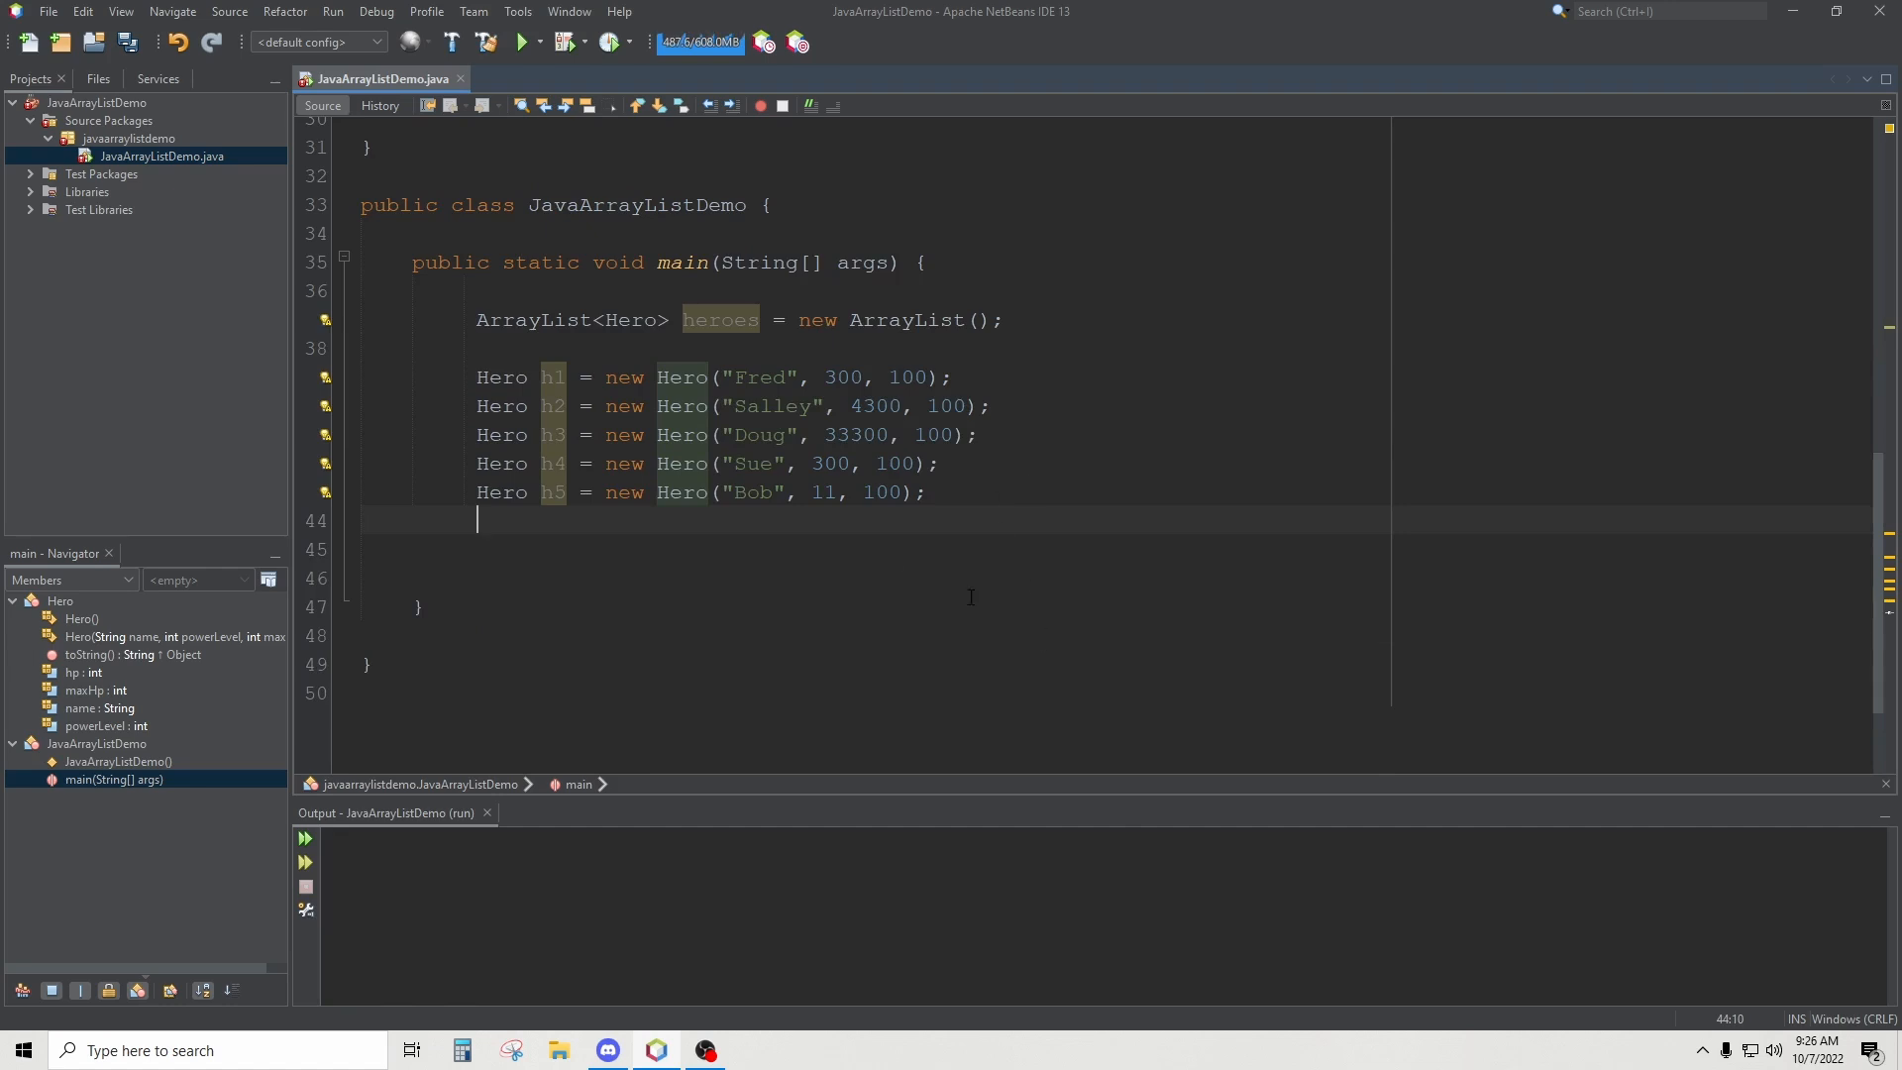
Step: Add h1 through h5 to the list with heroes.add(h1) … heroes.add(h5)
key(enter)
text(heroes.)
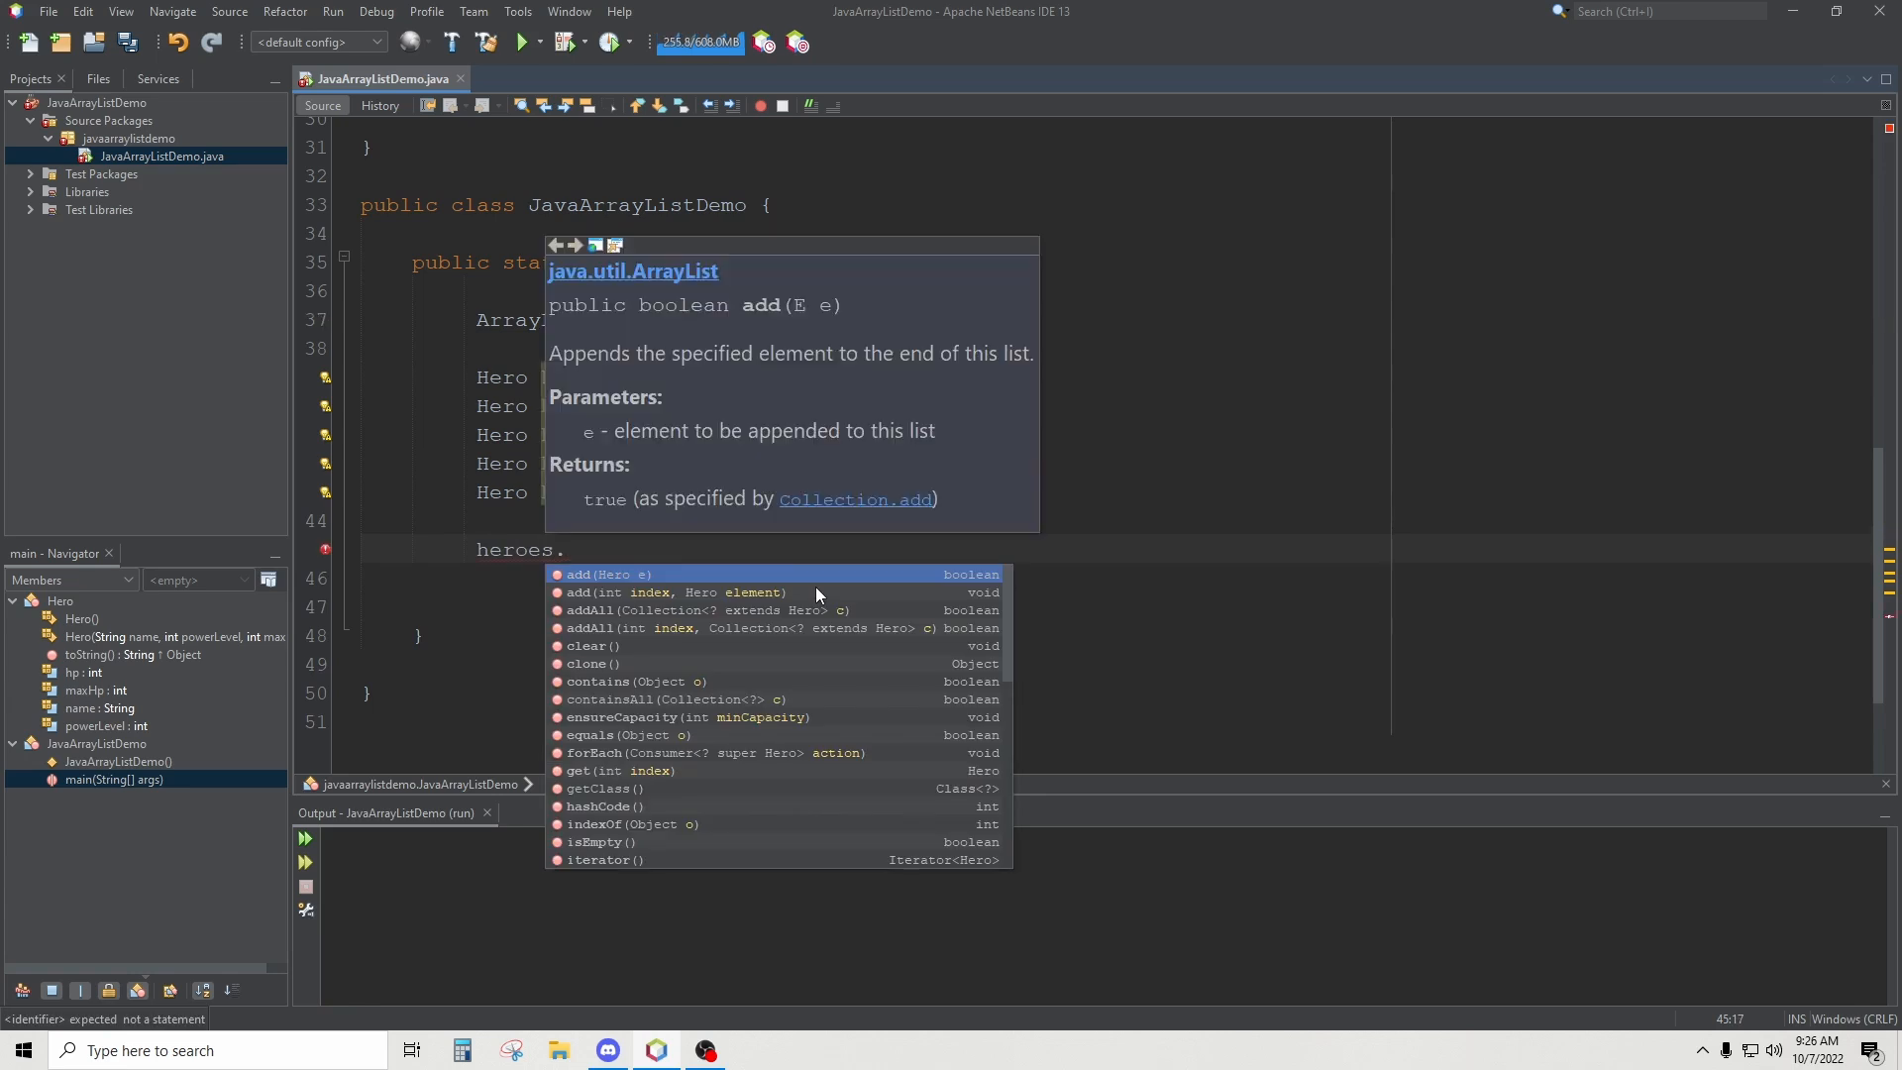
text(ad)
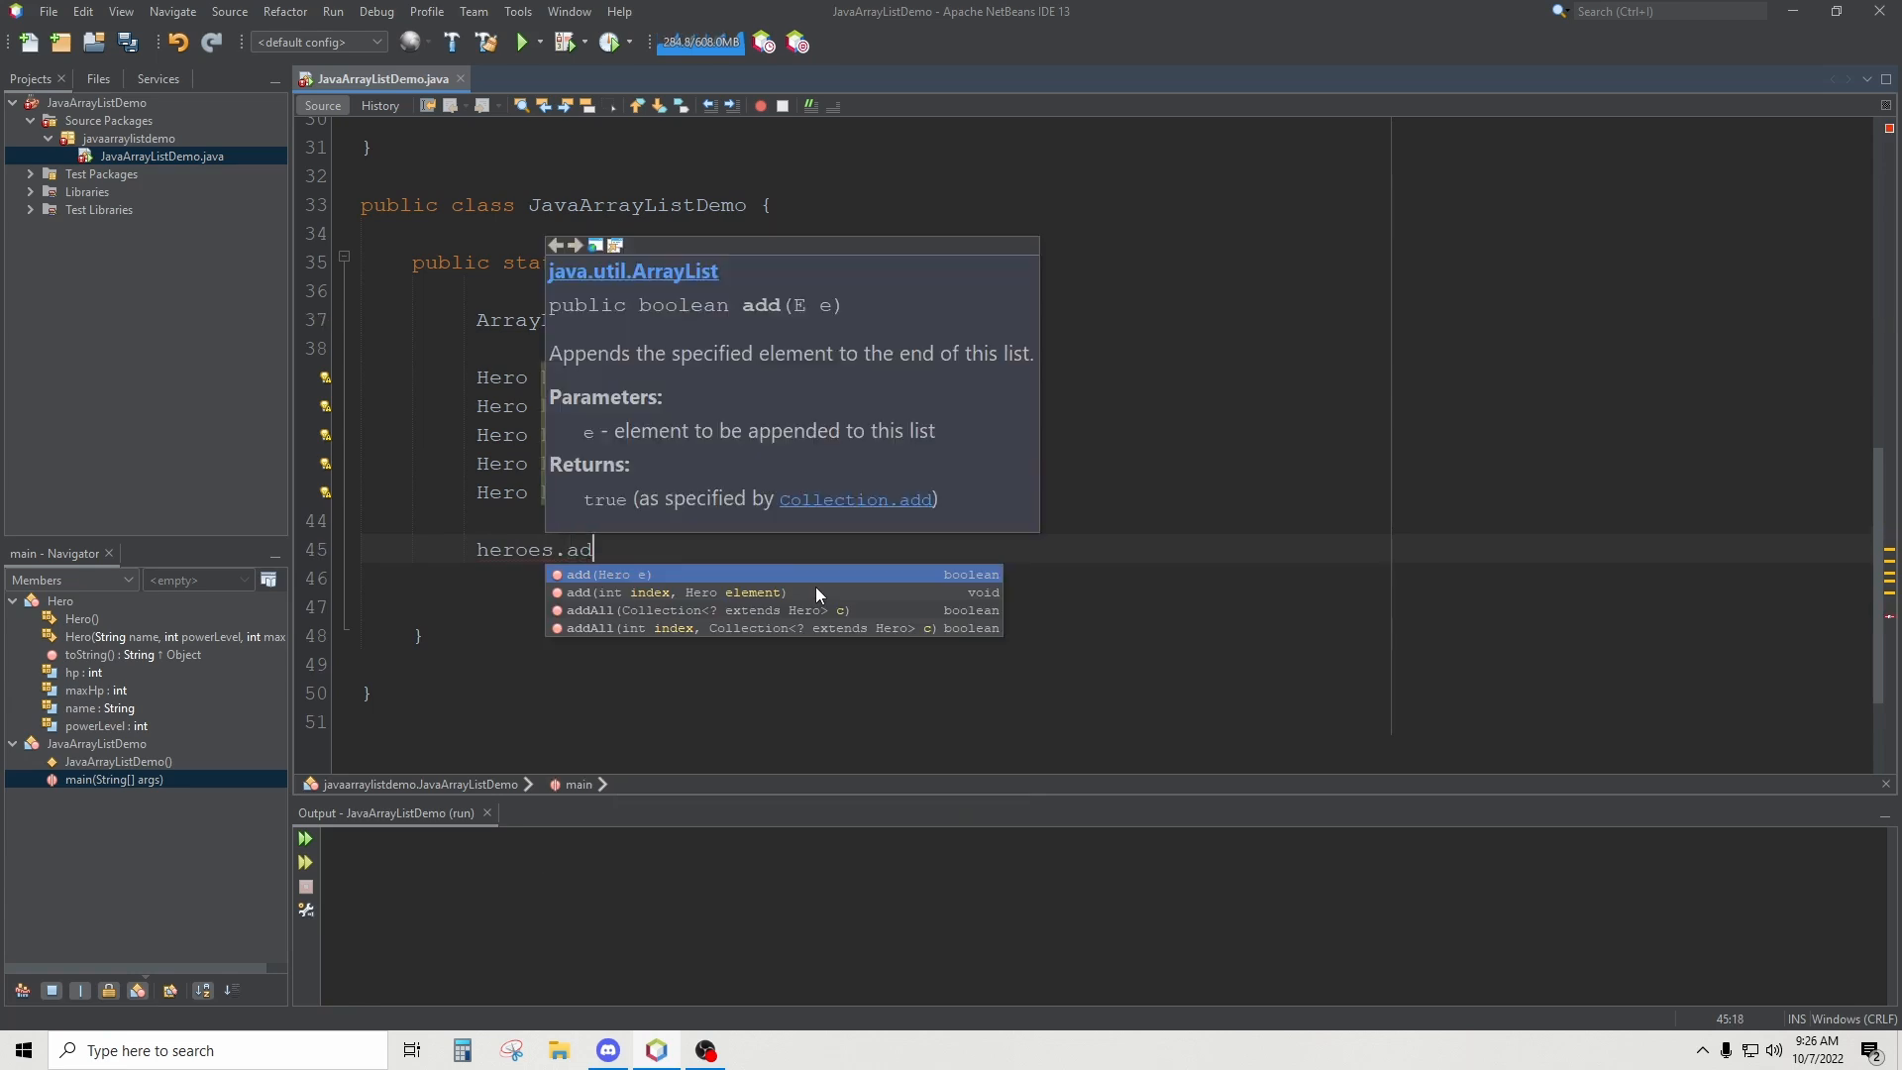
text((1)
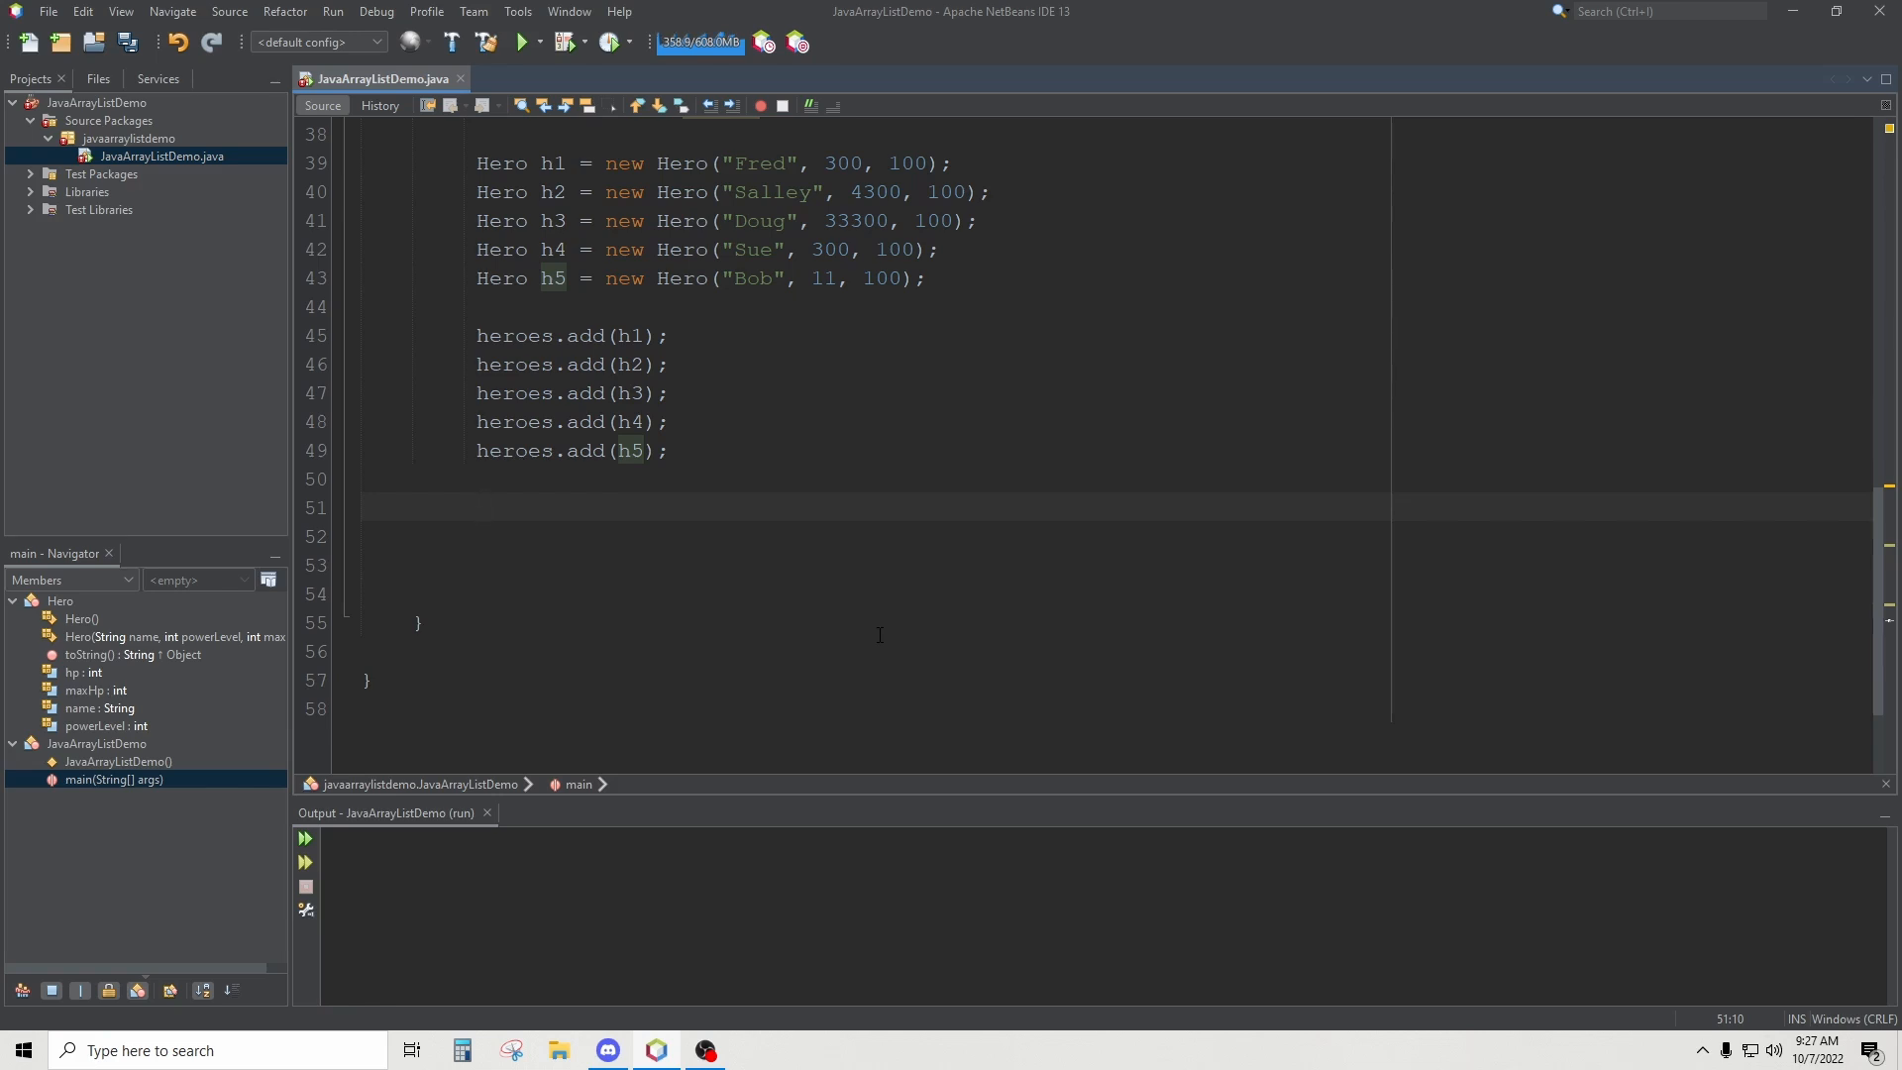
Step: Write a for loop over i from 0 through the heroes list, printing heroes.get(i)
text(for(int i =)
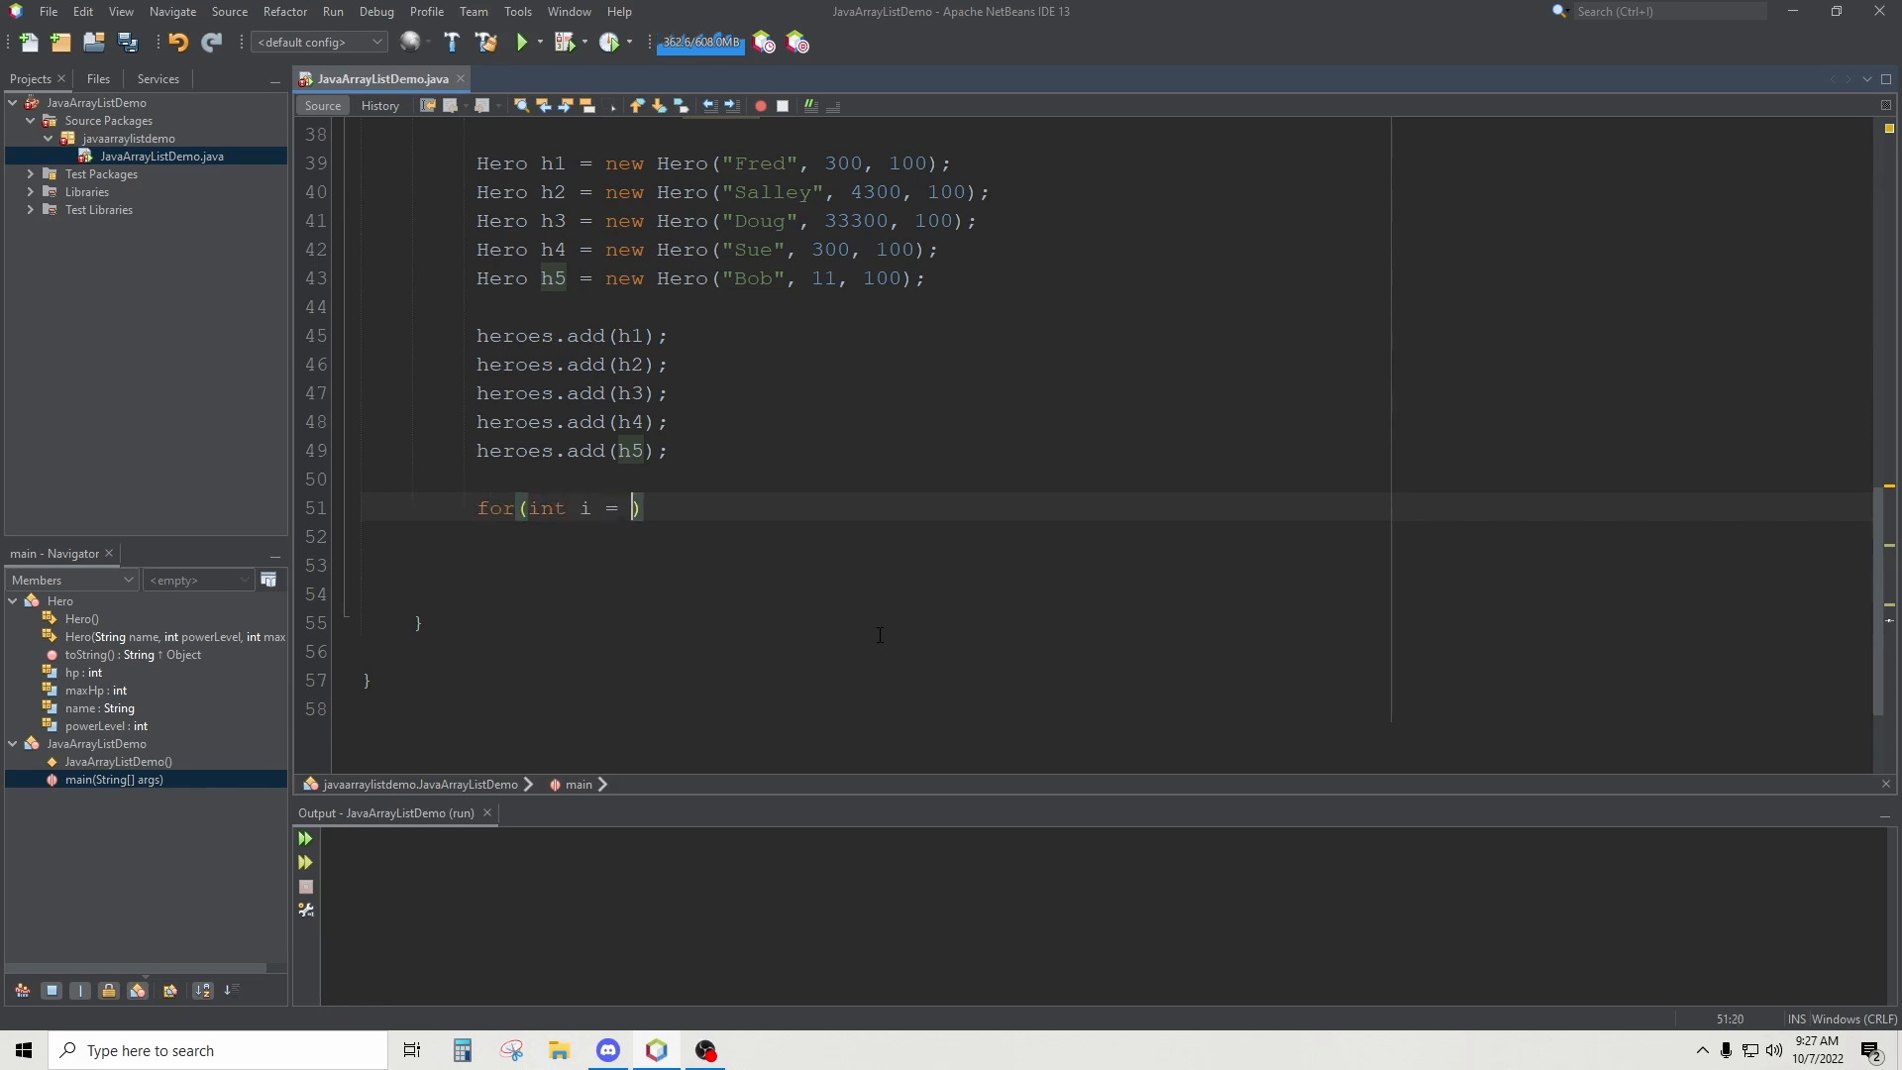
text(0;)
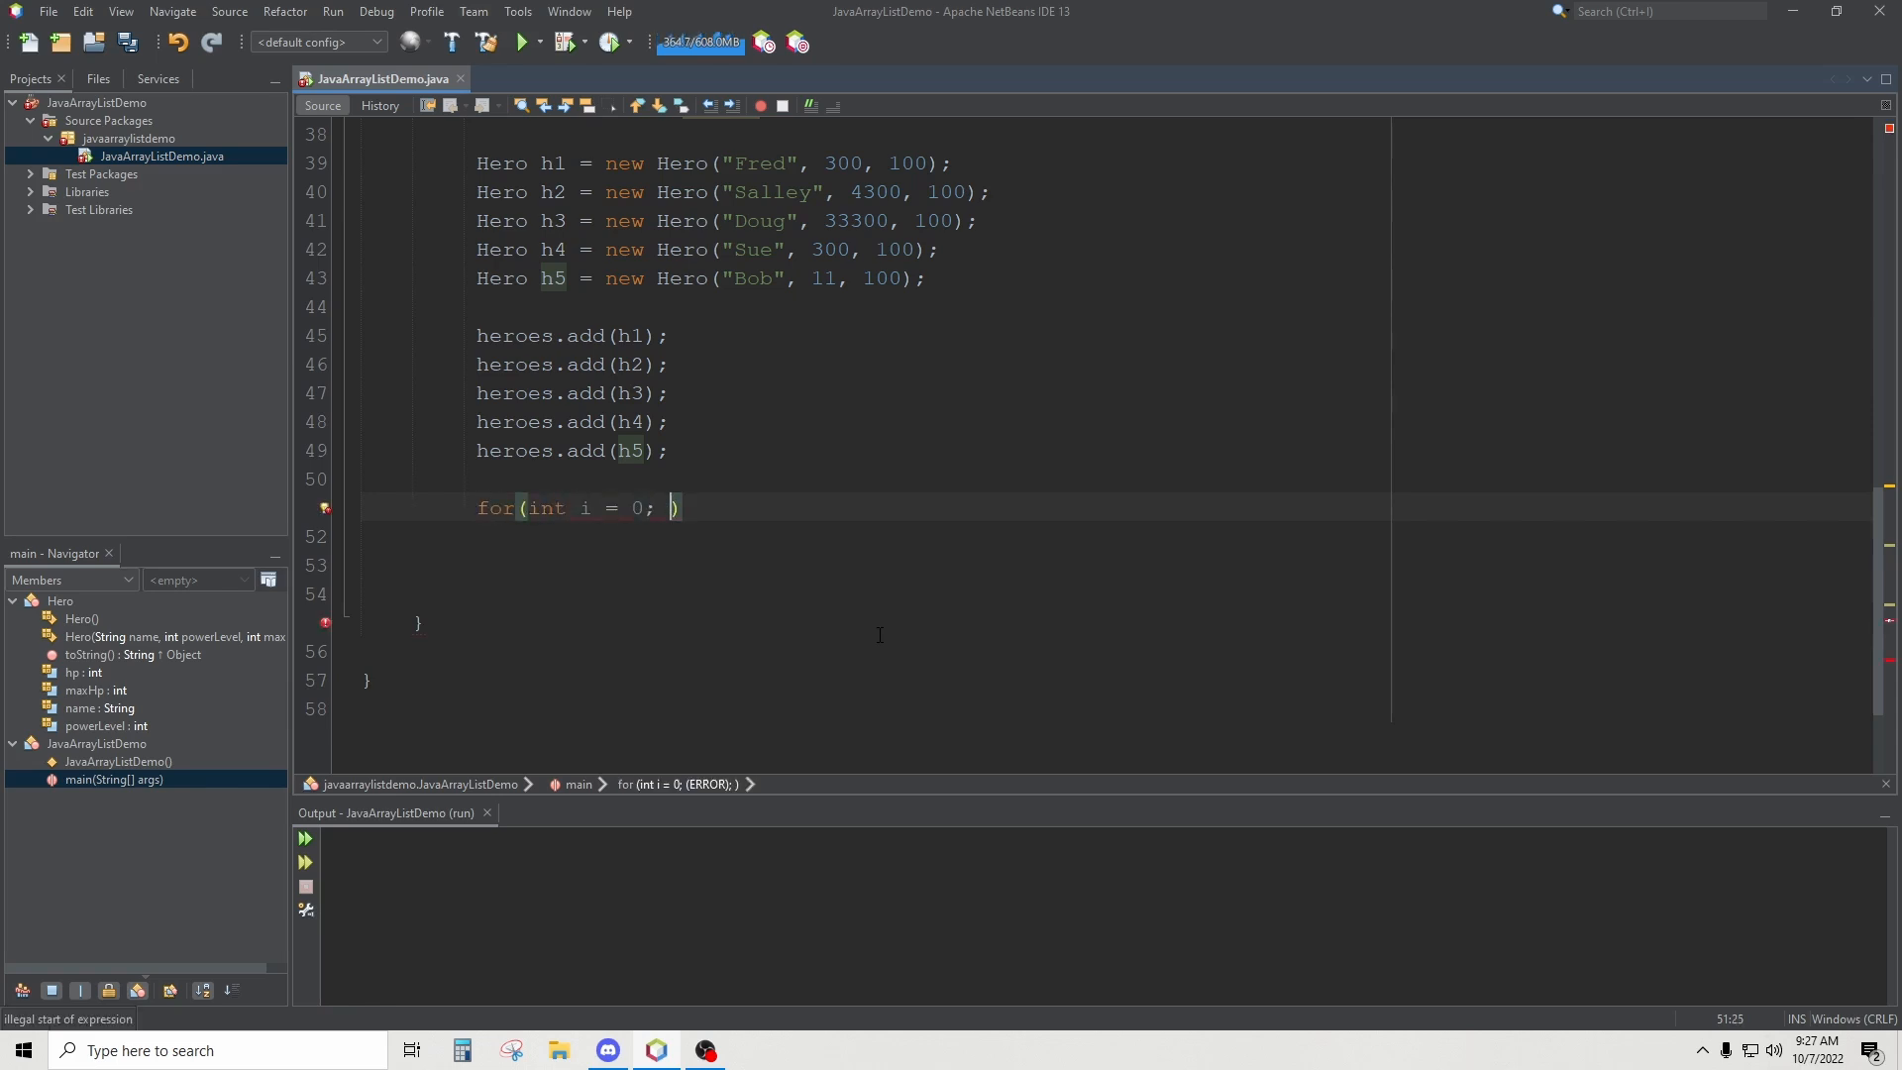
text(i<)
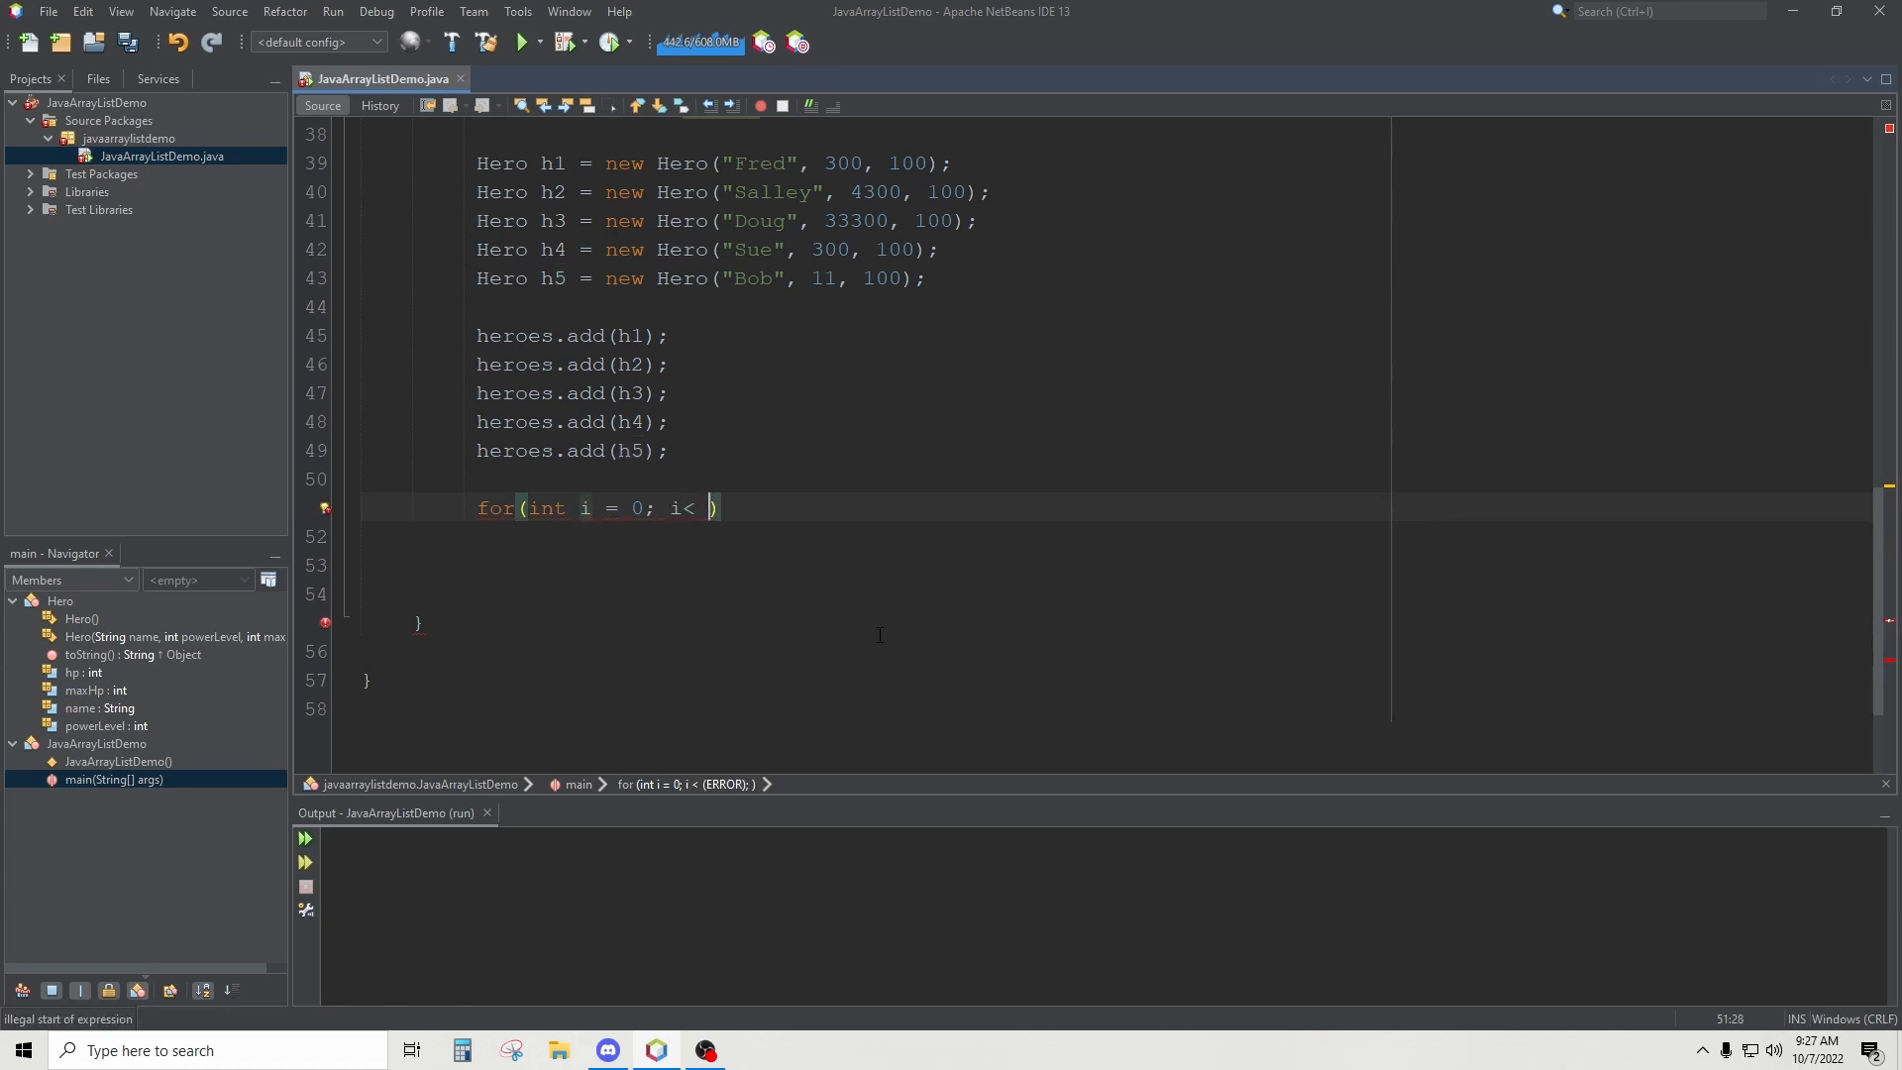
text(" ")
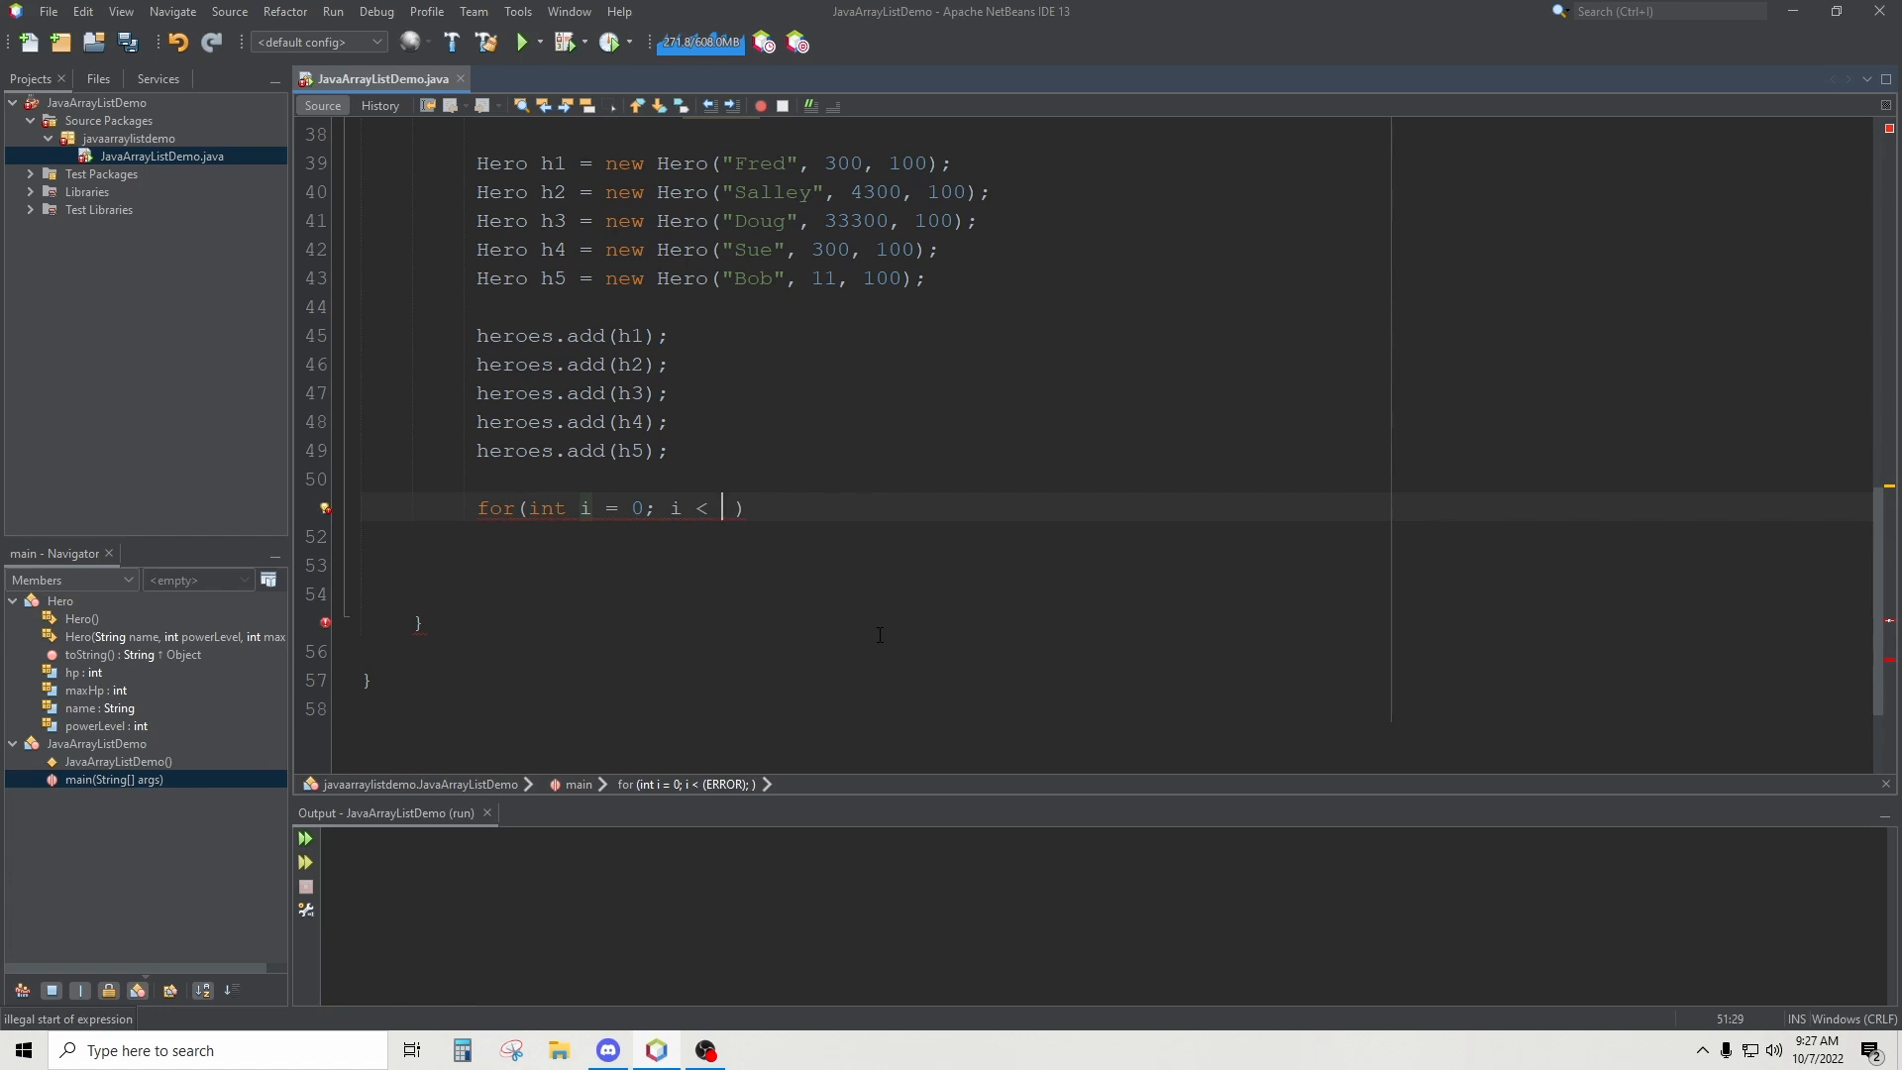
text(heroes.size()
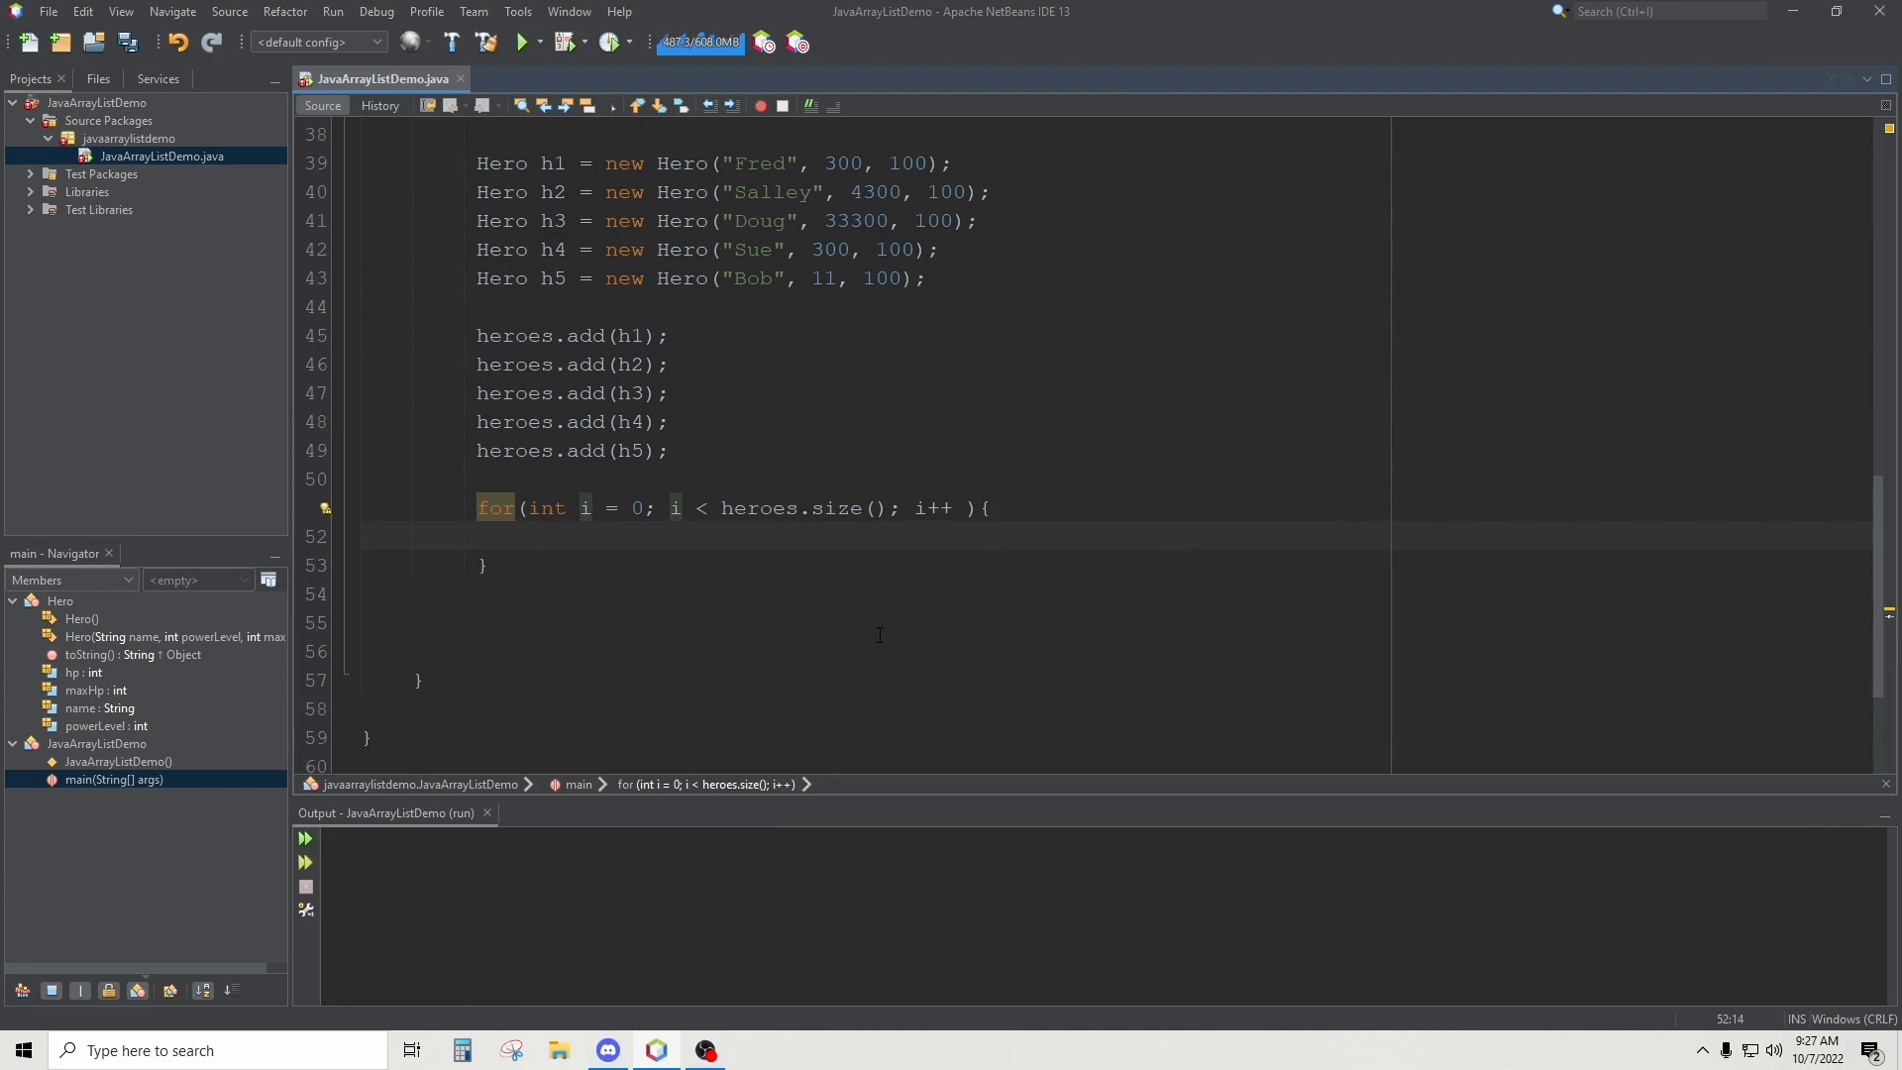
text(System)
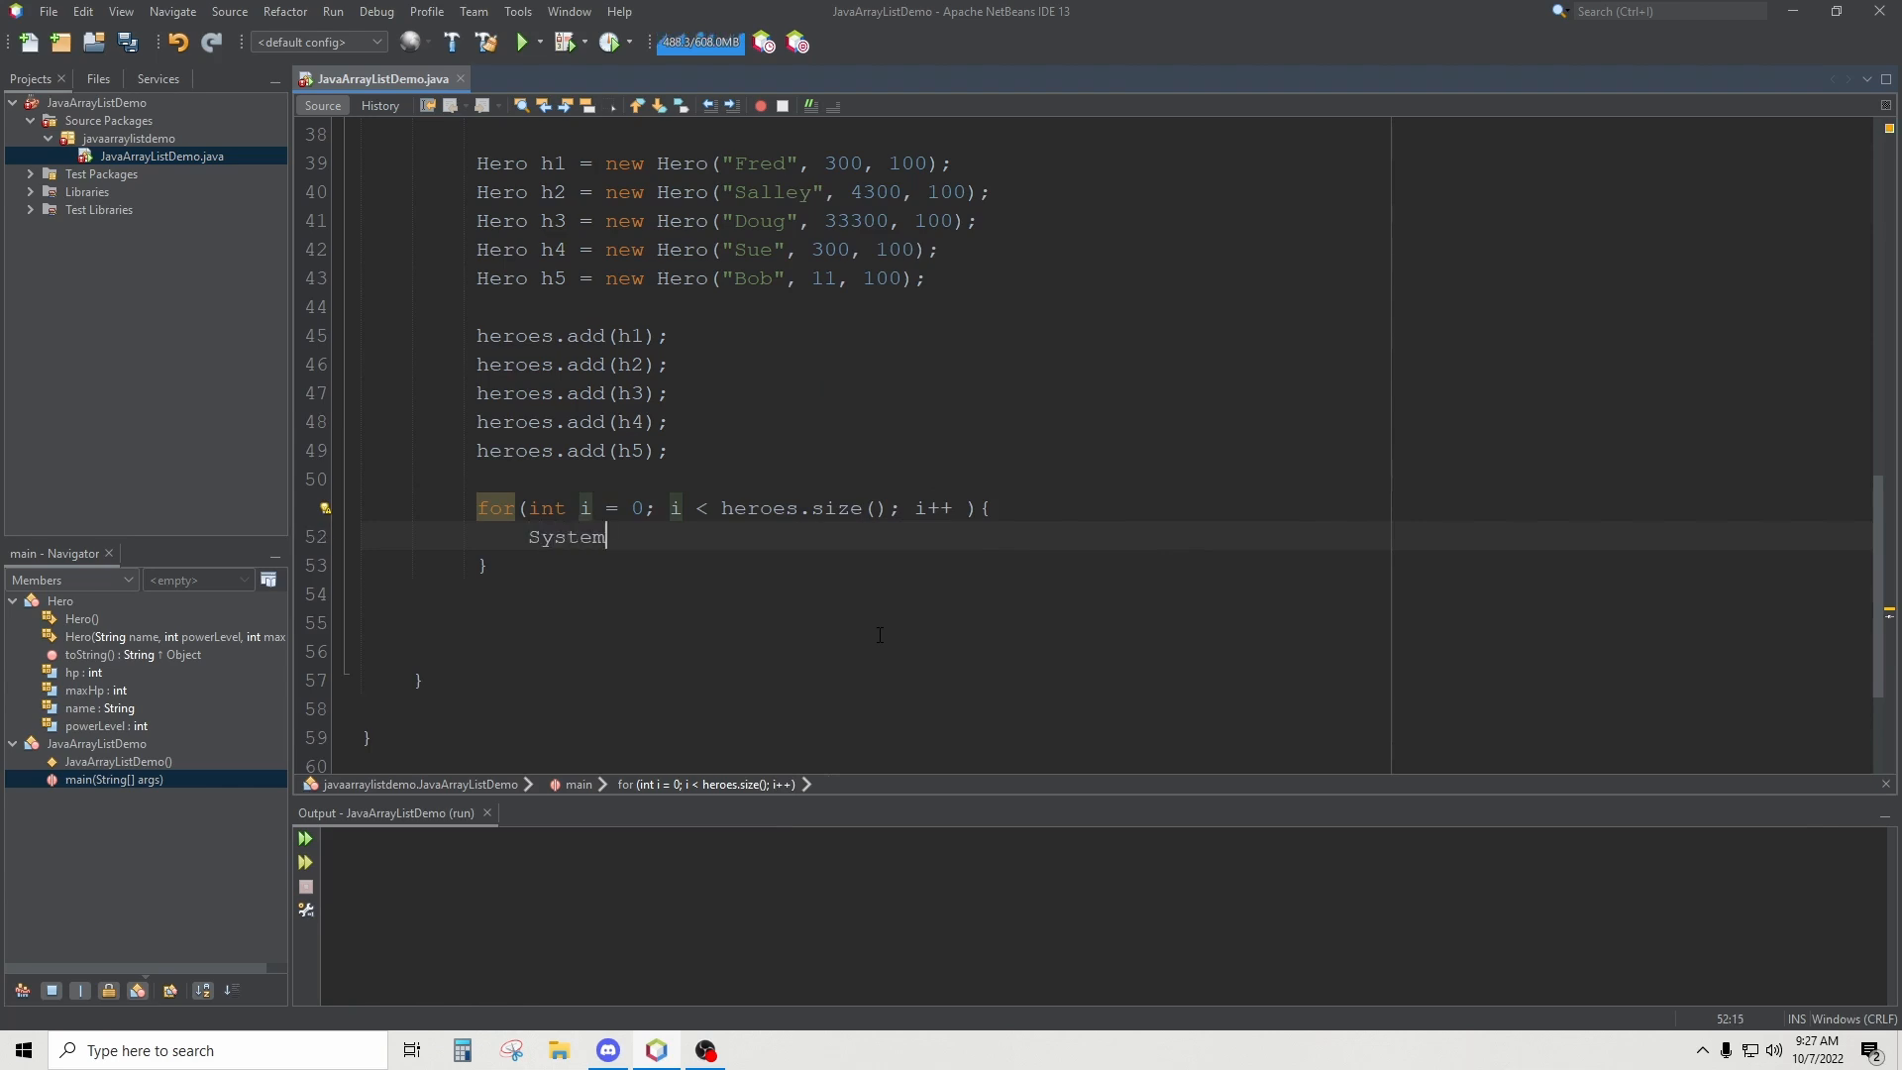
text(.out.pn)
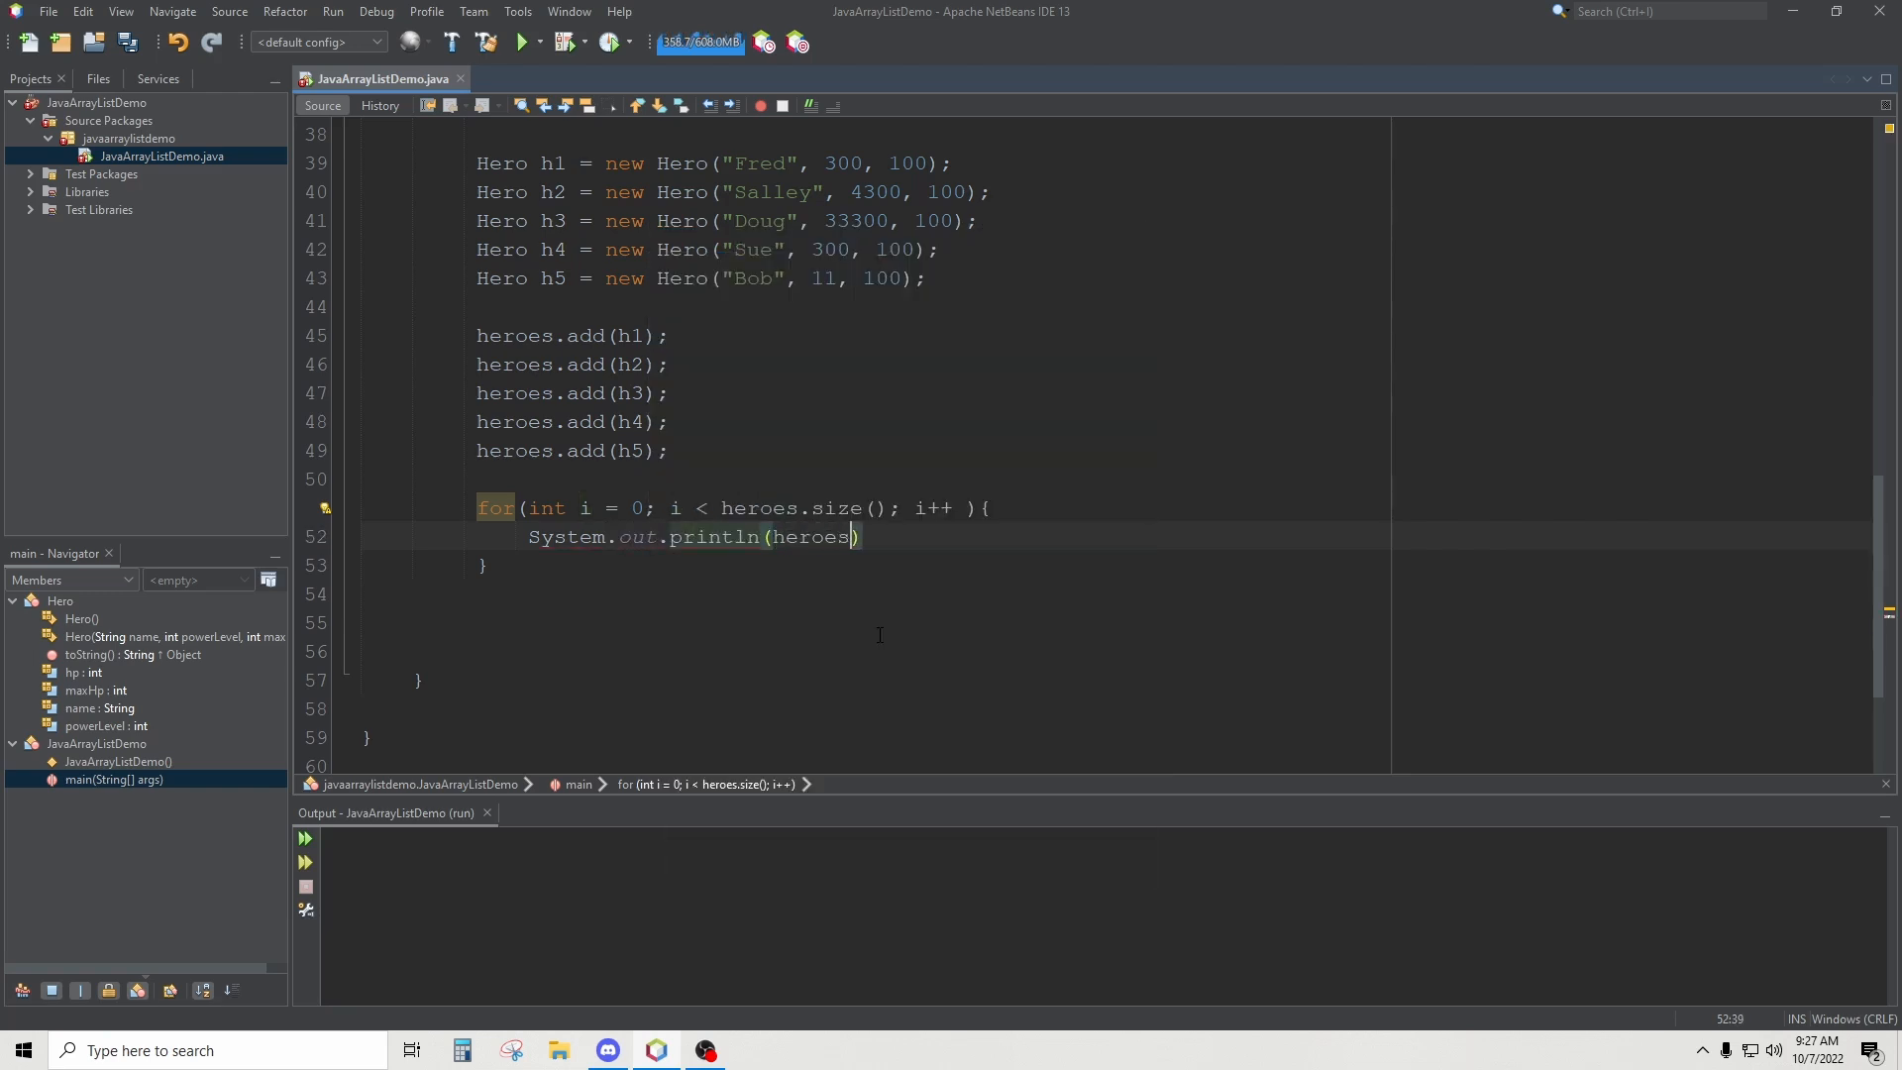
text(.get()
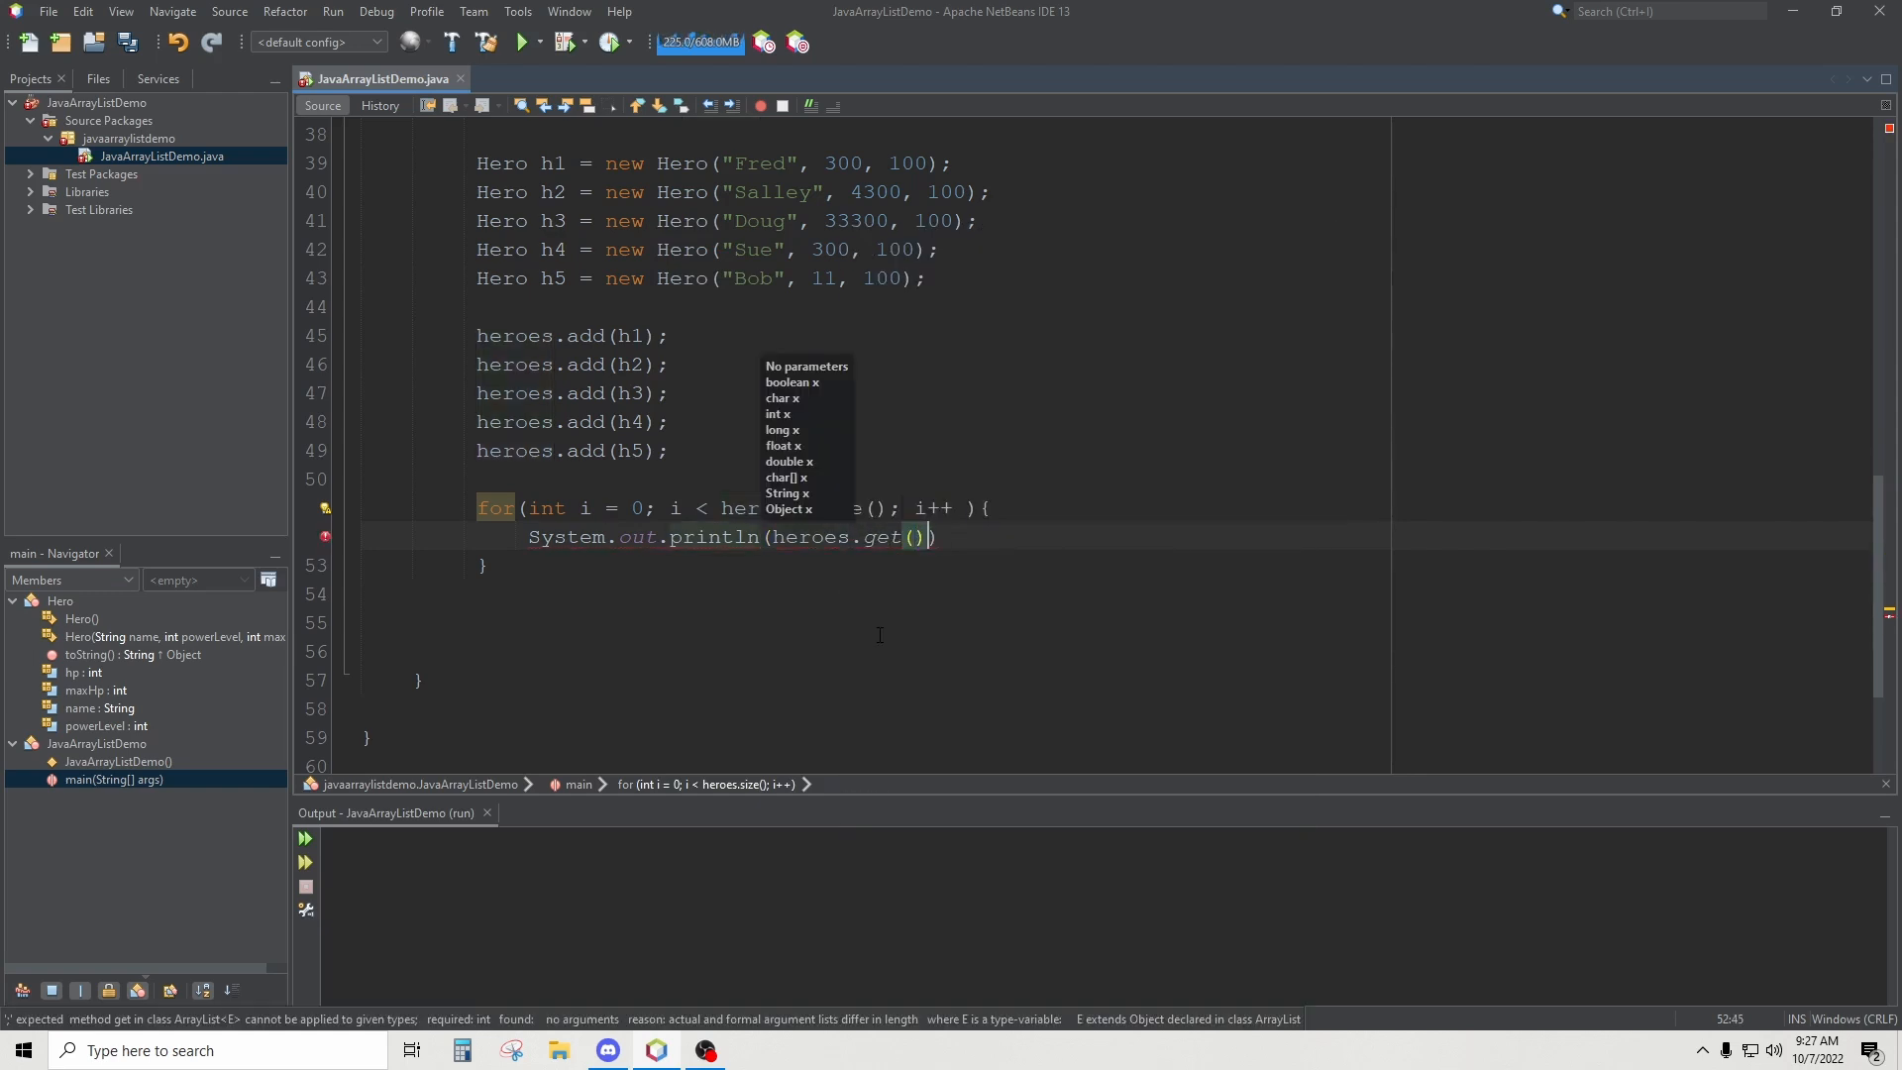
text(i)
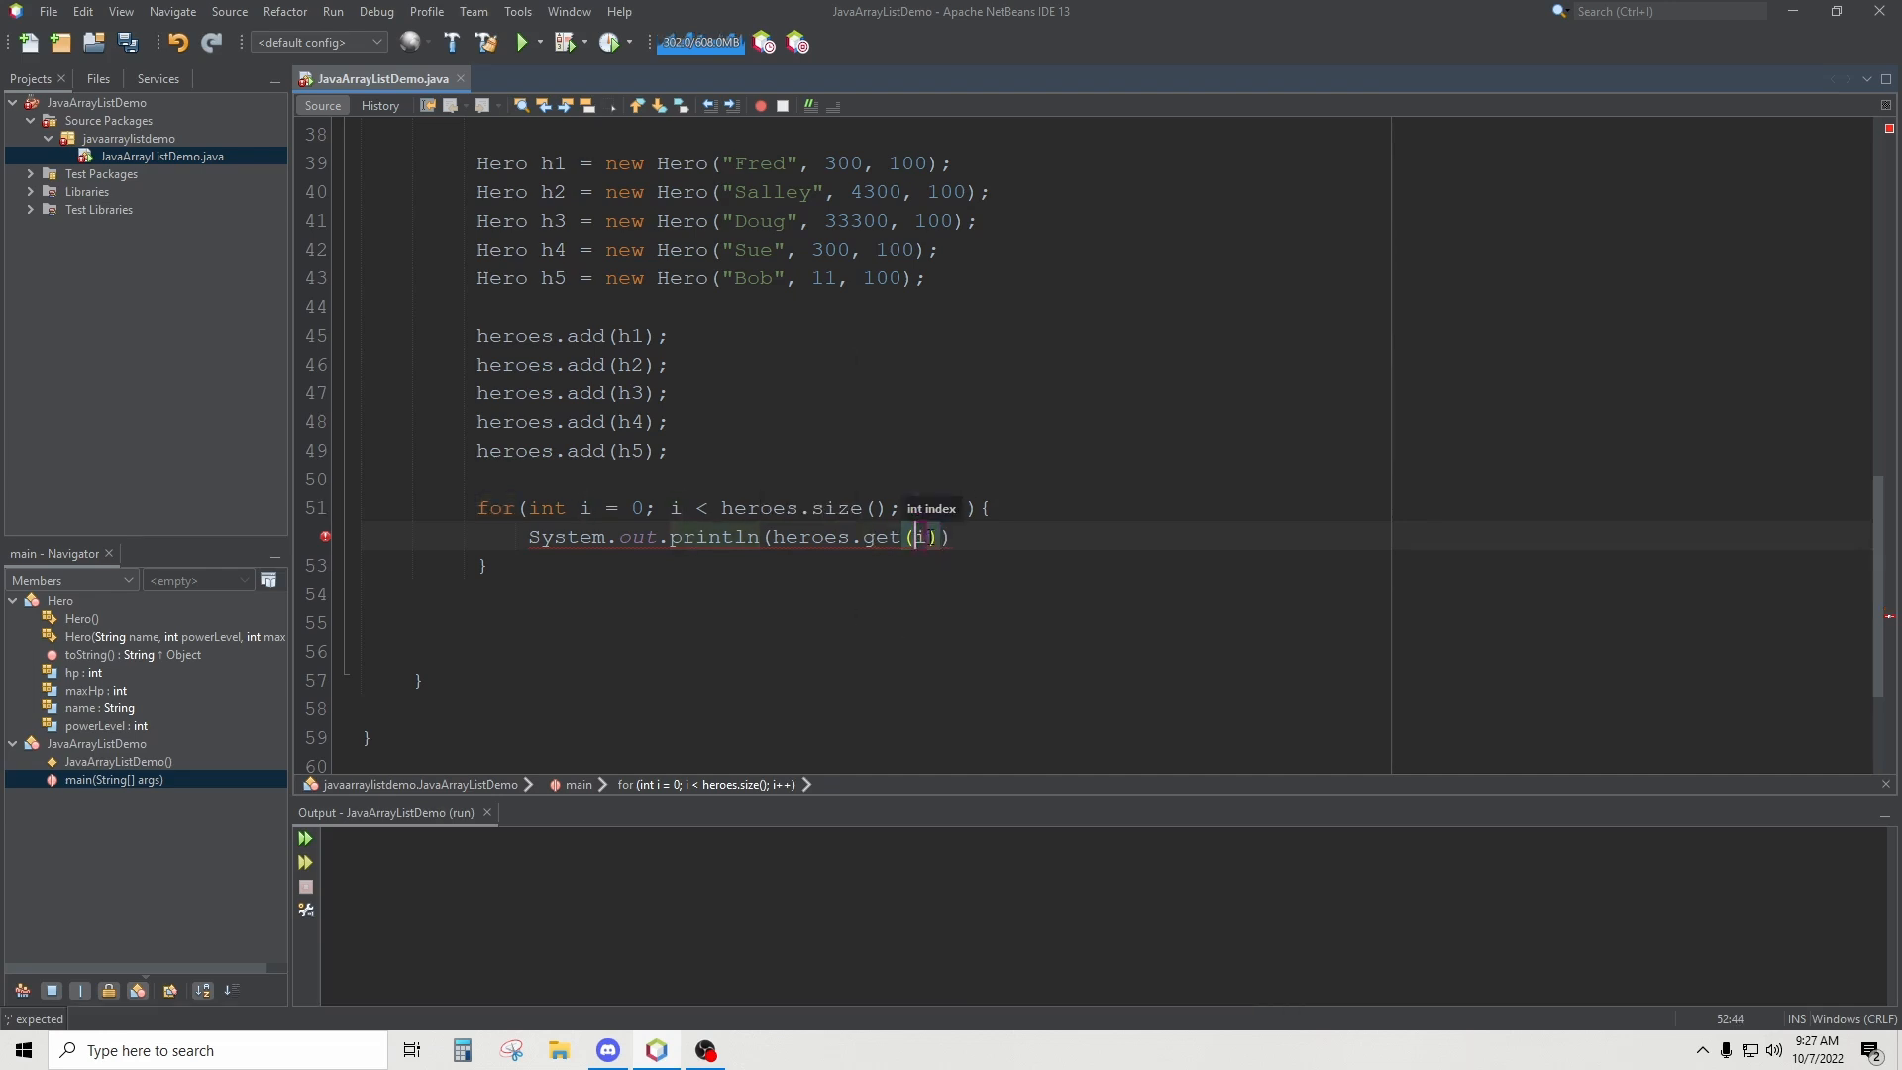
text(i++)
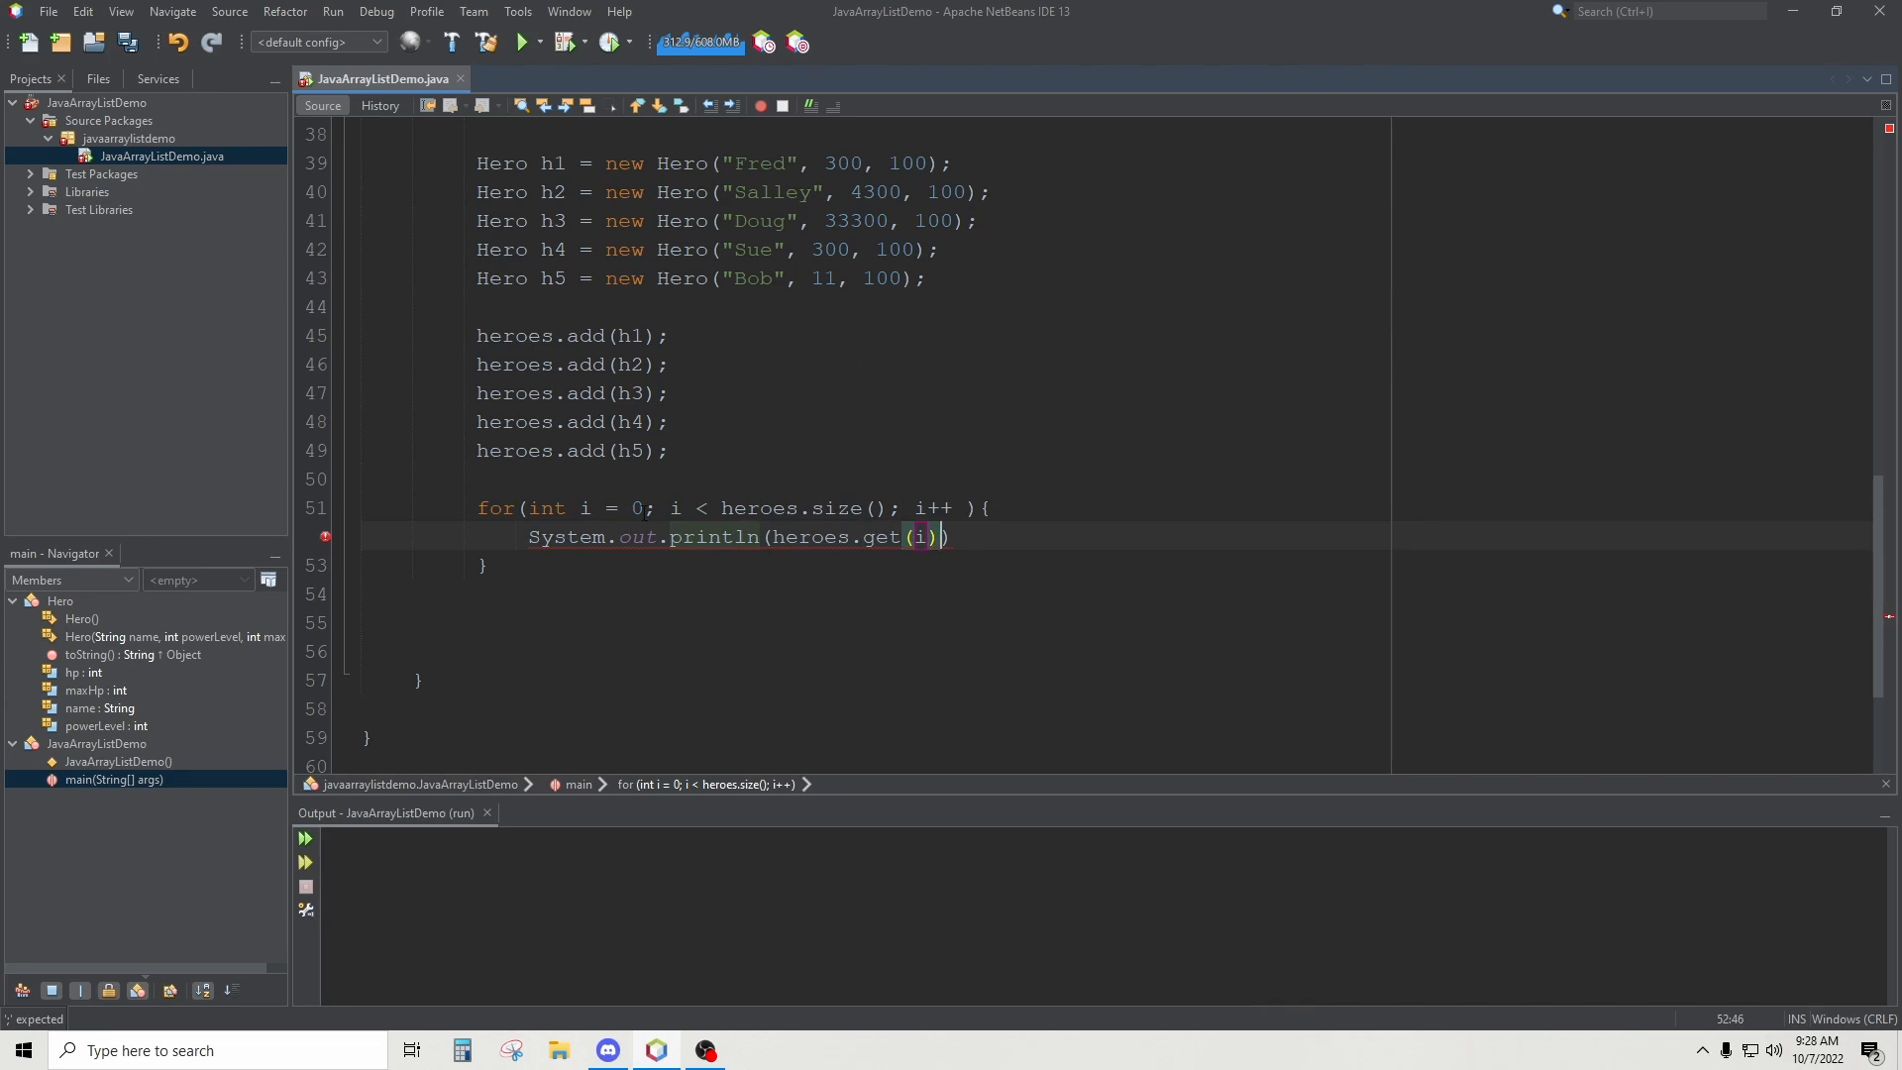
Step: Append .toString() to heroes.get(i) in the println and end it with a semicolon
click(639, 507)
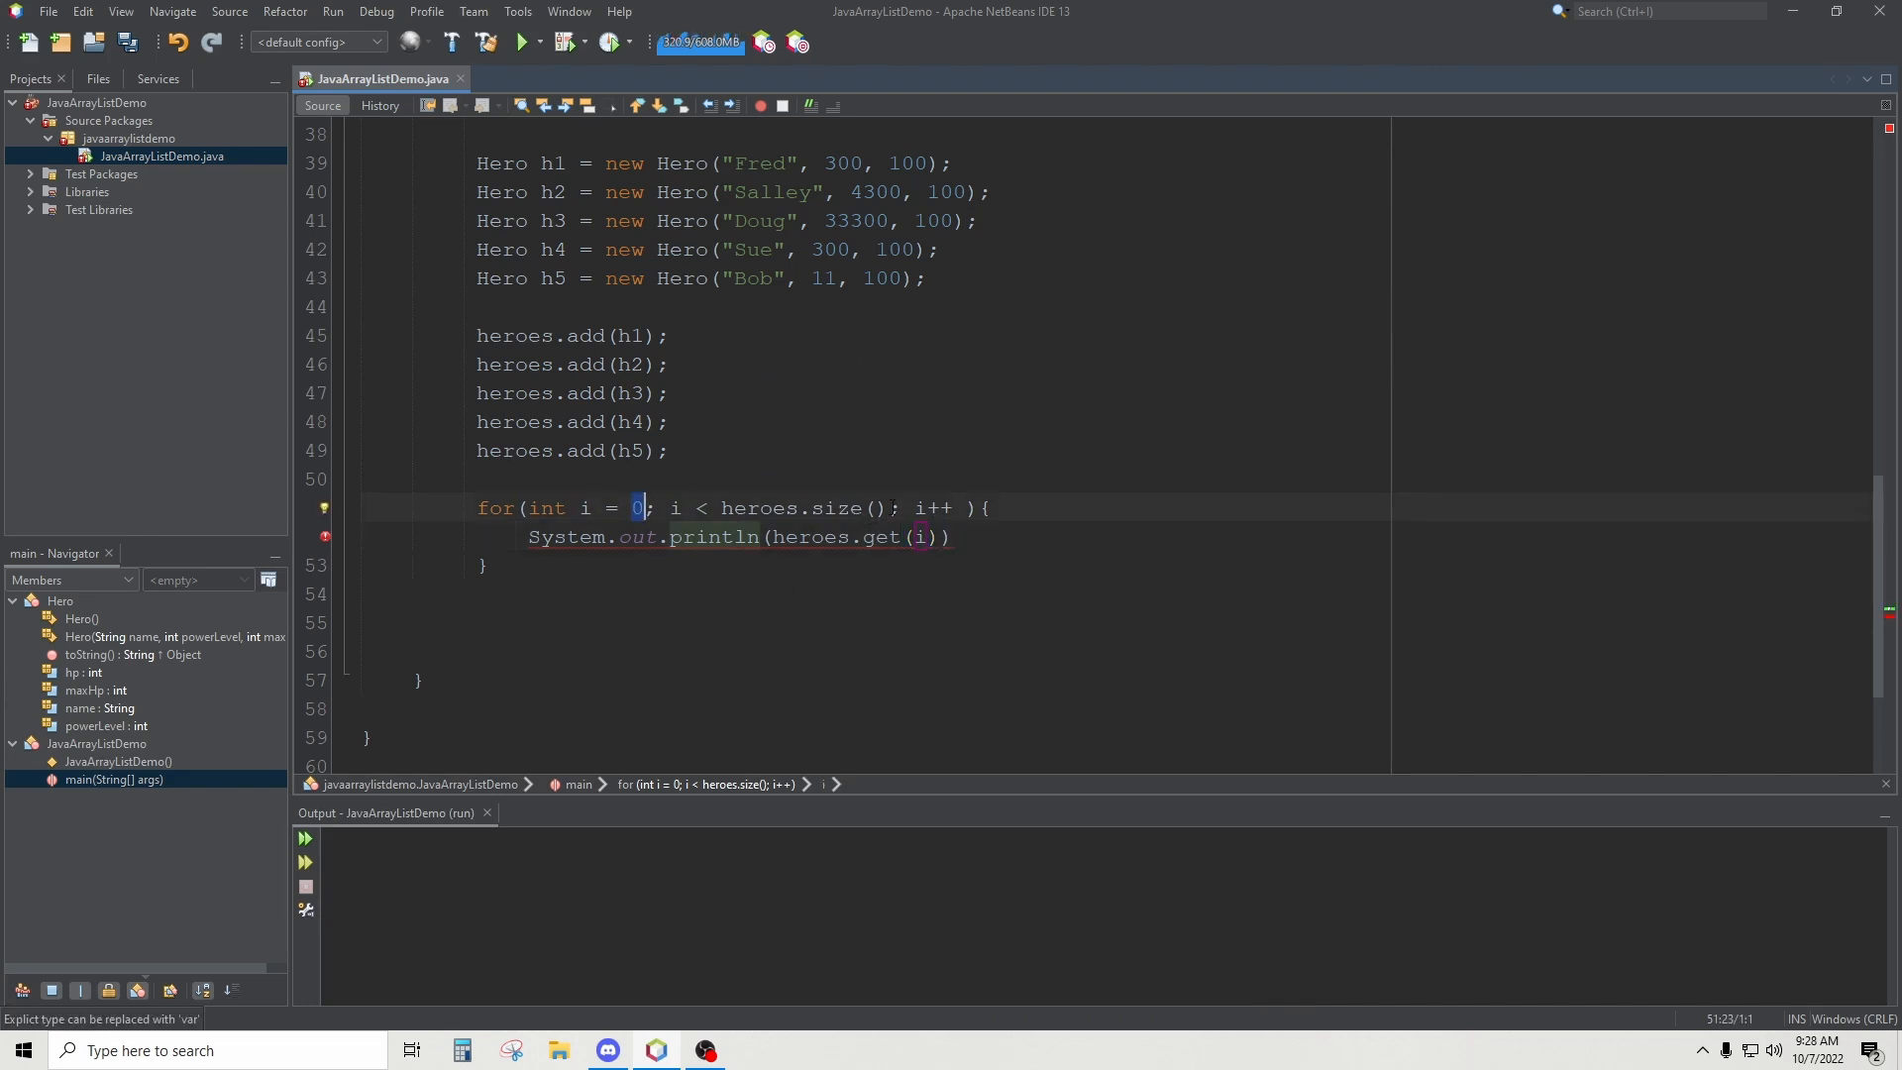
double_click(800, 507)
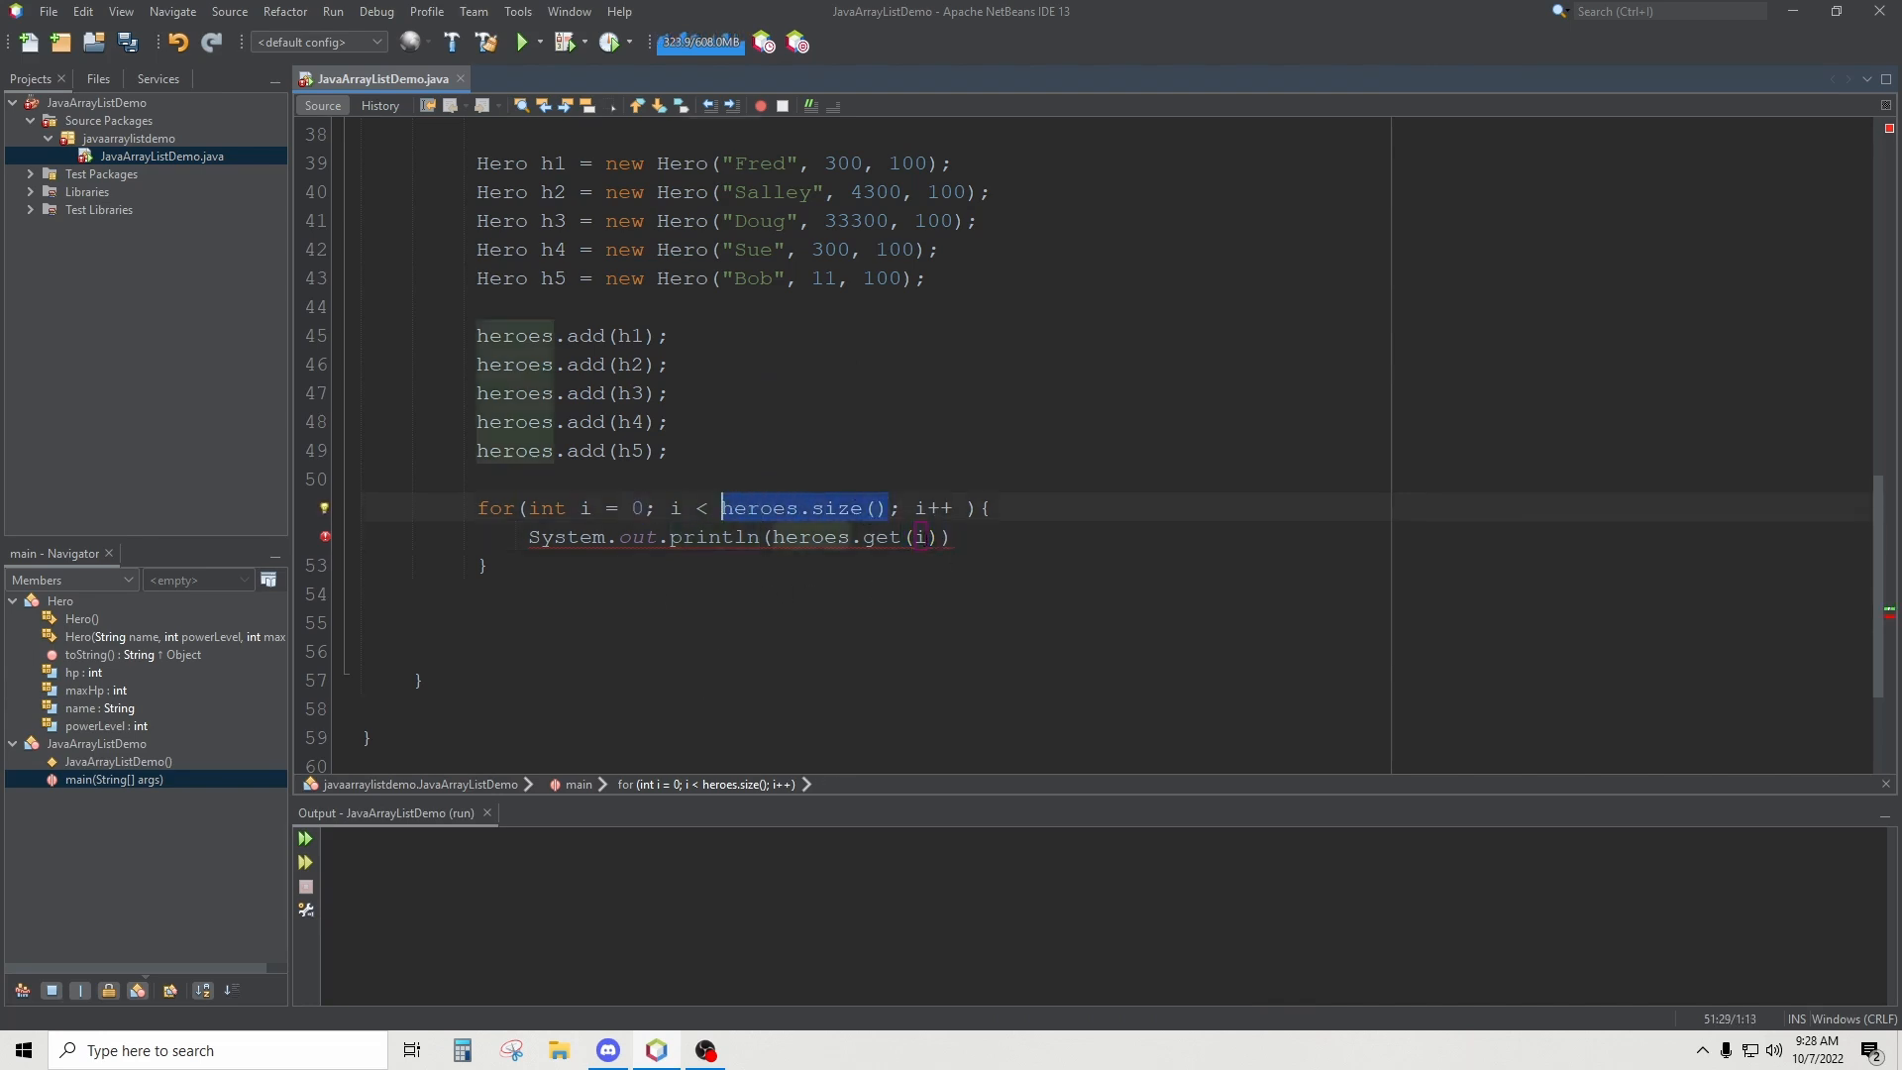
text(.)
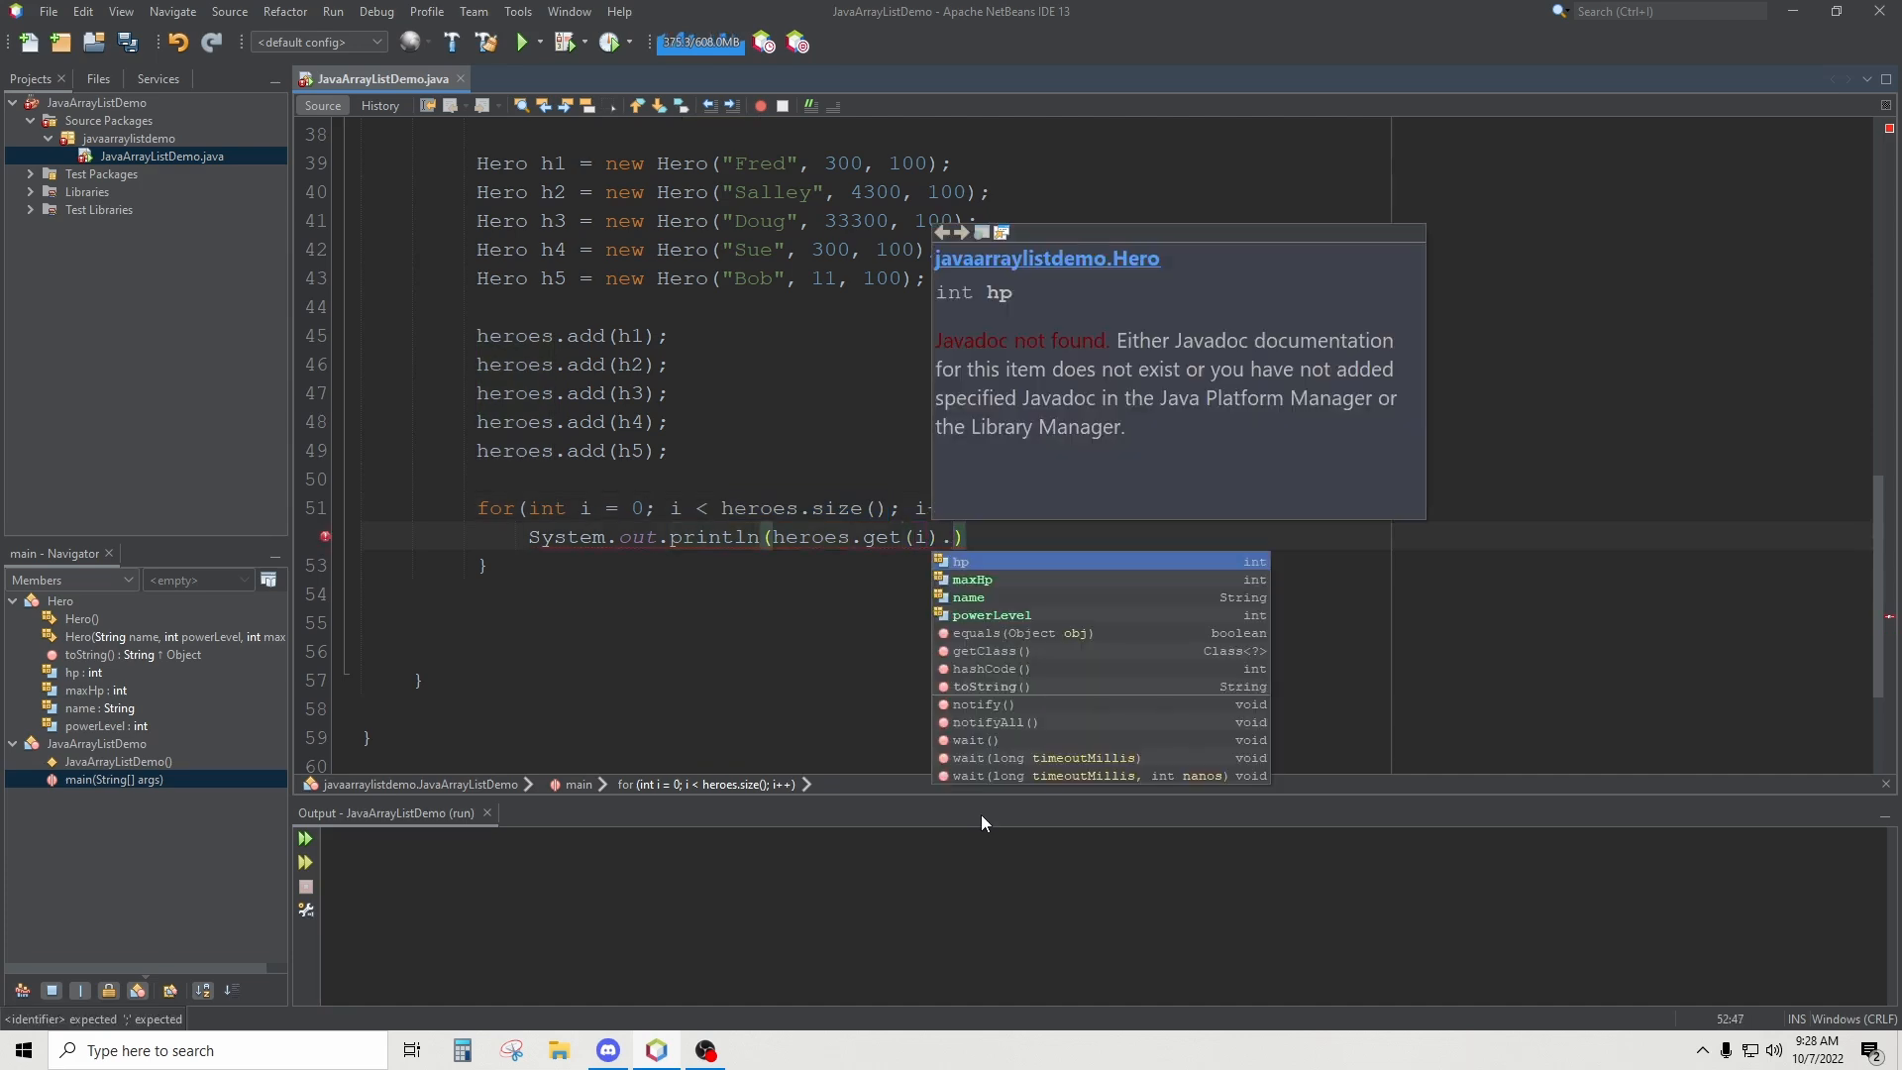
text(toString())
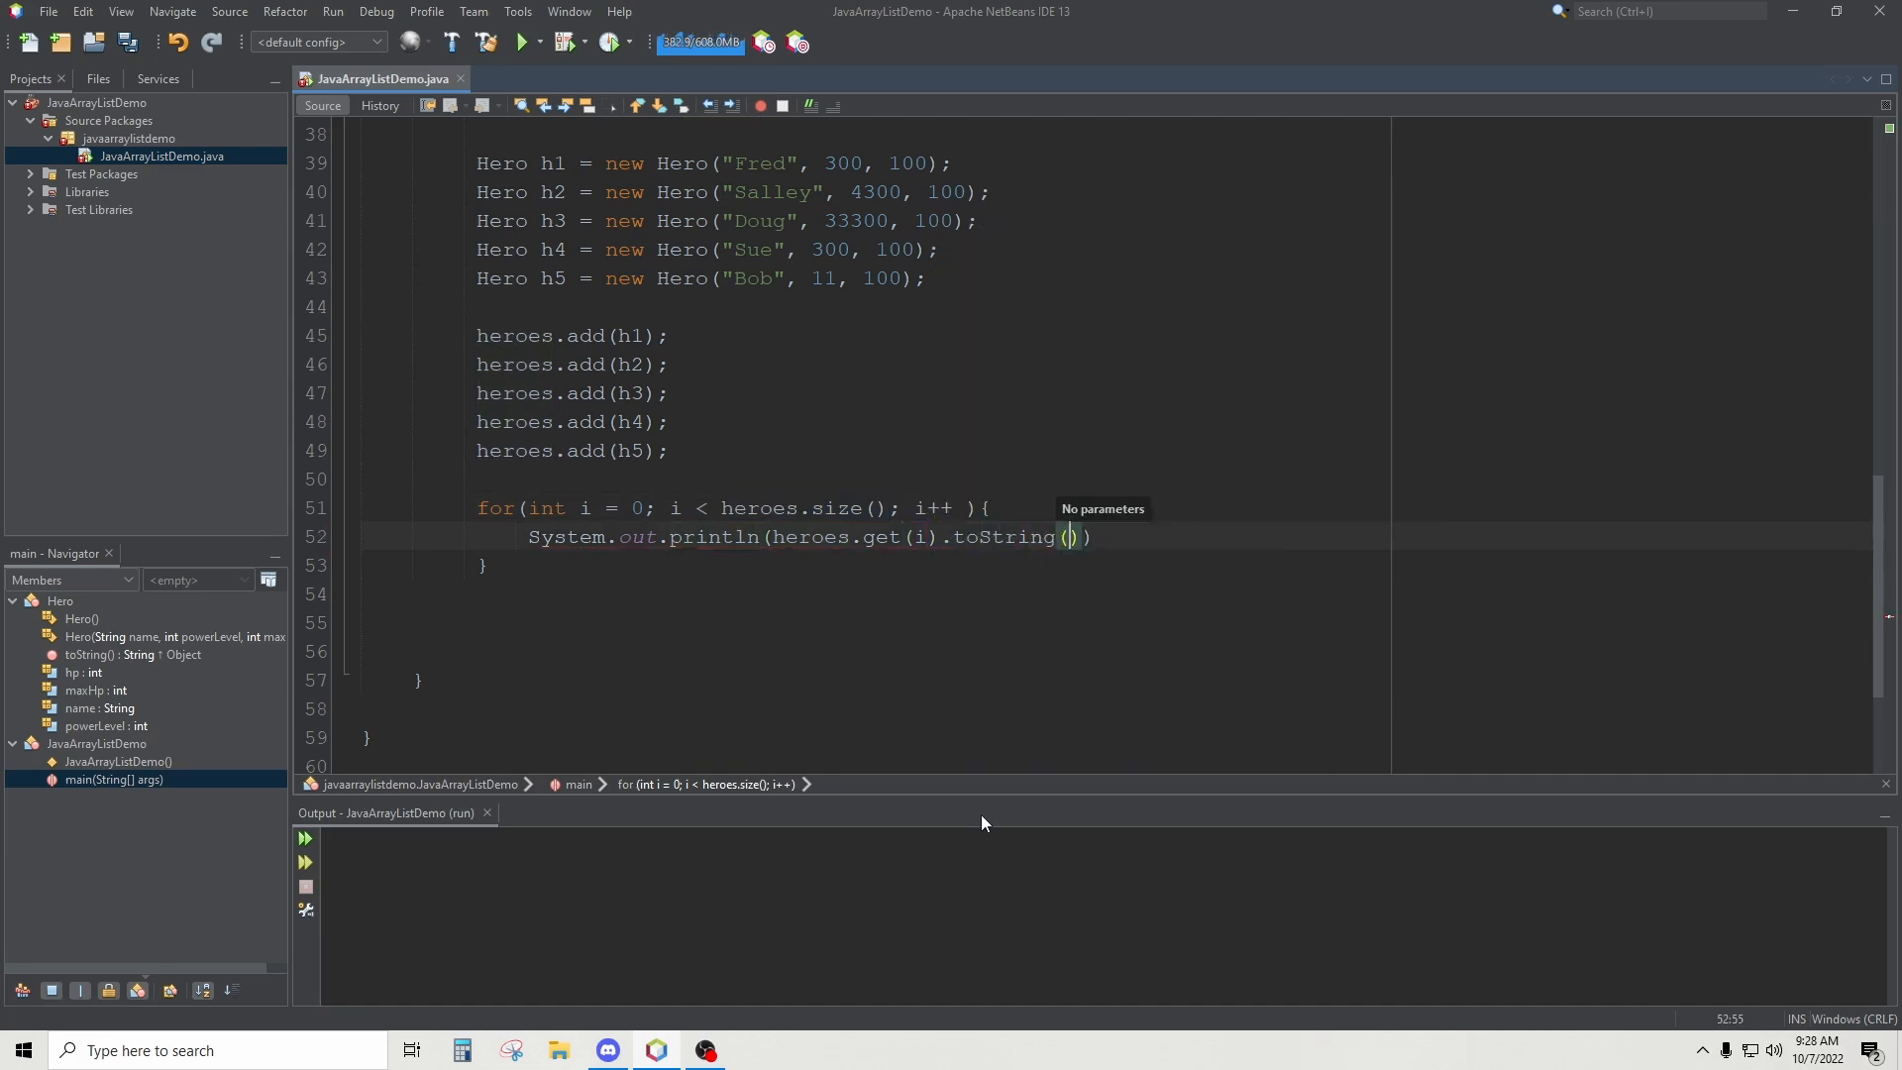
text(;)
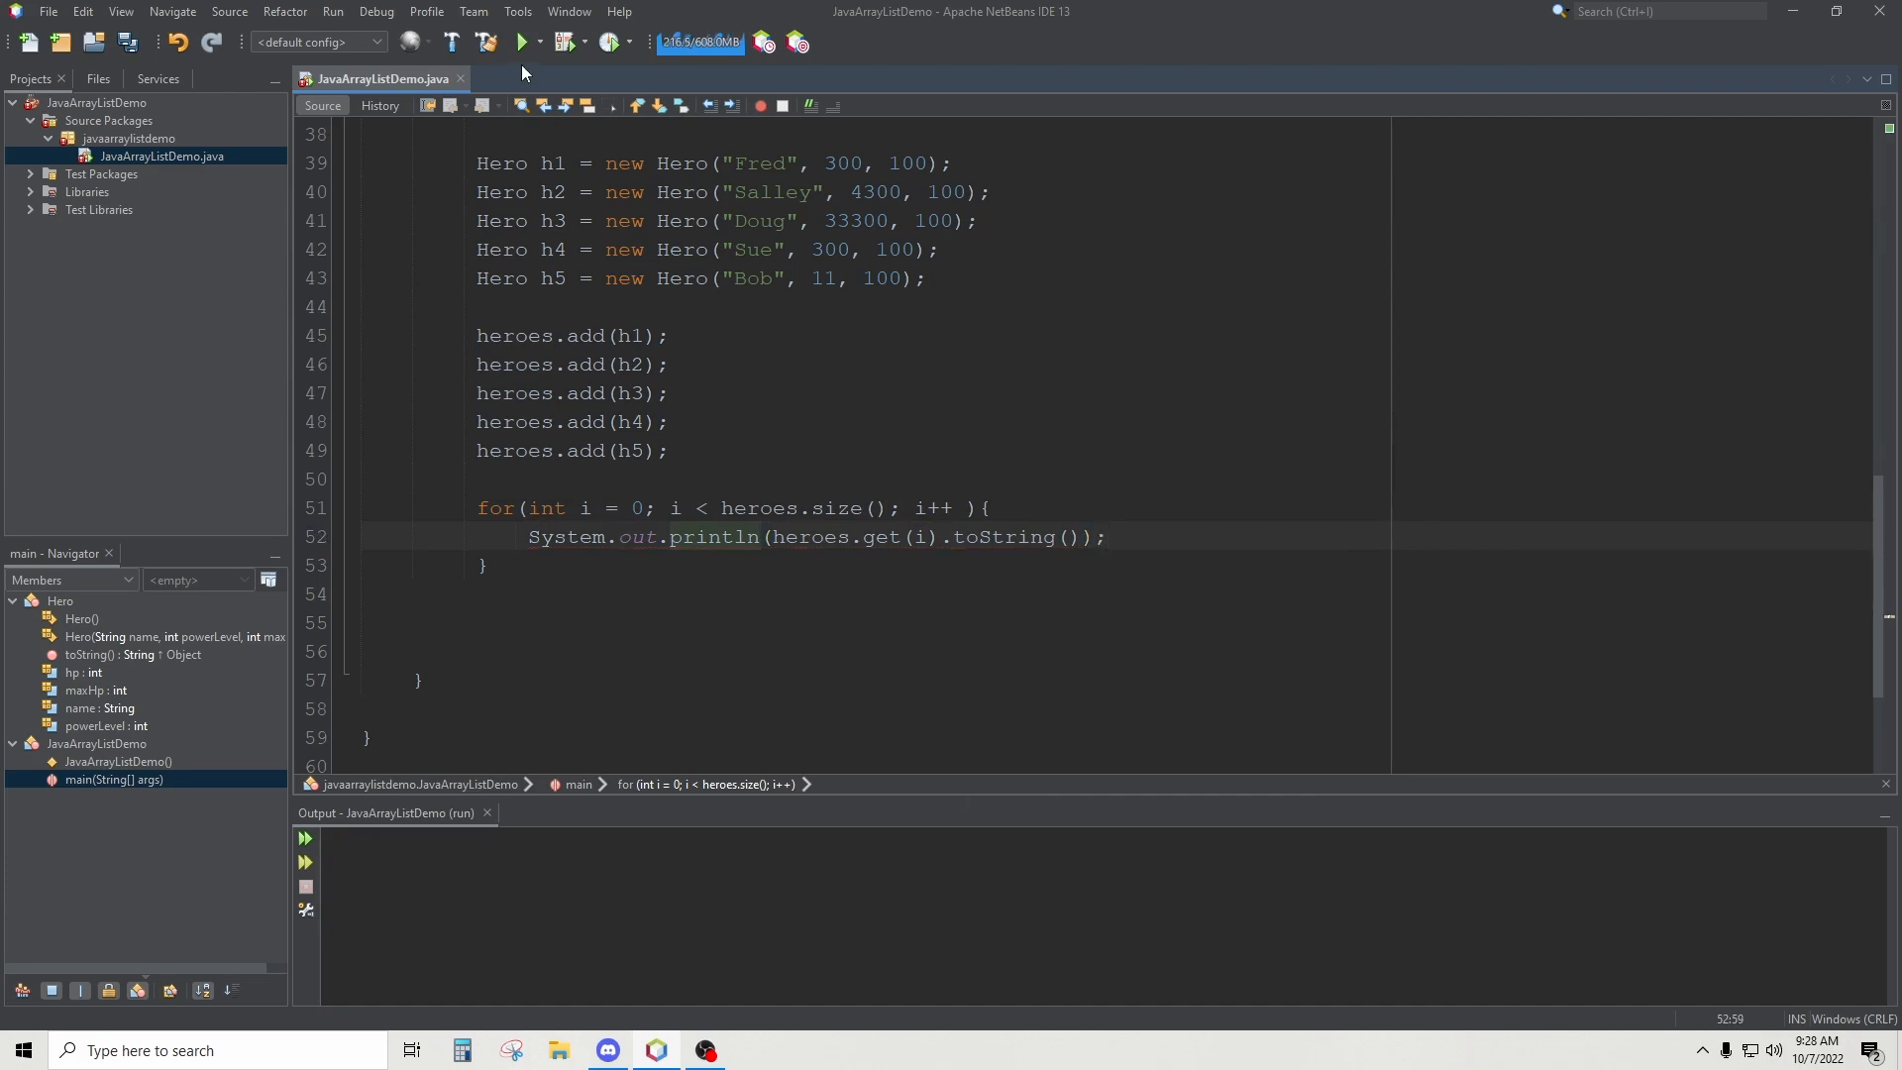
Step: Add an empty System.out.println() inside the hero loop and rerun to check the spacing
click(523, 41)
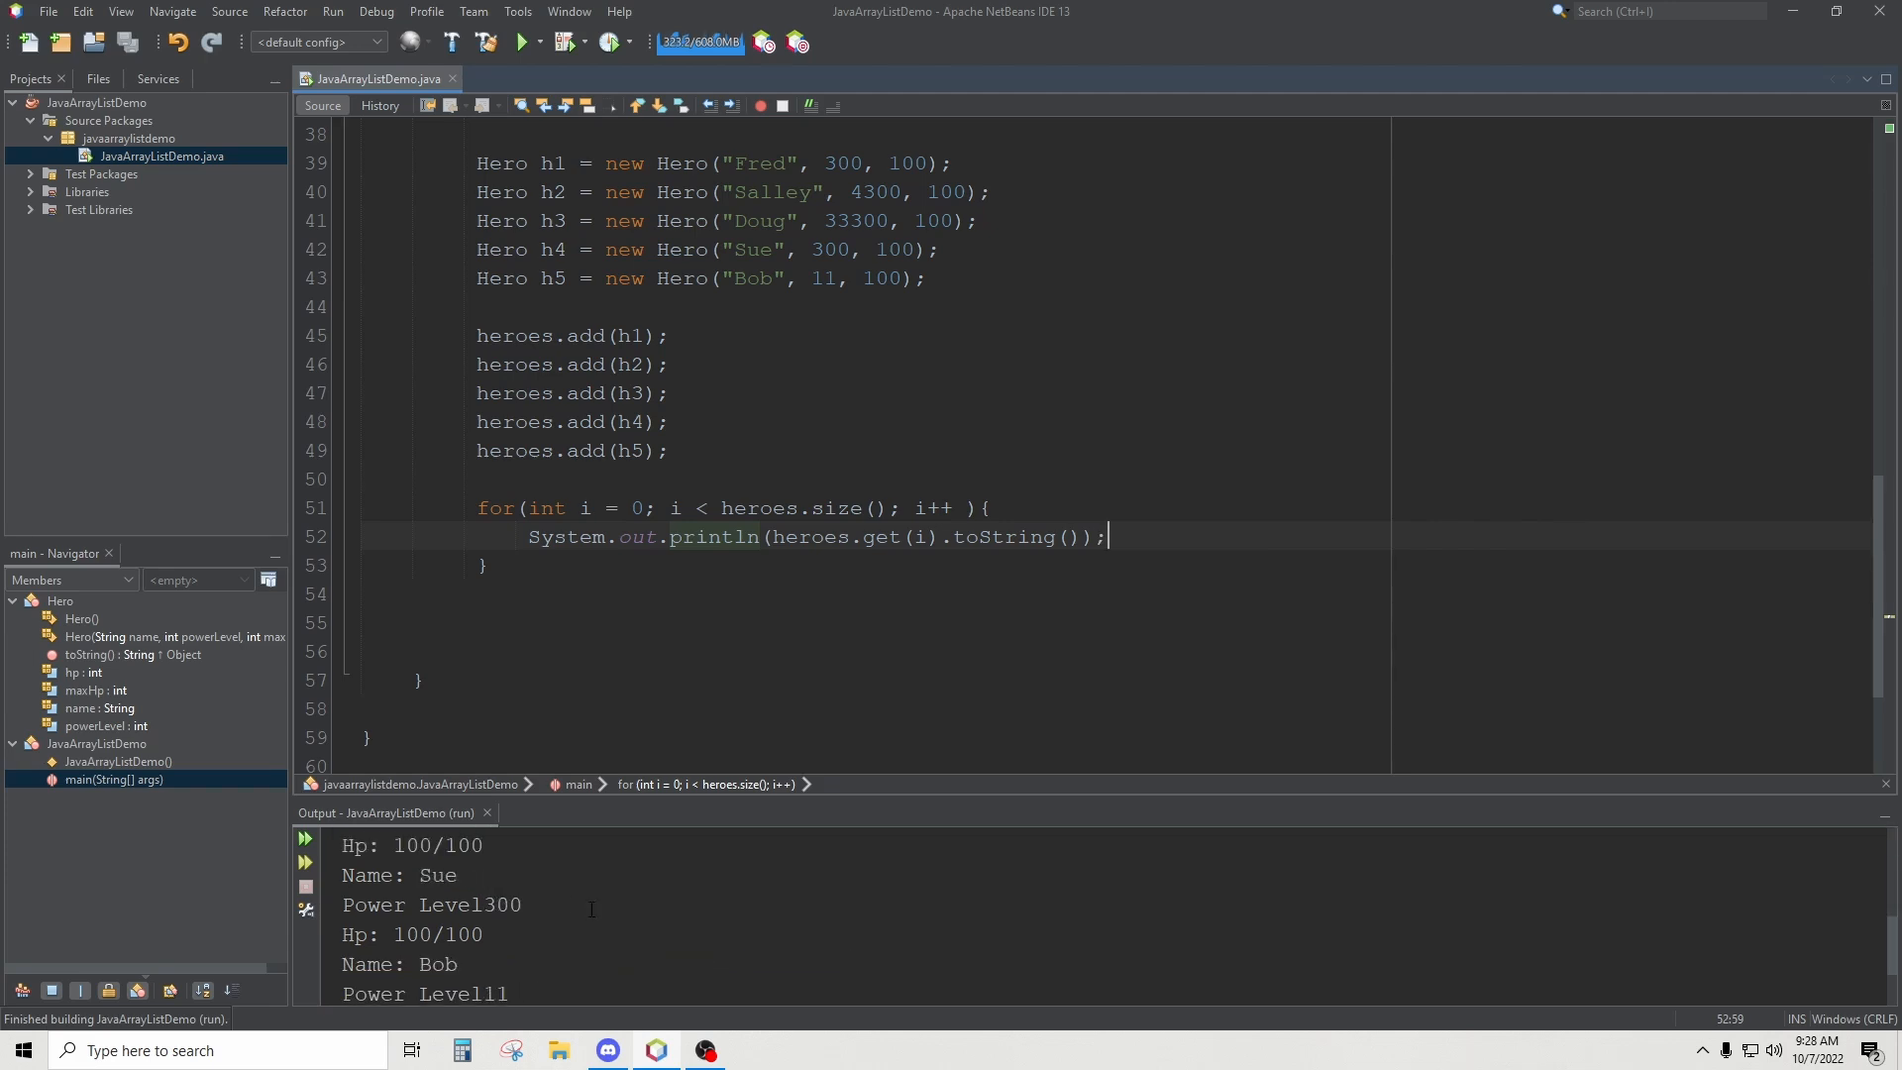
text(S)
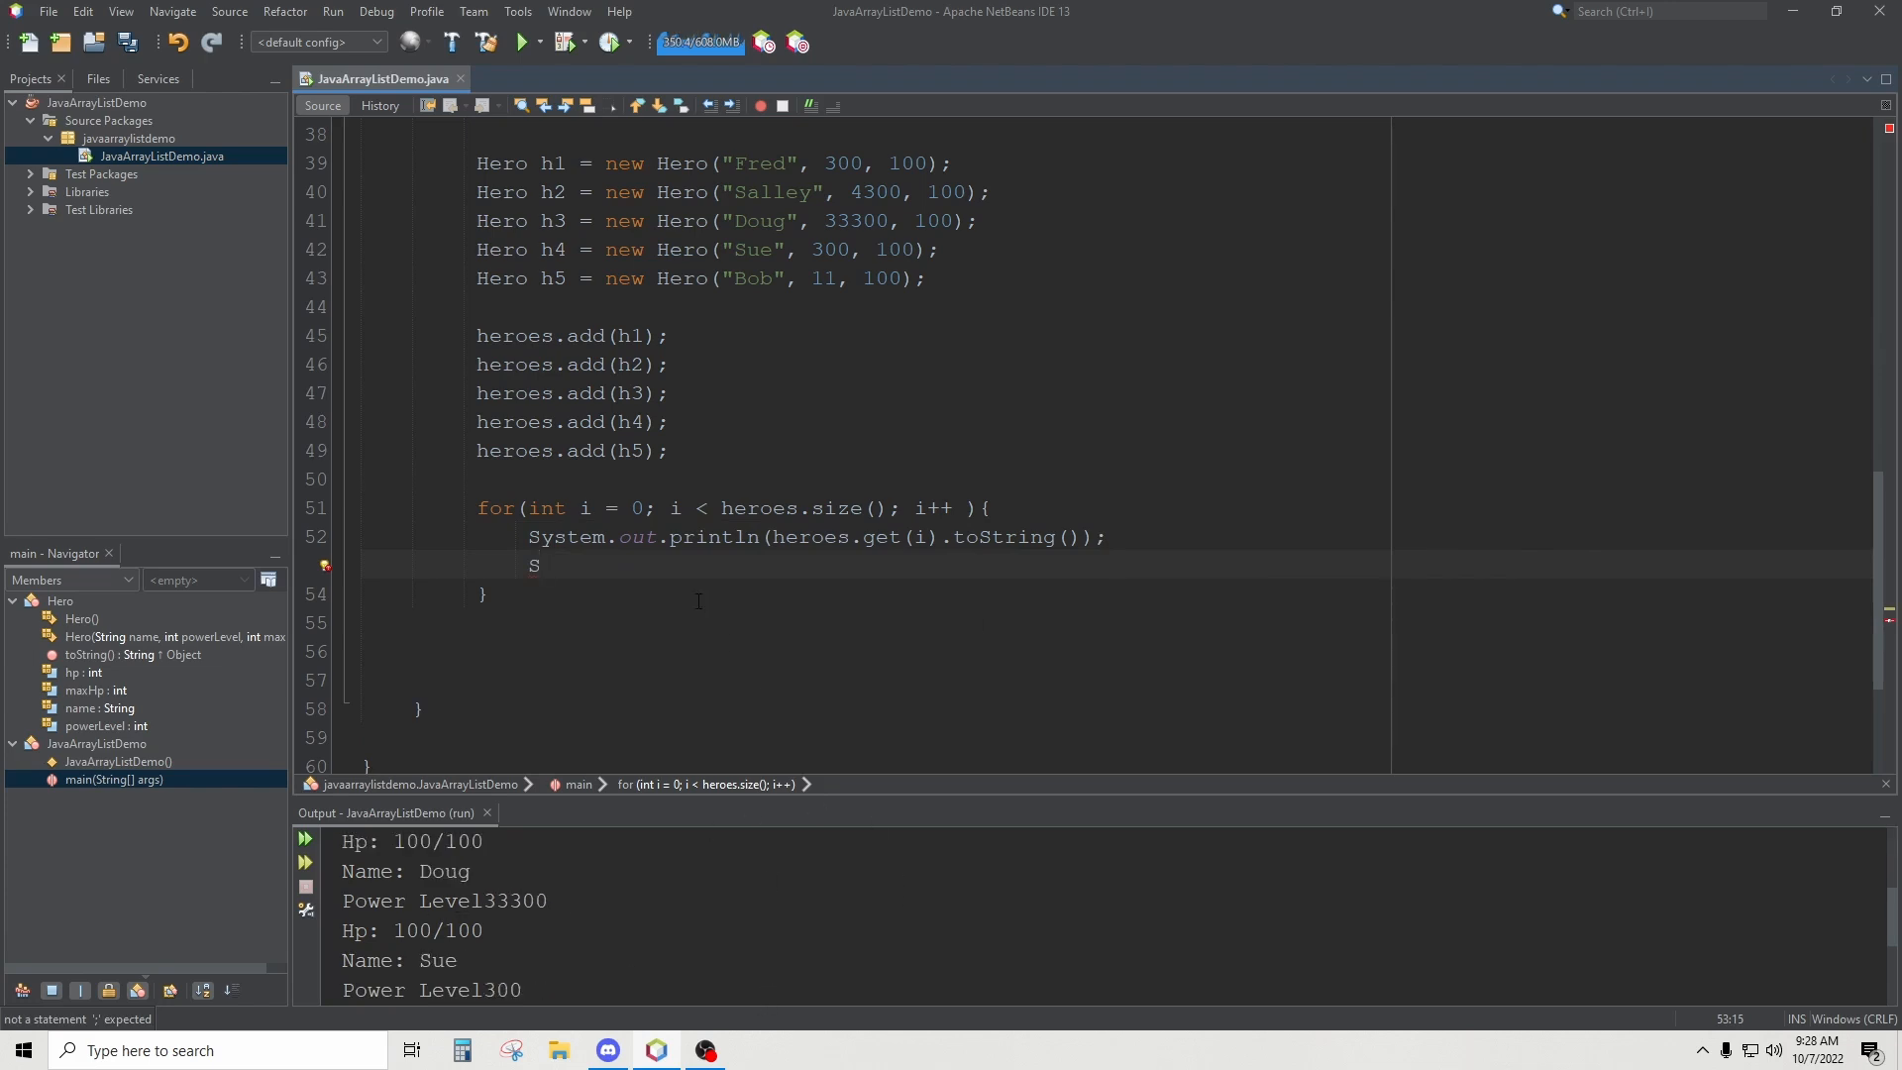
text(ystem.out.println();)
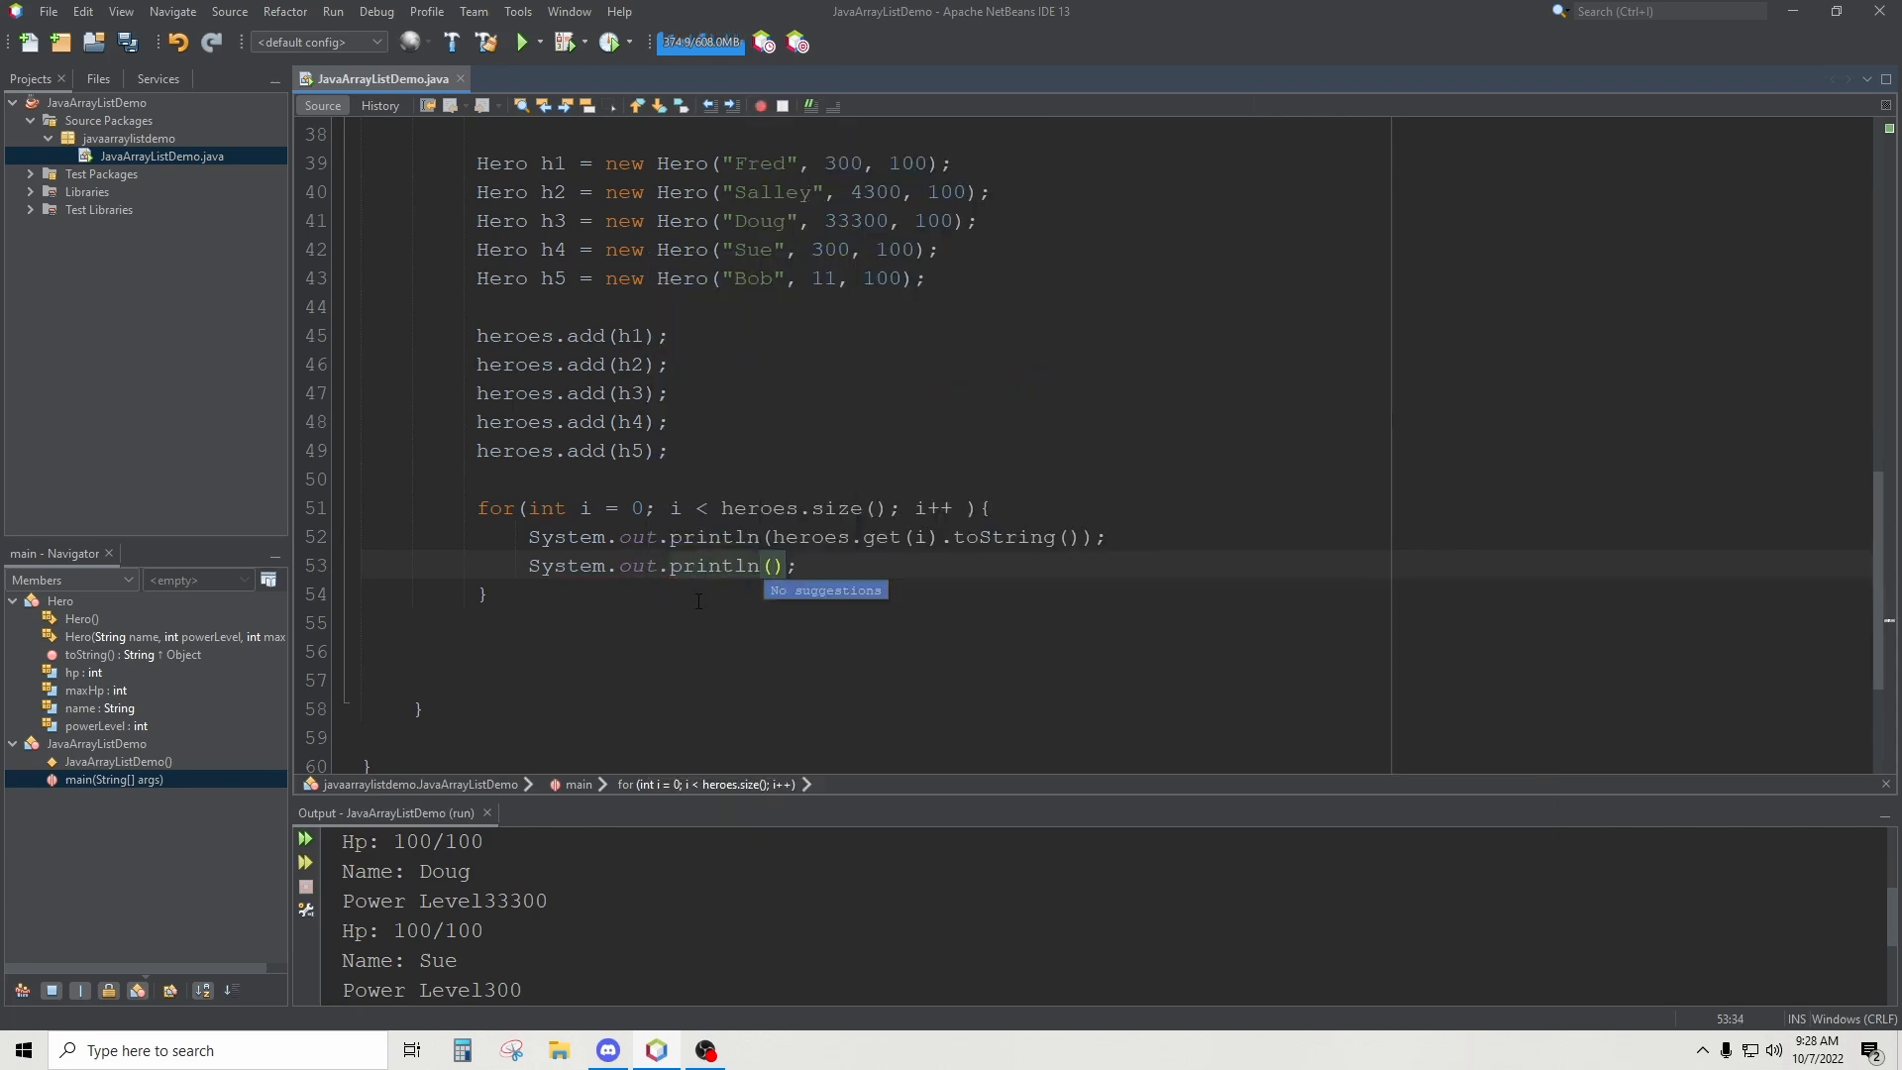
click(519, 42)
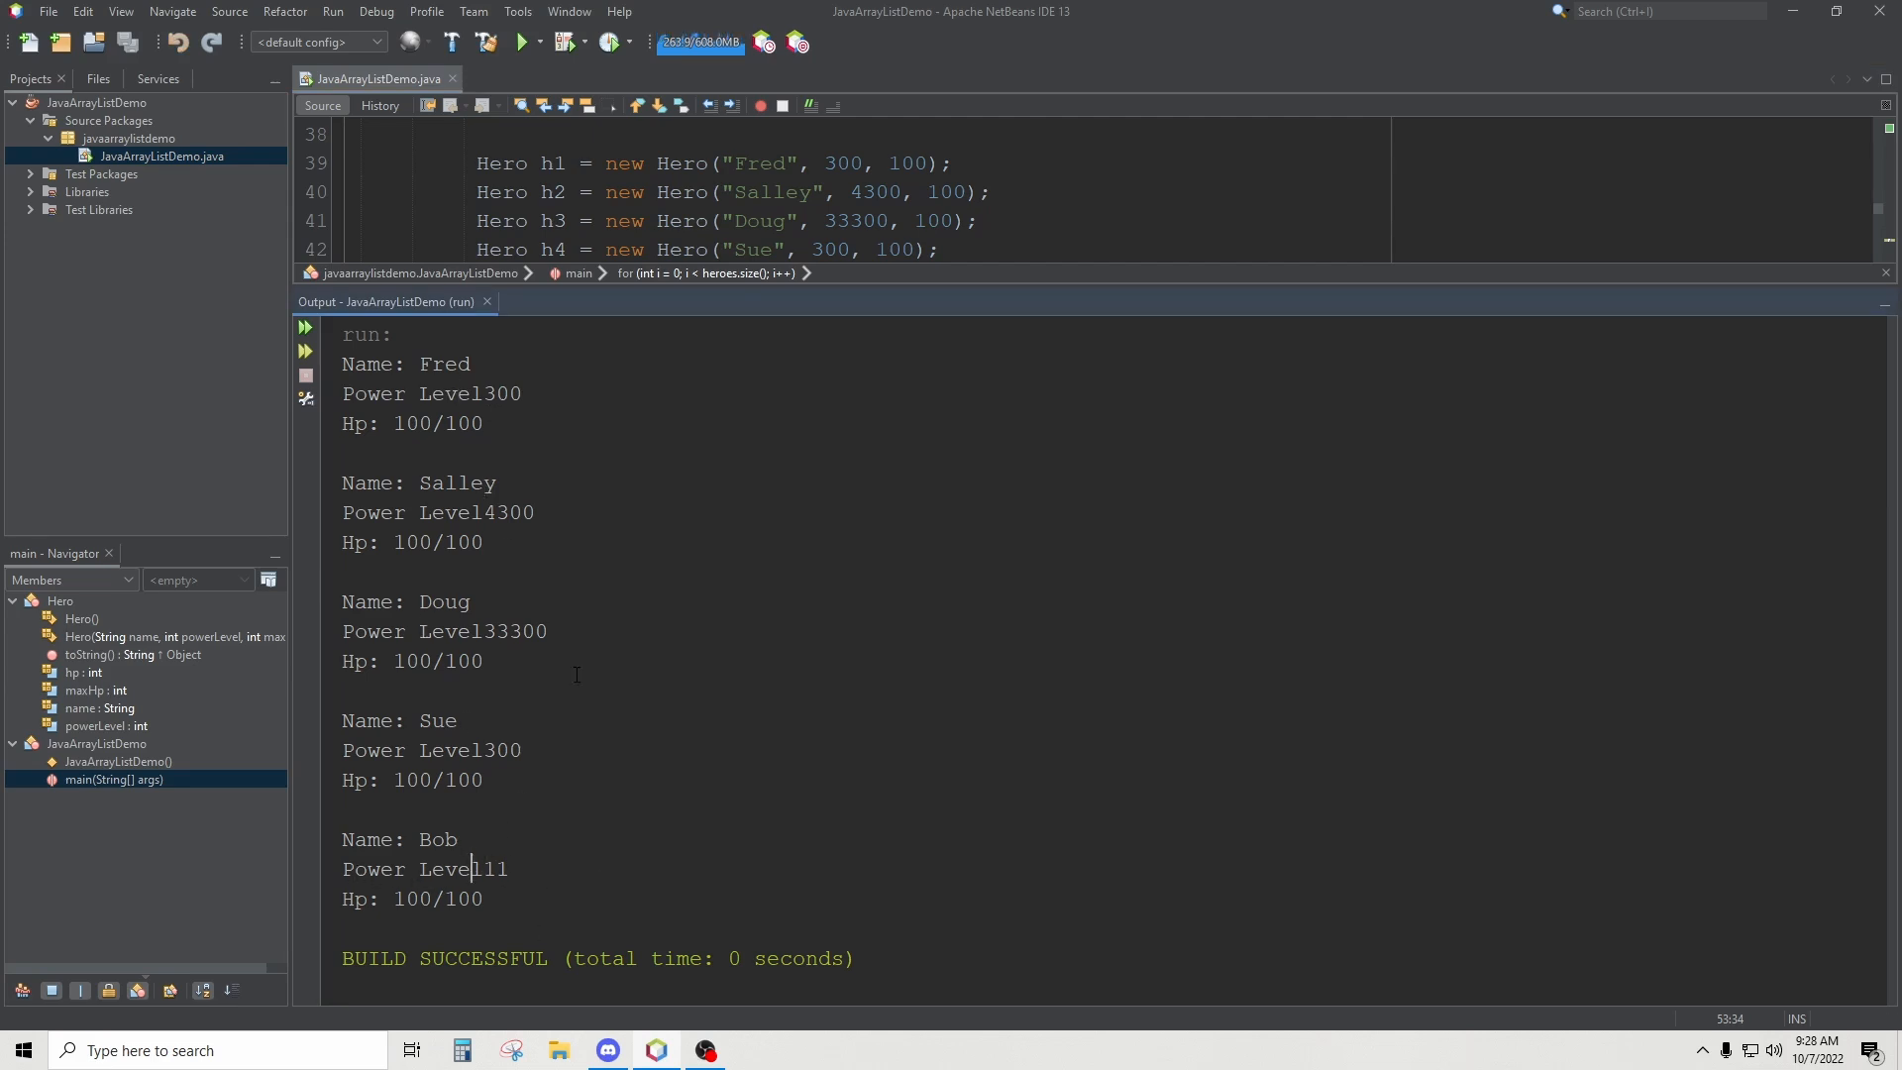
mouse_move(639, 709)
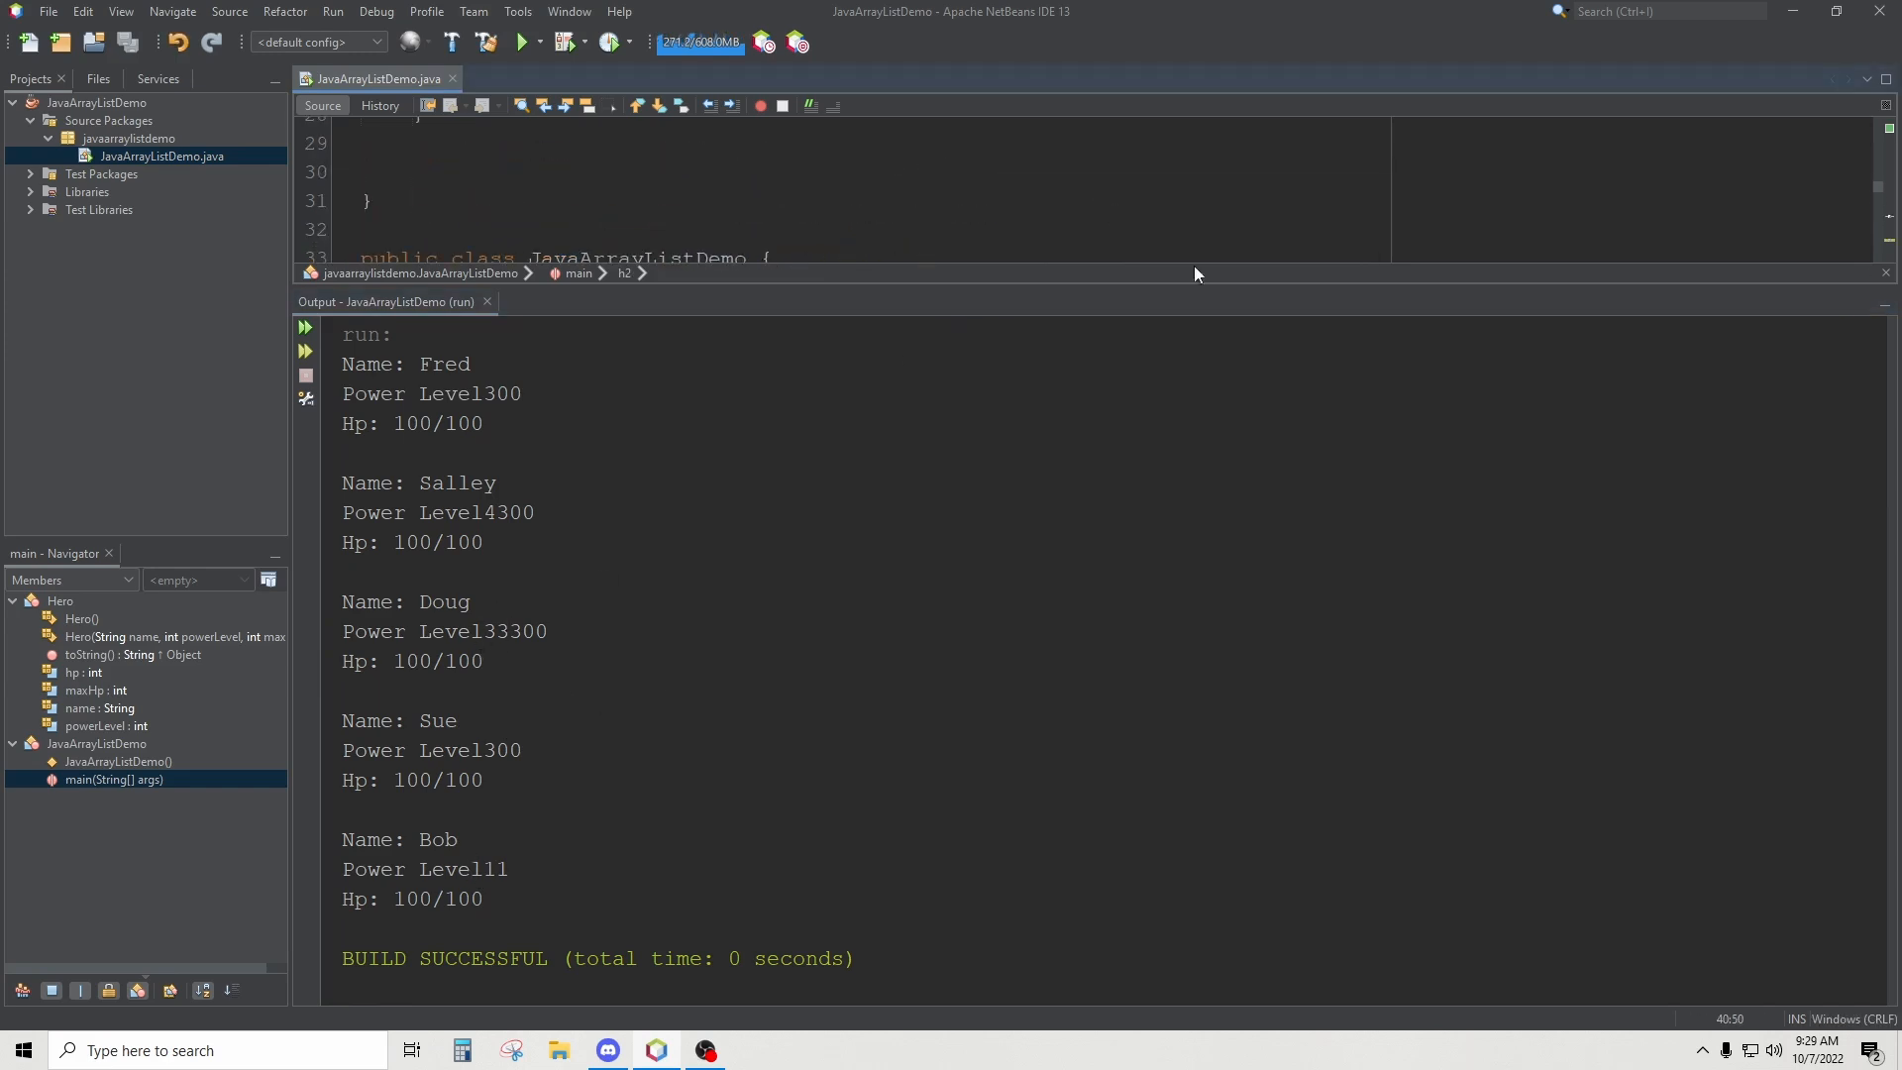
mouse_move(1756, 285)
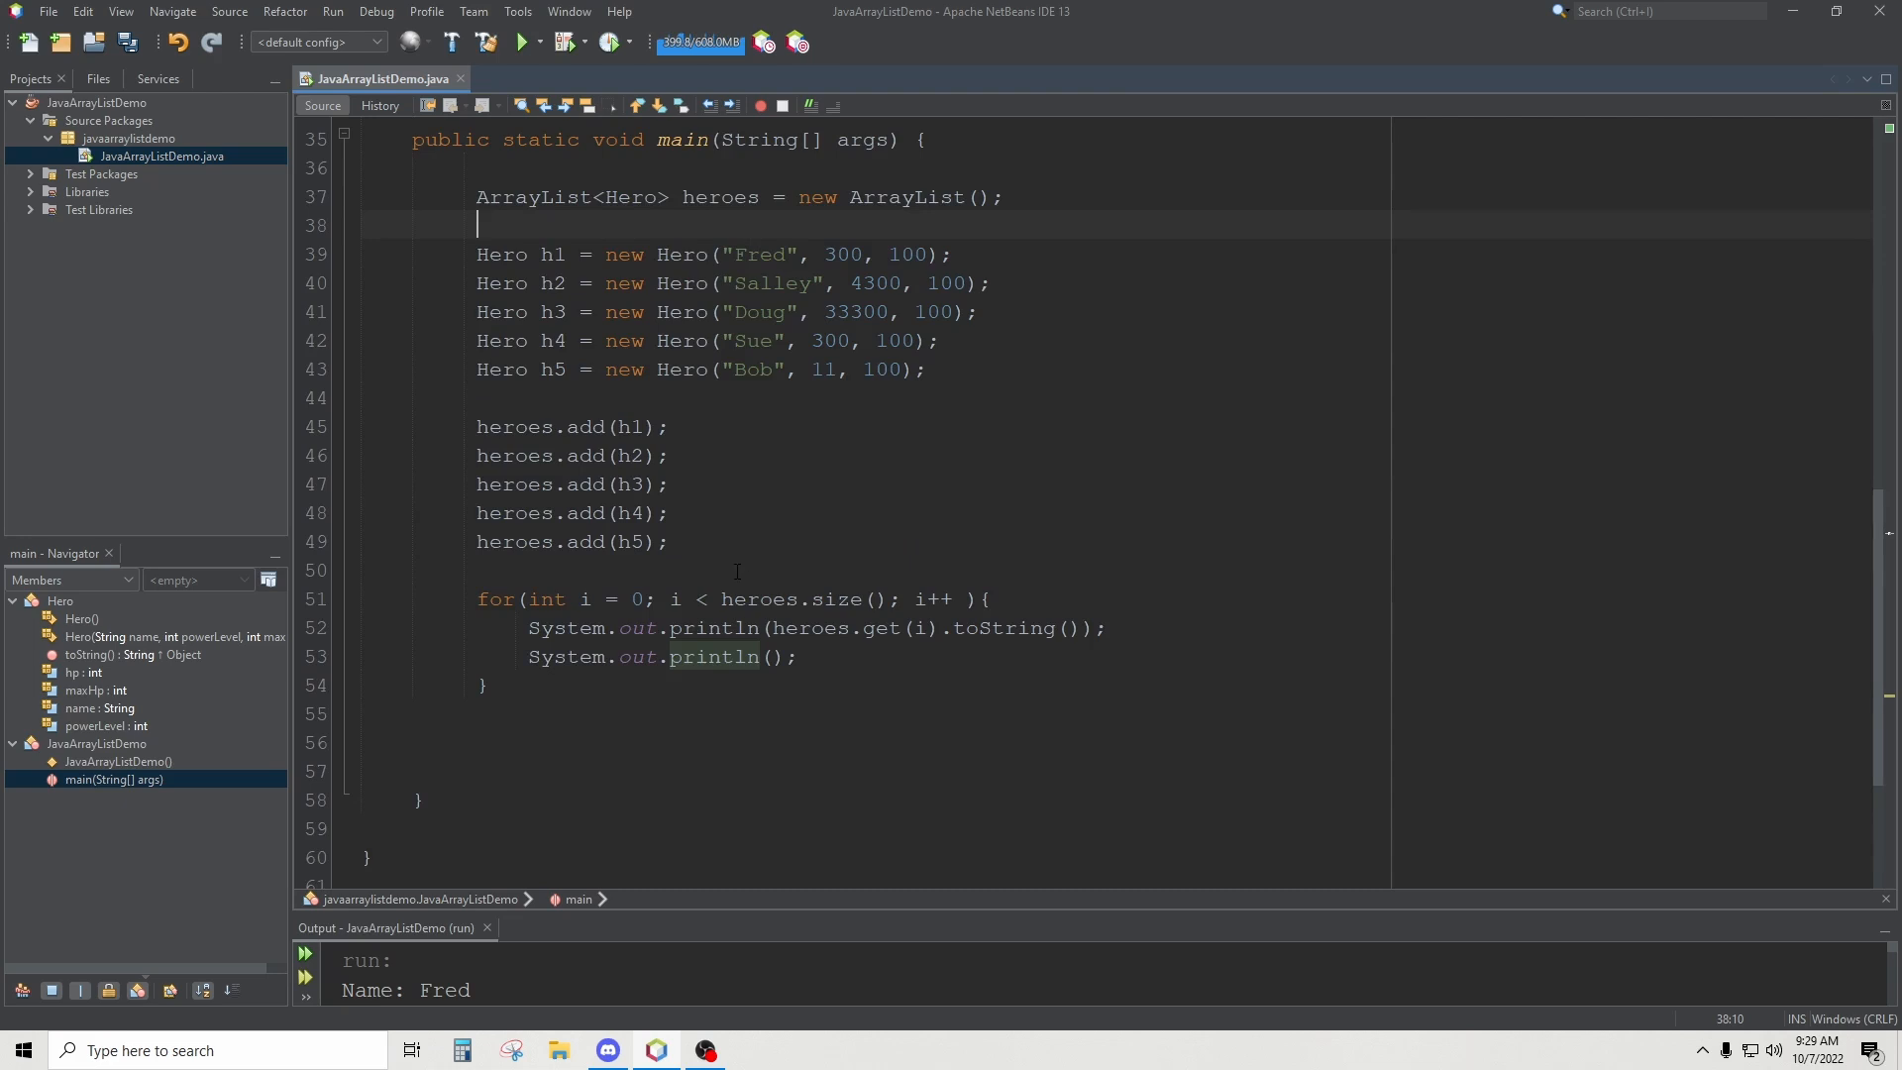
Step: Insert a heroes.remove() call with Doug's hero handle before the loop
key(enter)
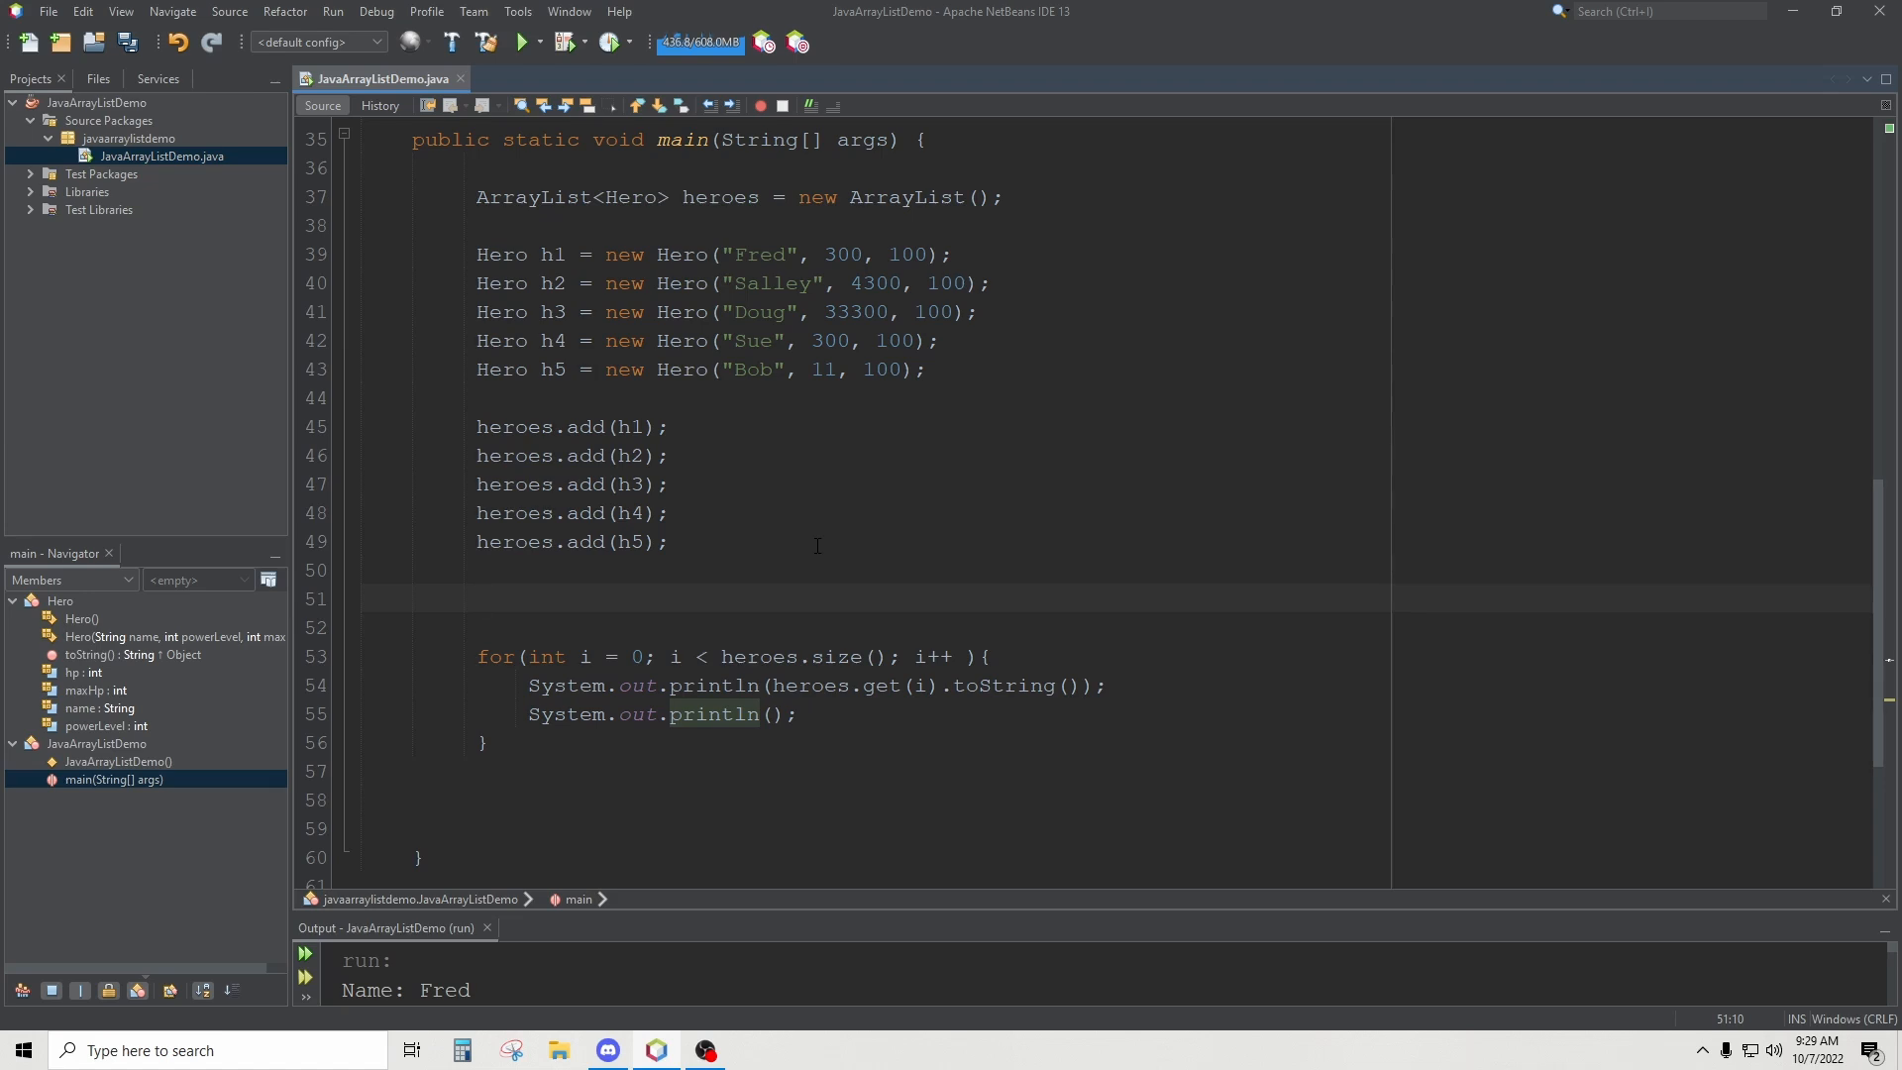
text(heroes)
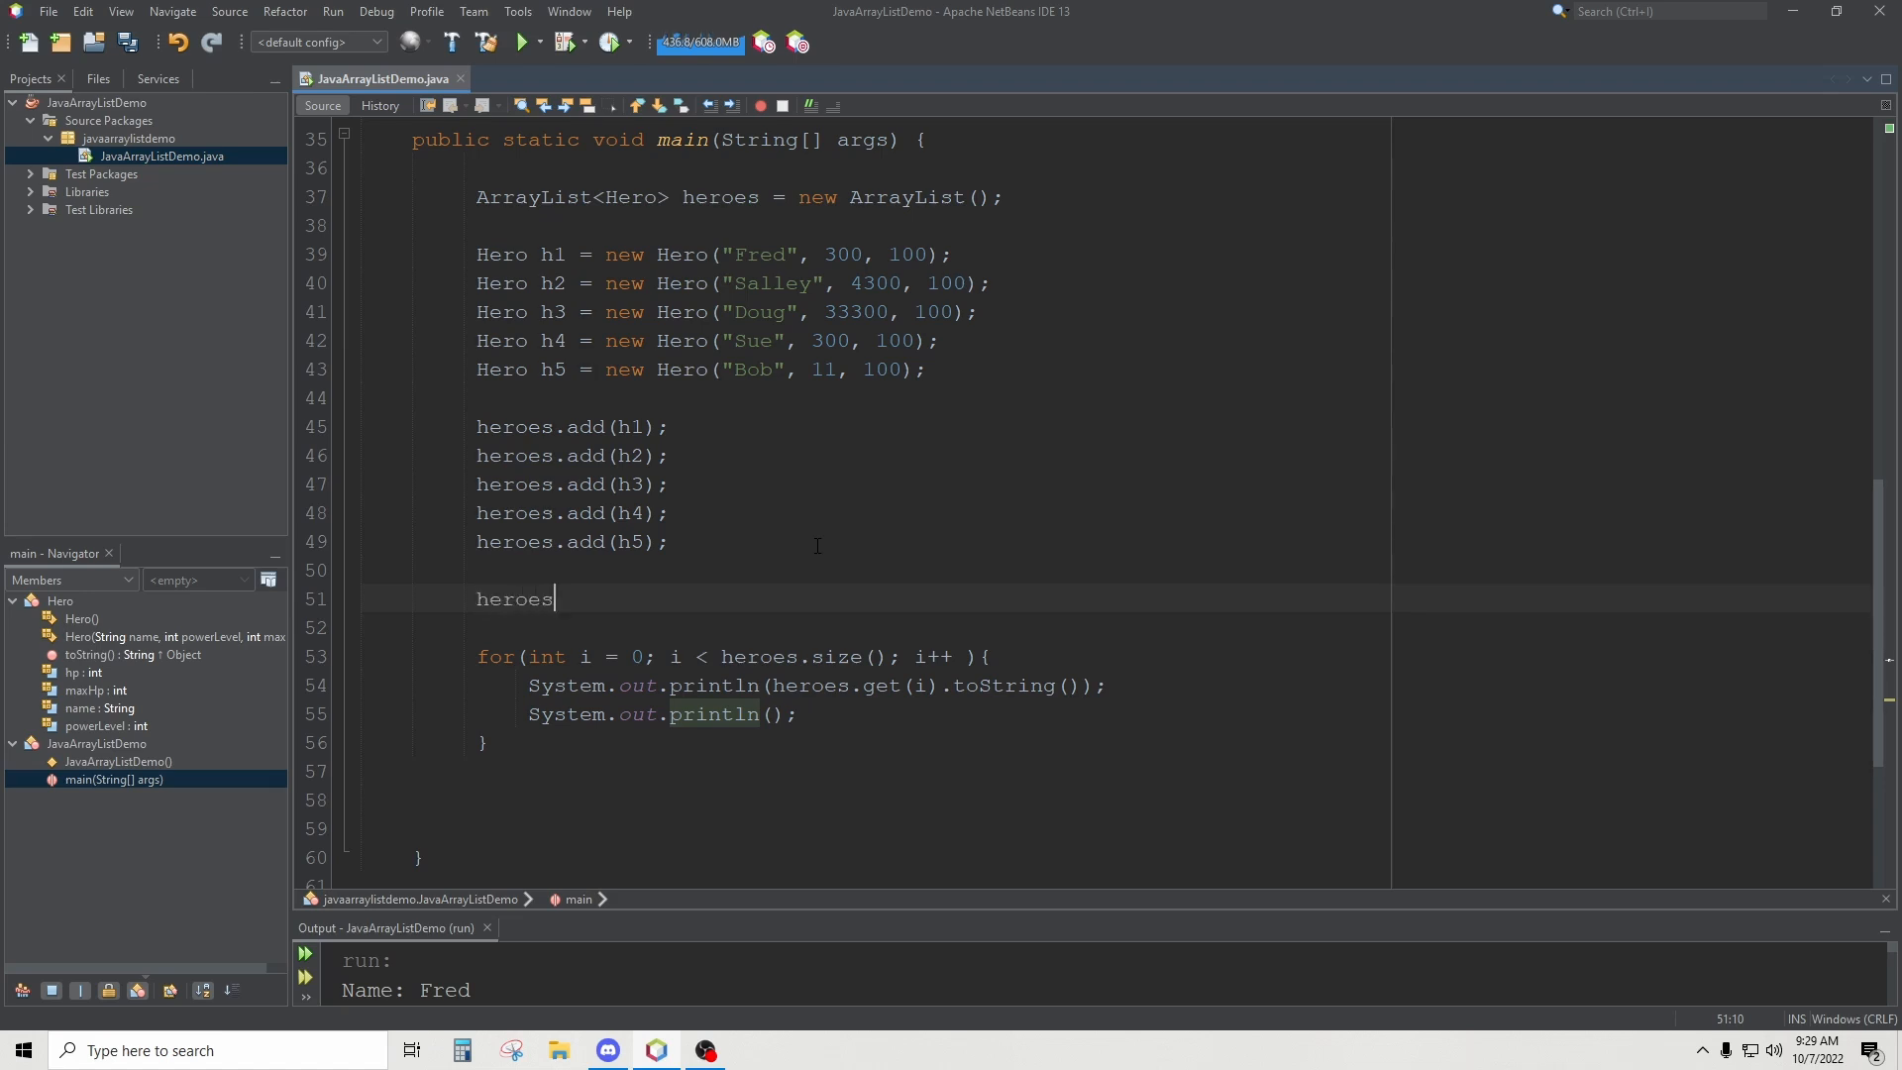
text(.rem)
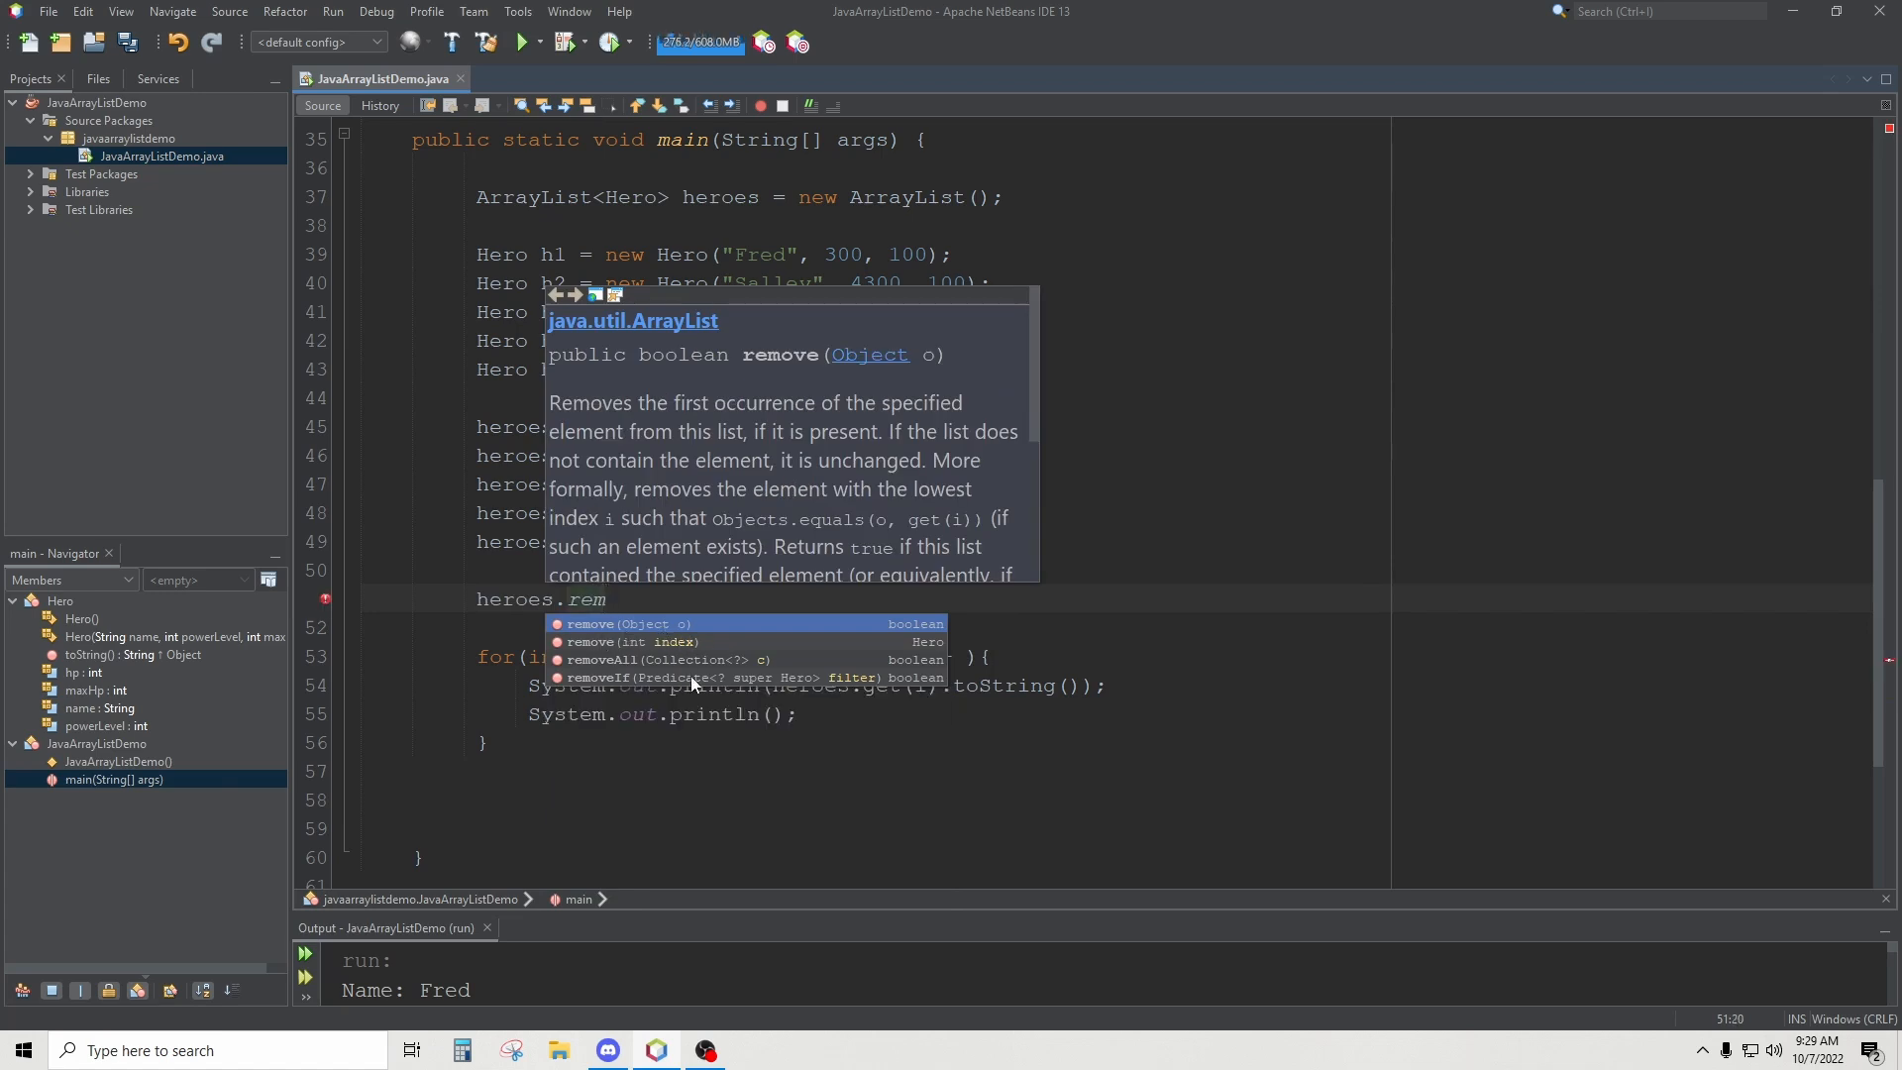
click(626, 642)
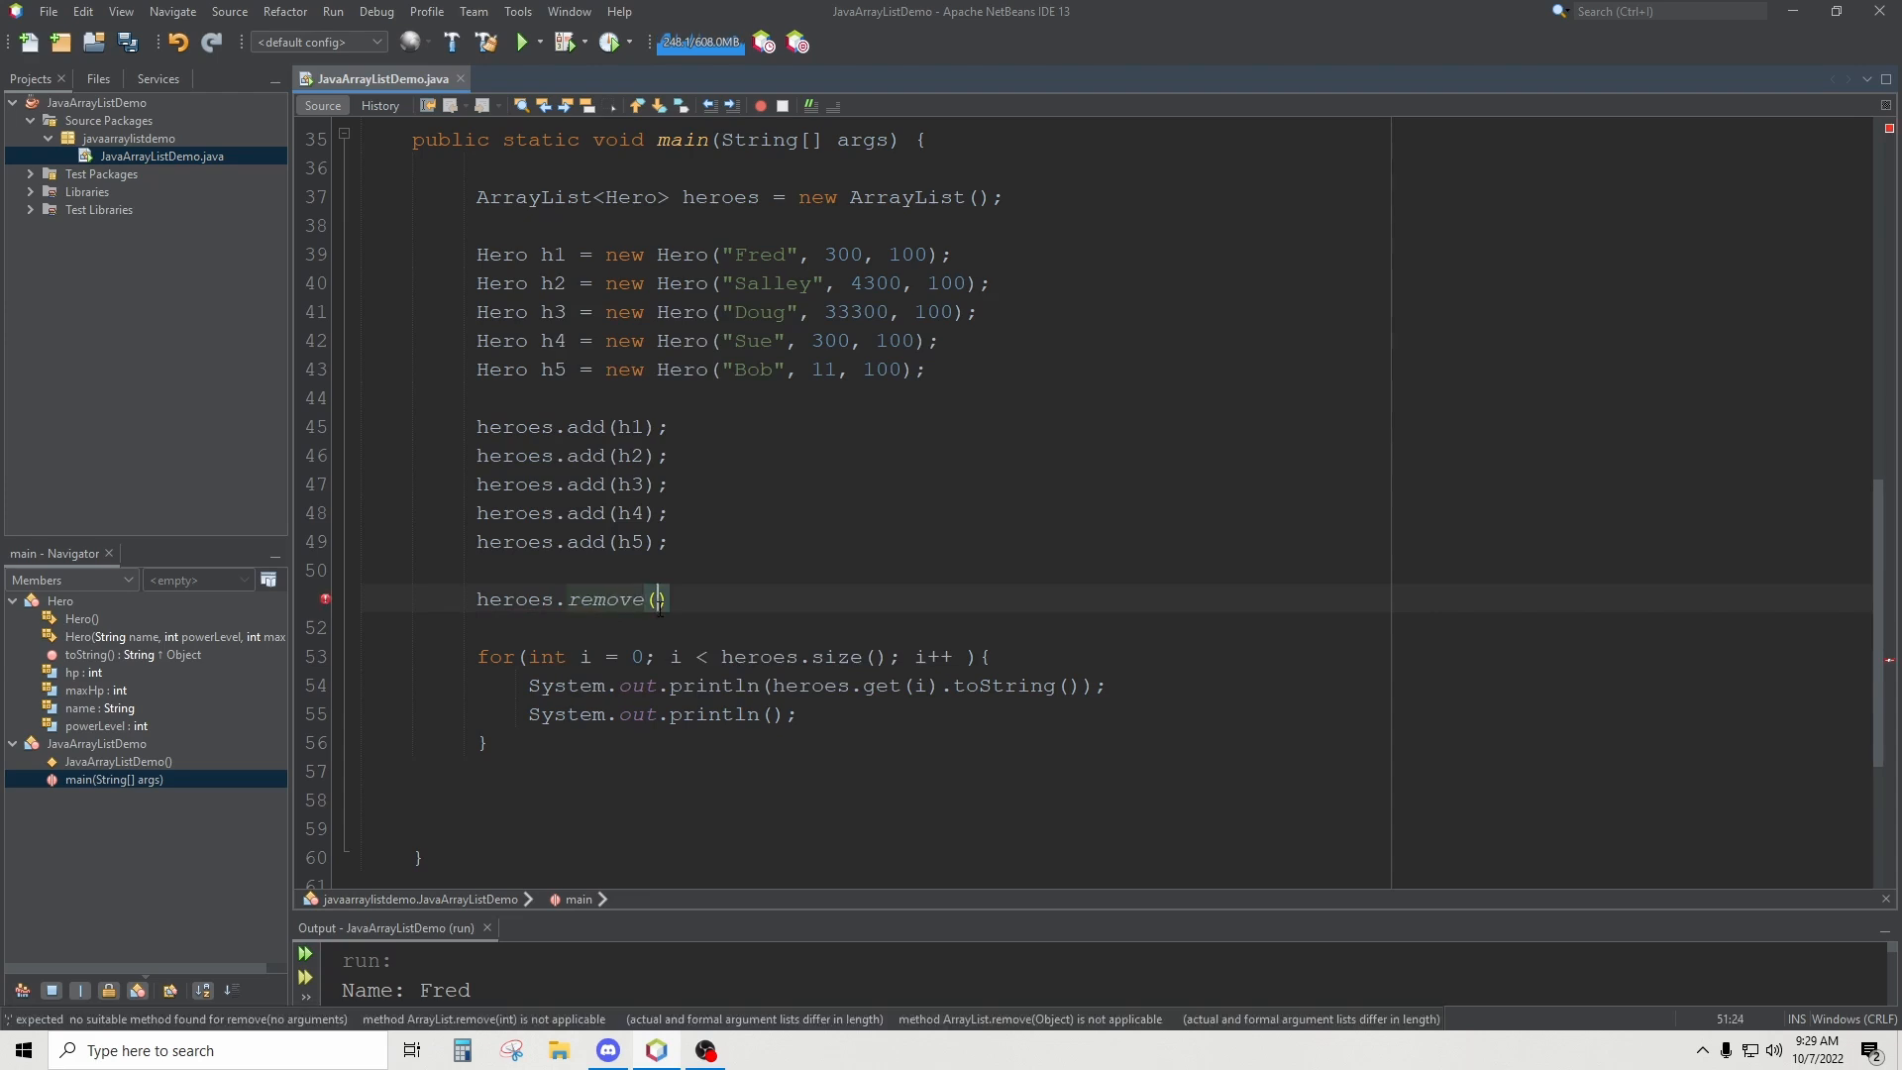
double_click(553, 312)
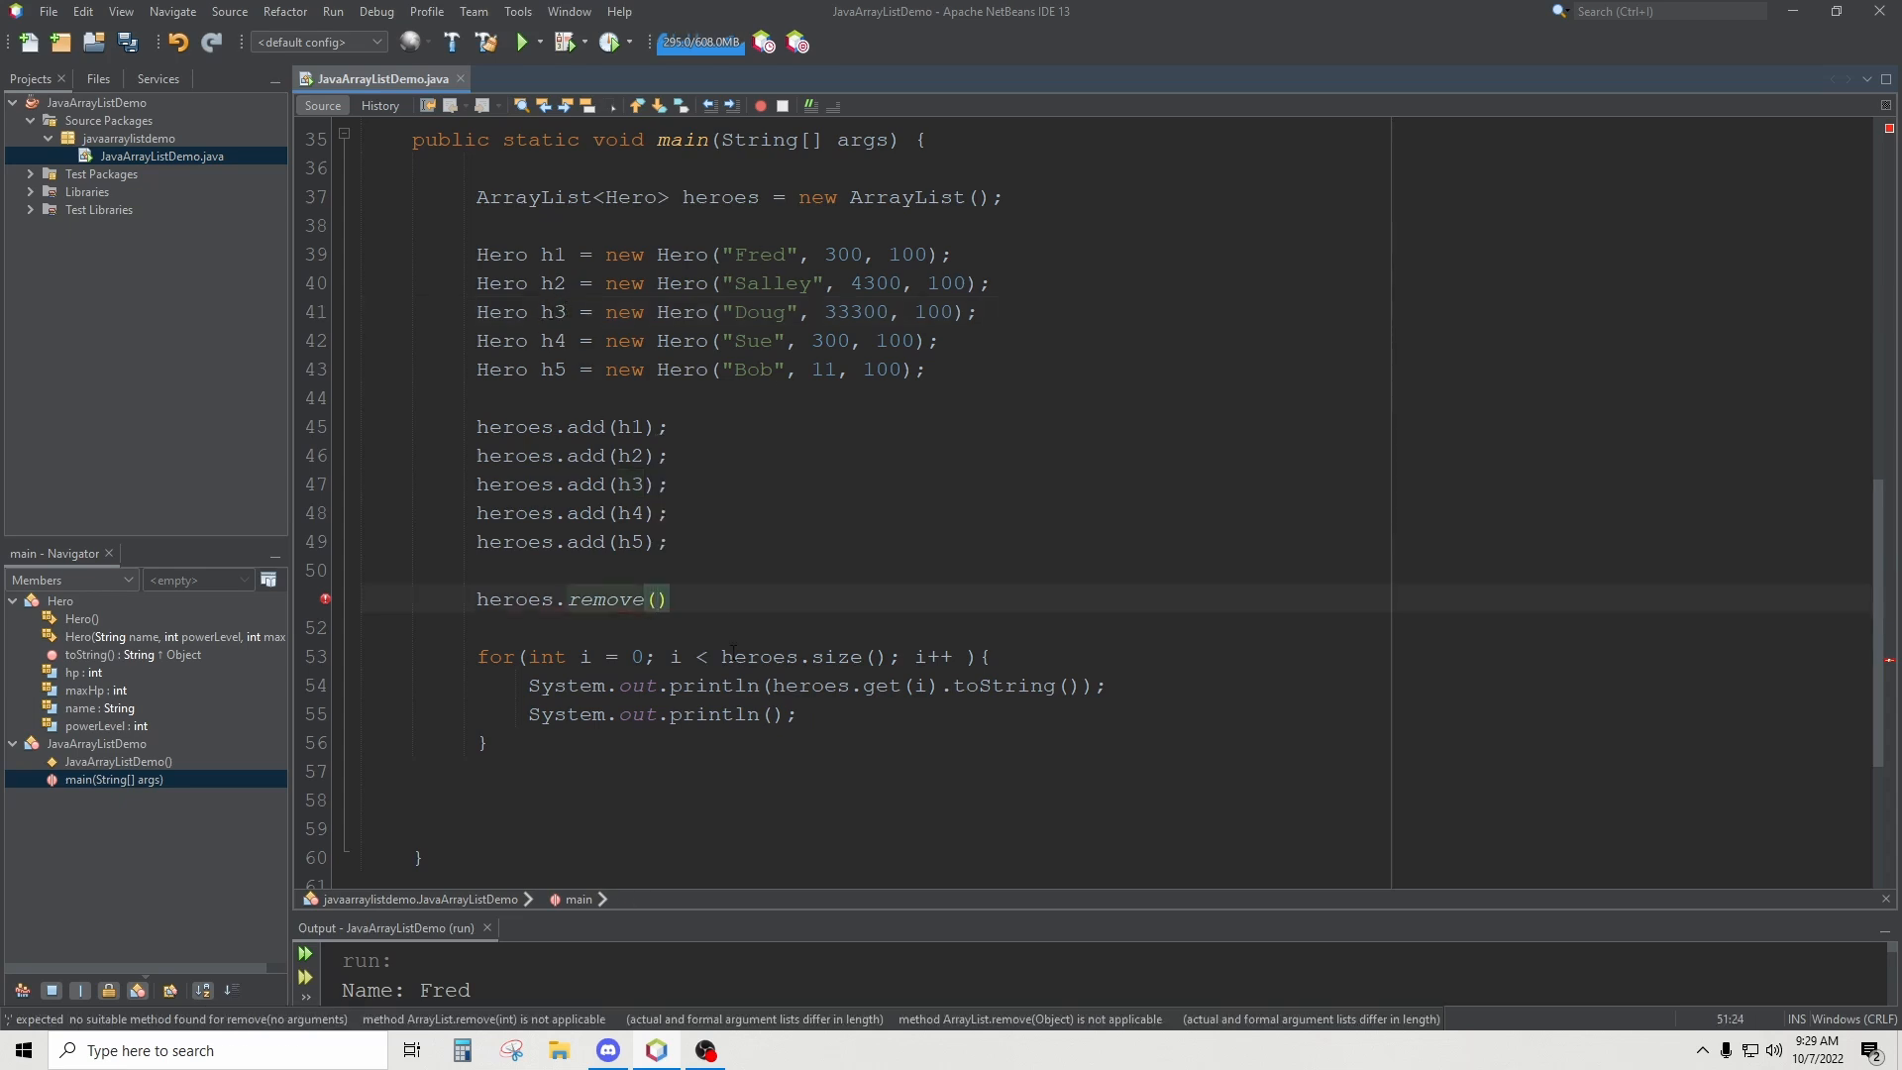
text(h2)
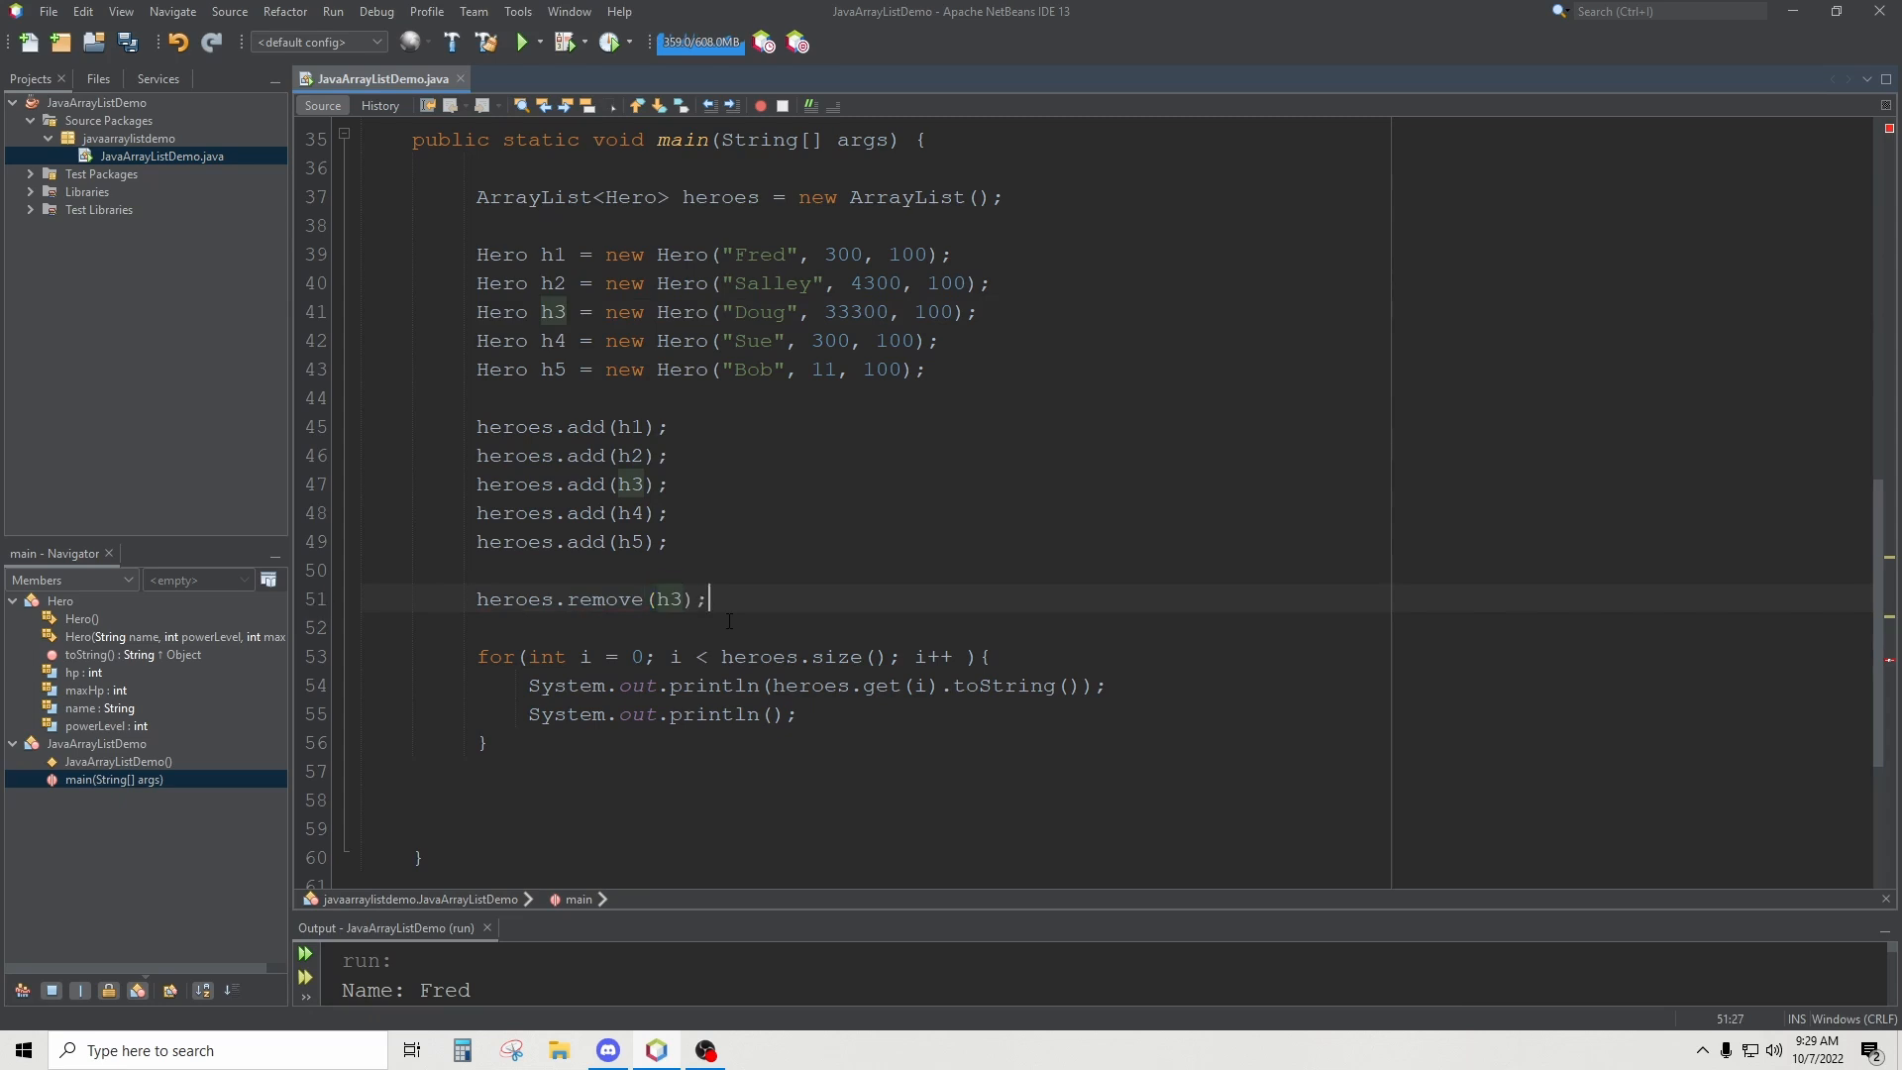
Step: Run the program and enlarge the Output window to confirm Doug is gone
click(520, 42)
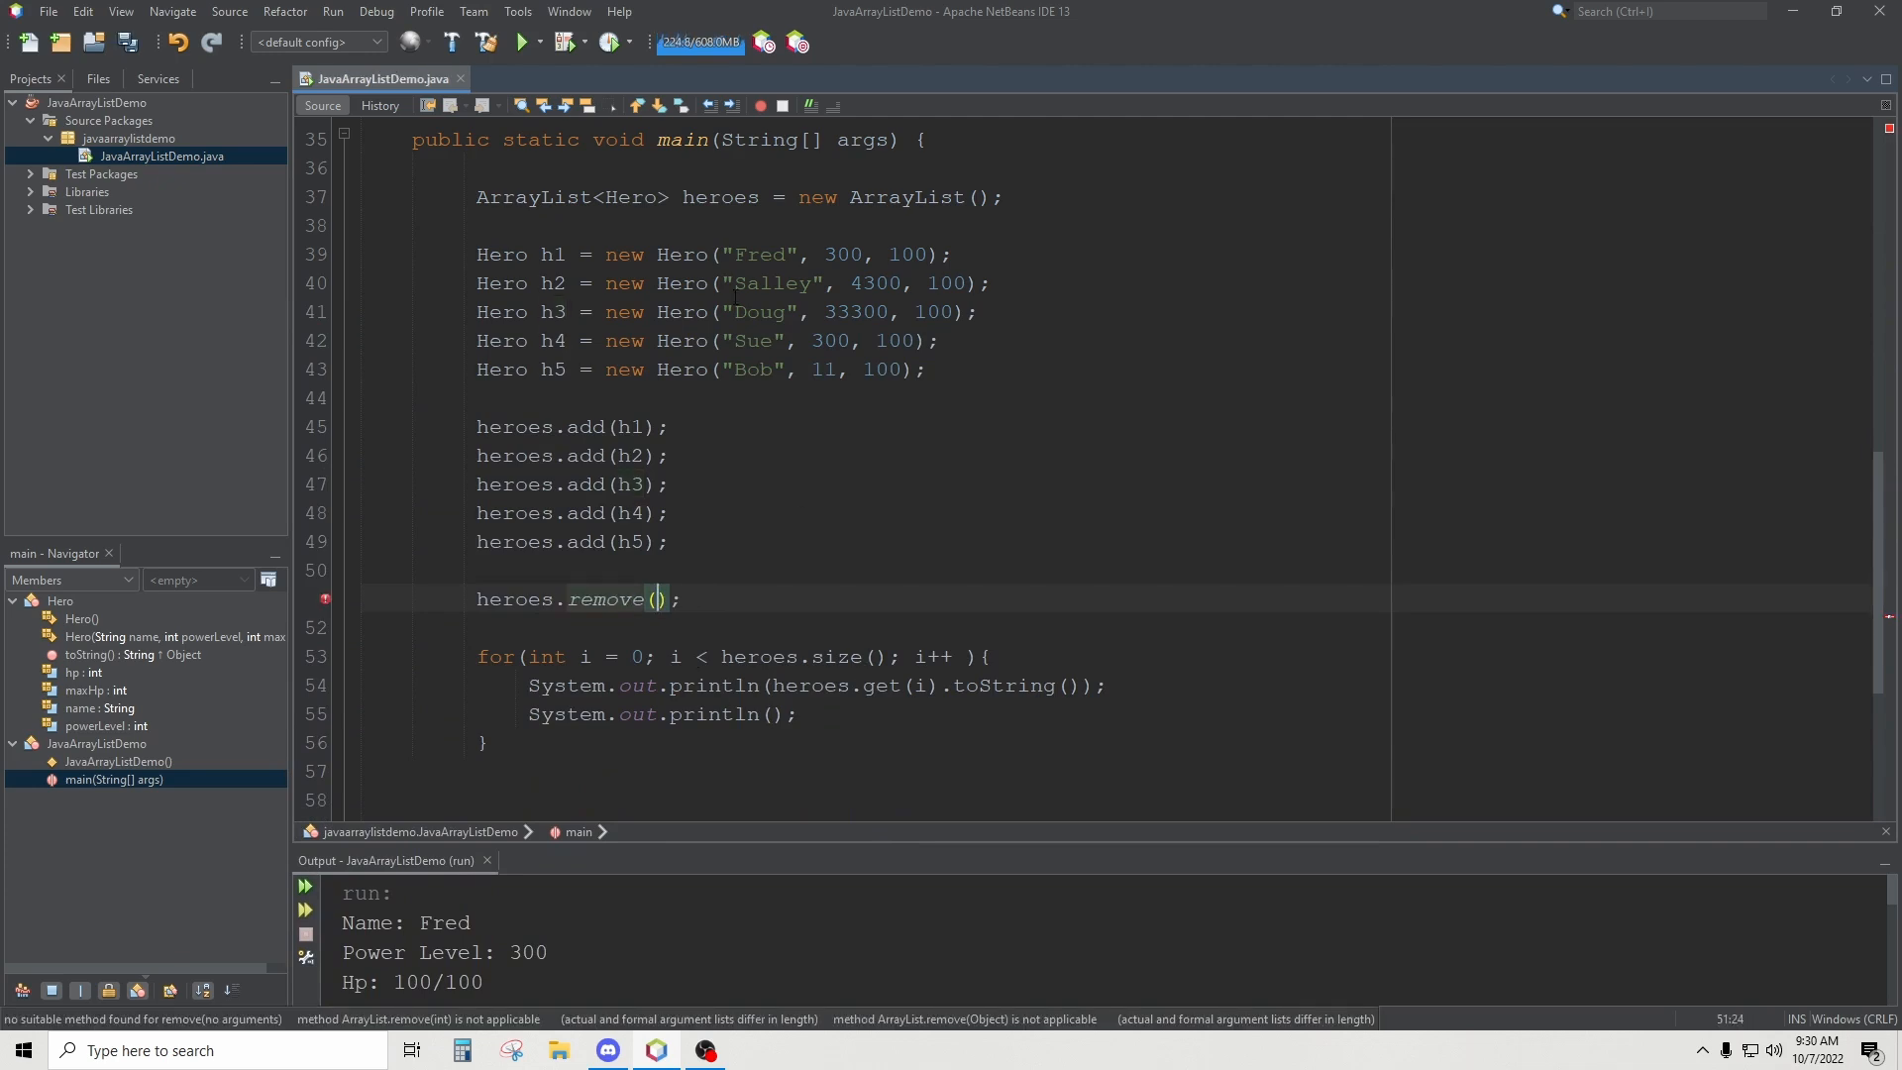
text(2)
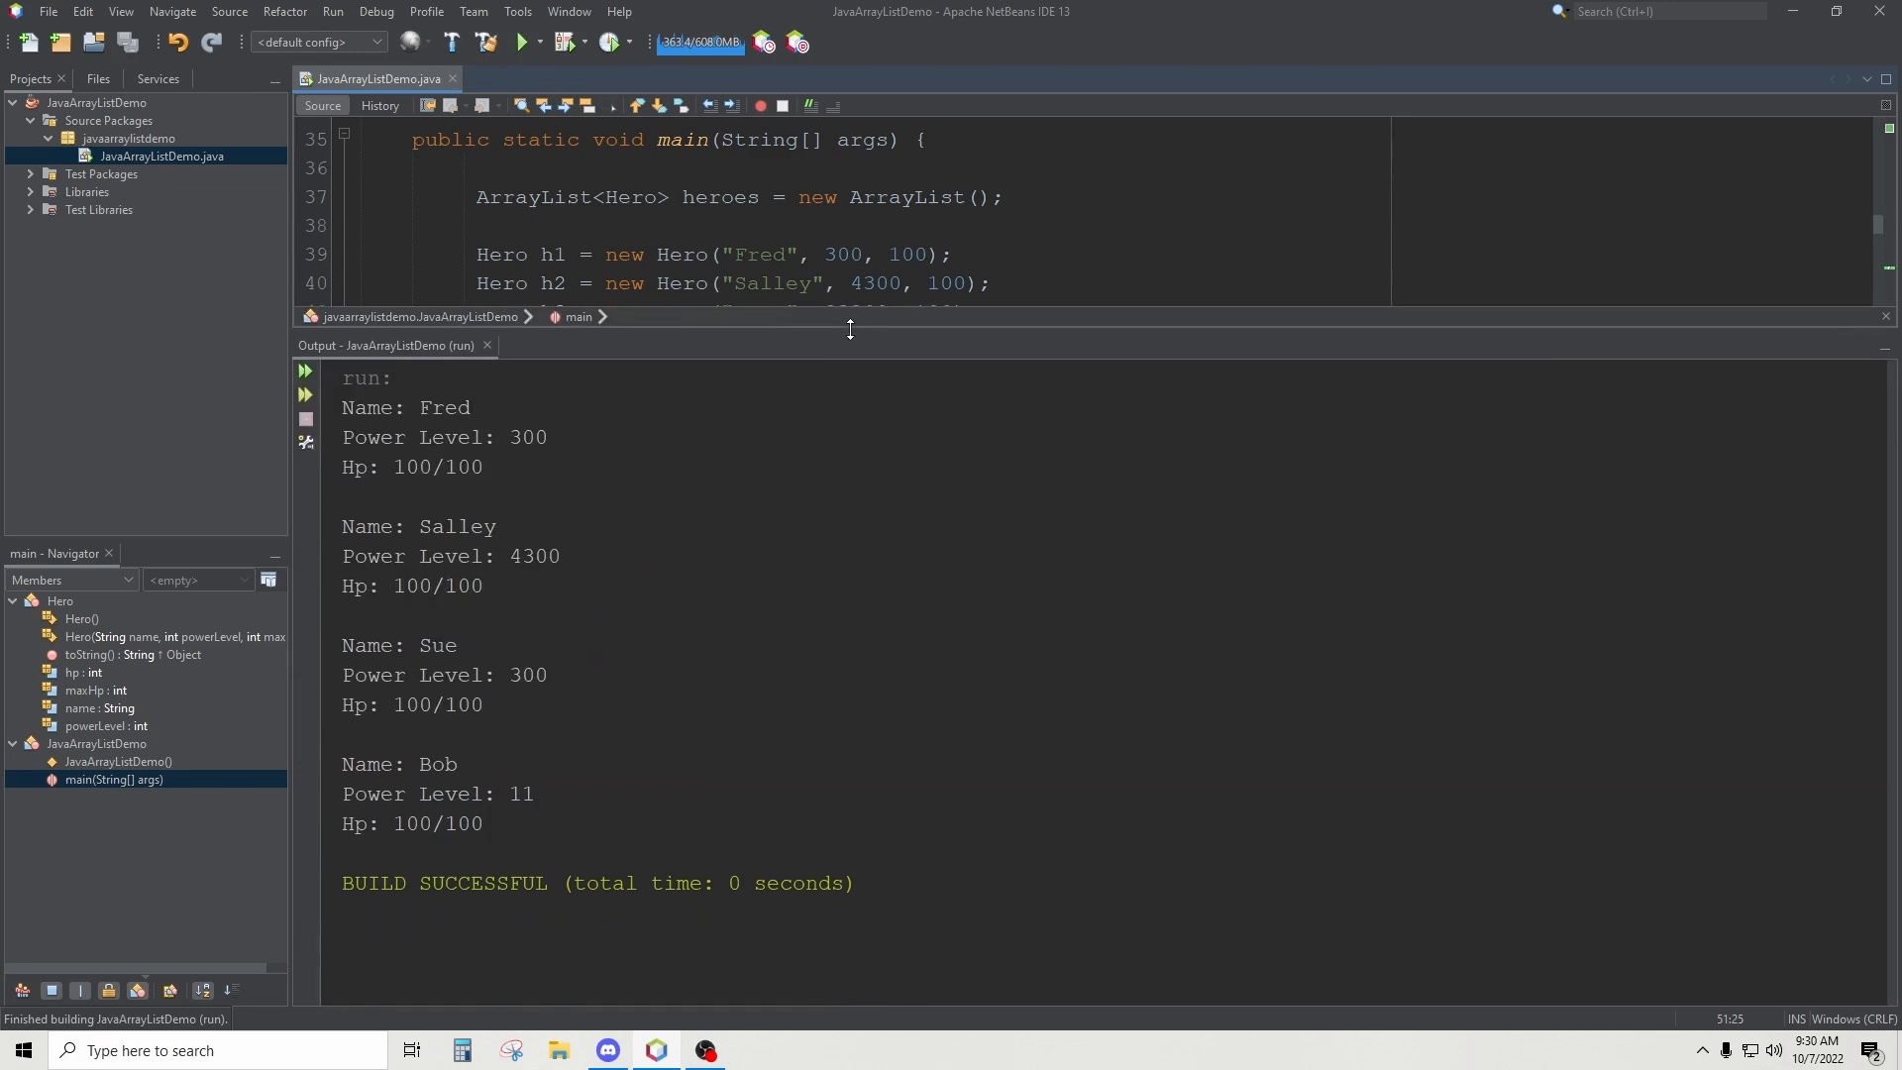
drag(849, 329, 849, 353)
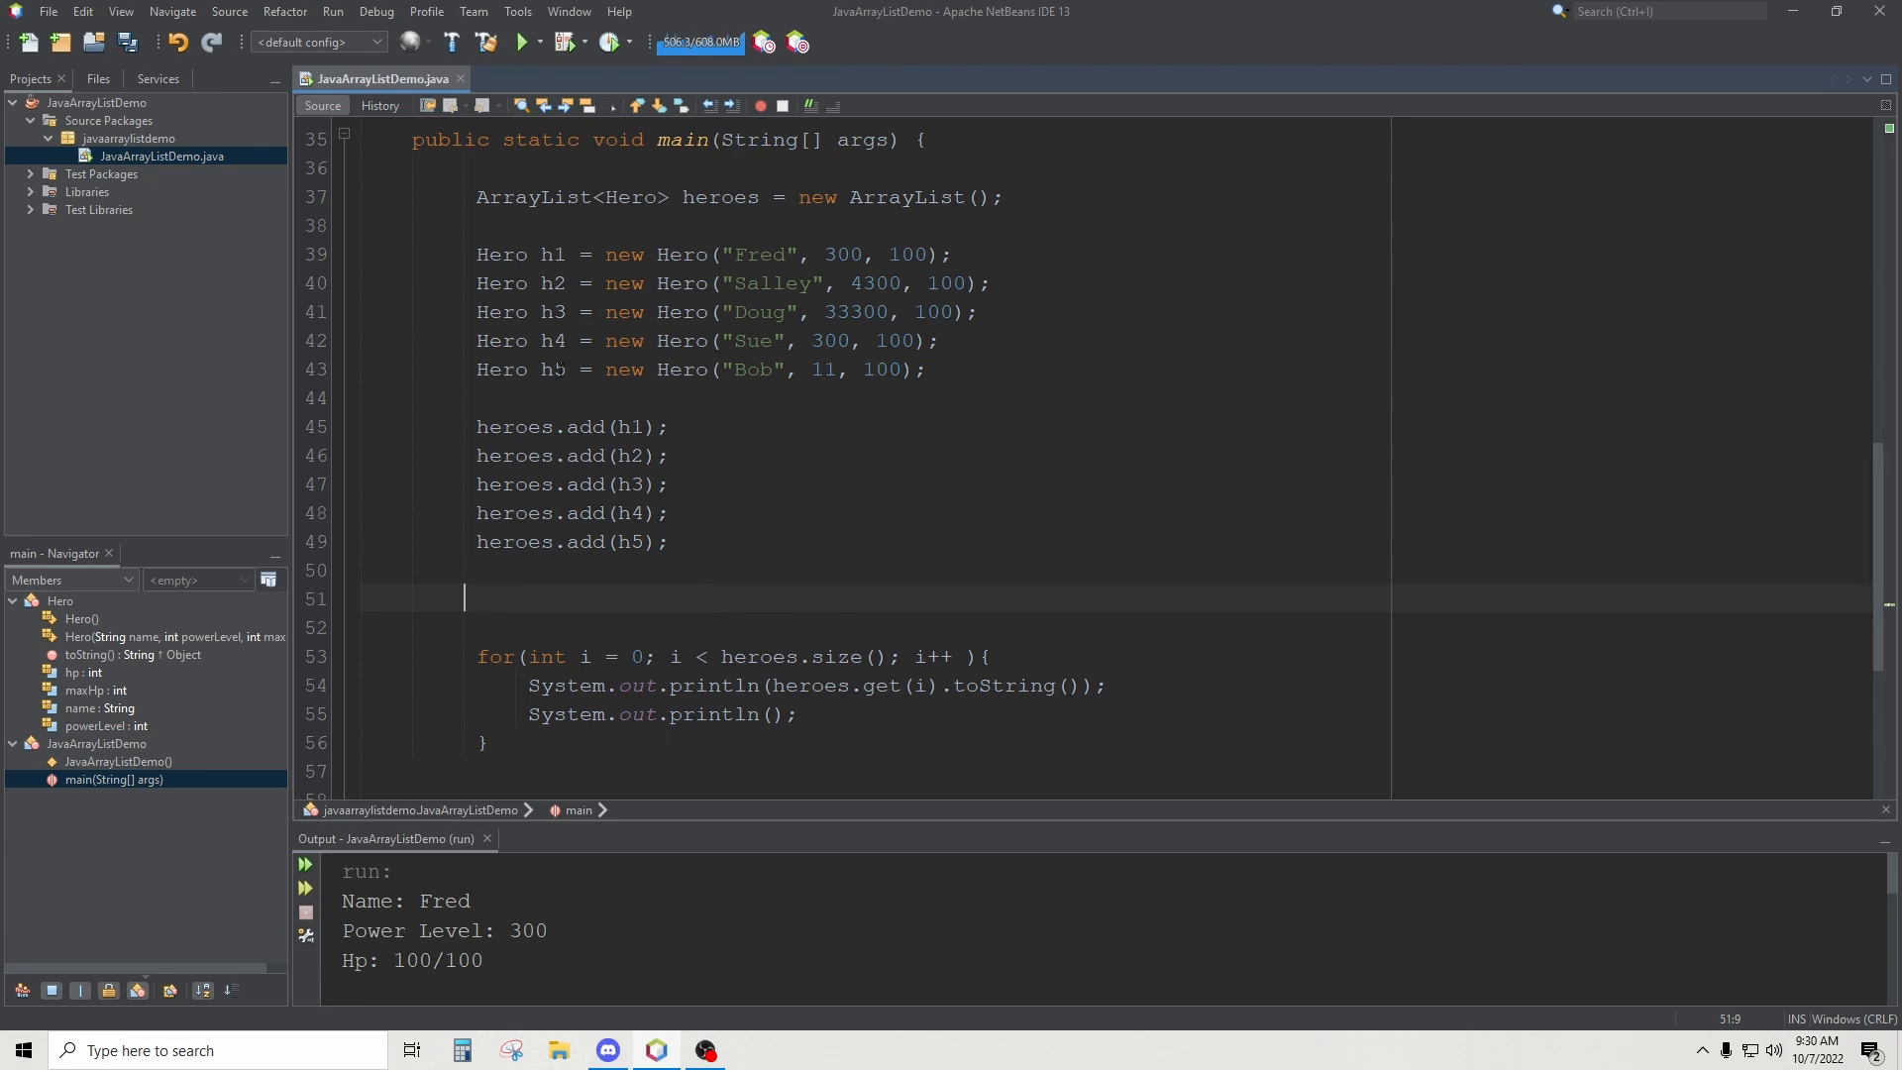
Step: Create a Scanner s on System.in on line 51
click(550, 312)
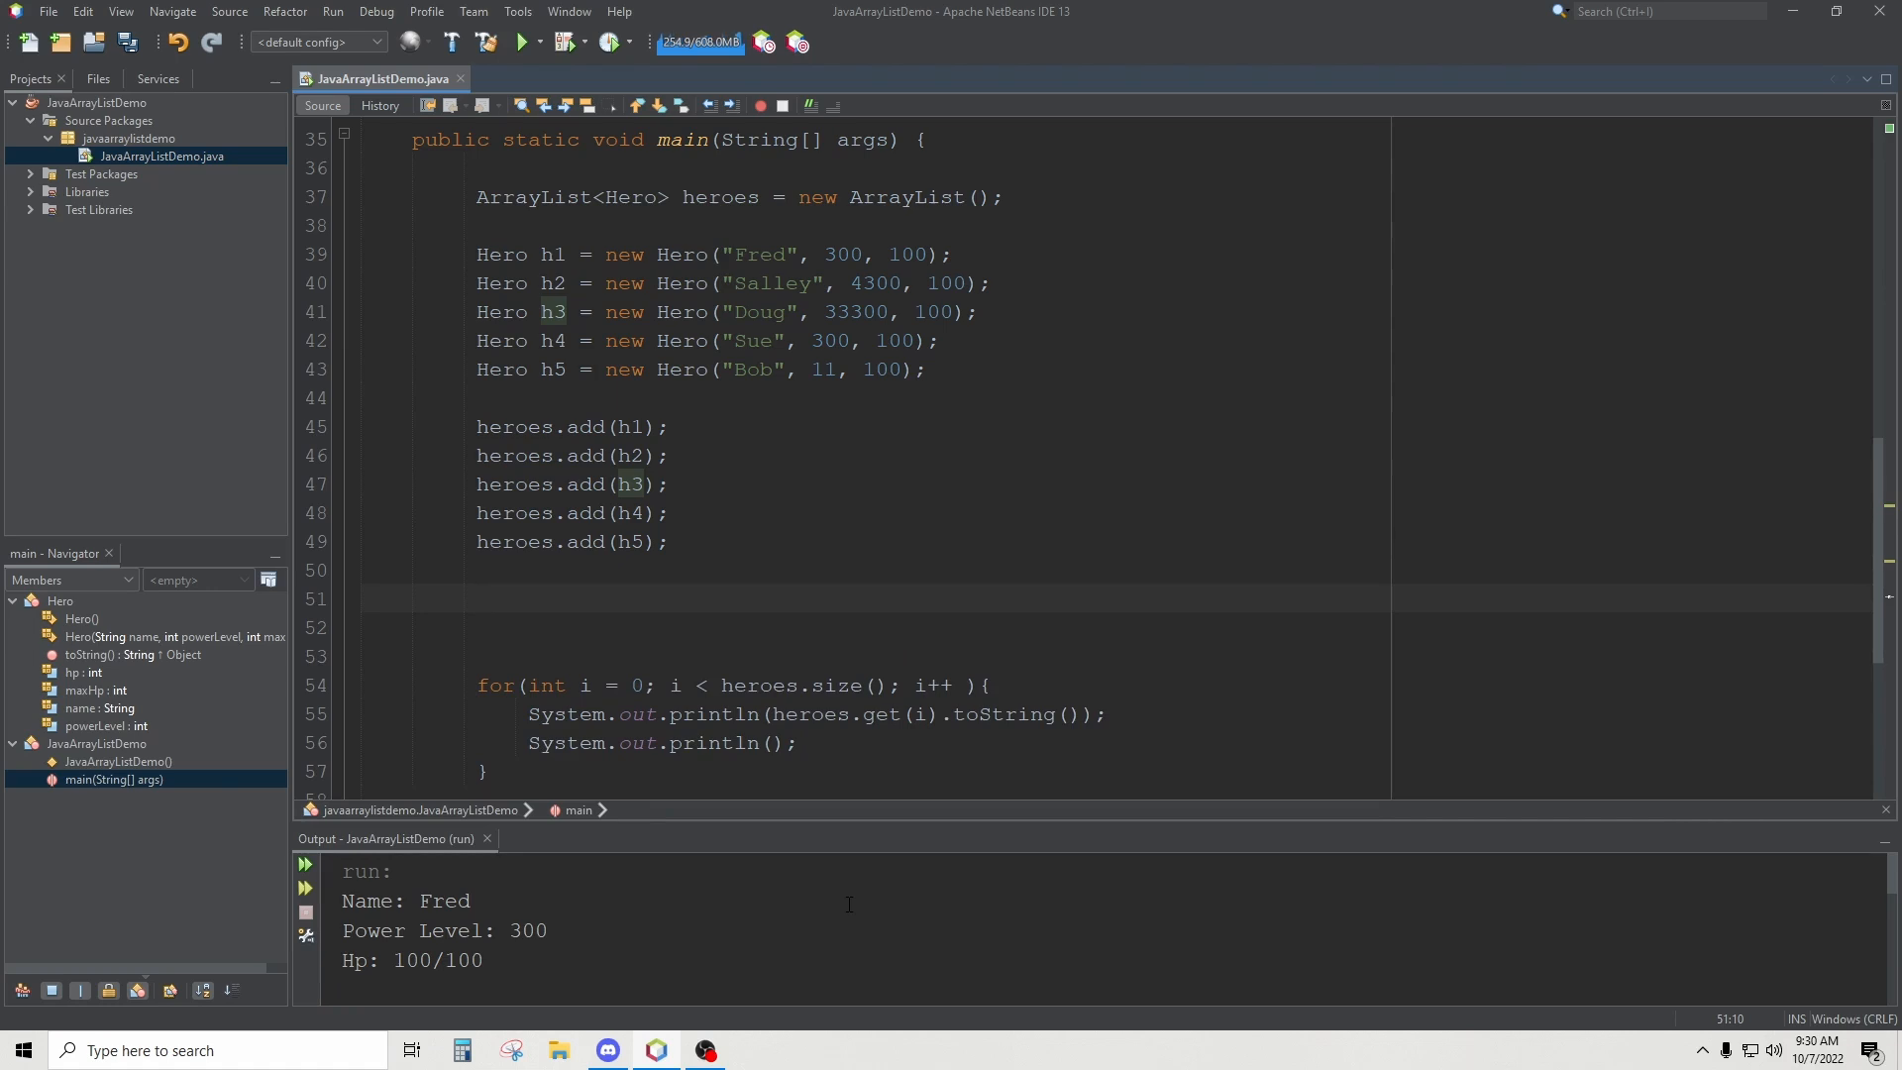
click(477, 596)
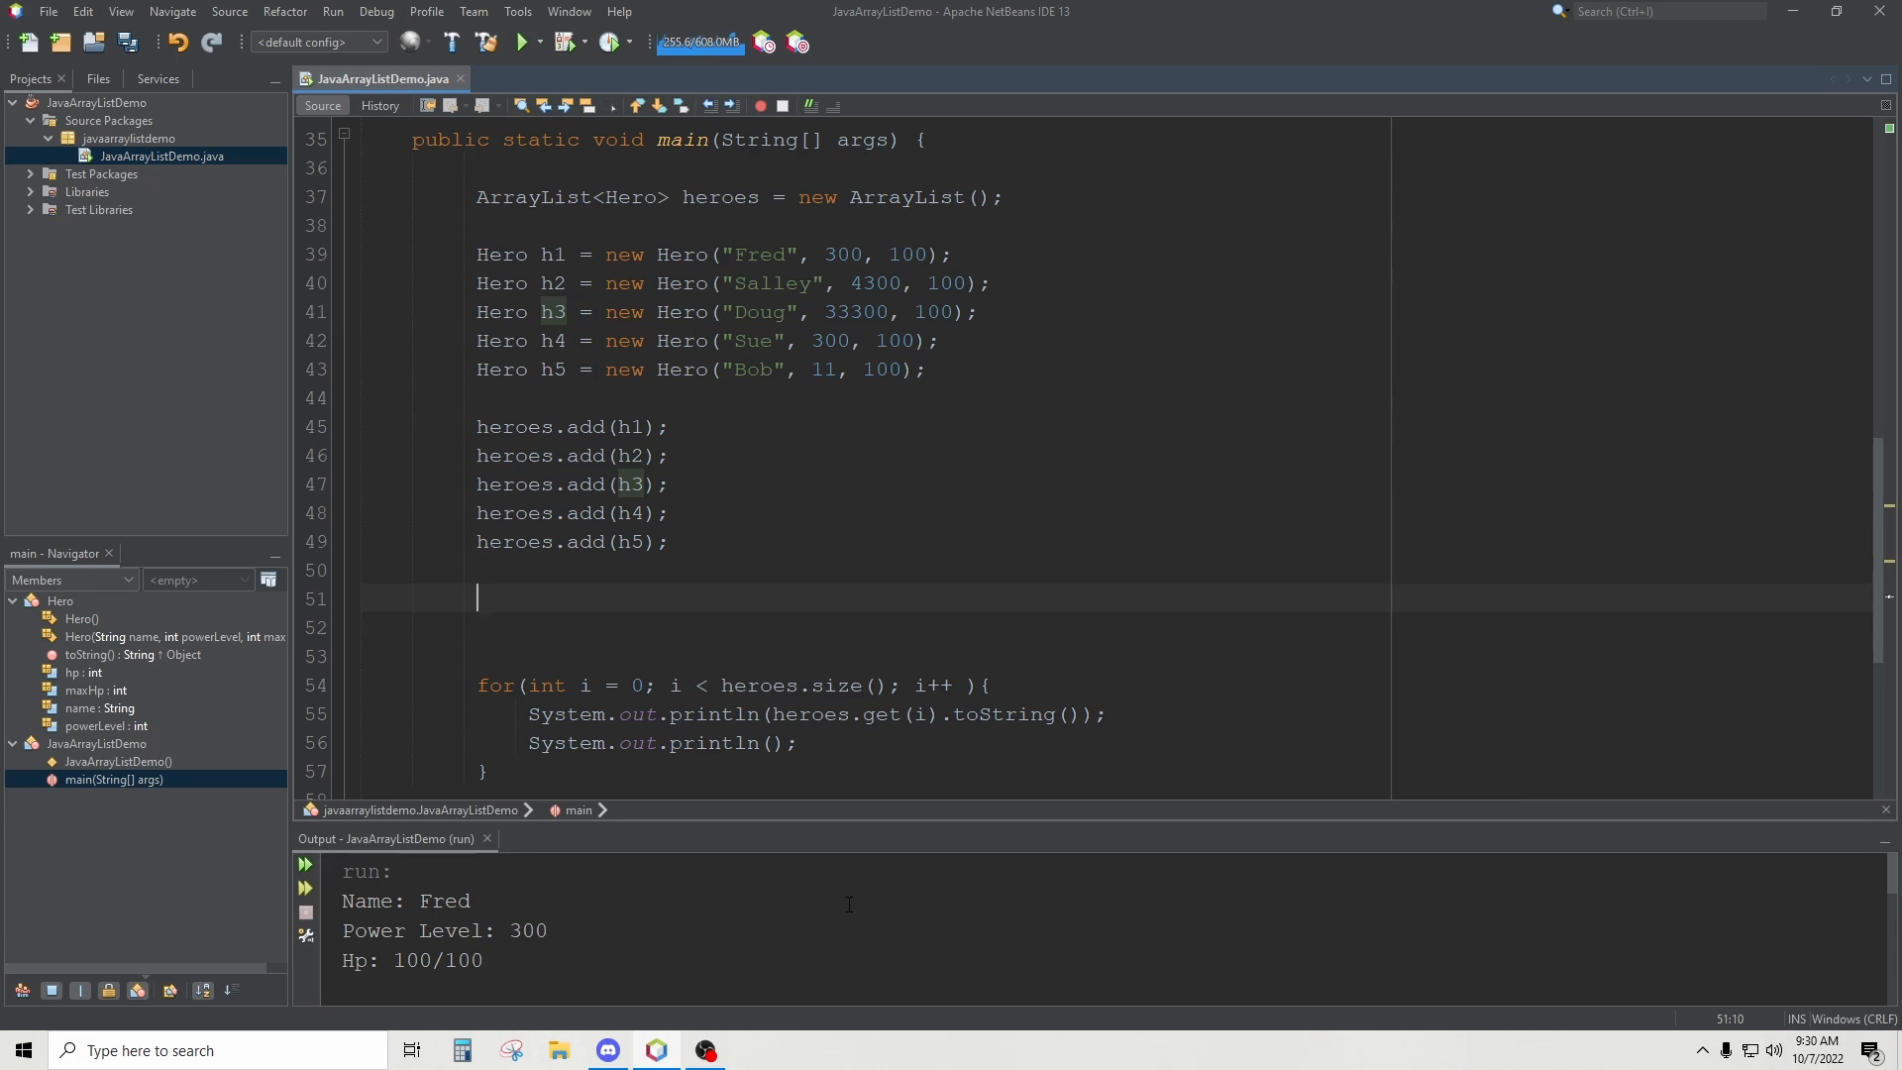
text(S)
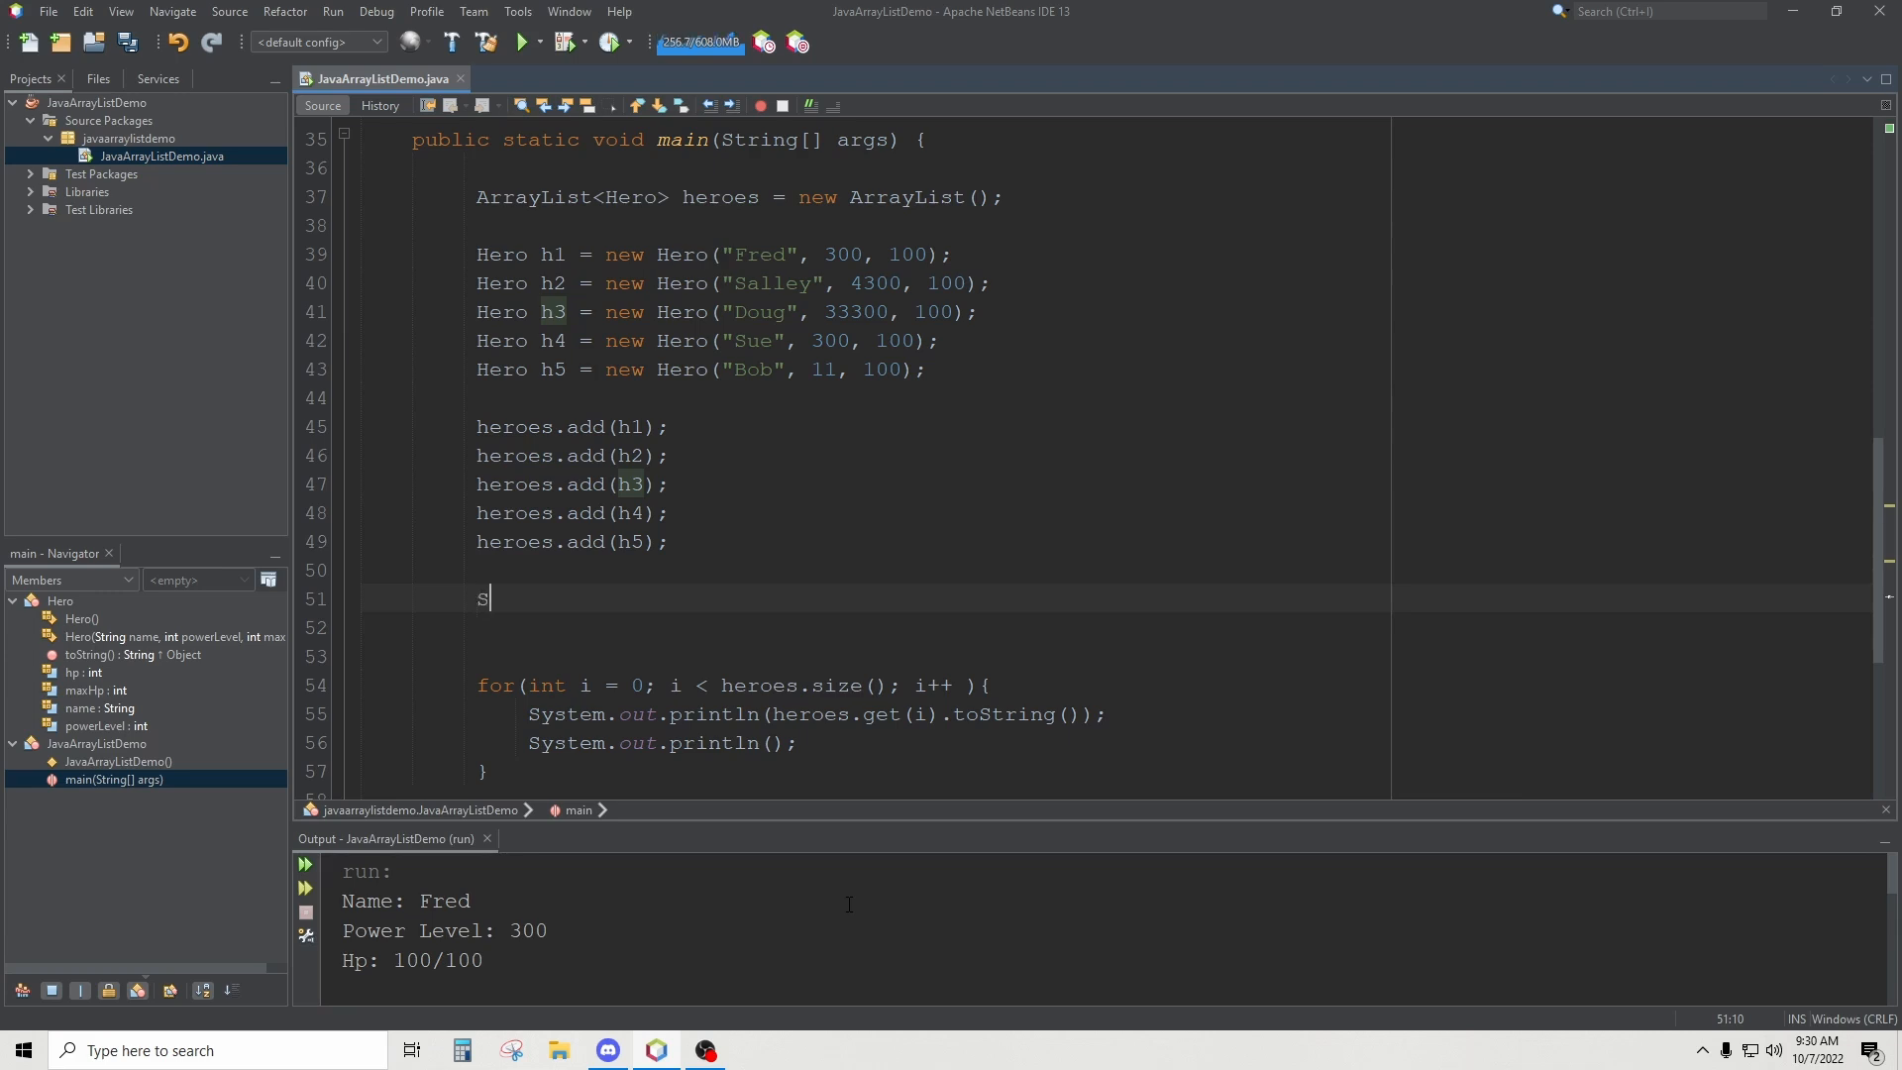
text(canner s = n)
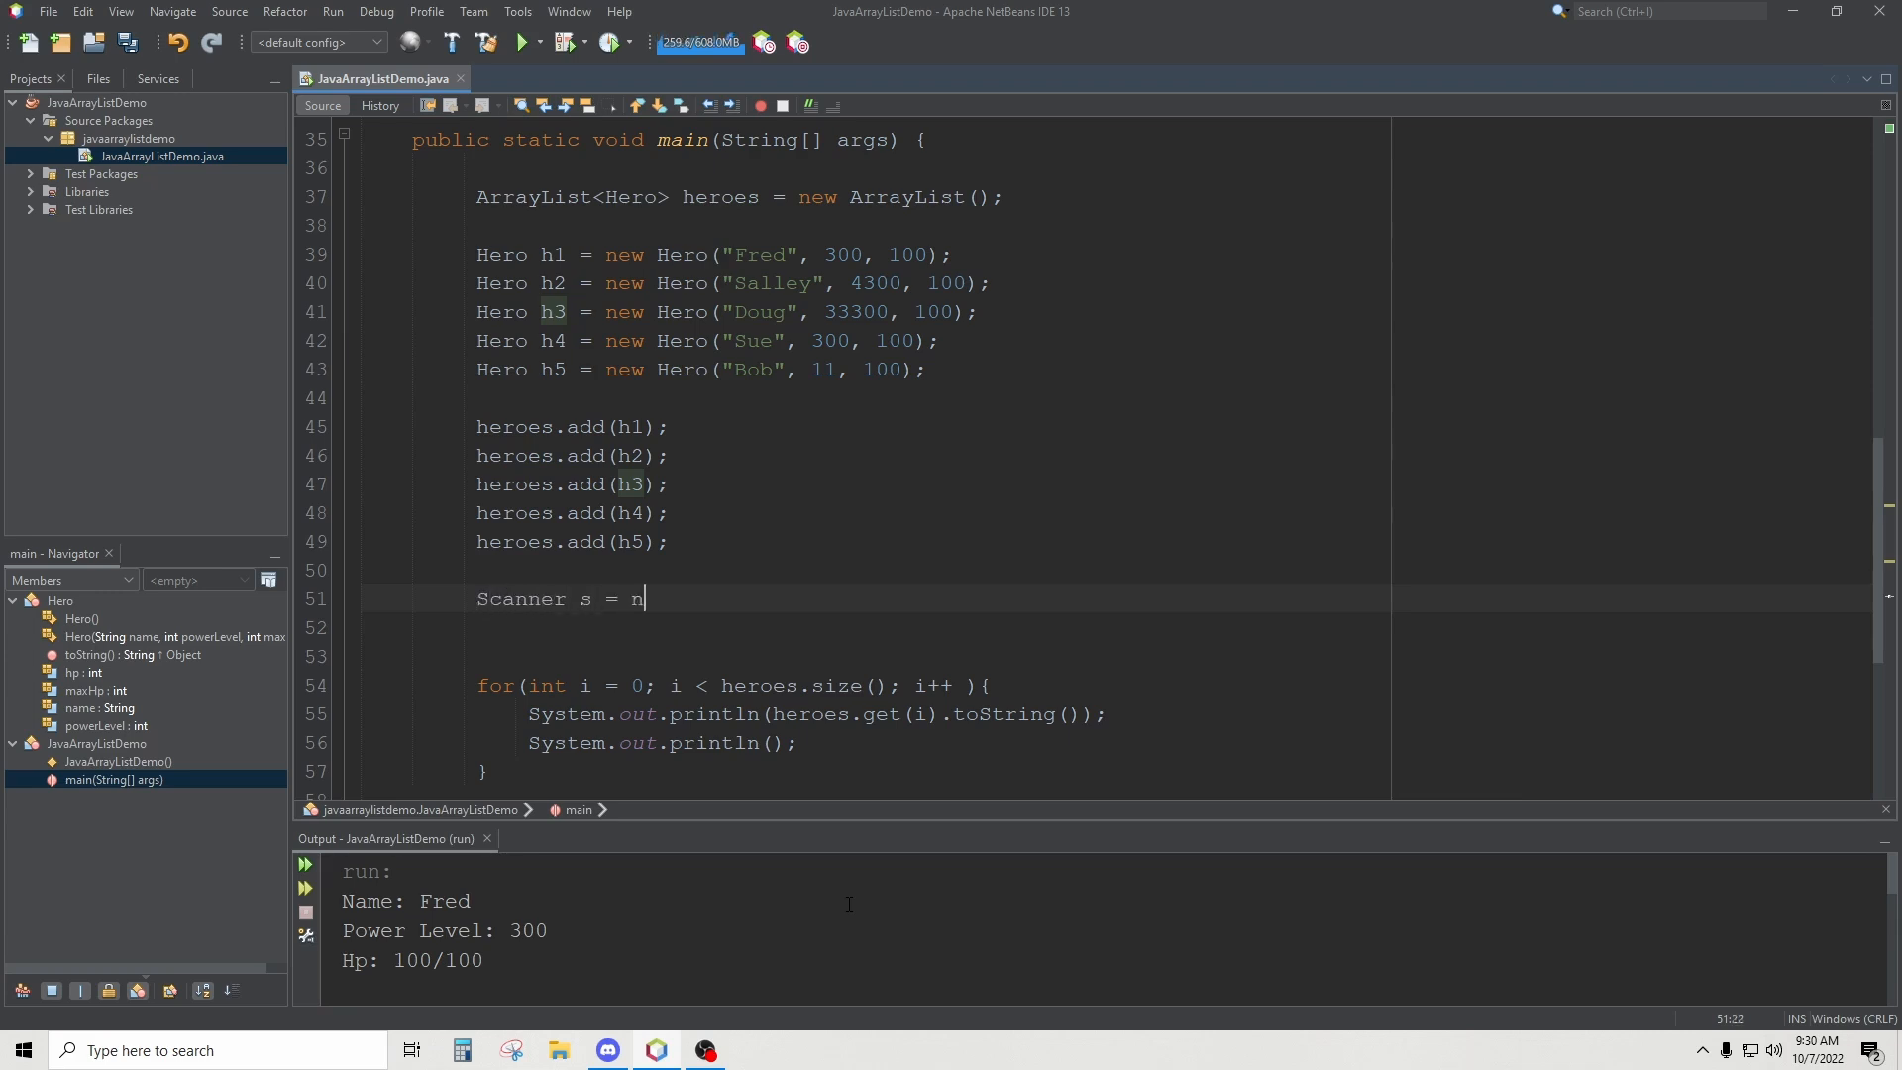
text(ew Scanner)
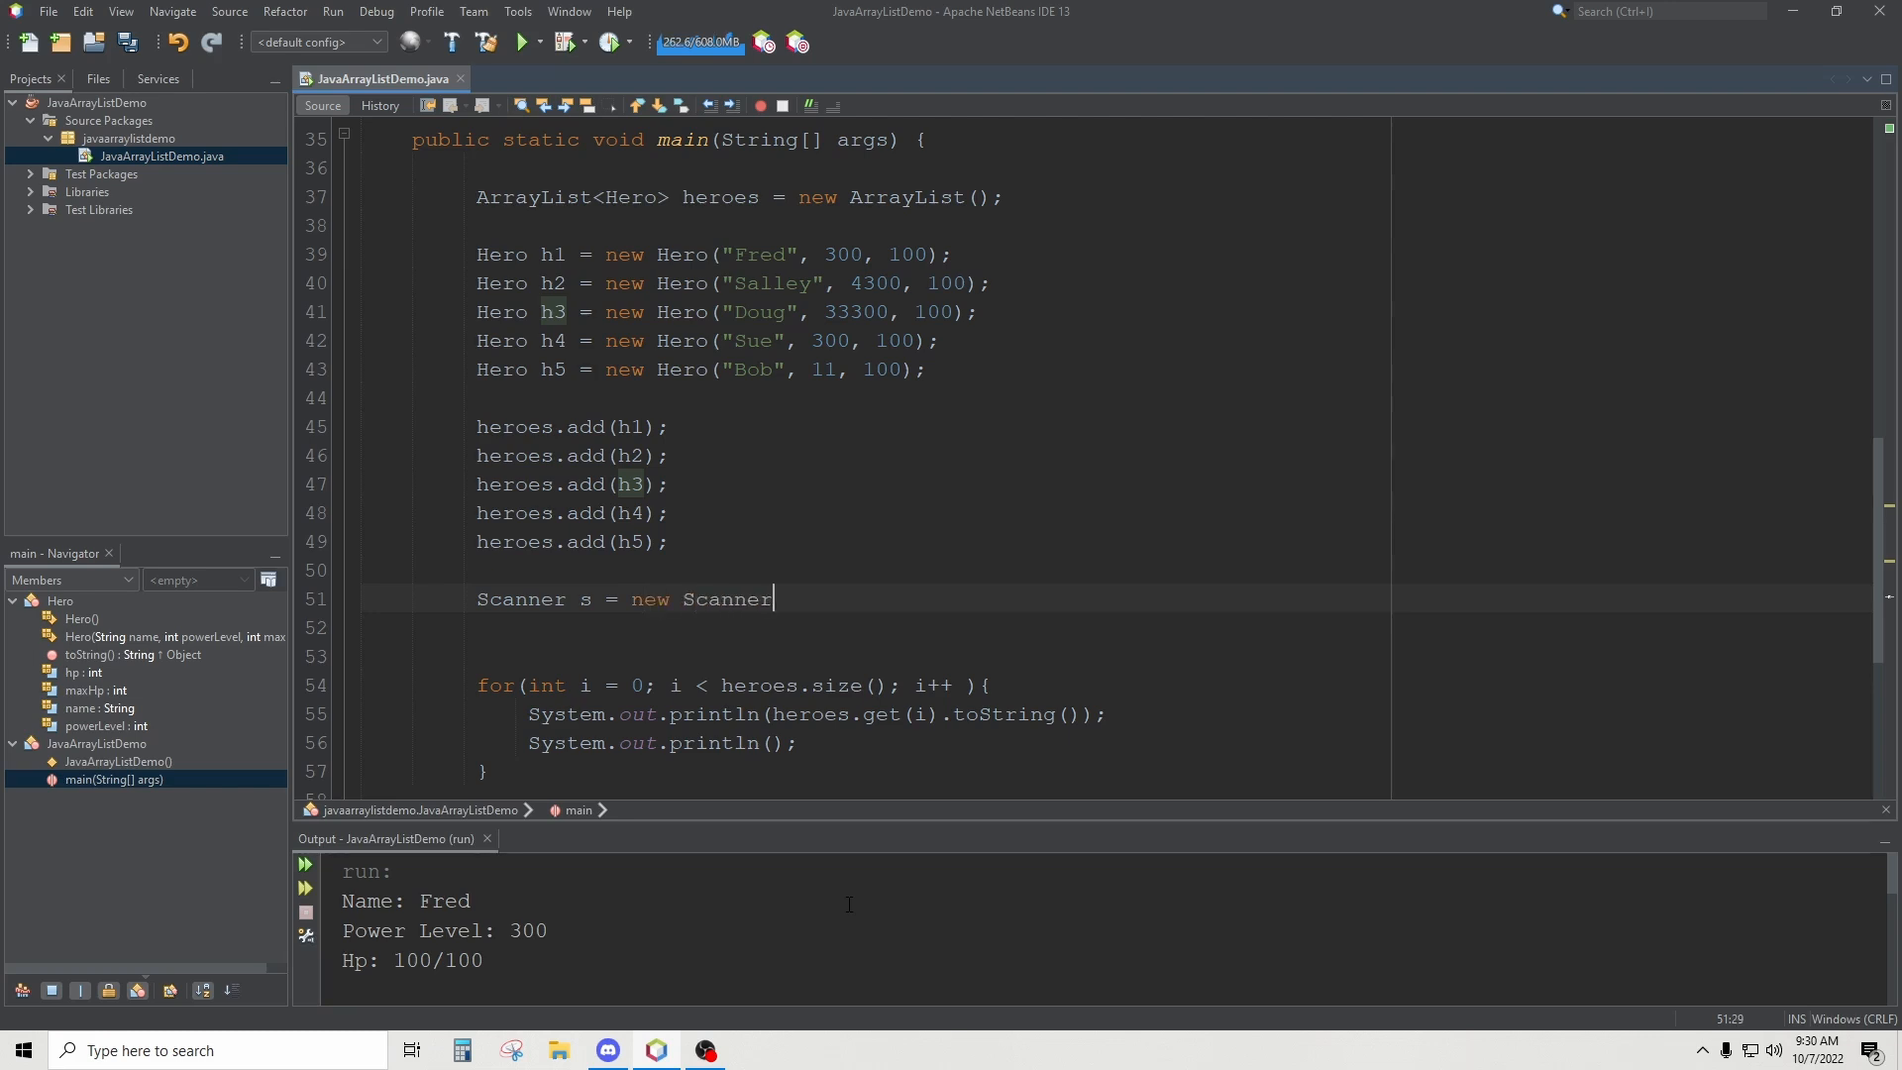
text((System.in);)
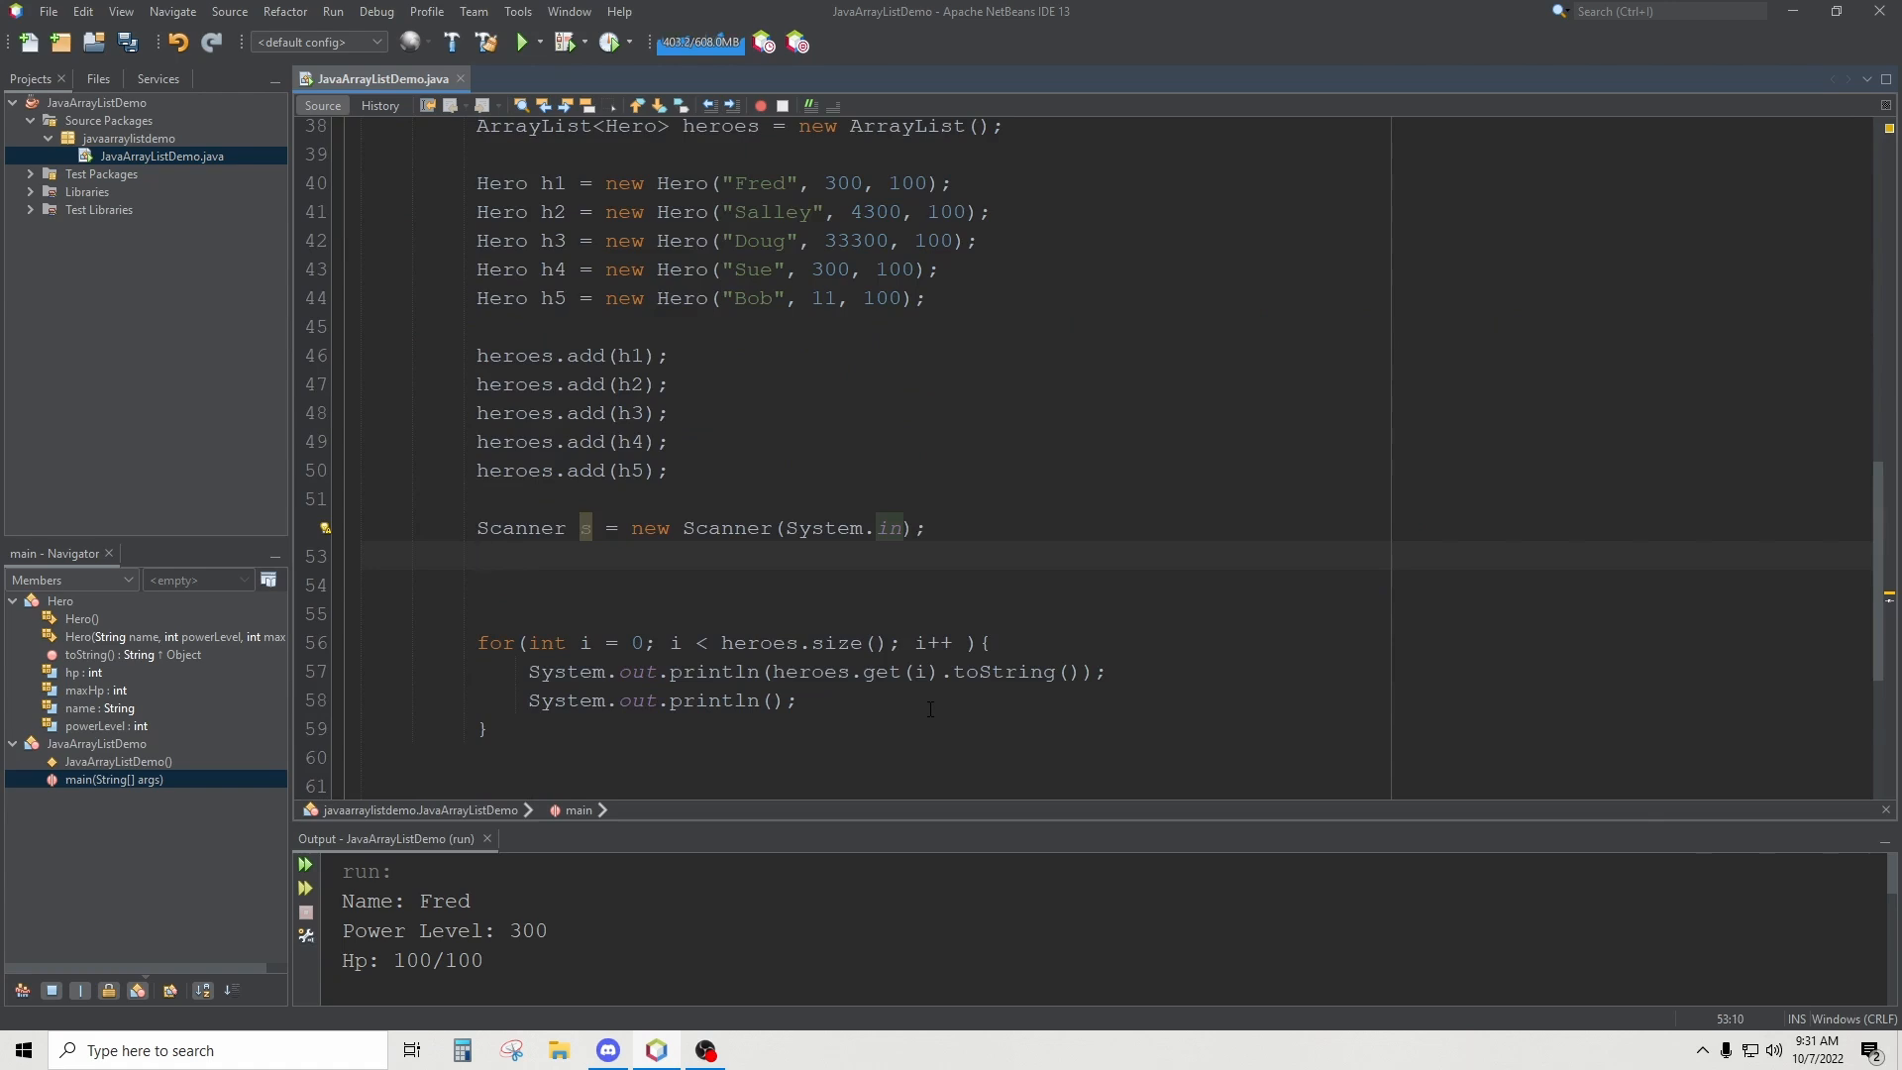
Step: Print "Enter name to be removed: " and store s.nextLine() in String input
text(System.out.print("E");)
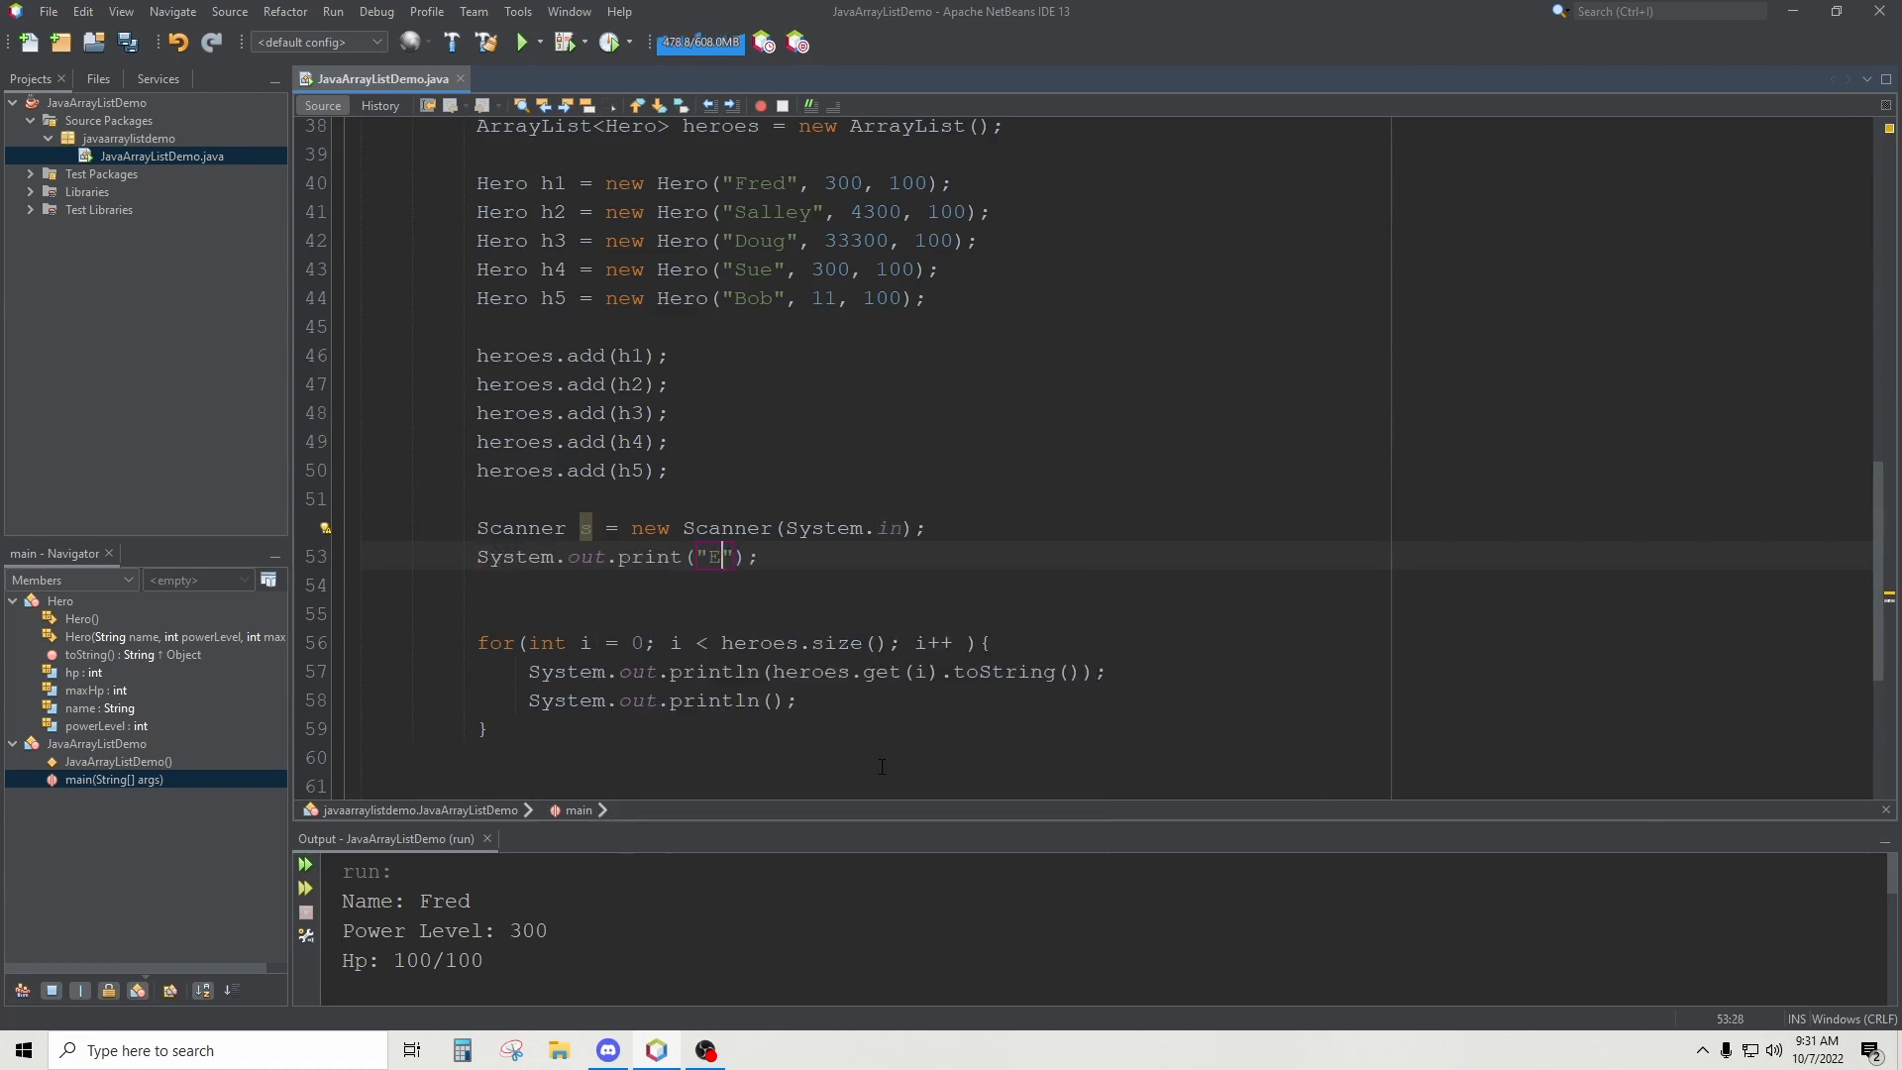
text(nter name to be removed:)
click(932, 586)
text(String)
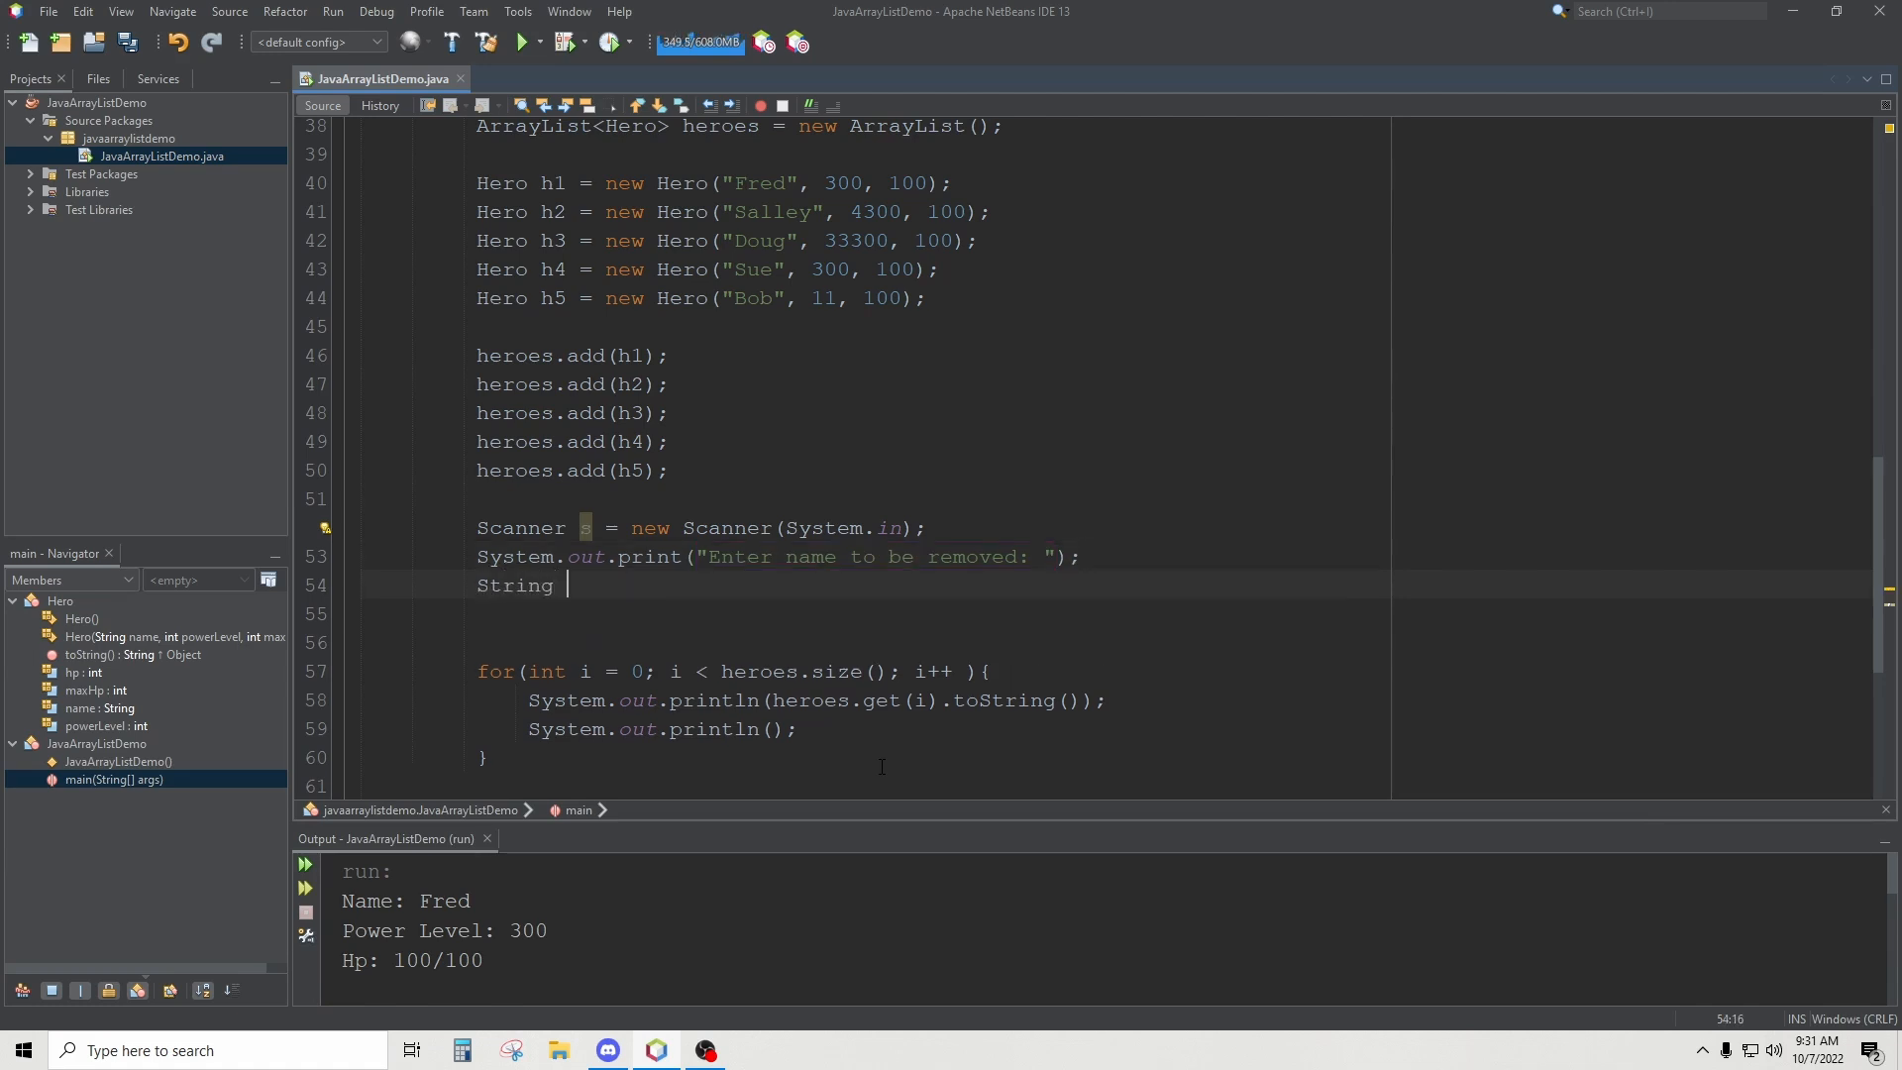
text(input = s.)
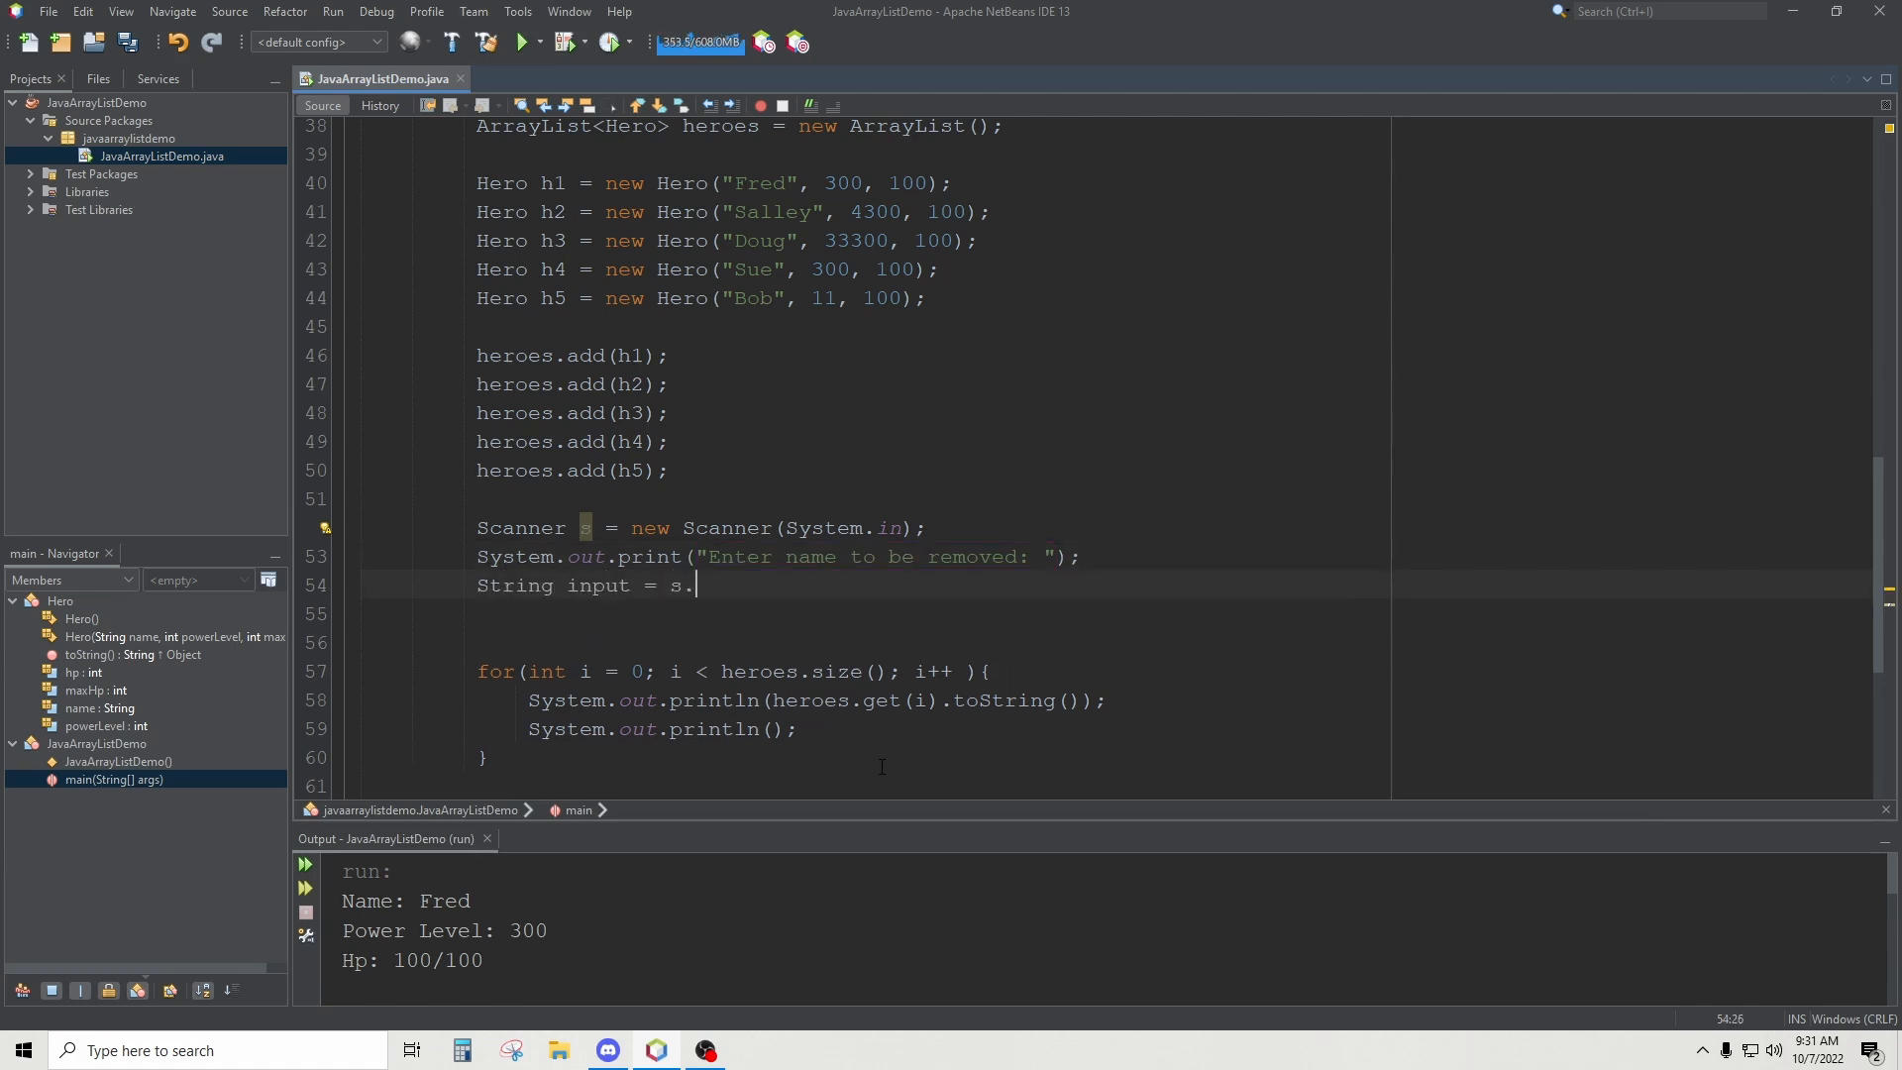
text(nextLine();)
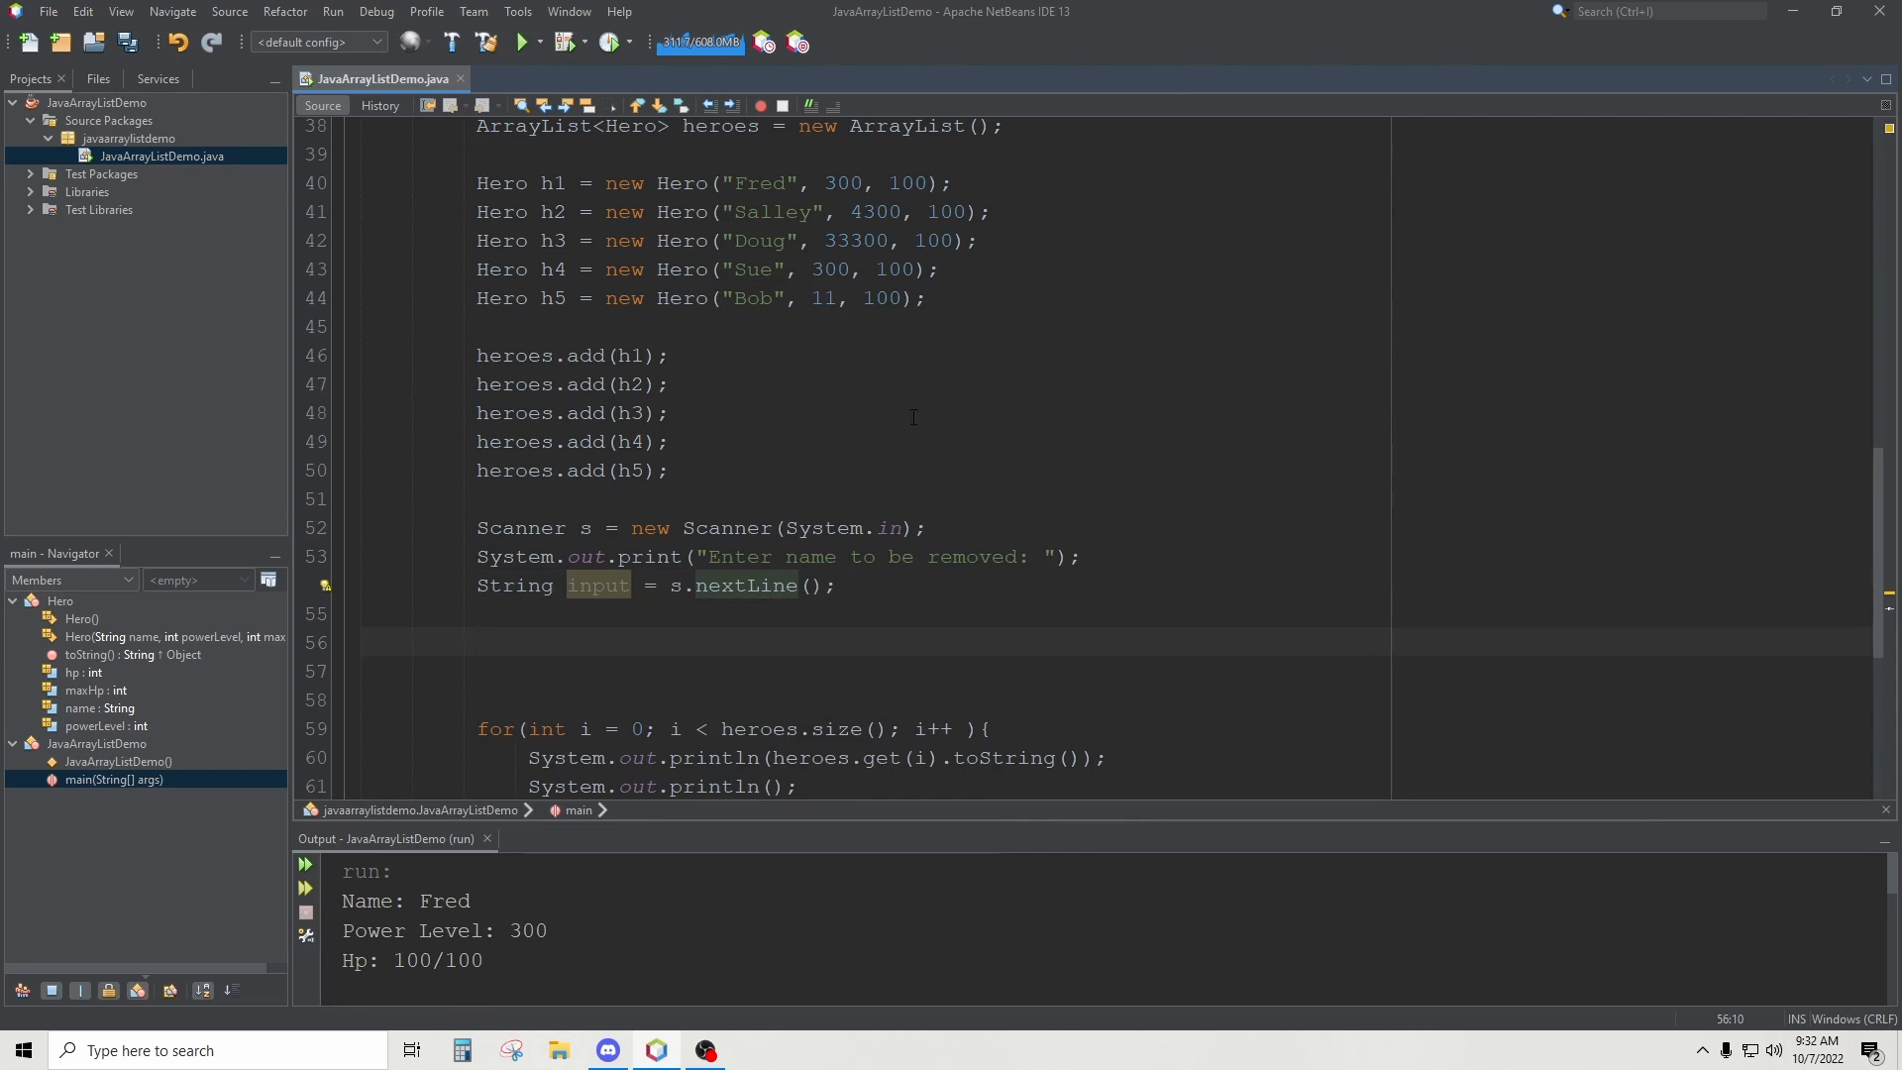
scroll(down, 3)
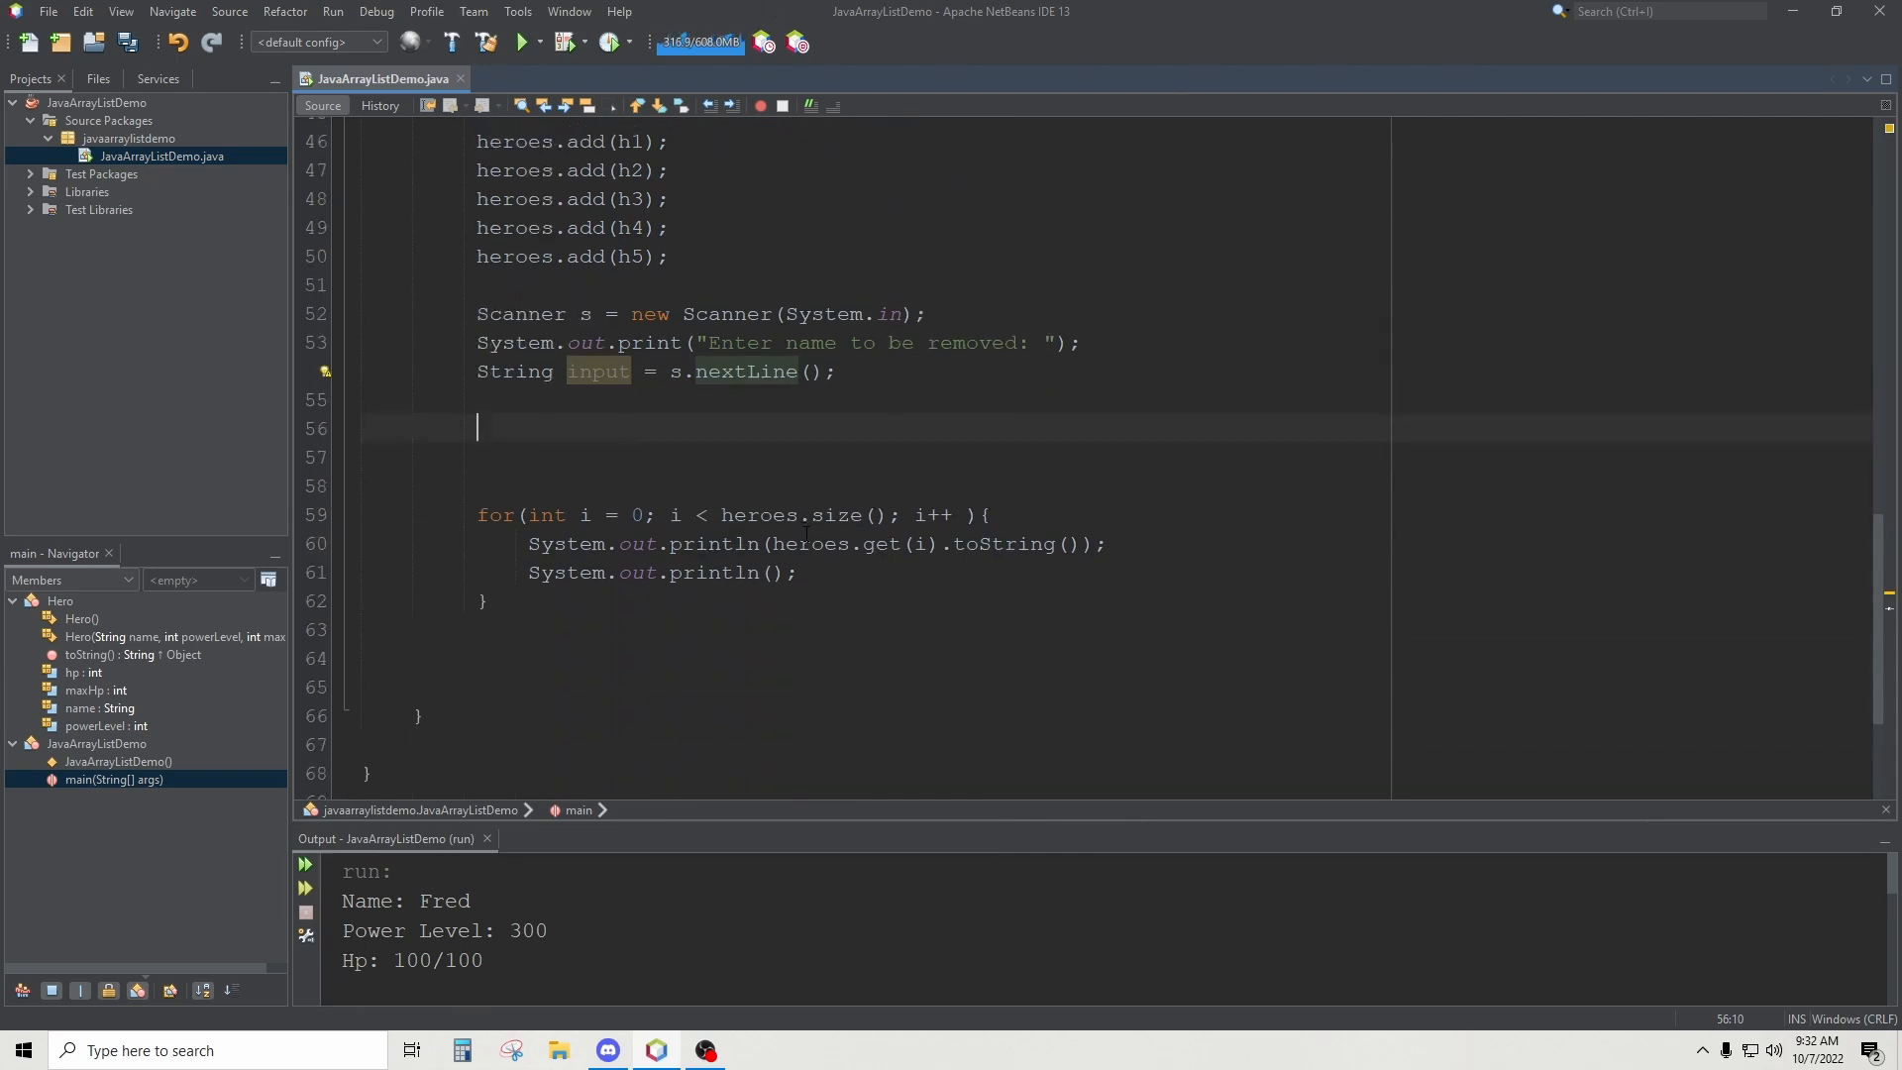
Step: Write a for loop over heroes comparing input with heroes.get(i).name
text(for (int i =)
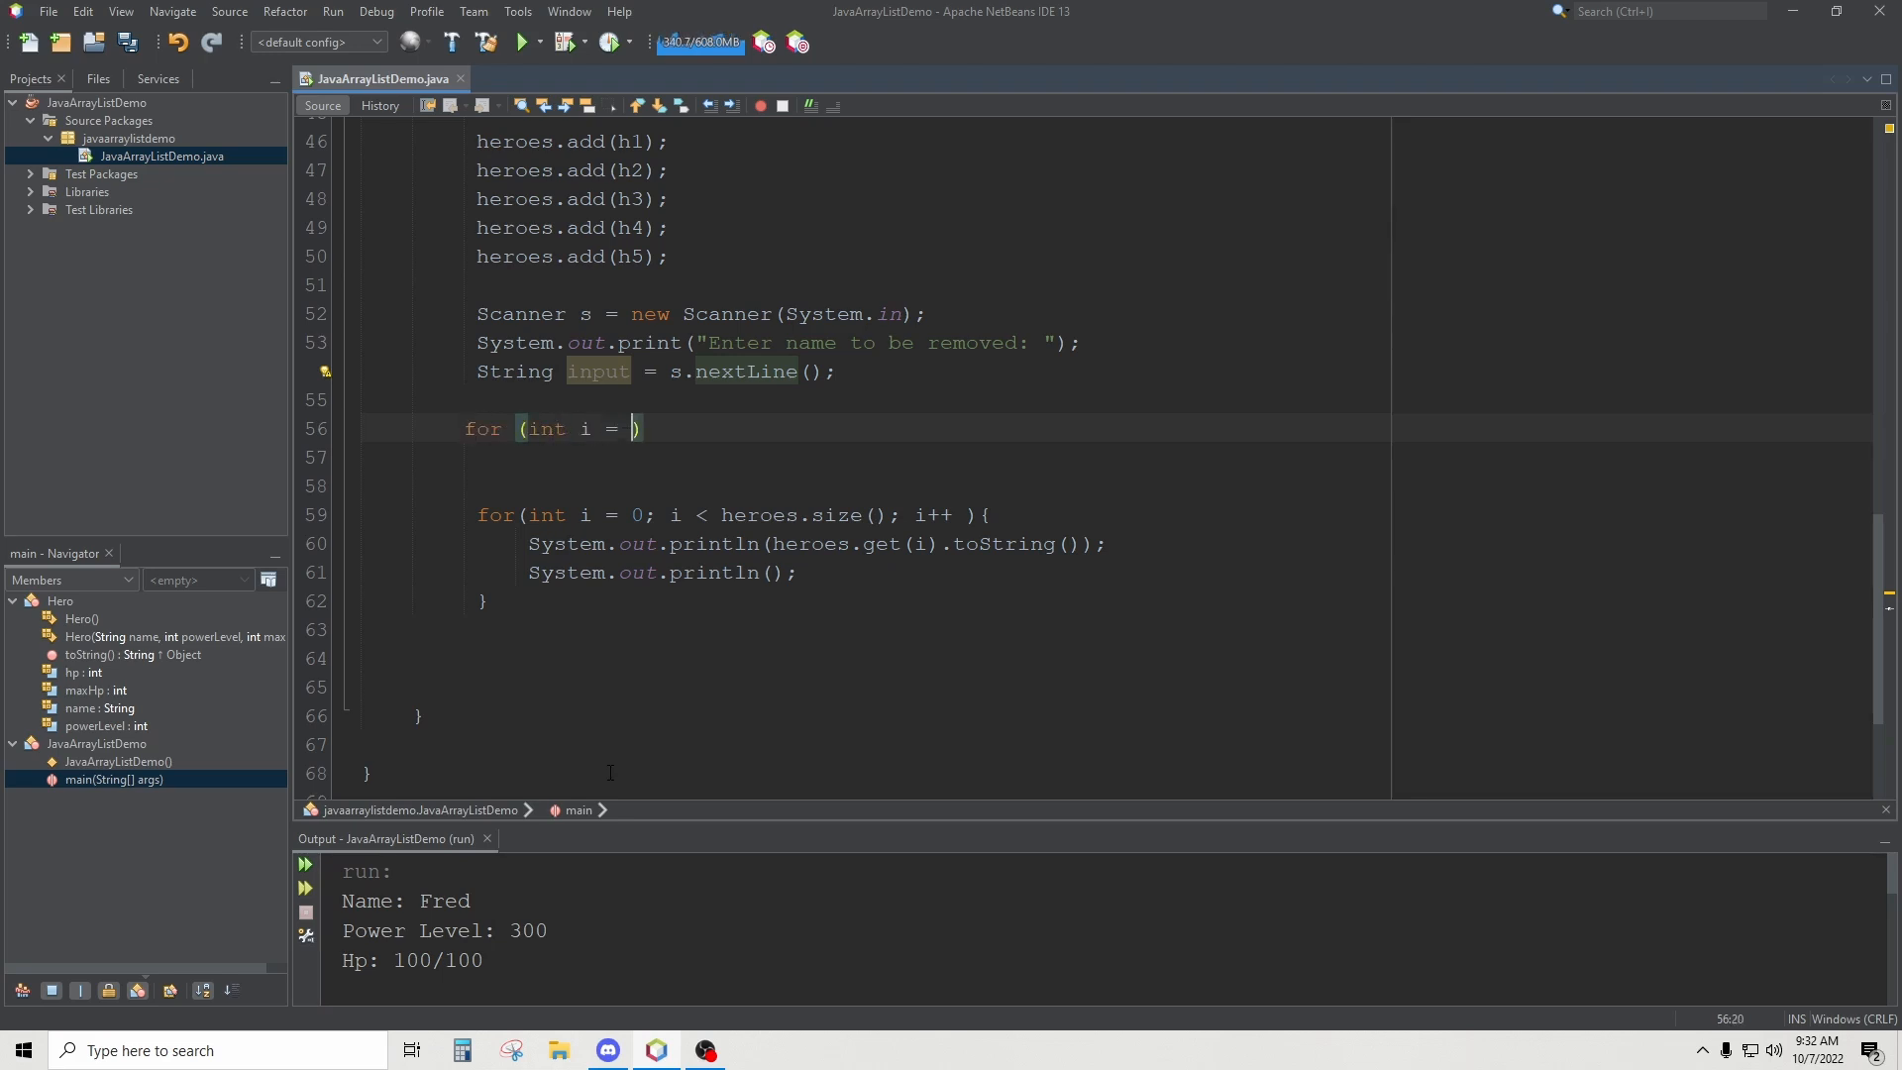
text(0; i < heroes.size()
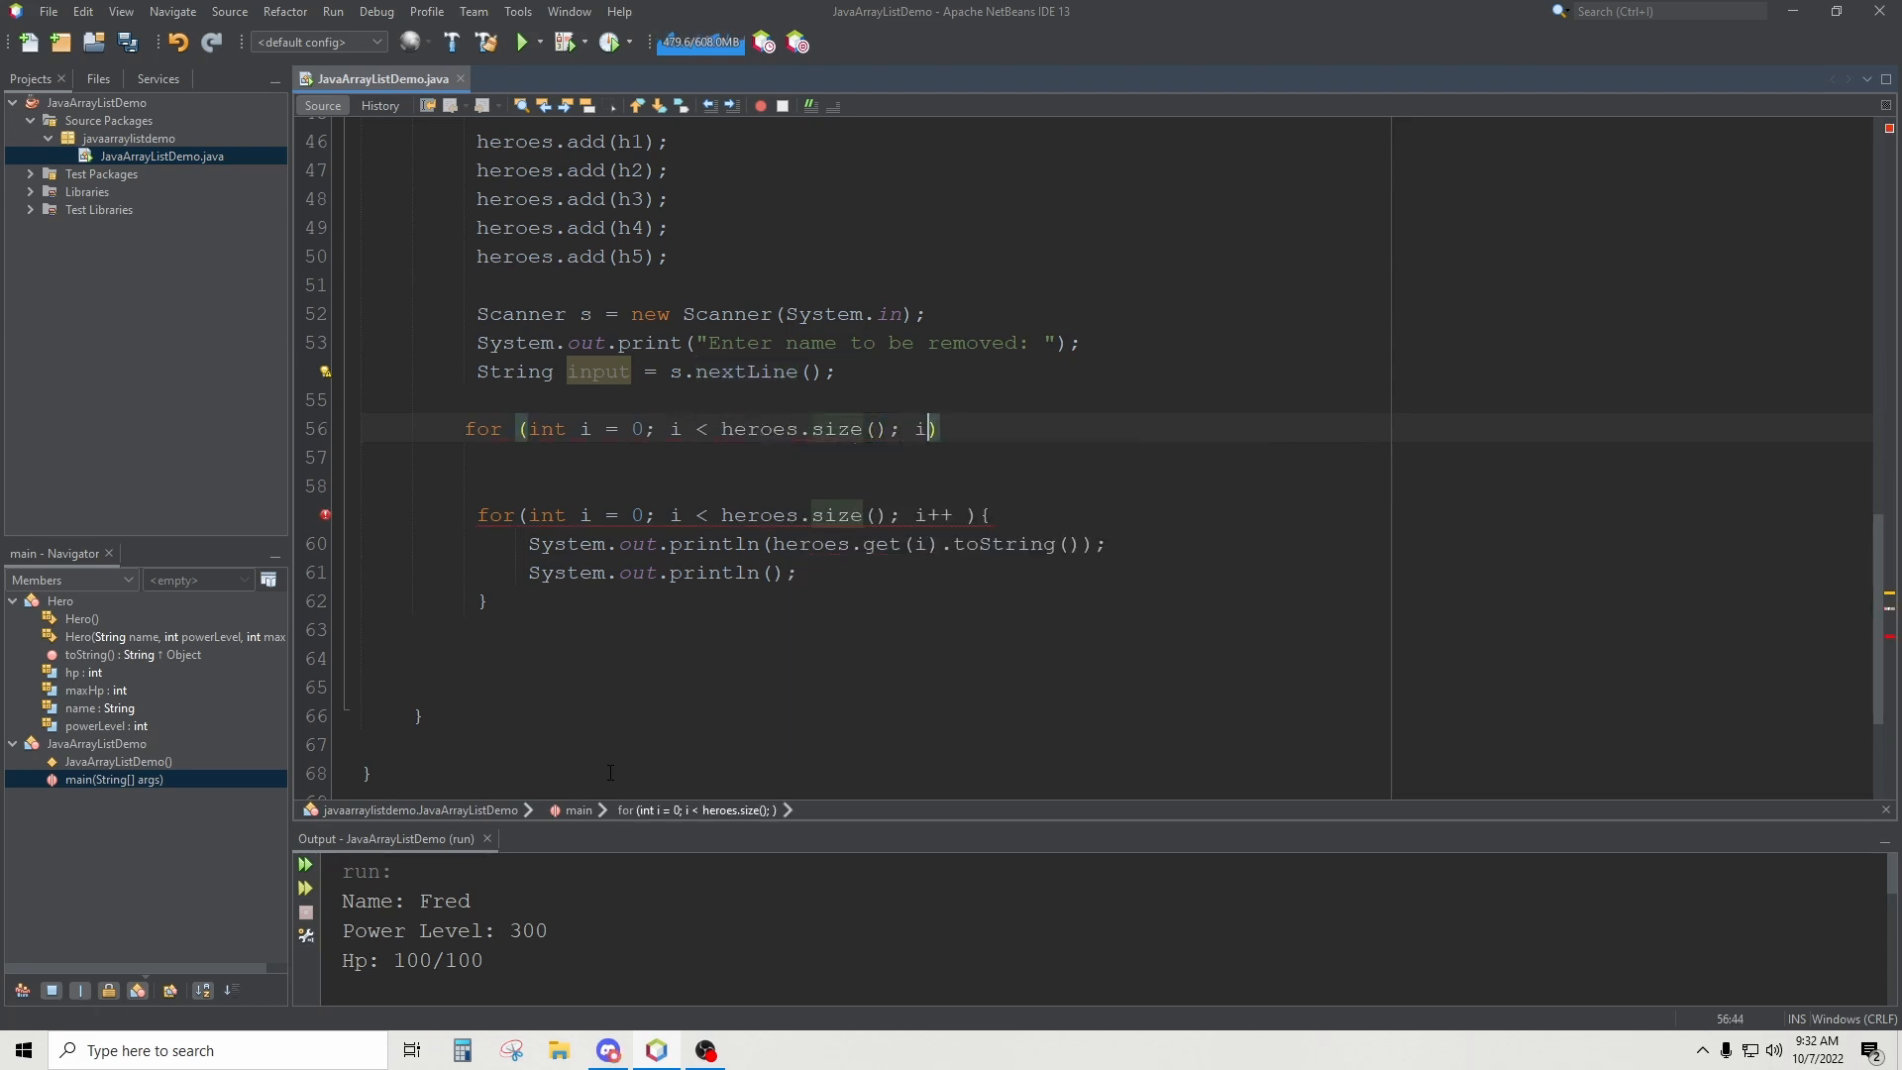
text(++){)
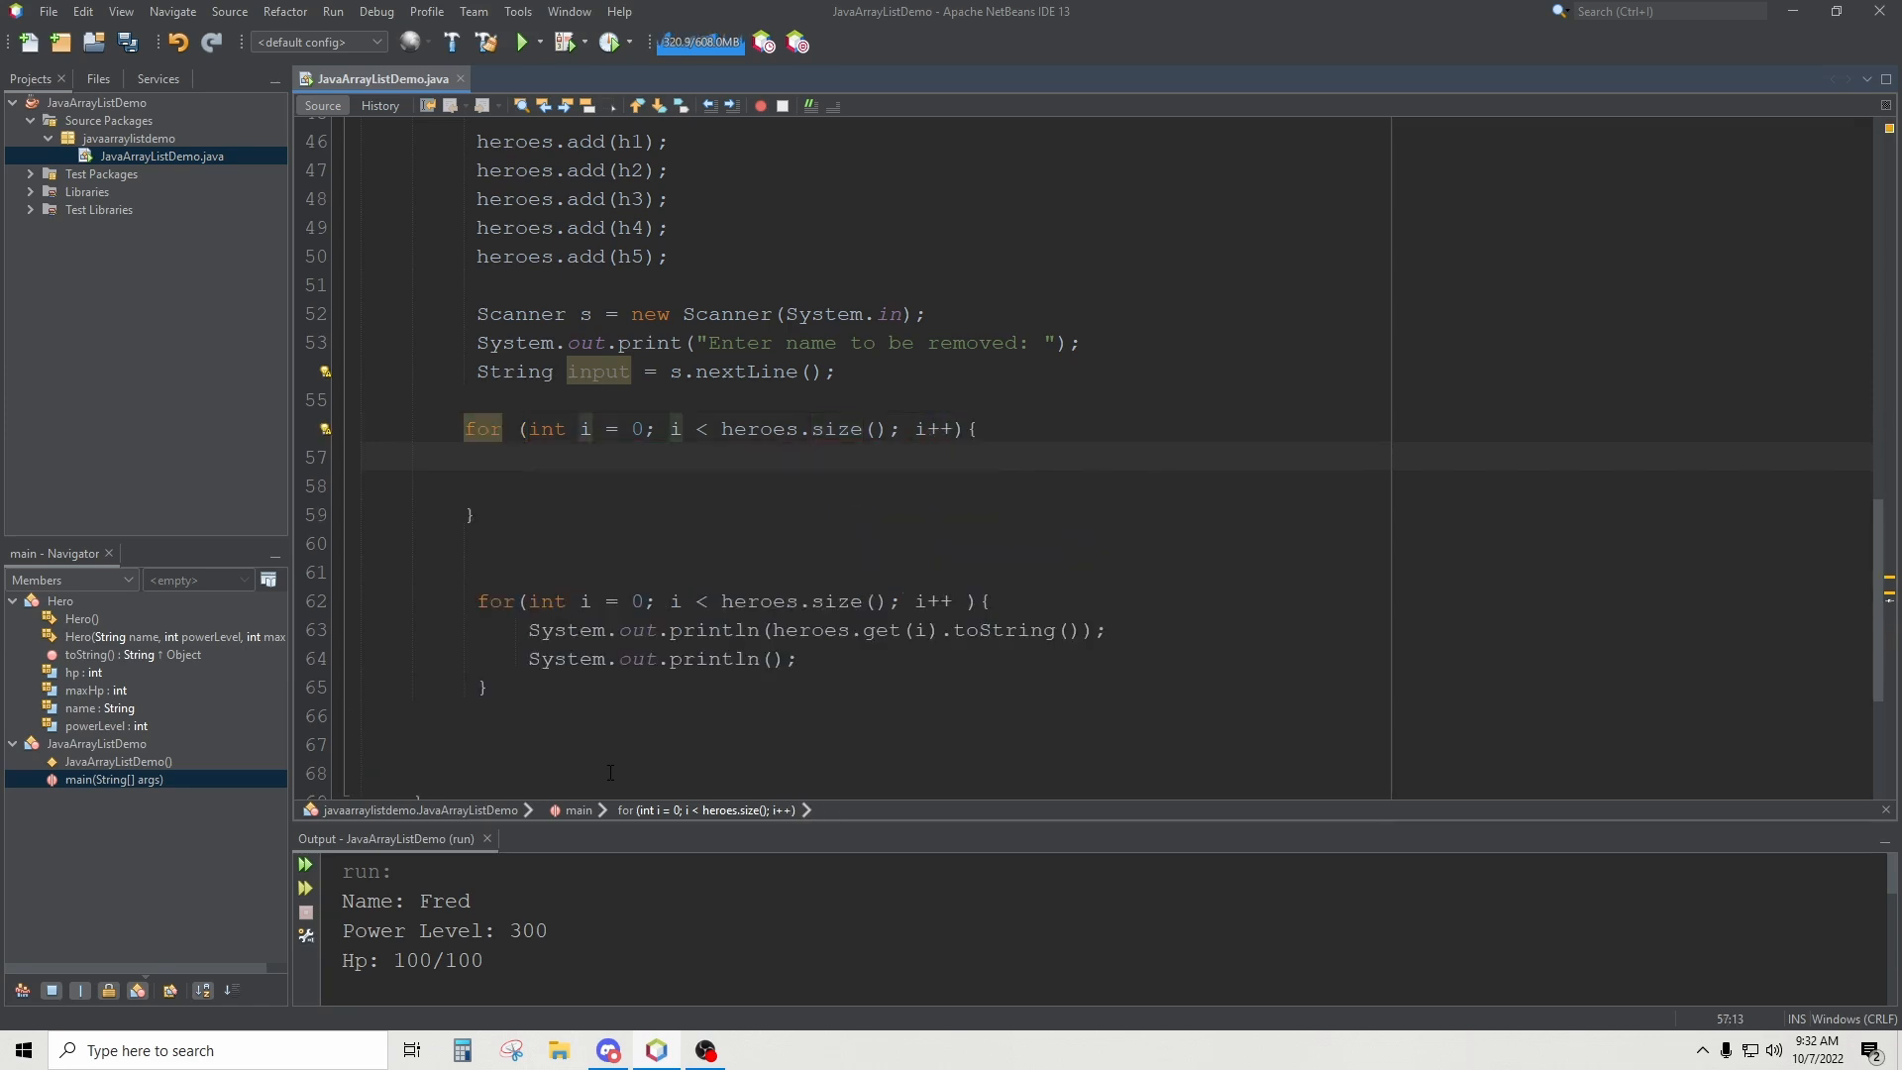
text(if ( ))
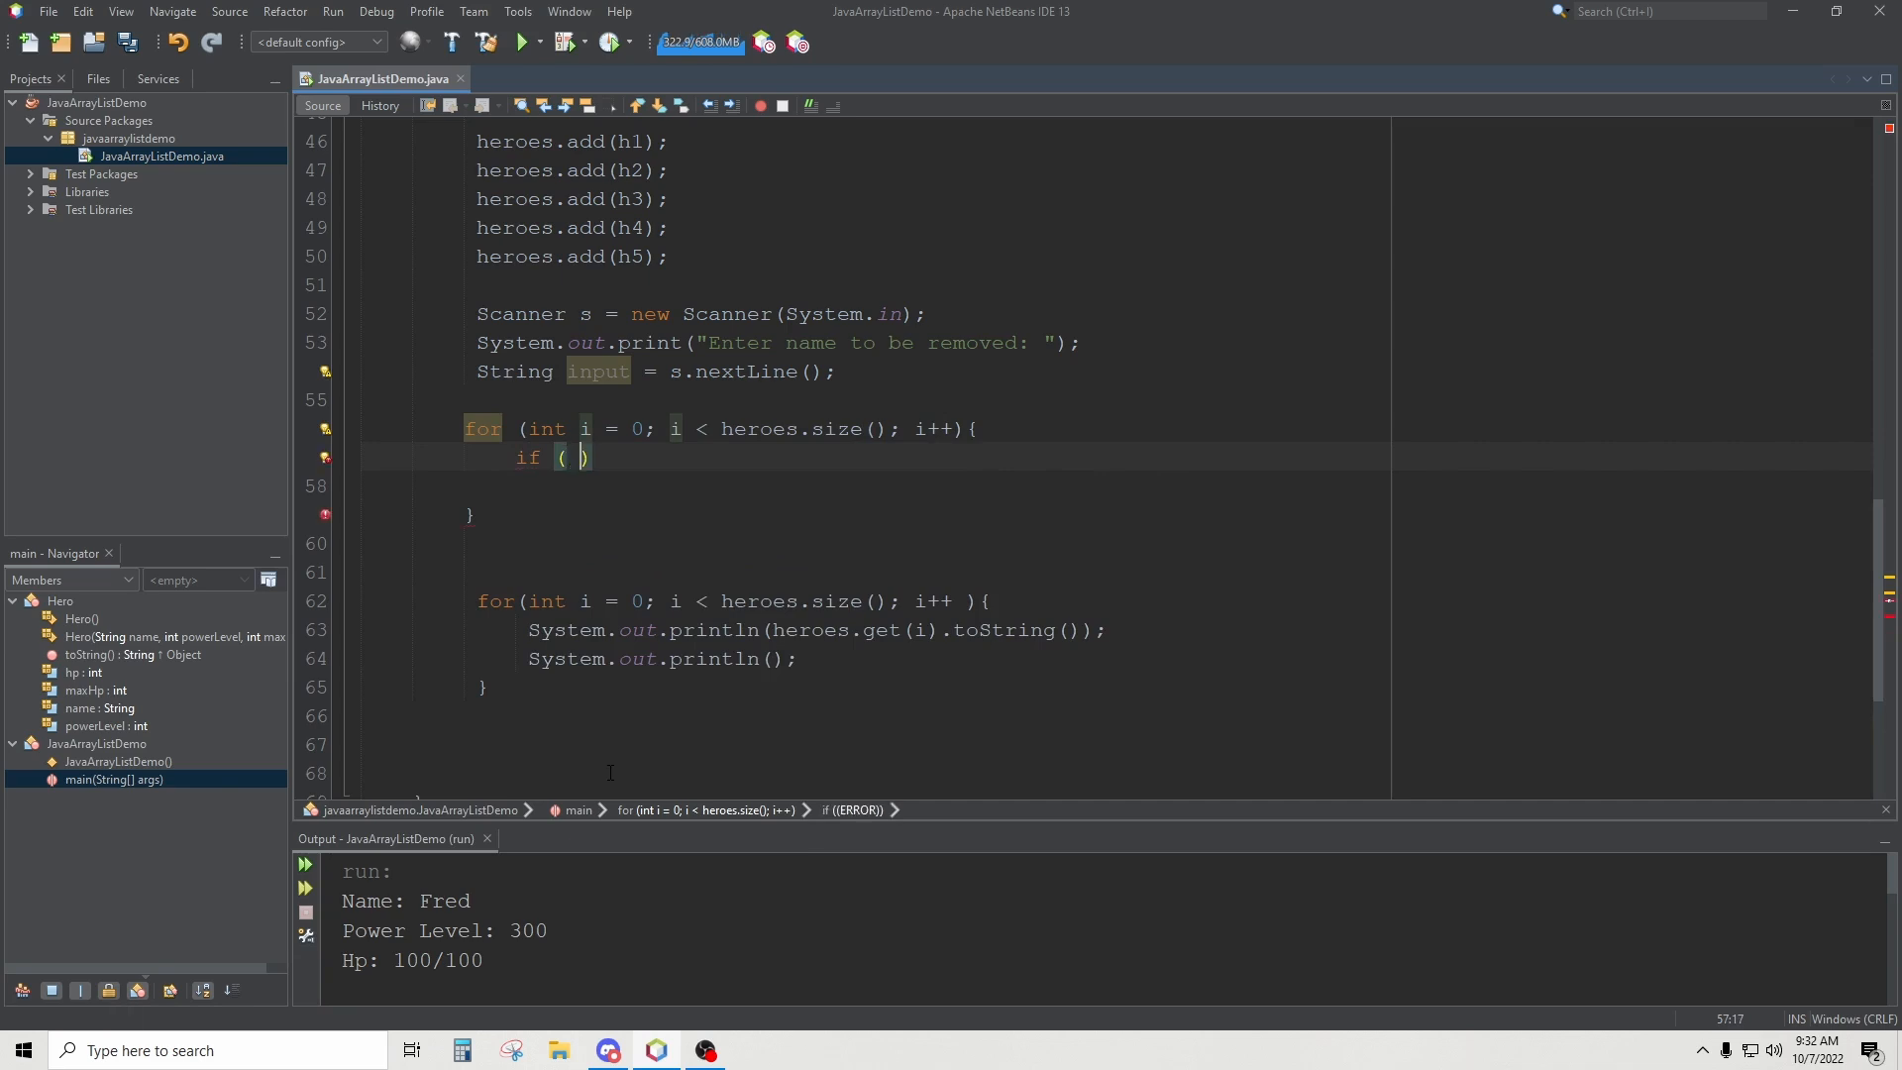
text(input.equals(heroes)
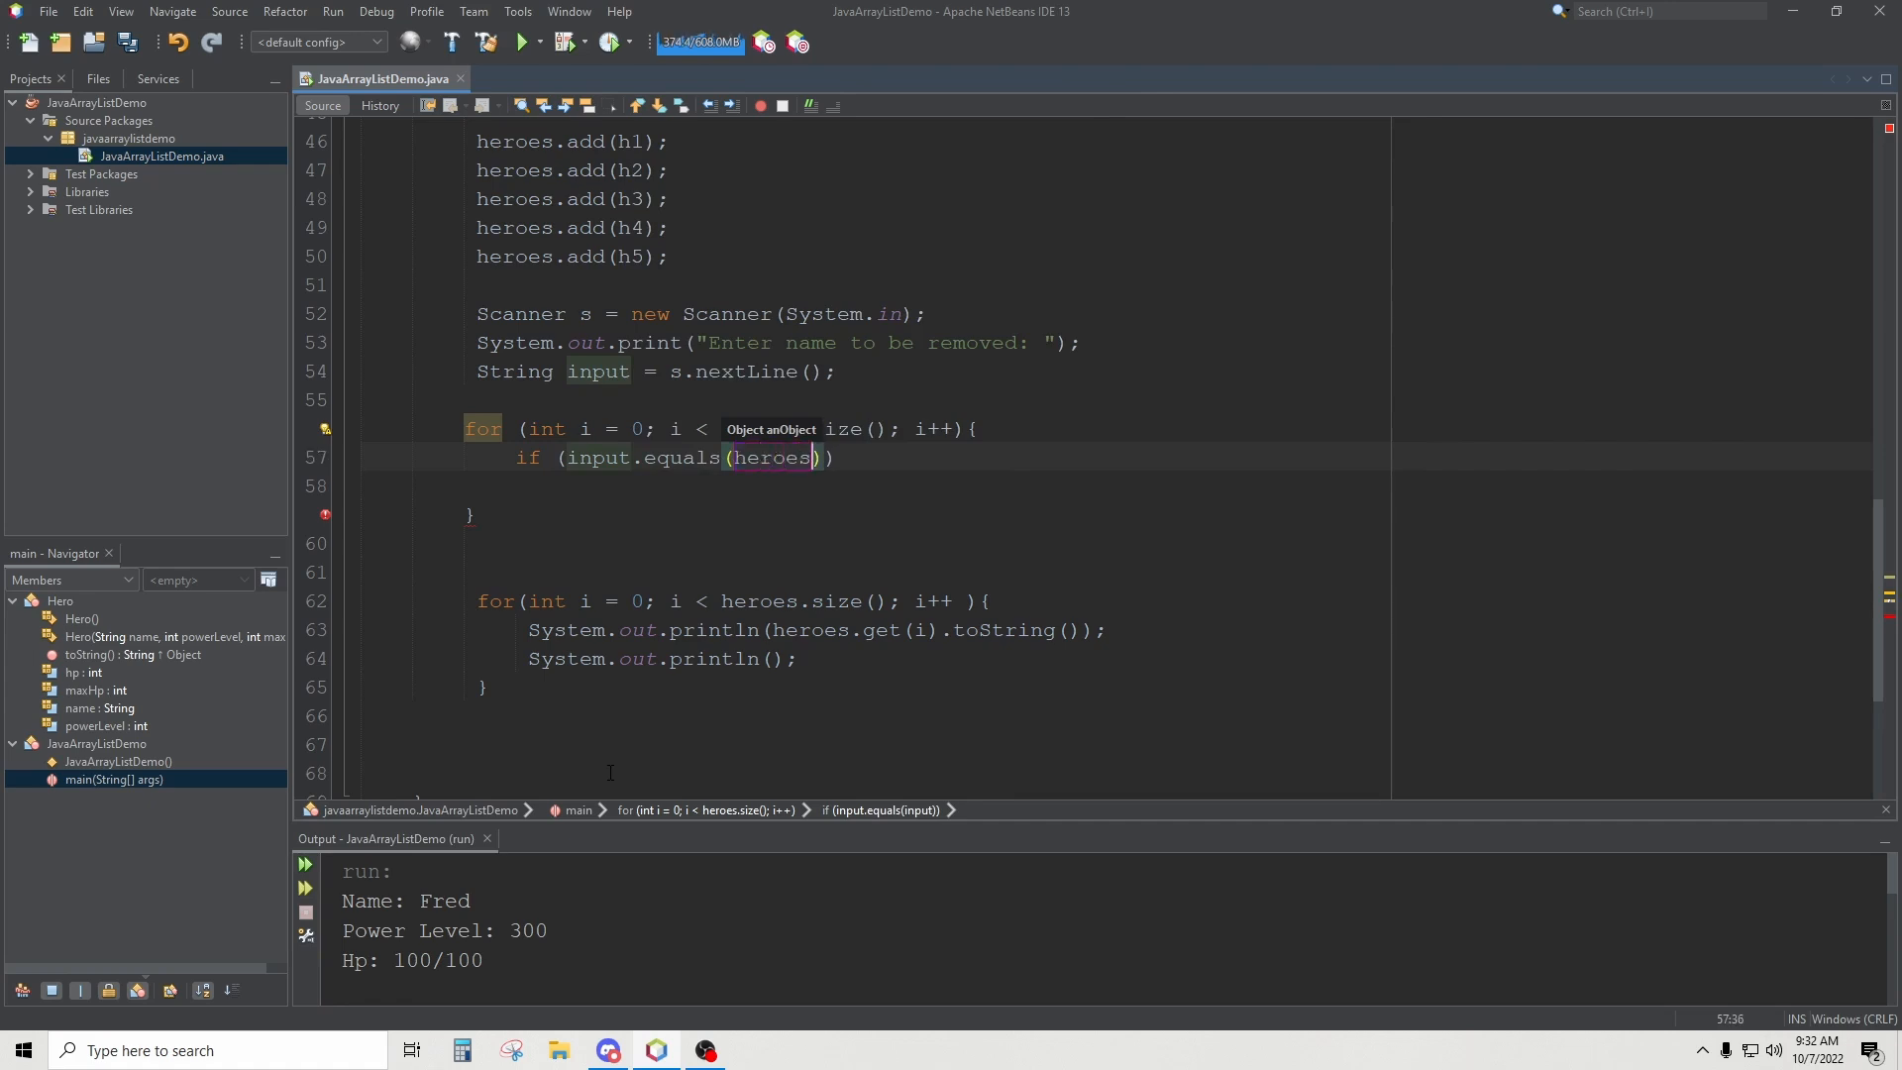
text(.get)
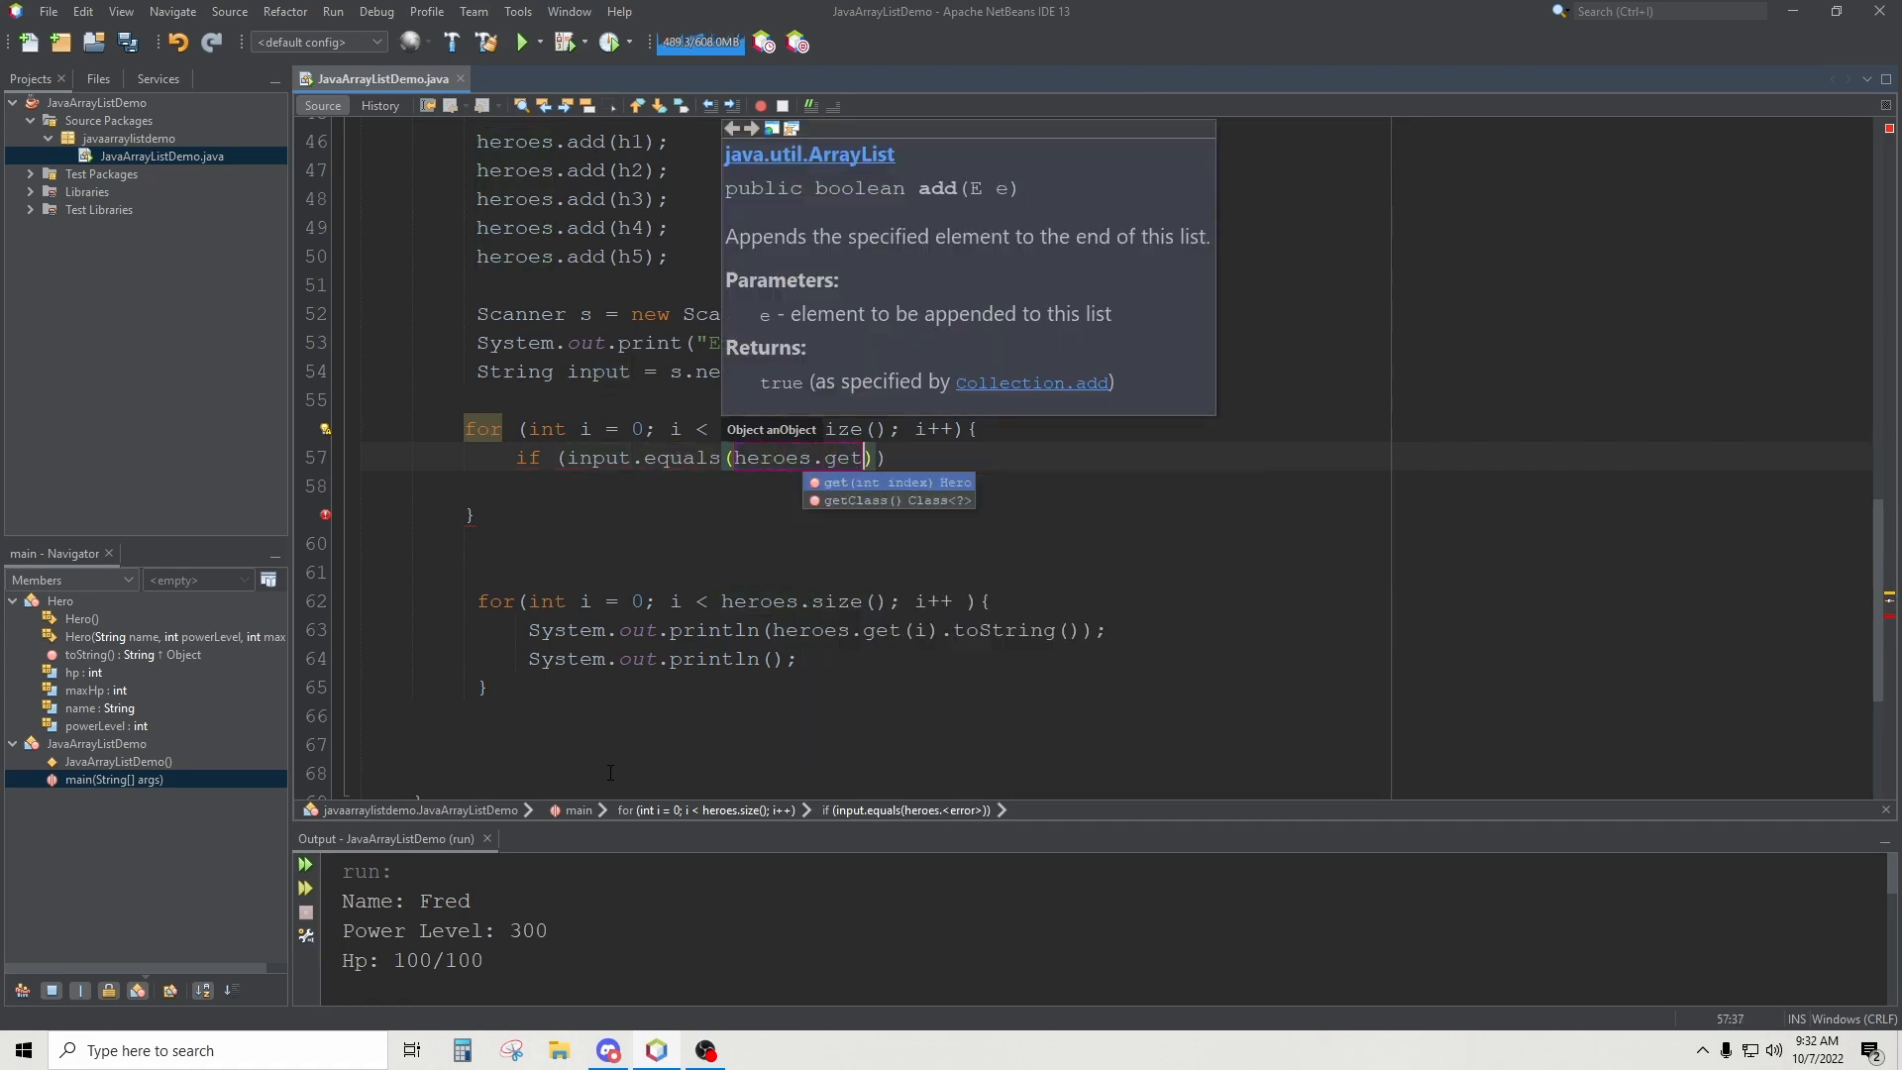
text(i)
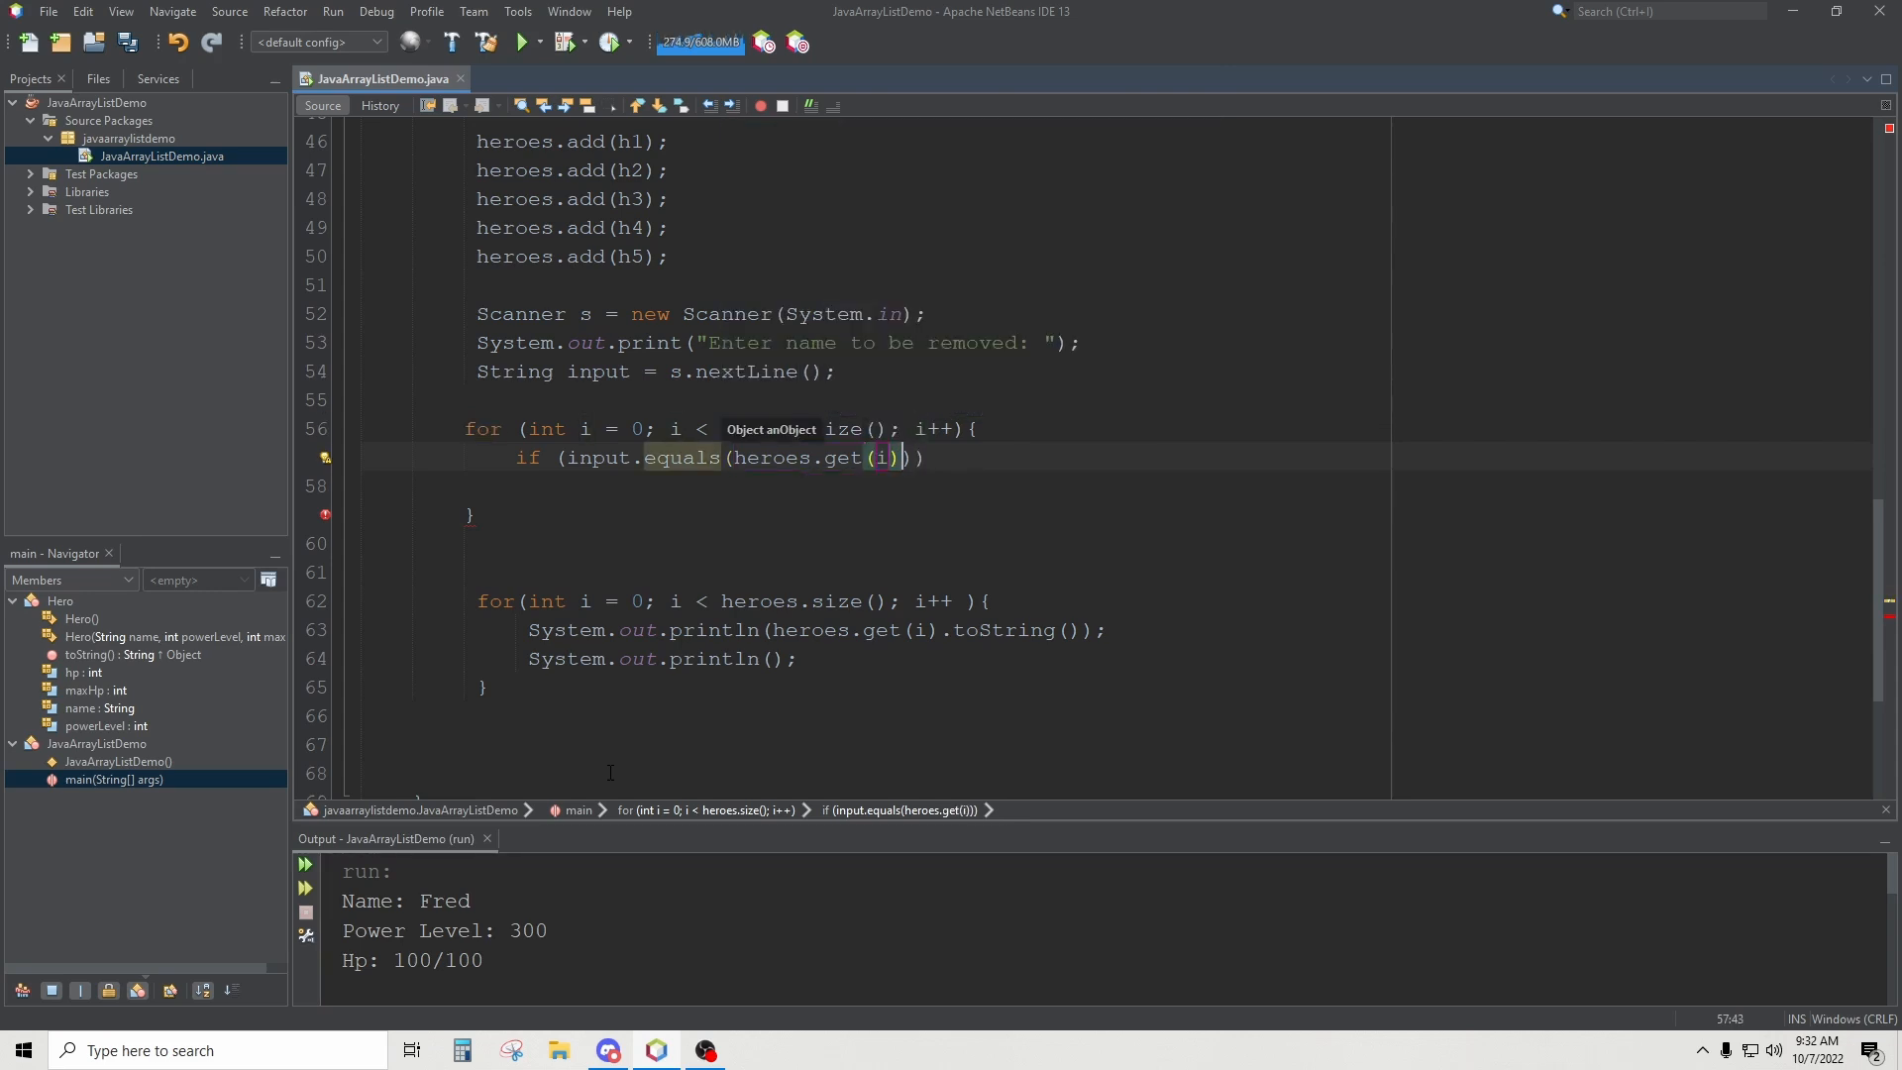
text(.name)
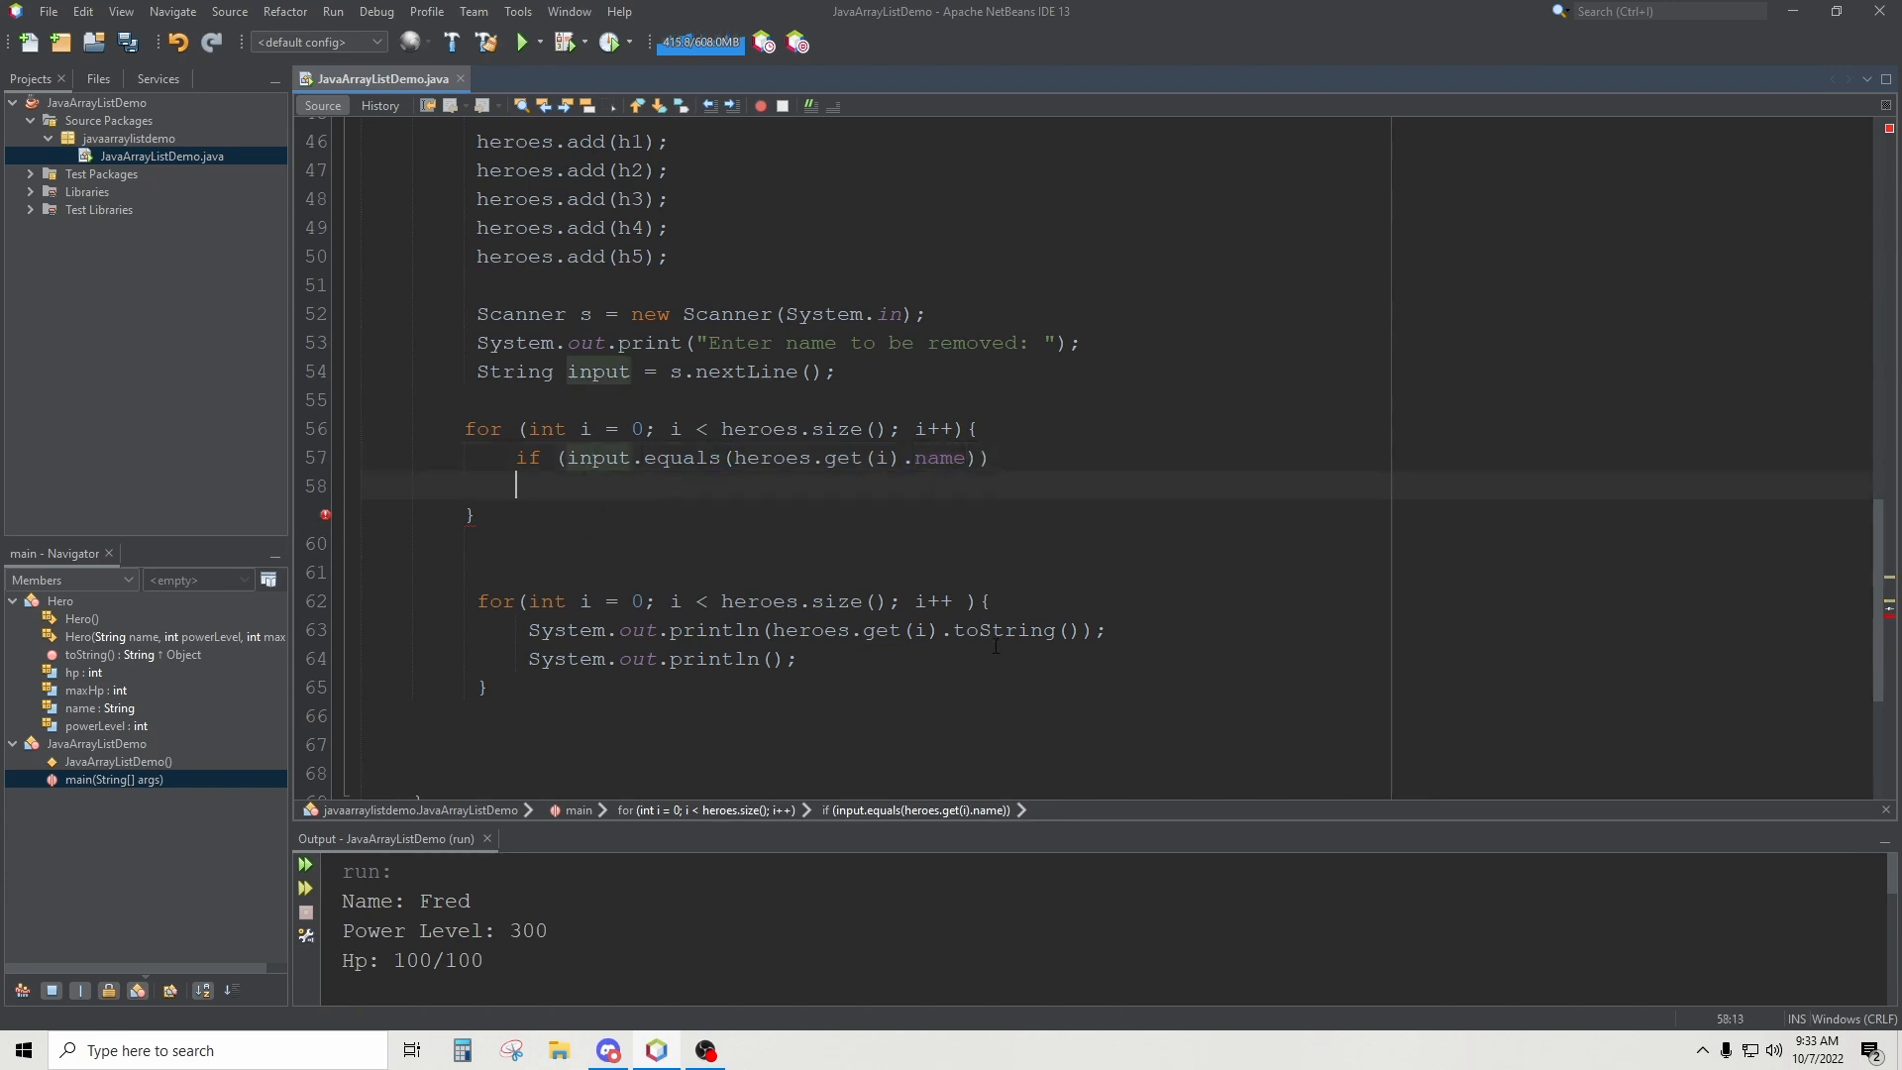
Step: Call heroes.remove(i) inside the if when the name matches
text(rem)
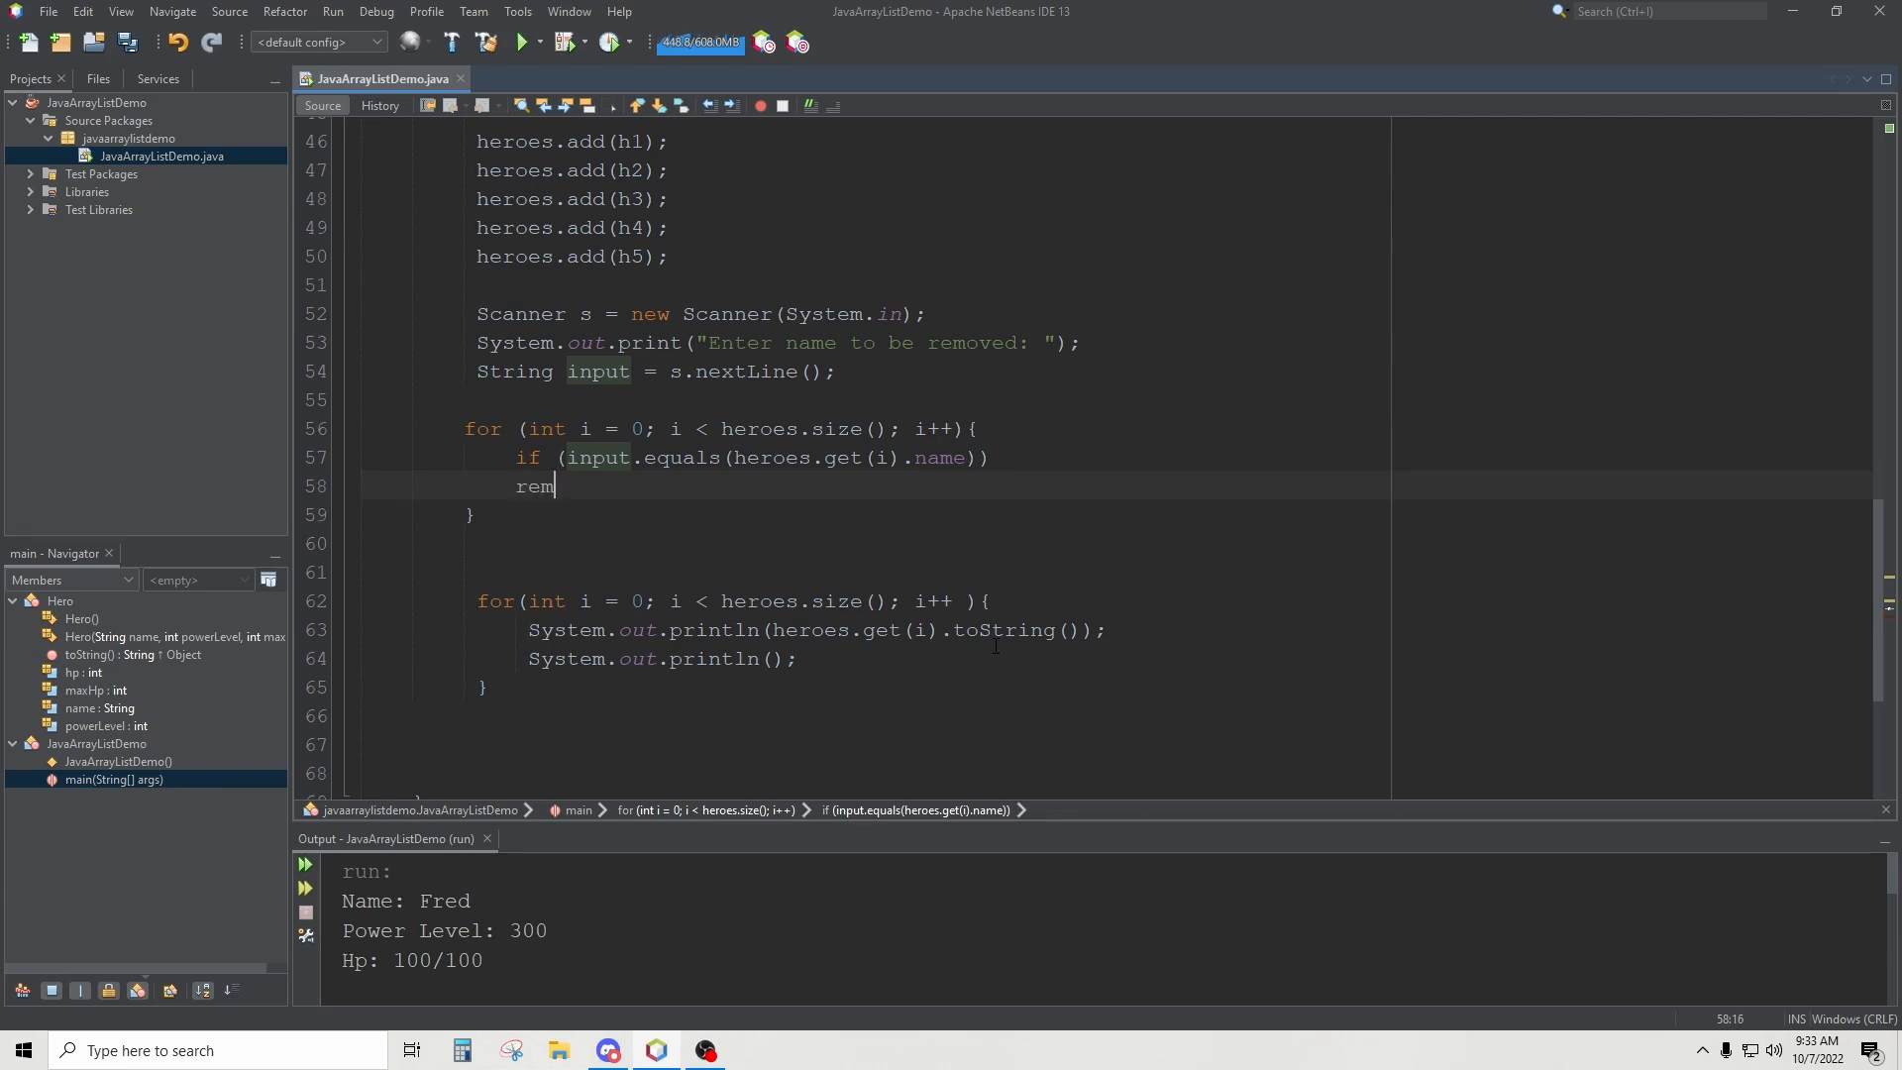
text(heroes.)
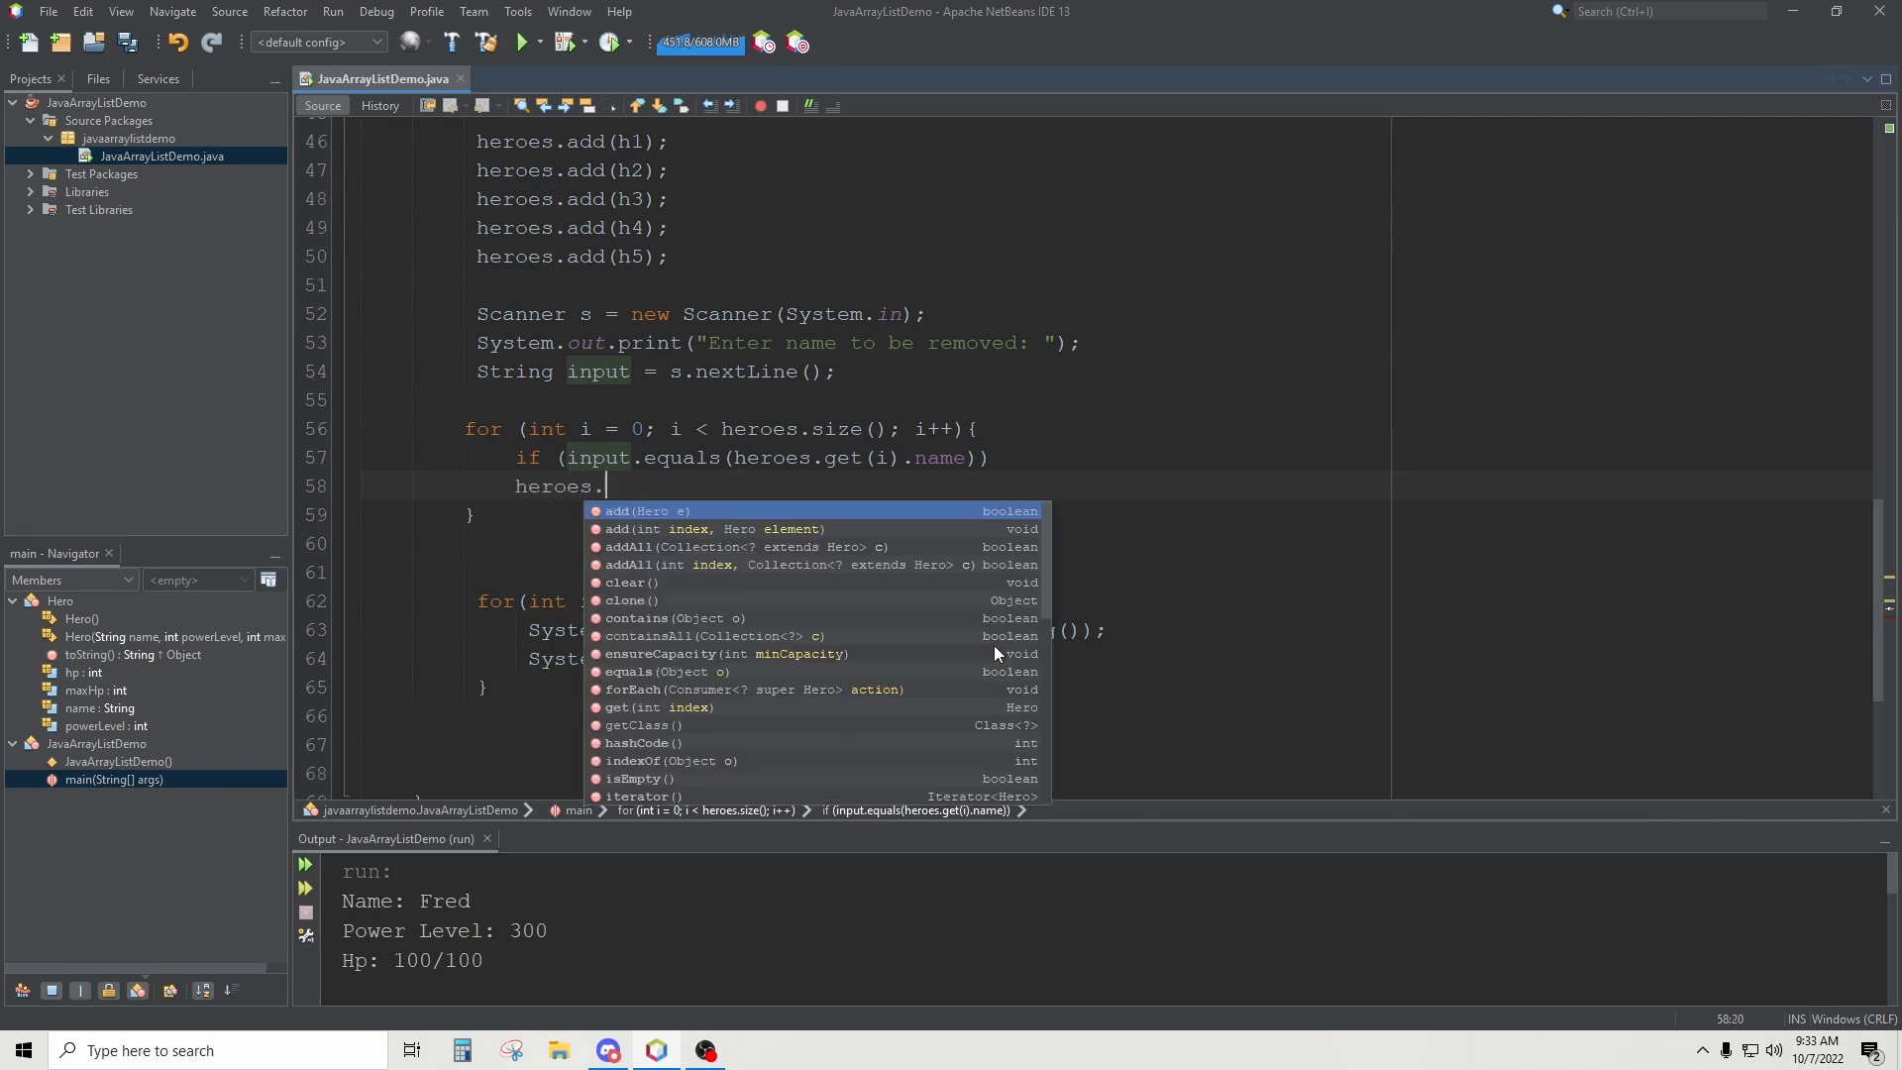
text(remov)
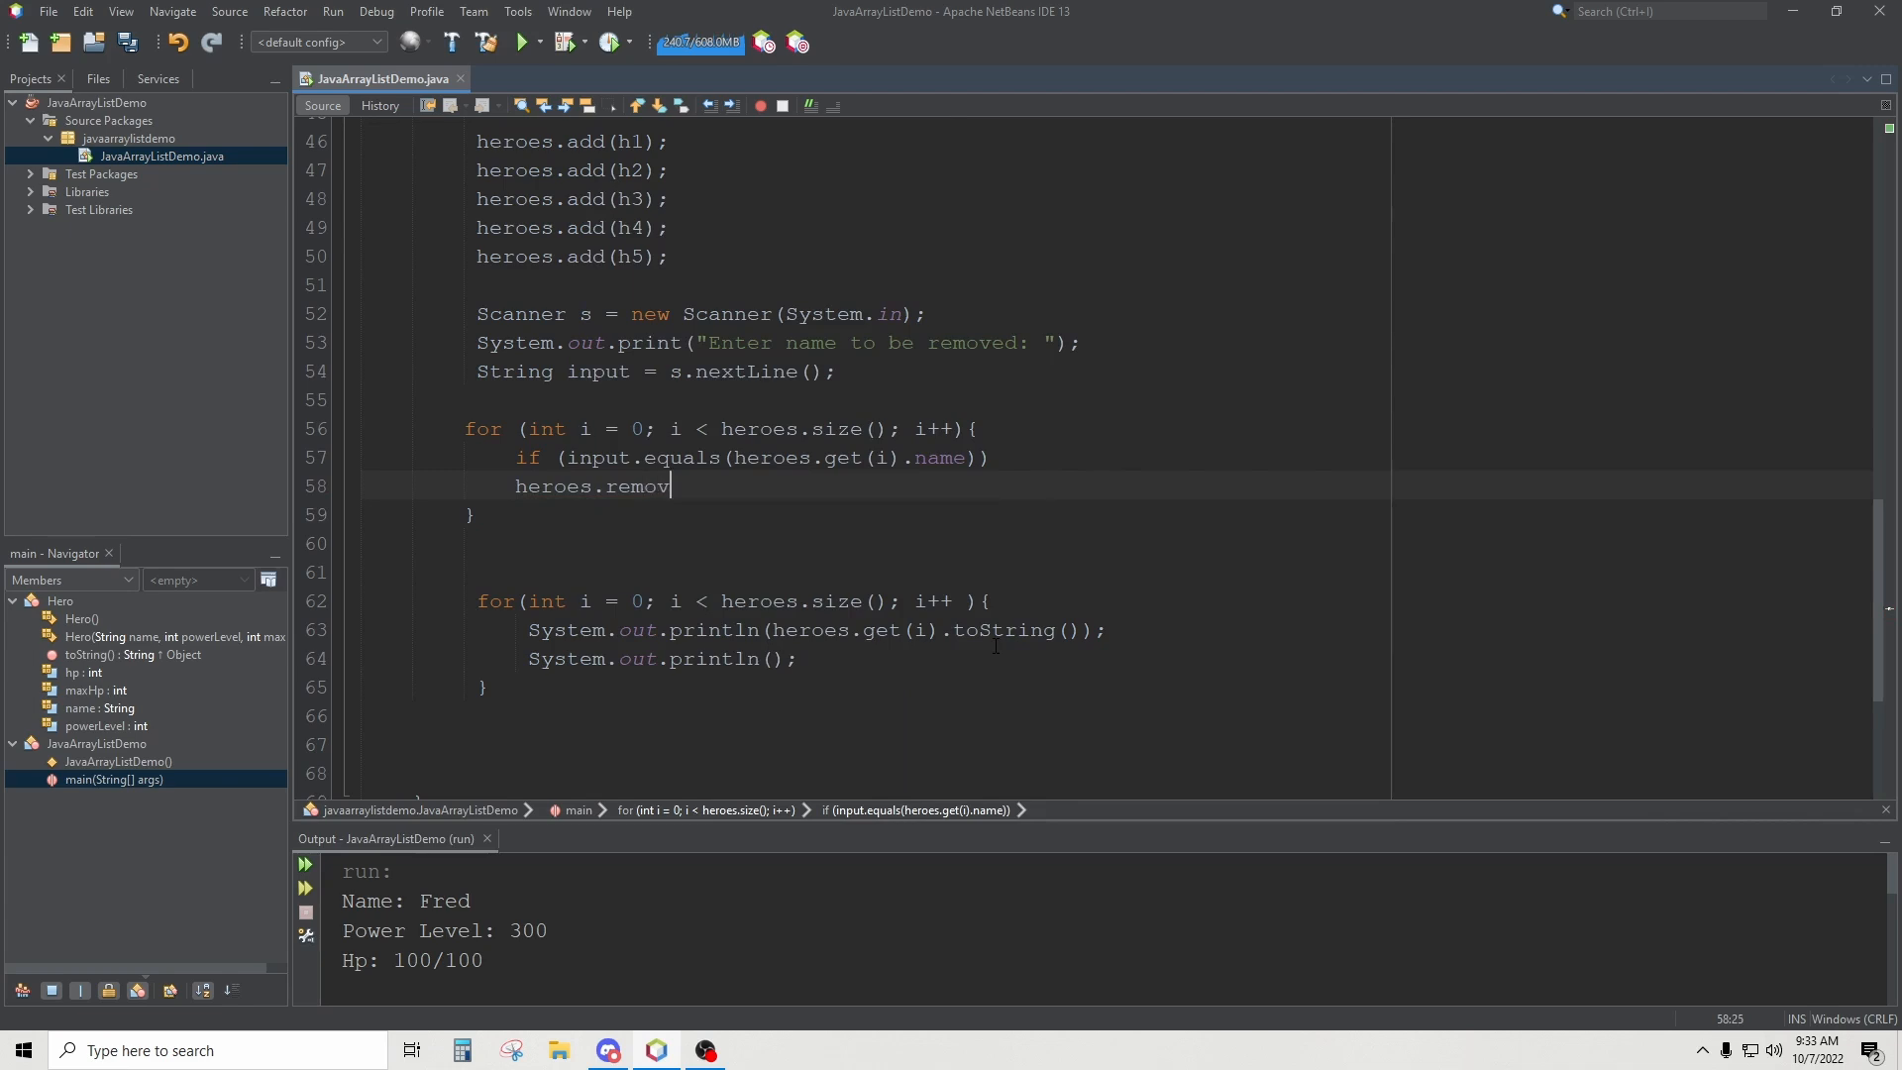
text(e(i))
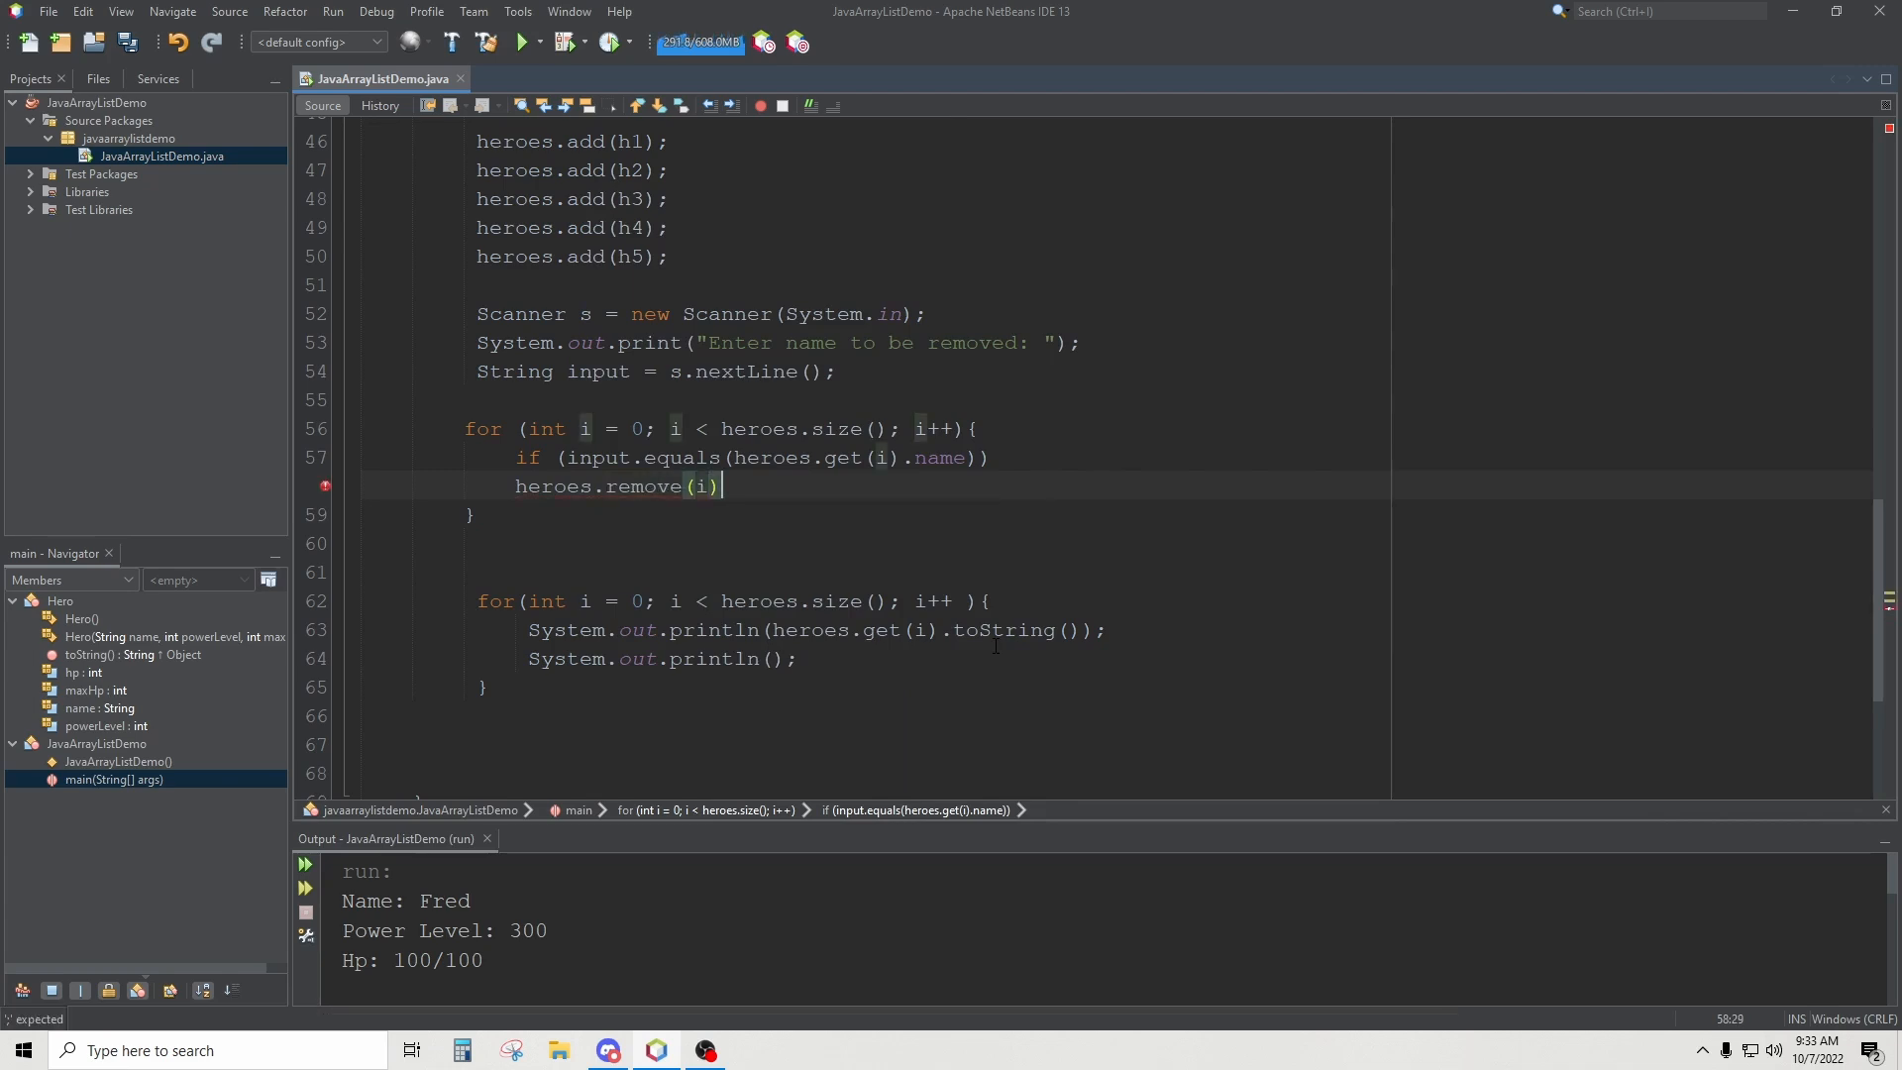
text(;)
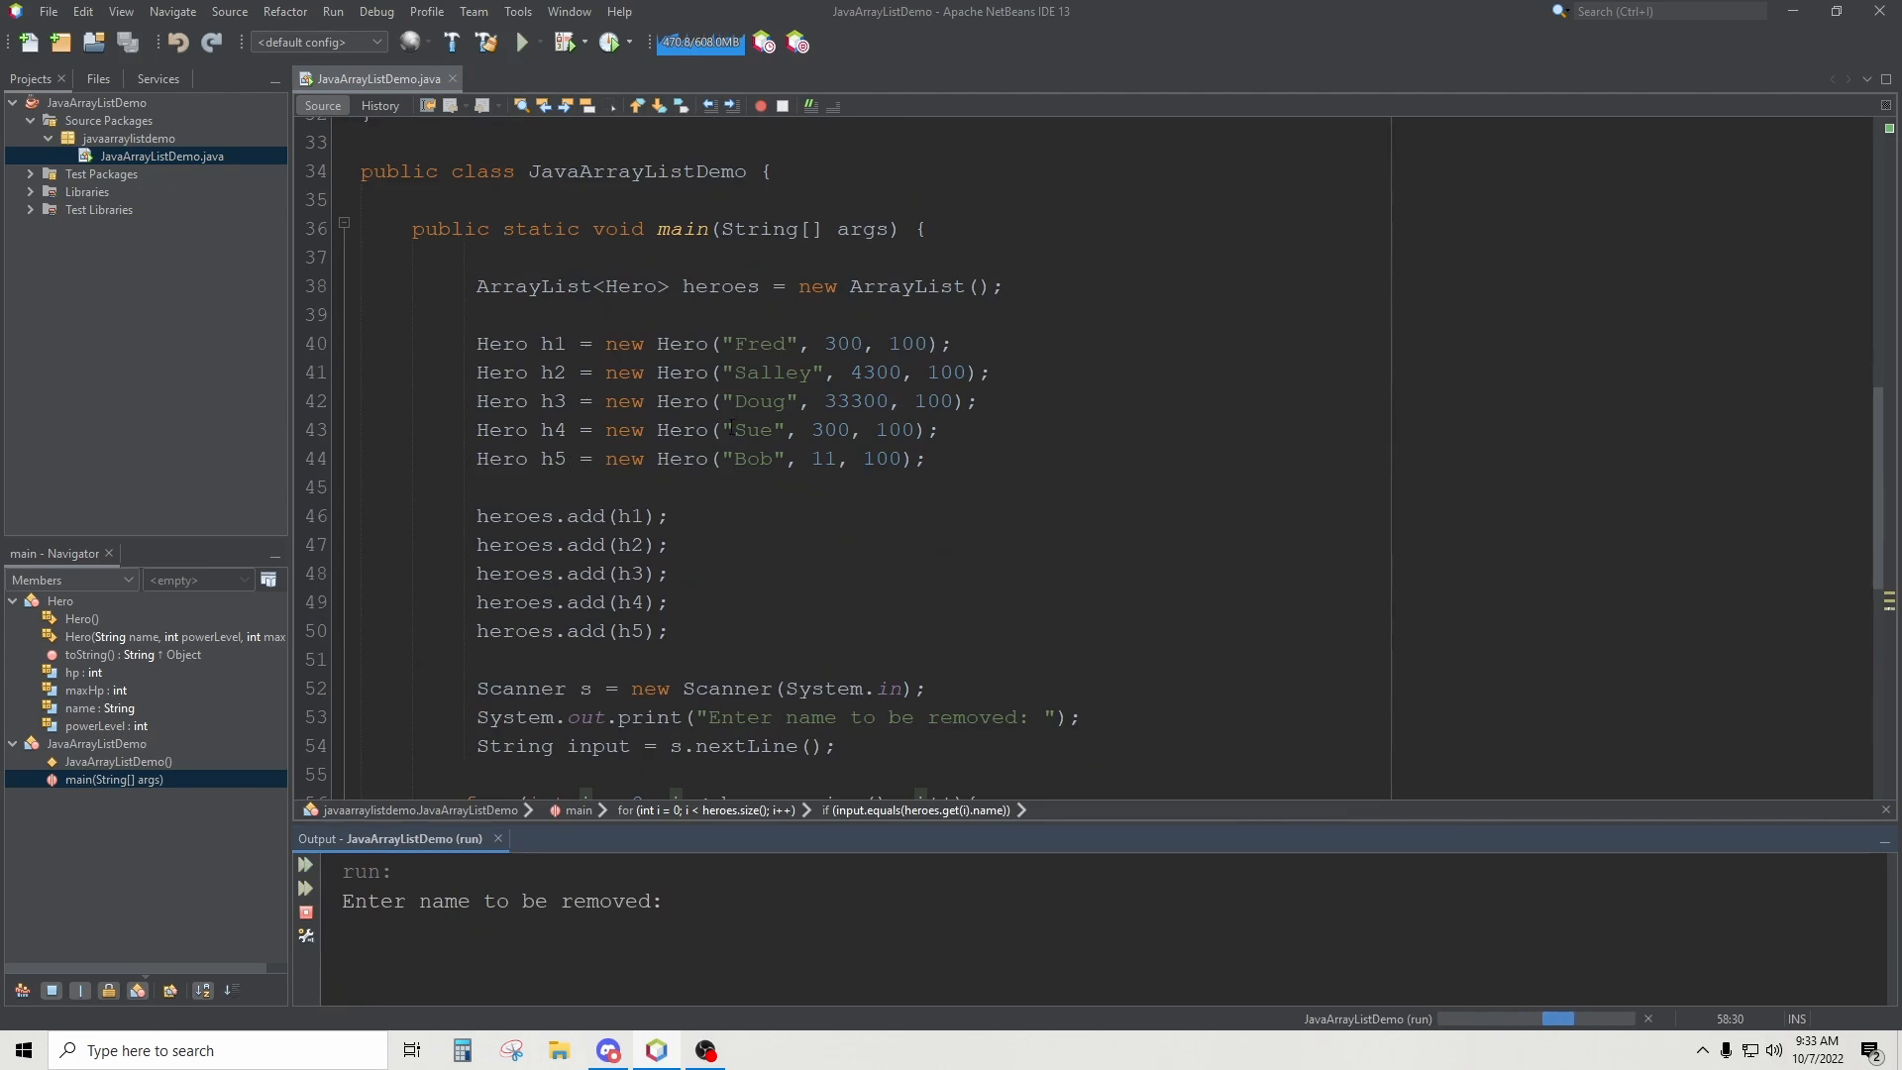
Step: Enter Sue at the name prompt, then select the Scanner and removal code
scroll(down, 3)
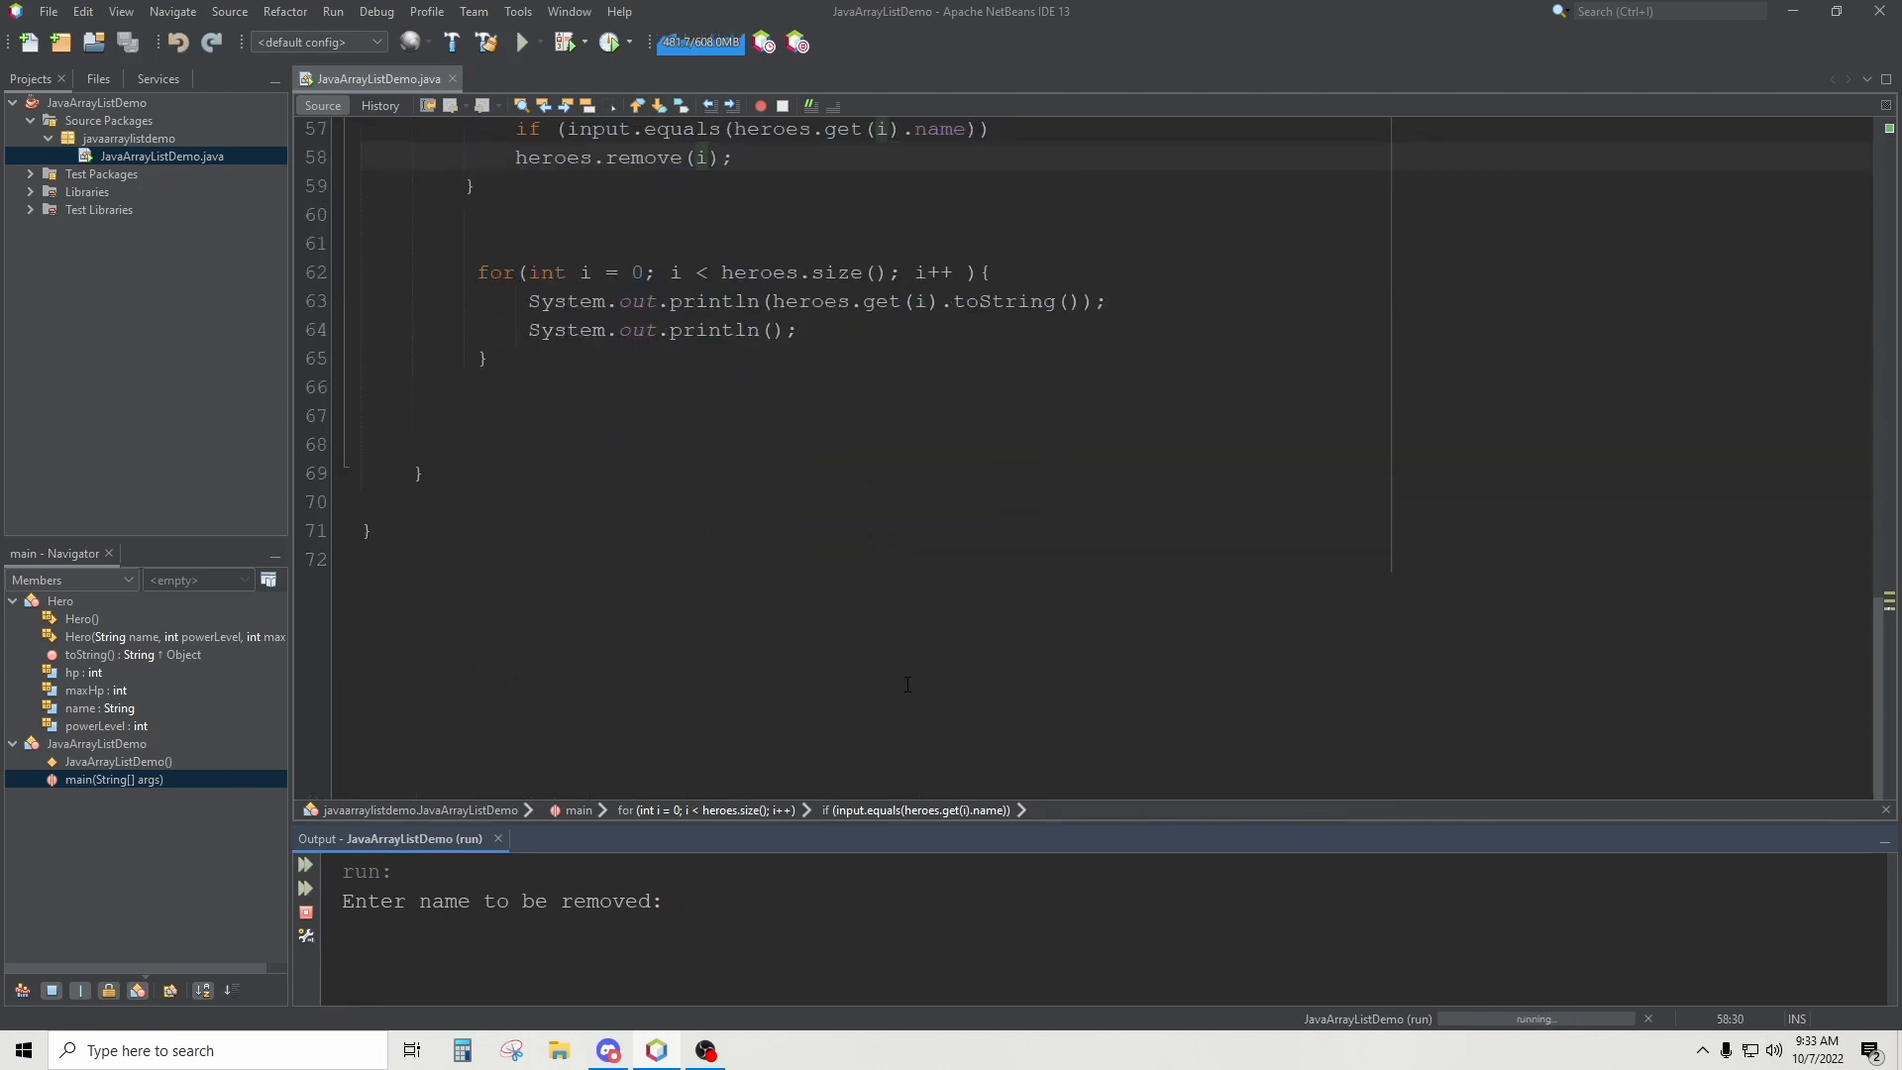
text(Sue)
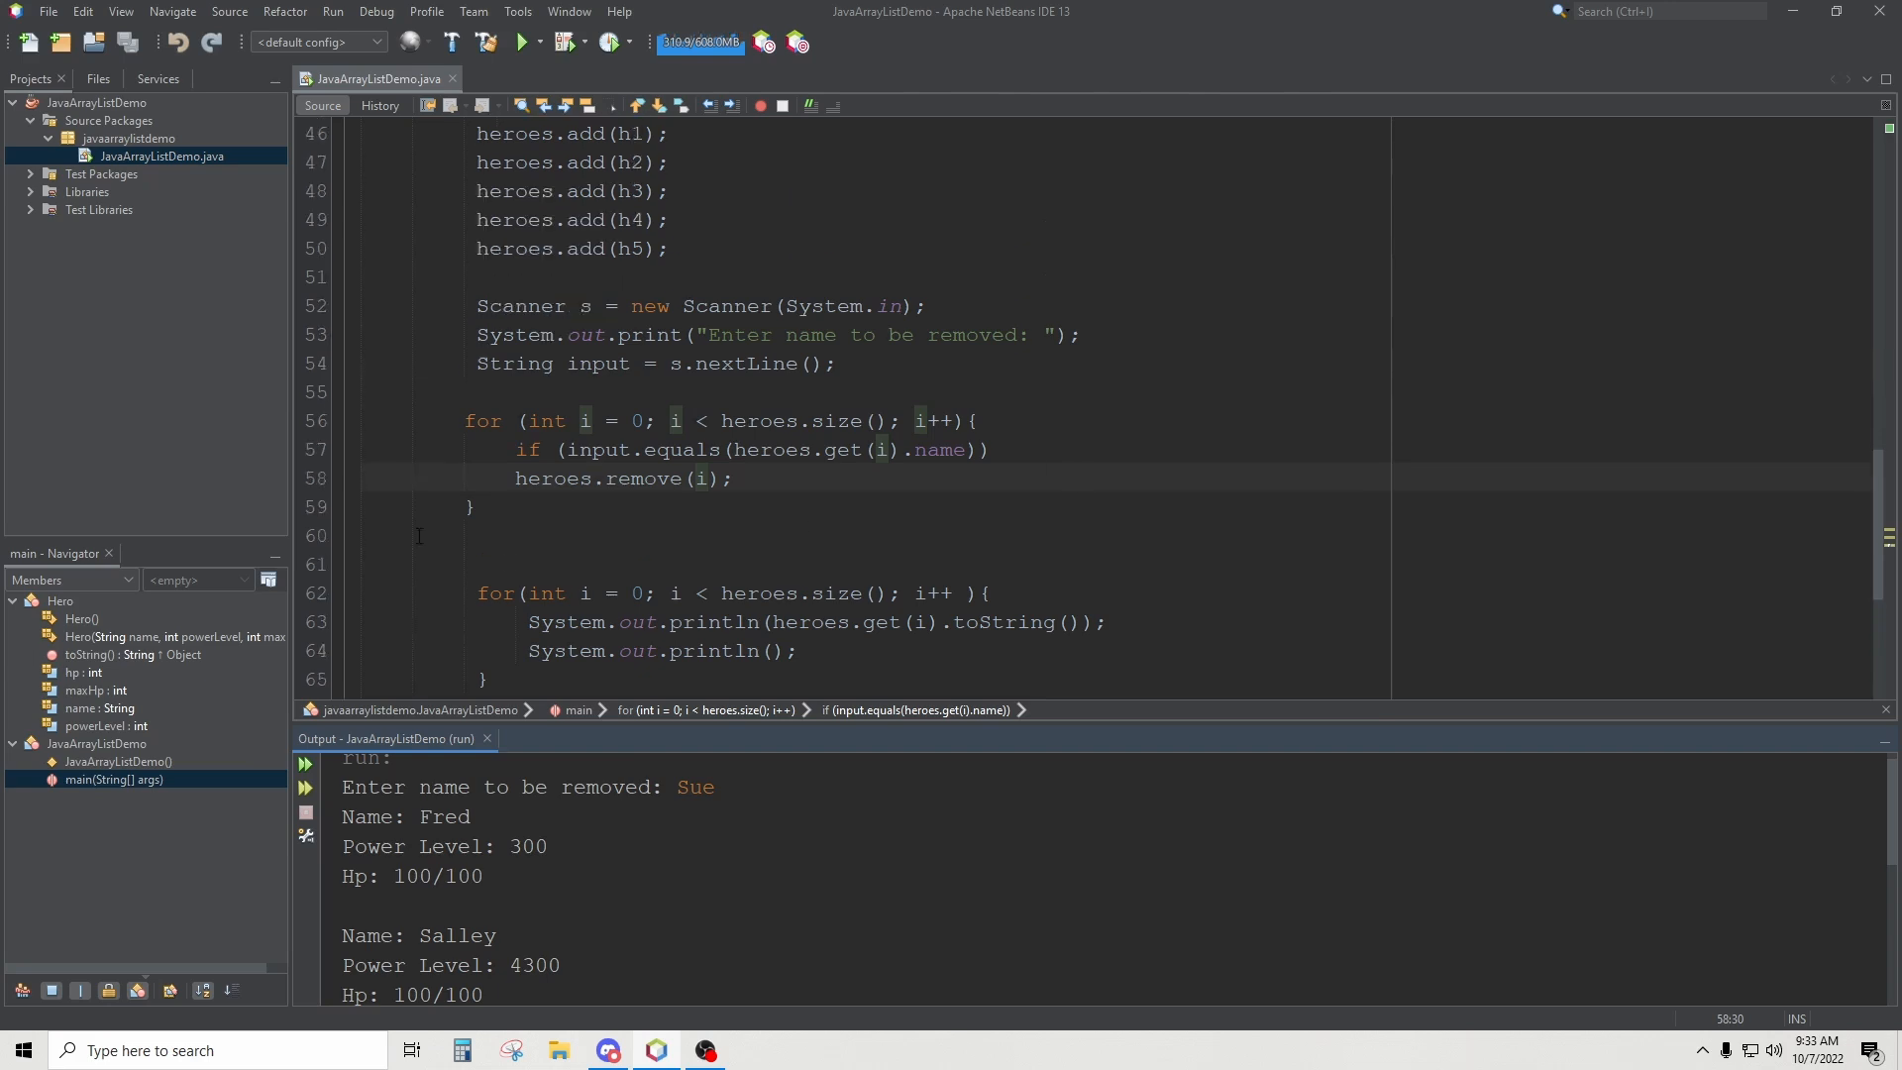
drag(476, 304, 476, 535)
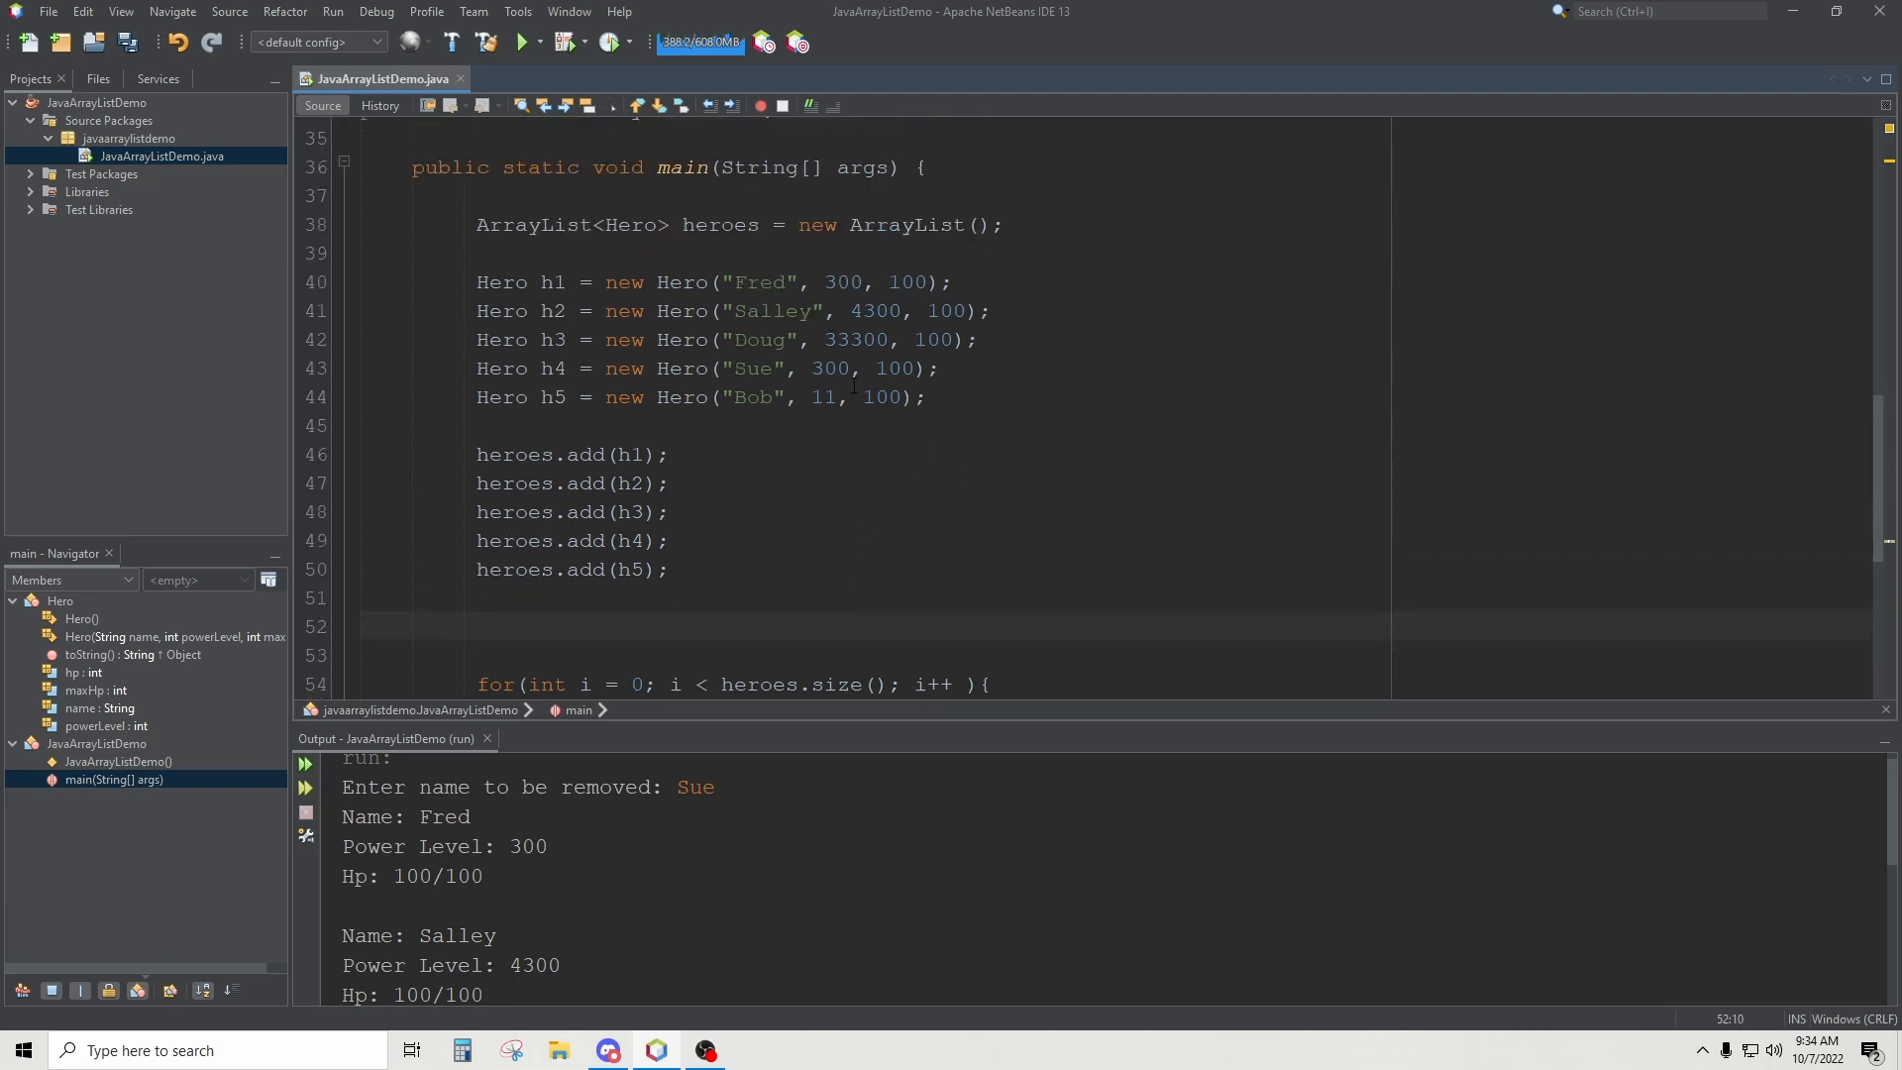
Step: Type heroes.get(4).powerLevel = 9001; on line 52 of main
scroll(down, 3)
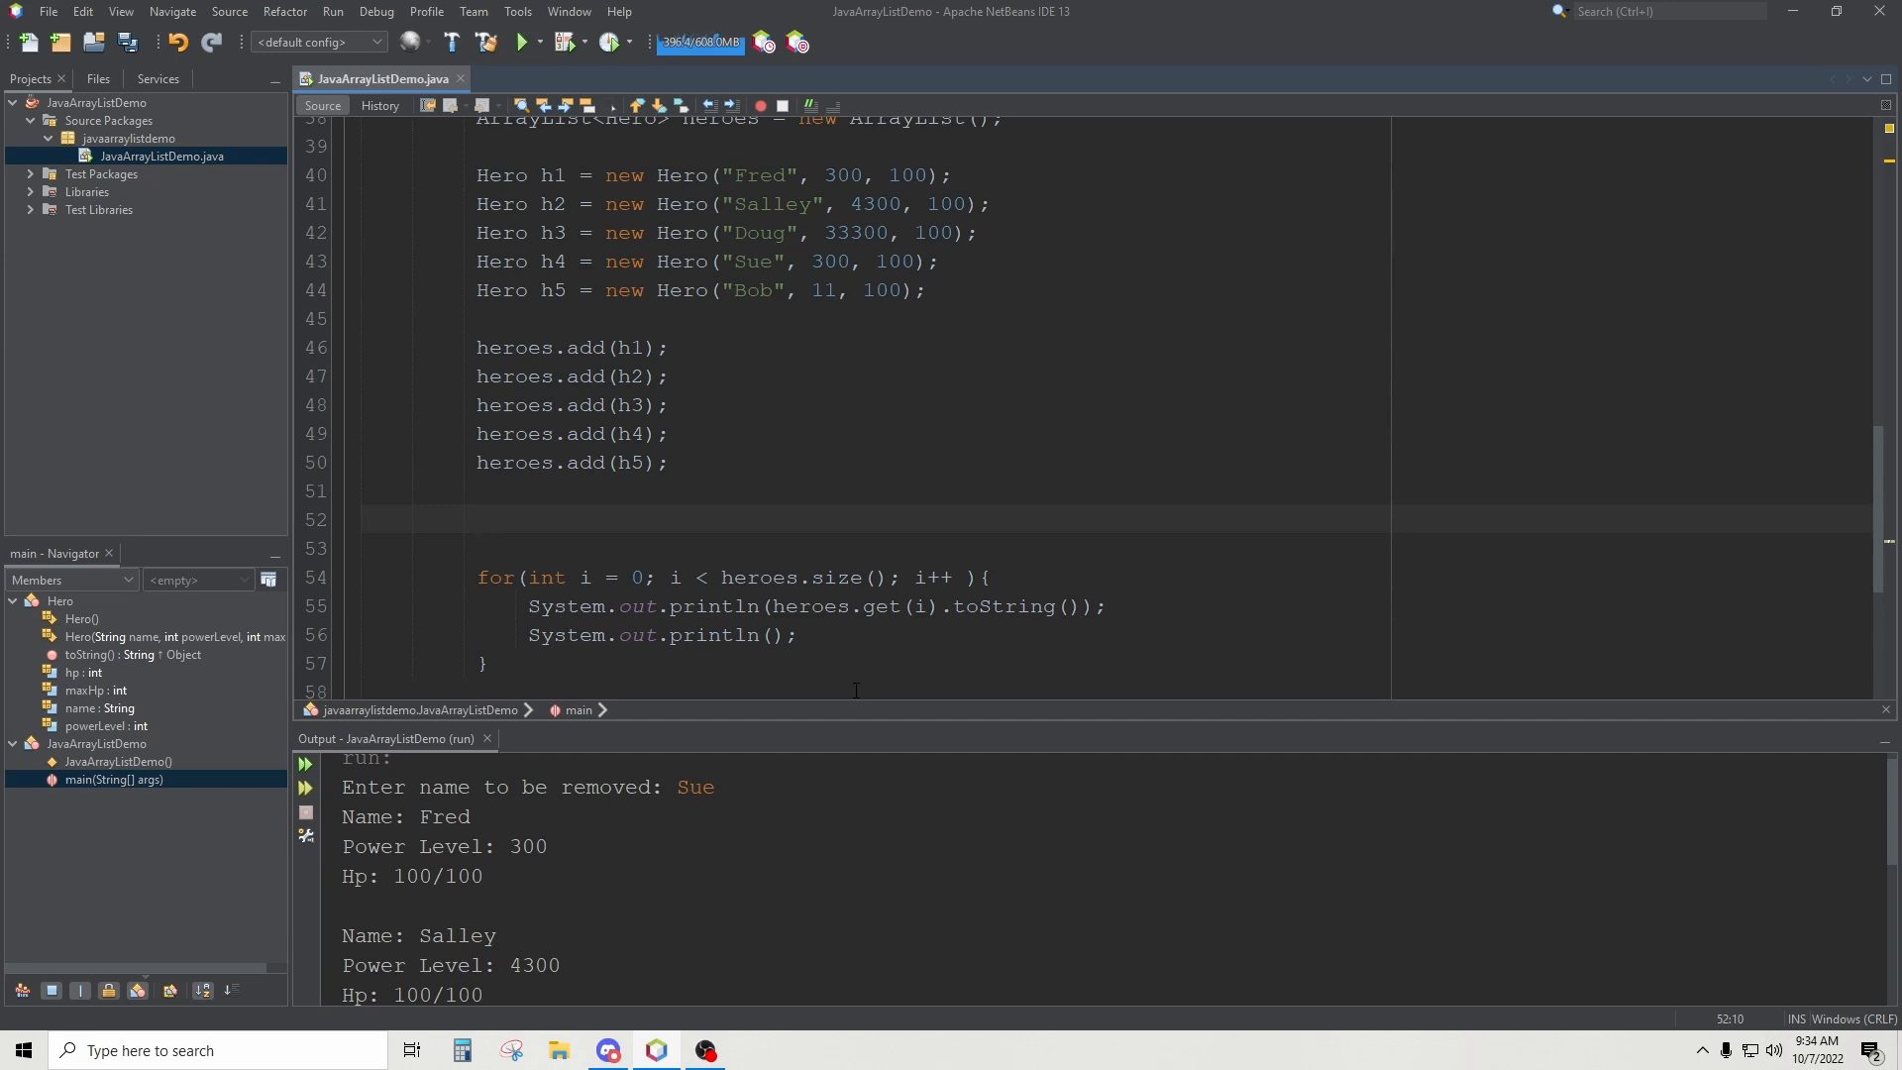
text(heroes.get(0)
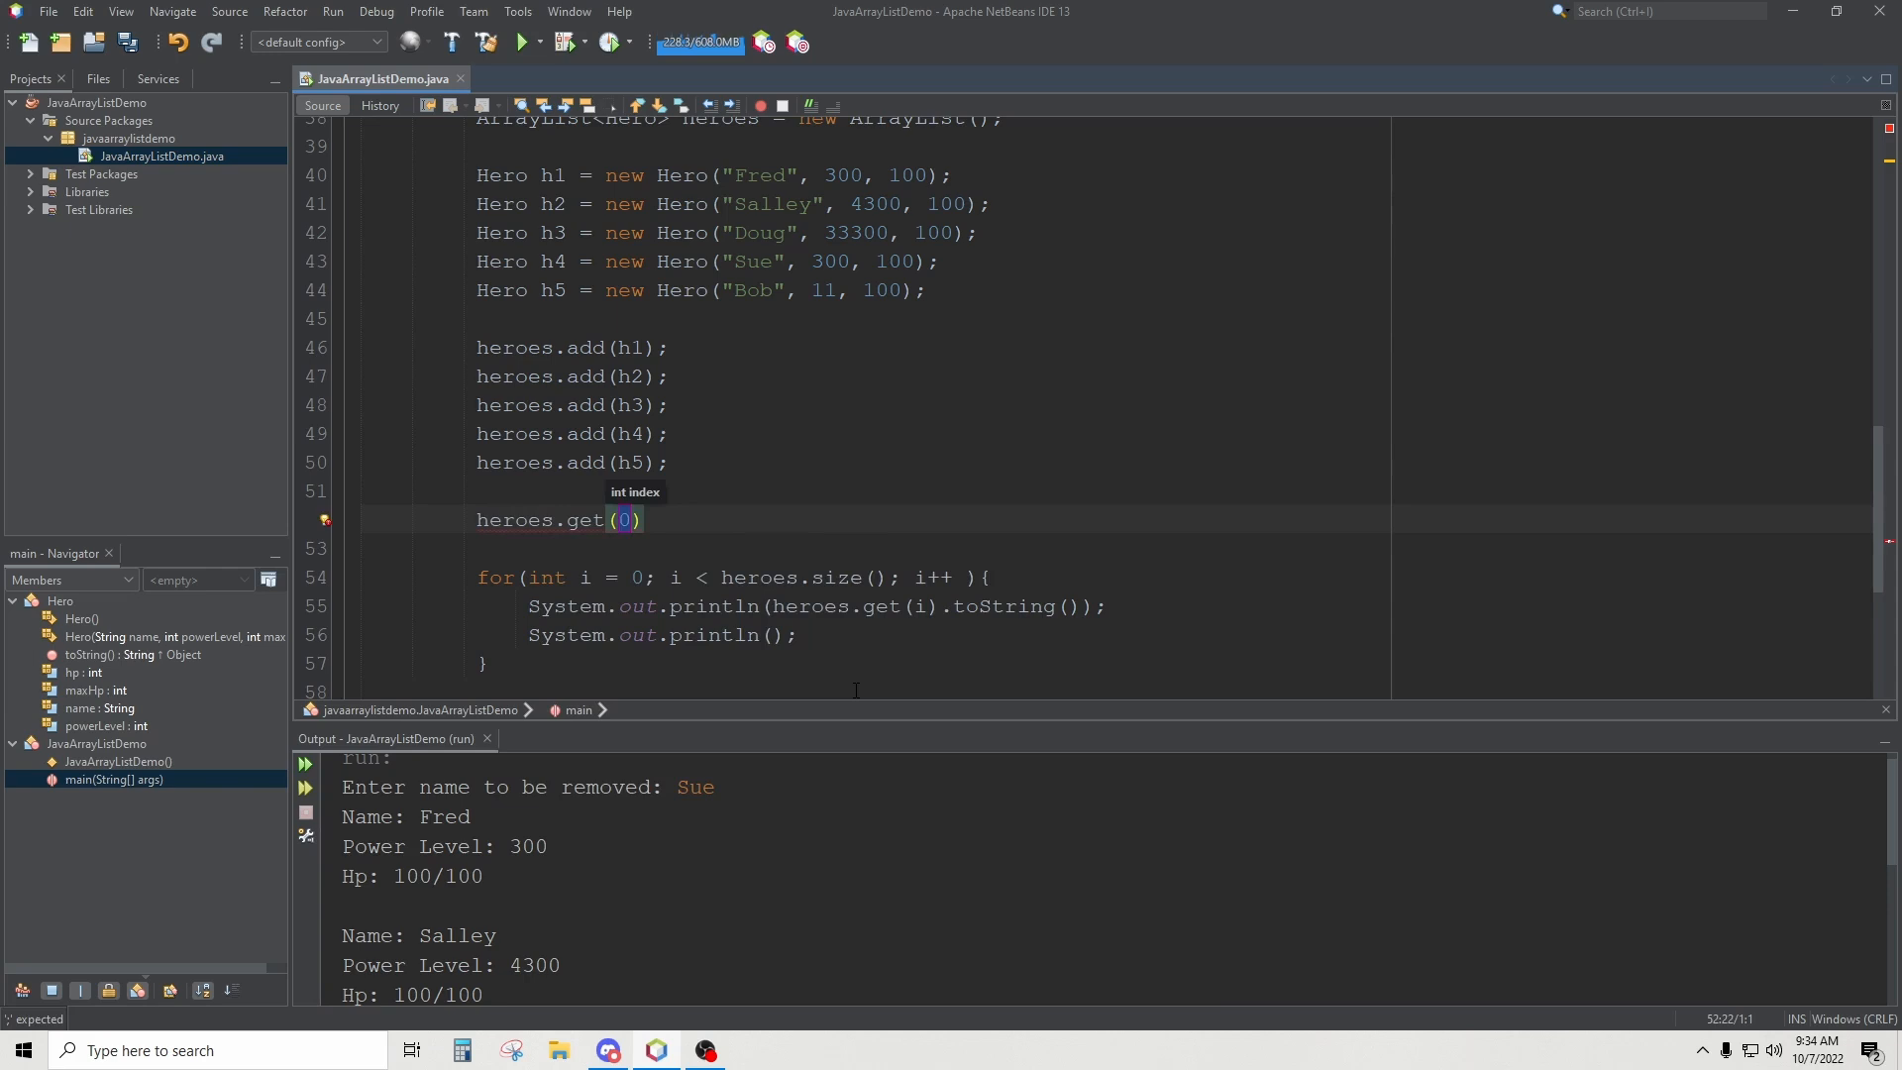
text(4)
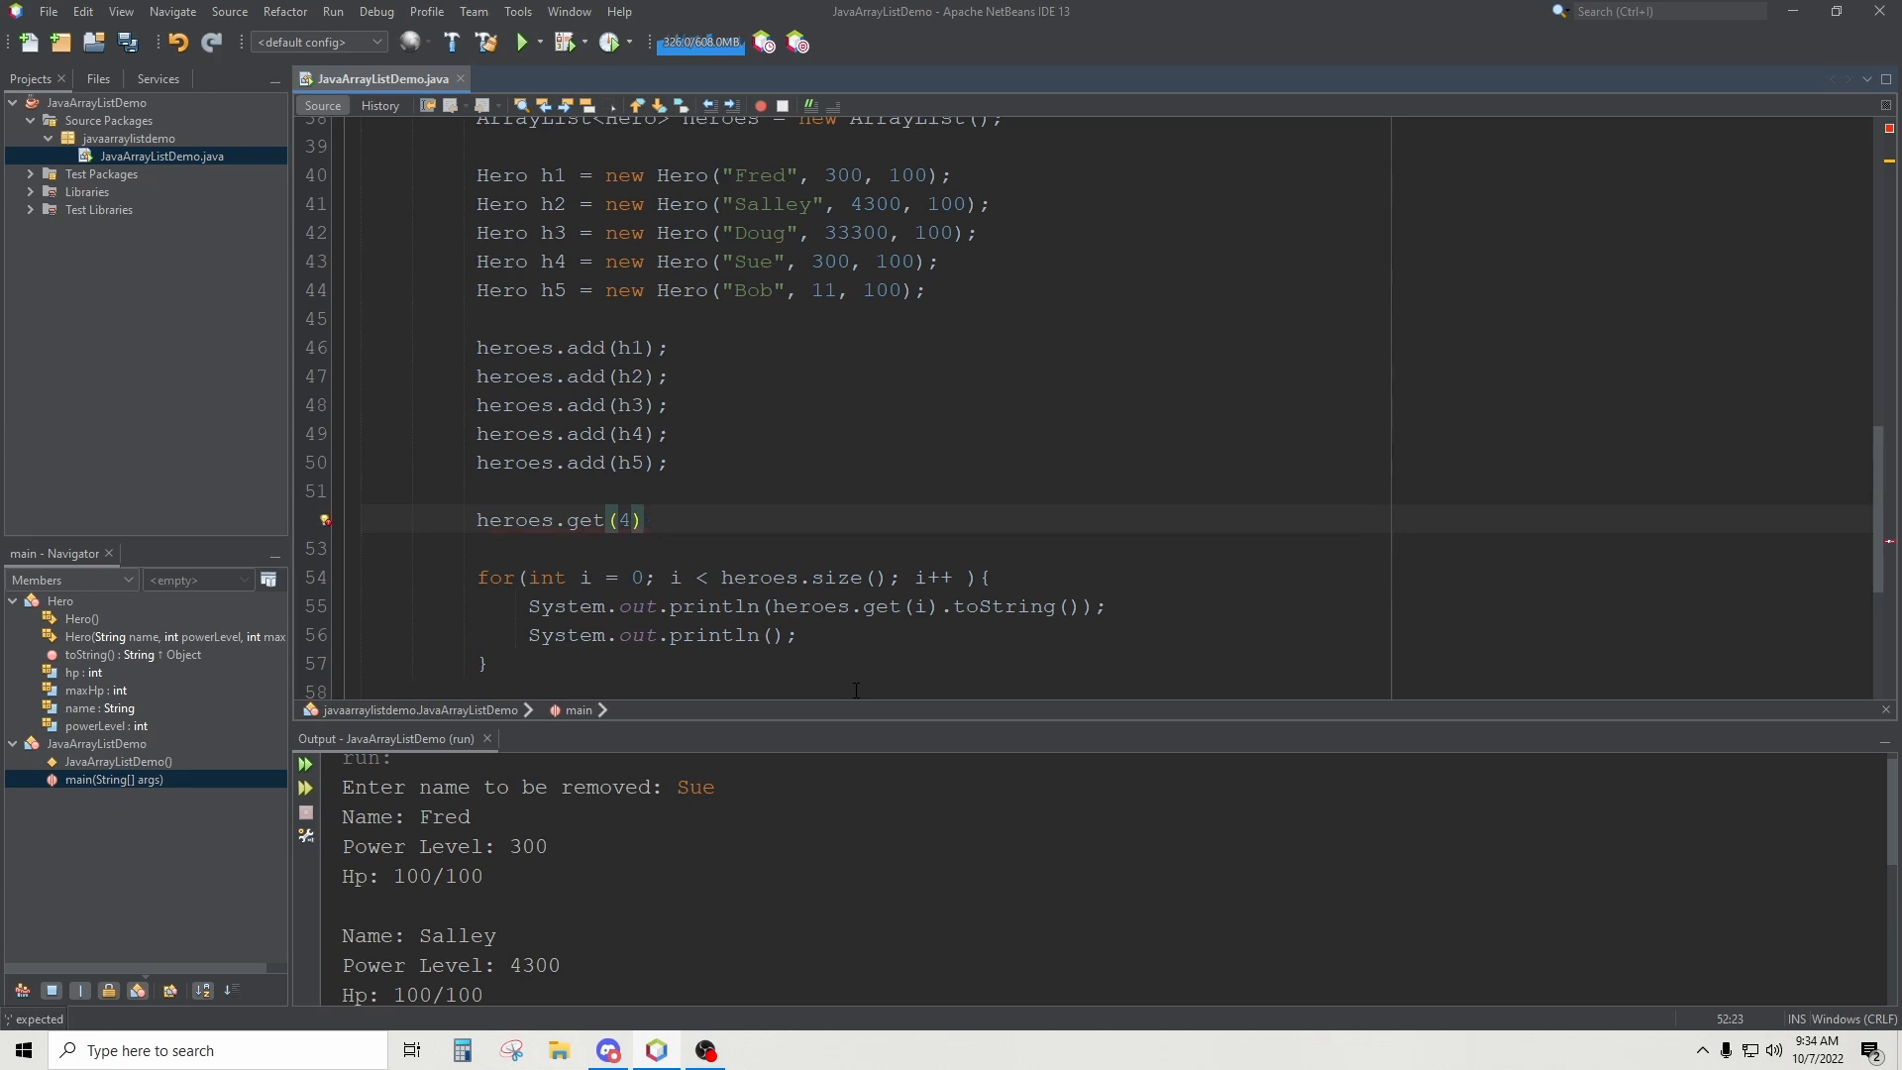
text(.)
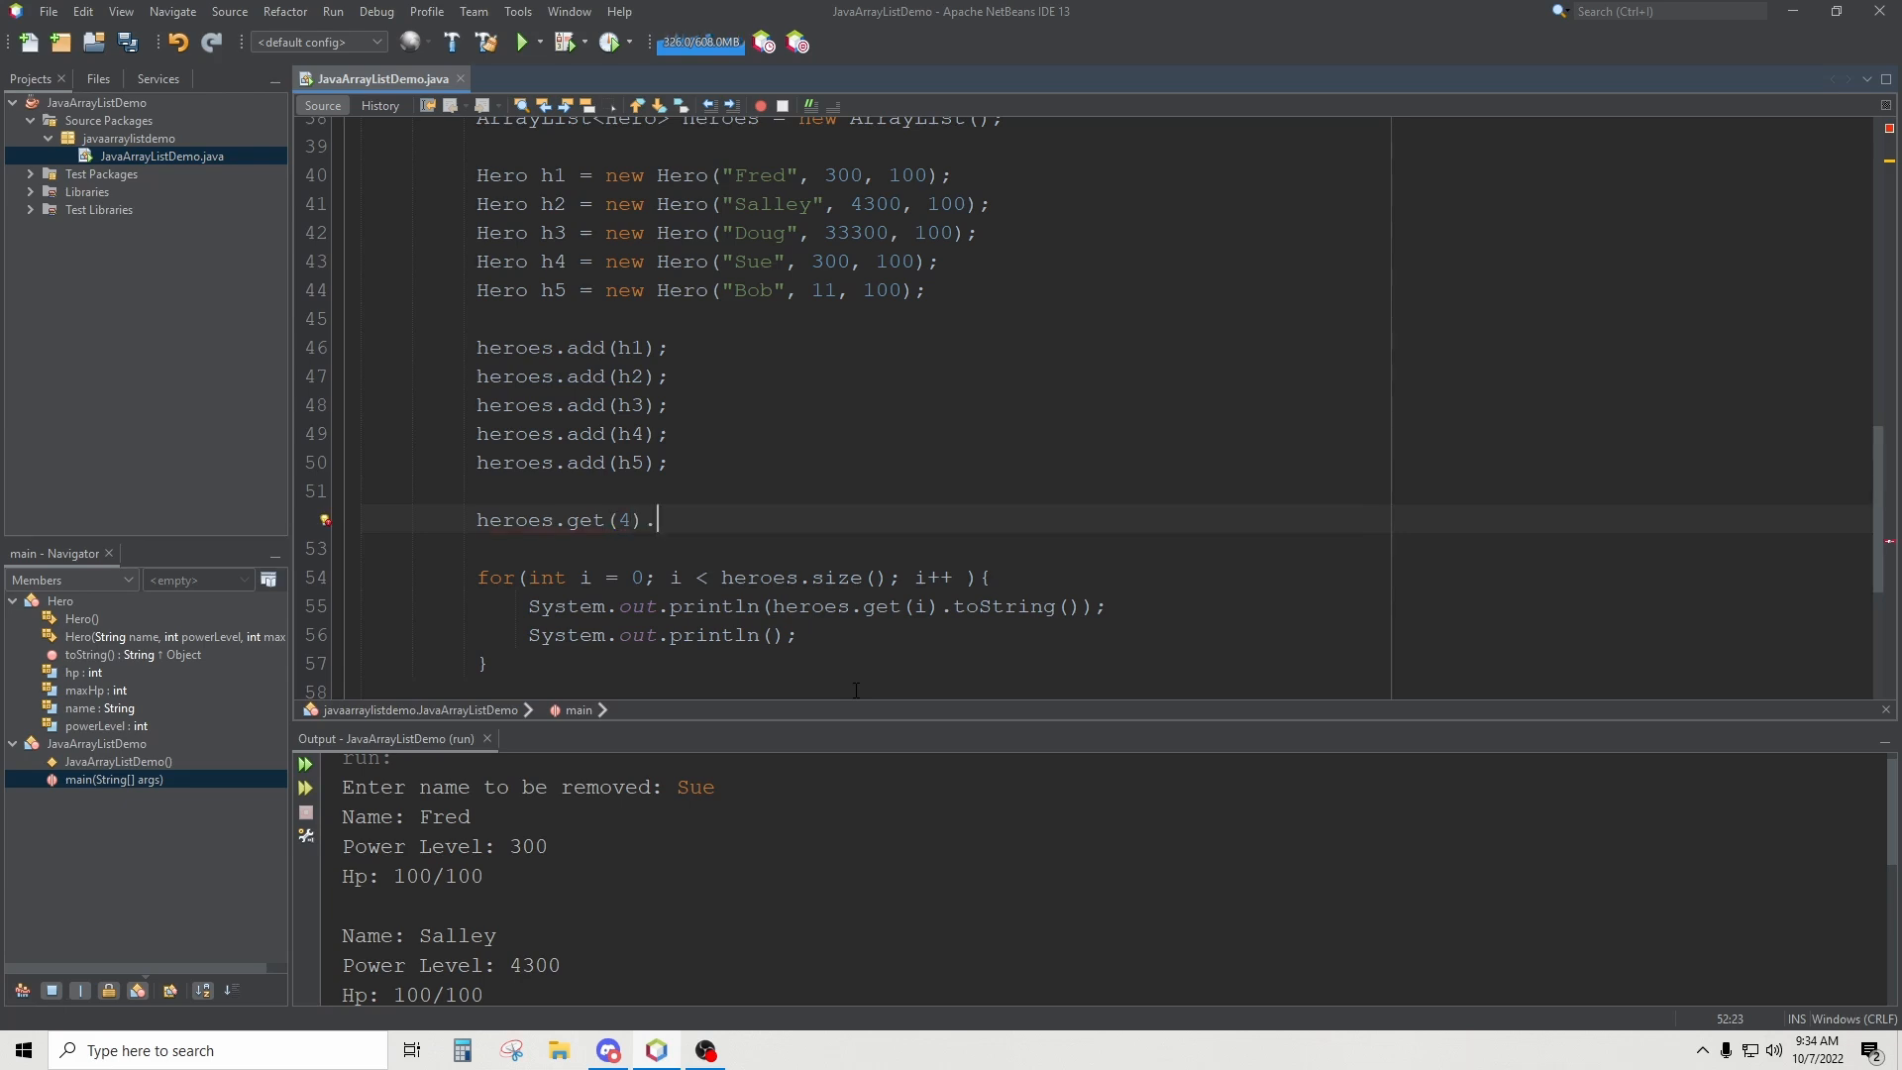
text(powerLevel)
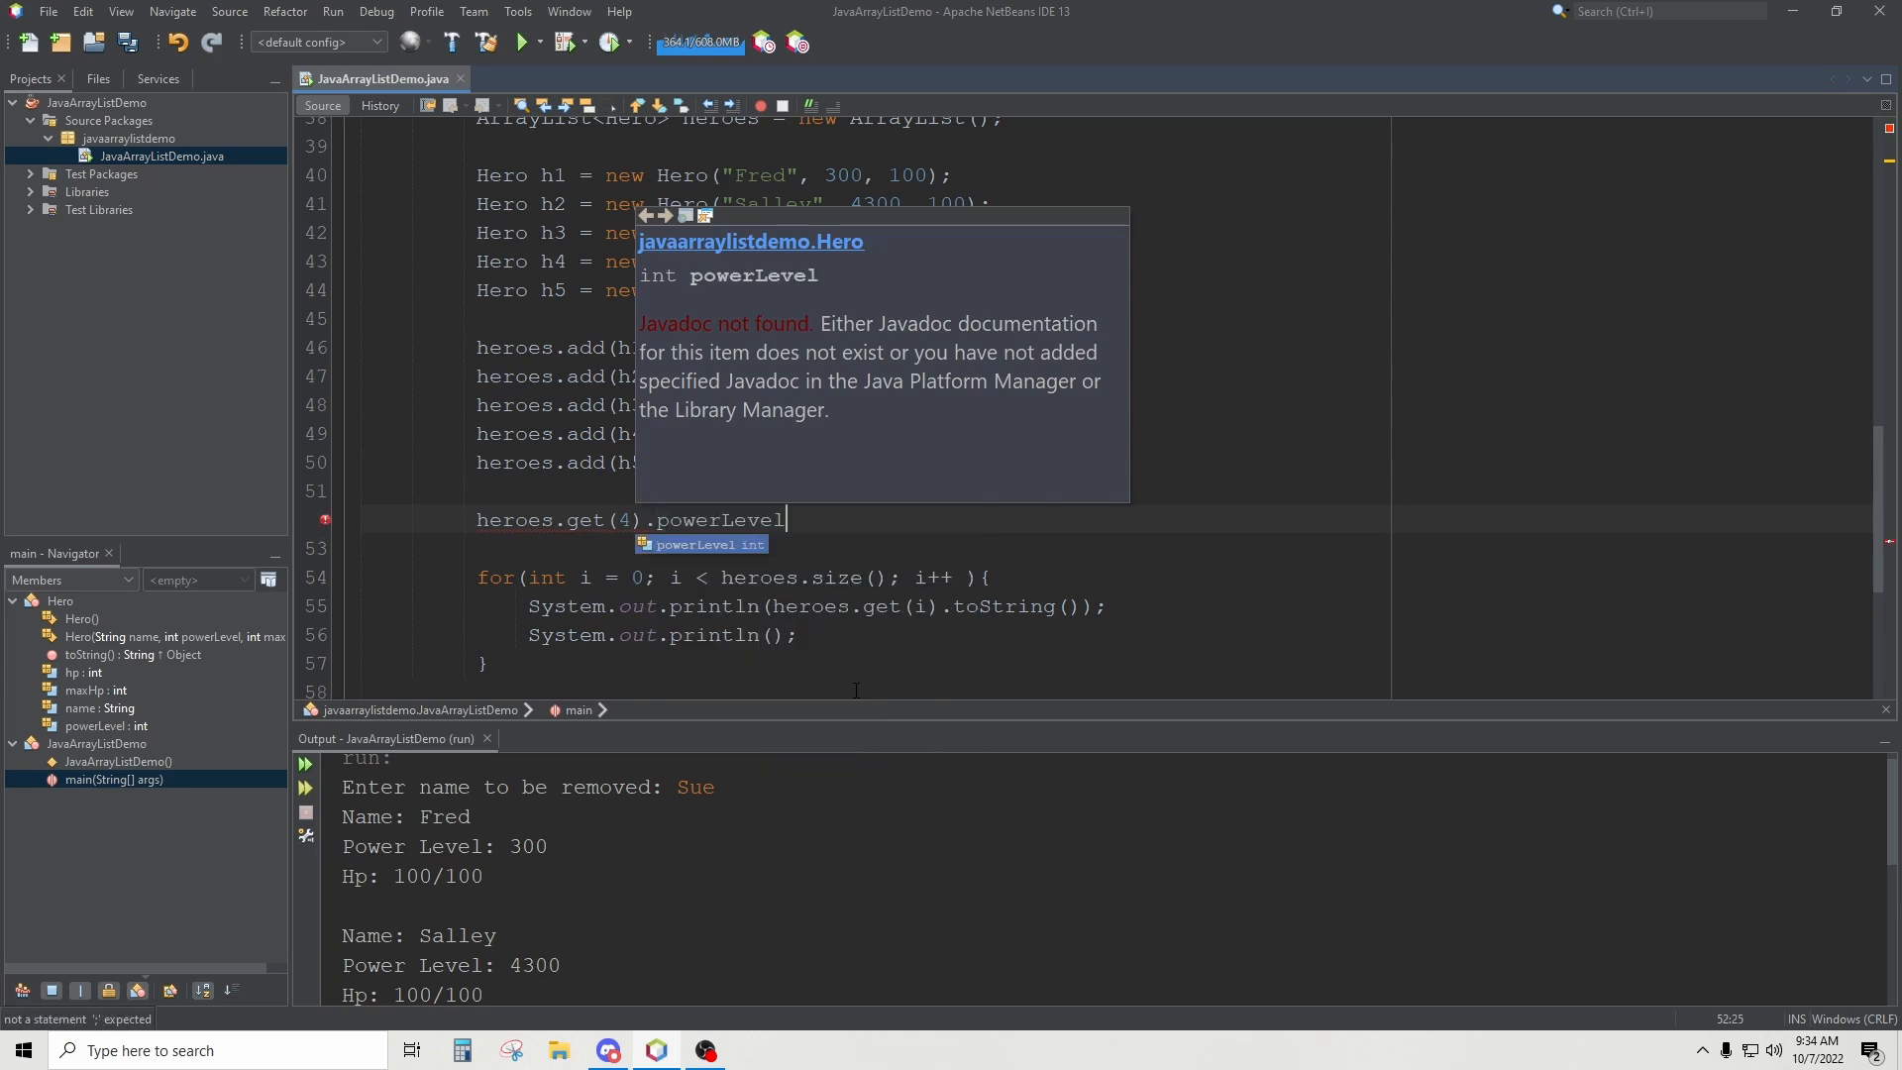
text(=)
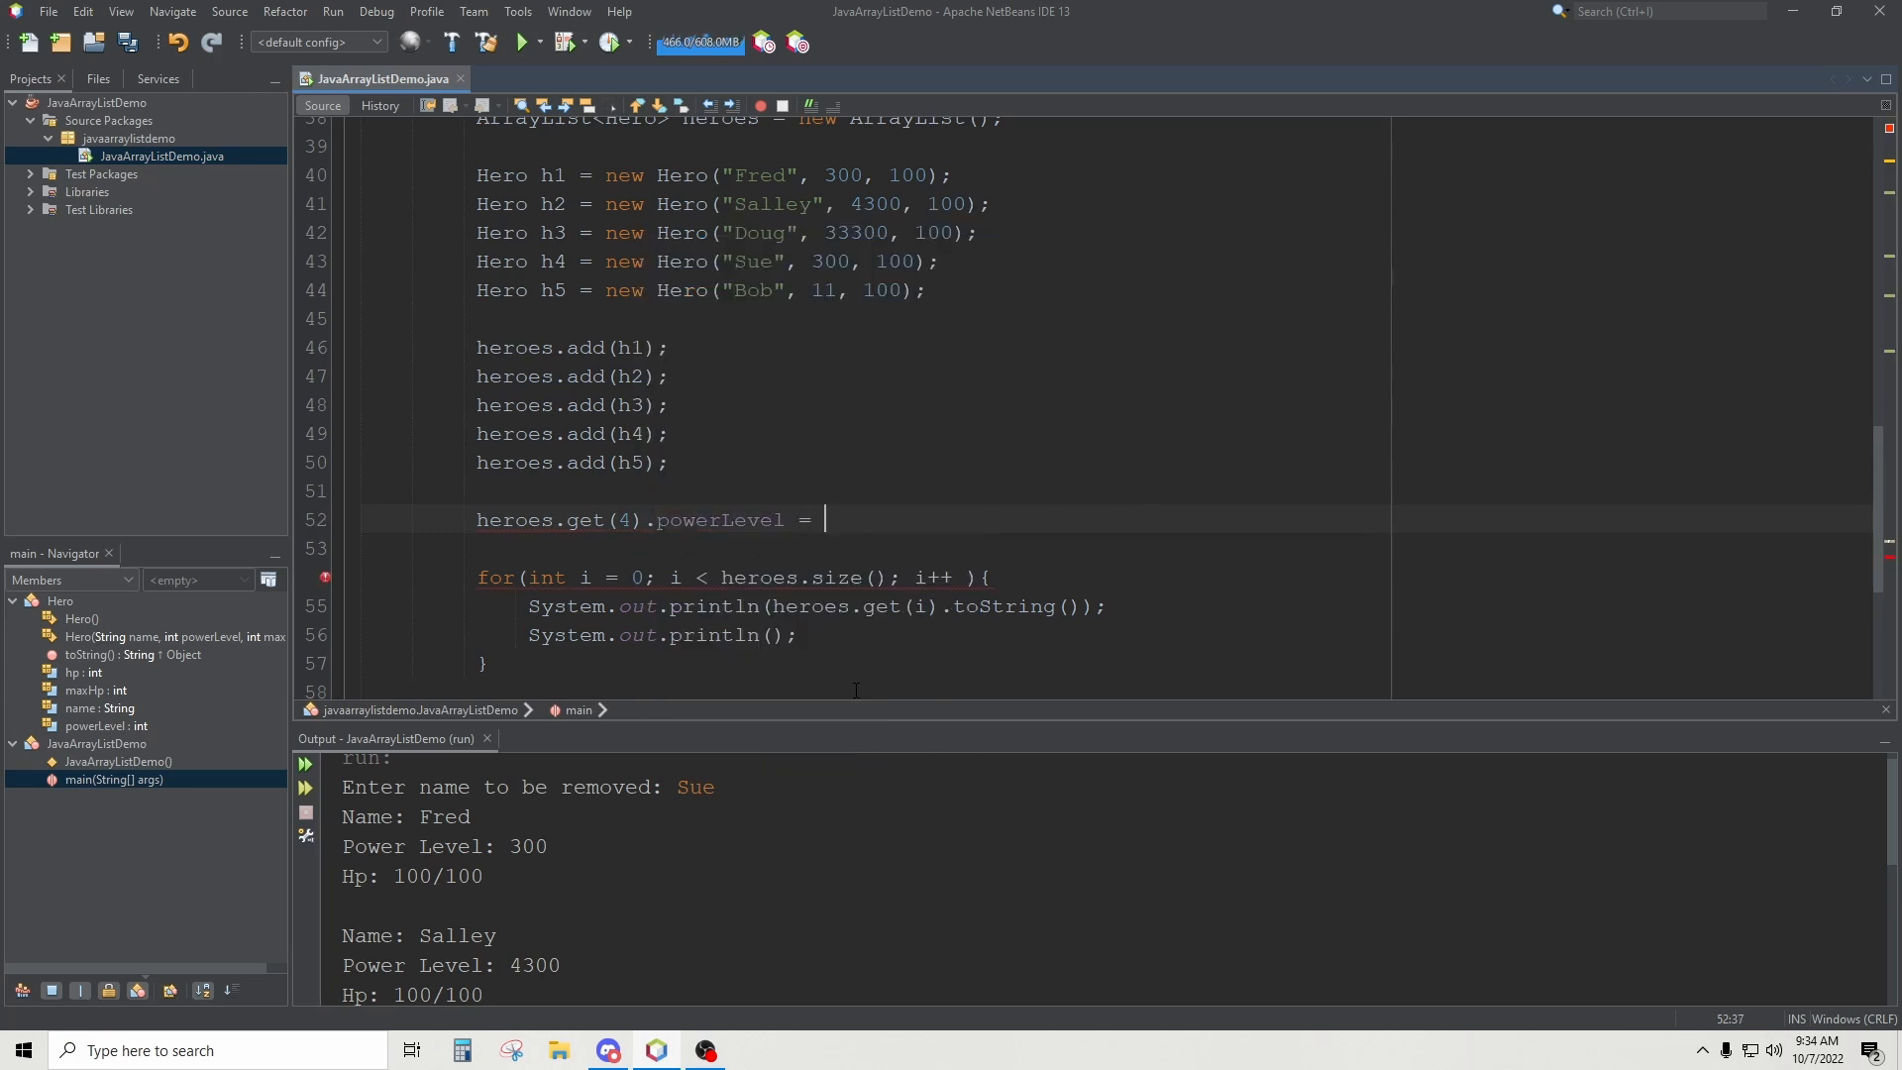
text(90)
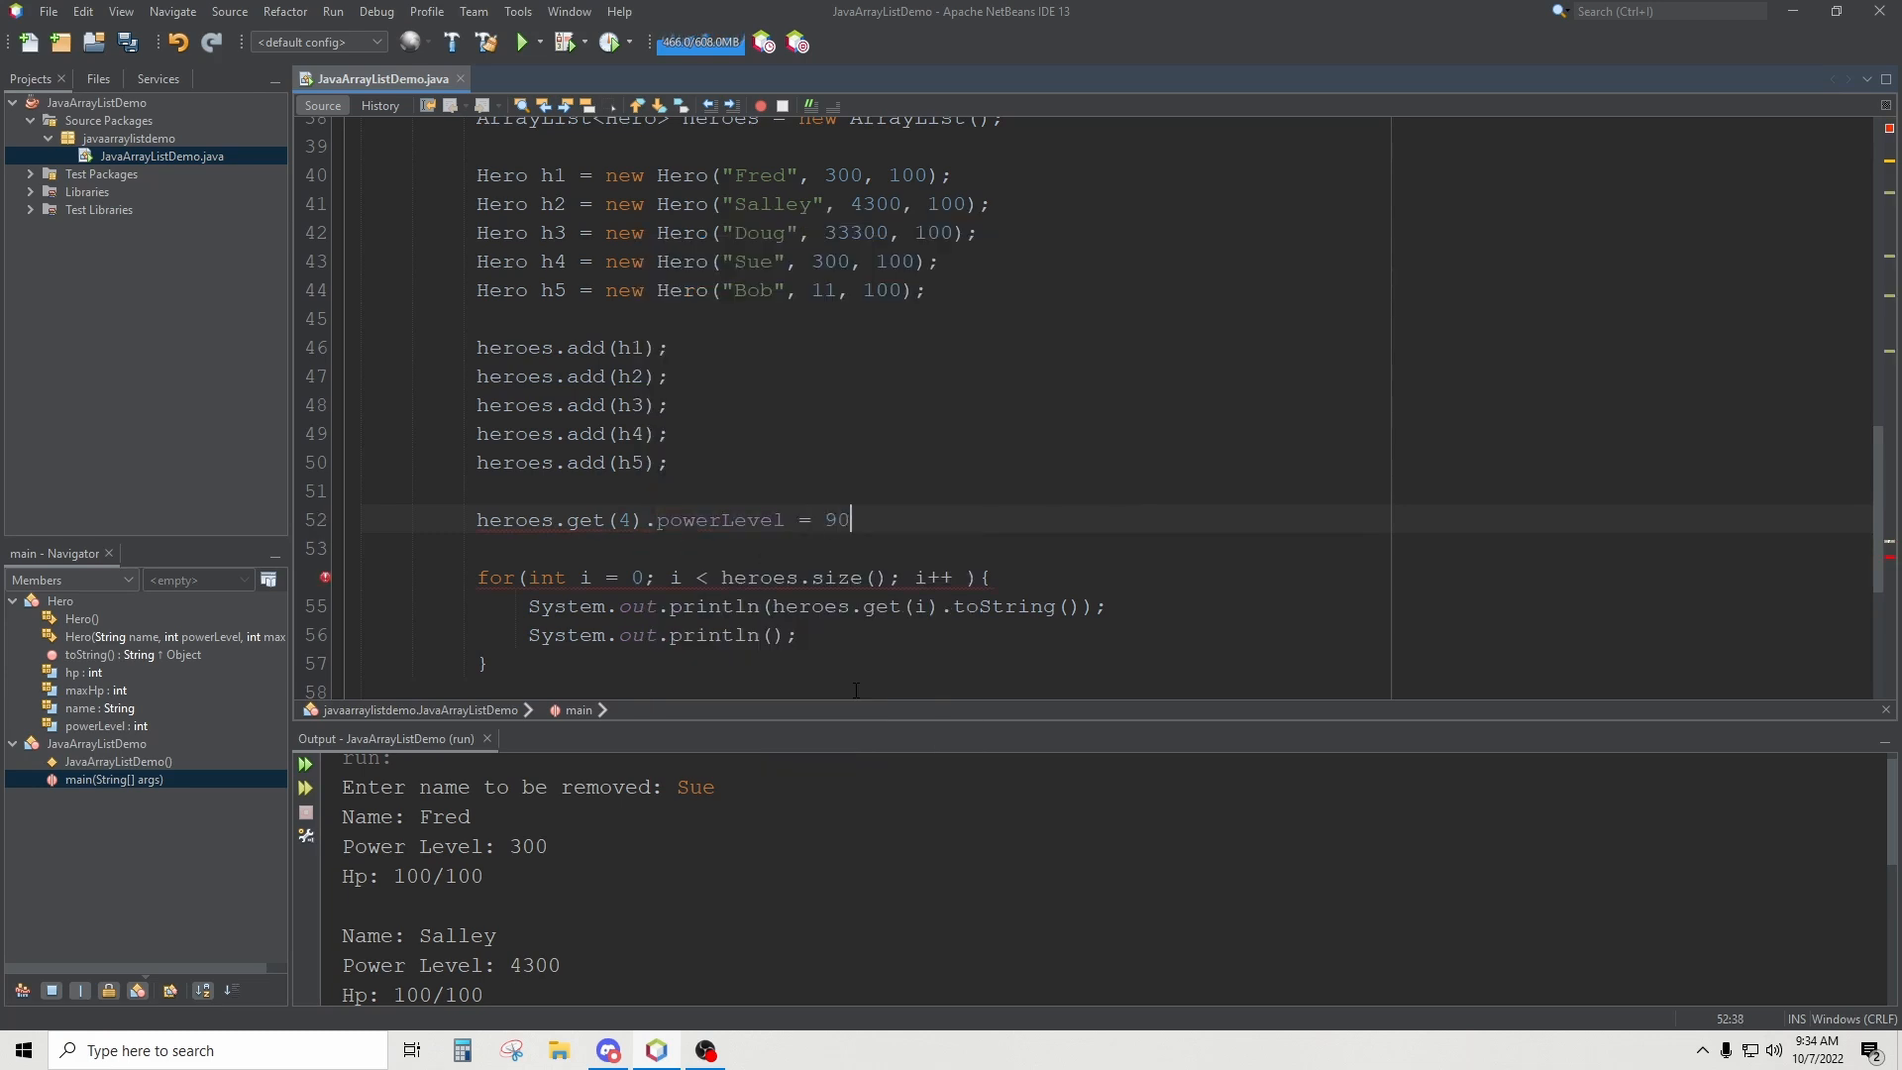
text(01;)
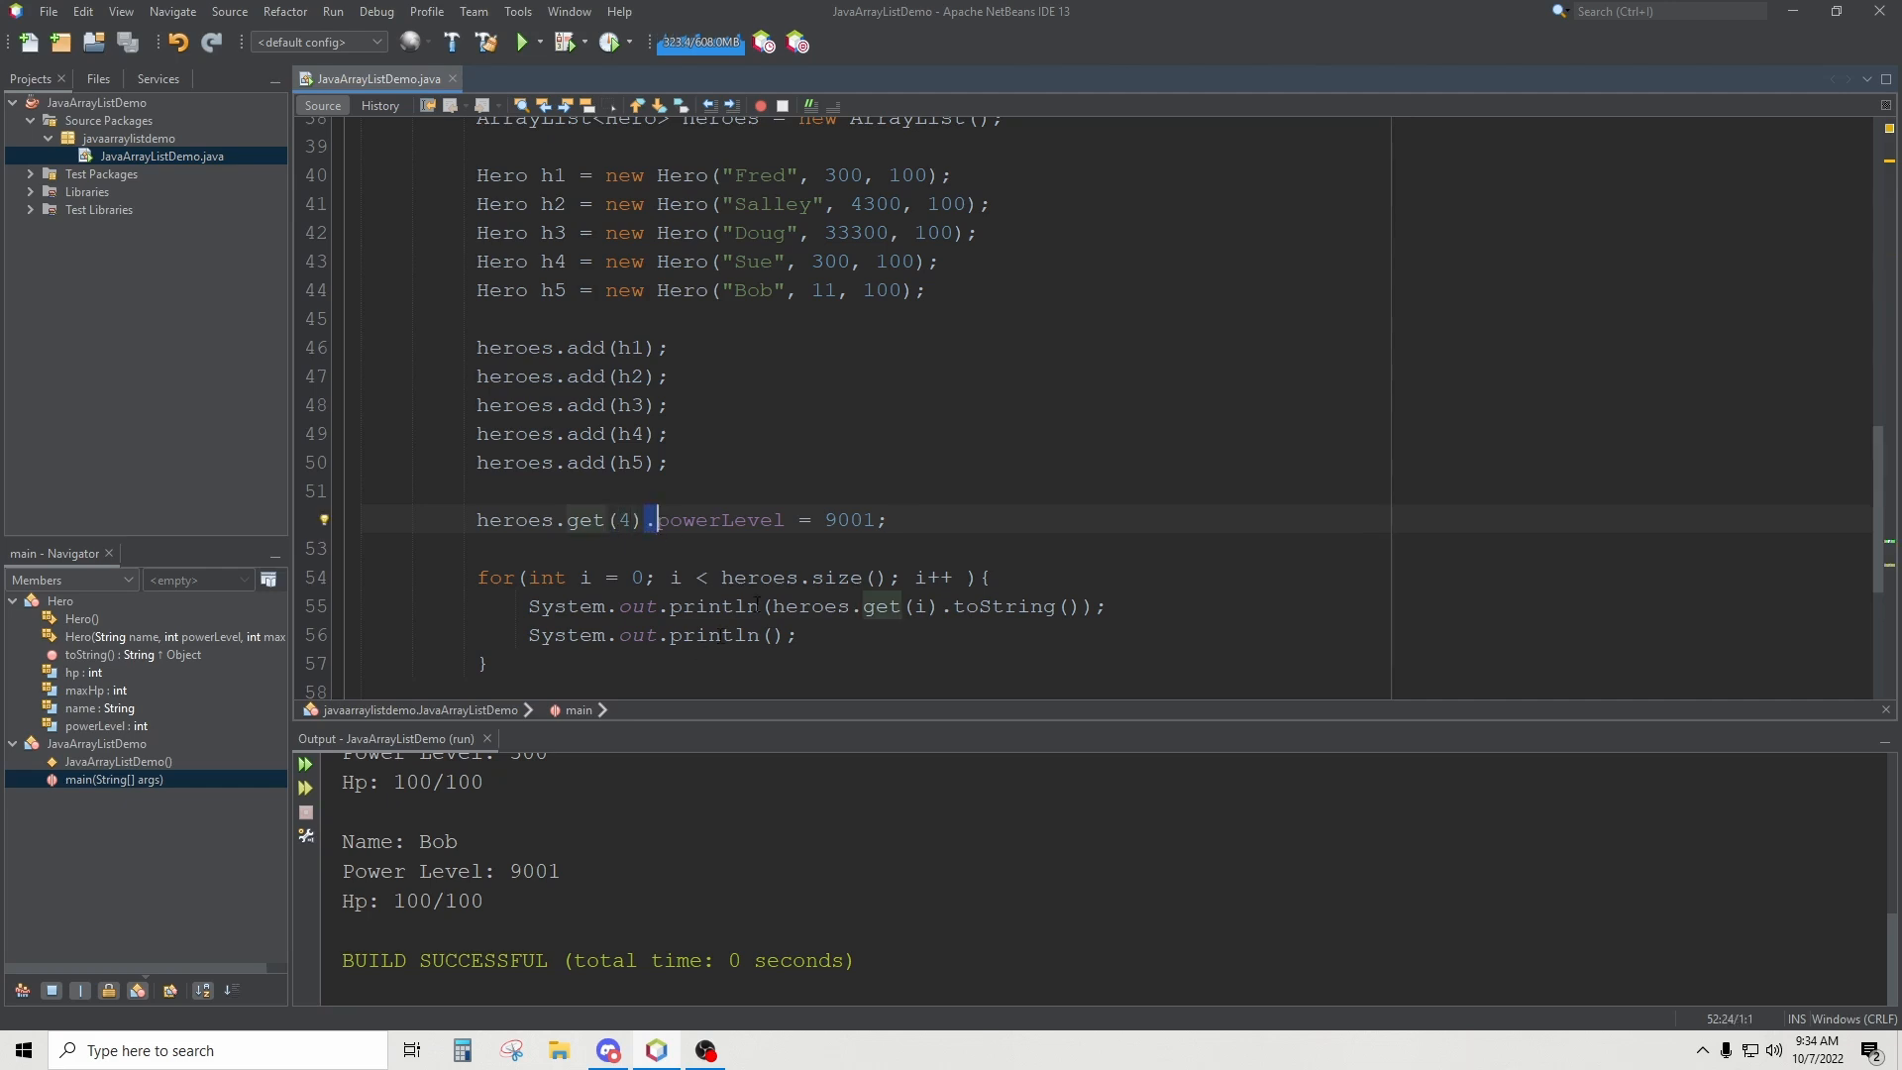
Step: Scroll through the Hero class and back to main after running
scroll(down, 3)
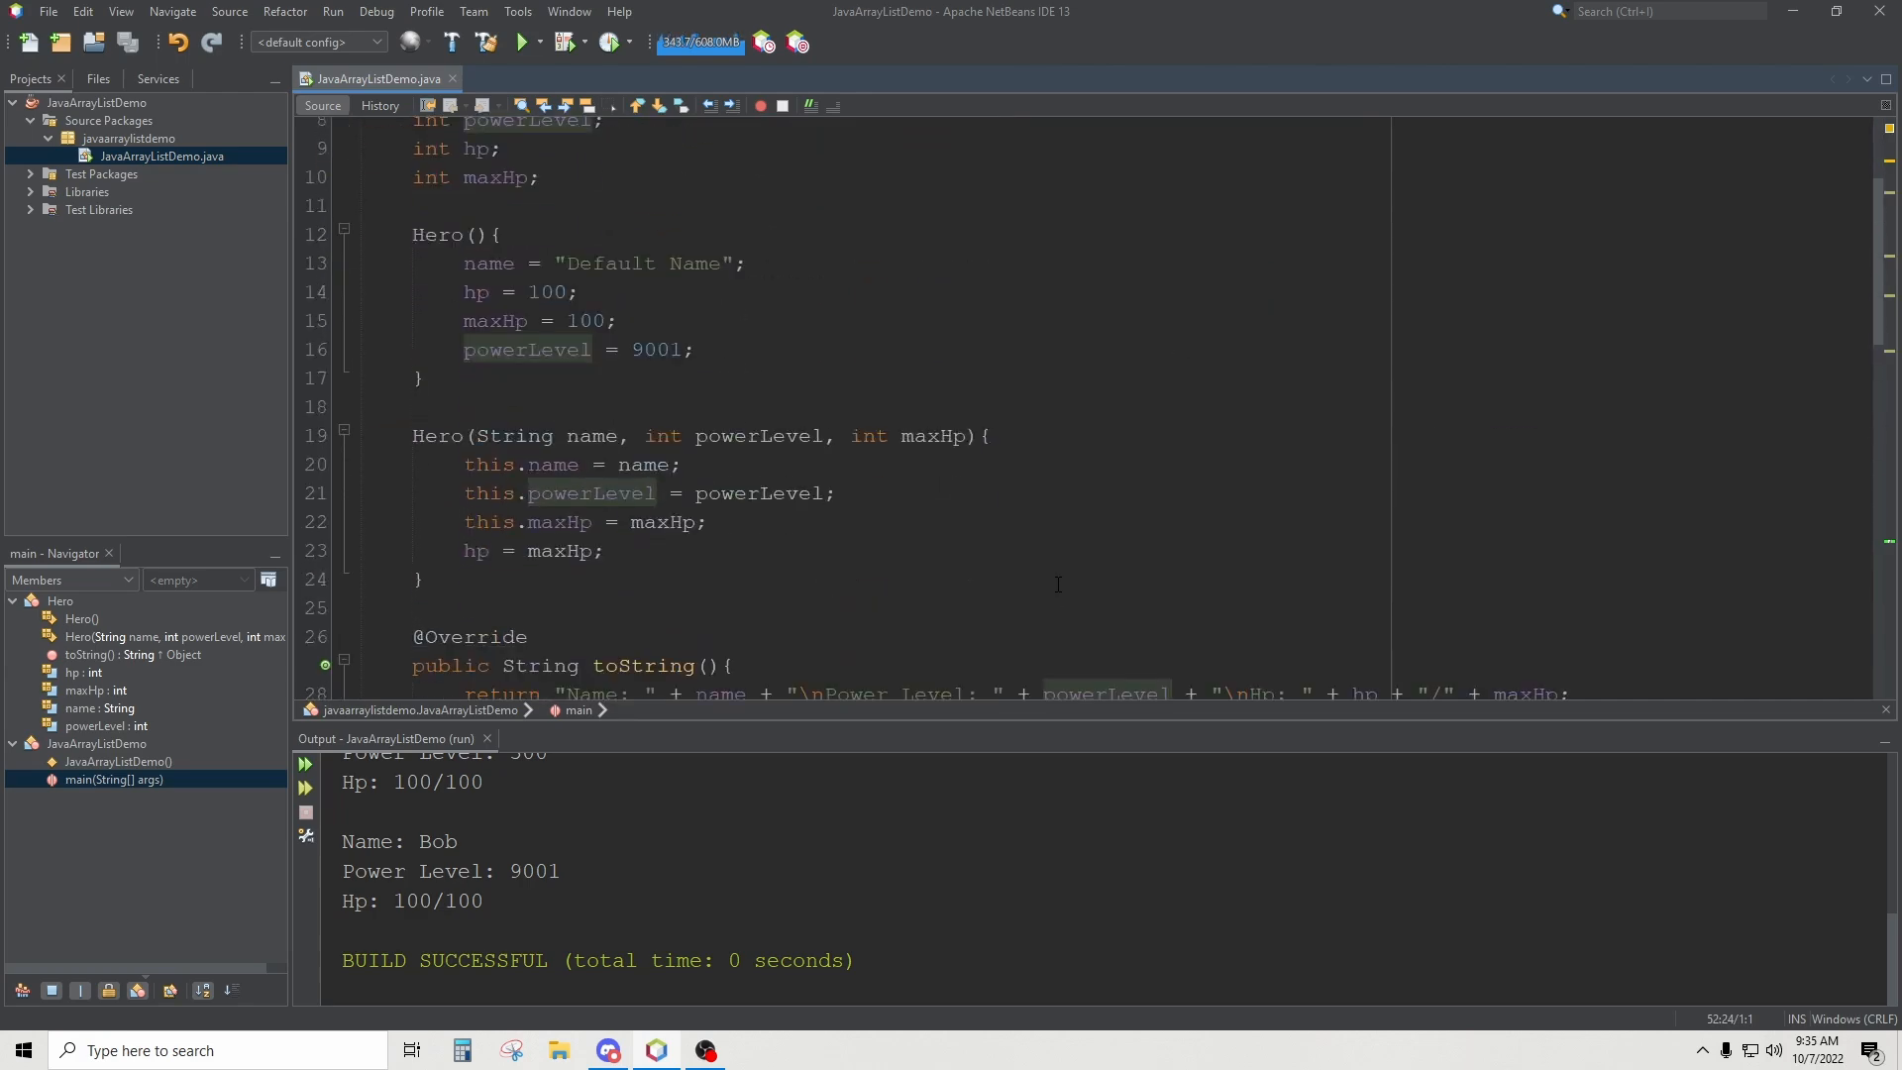
scroll(down, 3)
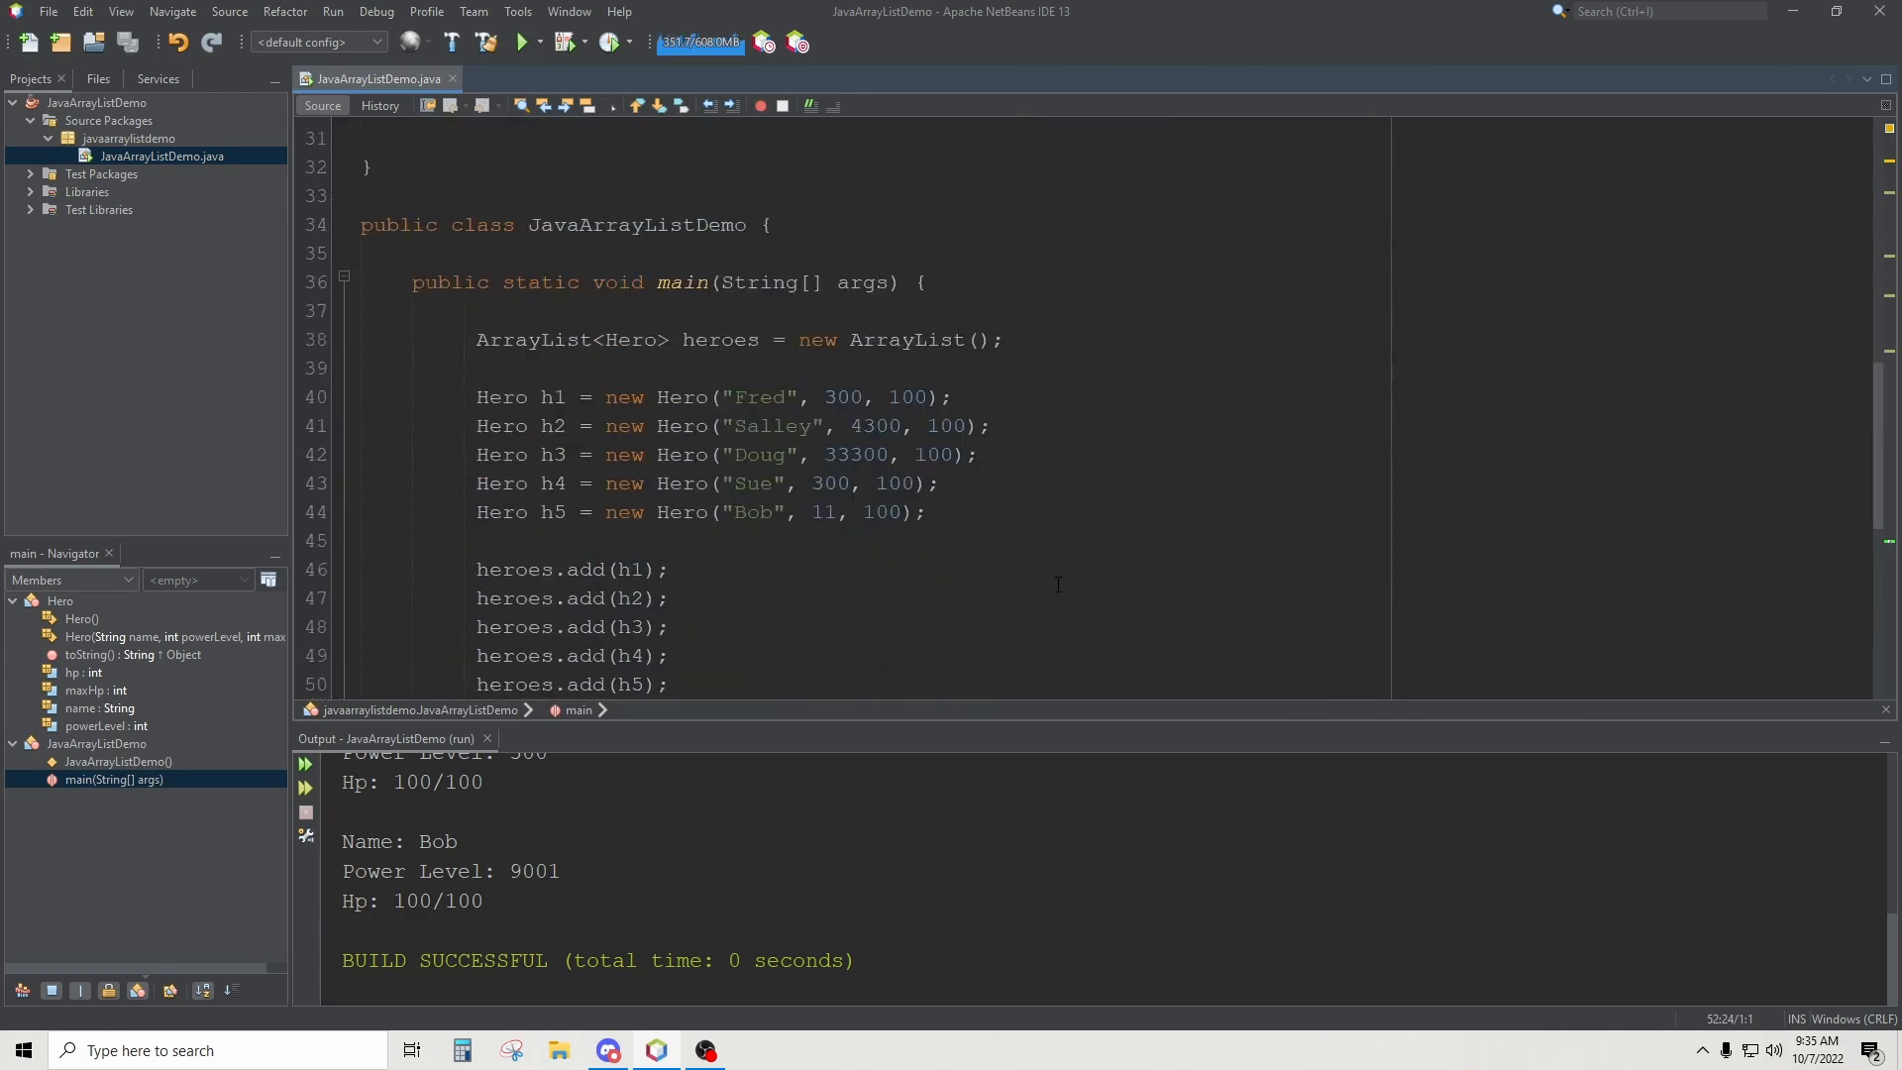